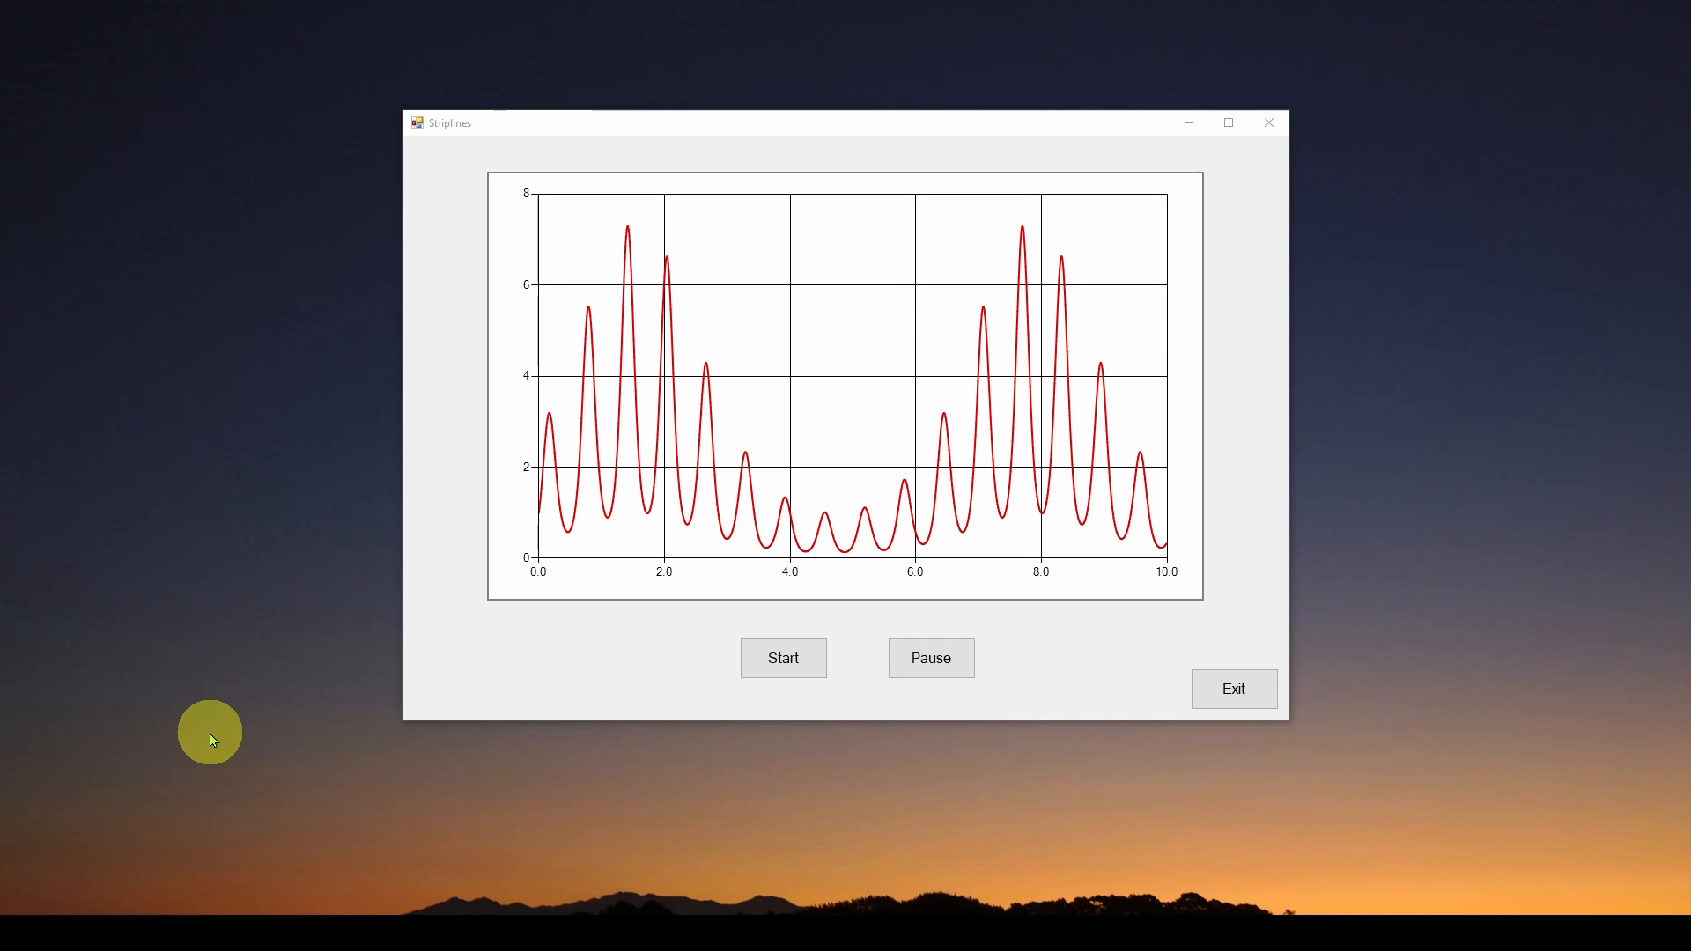
mouse_move(213, 738)
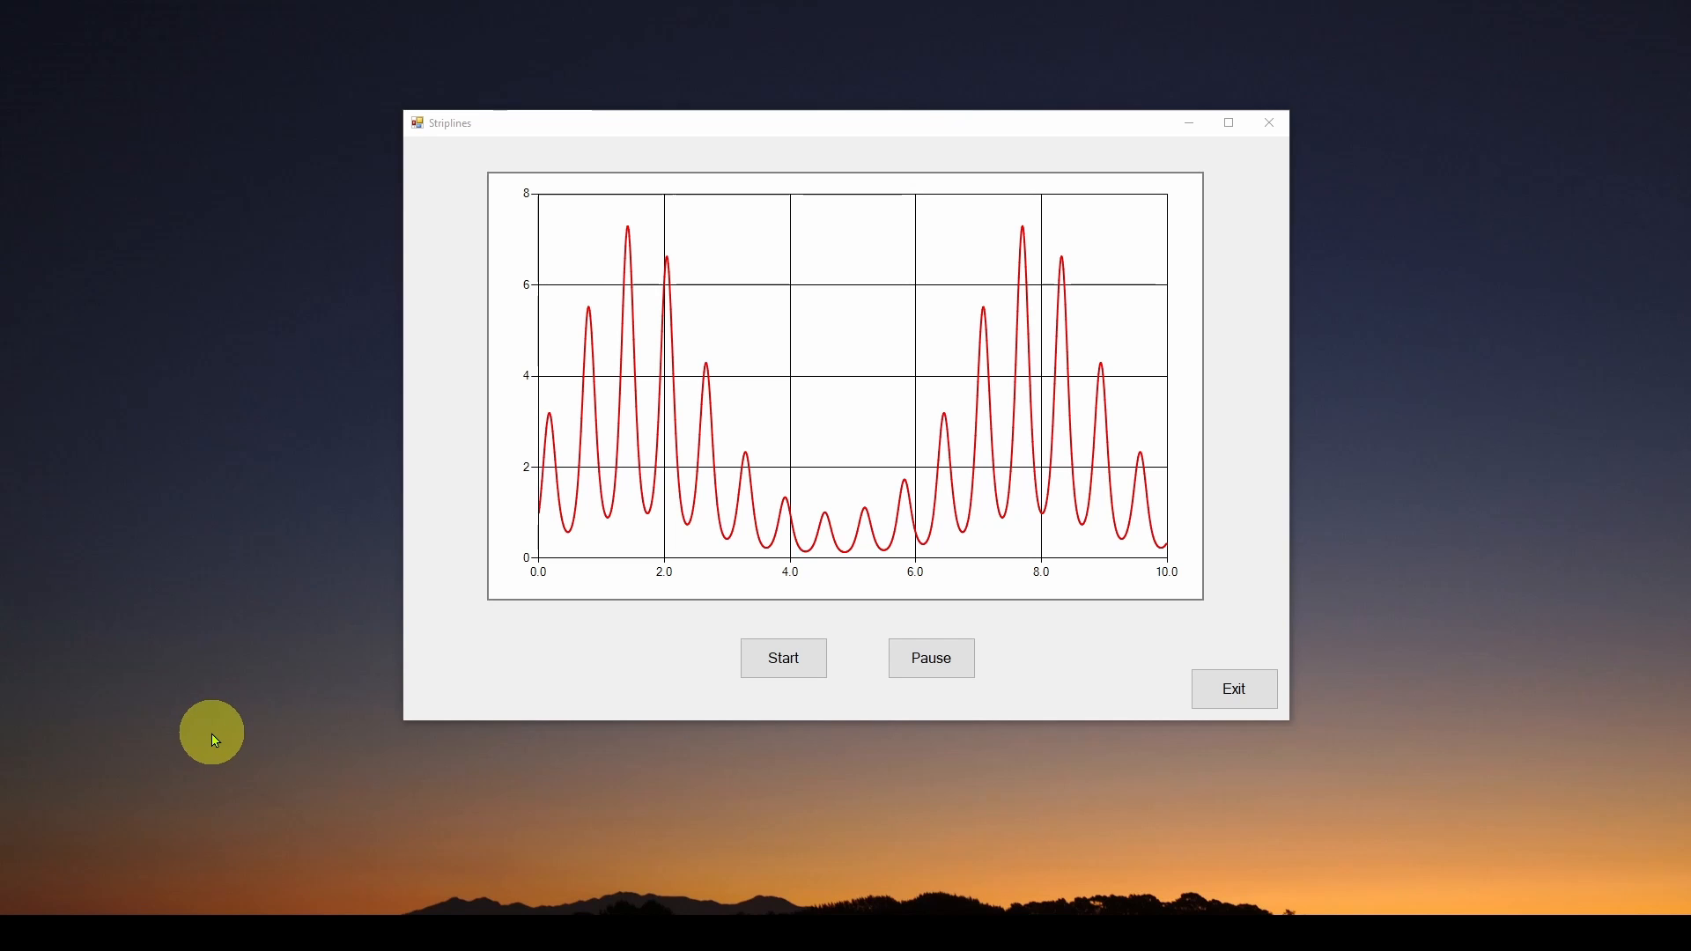
mouse_move(327, 680)
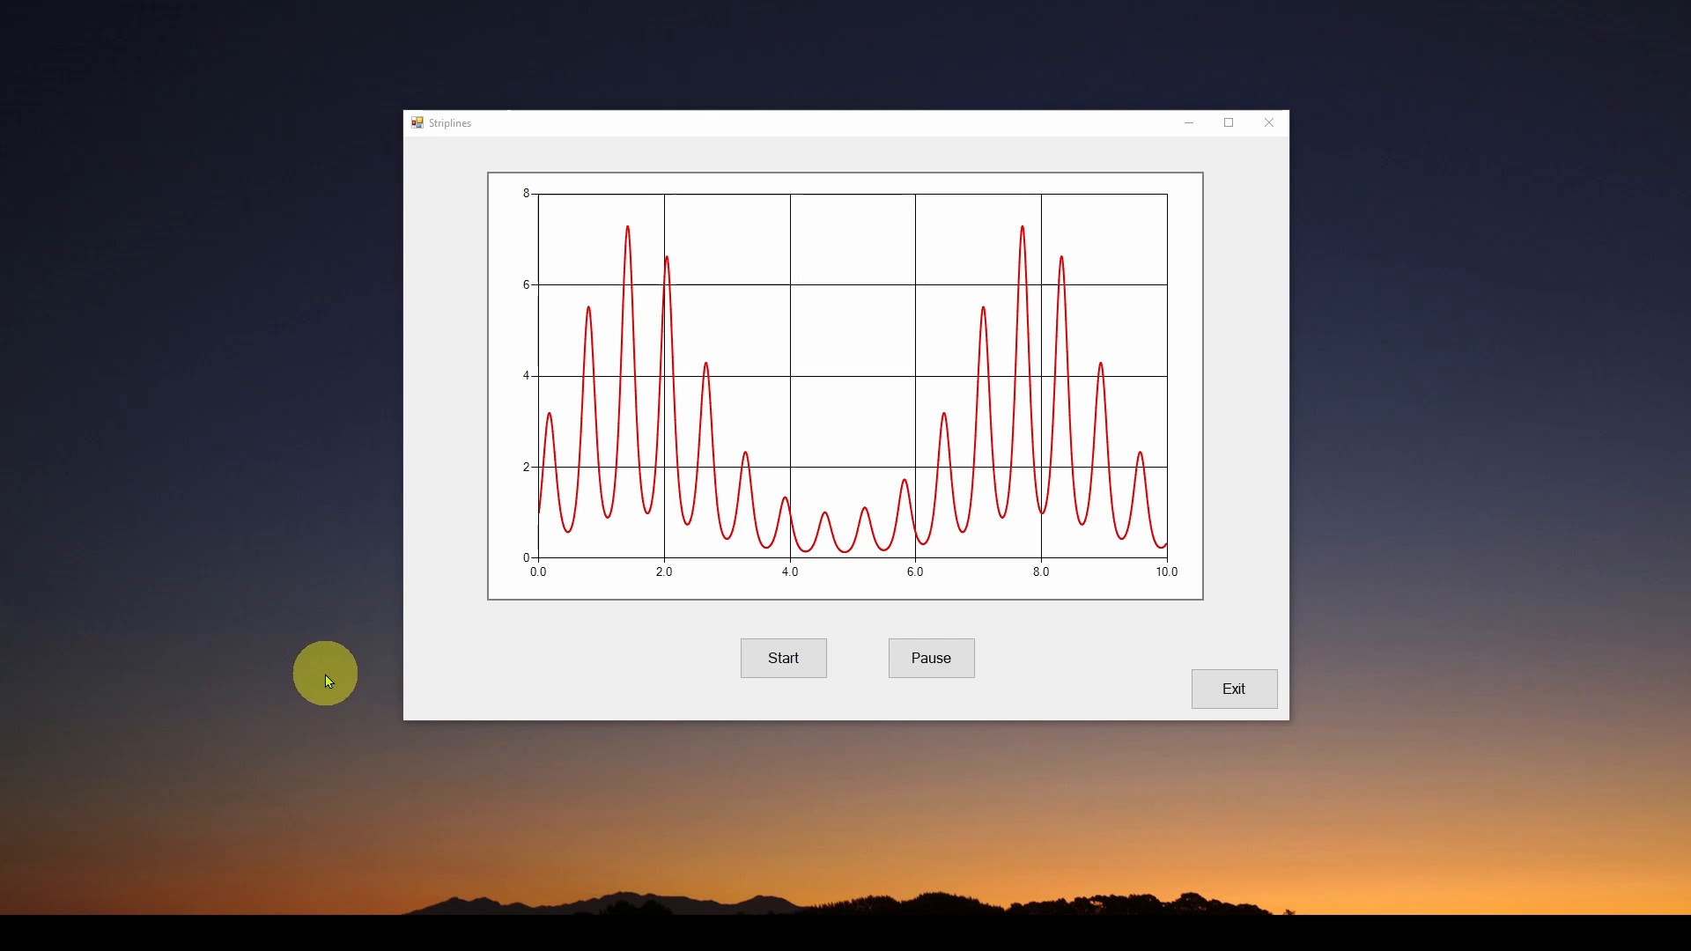
mouse_move(338, 673)
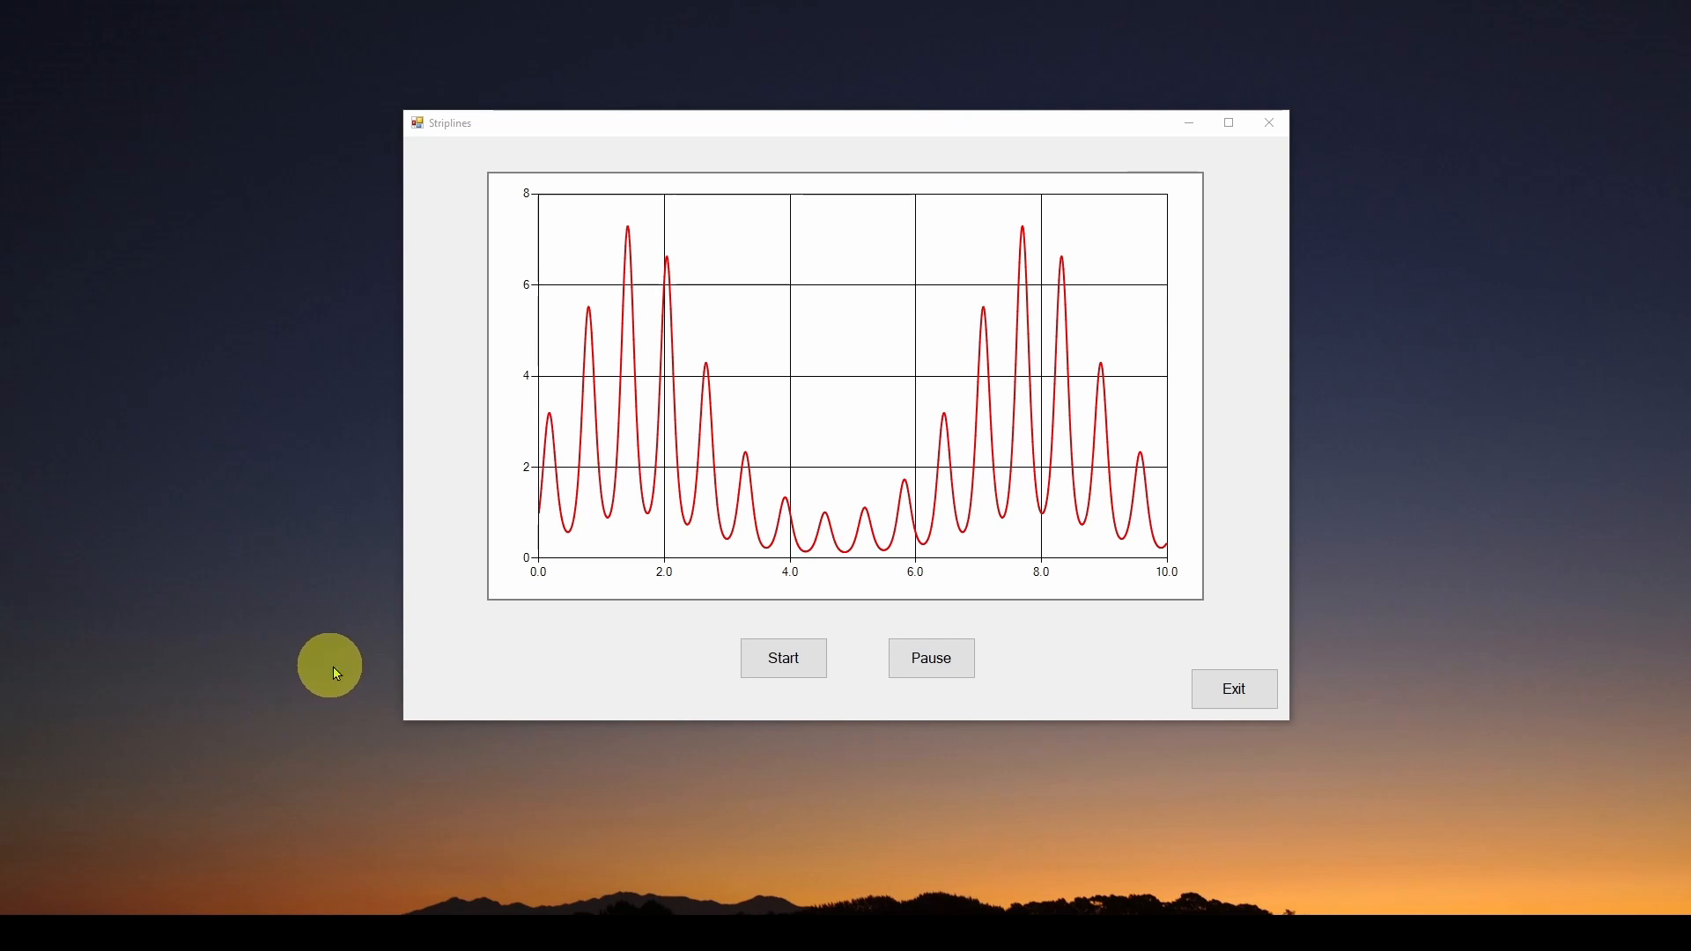
mouse_move(544, 656)
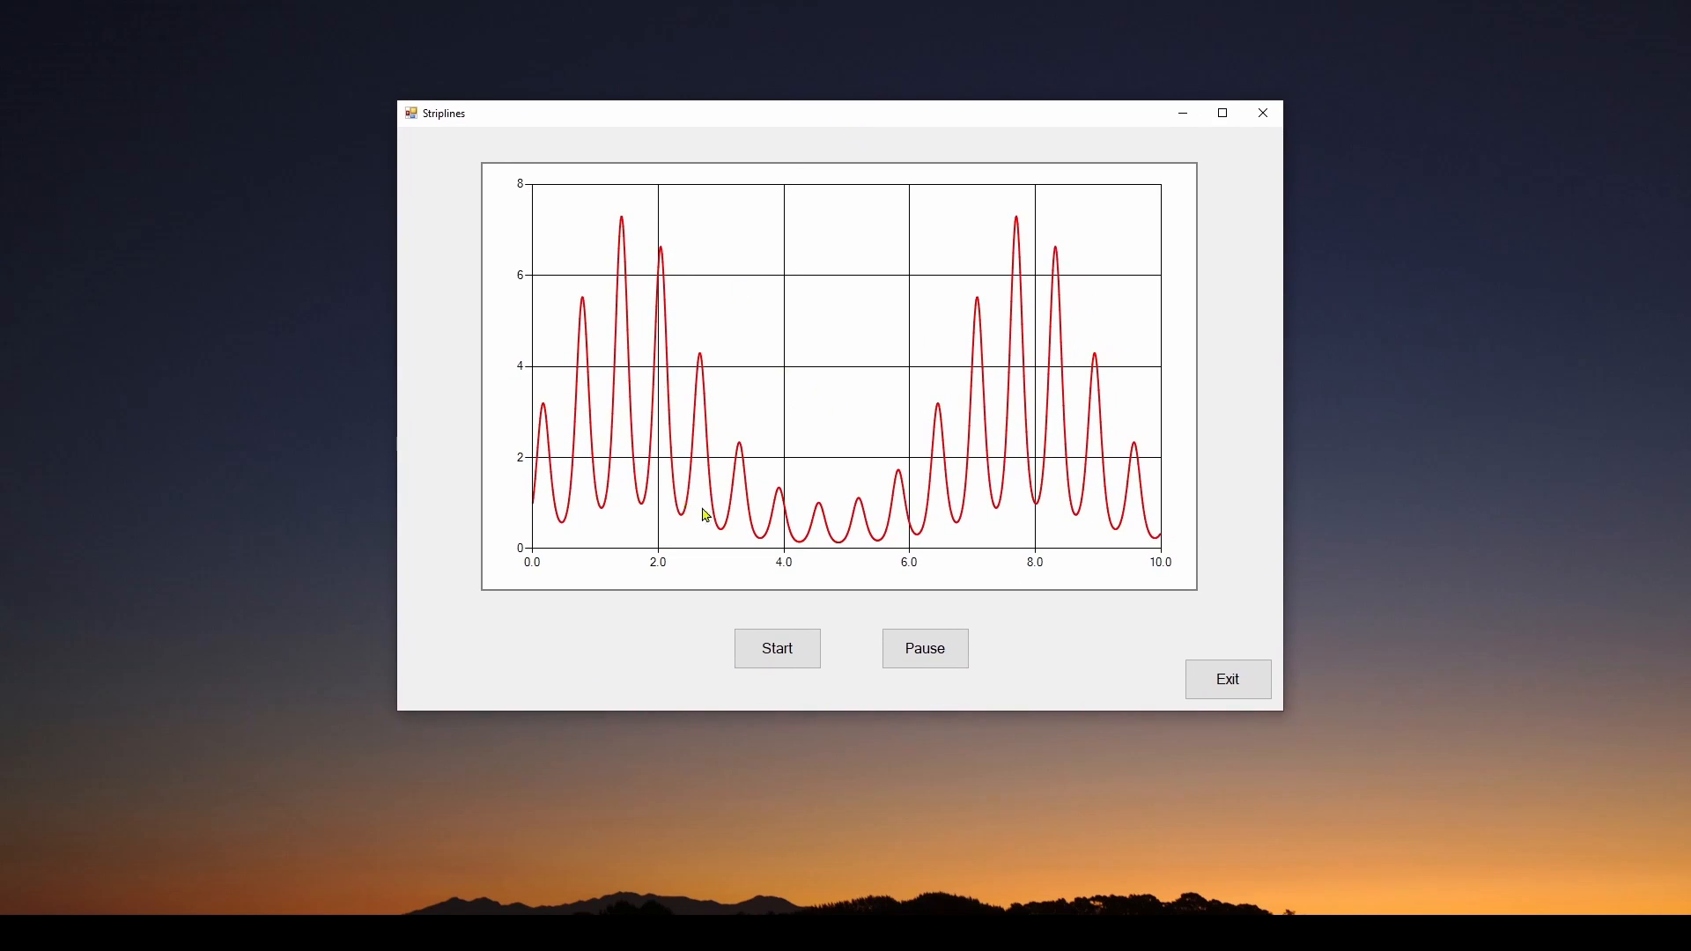
mouse_move(641, 380)
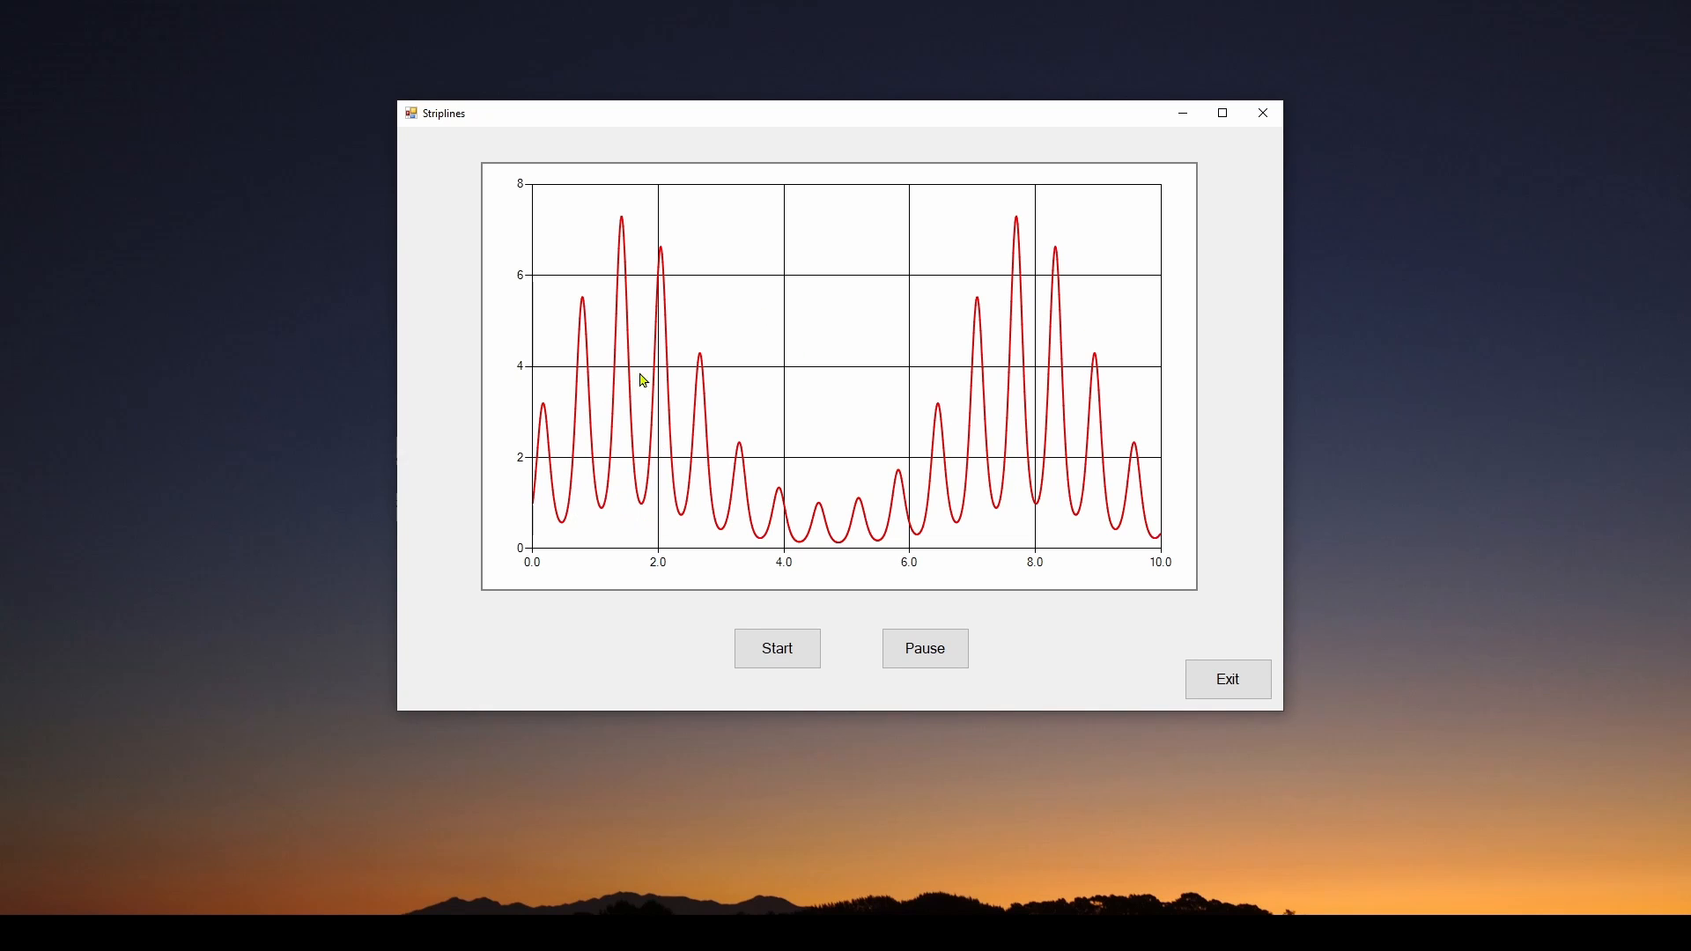
mouse_move(1150, 511)
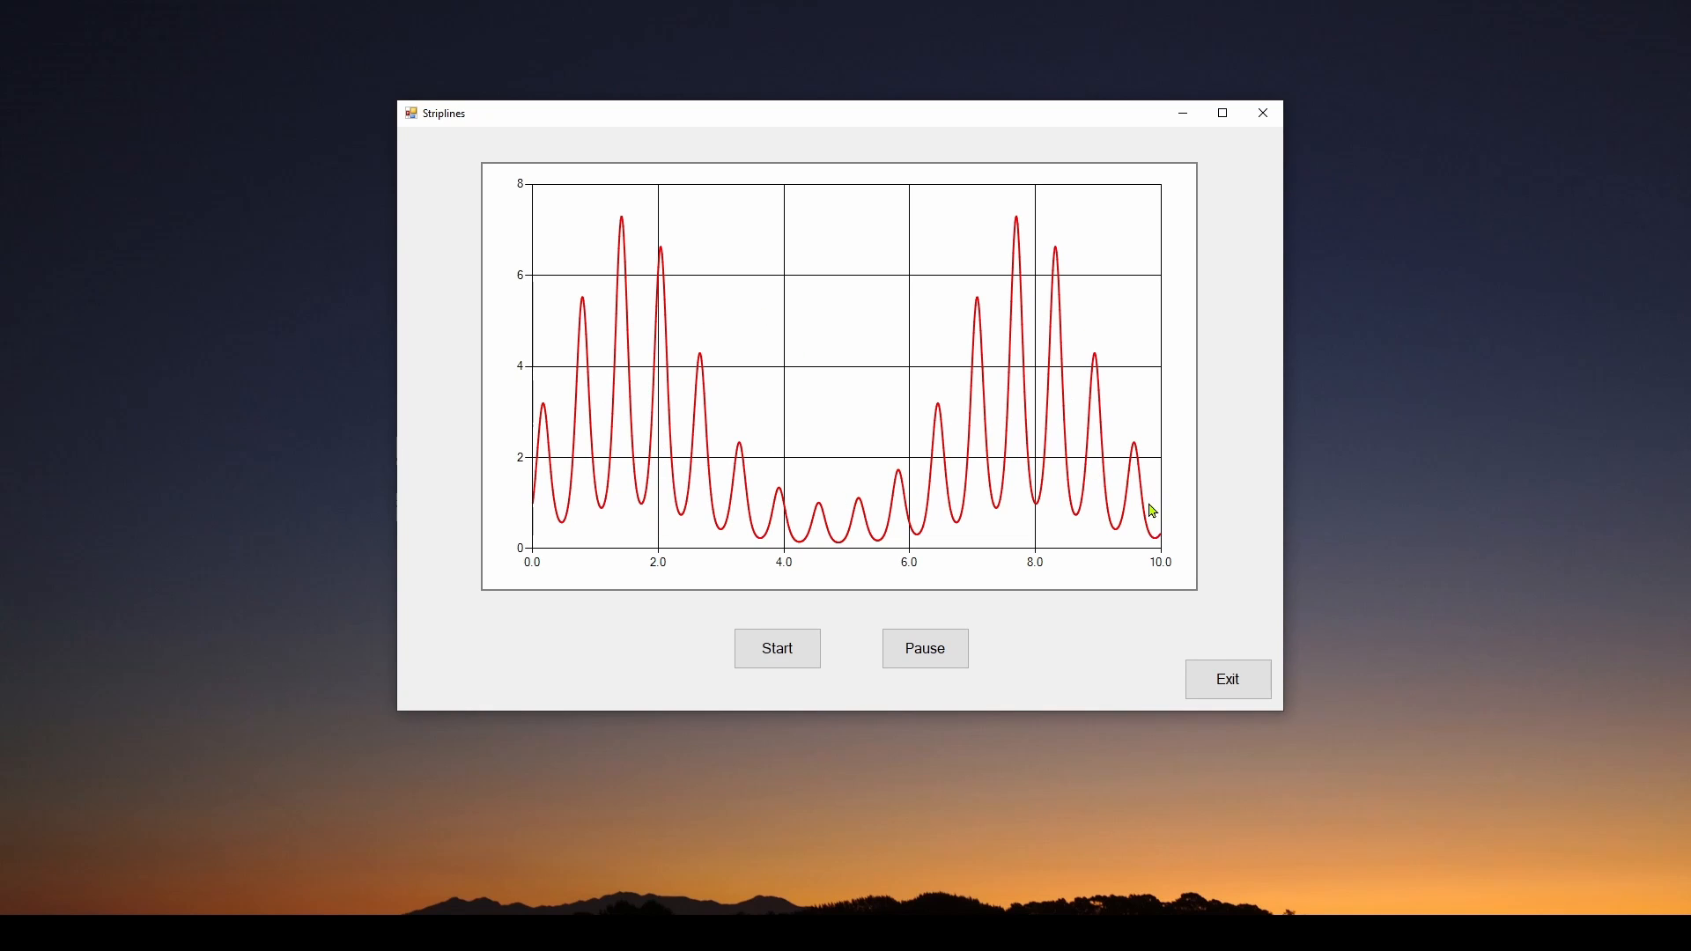
mouse_move(1031, 393)
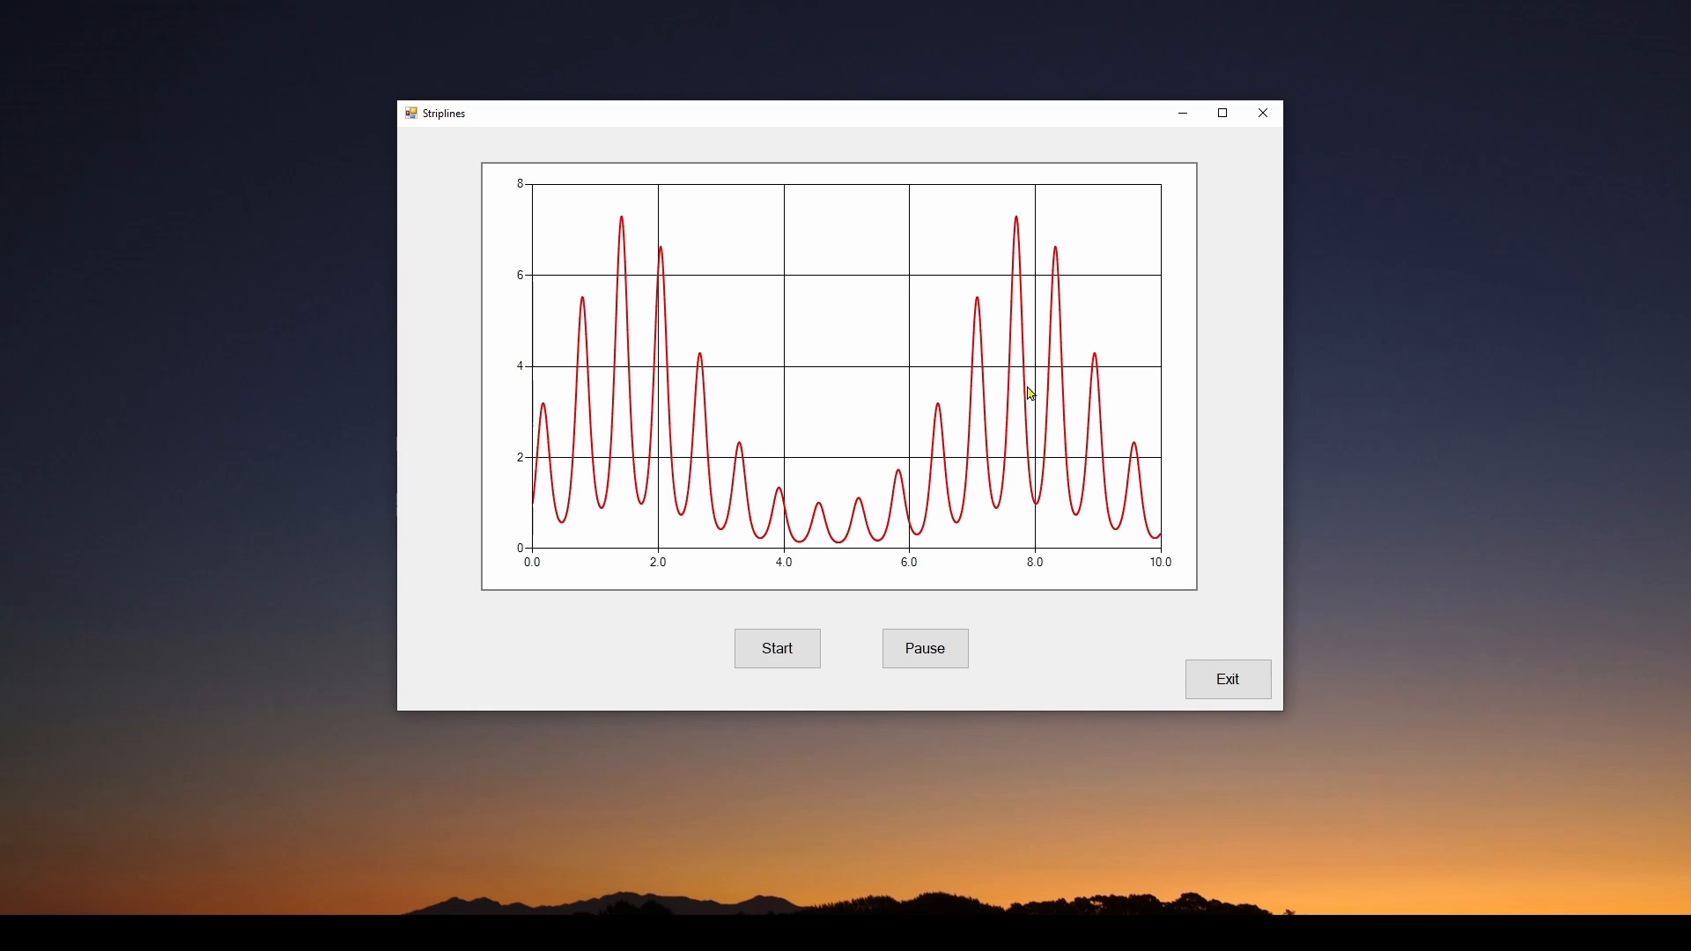
mouse_move(1014, 395)
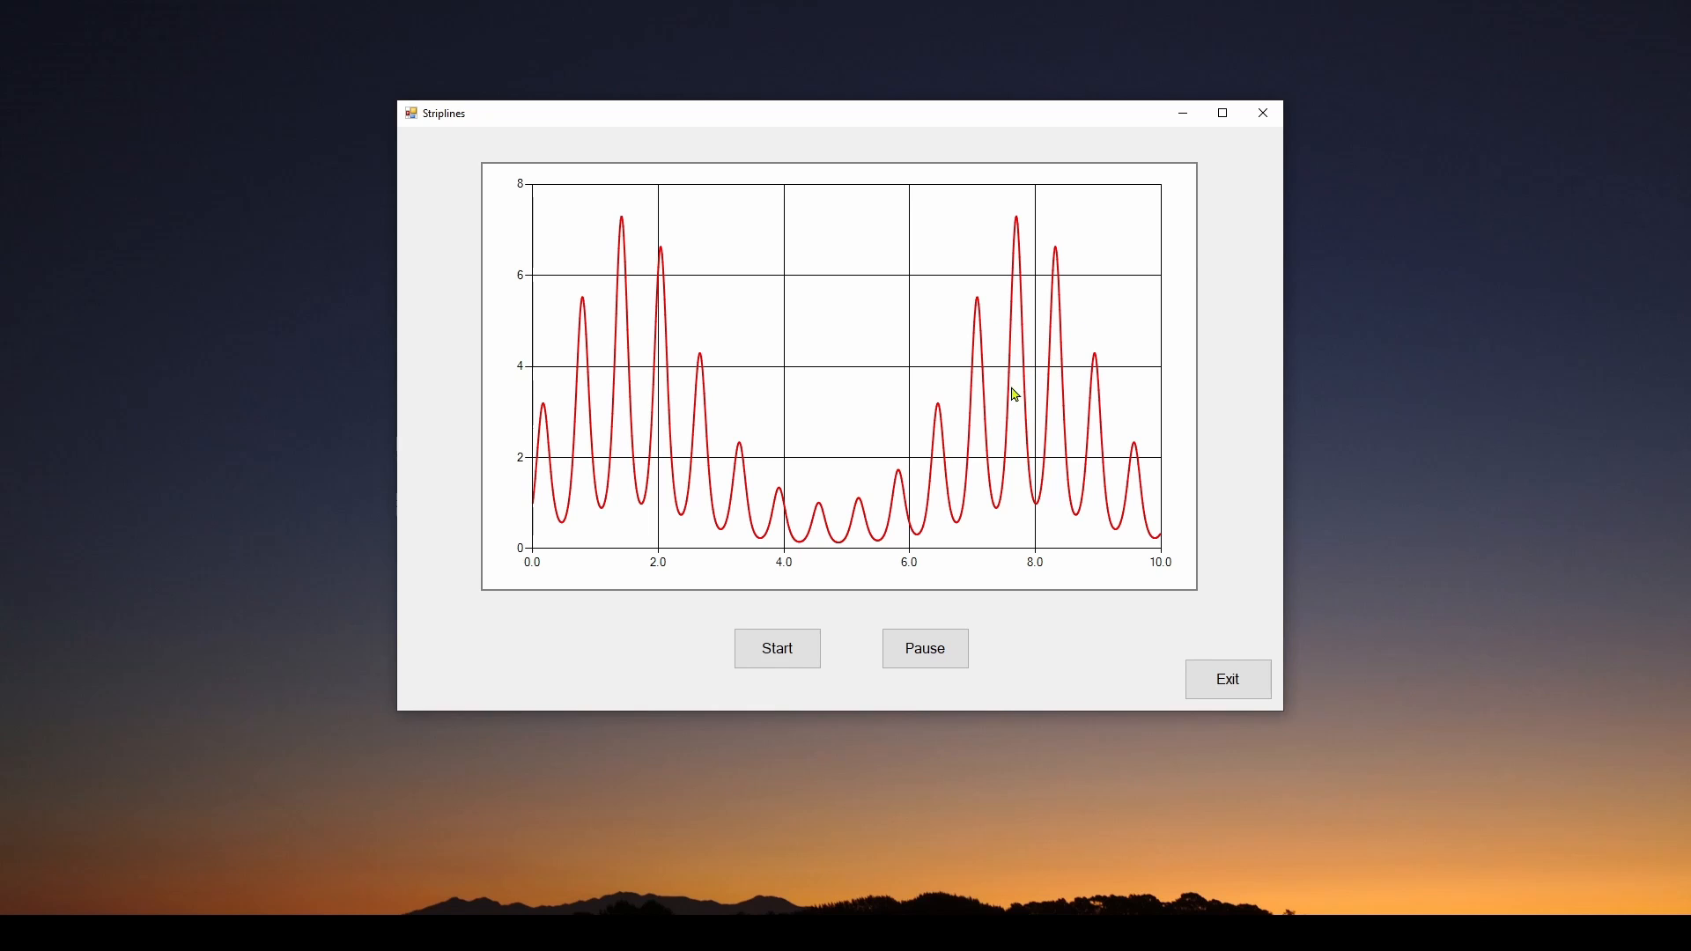
mouse_move(1052, 435)
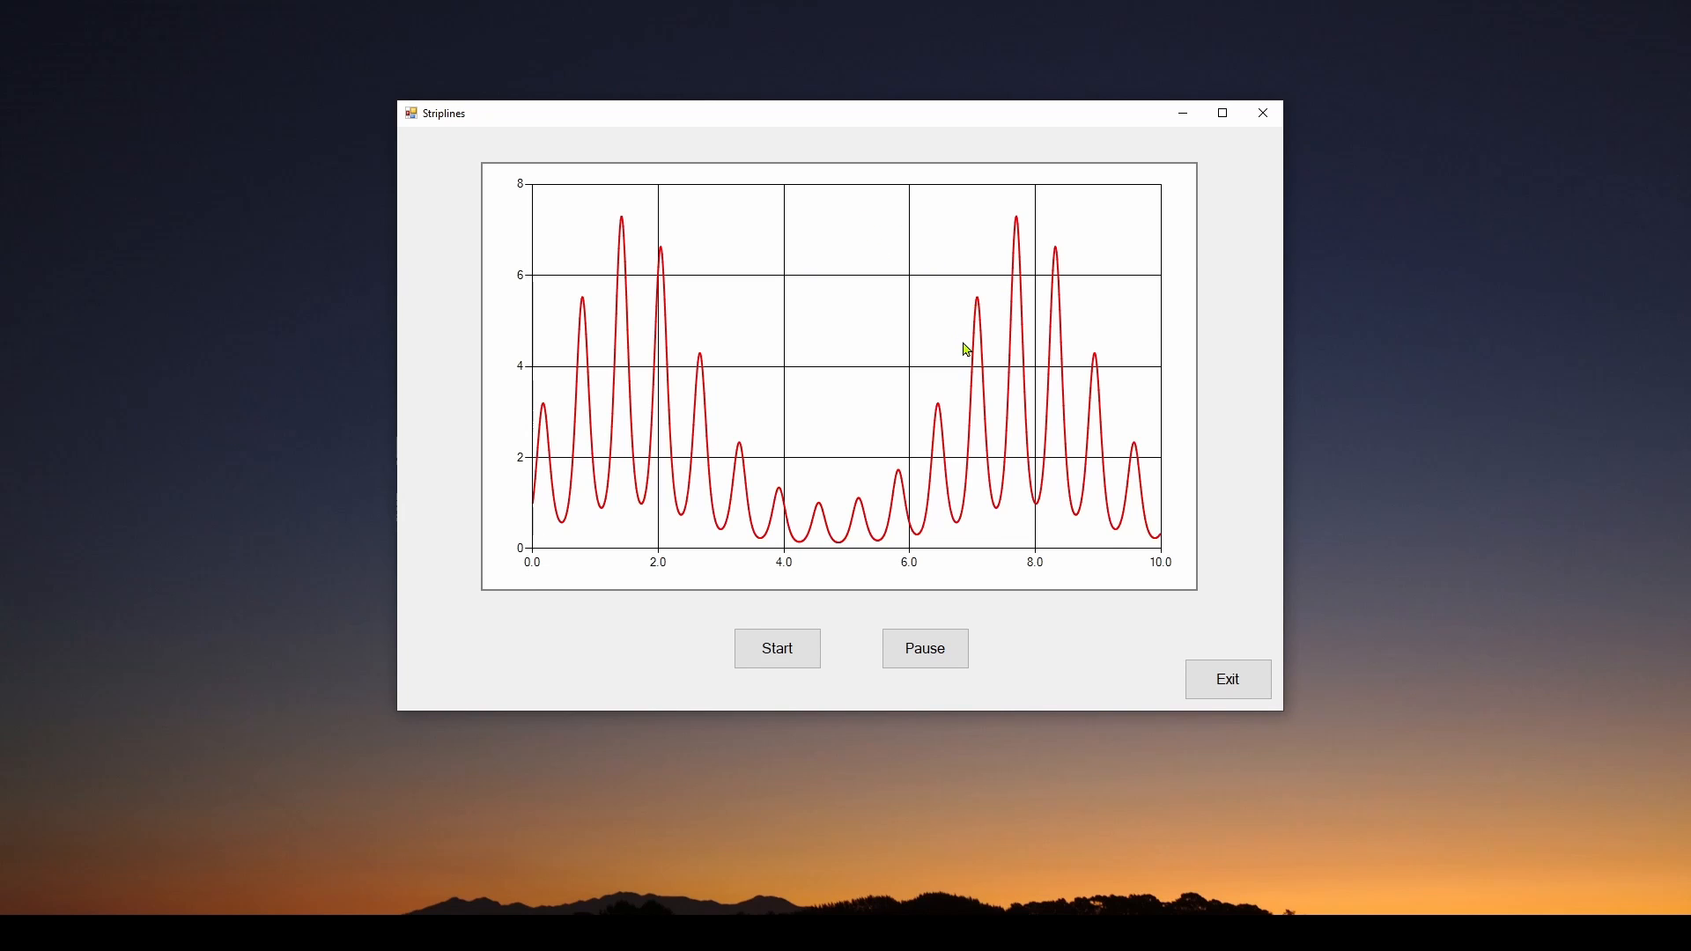
Adjust the view near the designer toolbar while reviewing chart1's events list
left_click_drag(437, 113, 451, 136)
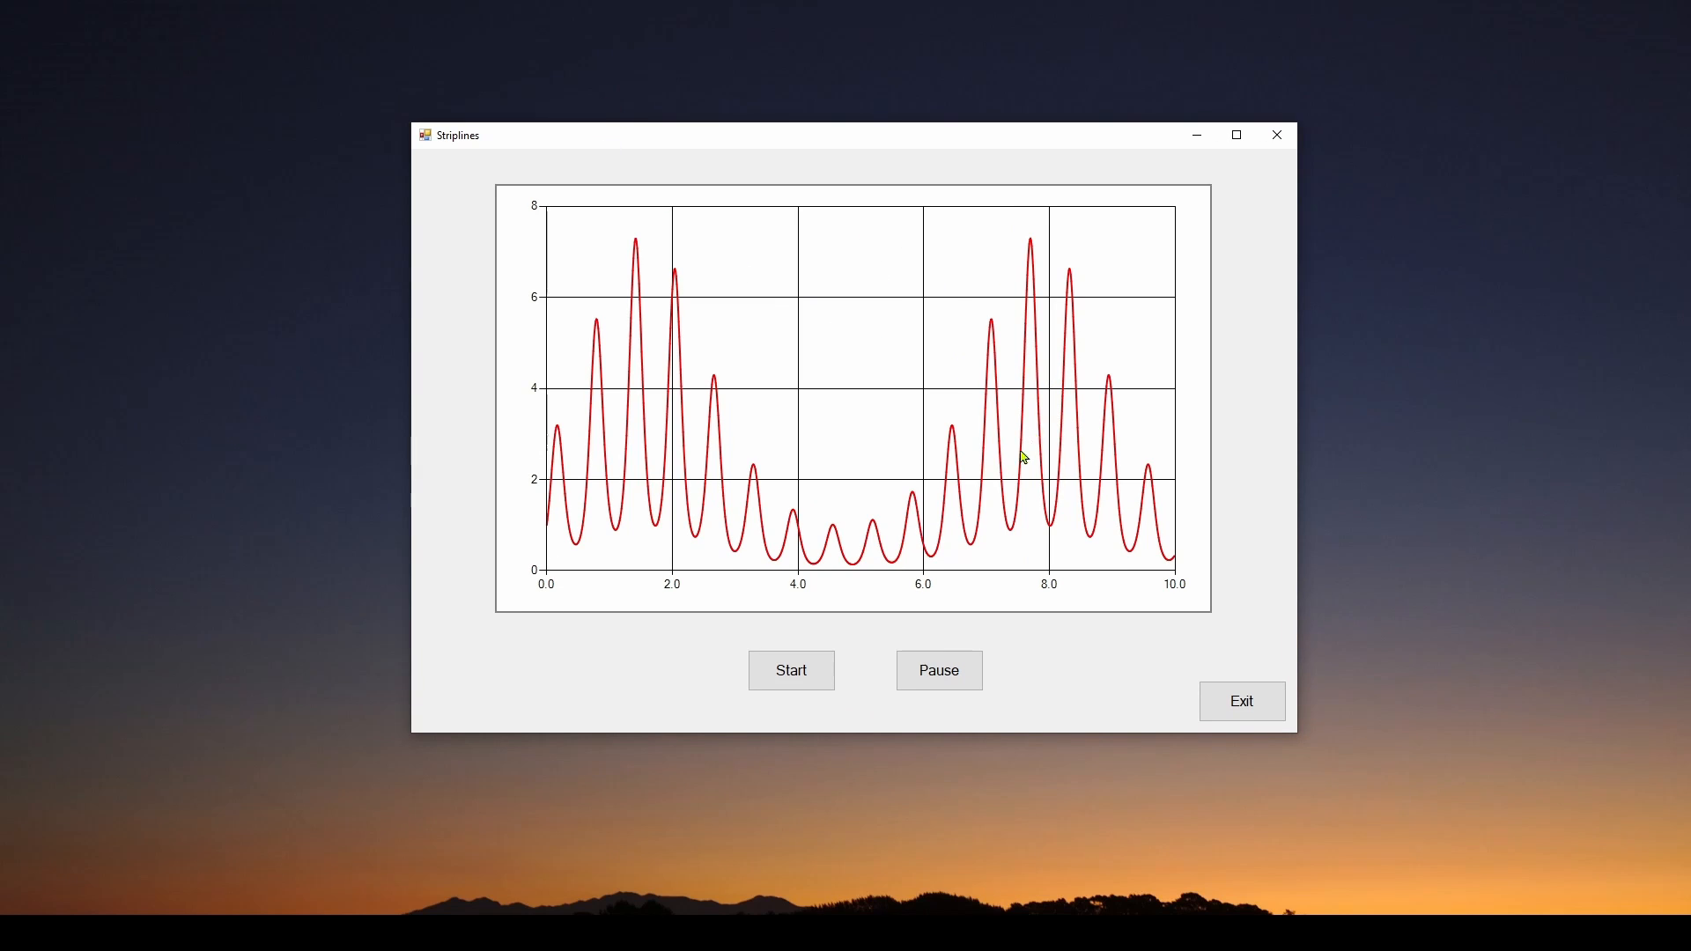
mouse_move(1029, 421)
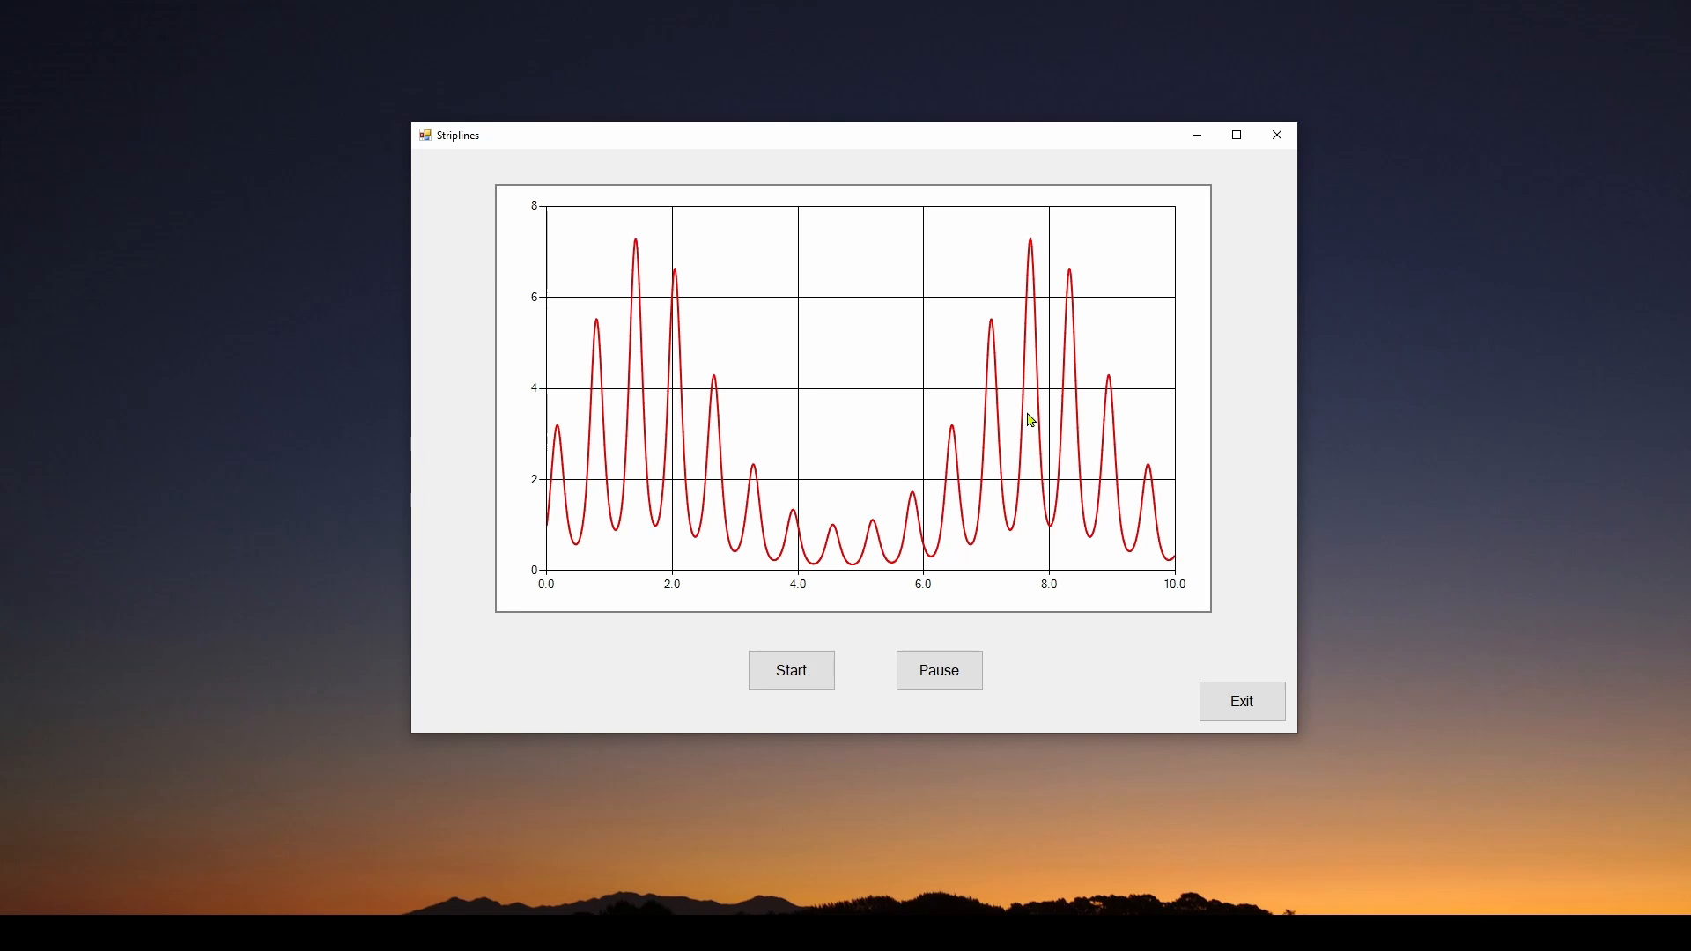
mouse_move(1009, 403)
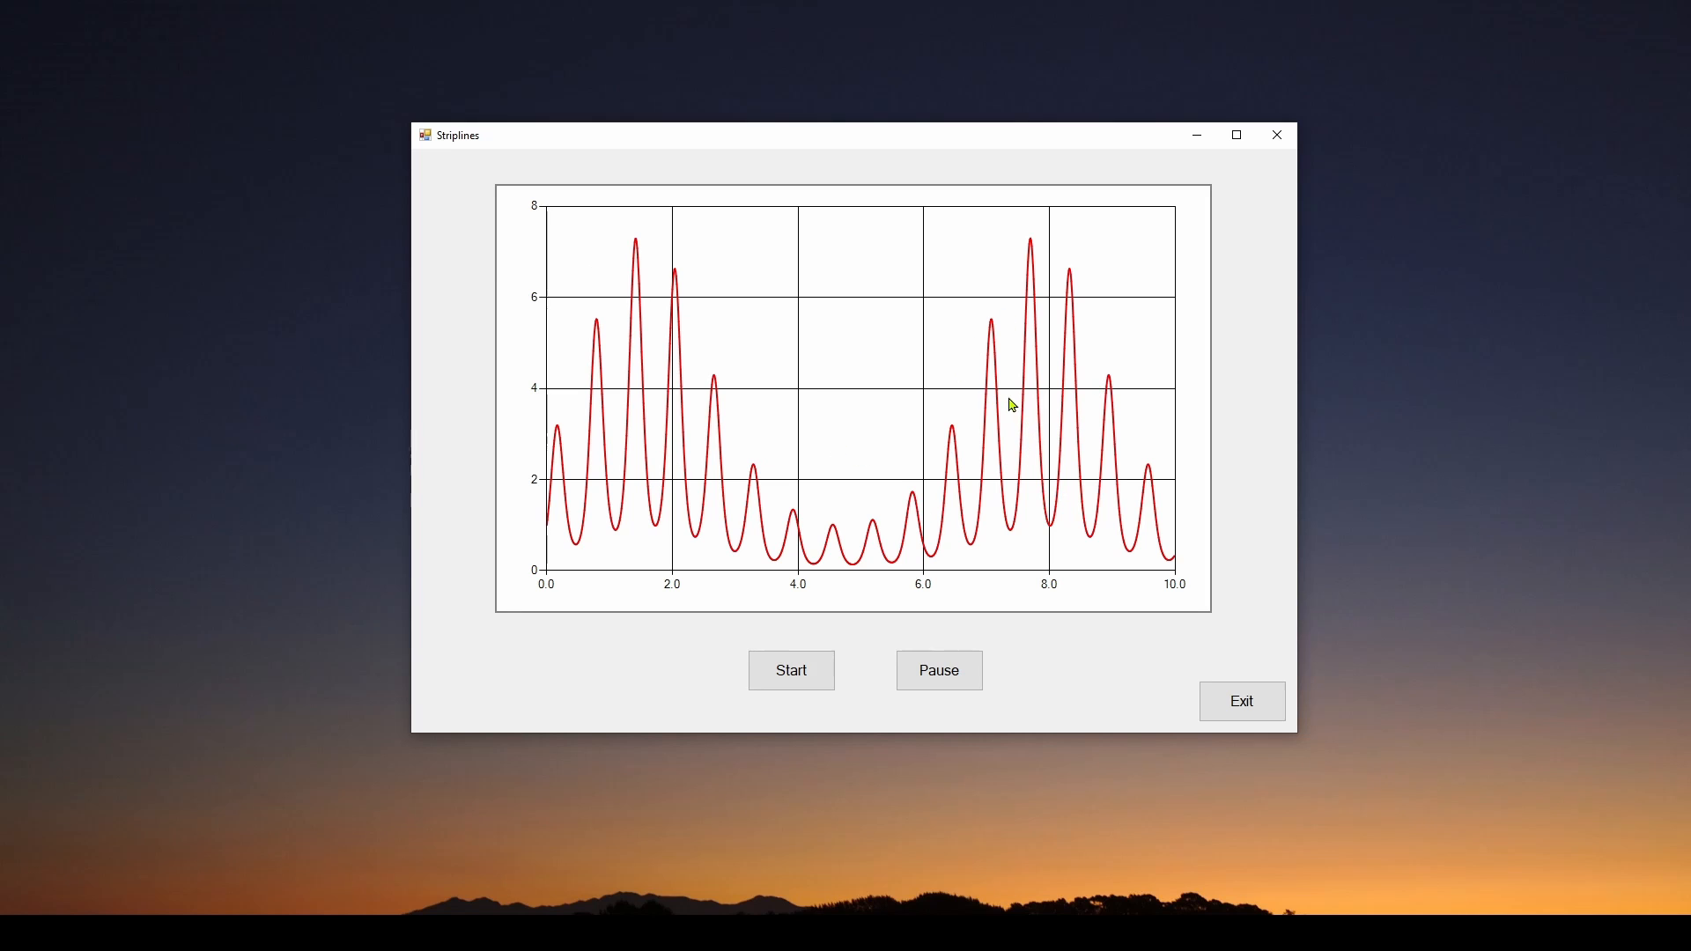
mouse_move(972, 382)
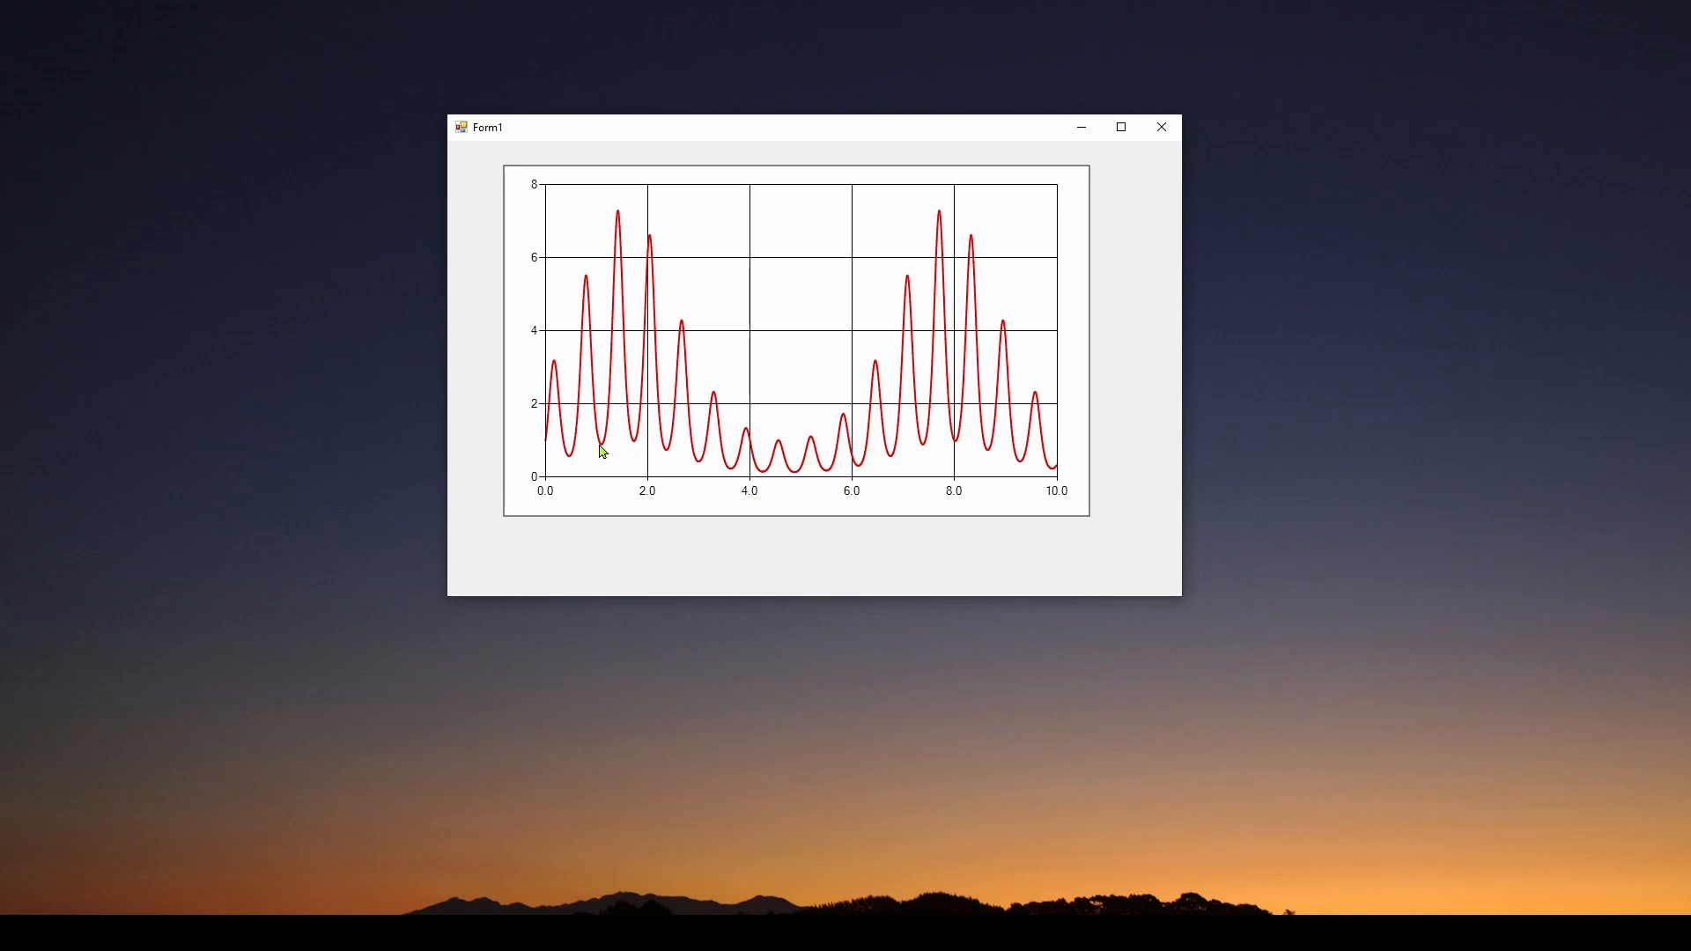
mouse_move(636, 451)
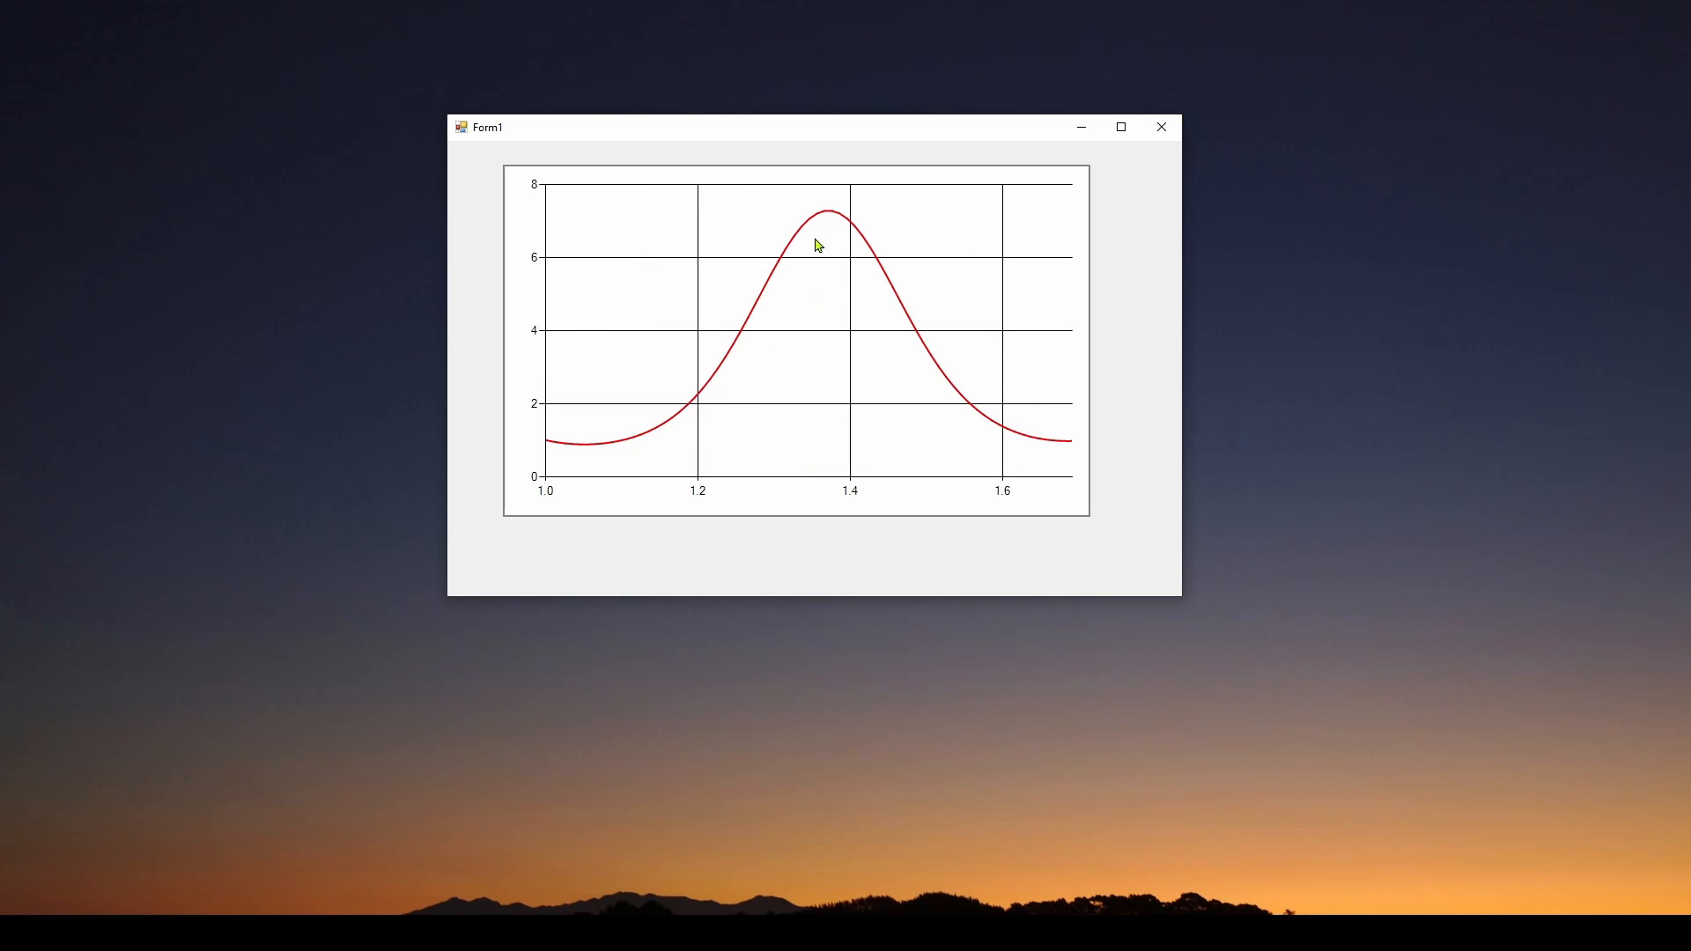
mouse_move(1071, 449)
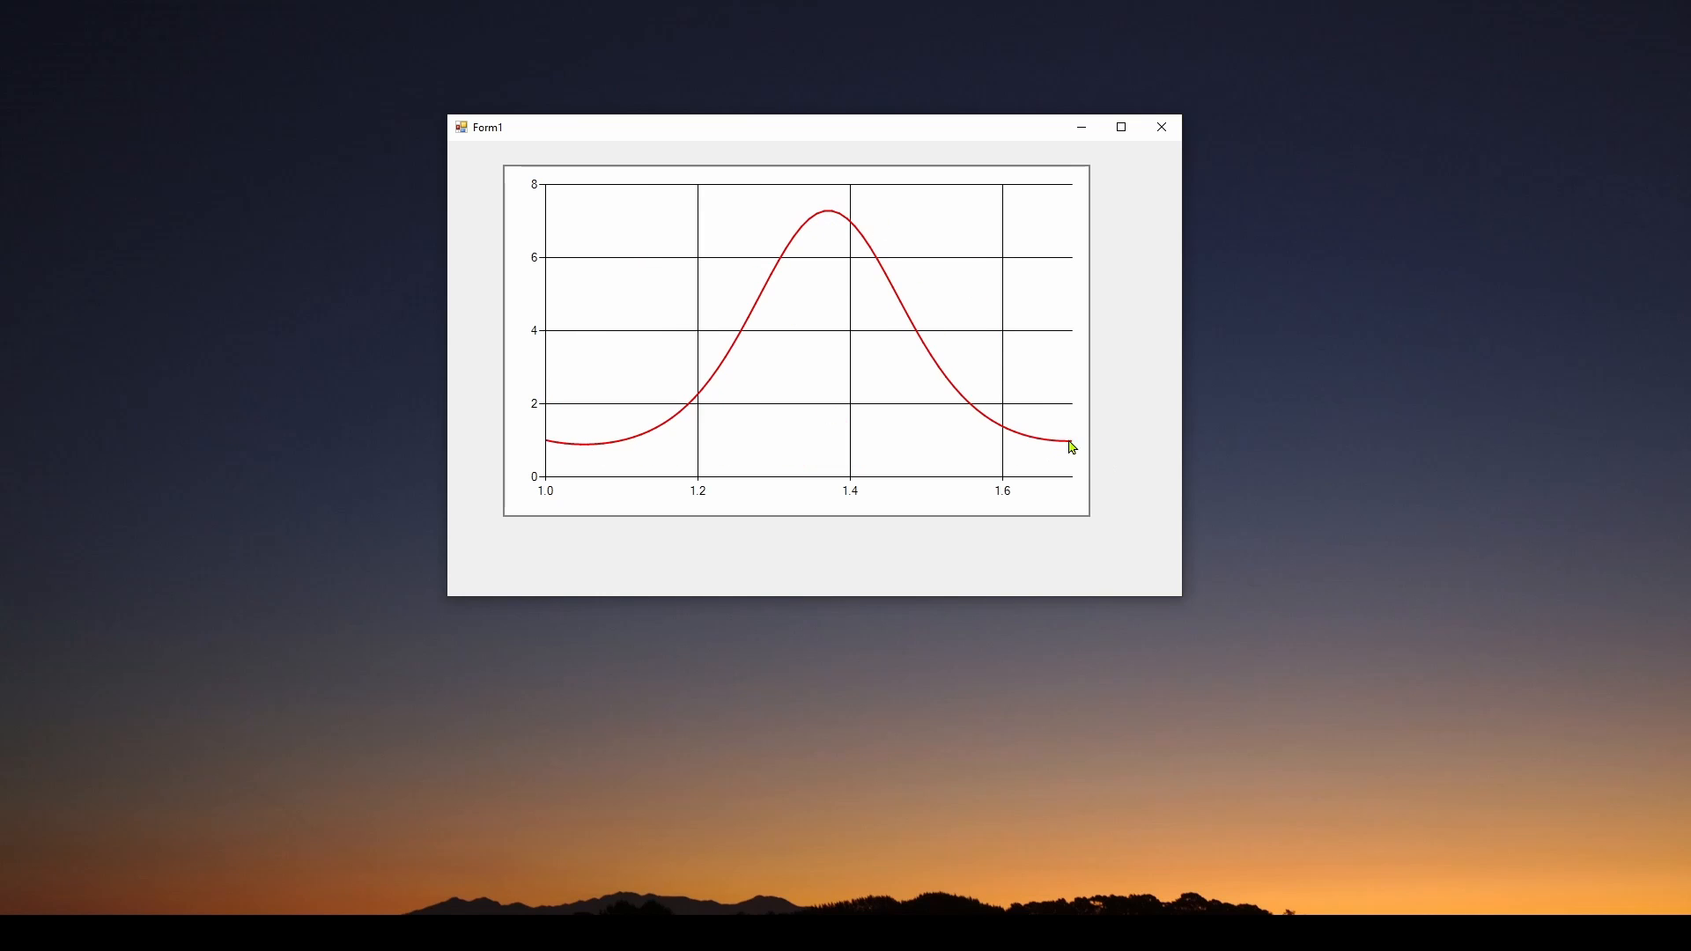
mouse_move(1039, 435)
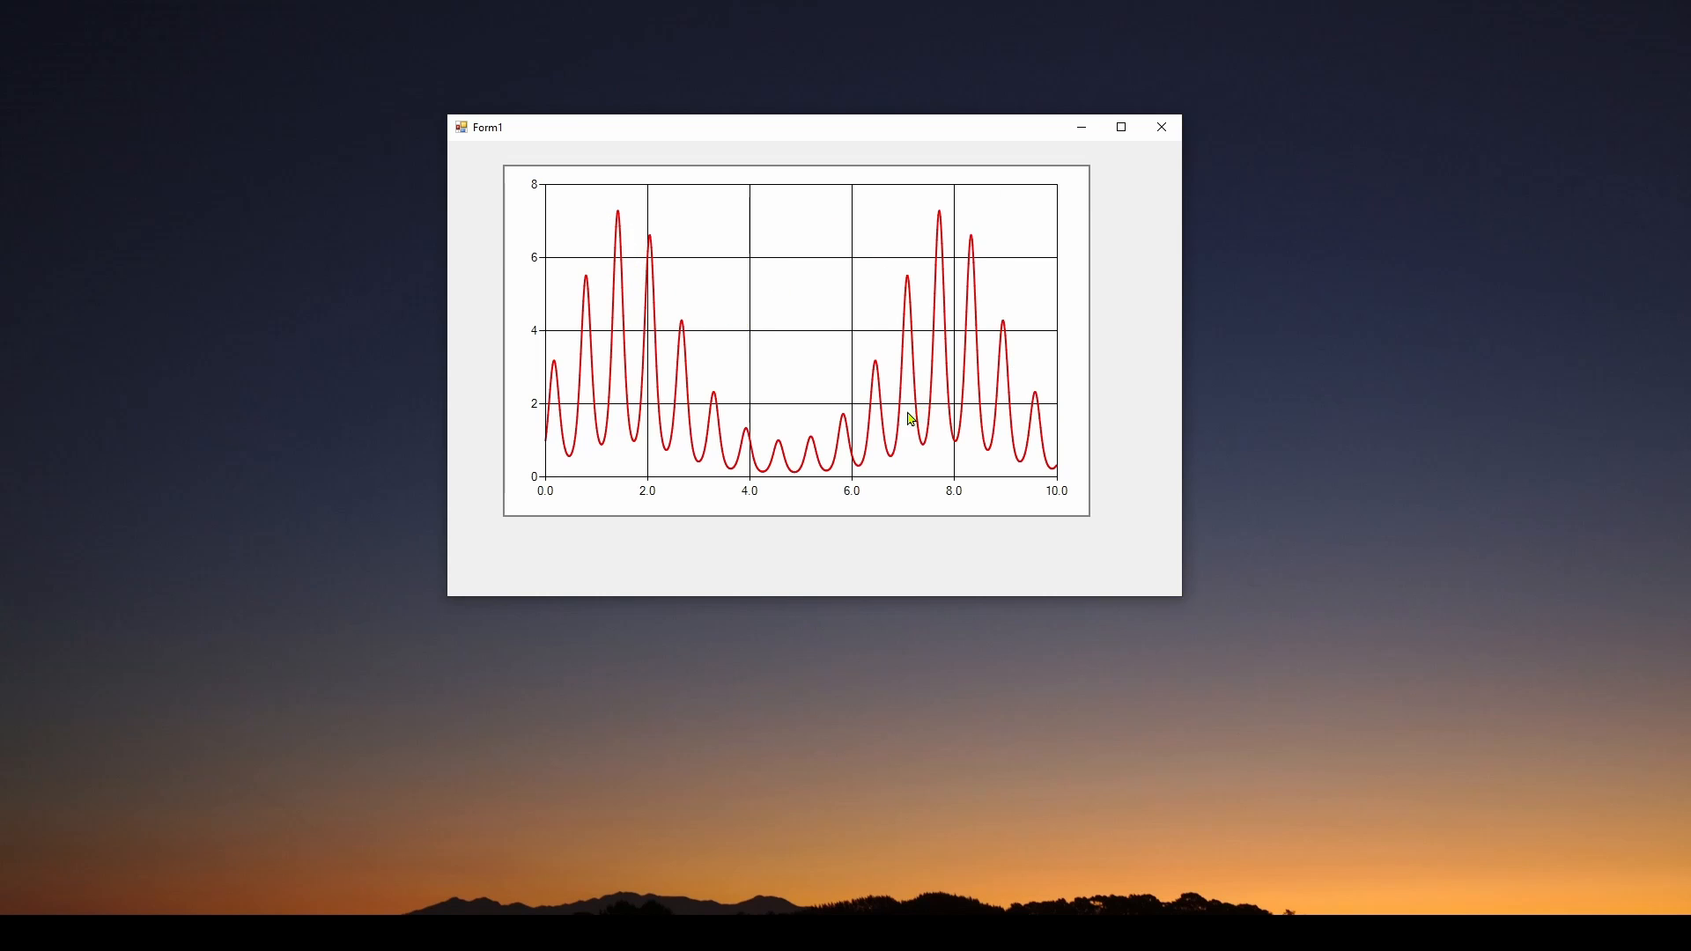
mouse_move(891, 465)
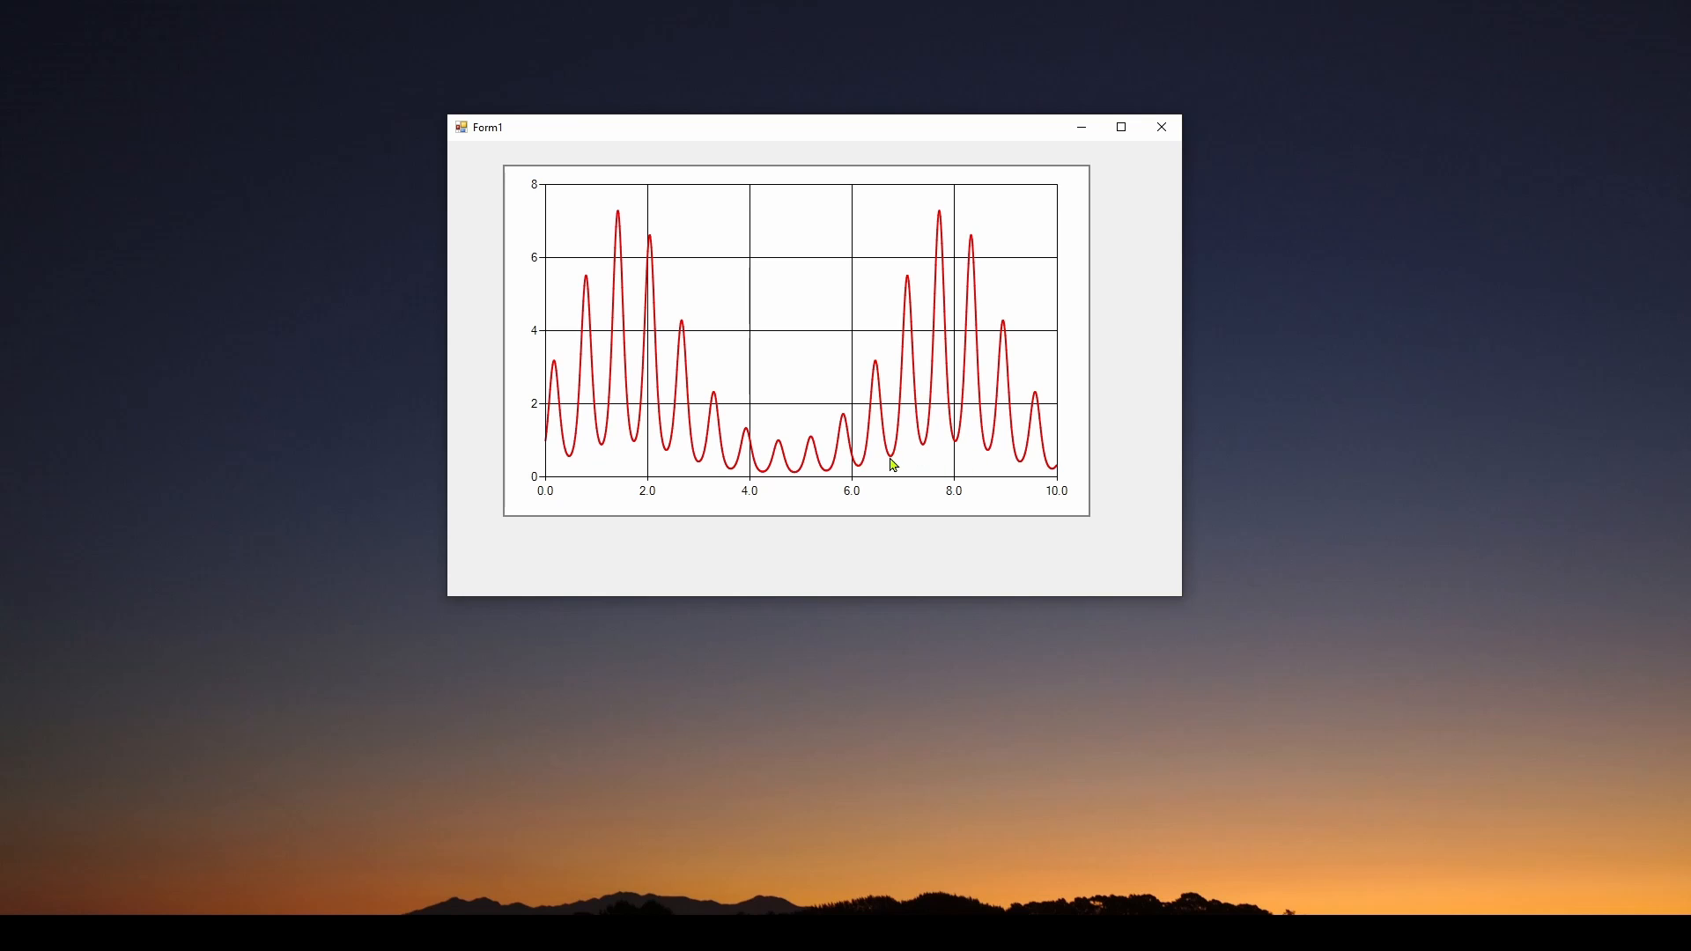
mouse_move(1020, 465)
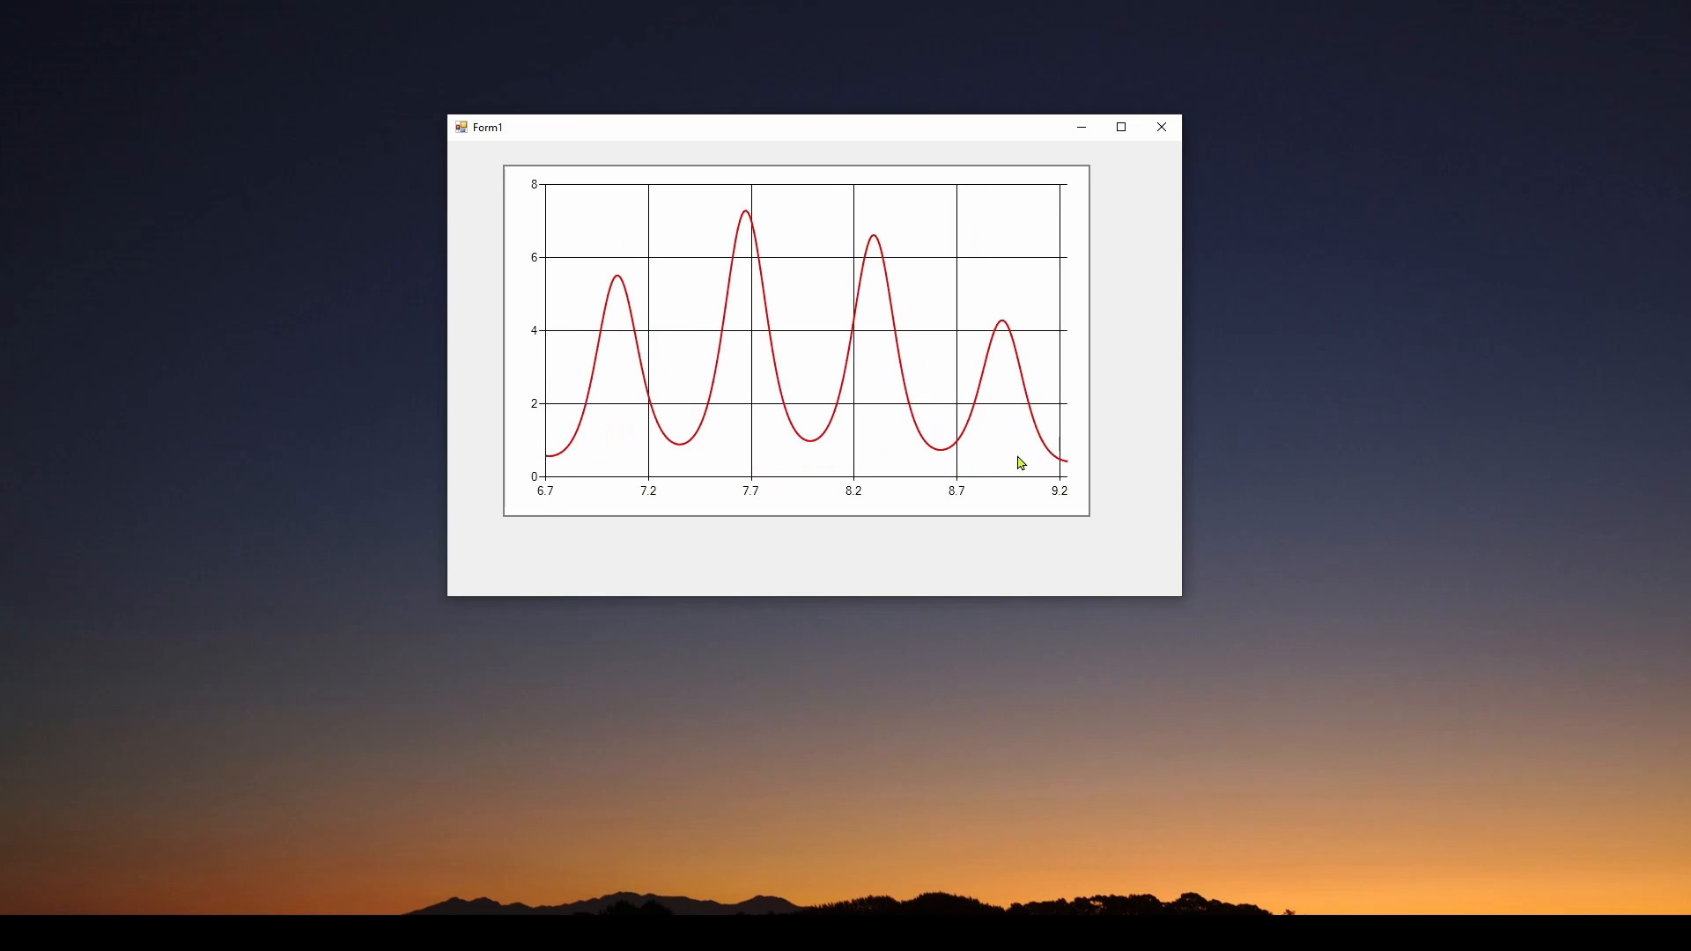
mouse_move(981, 346)
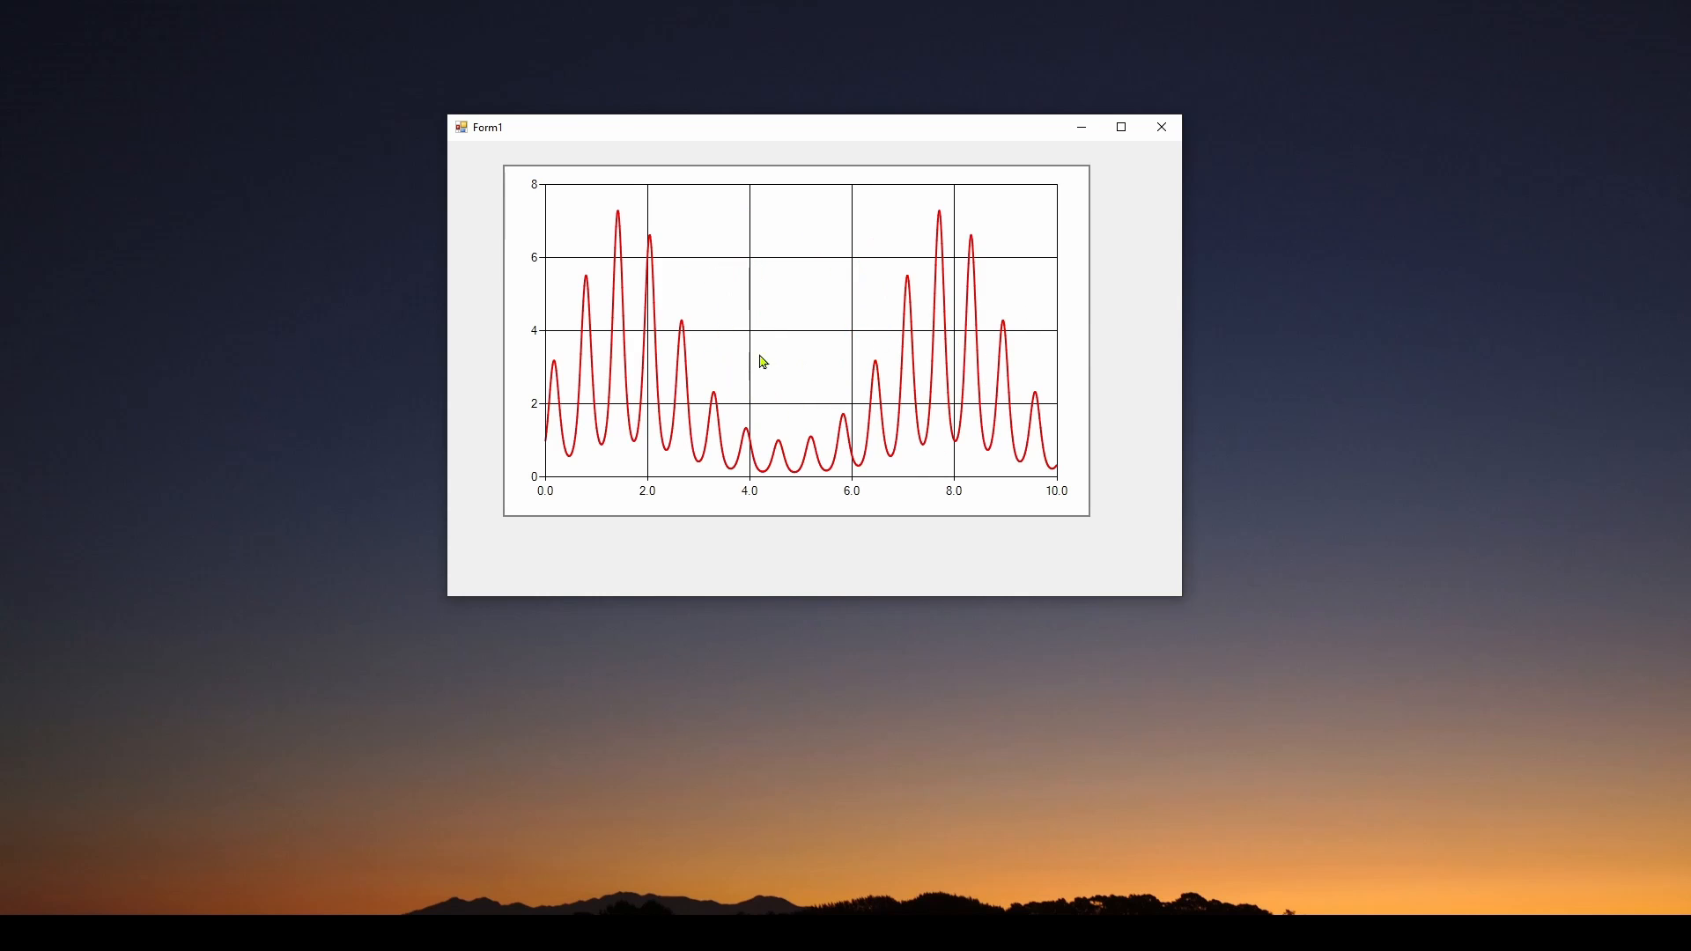
mouse_move(977, 357)
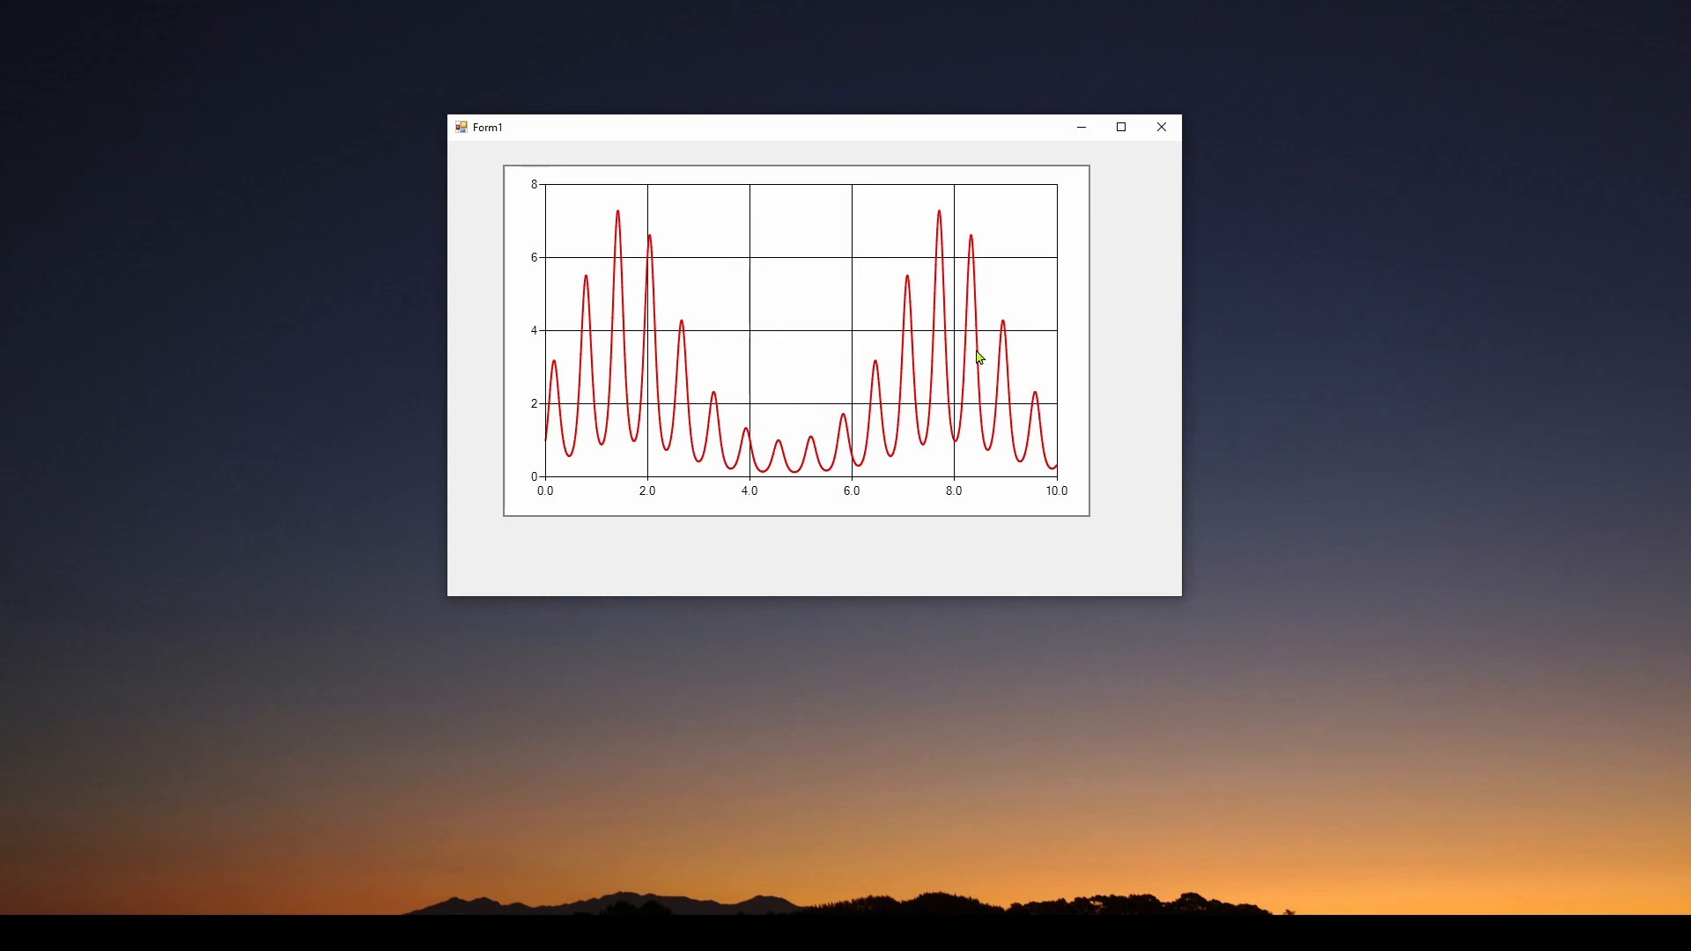
mouse_move(969, 314)
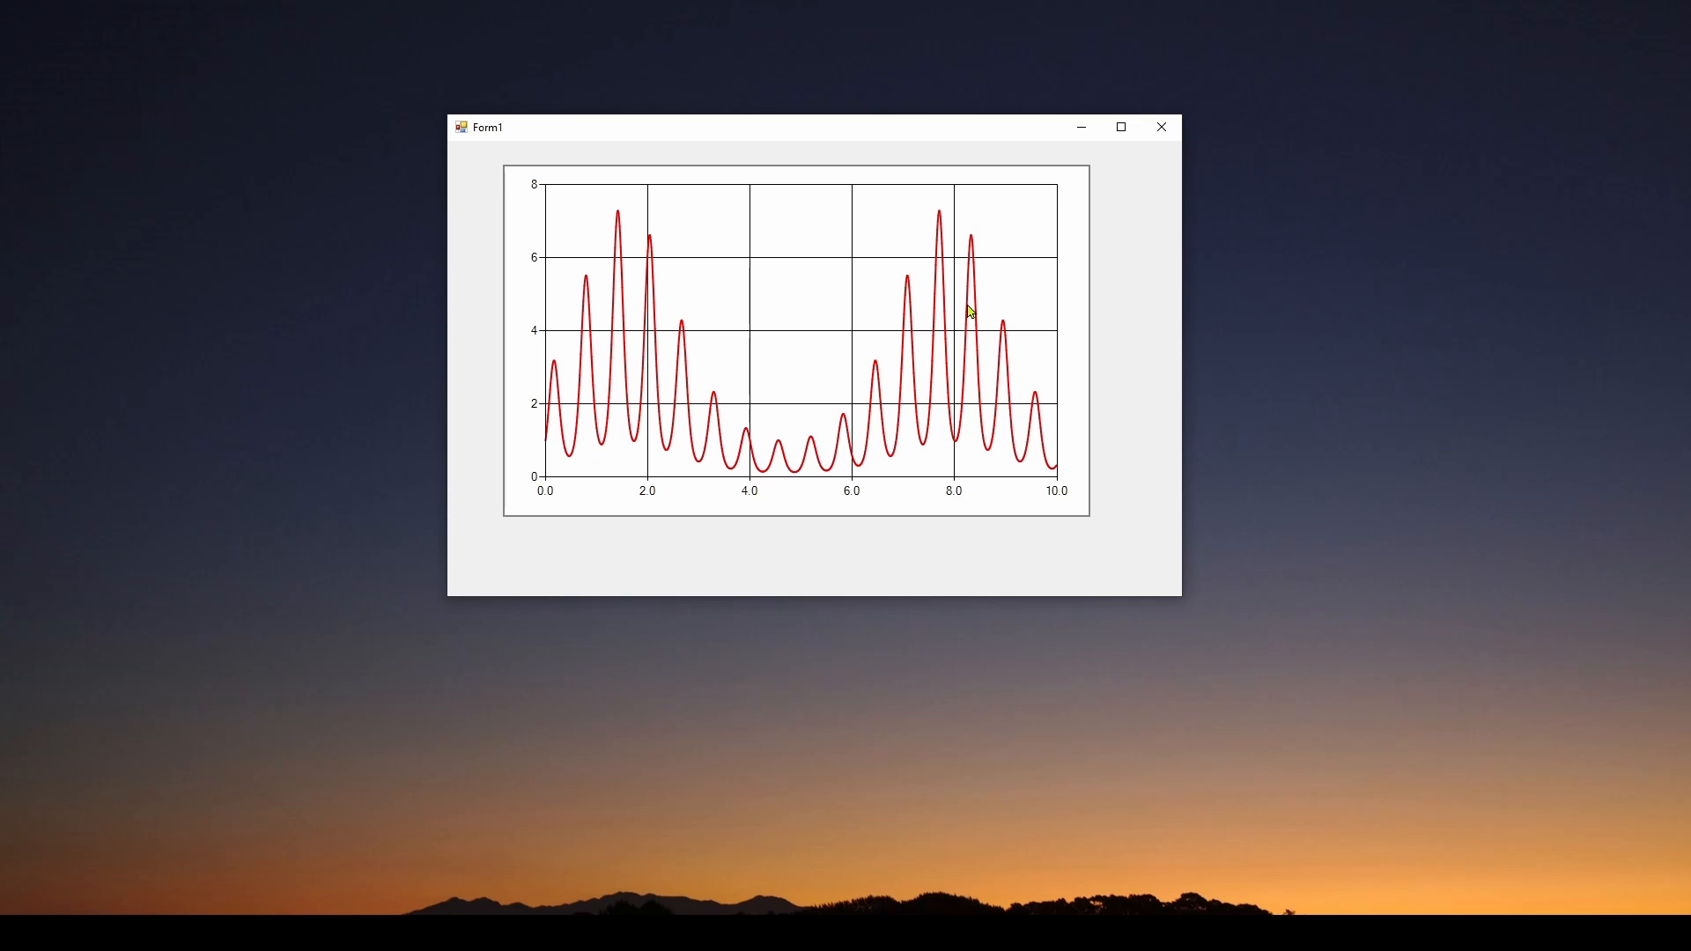
mouse_move(969, 304)
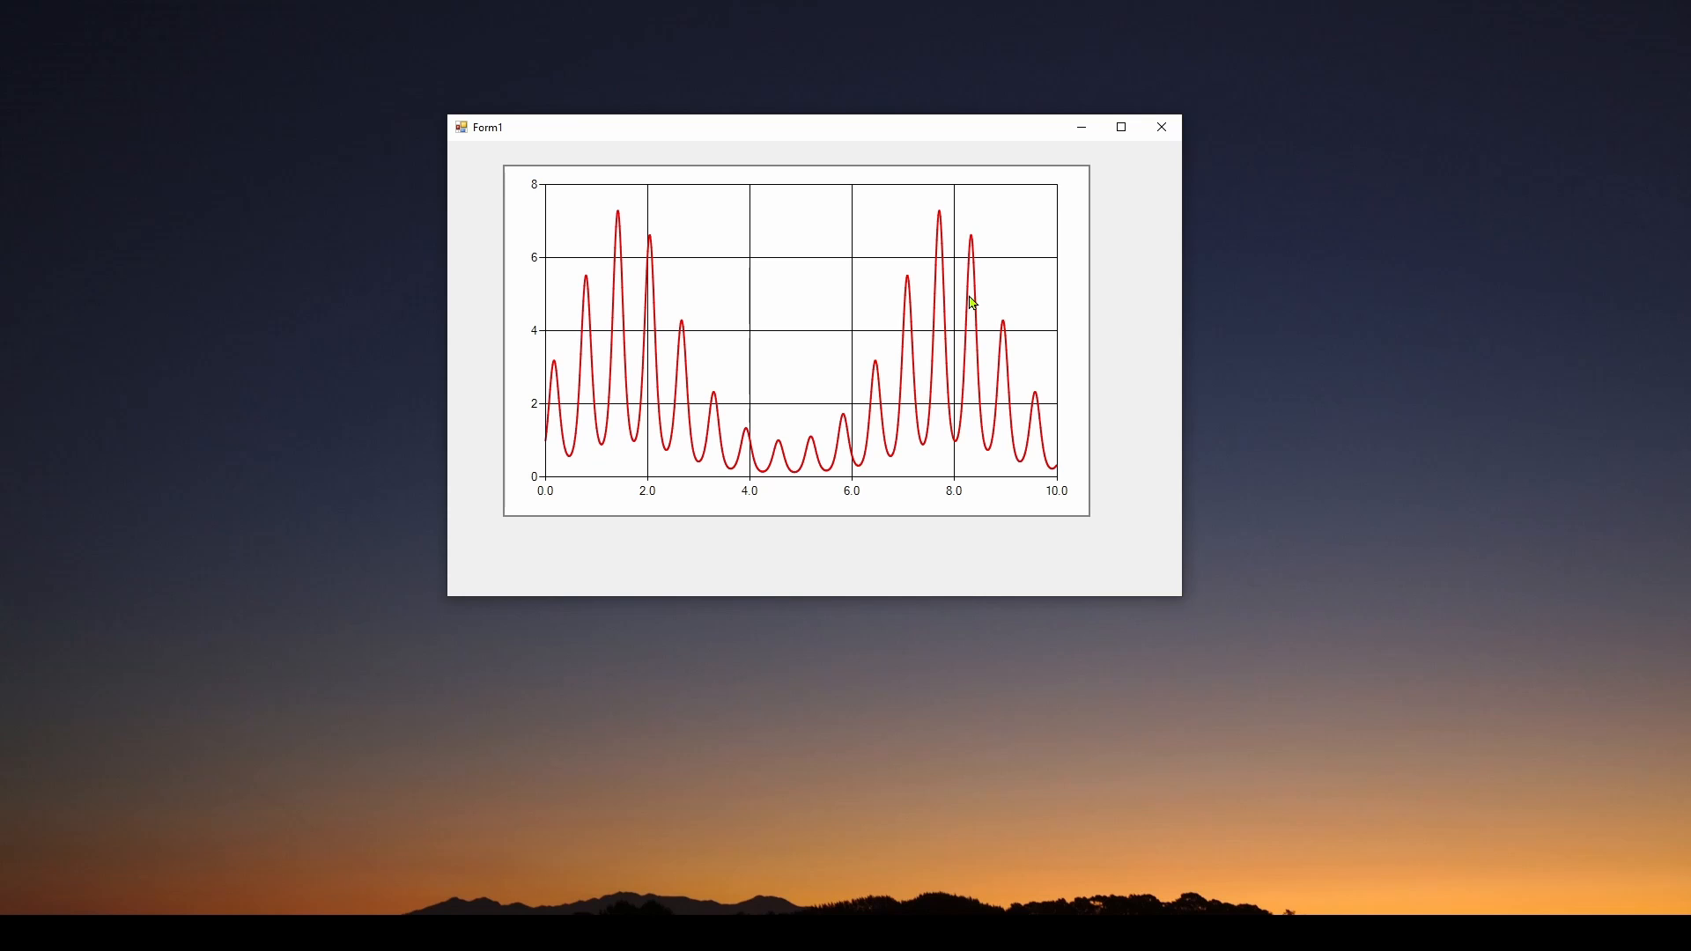
mouse_move(965, 246)
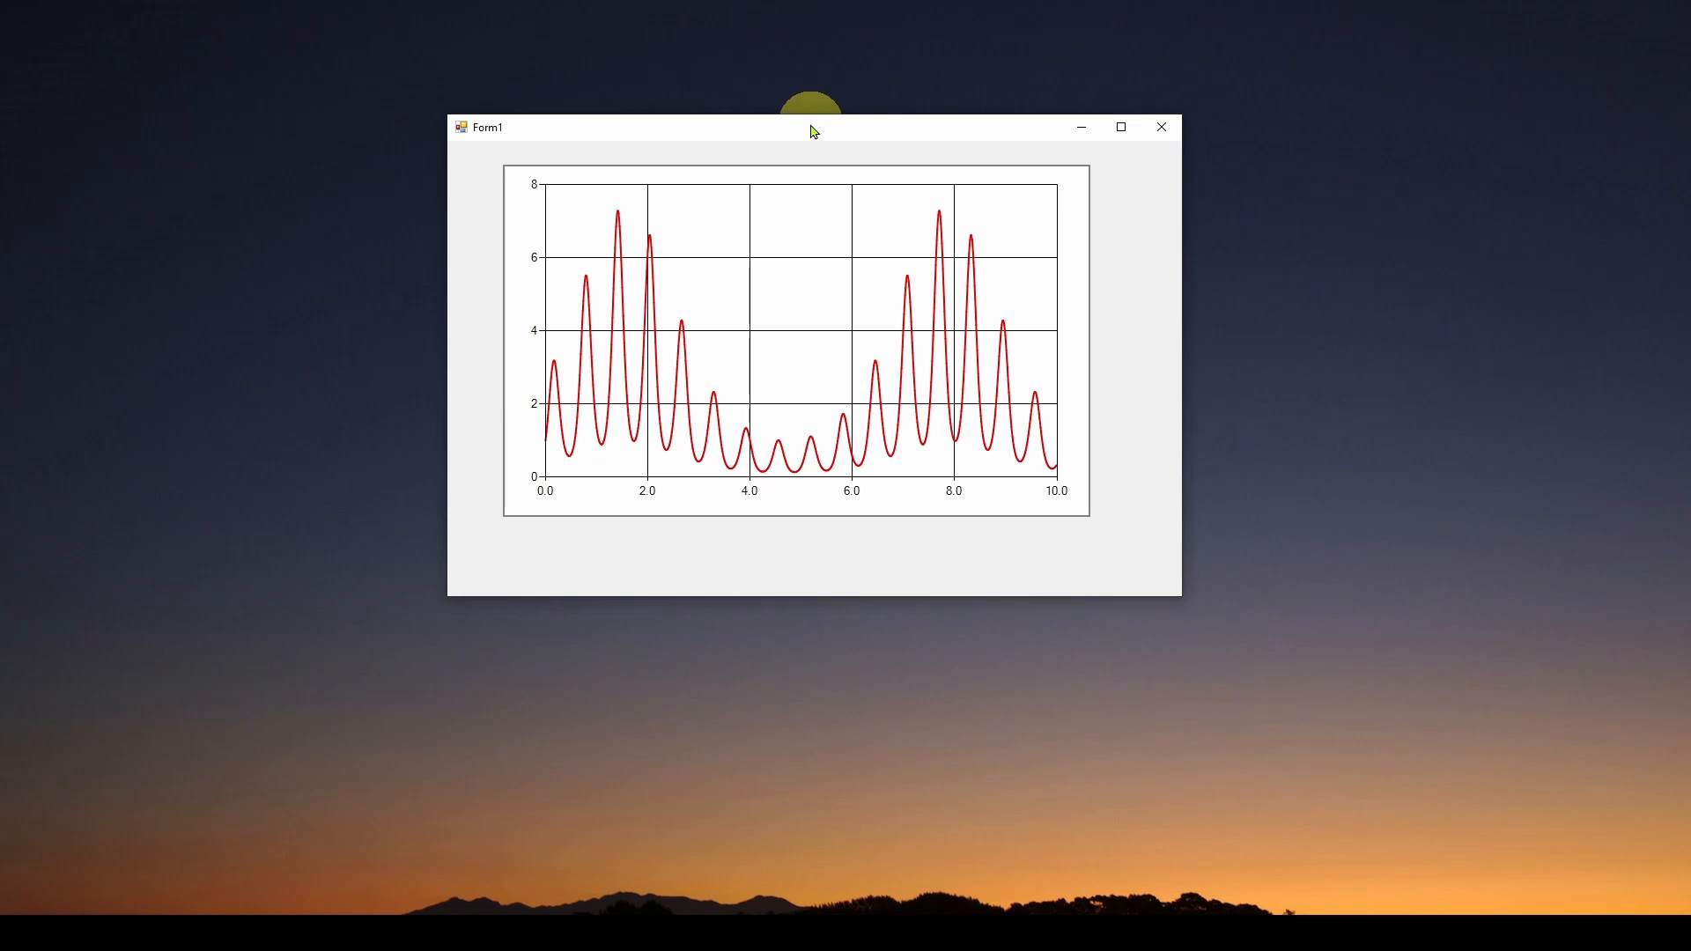
mouse_move(729, 248)
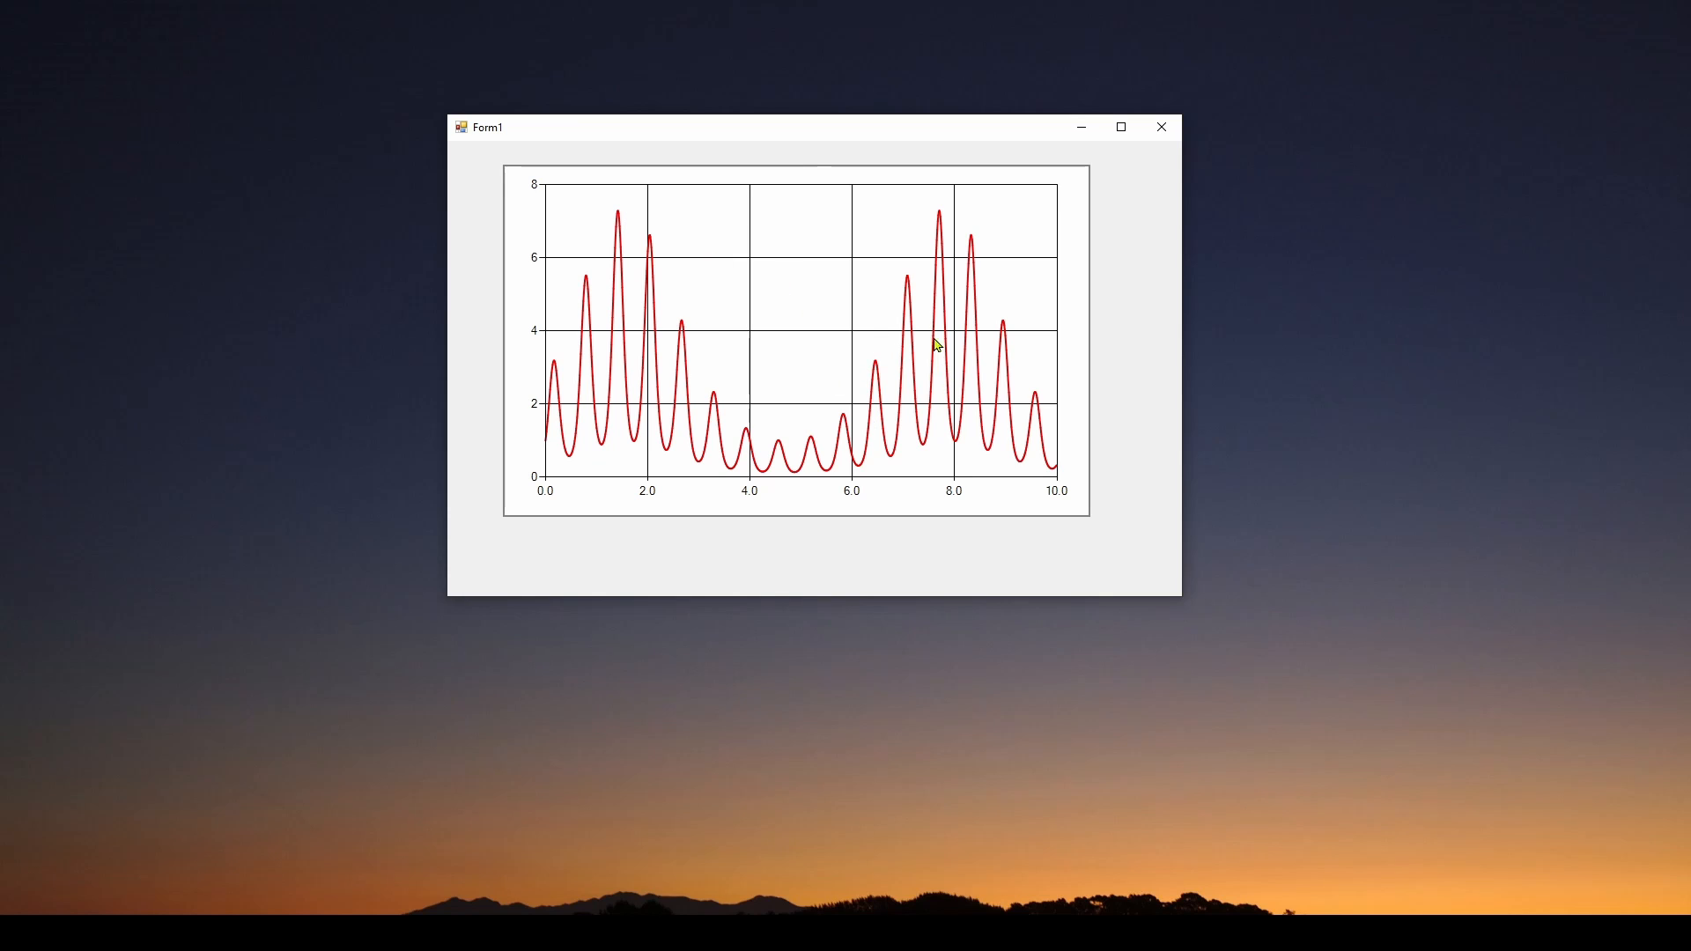
mouse_move(757, 396)
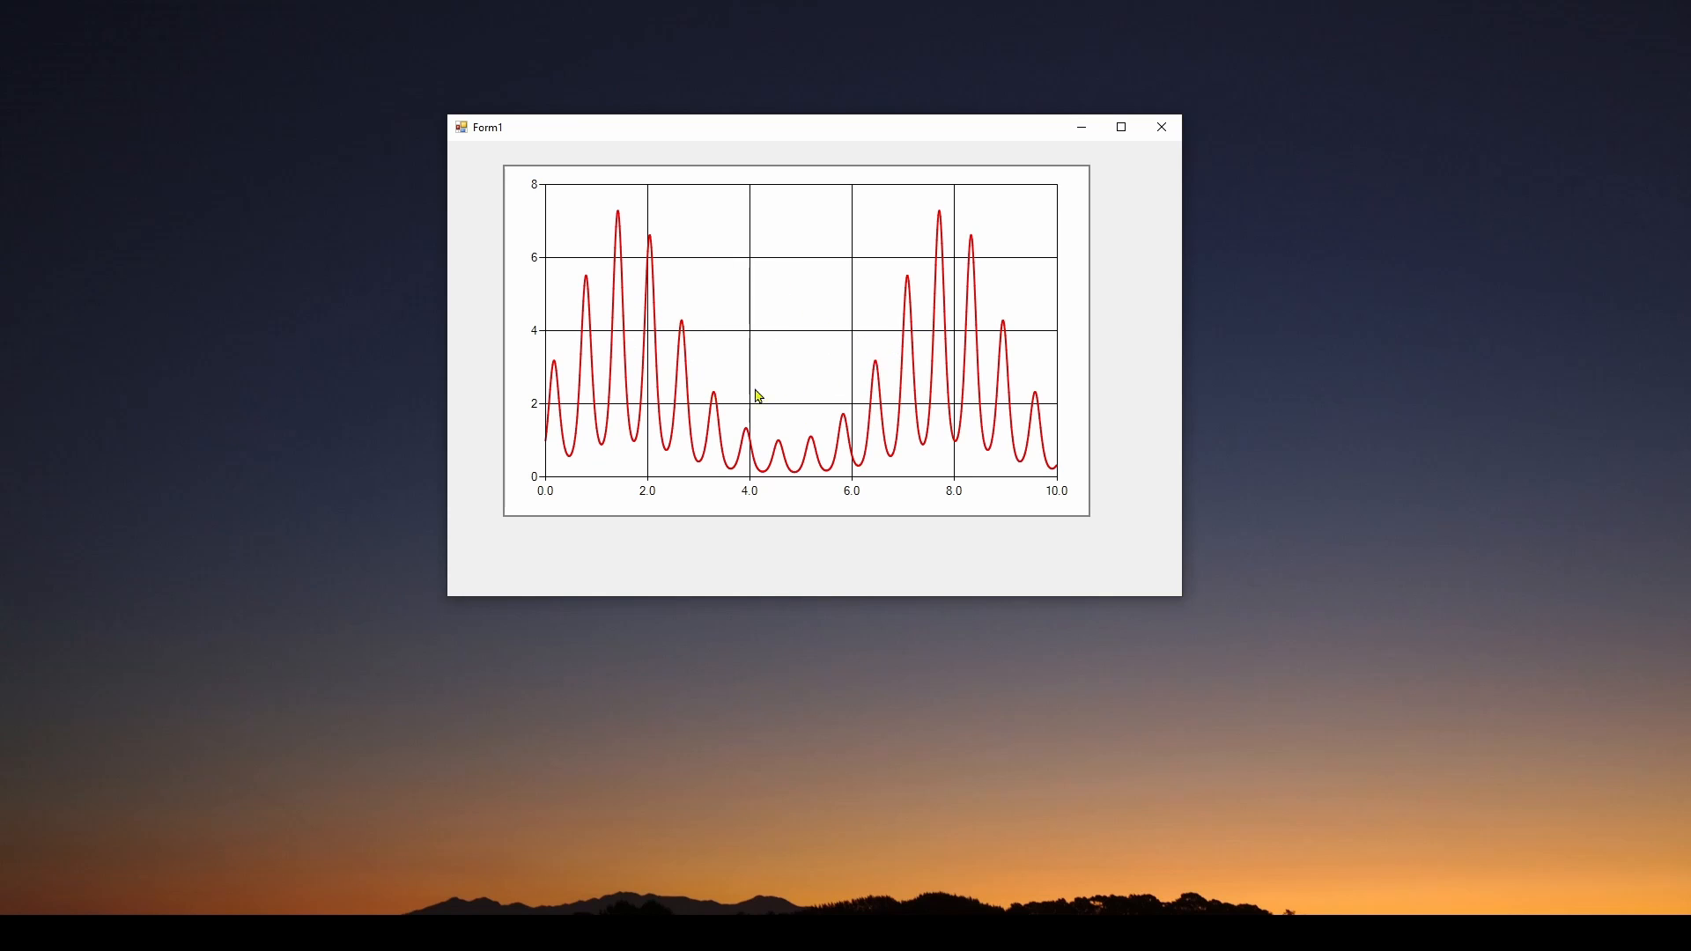
mouse_move(950, 329)
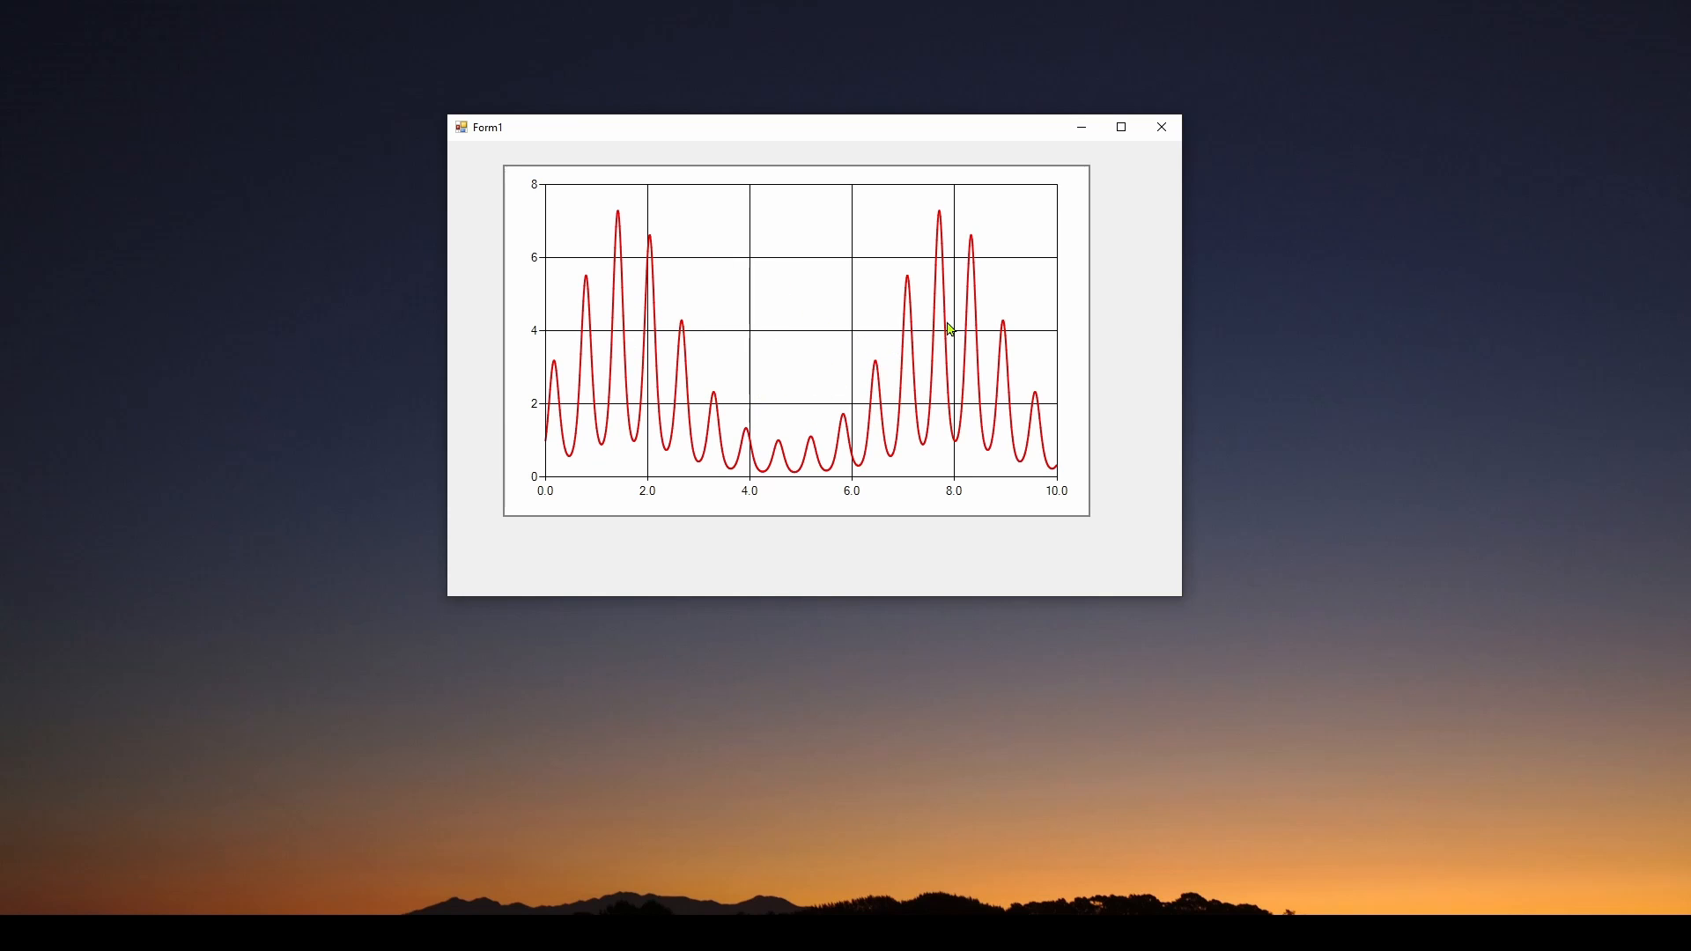
mouse_move(887, 354)
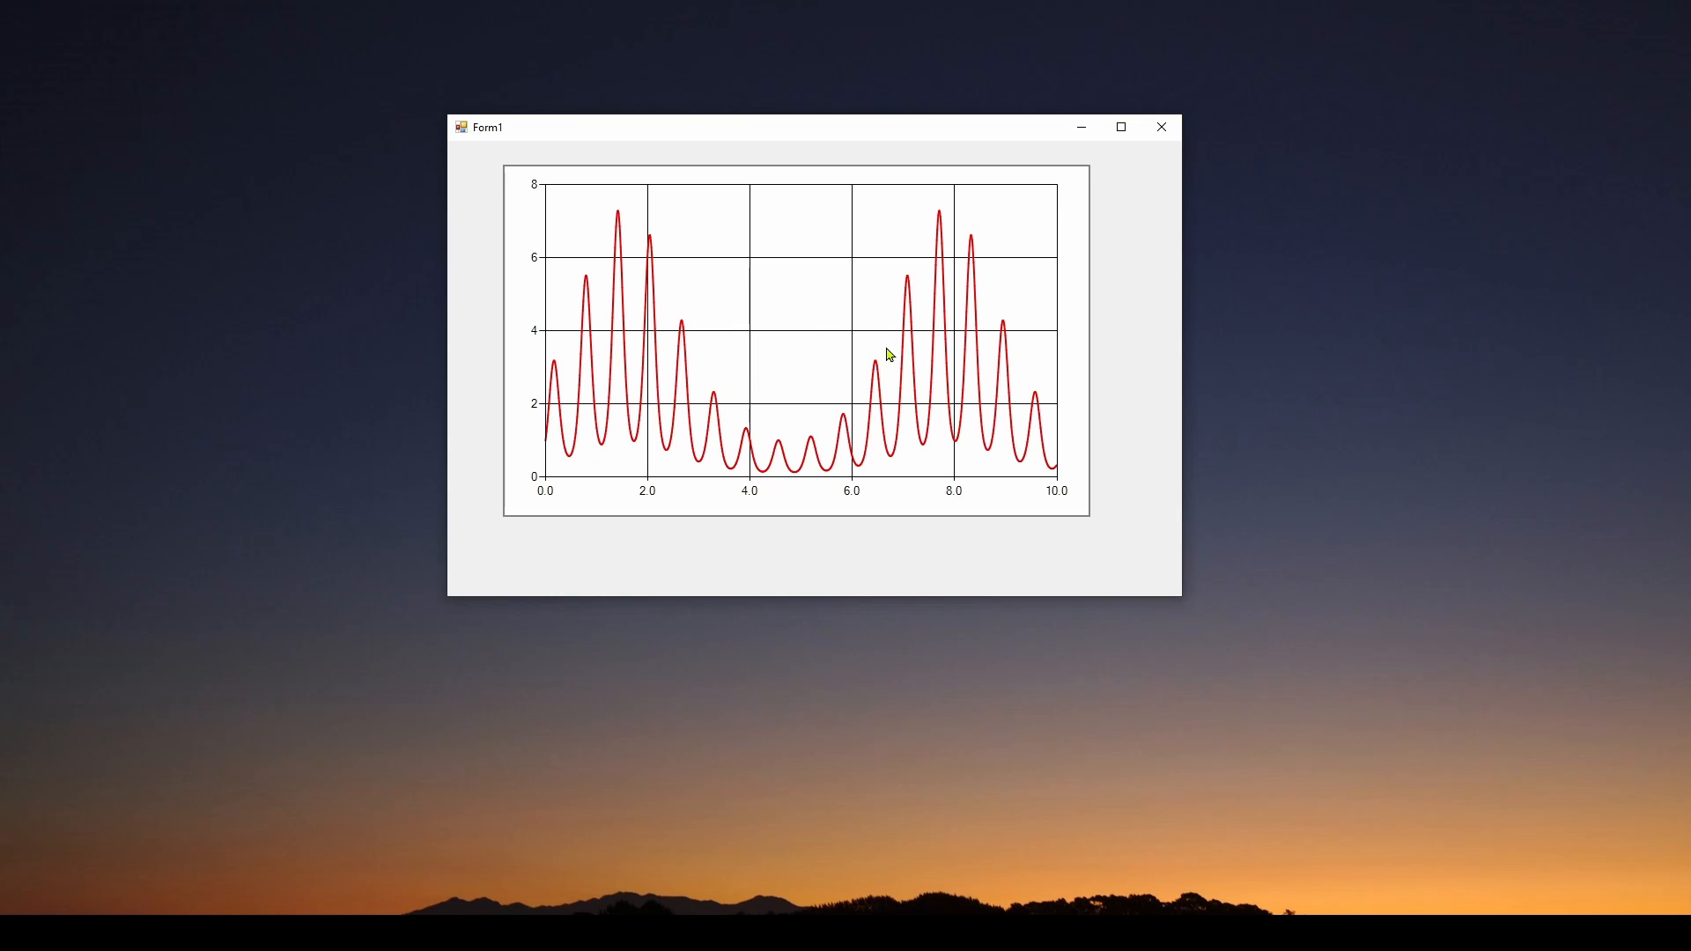
mouse_move(822, 372)
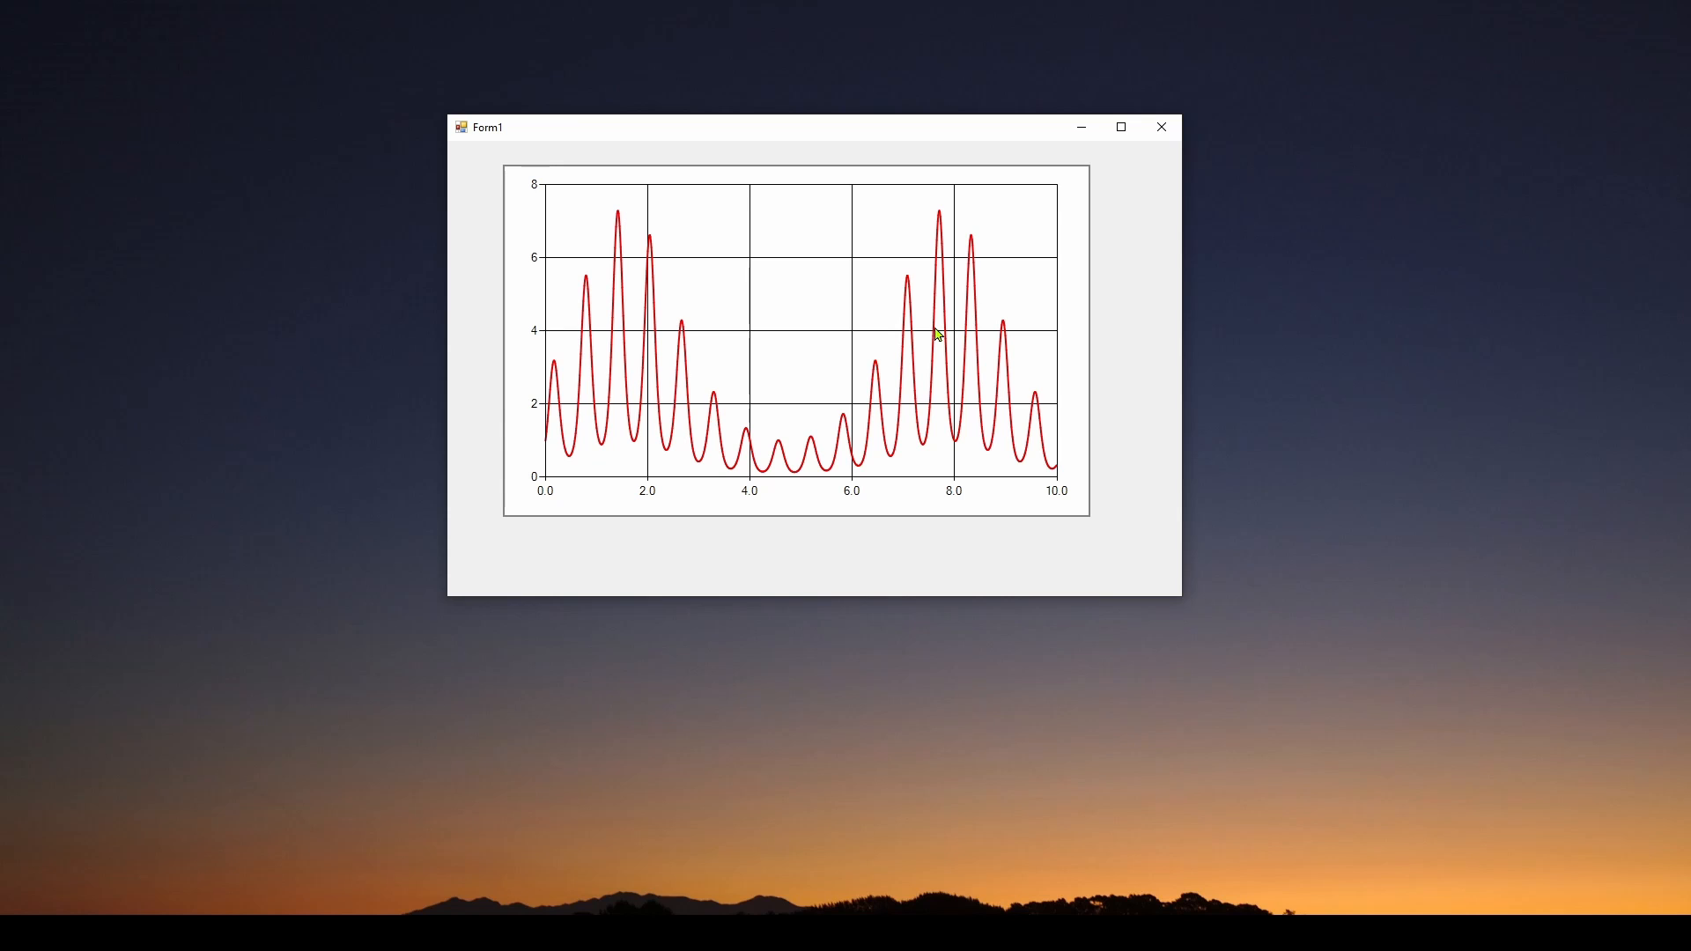
mouse_move(858, 343)
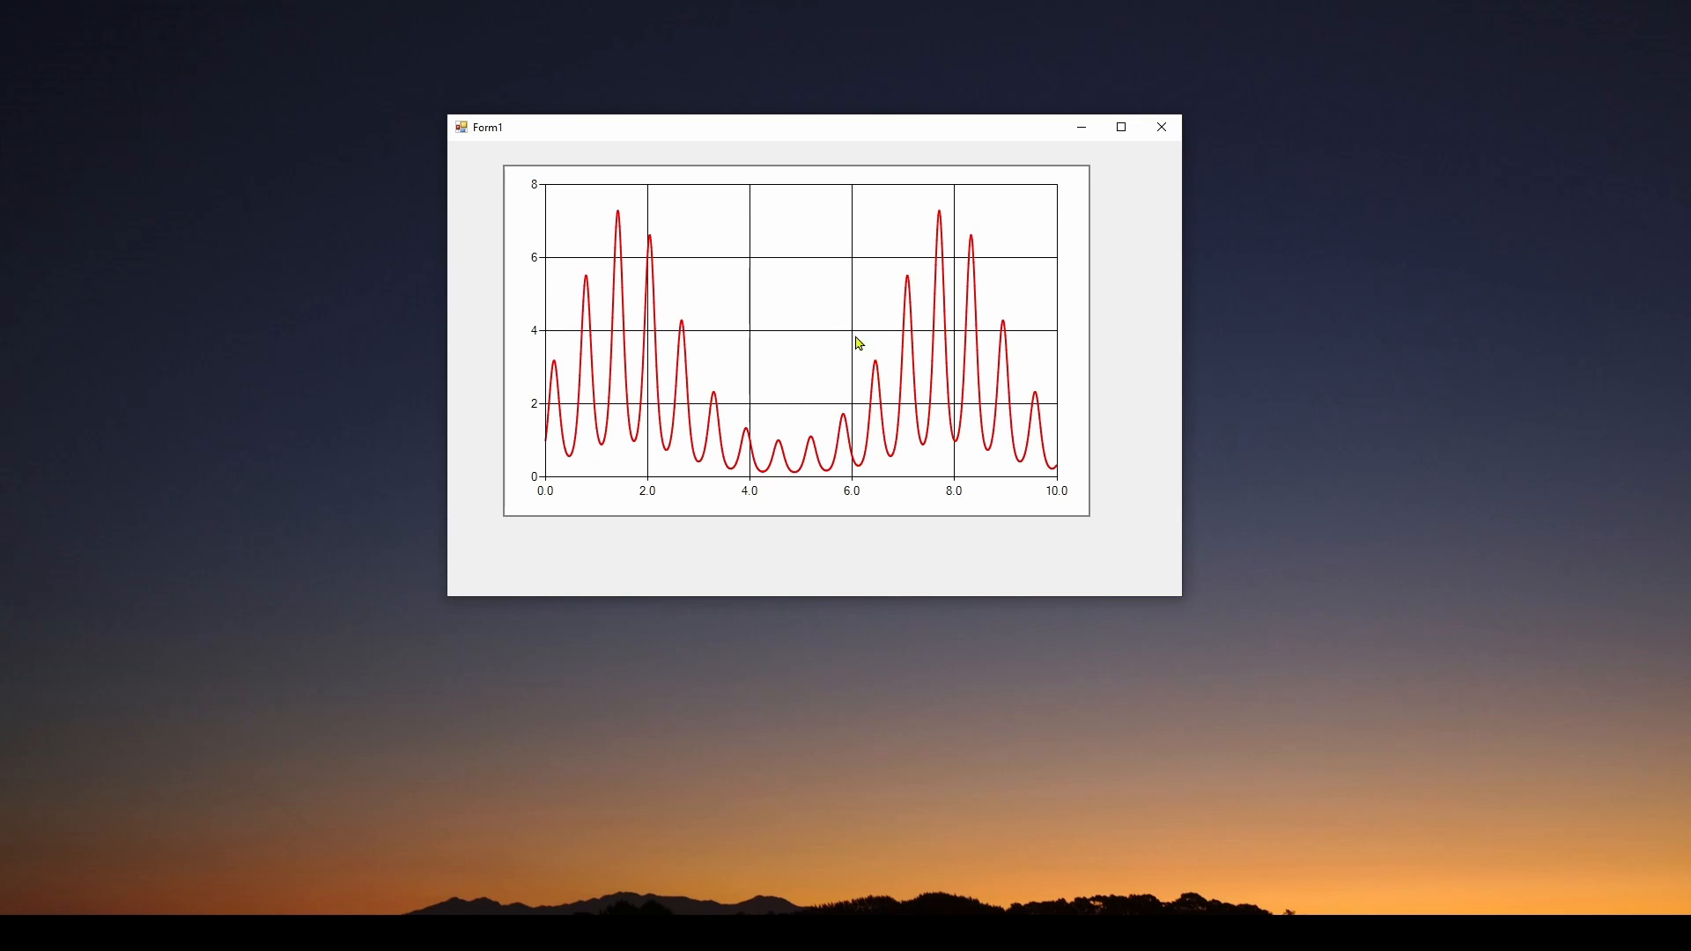
mouse_move(894, 347)
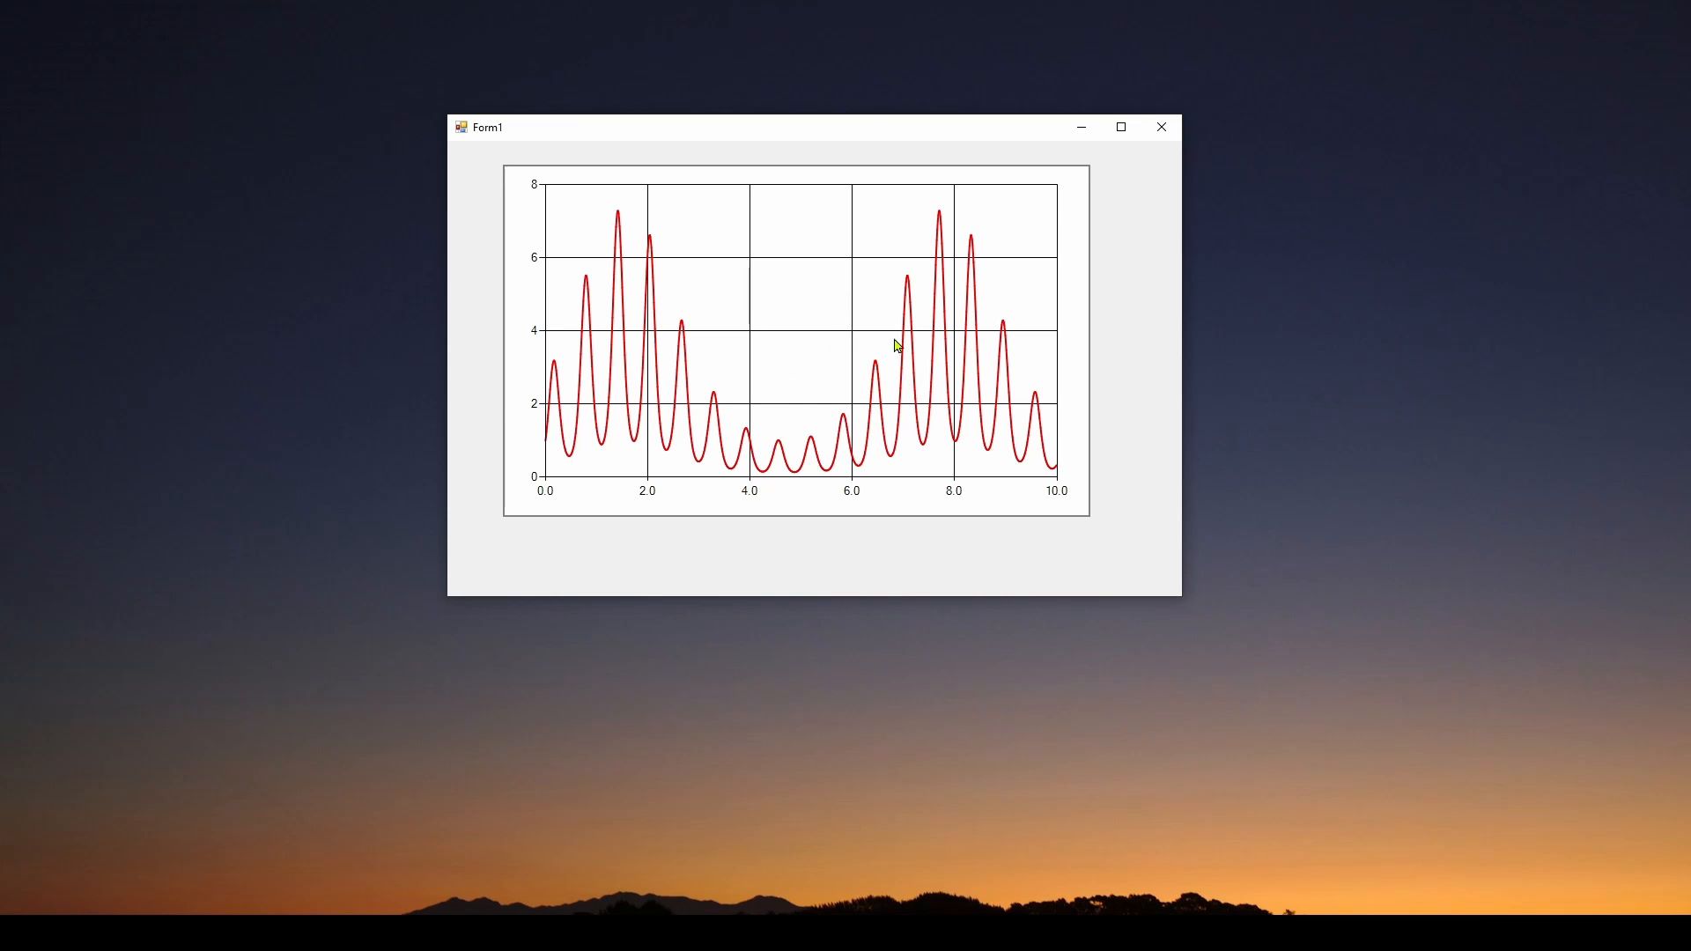
mouse_move(904, 339)
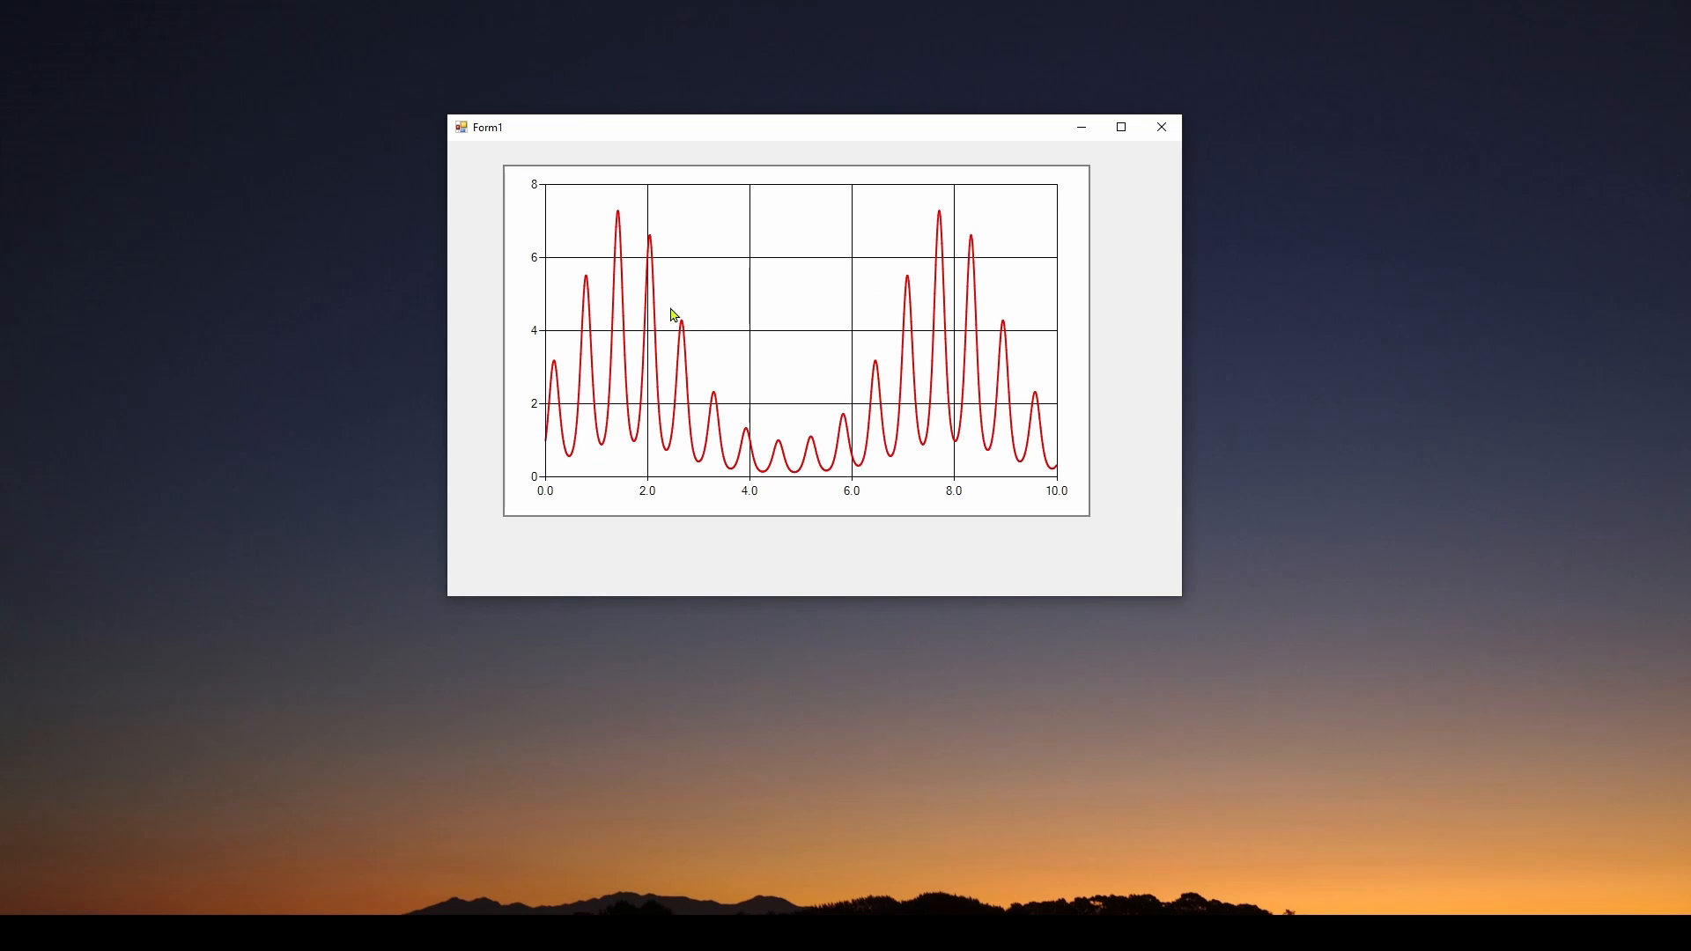
mouse_move(905, 328)
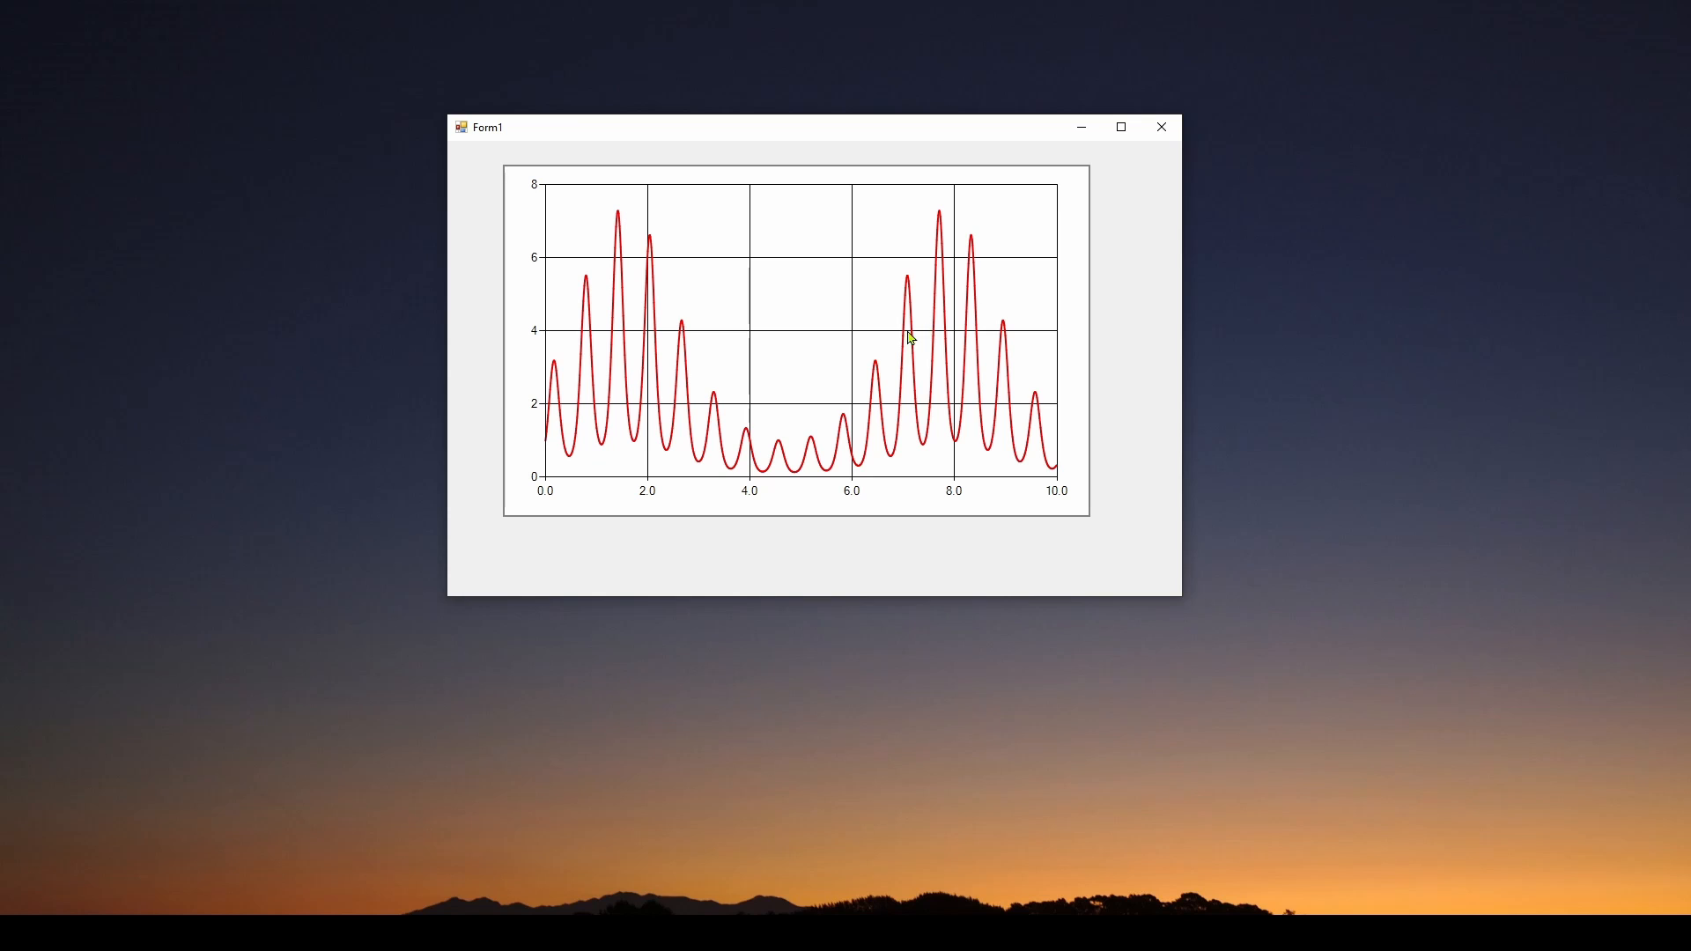
mouse_move(908, 348)
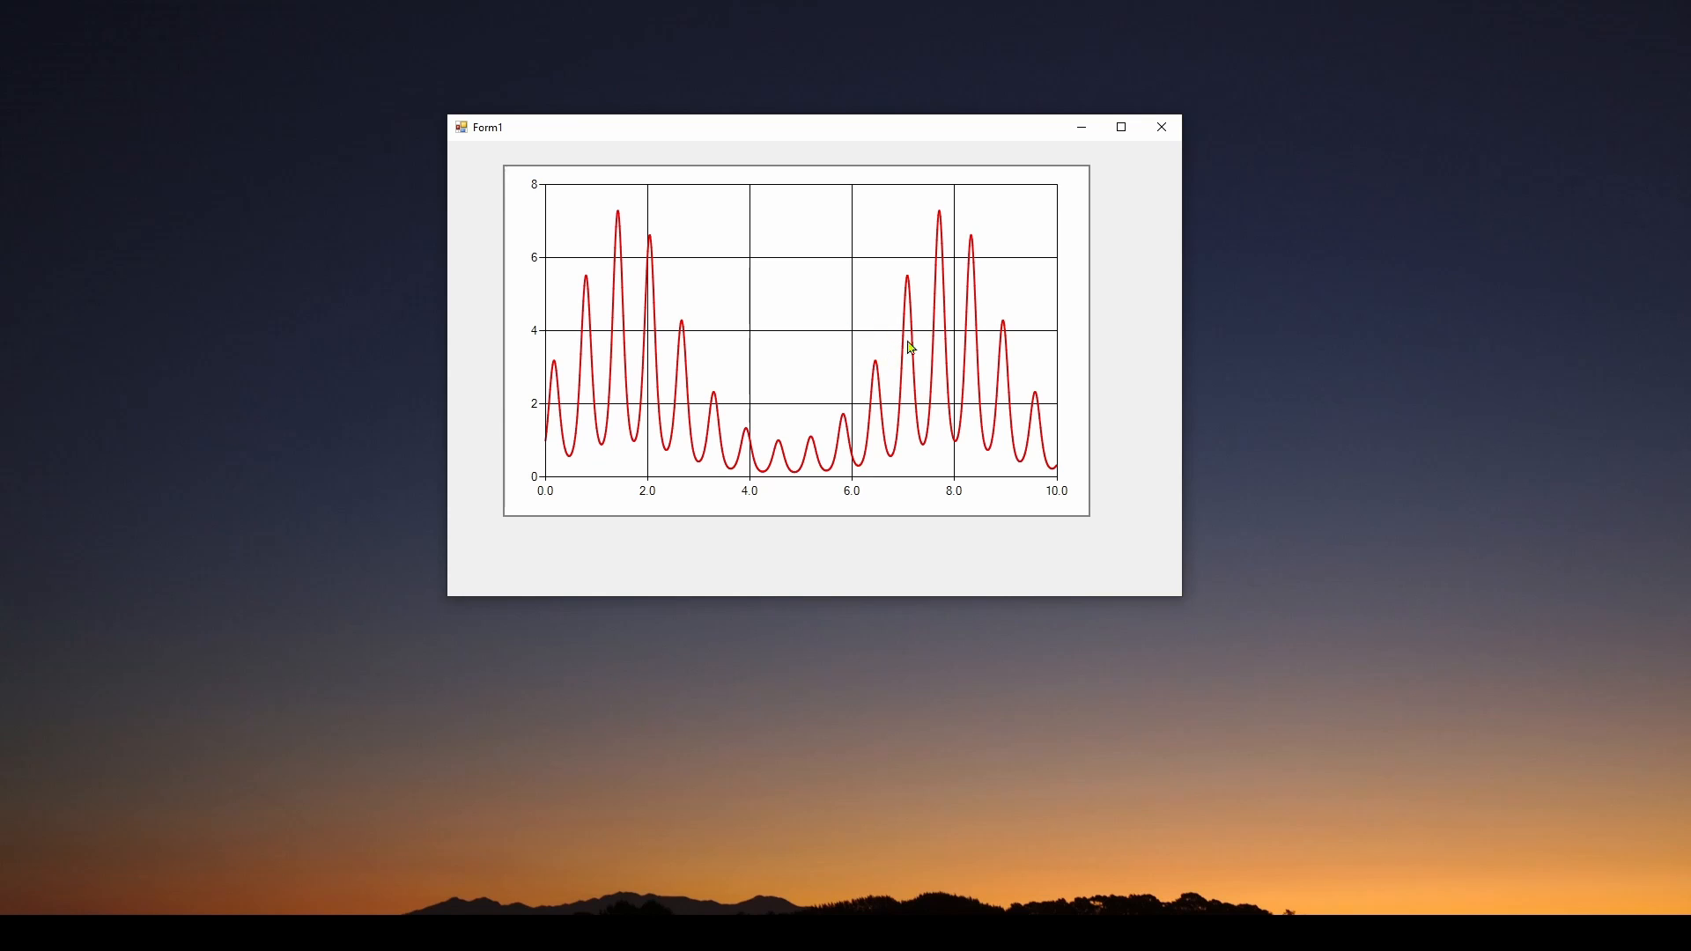
mouse_move(948, 319)
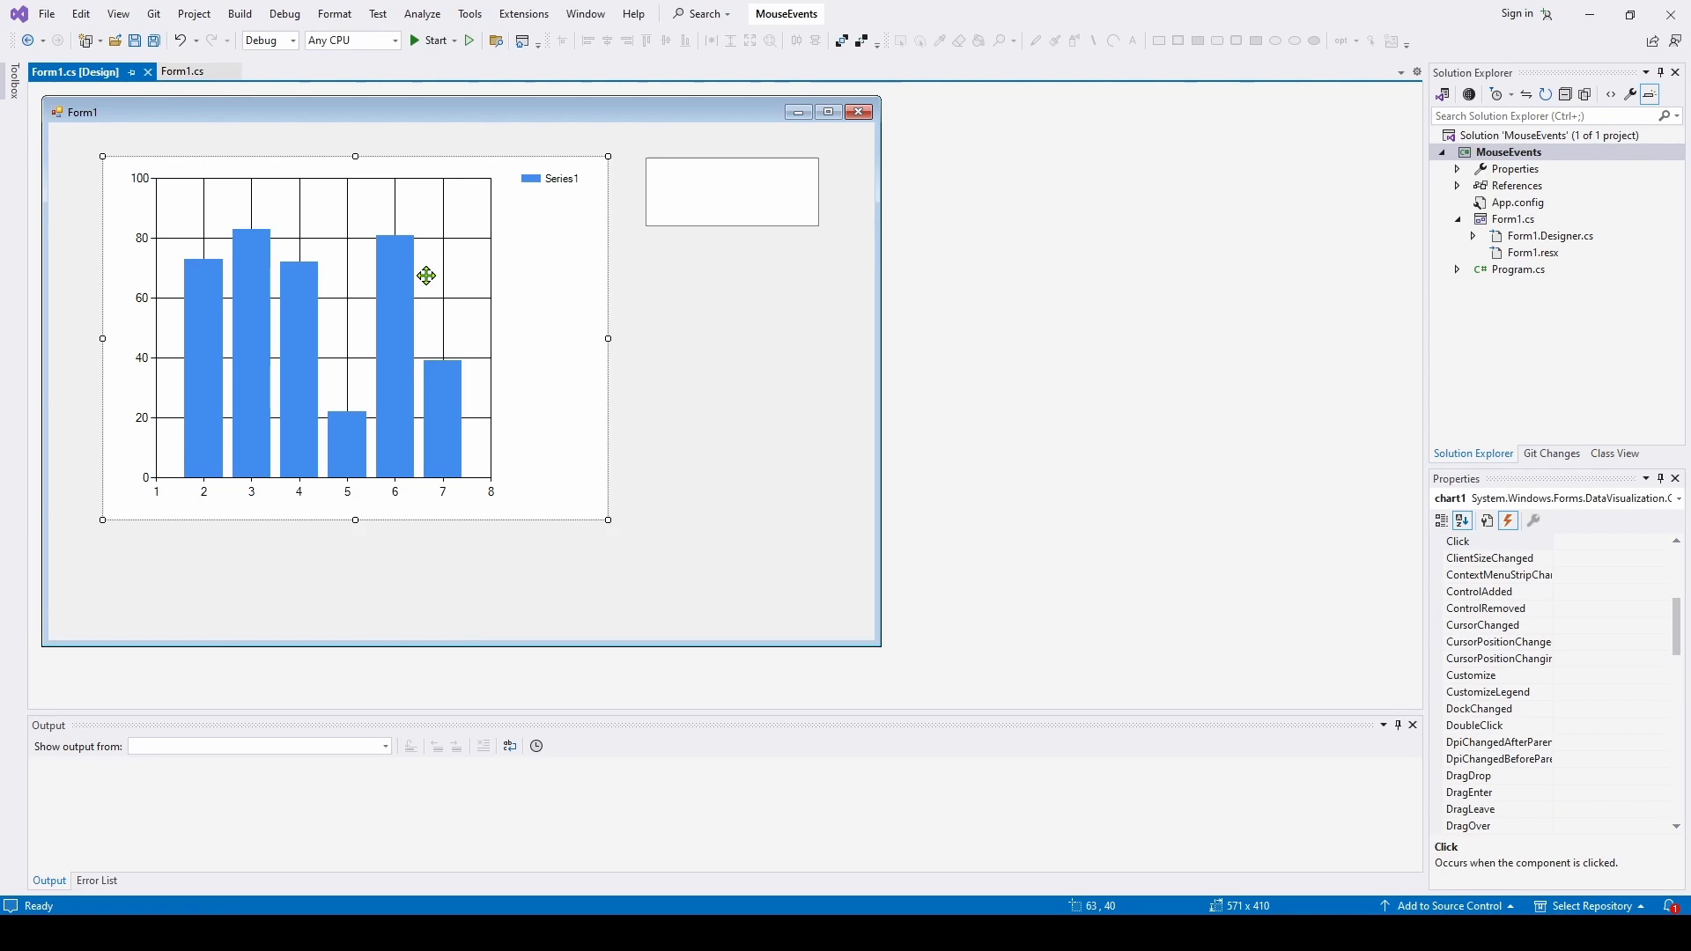
mouse_move(1518, 546)
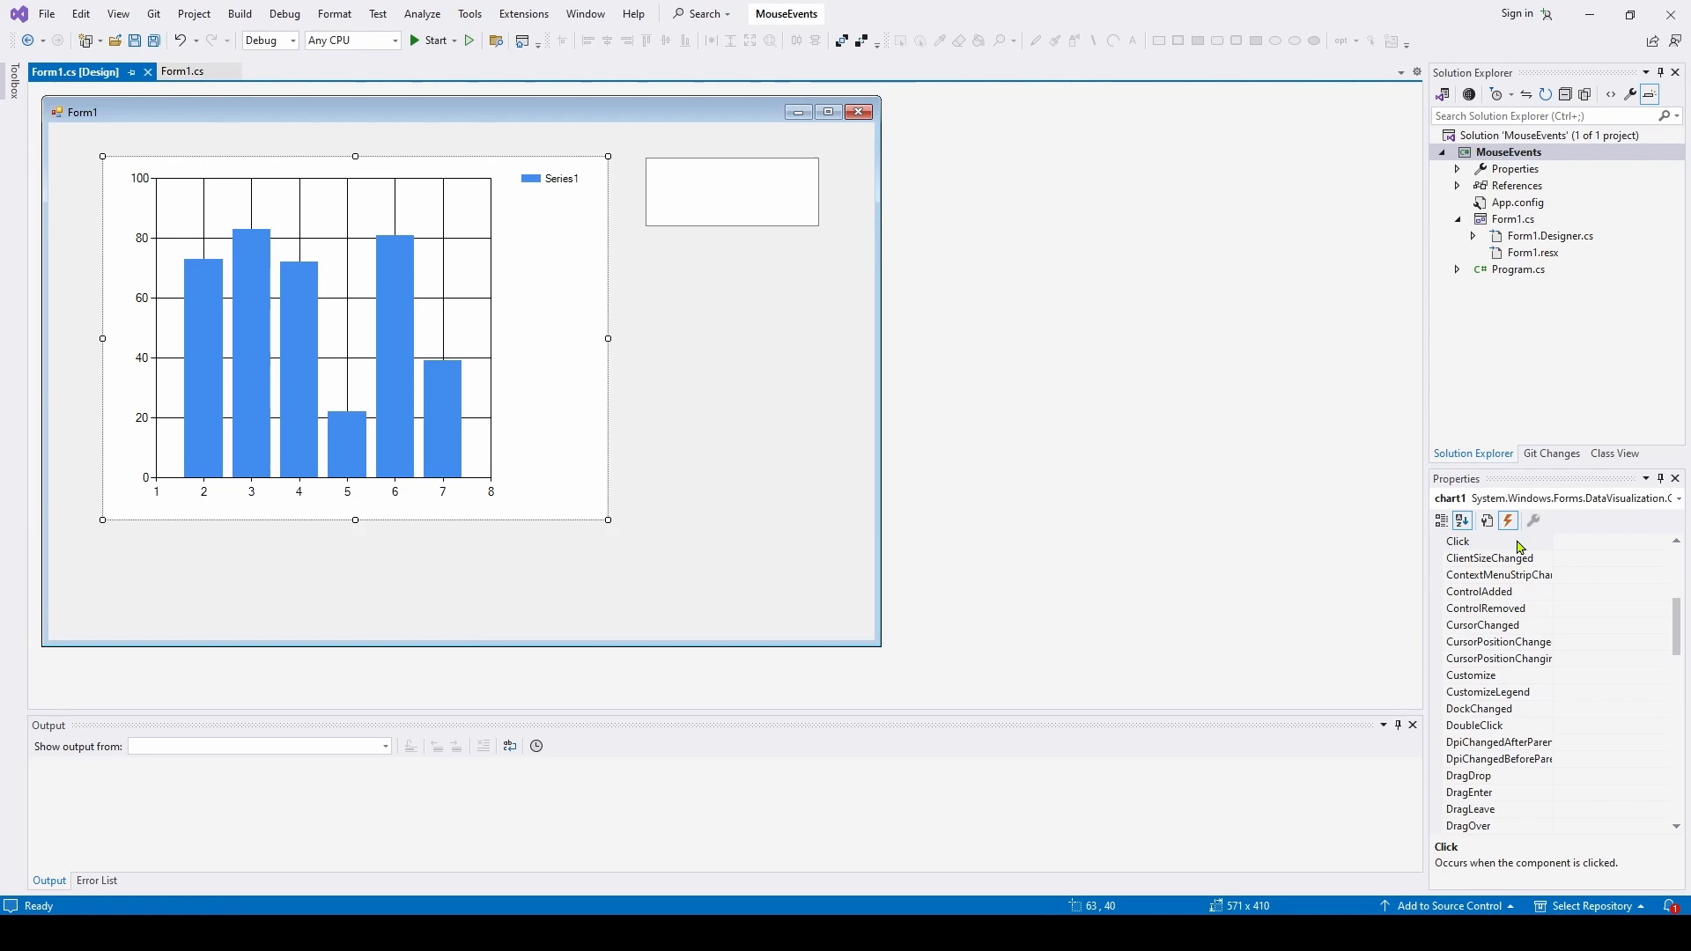
mouse_move(1509, 520)
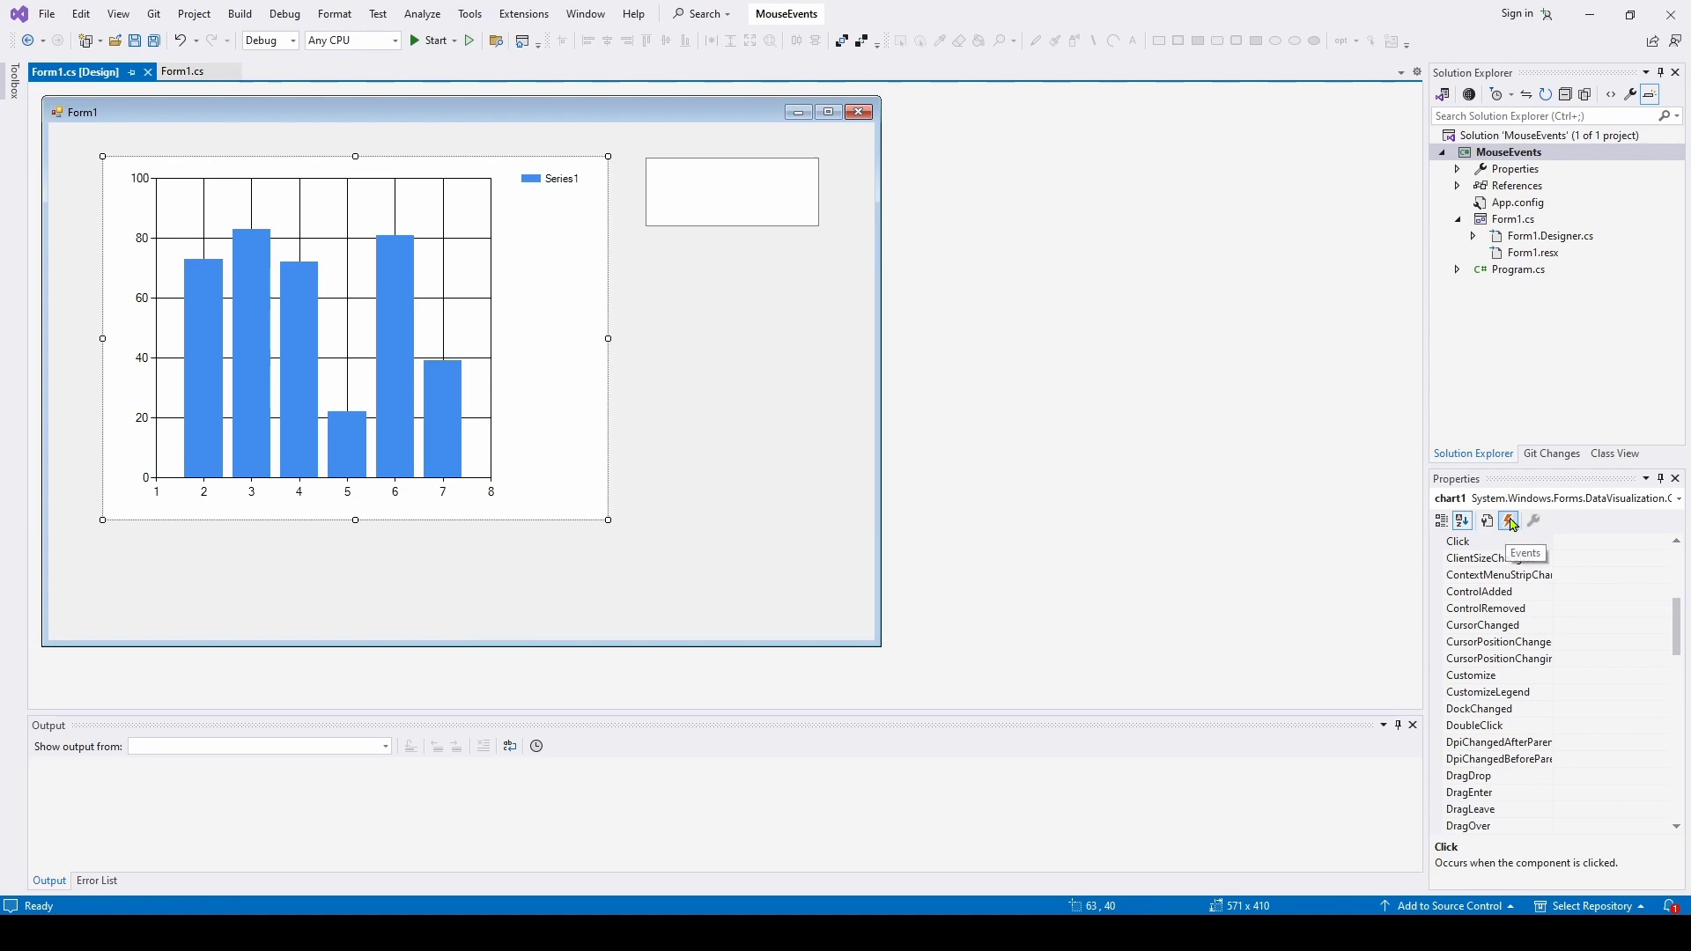
Show chart1's events in Properties and scroll to MouseClick, MouseDown, MouseMove, MouseUp
left_click(1510, 522)
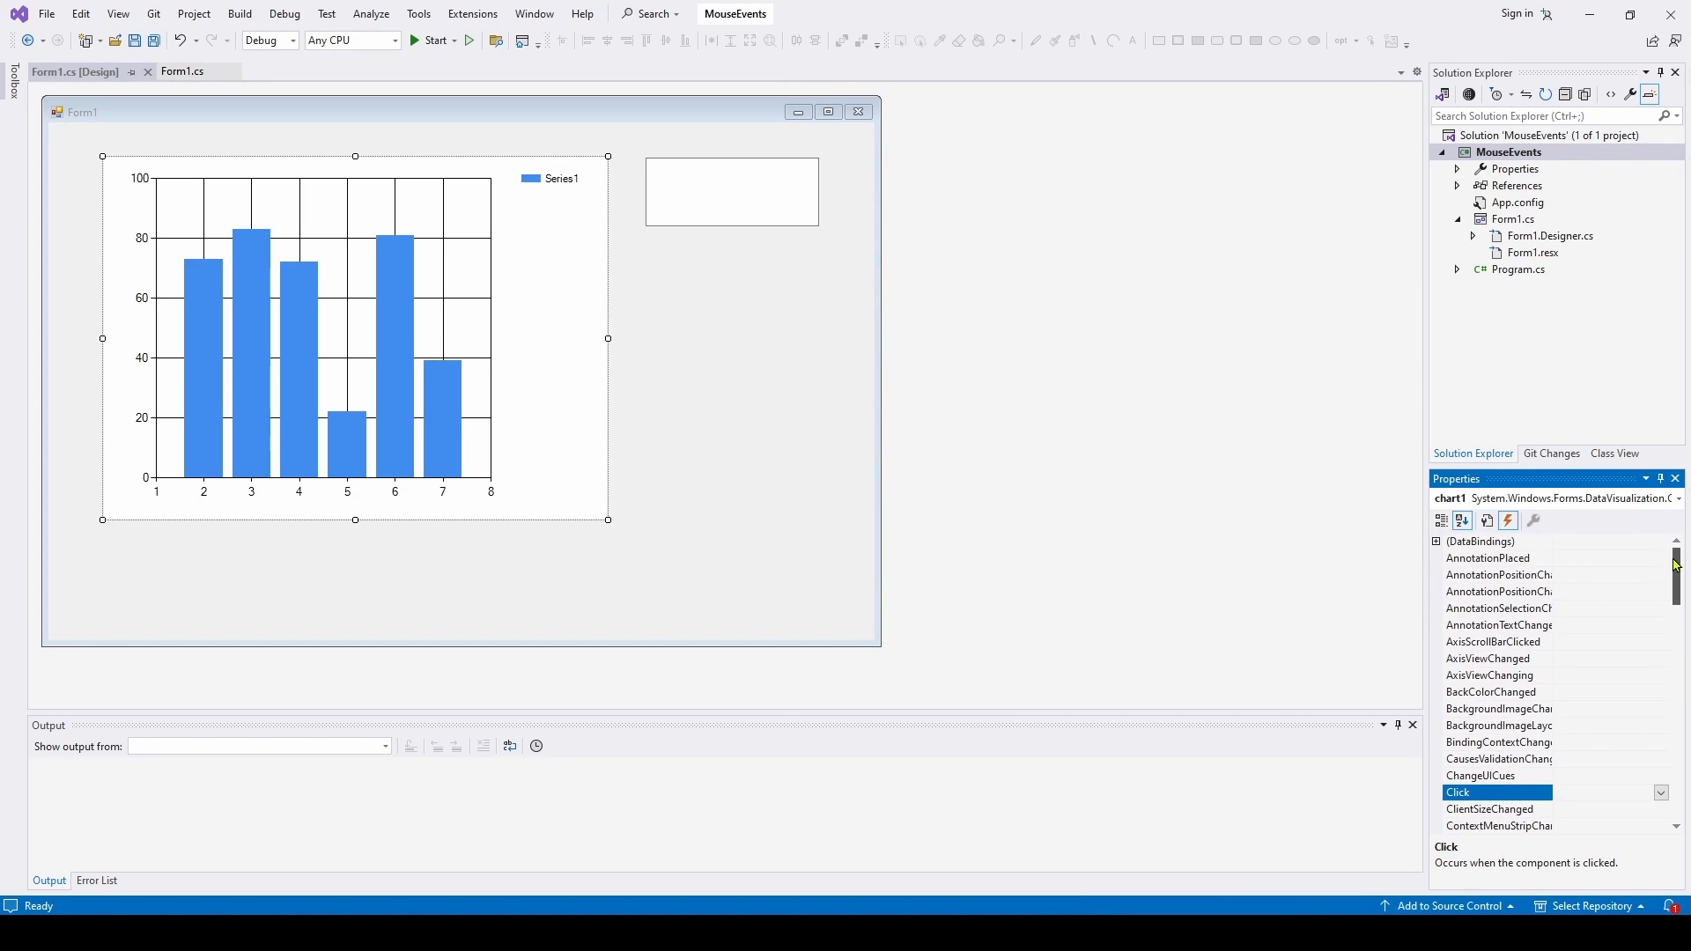
scroll("down", 3)
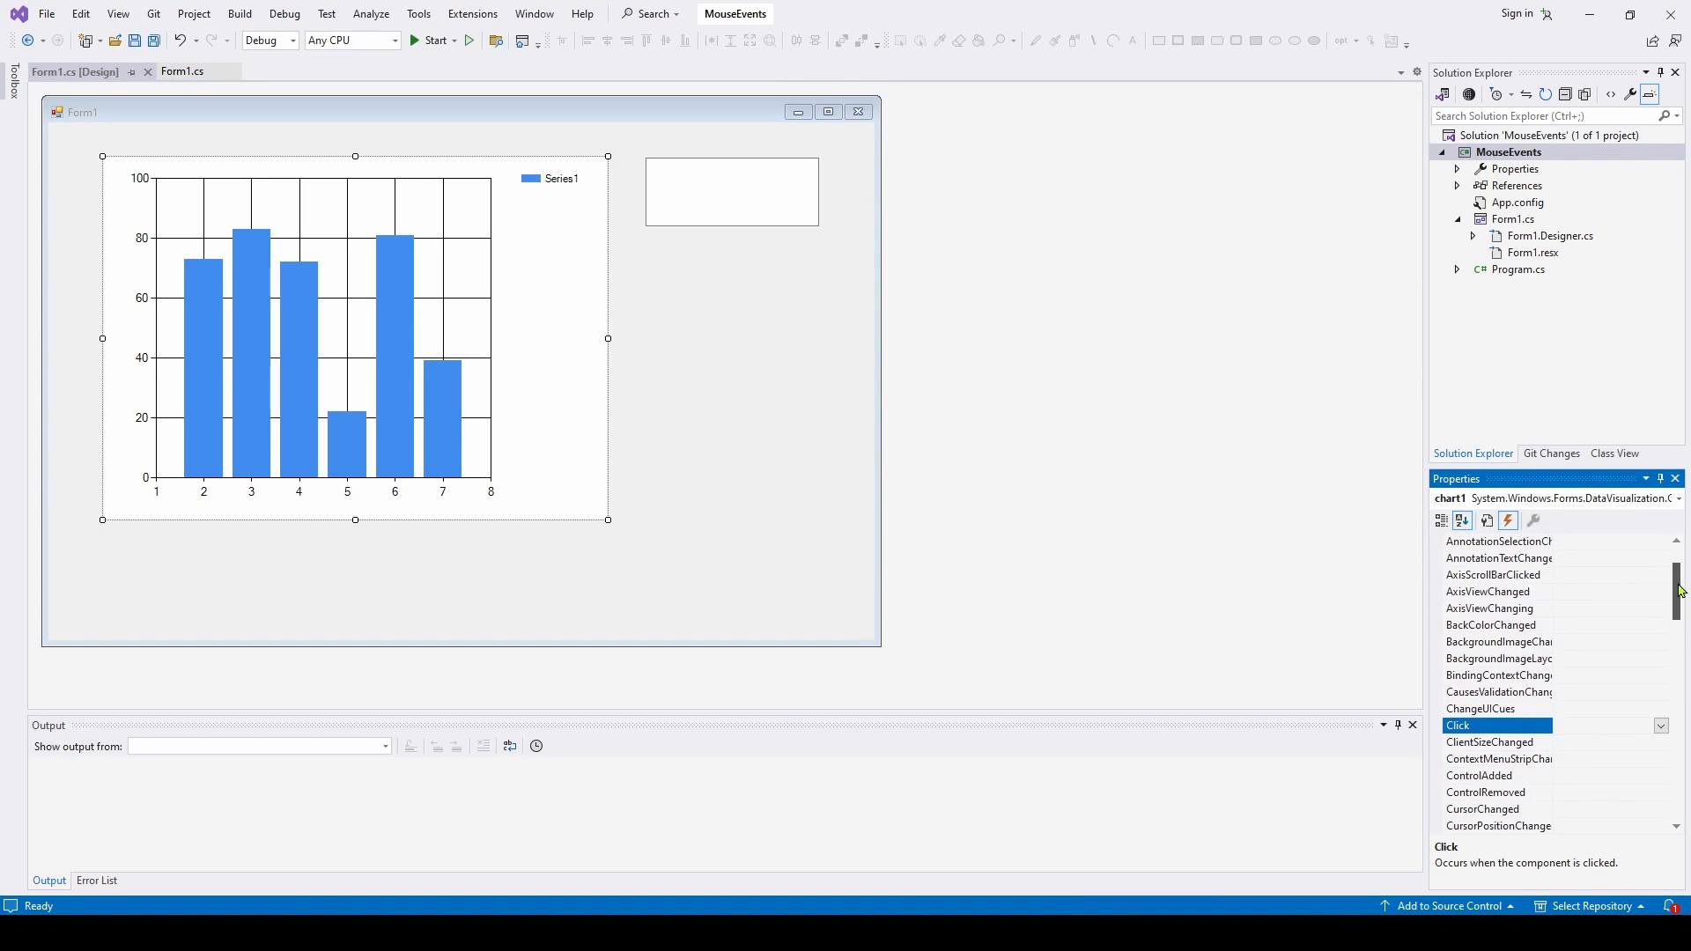
scroll("down", 3)
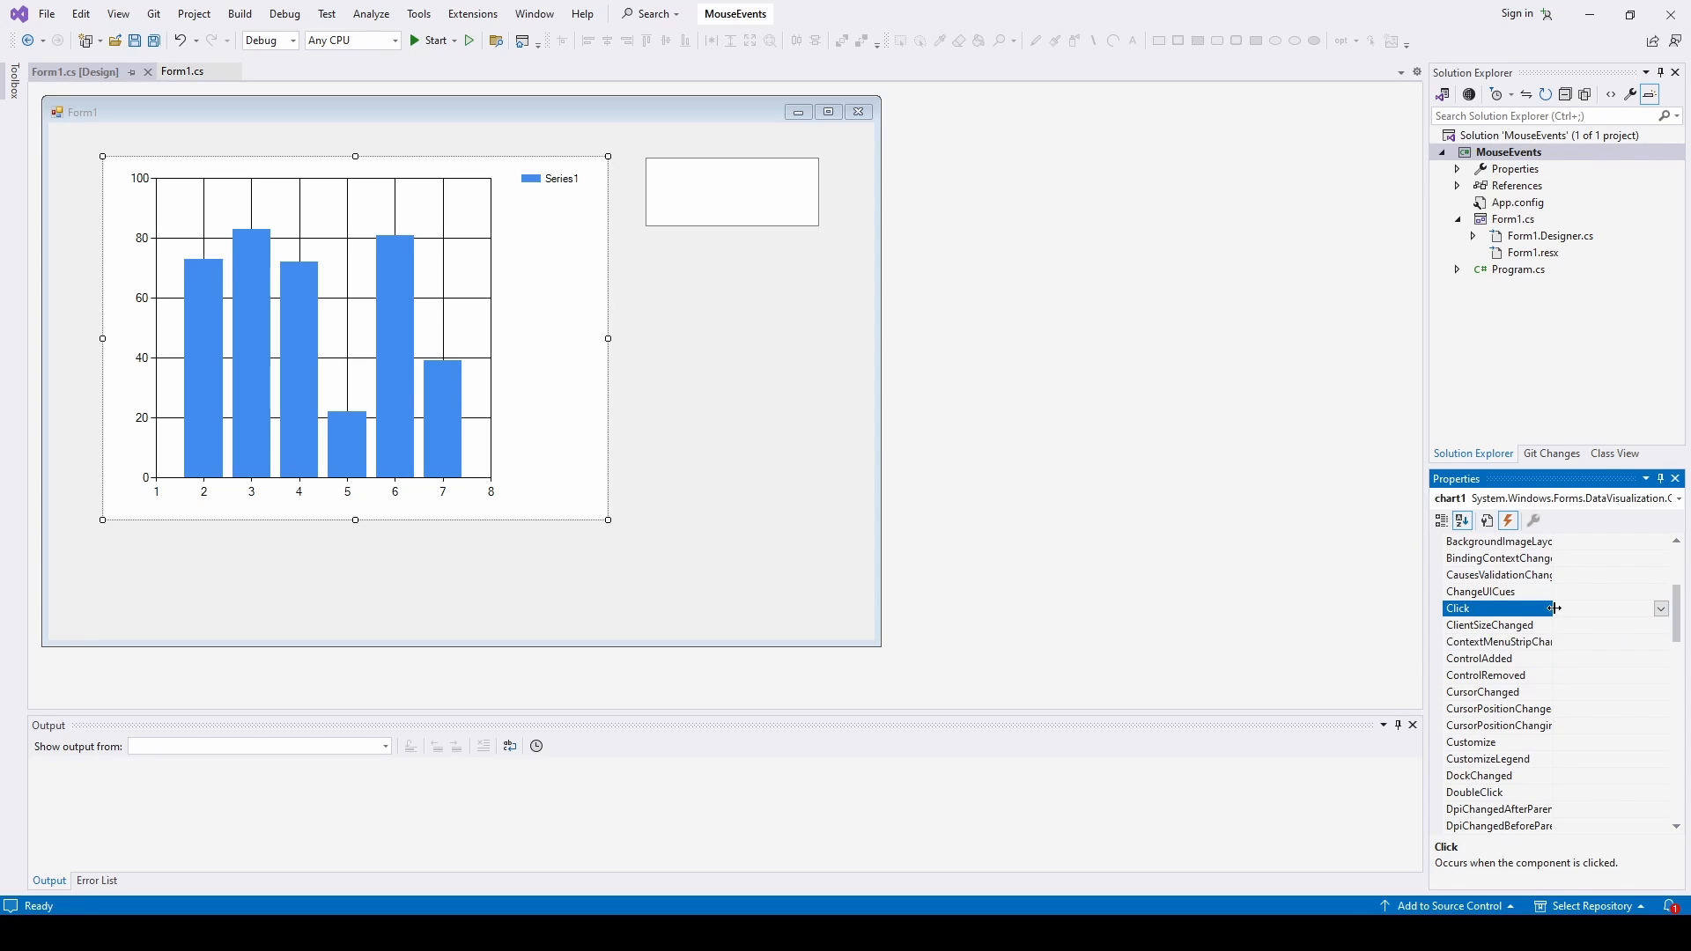
scroll("down", 3)
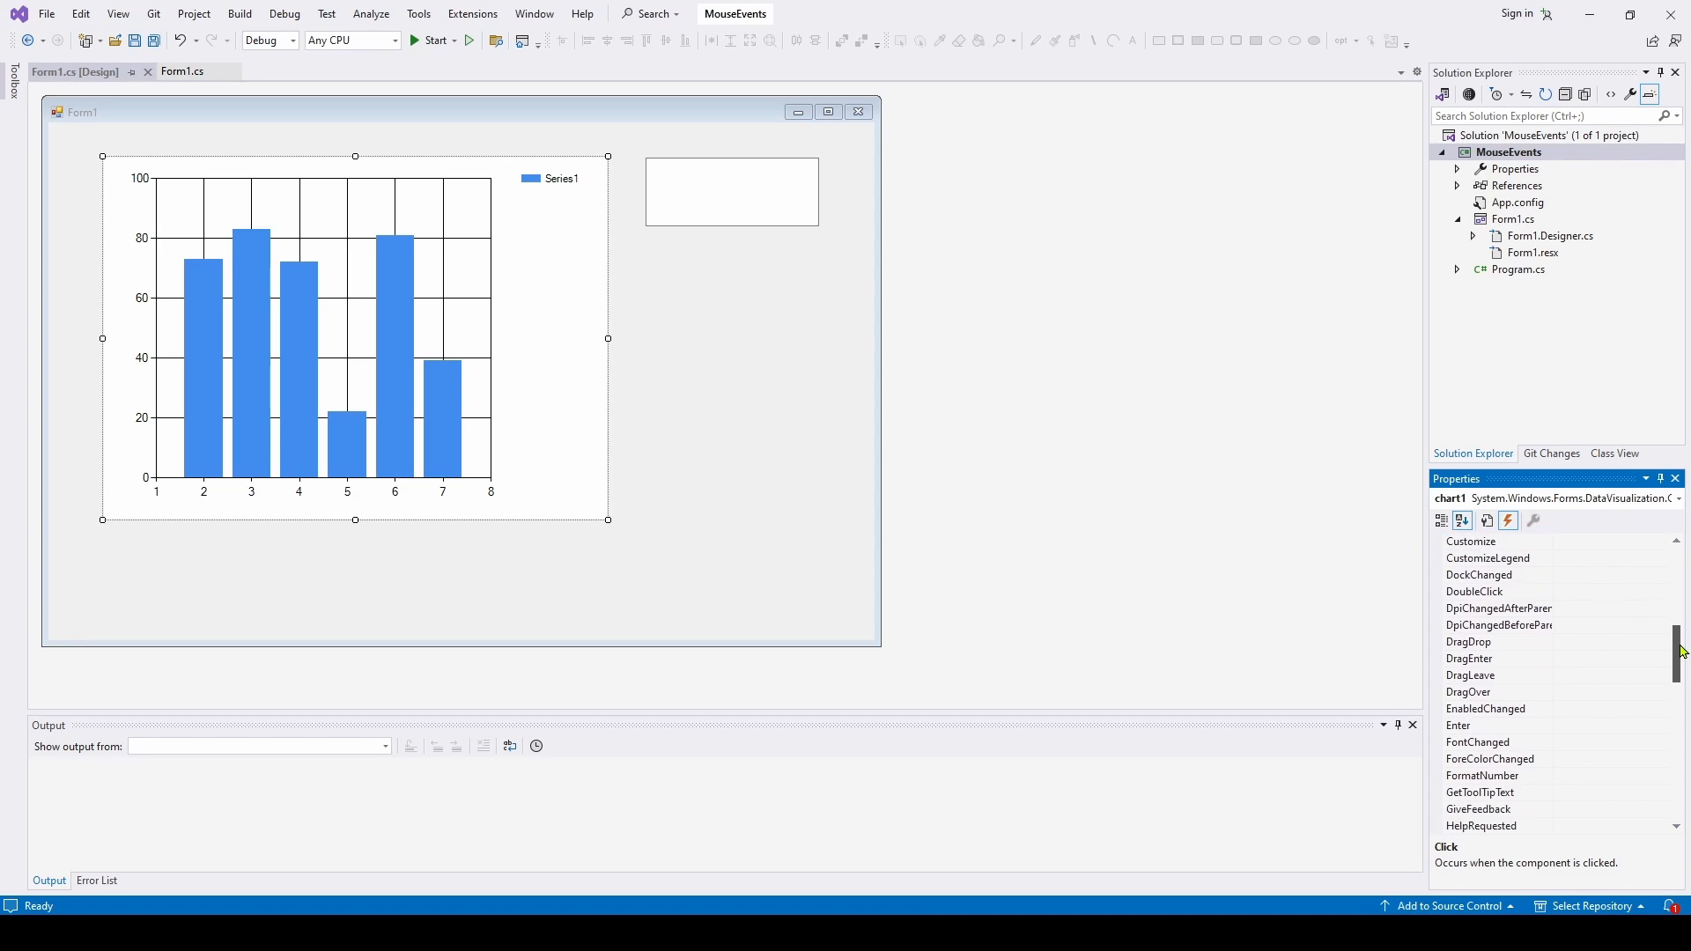
scroll("down", 3)
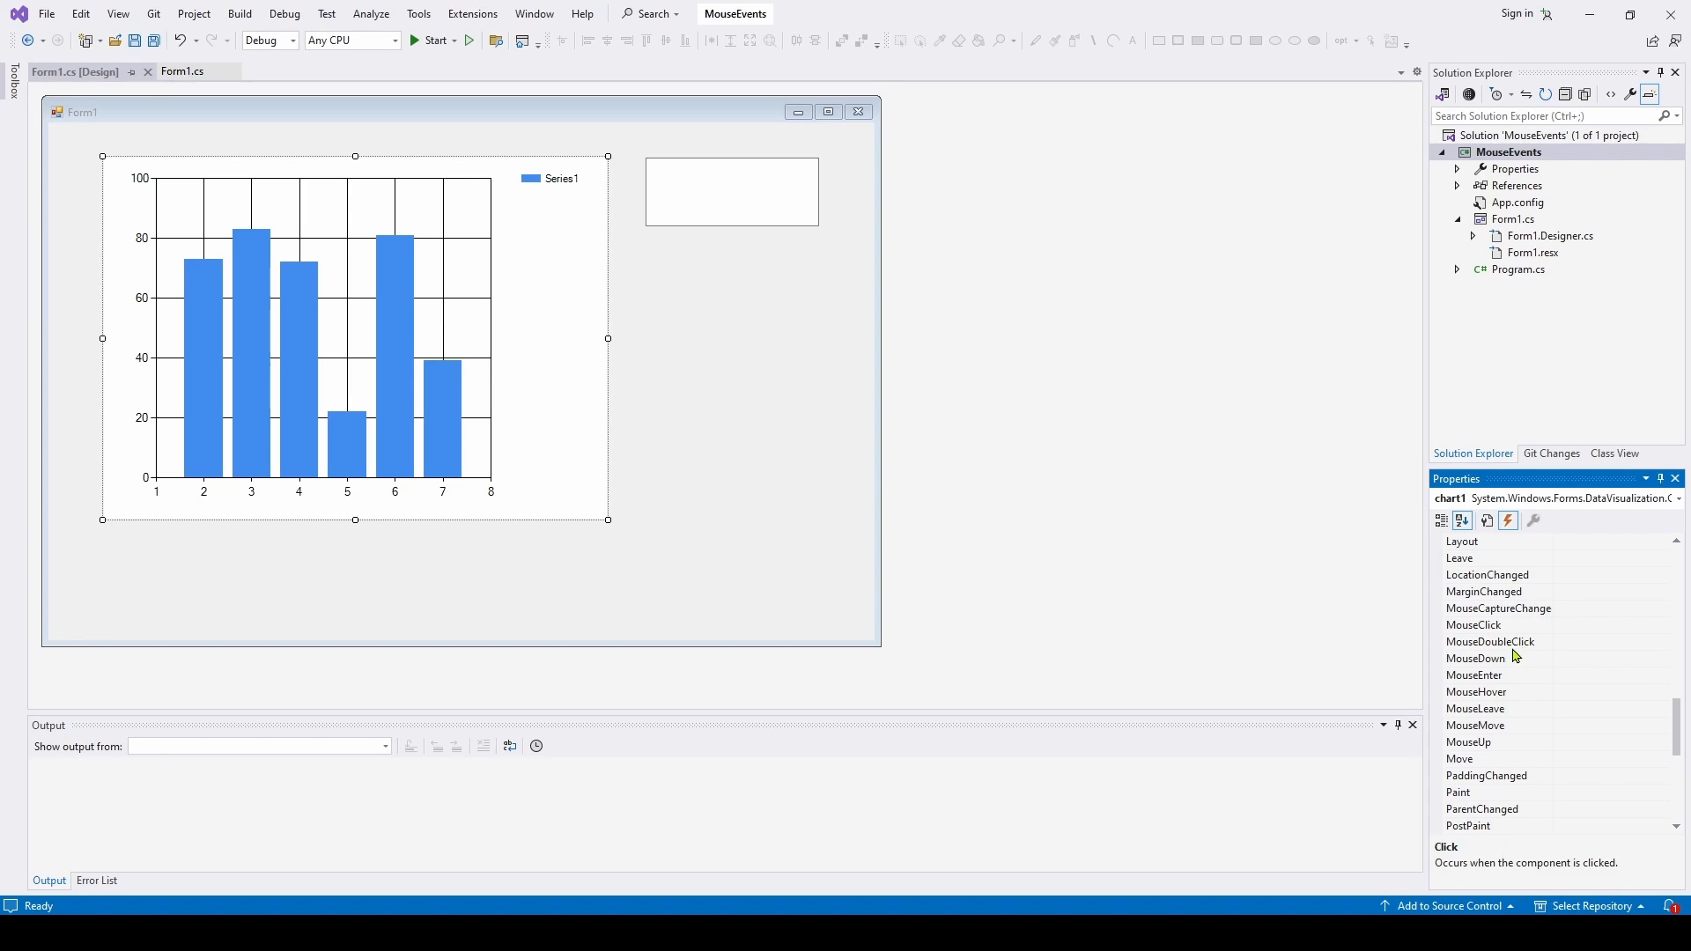
mouse_move(1526, 706)
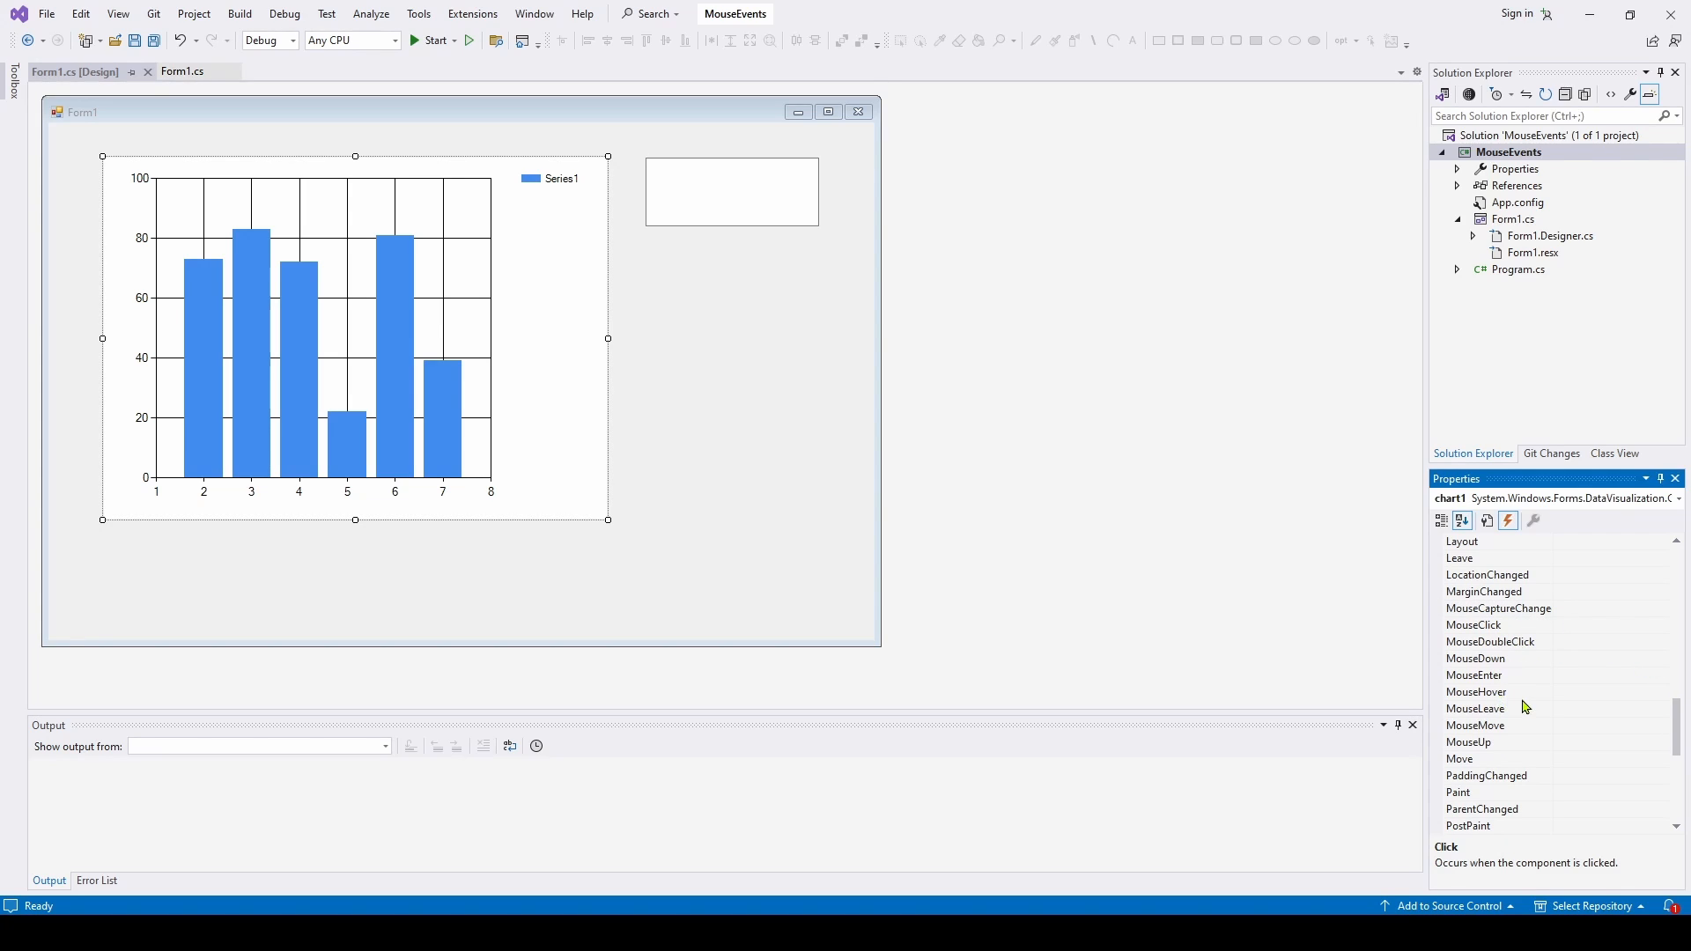
mouse_move(1489, 746)
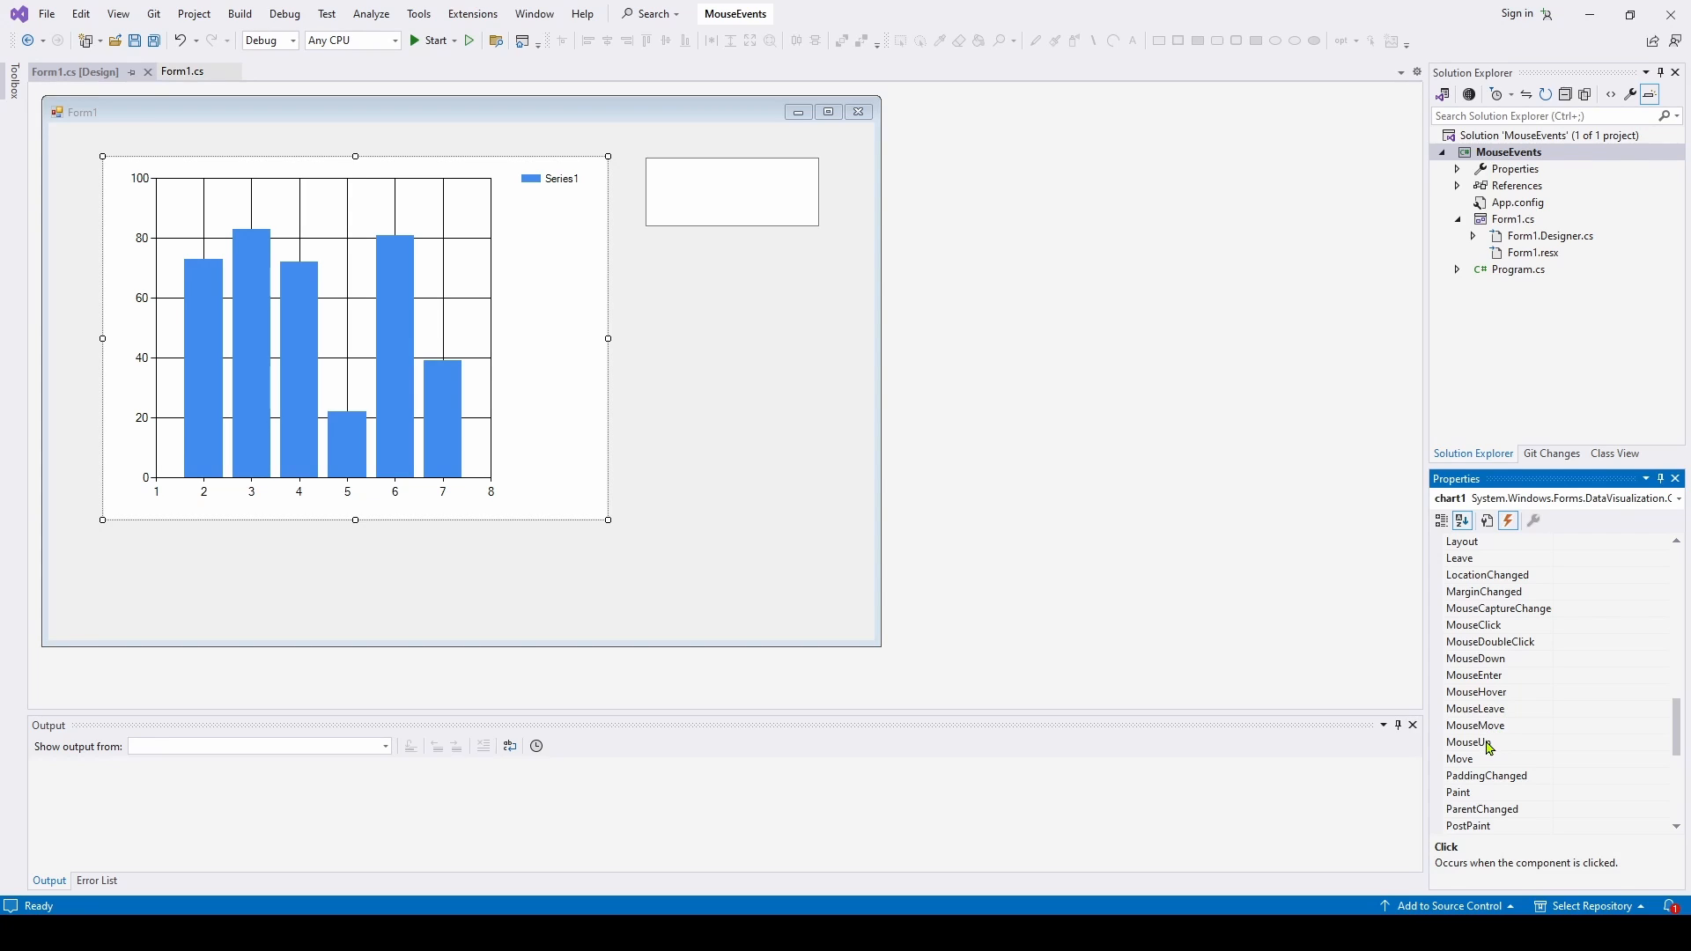
mouse_move(1486, 743)
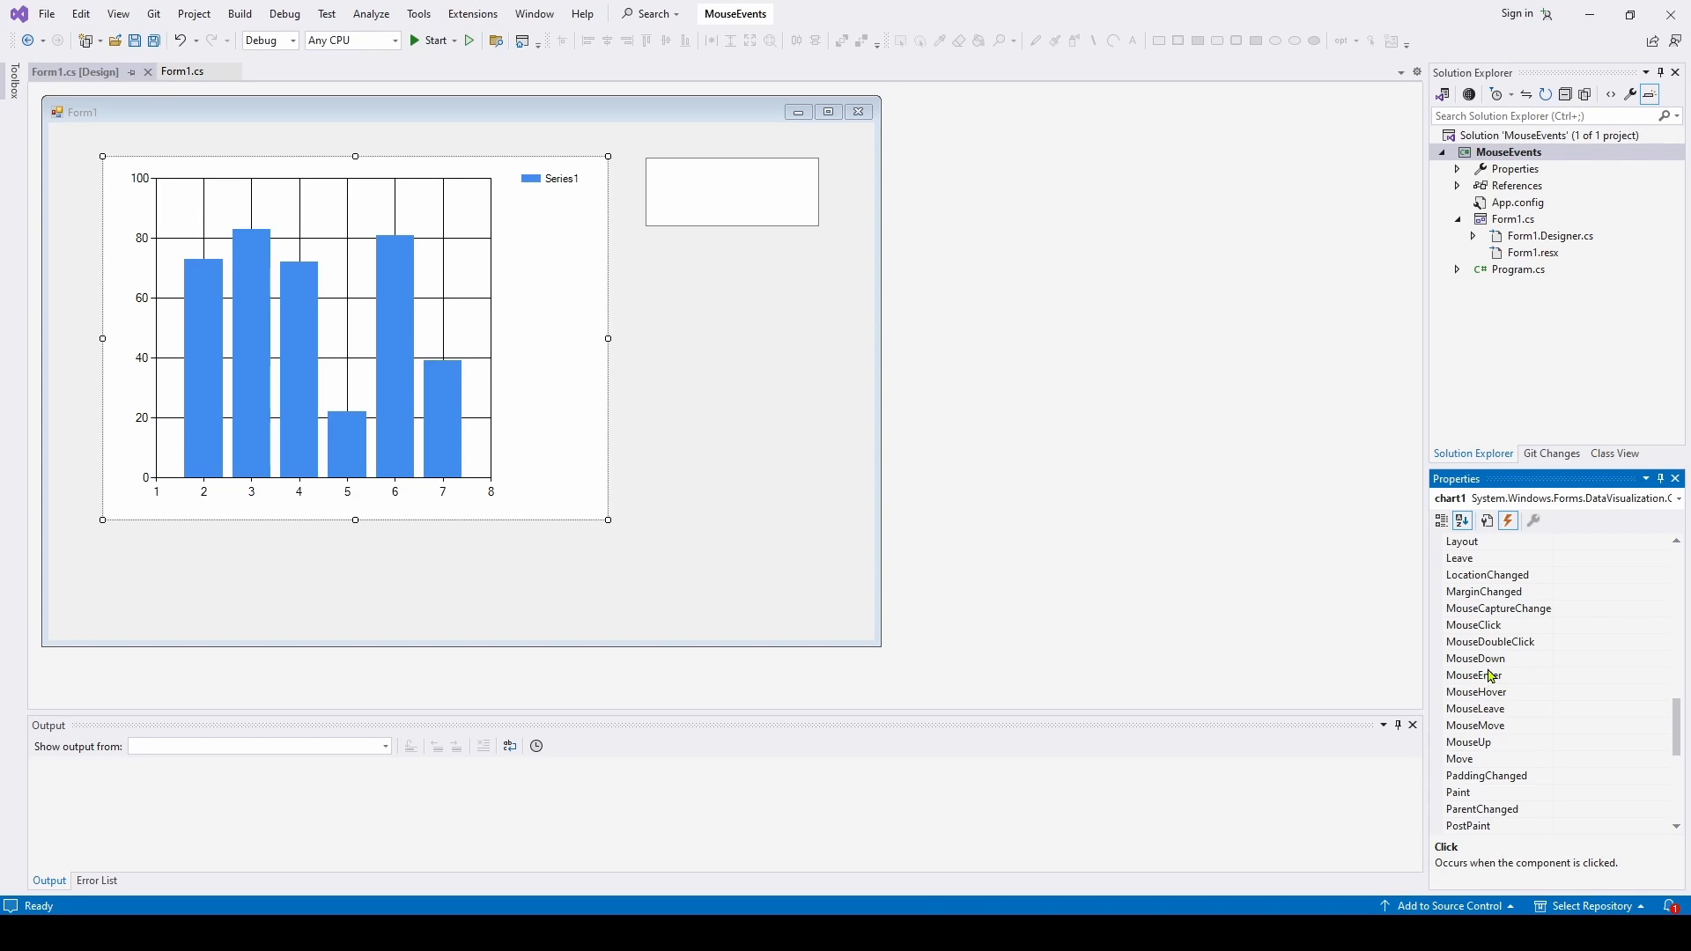
mouse_move(1495, 730)
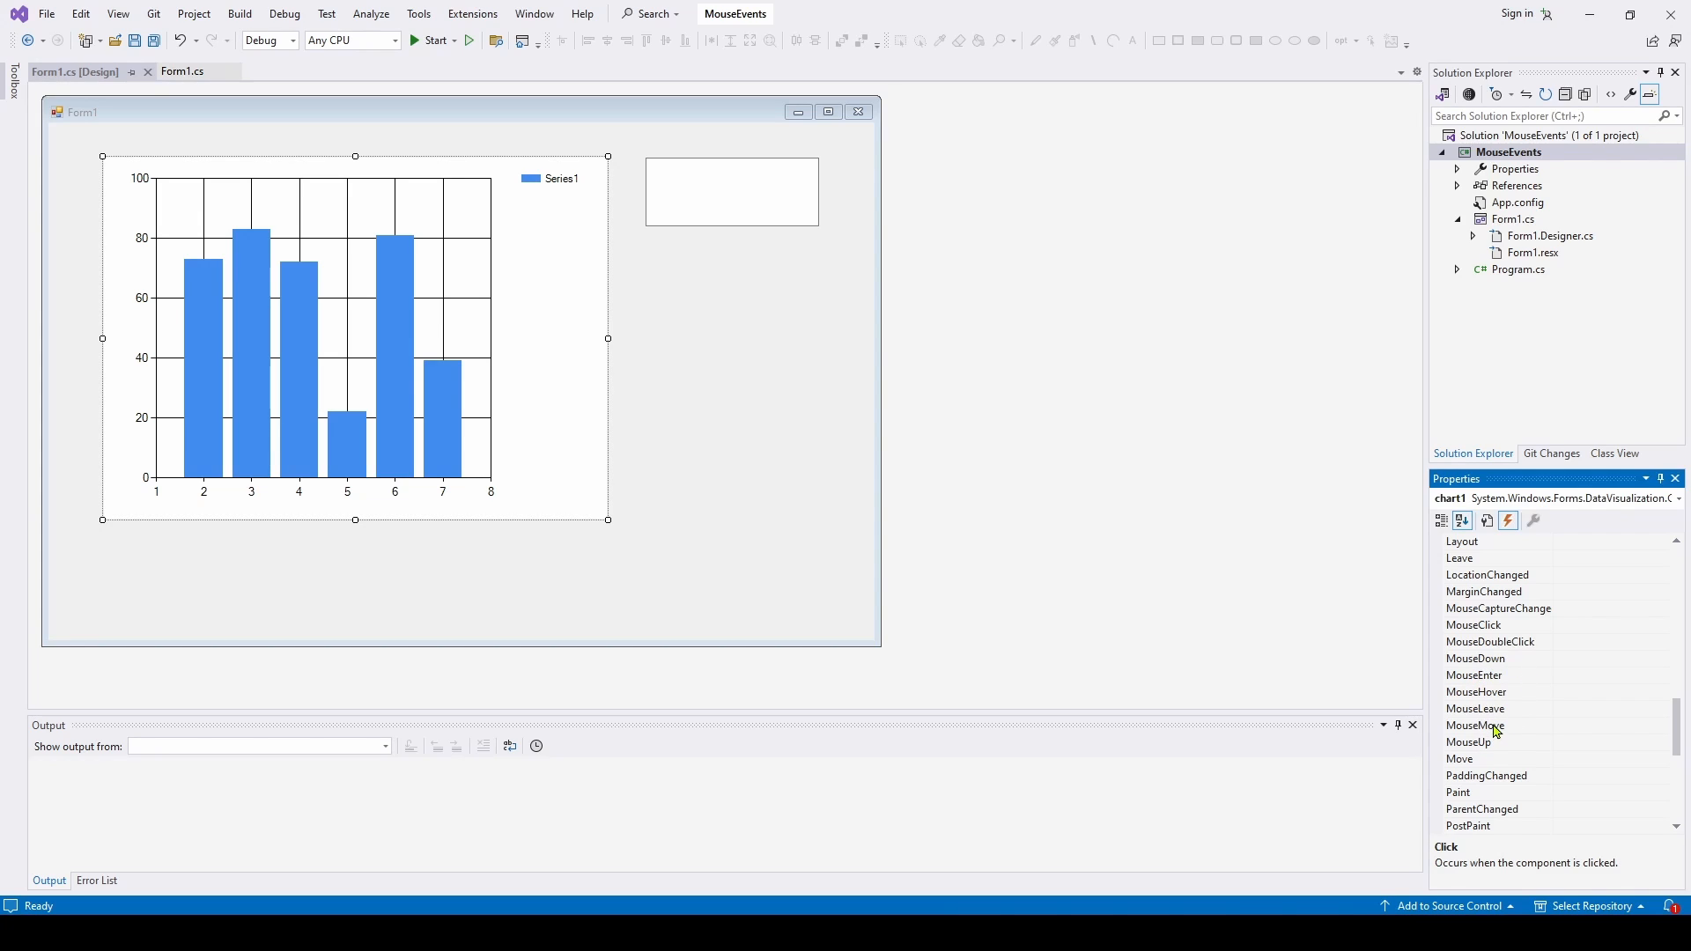
mouse_move(1487, 657)
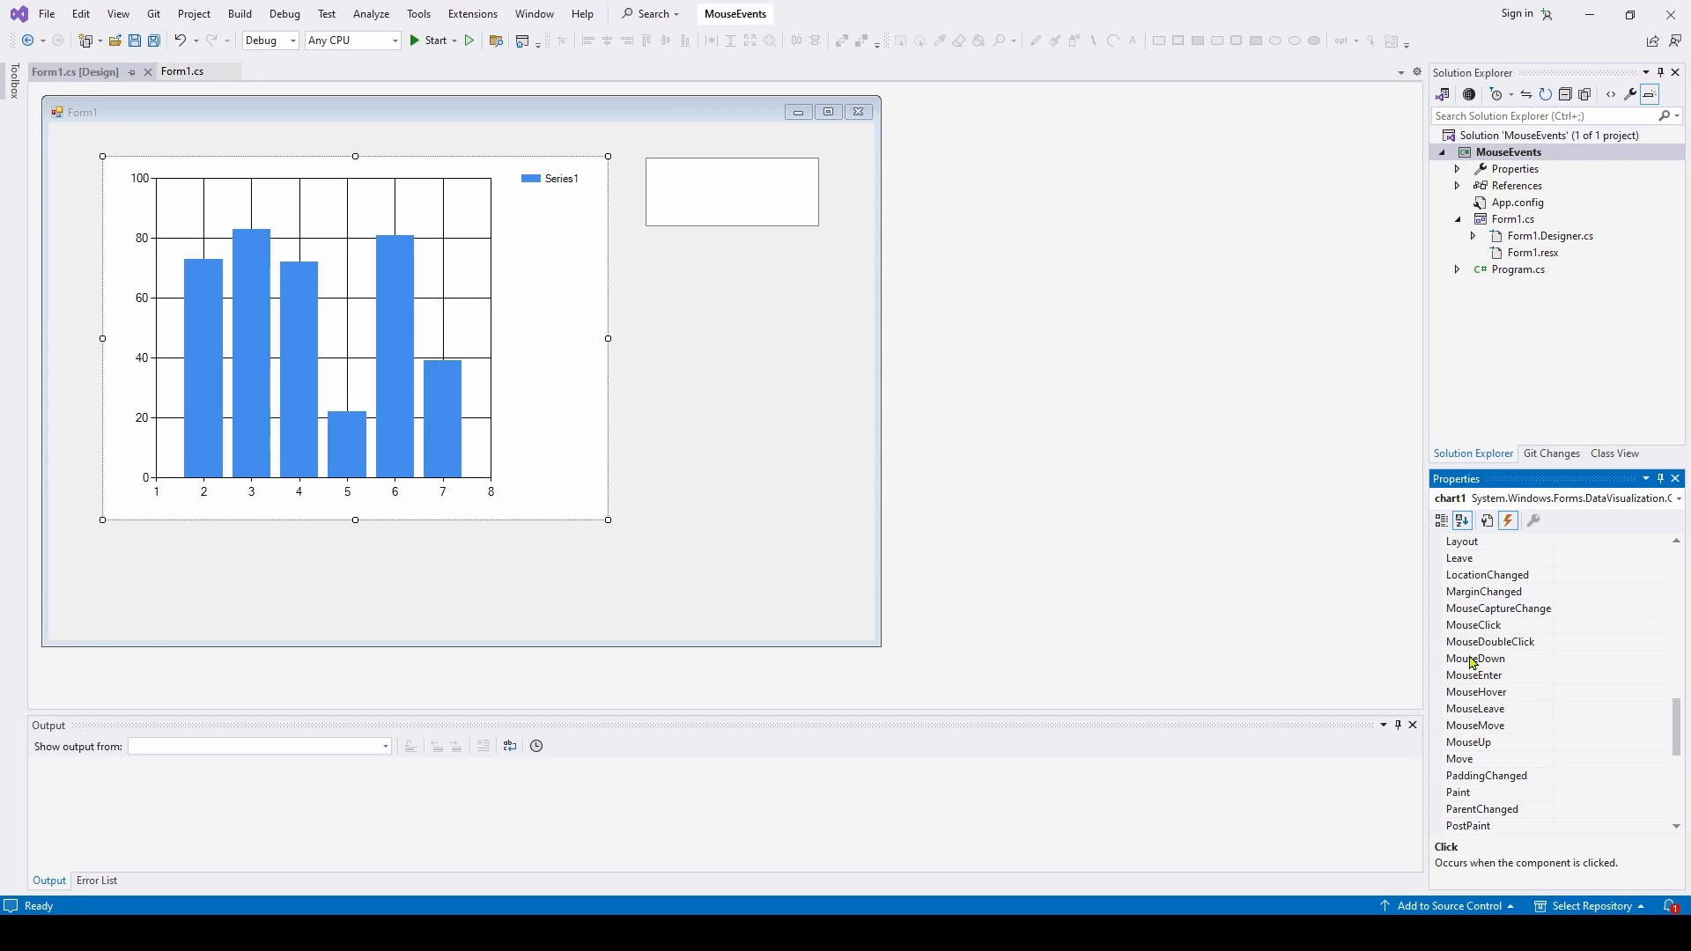
mouse_move(1478, 657)
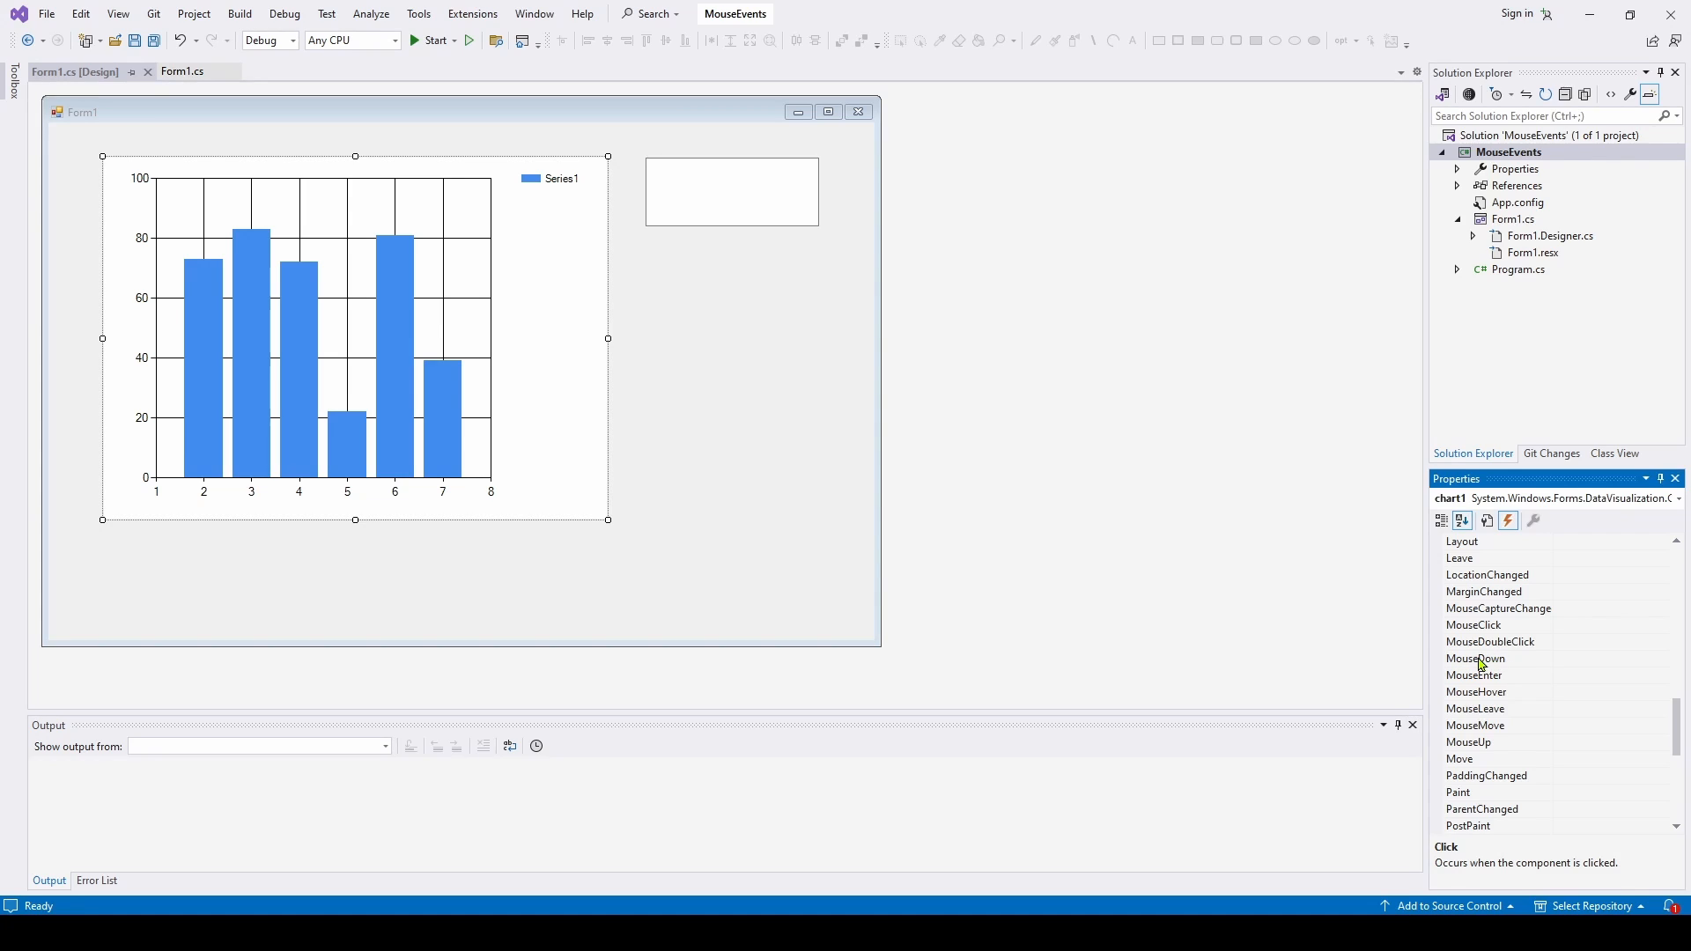
mouse_move(1497, 656)
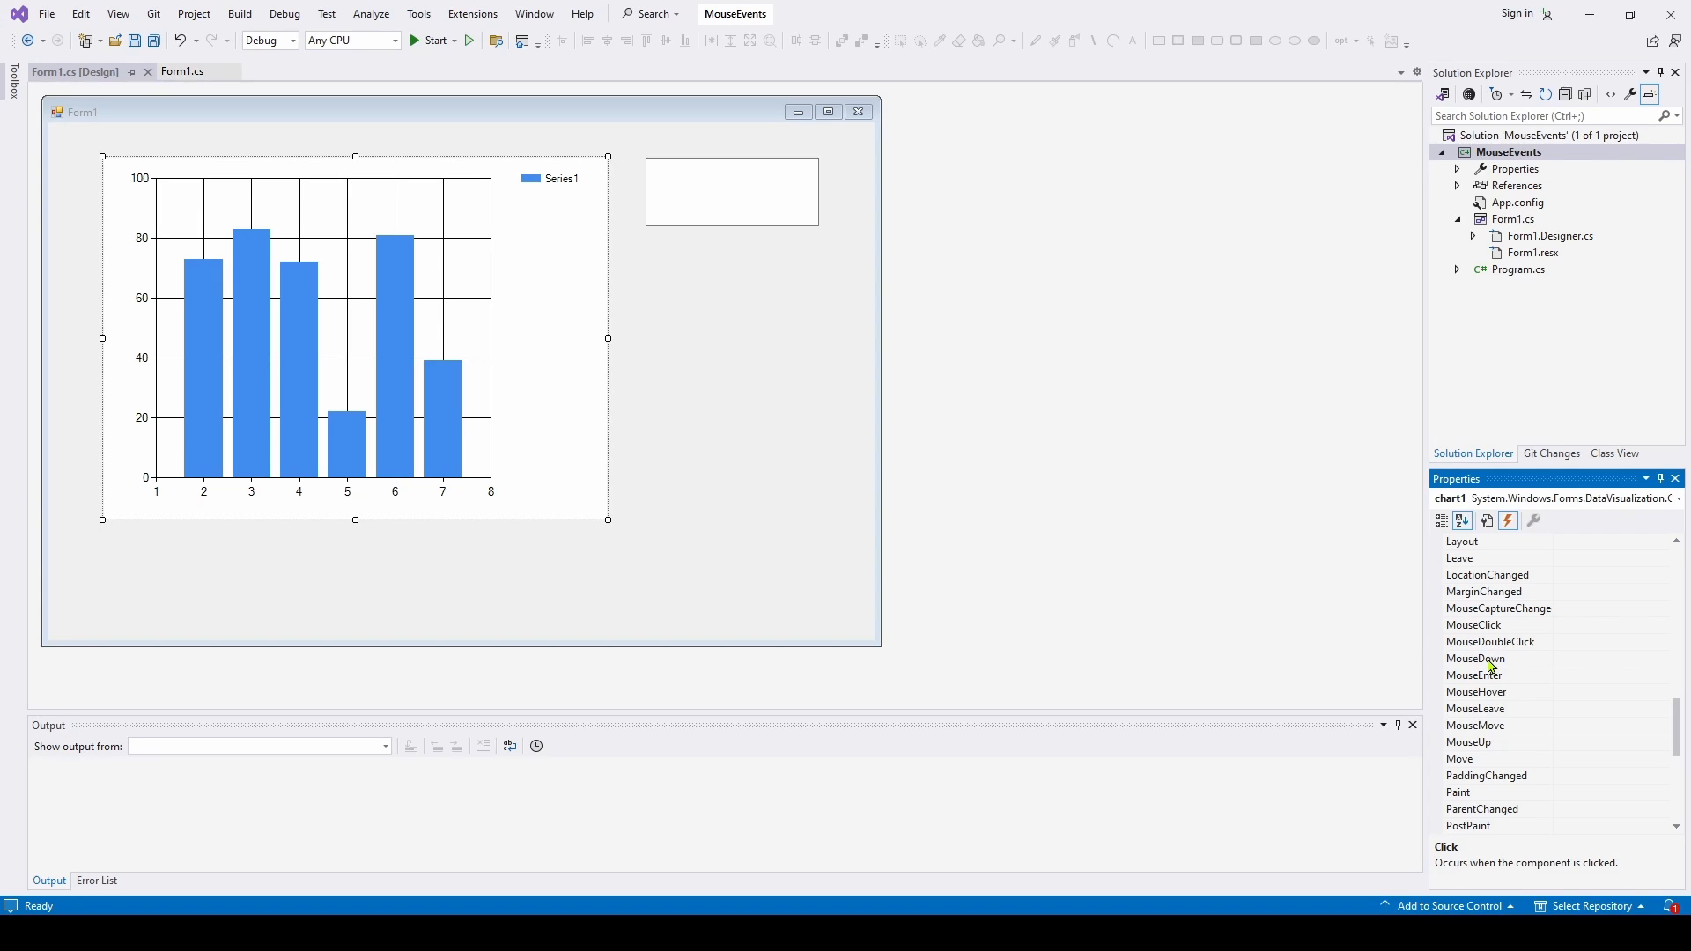
mouse_move(1488, 666)
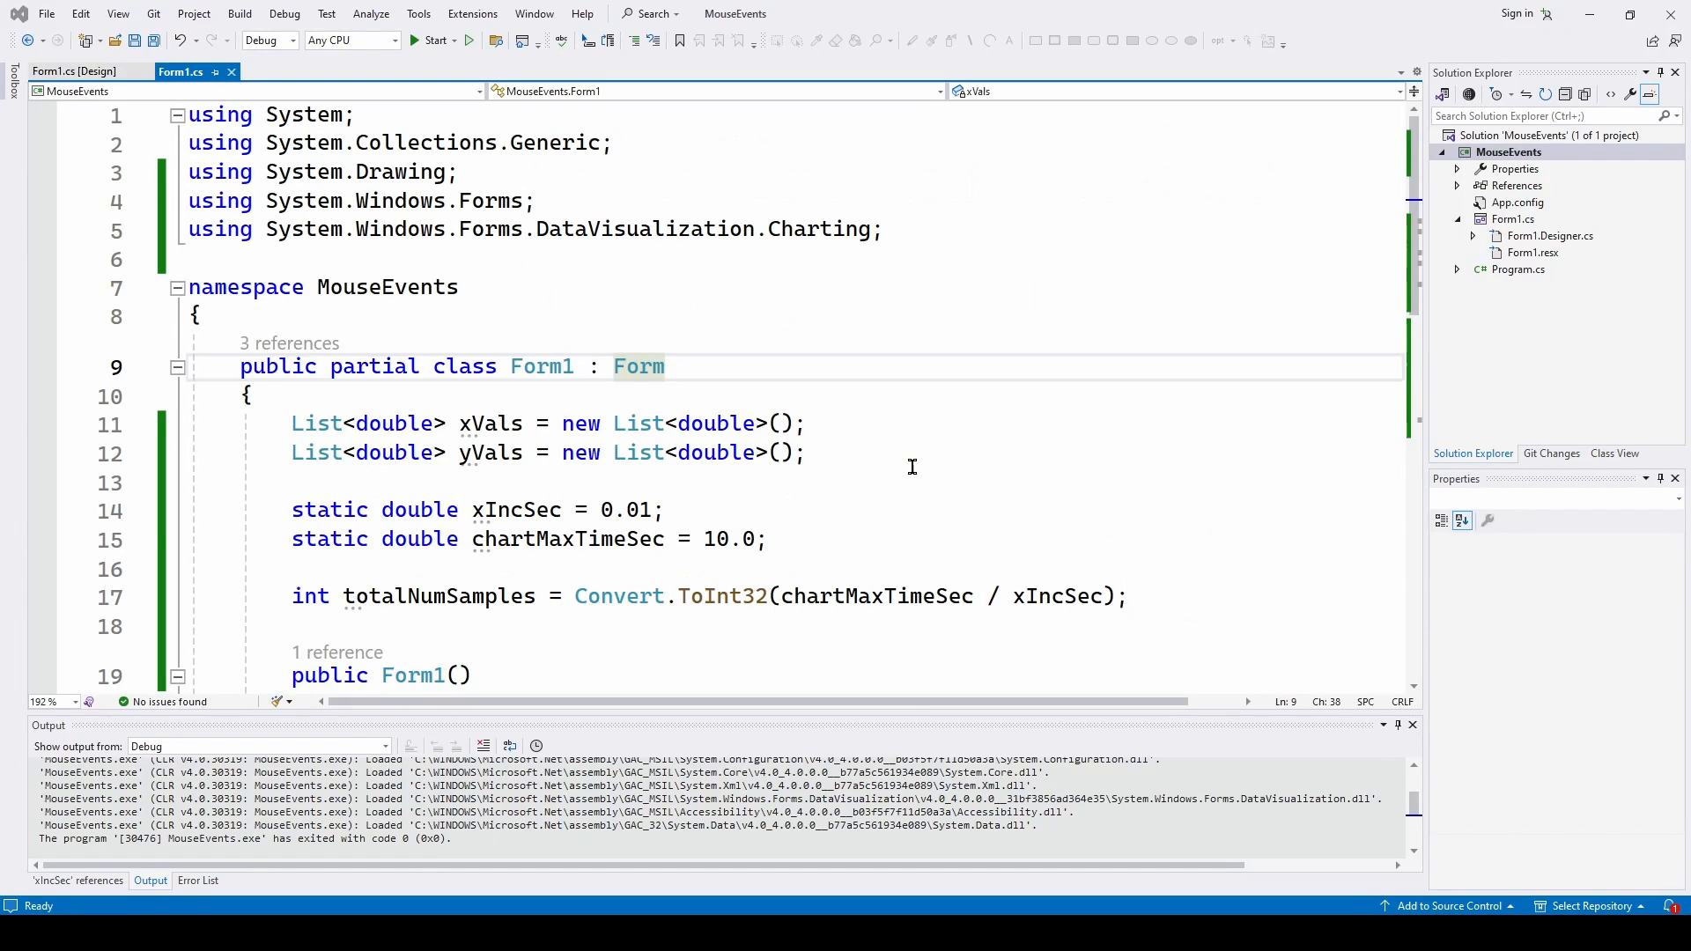
mouse_move(917, 458)
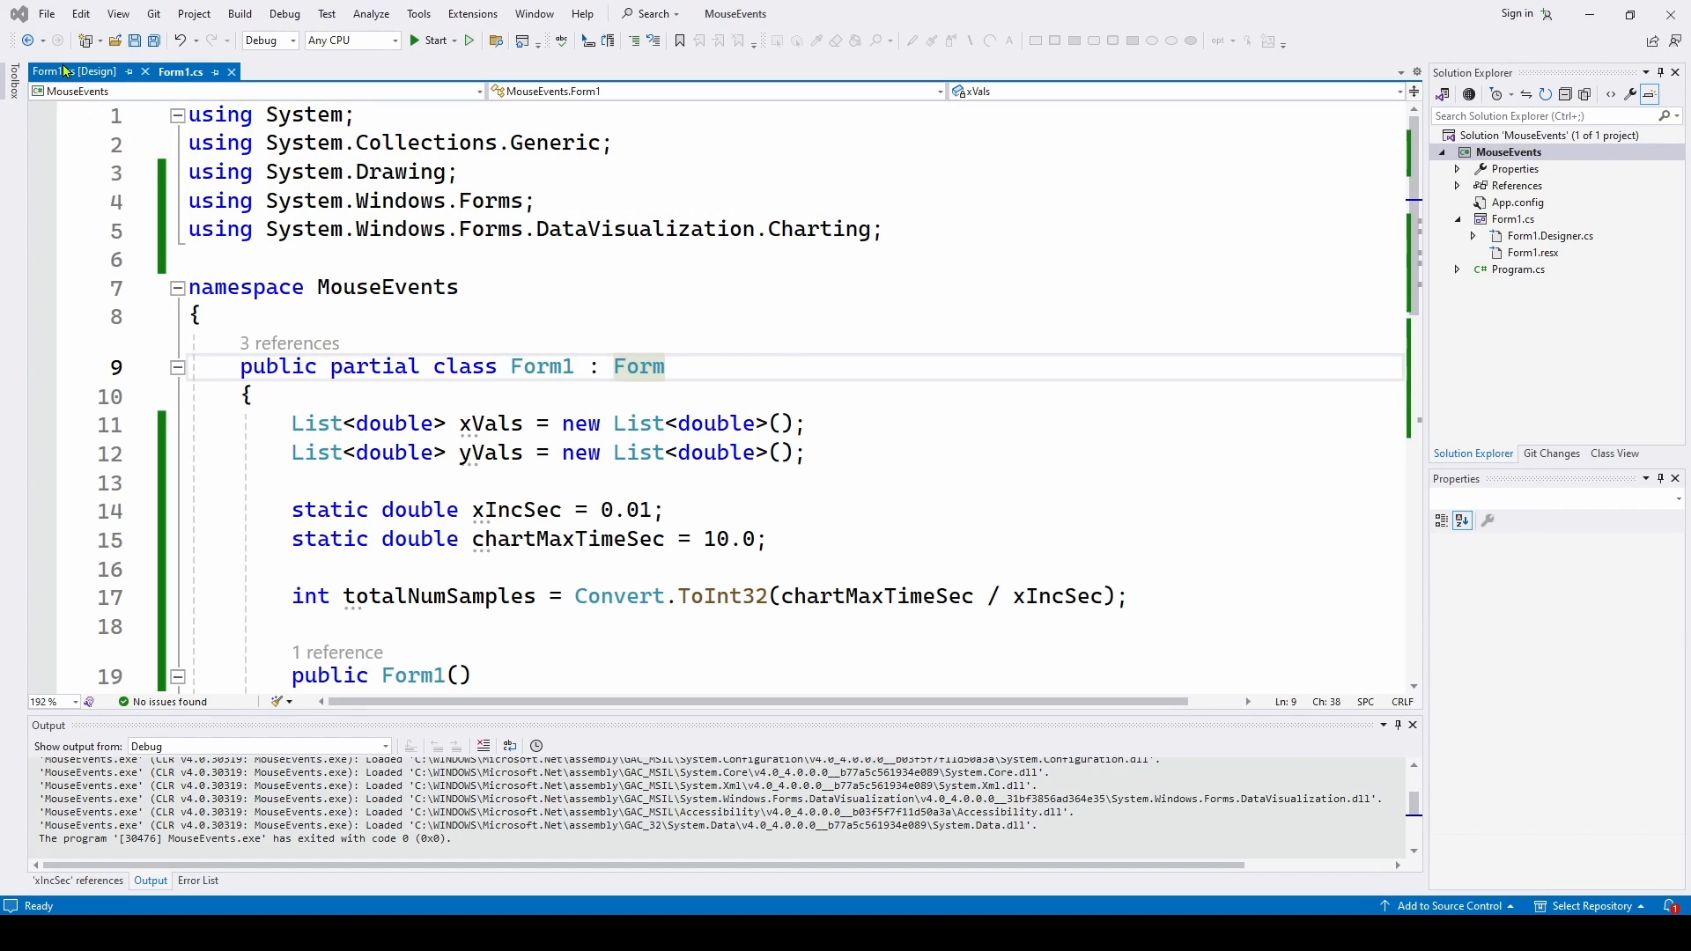
Check textBox1 in the designer, then run the MouseEvents app and close its window
left_click(74, 70)
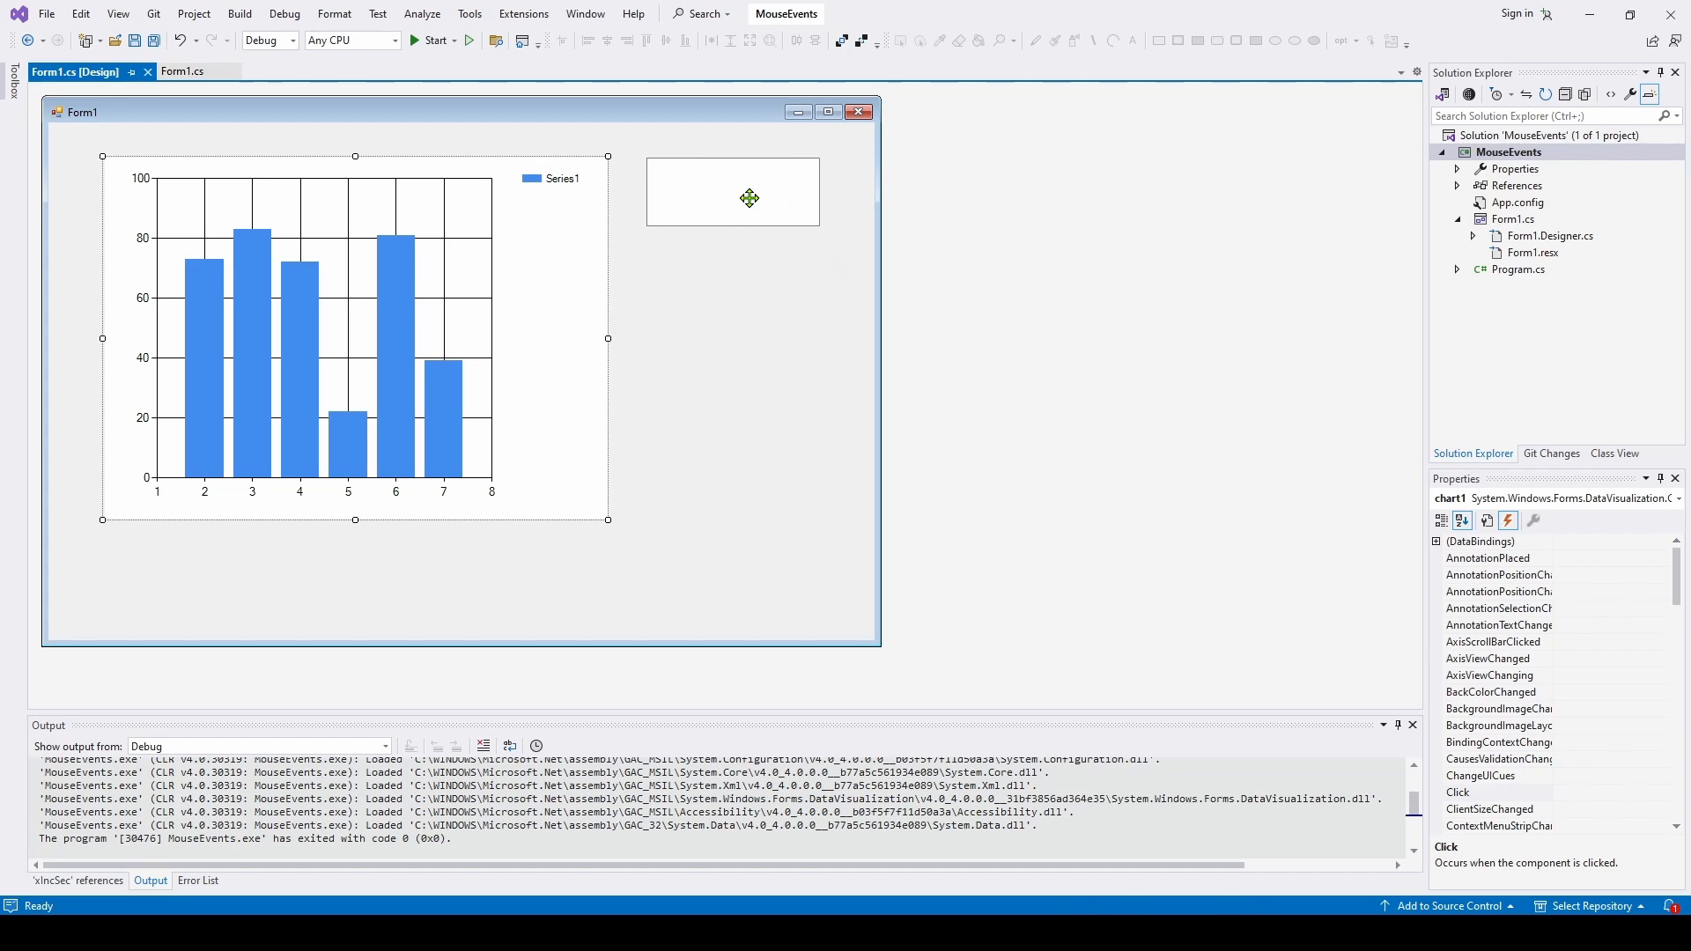
left_click(733, 190)
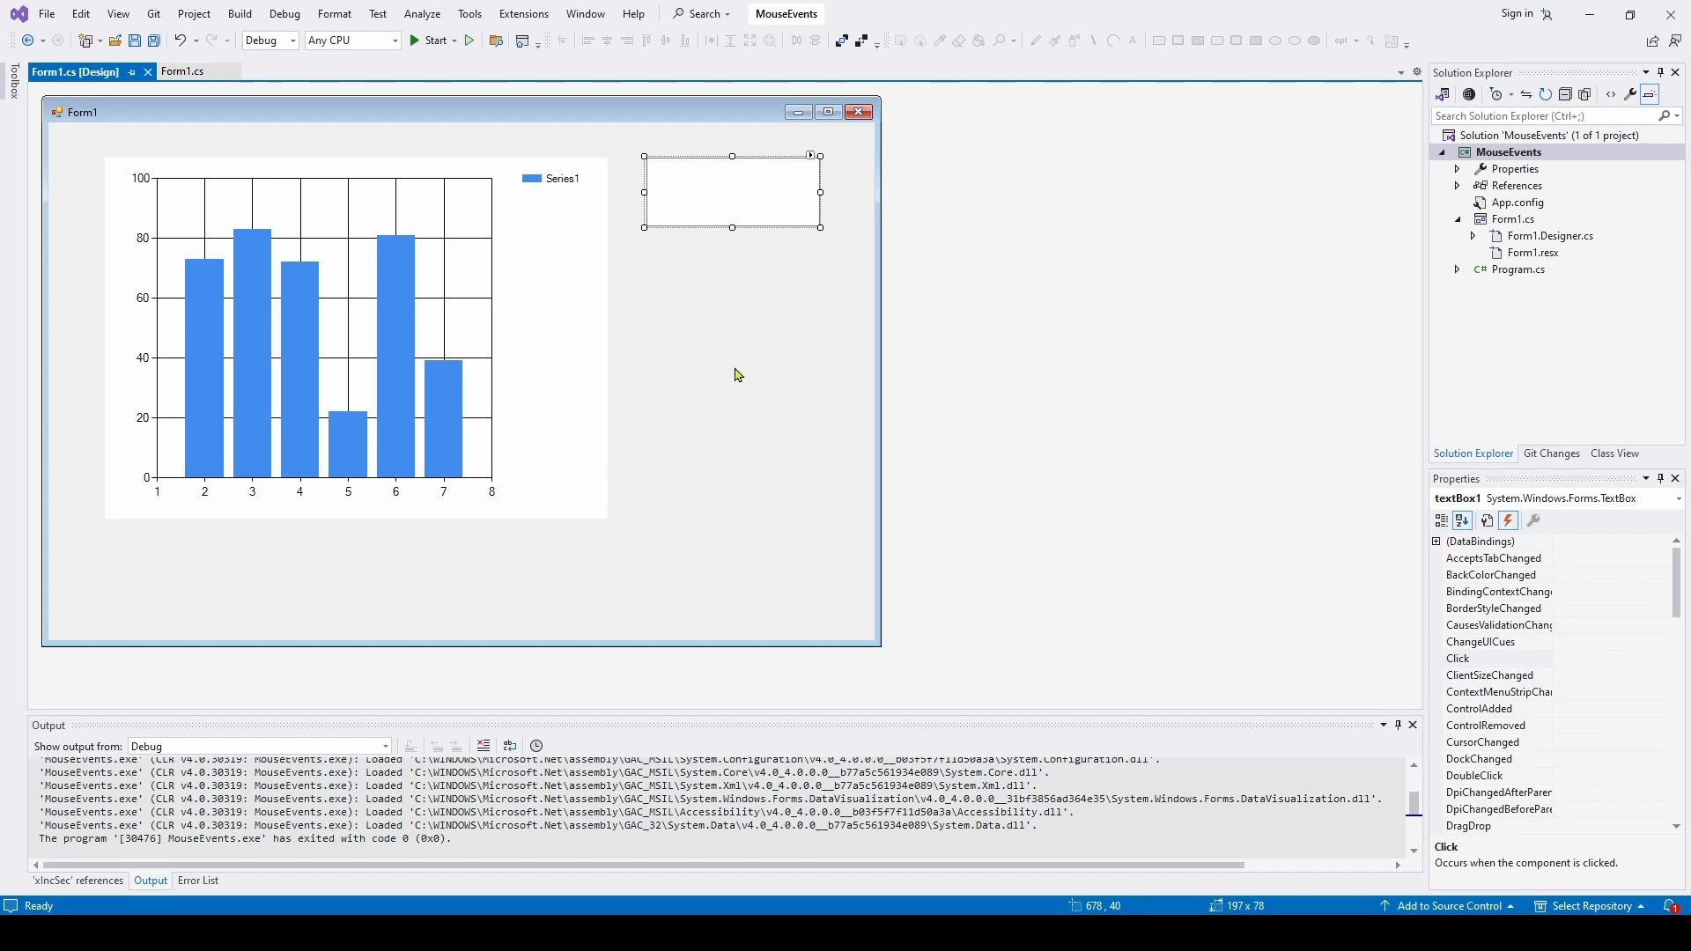
left_click(182, 70)
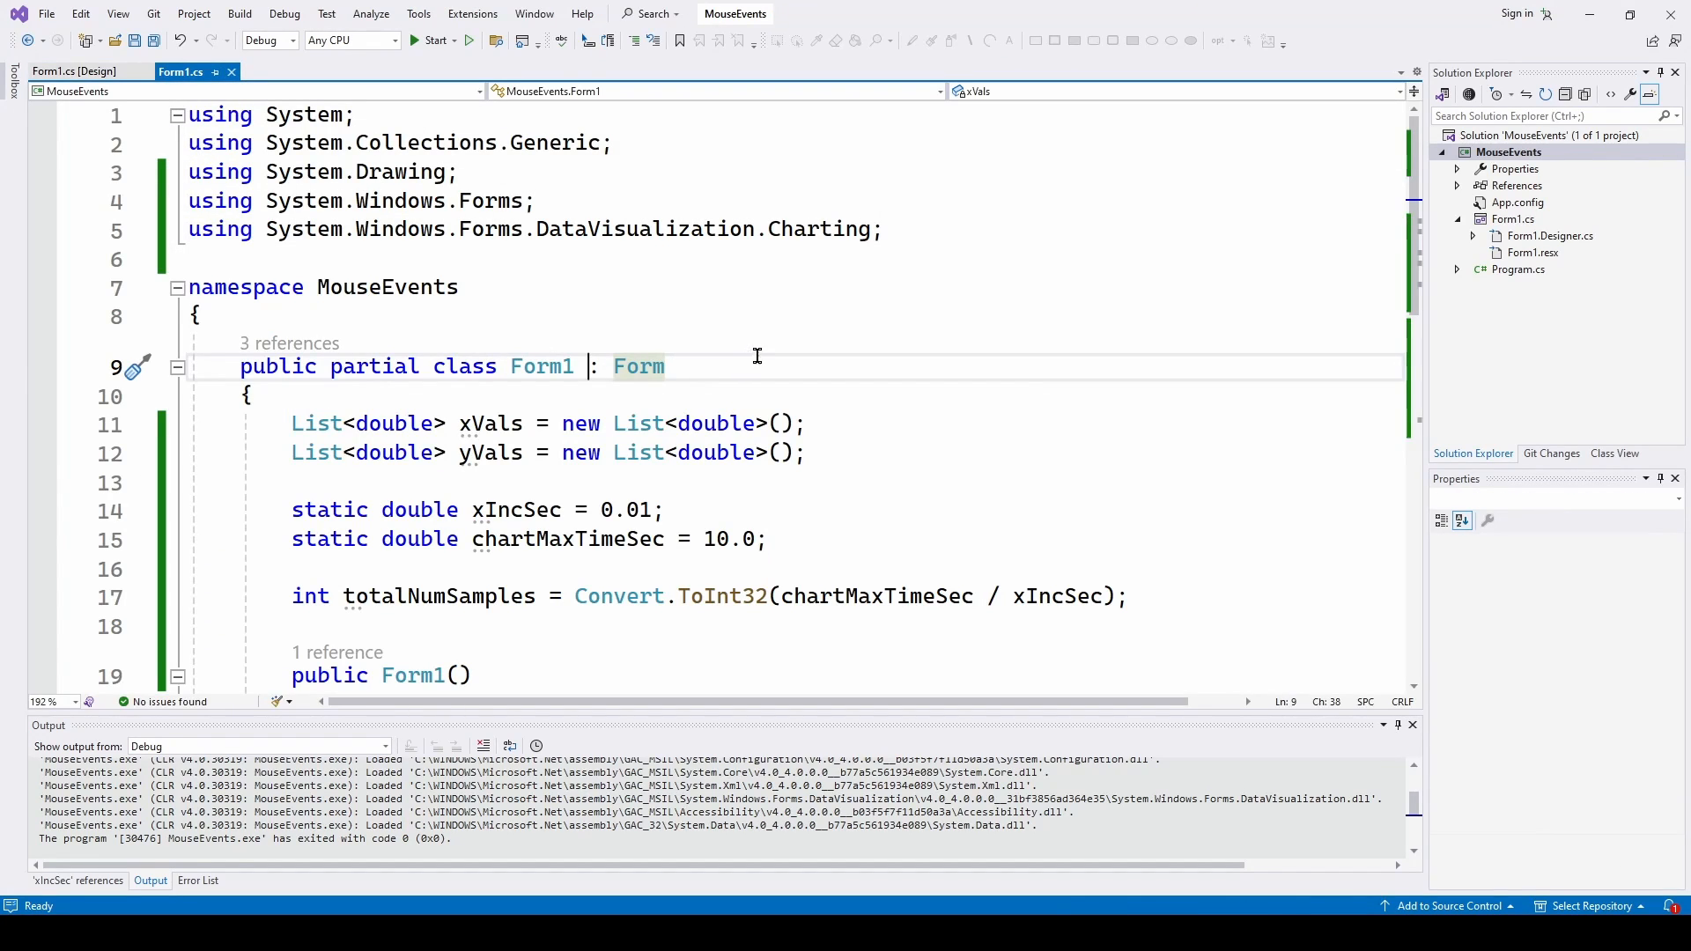
mouse_move(784, 346)
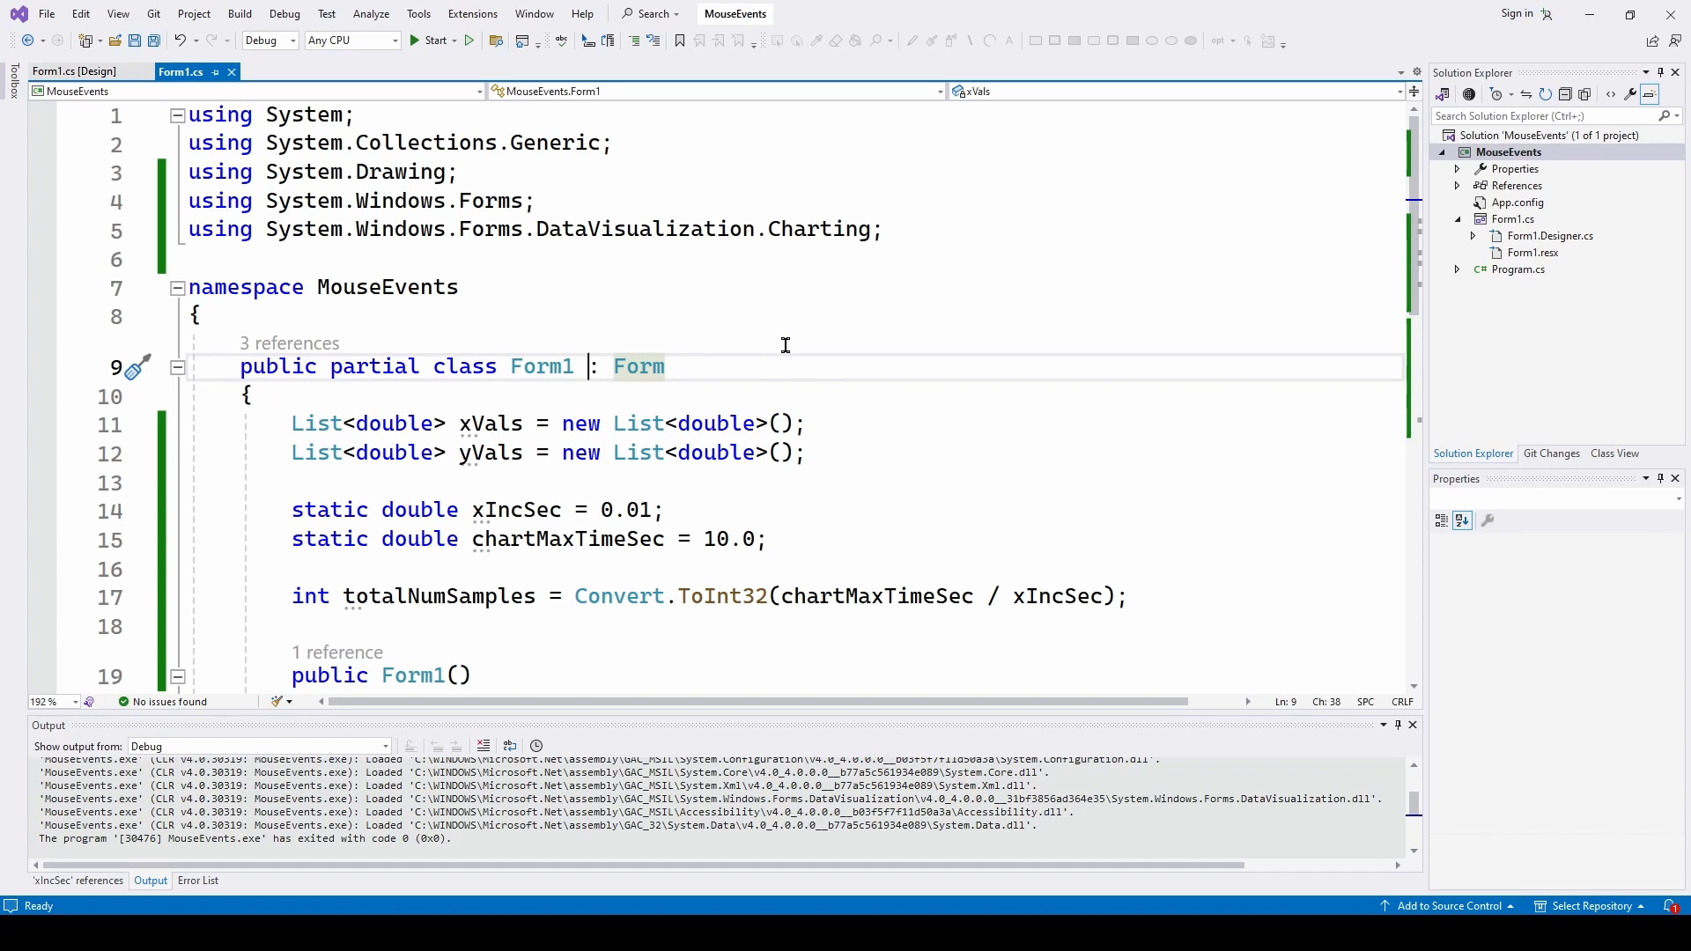
left_click(434, 41)
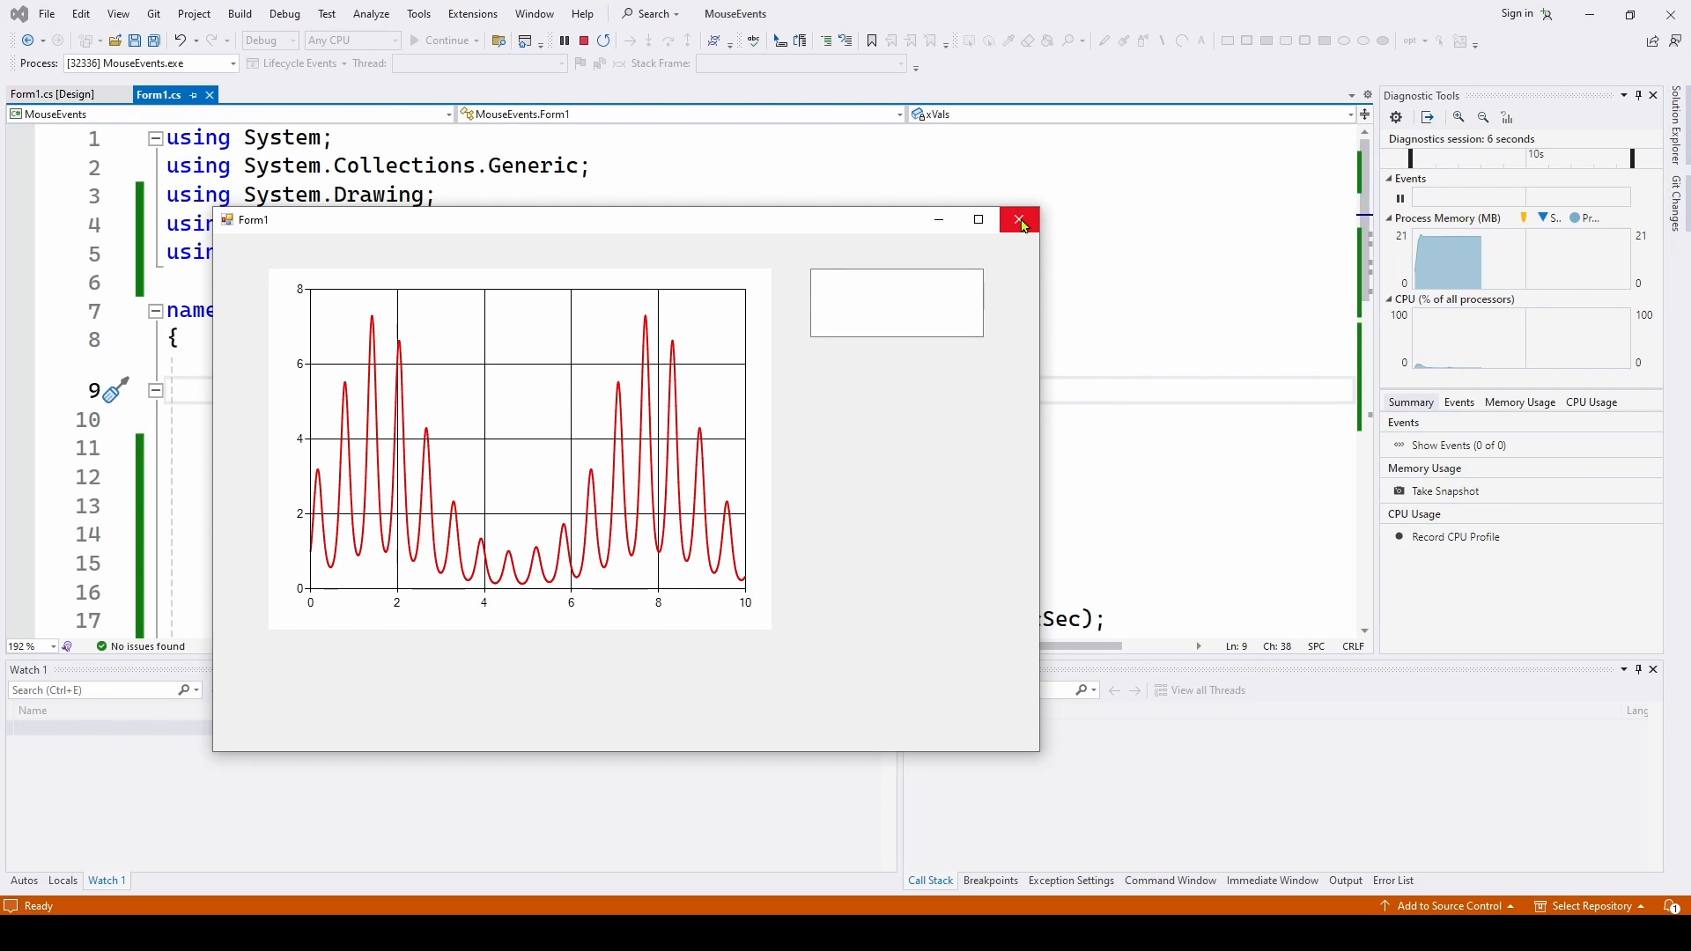
left_click(1016, 218)
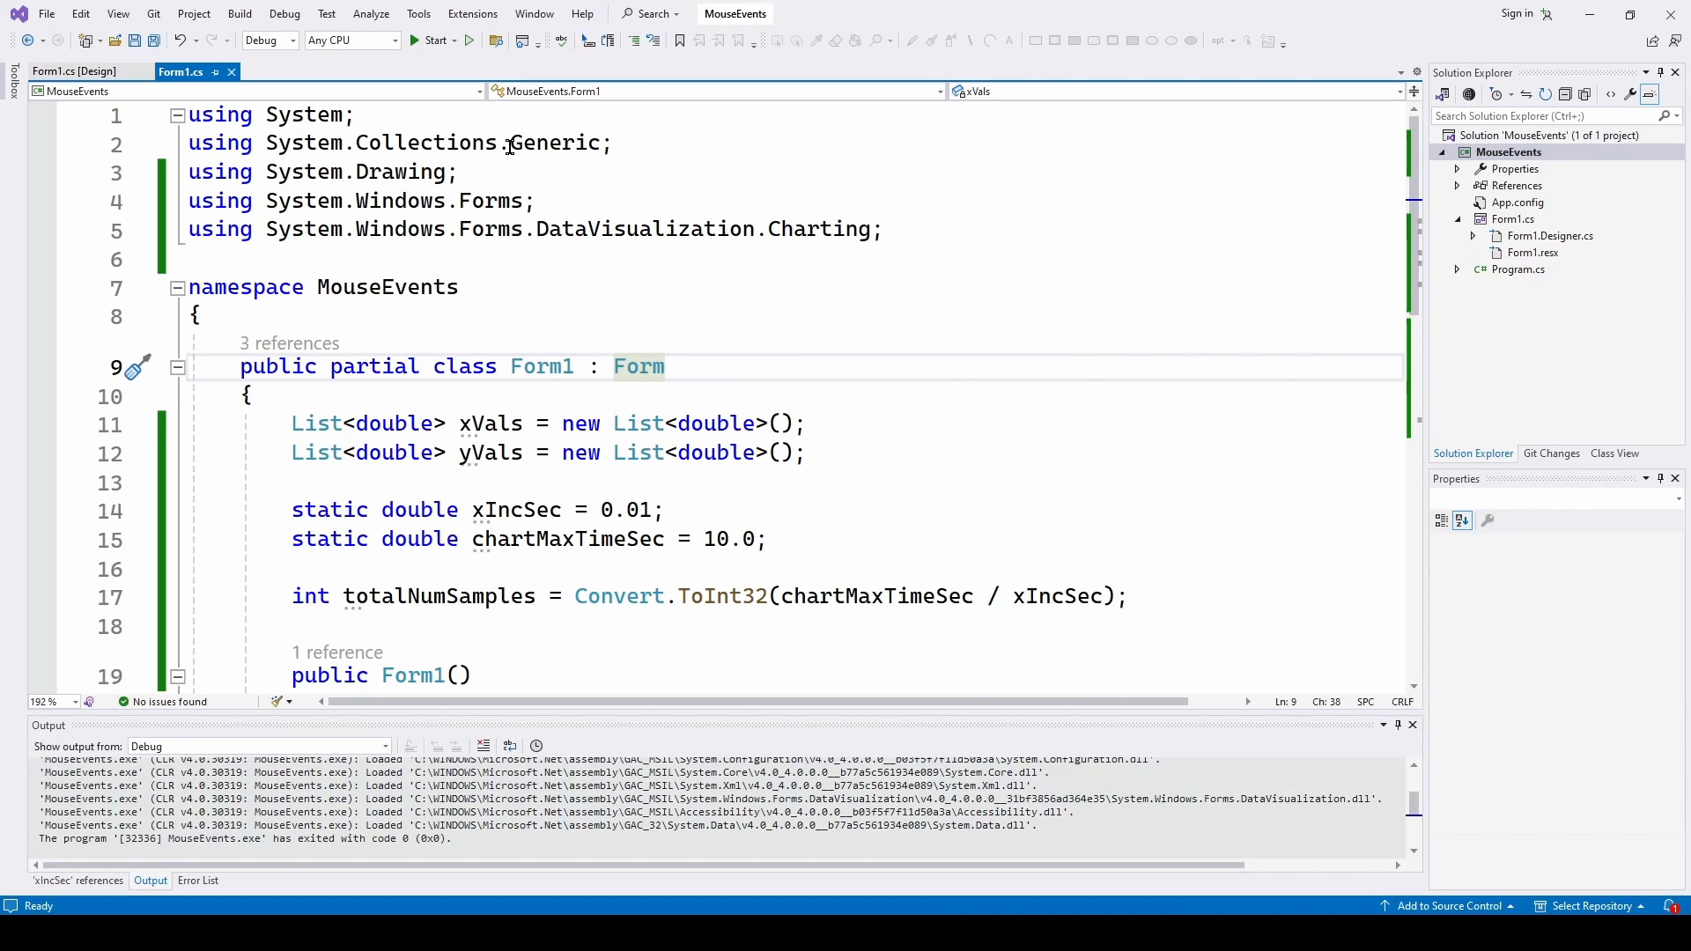
mouse_move(834, 315)
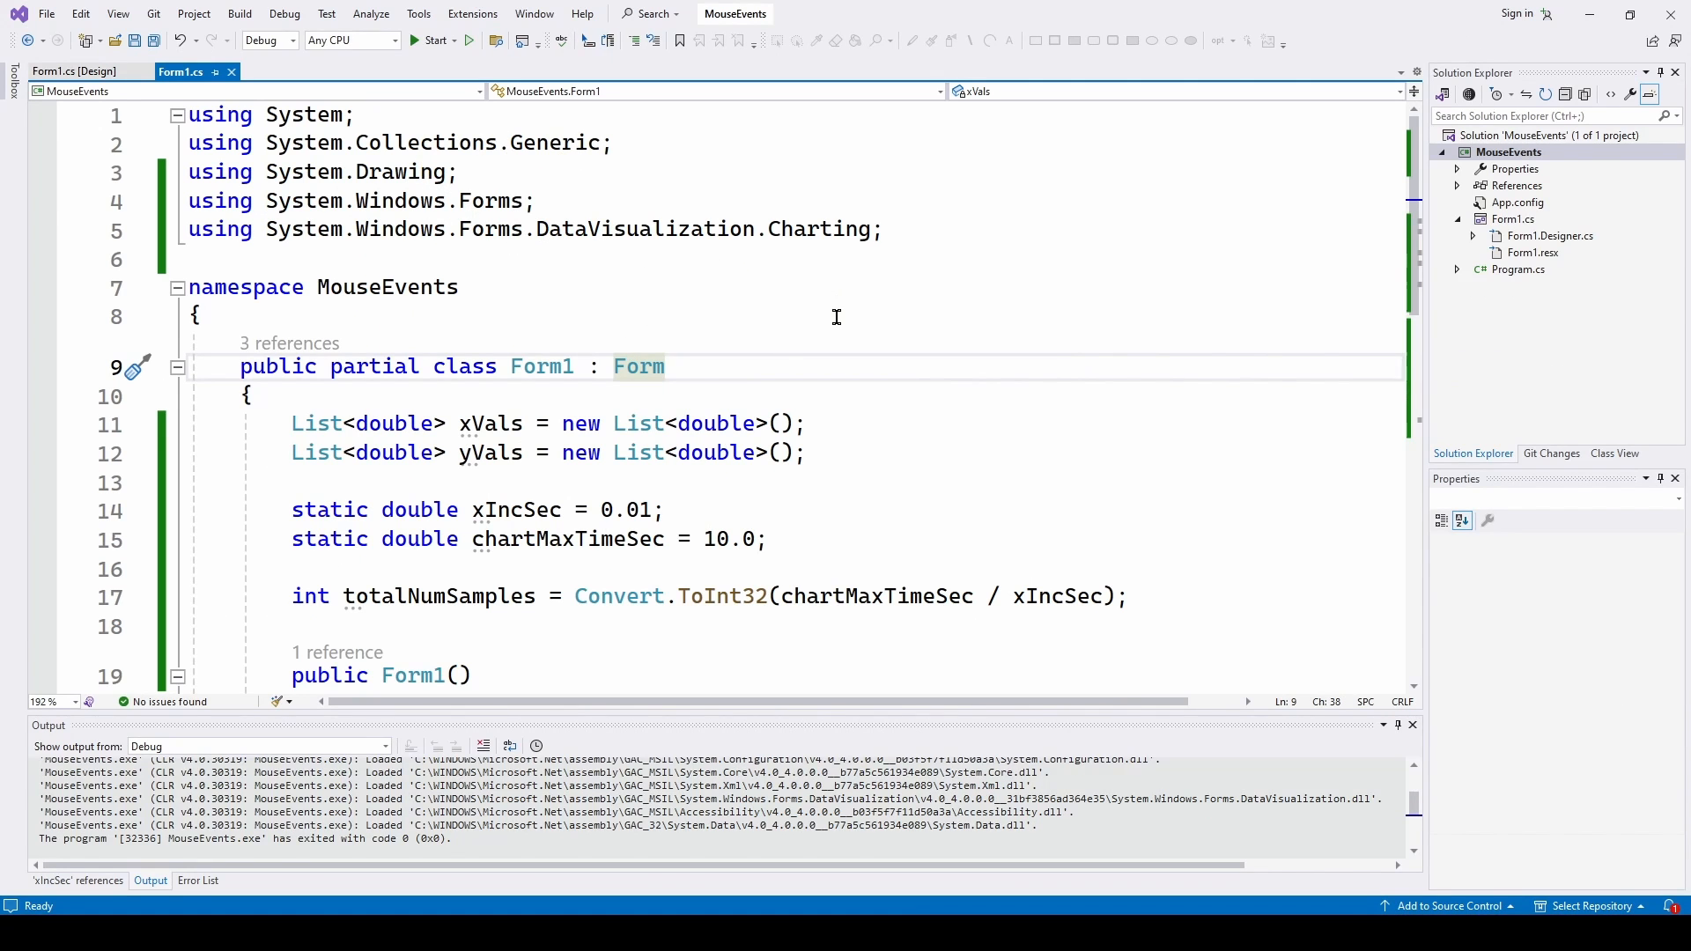
scroll("down", 3)
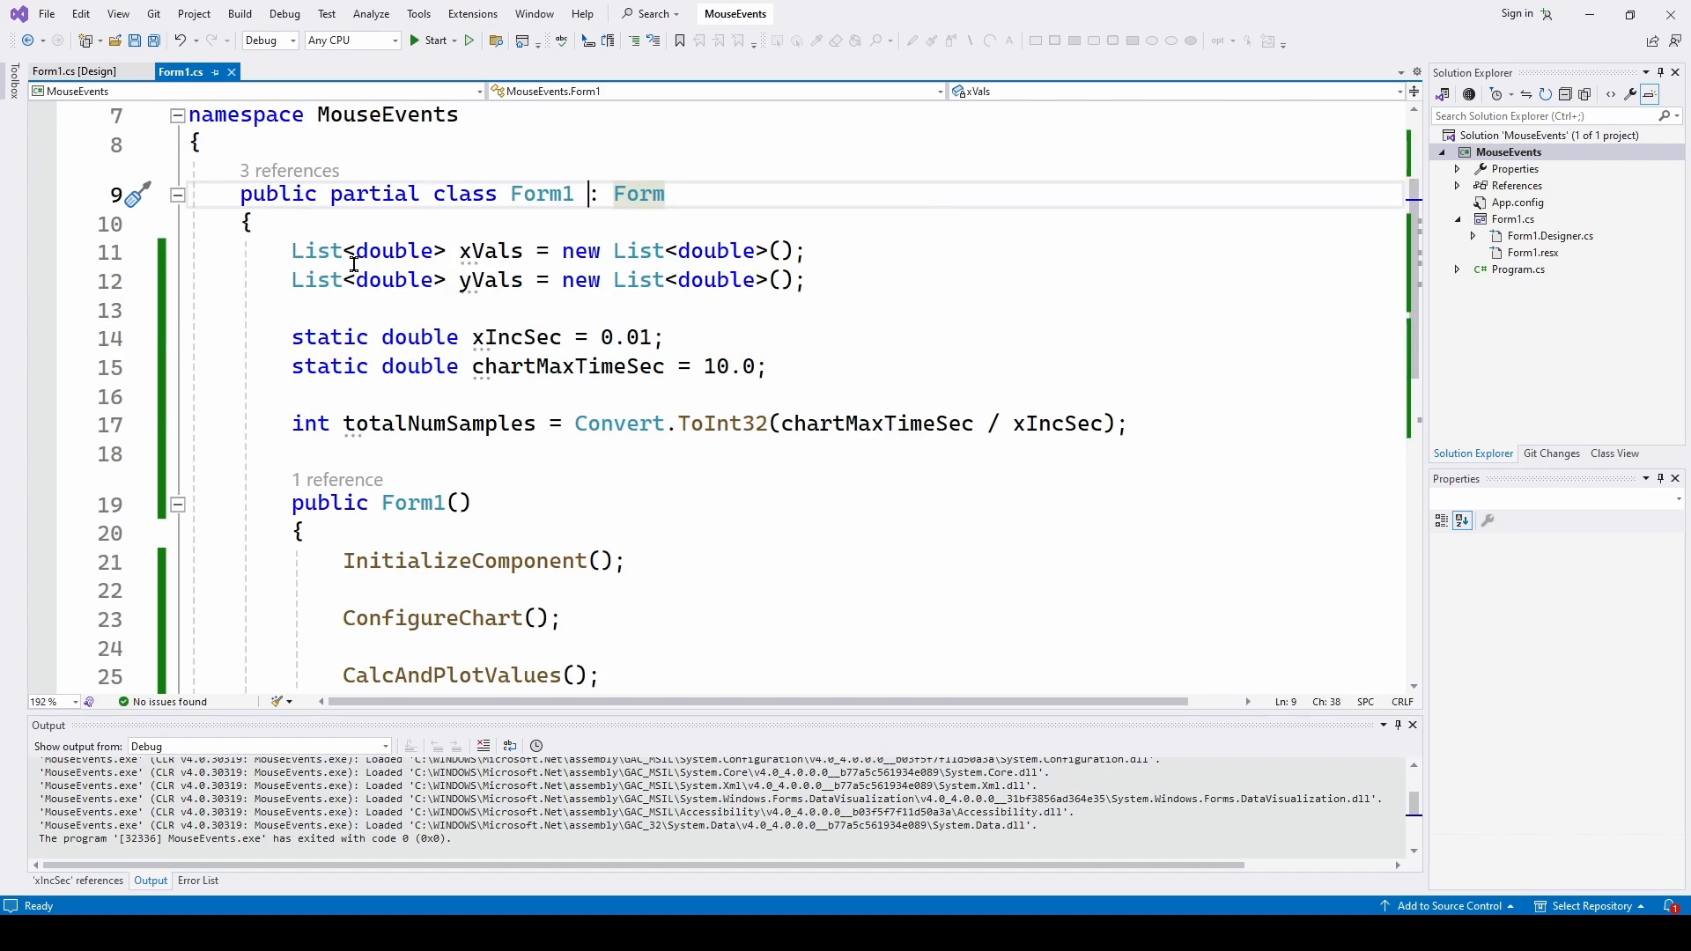
mouse_move(491, 250)
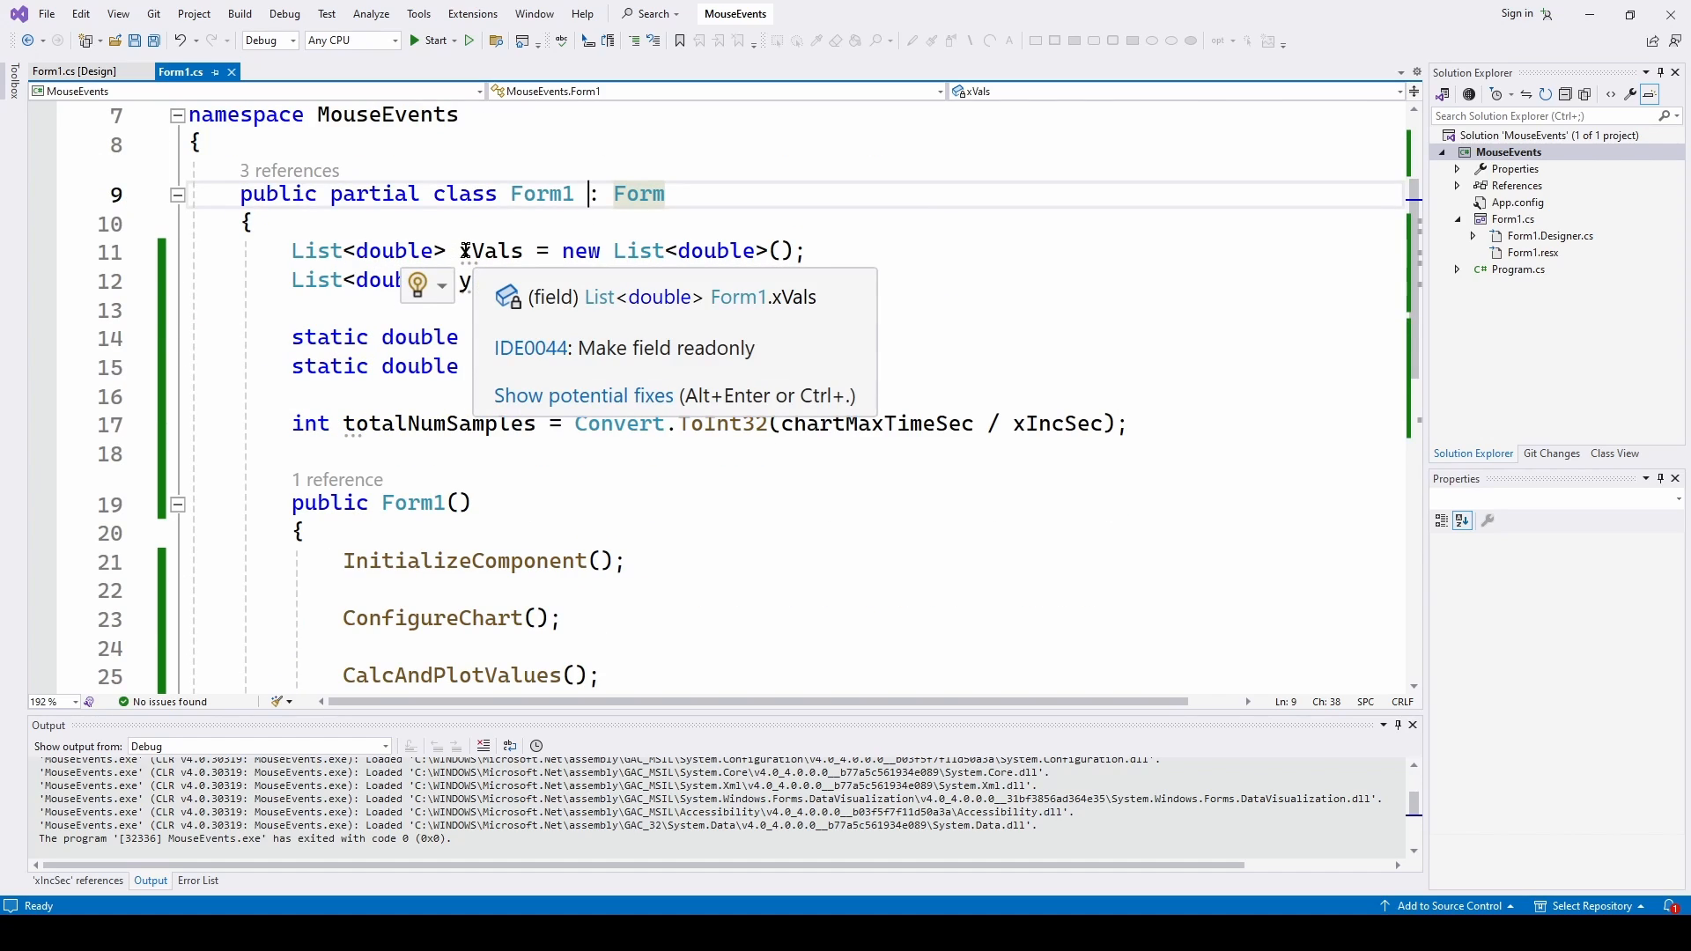
mouse_move(488, 280)
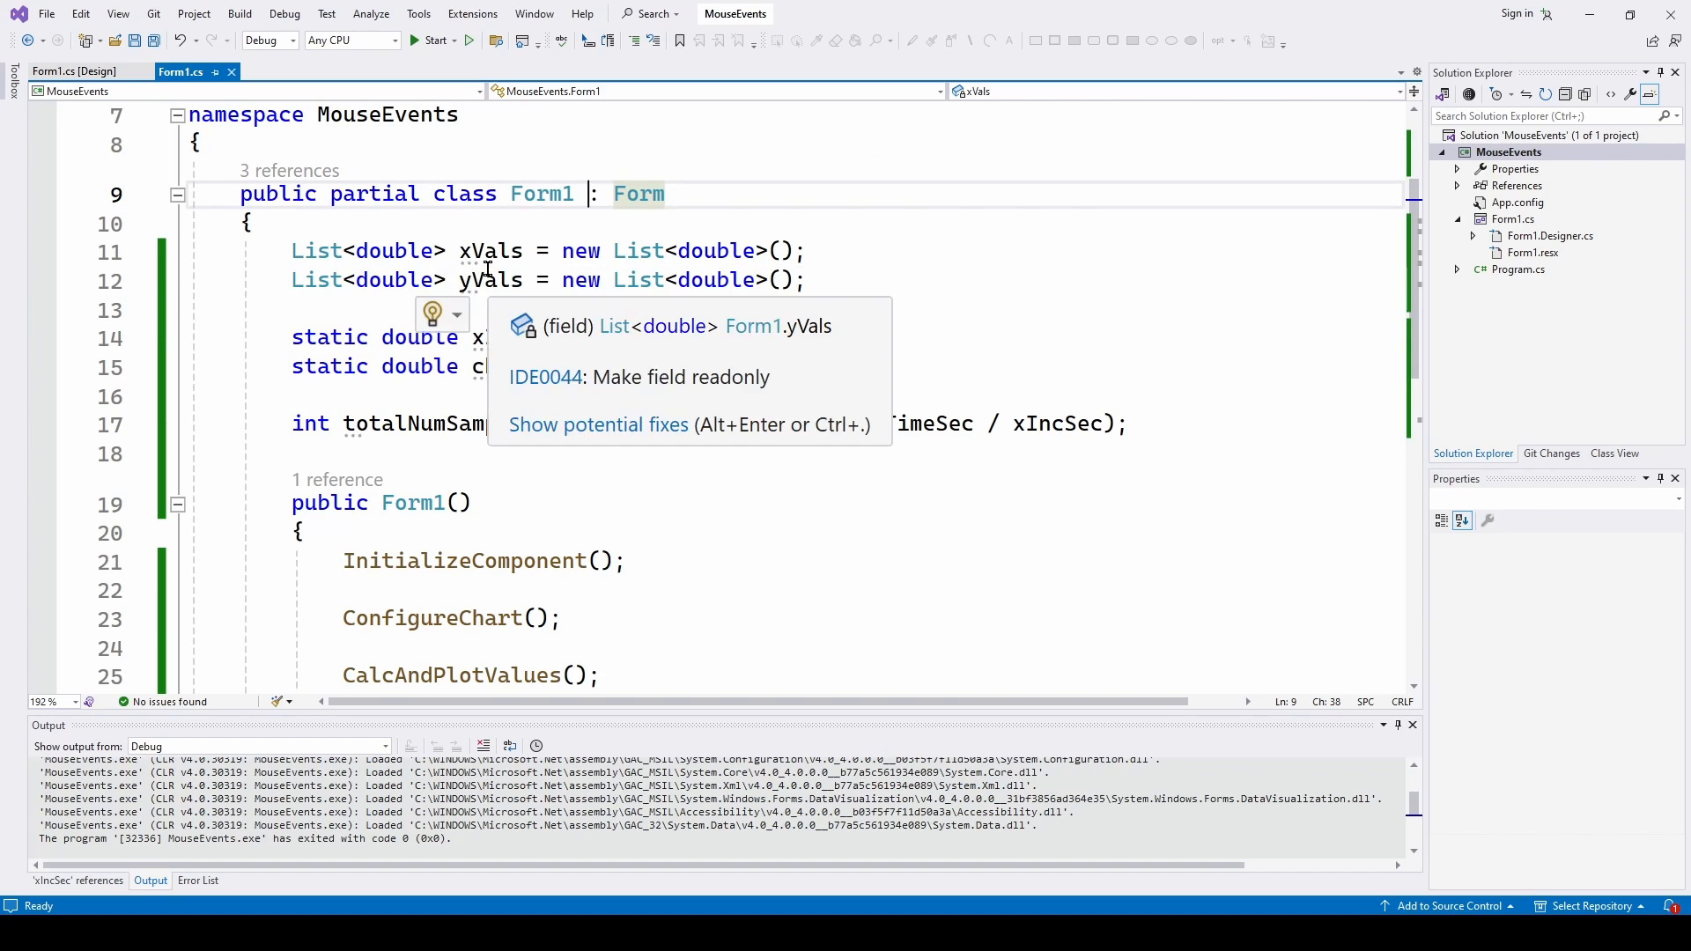
scroll("down", 3)
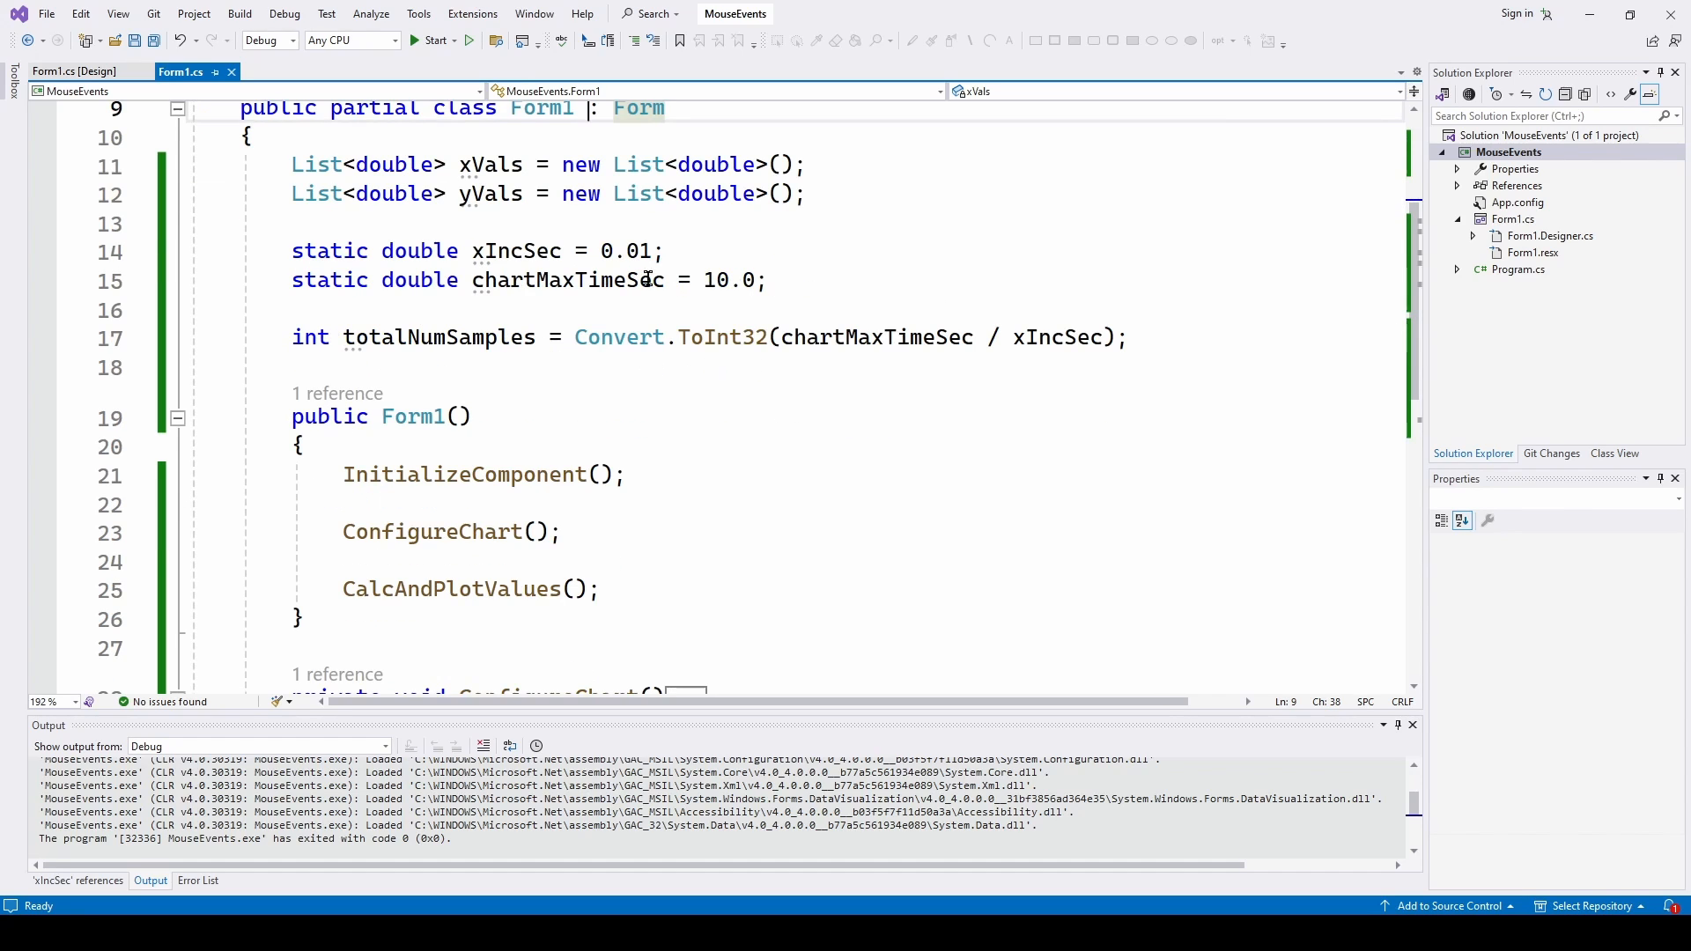
mouse_move(507, 251)
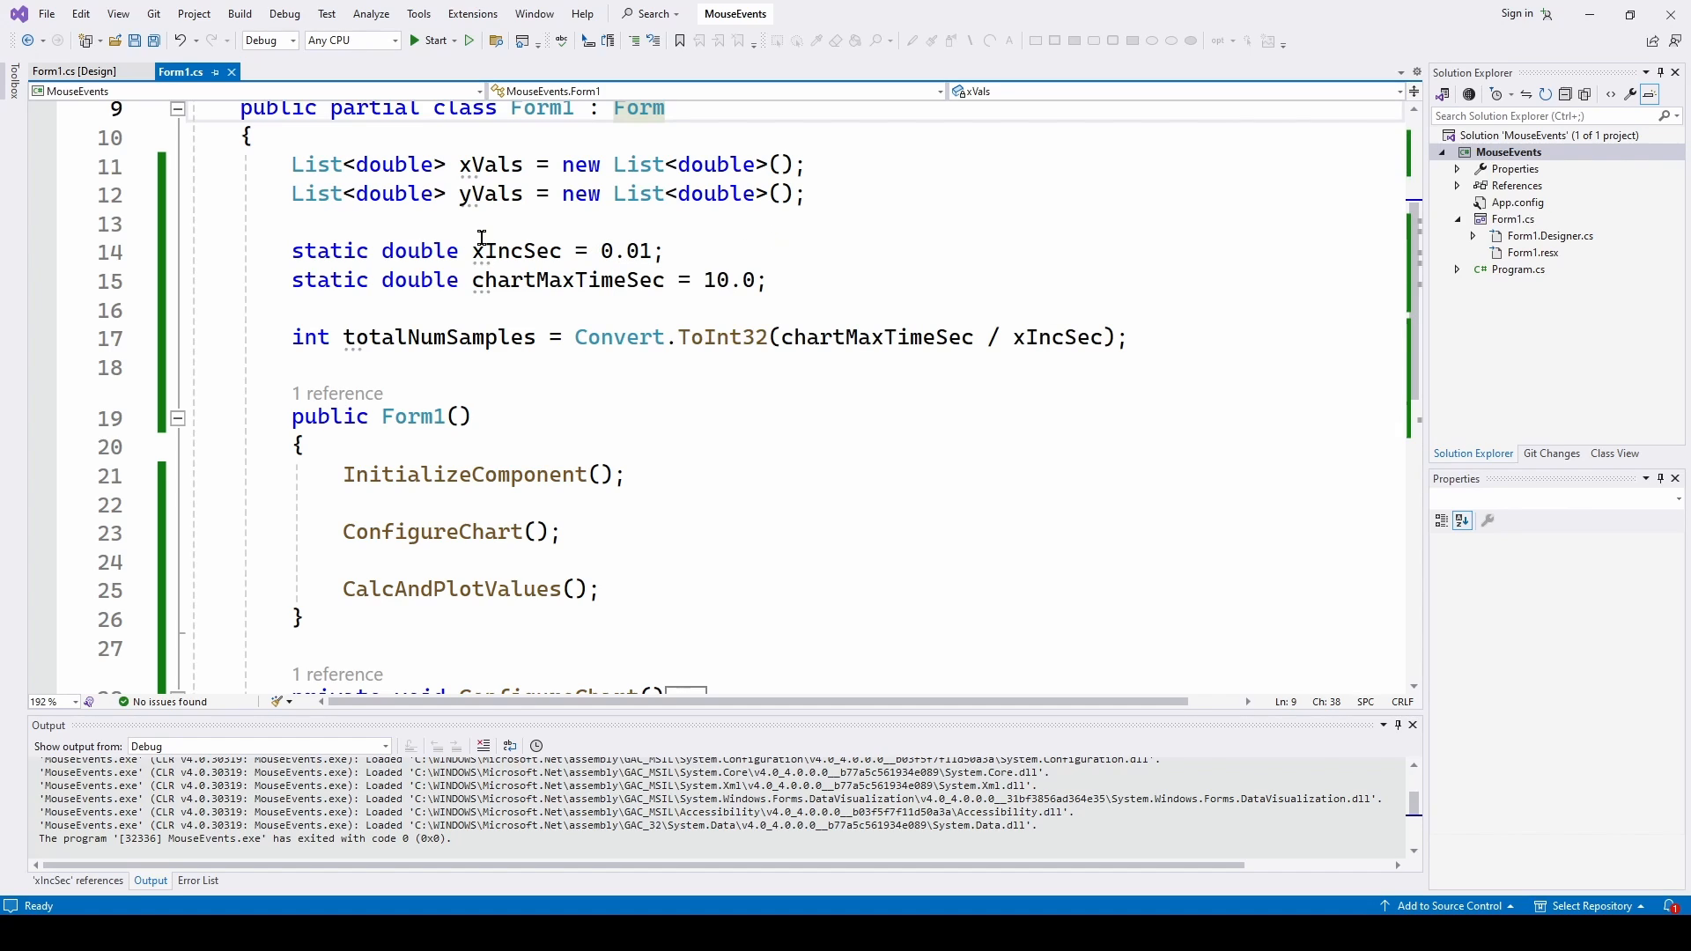
mouse_move(695, 280)
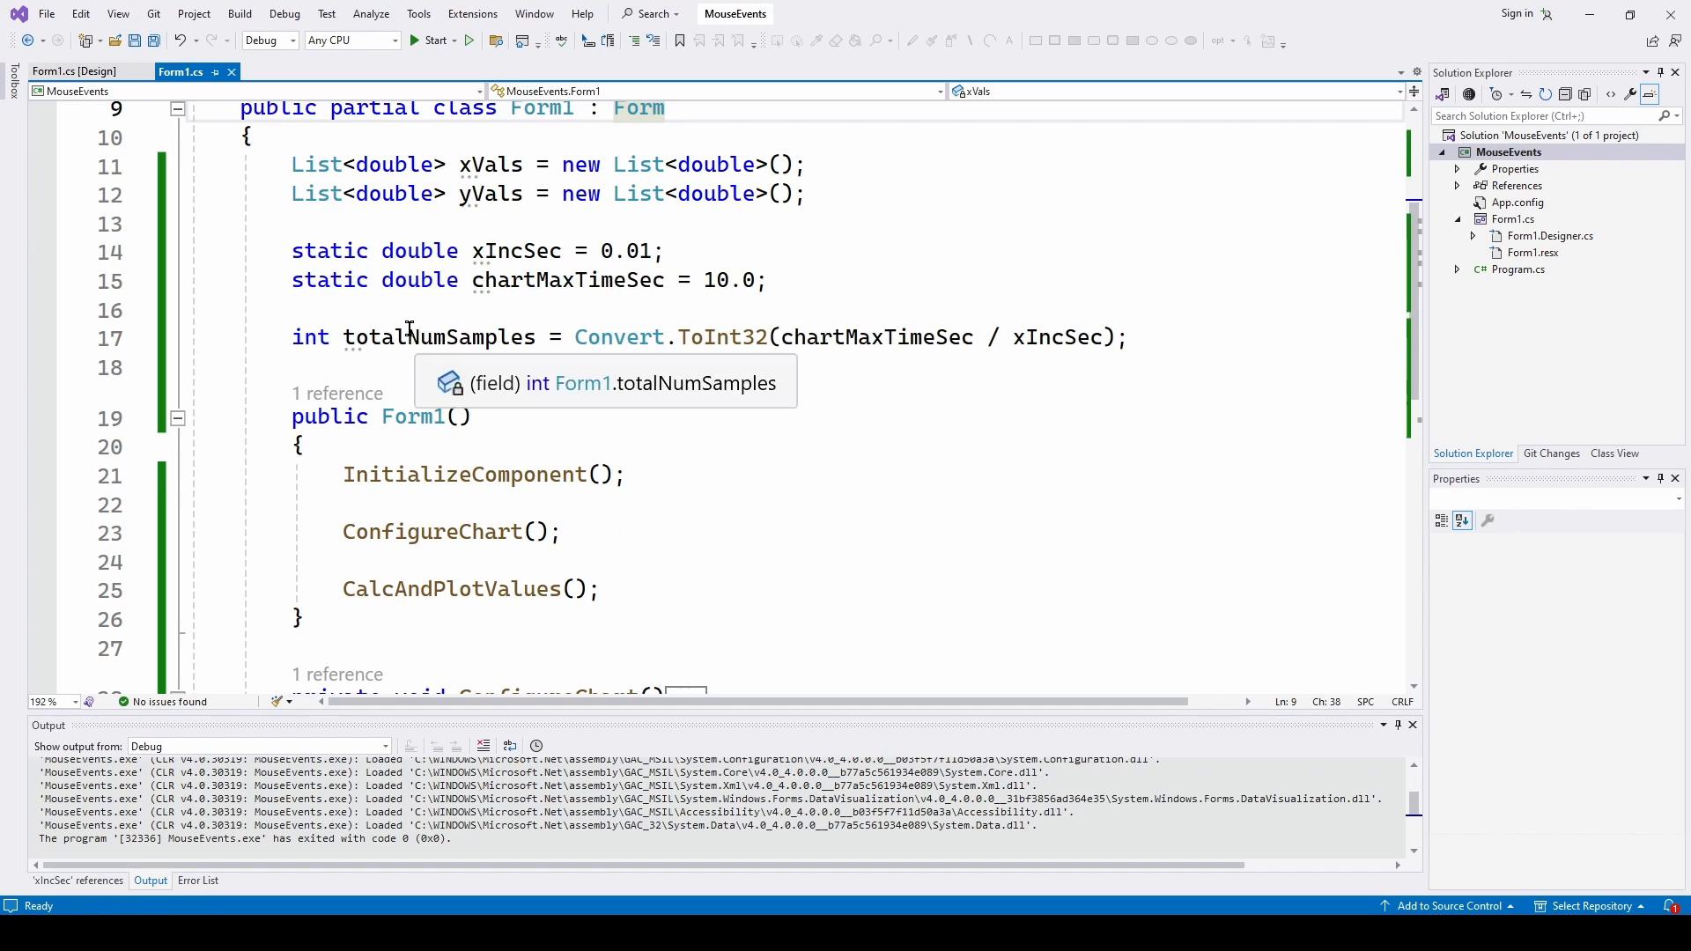
mouse_move(727, 365)
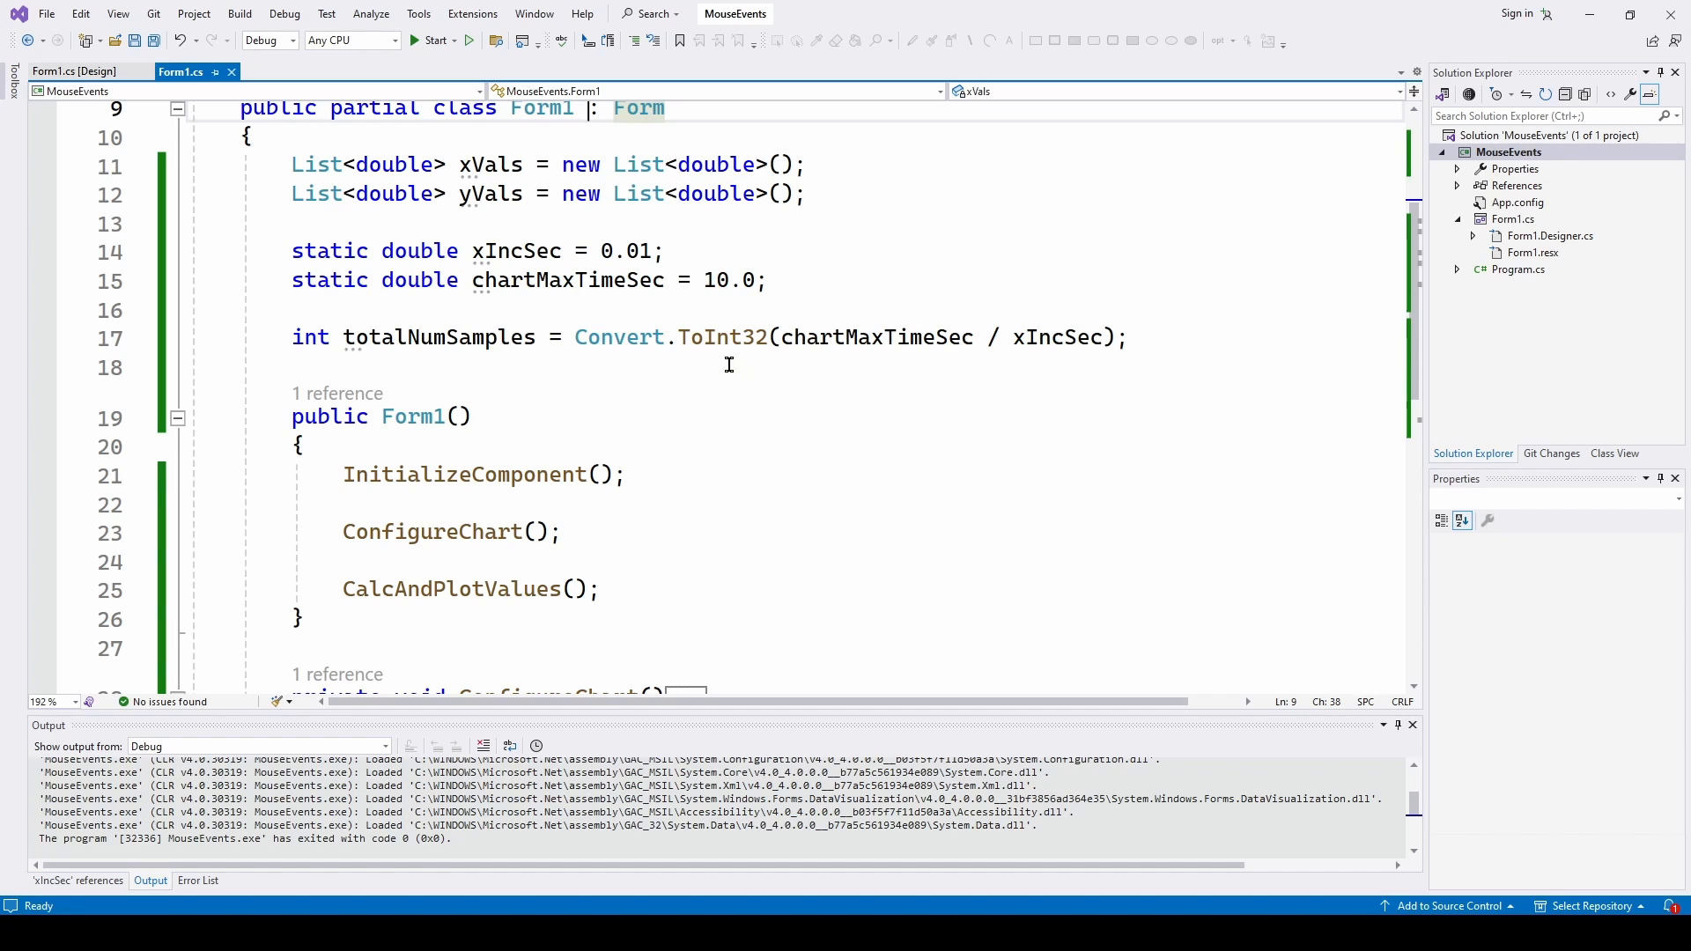
mouse_move(948, 336)
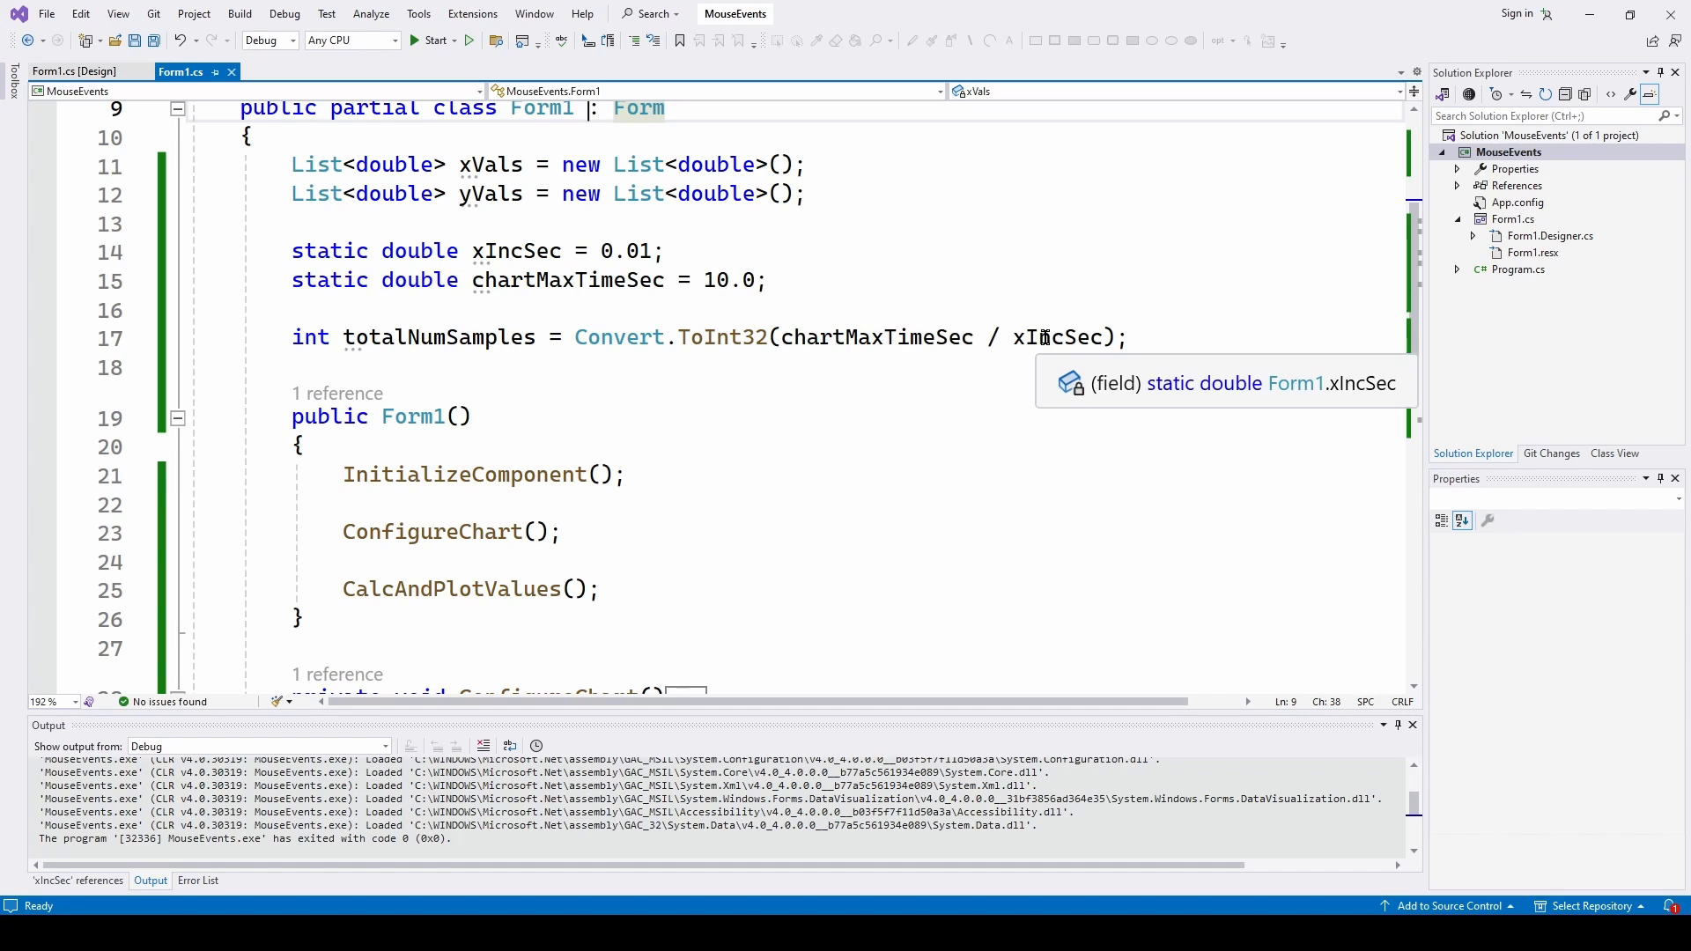
mouse_move(487, 345)
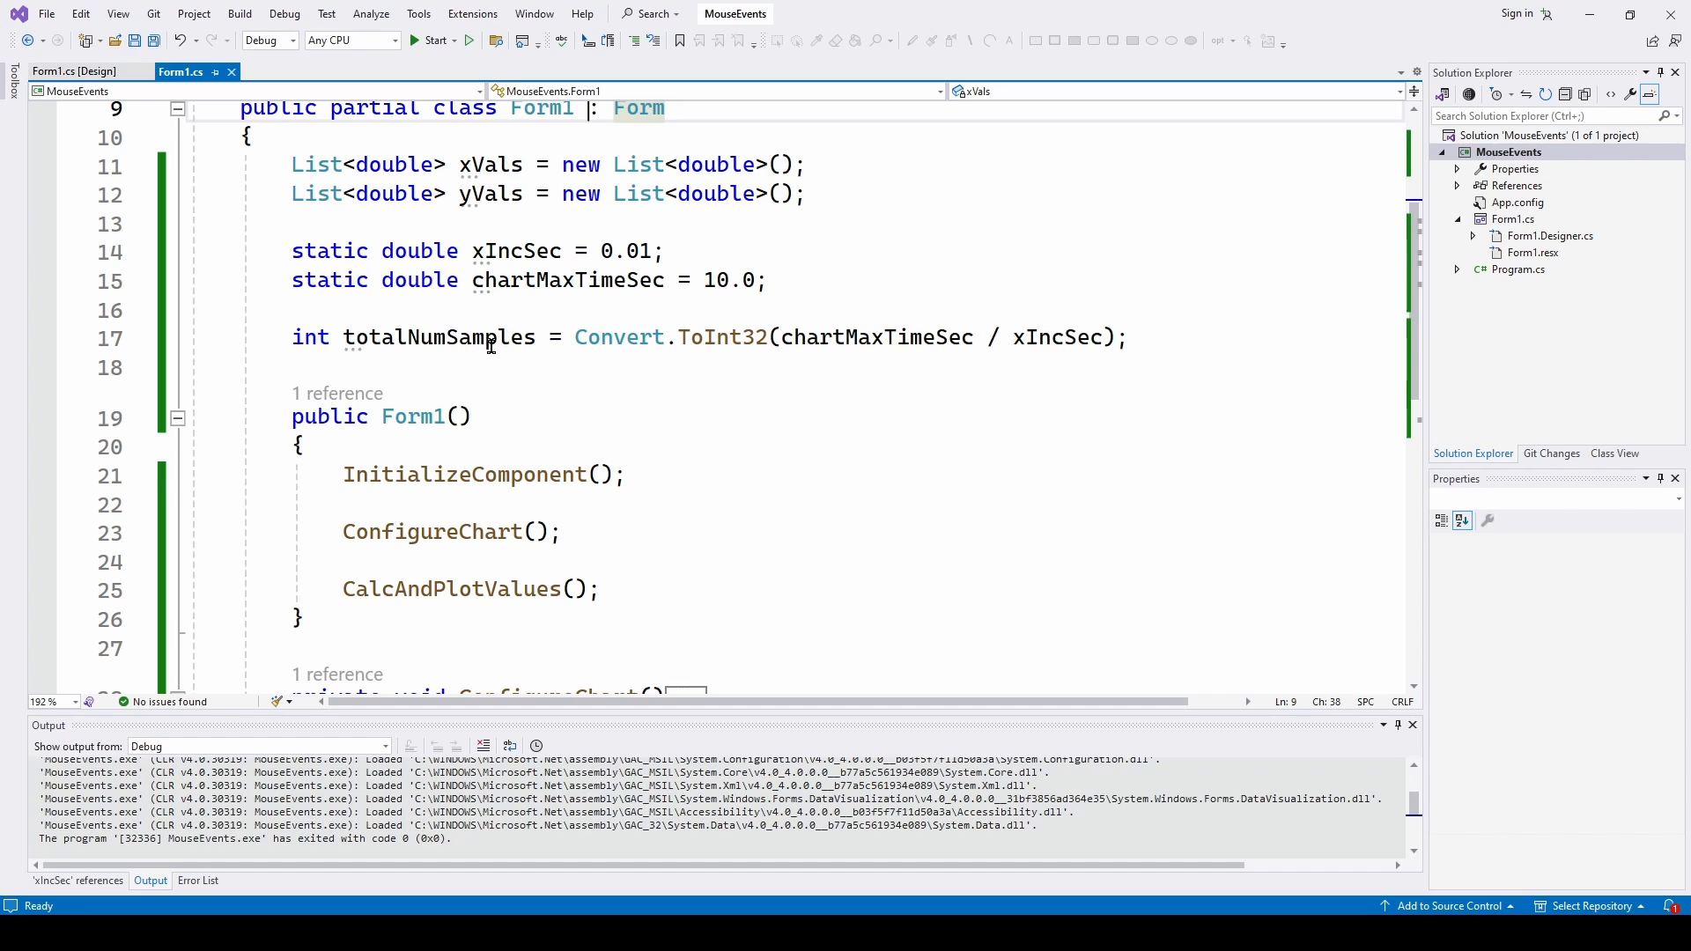
mouse_move(669, 396)
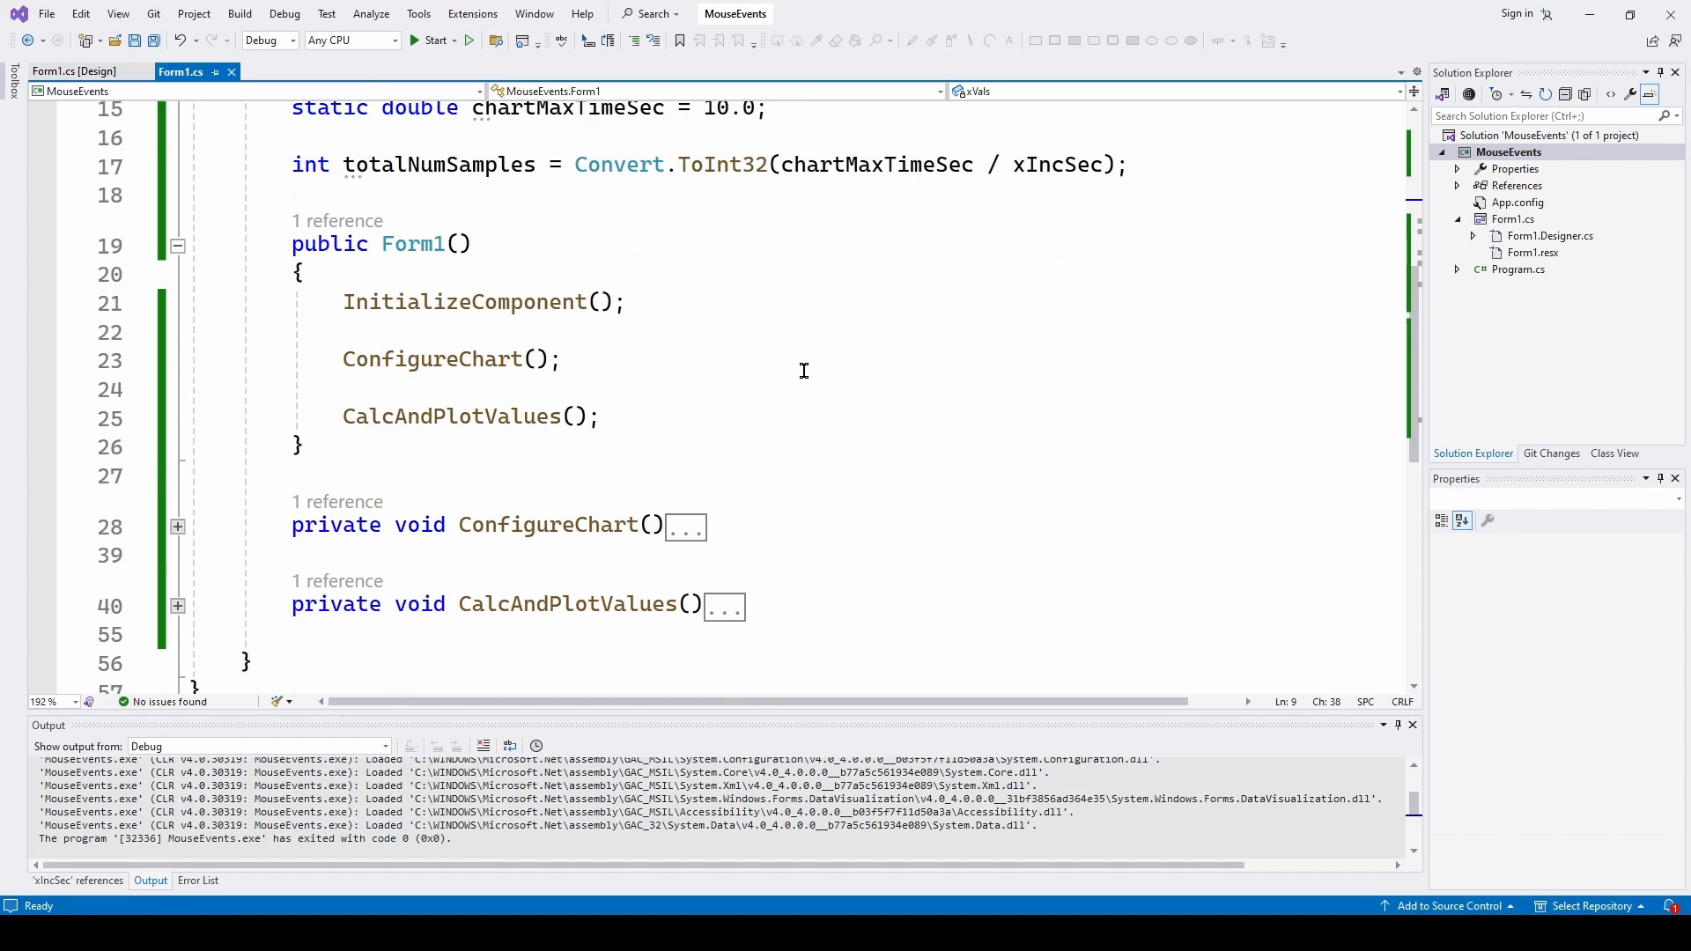
scroll("down", 3)
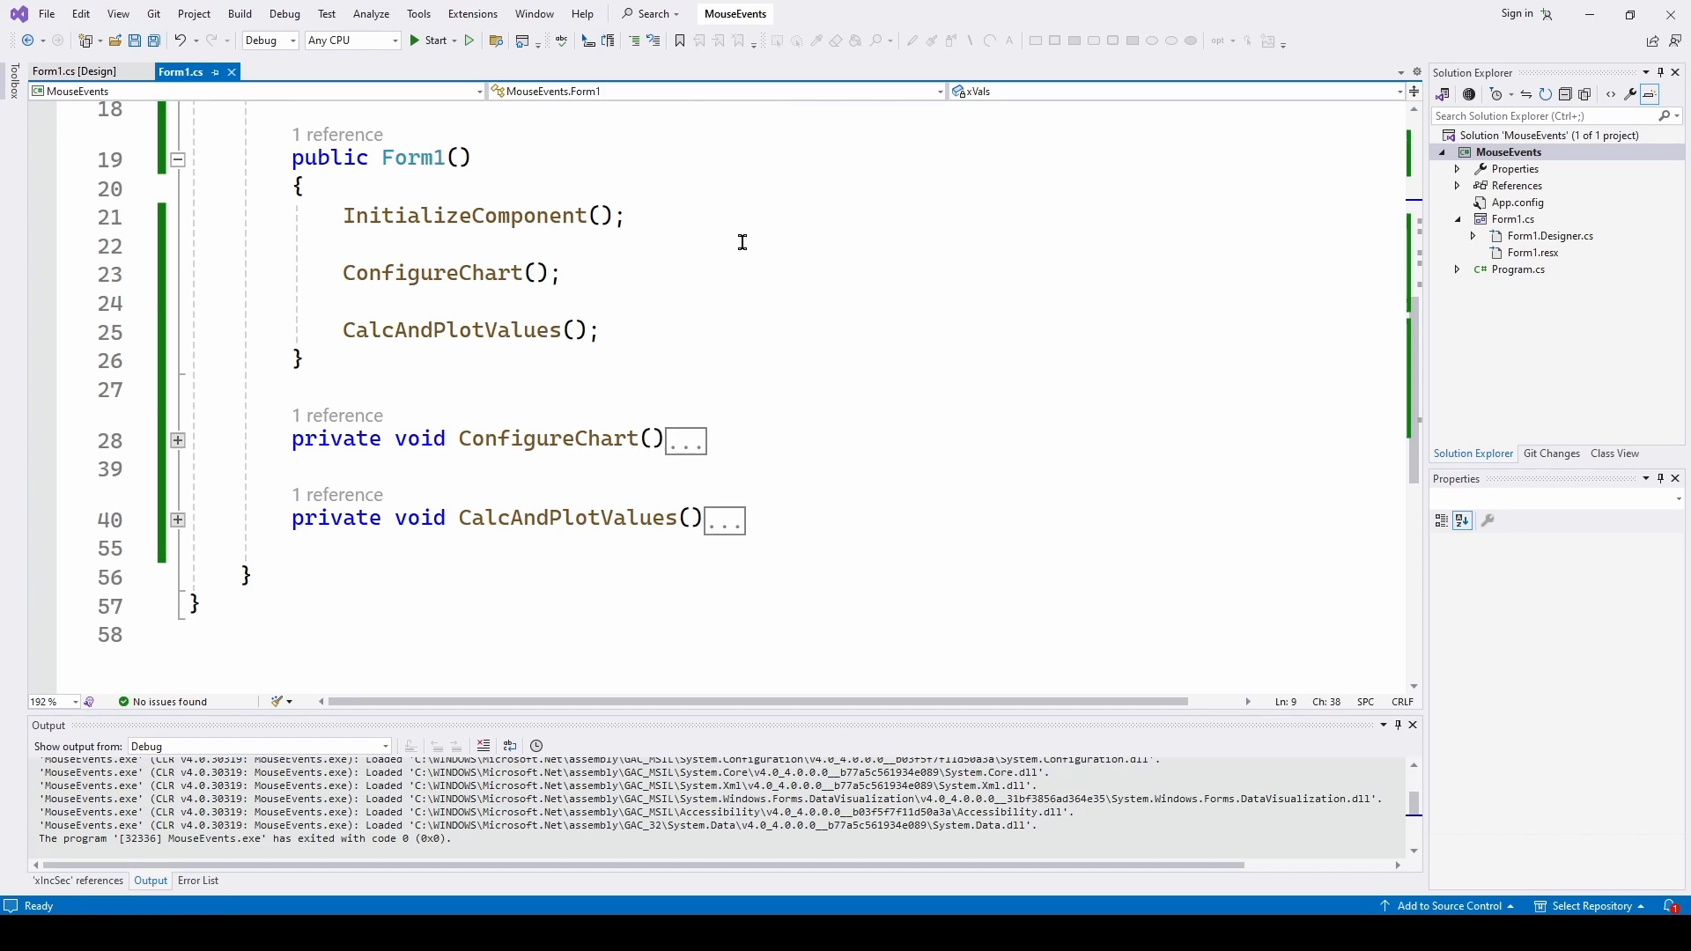
mouse_move(358, 335)
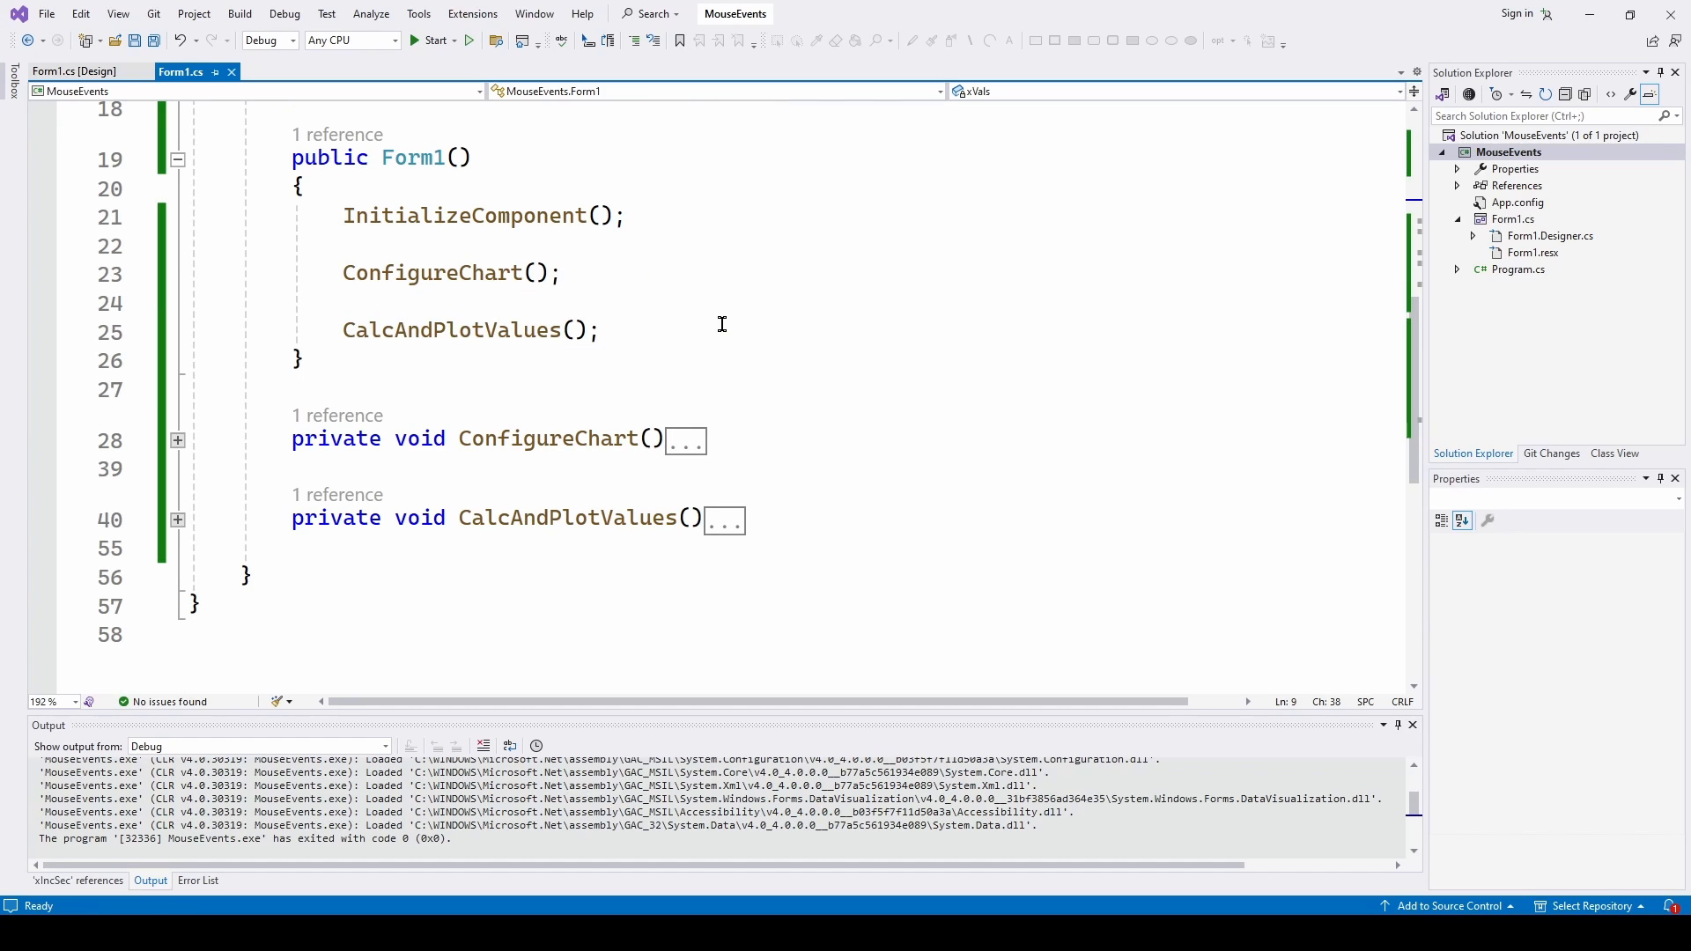
Scroll through the expanded ConfigureChart method's legend, series and axis setup
scroll("down", 3)
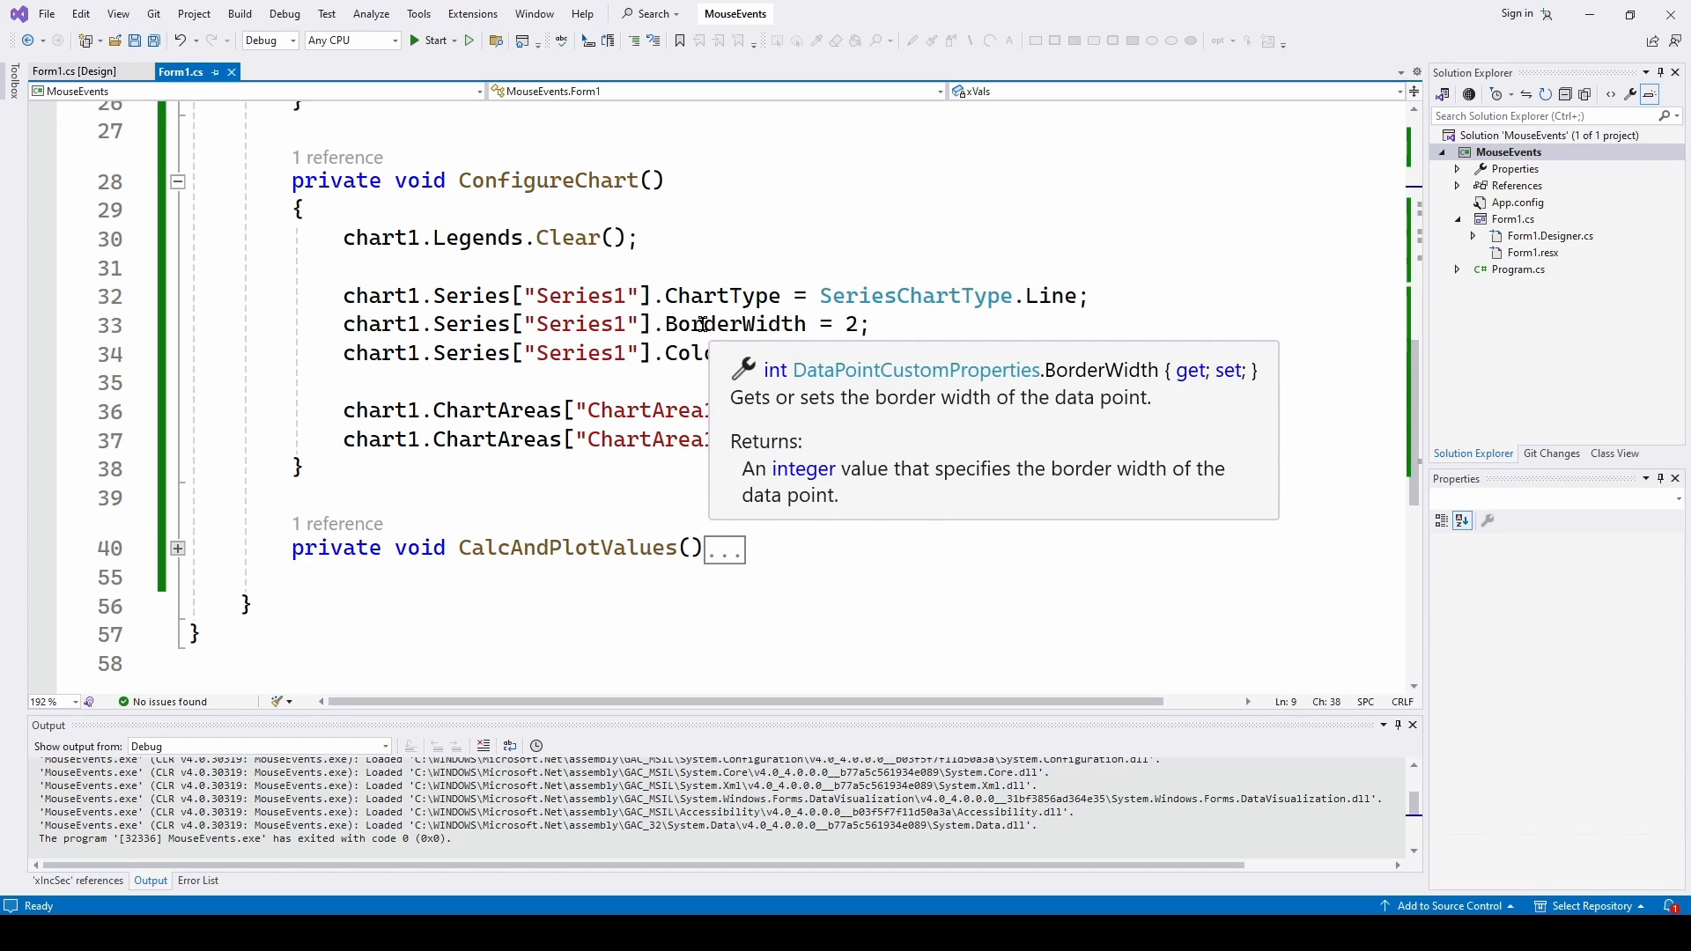
mouse_move(863, 352)
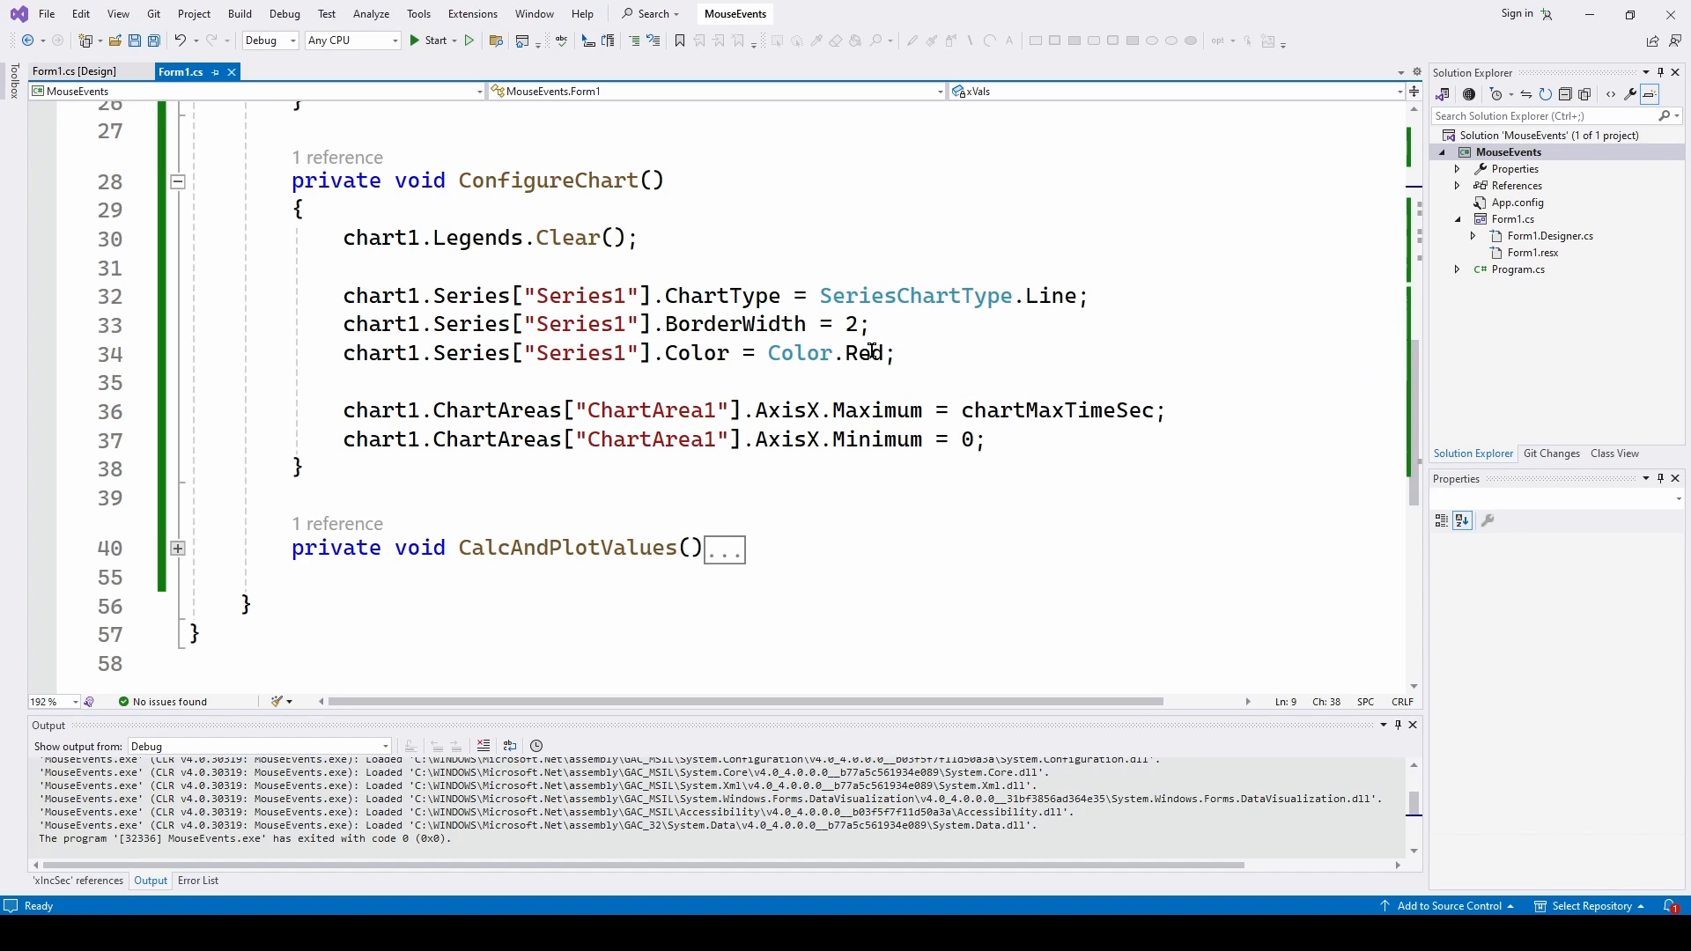
mouse_move(900, 475)
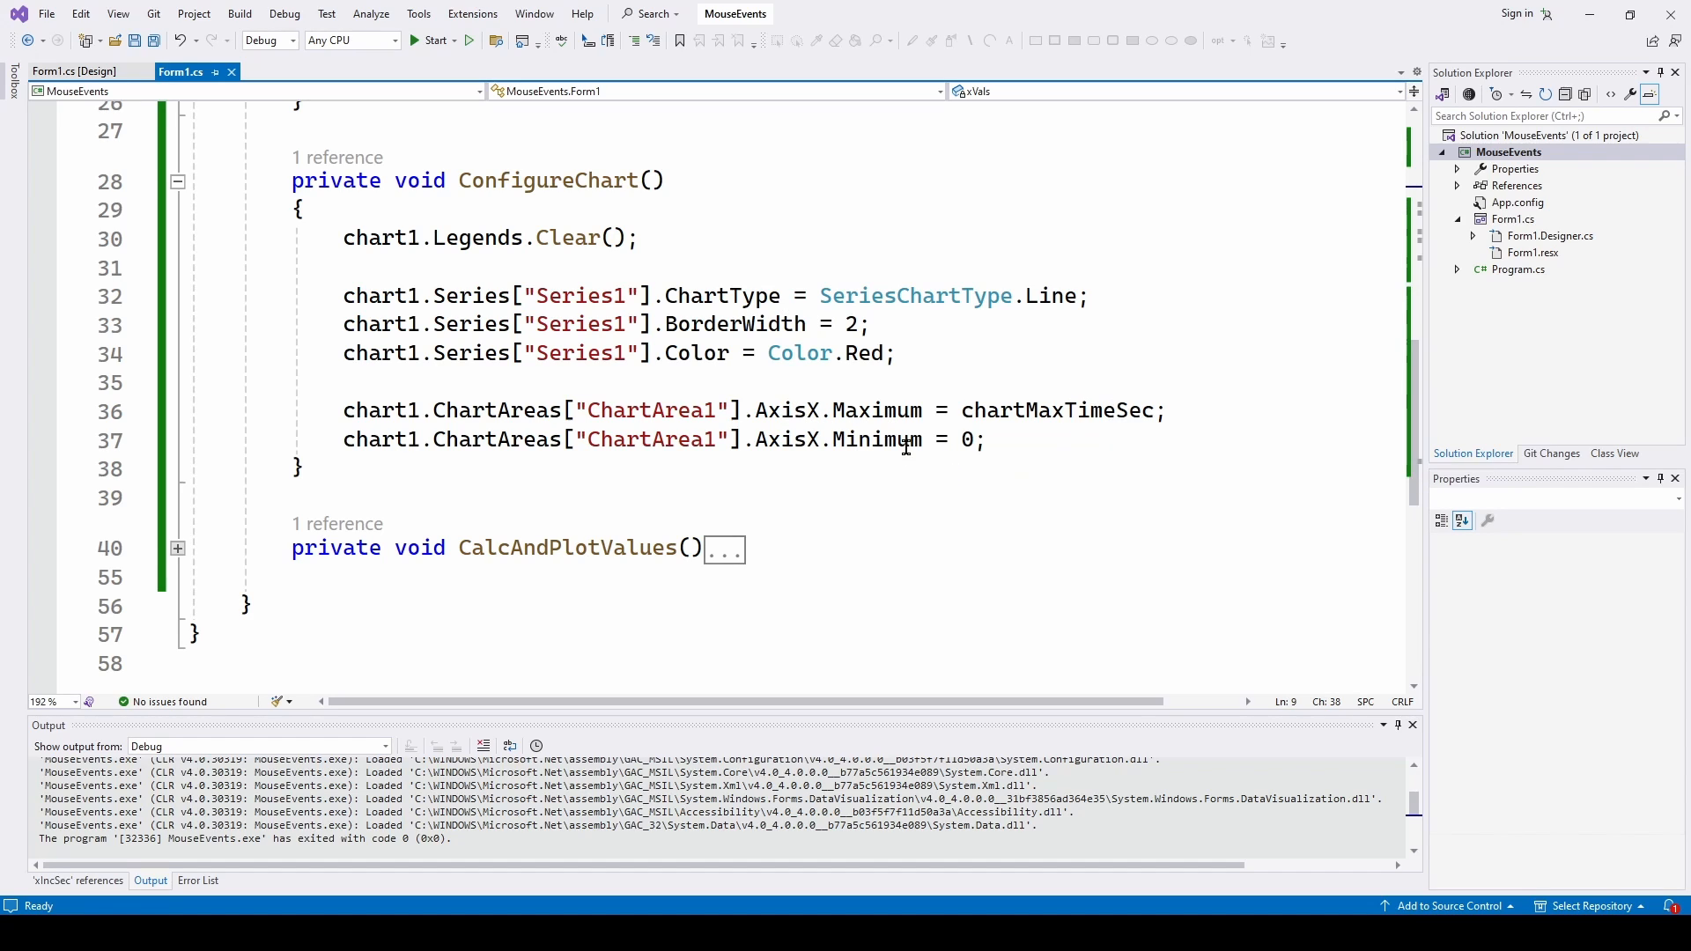
mouse_move(997, 518)
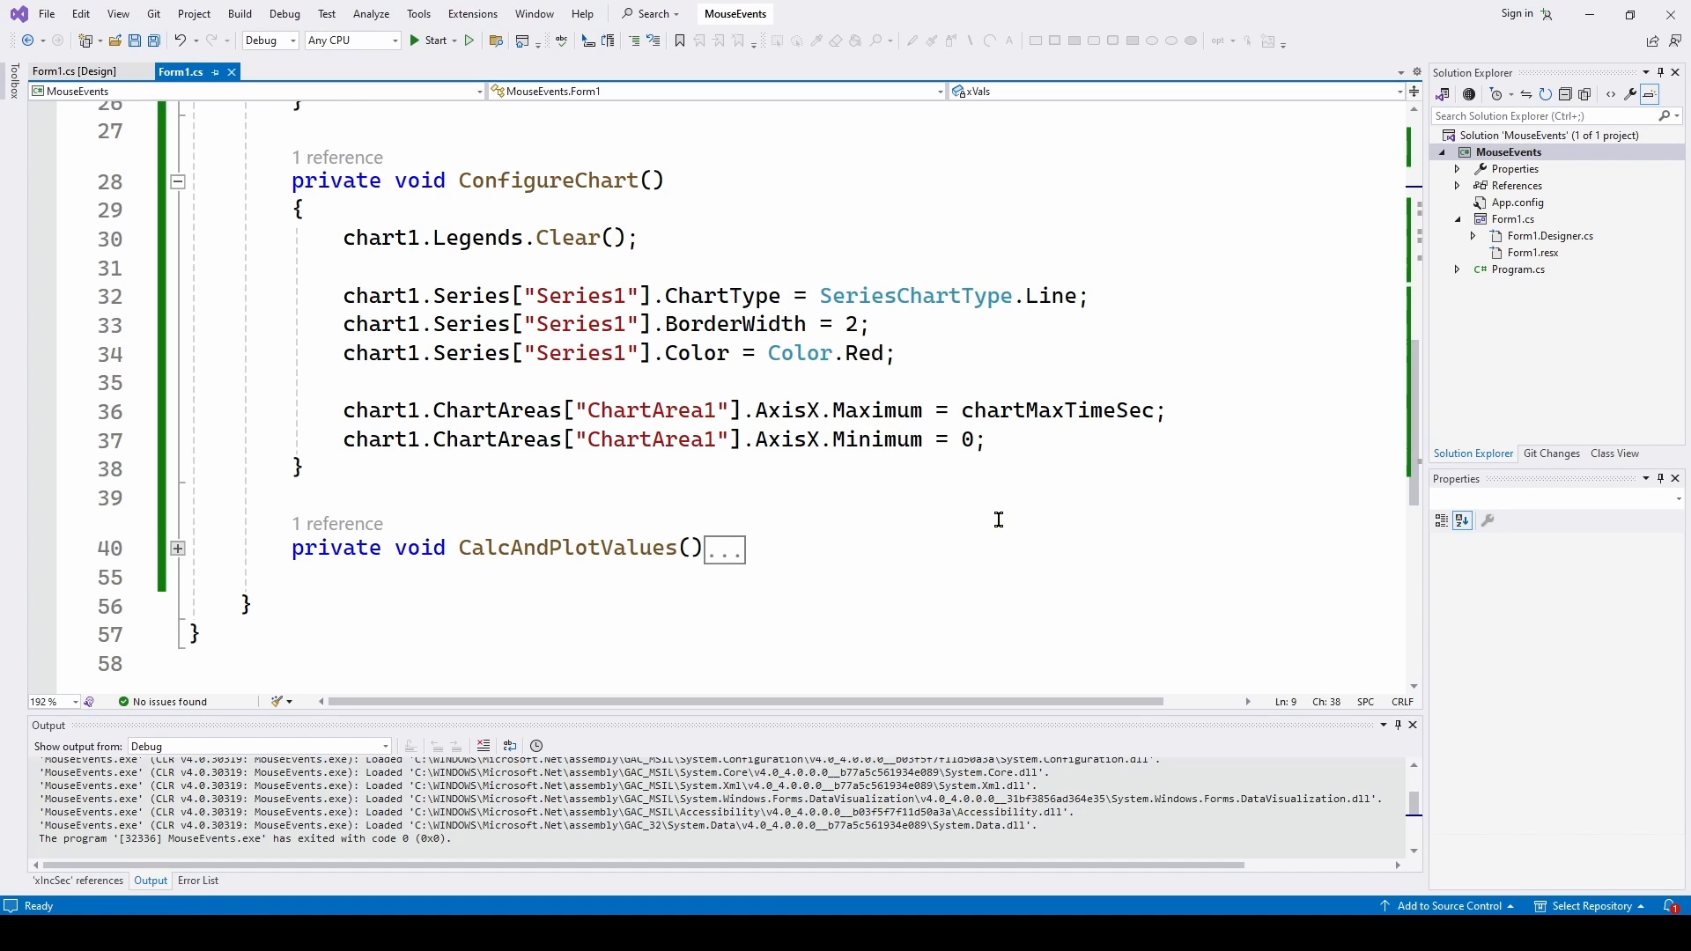
Collapse ConfigureChart and expand CalcAndPlotValues to read its sample loop and DataBindXY call
left_click(176, 182)
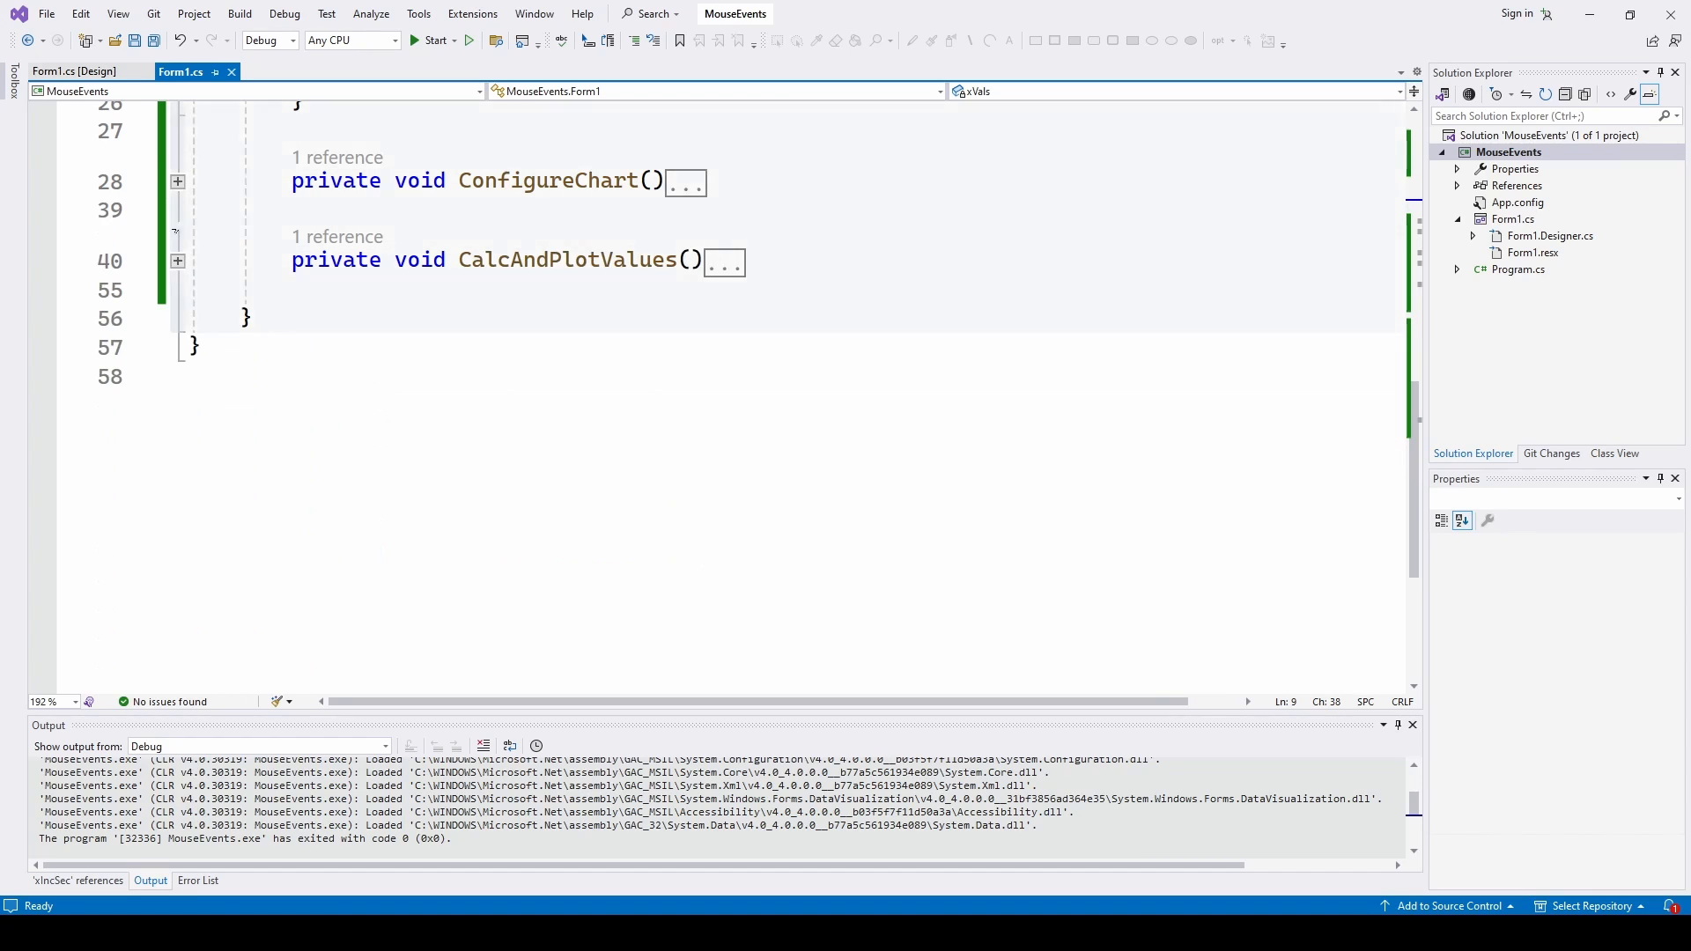
left_click(176, 261)
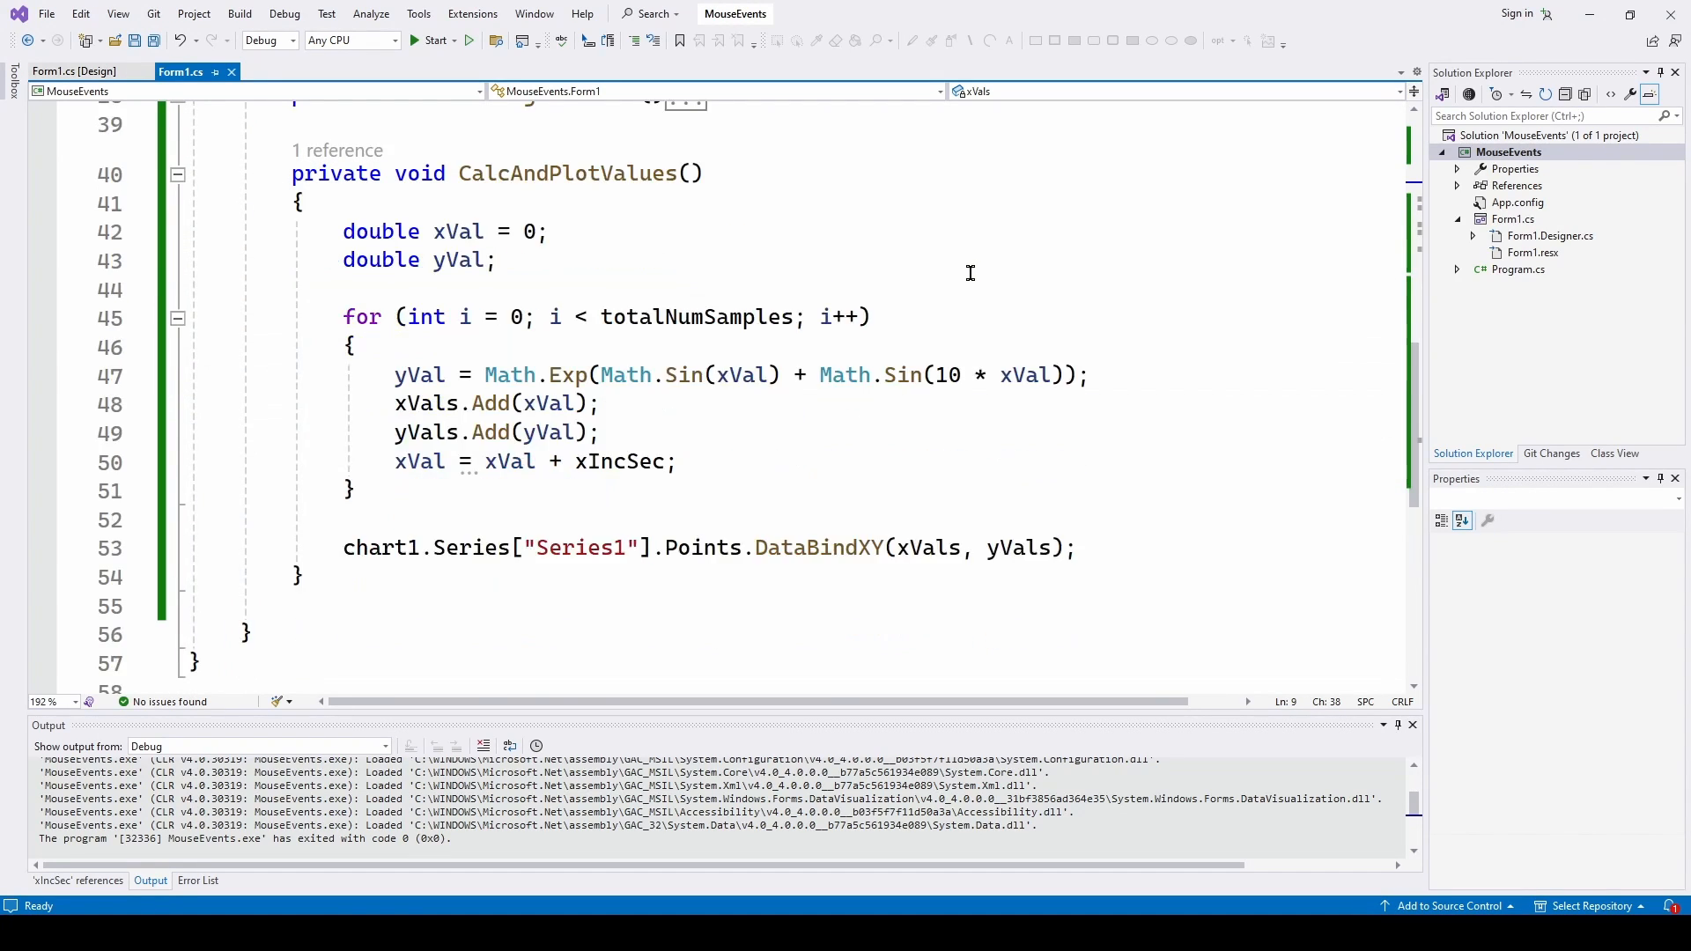
mouse_move(707, 273)
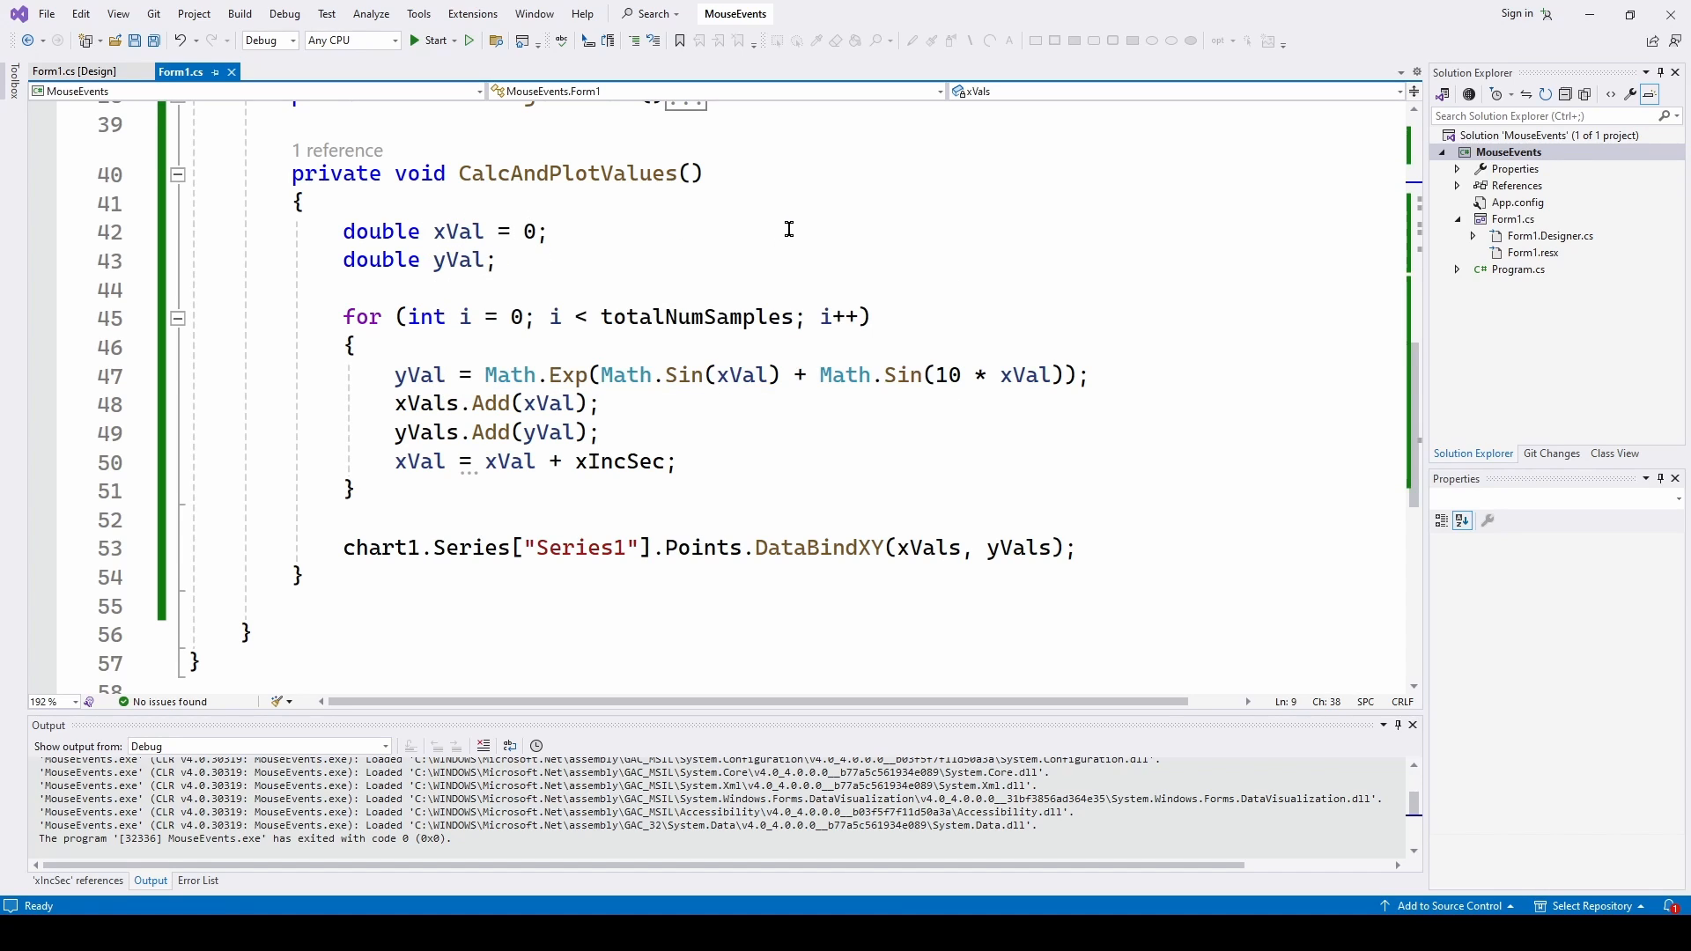
scroll("down", 3)
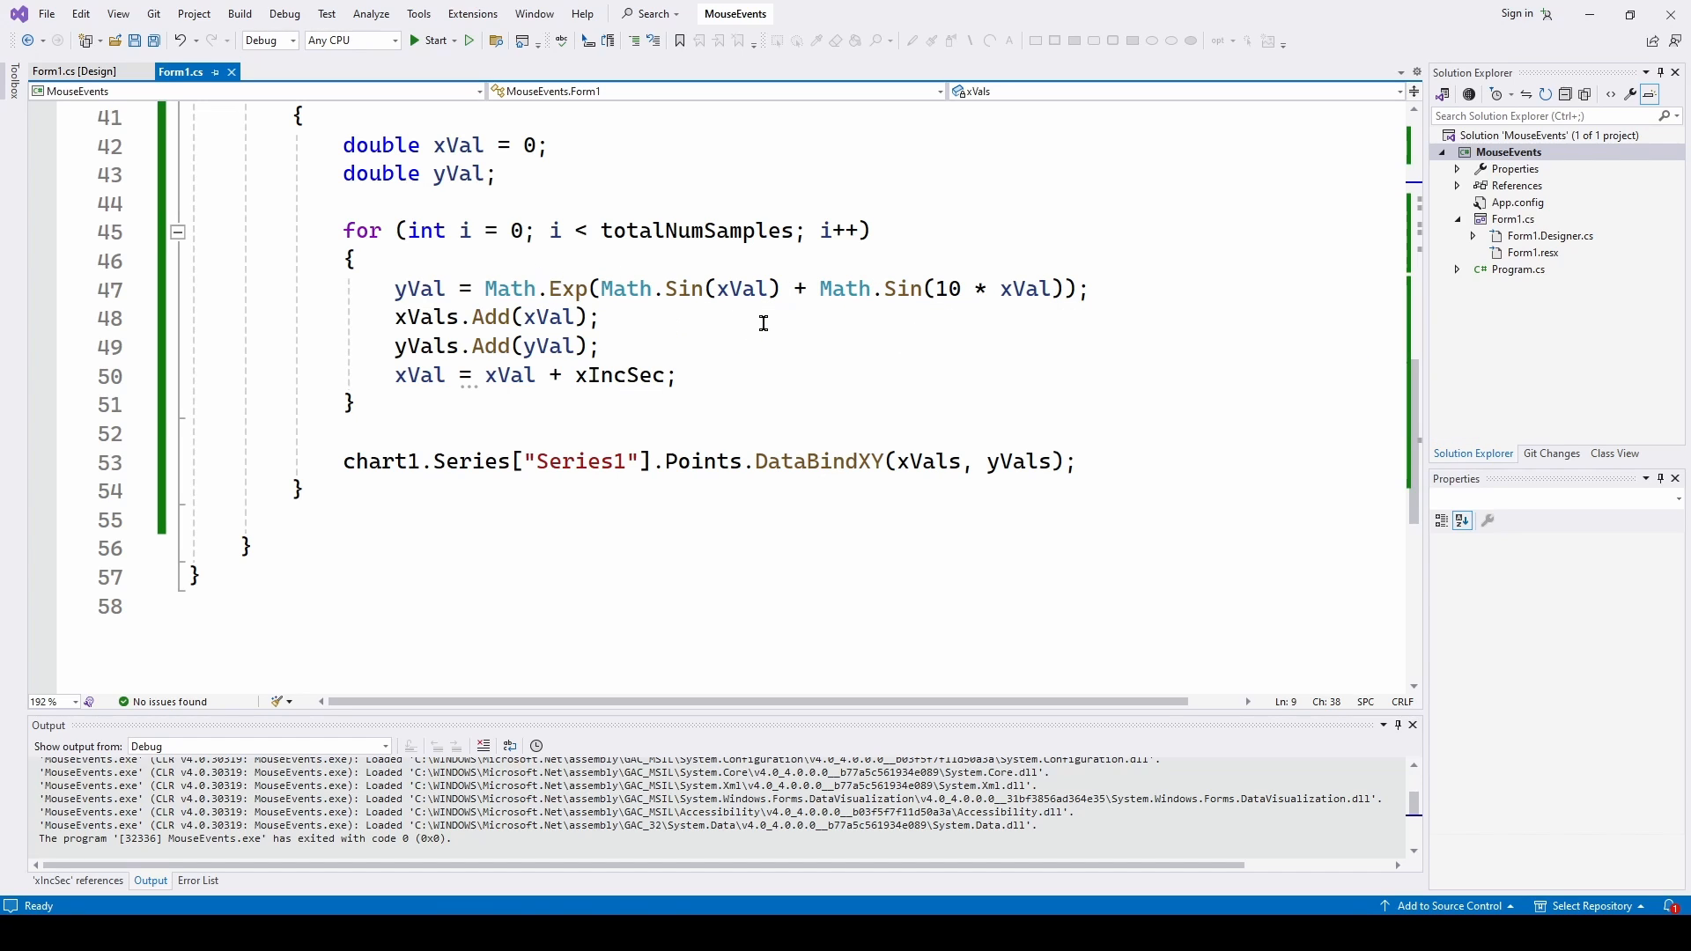
mouse_move(465, 317)
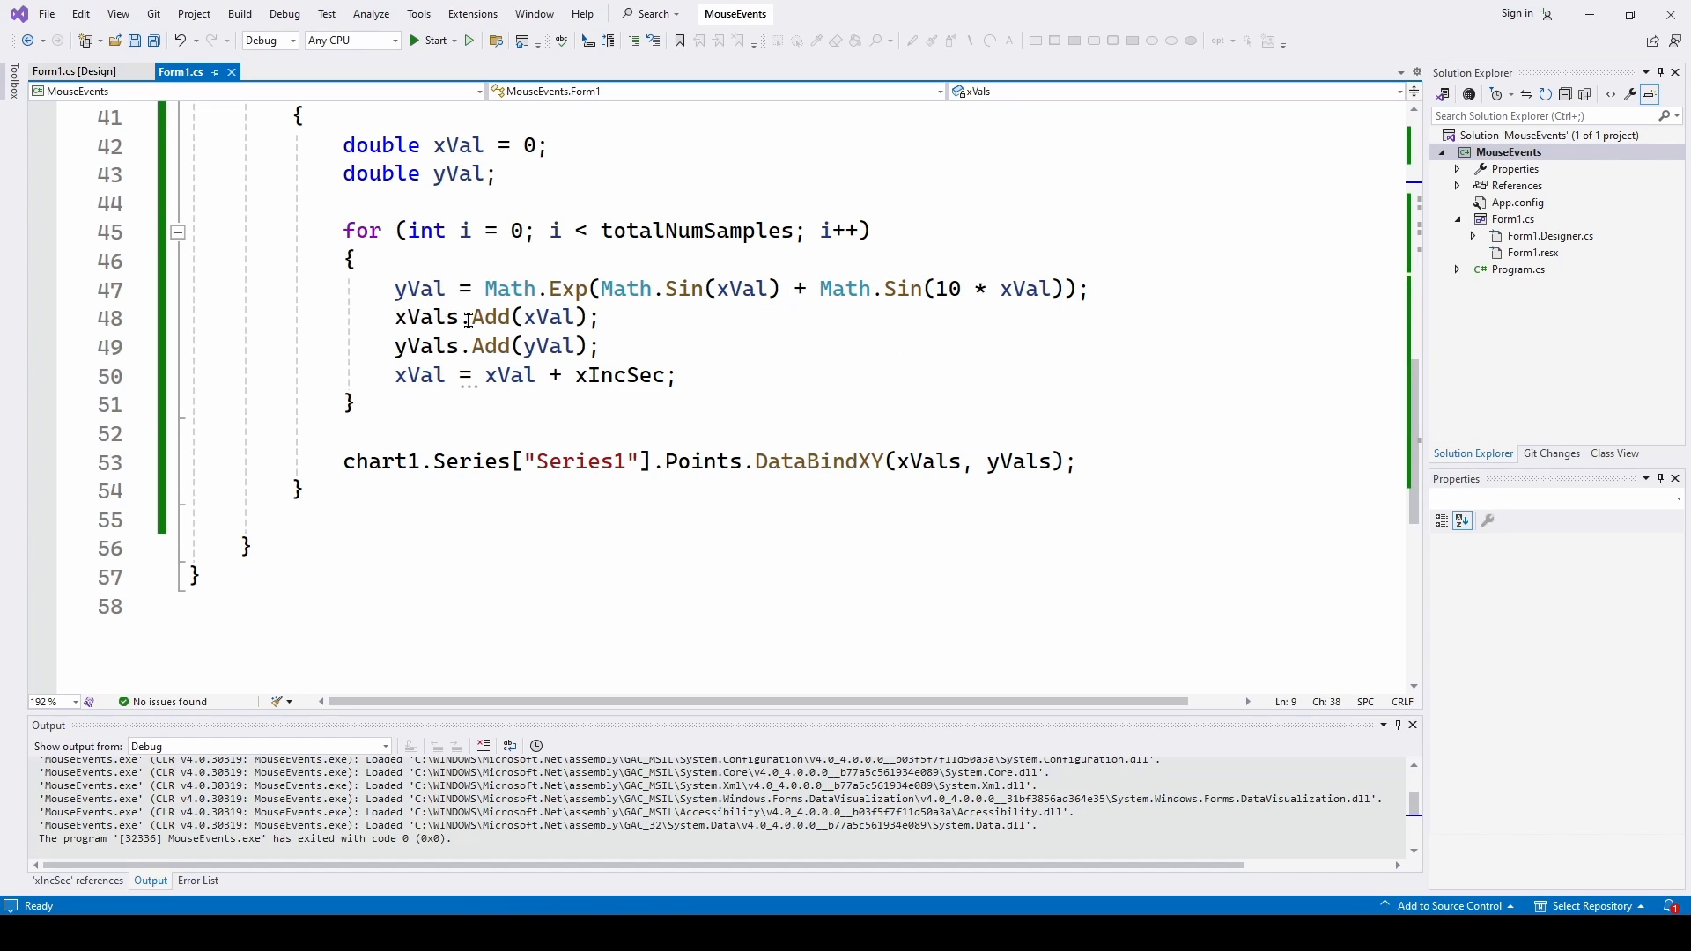
mouse_move(550, 317)
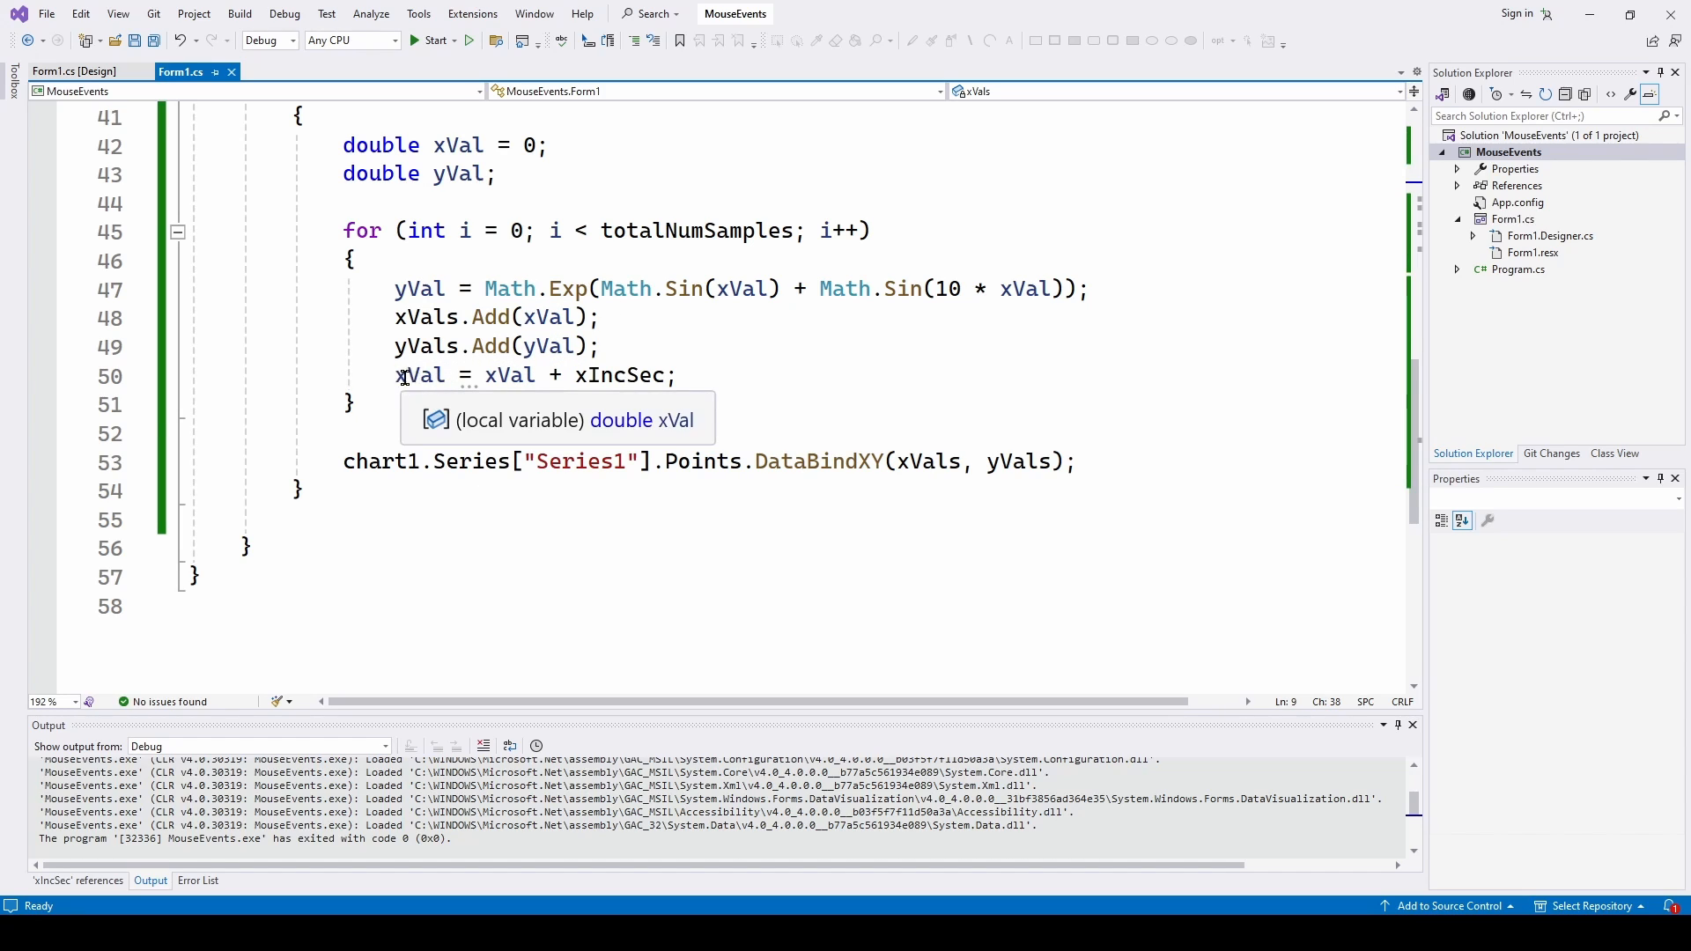
mouse_move(518, 381)
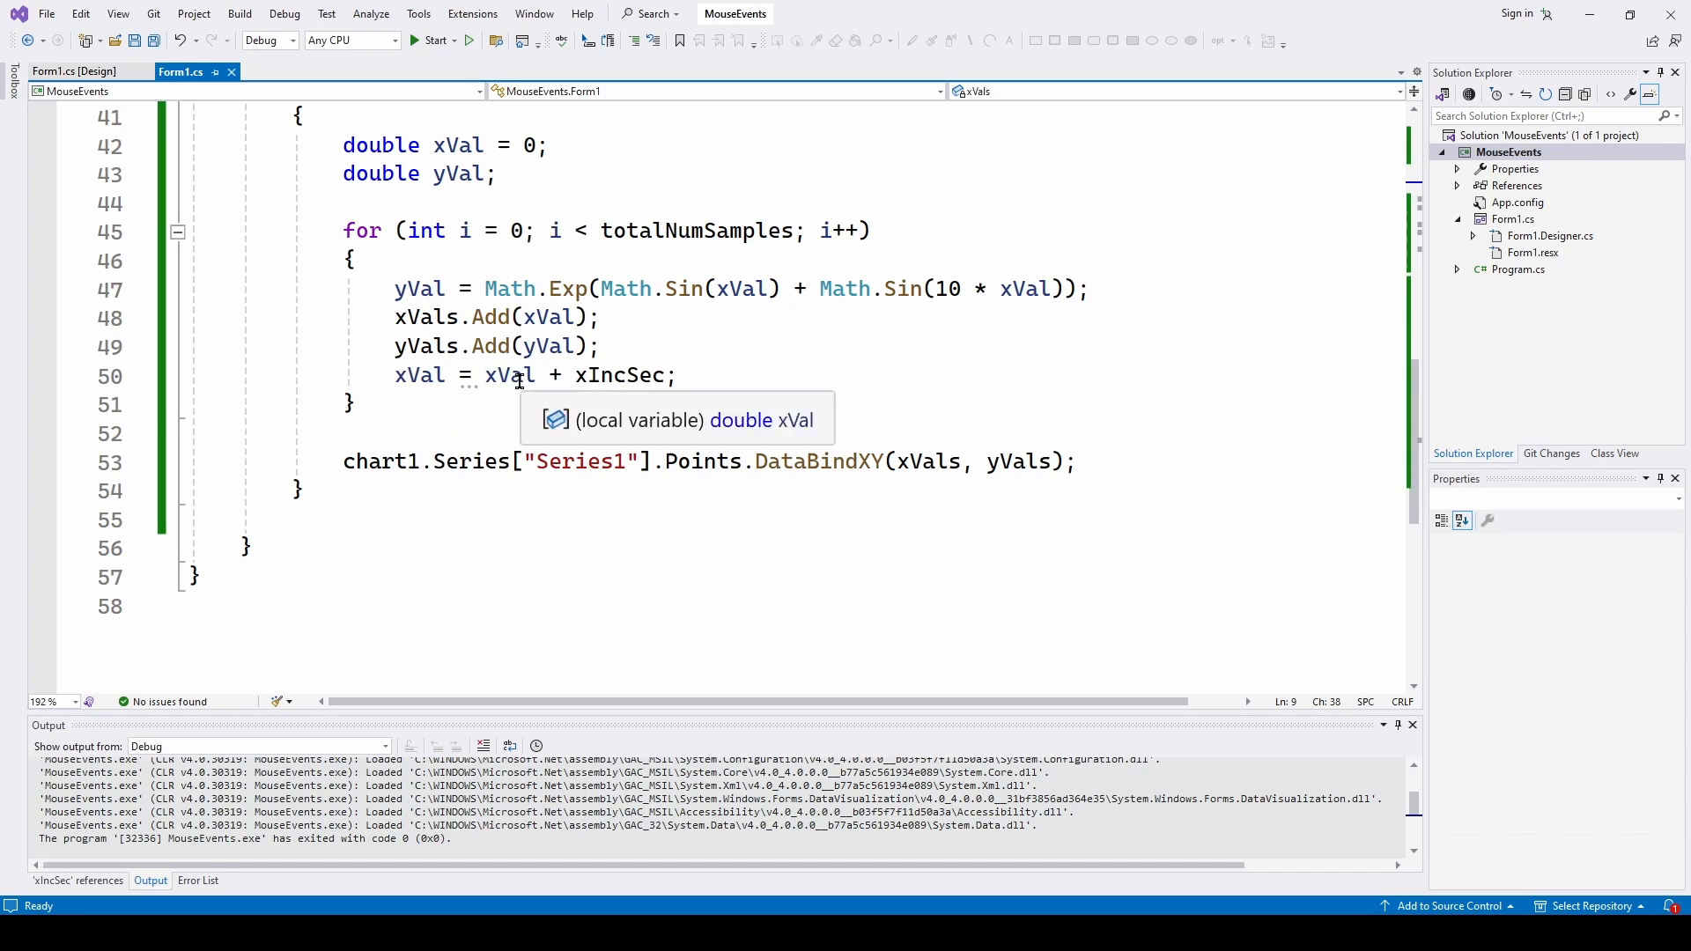
mouse_move(703, 303)
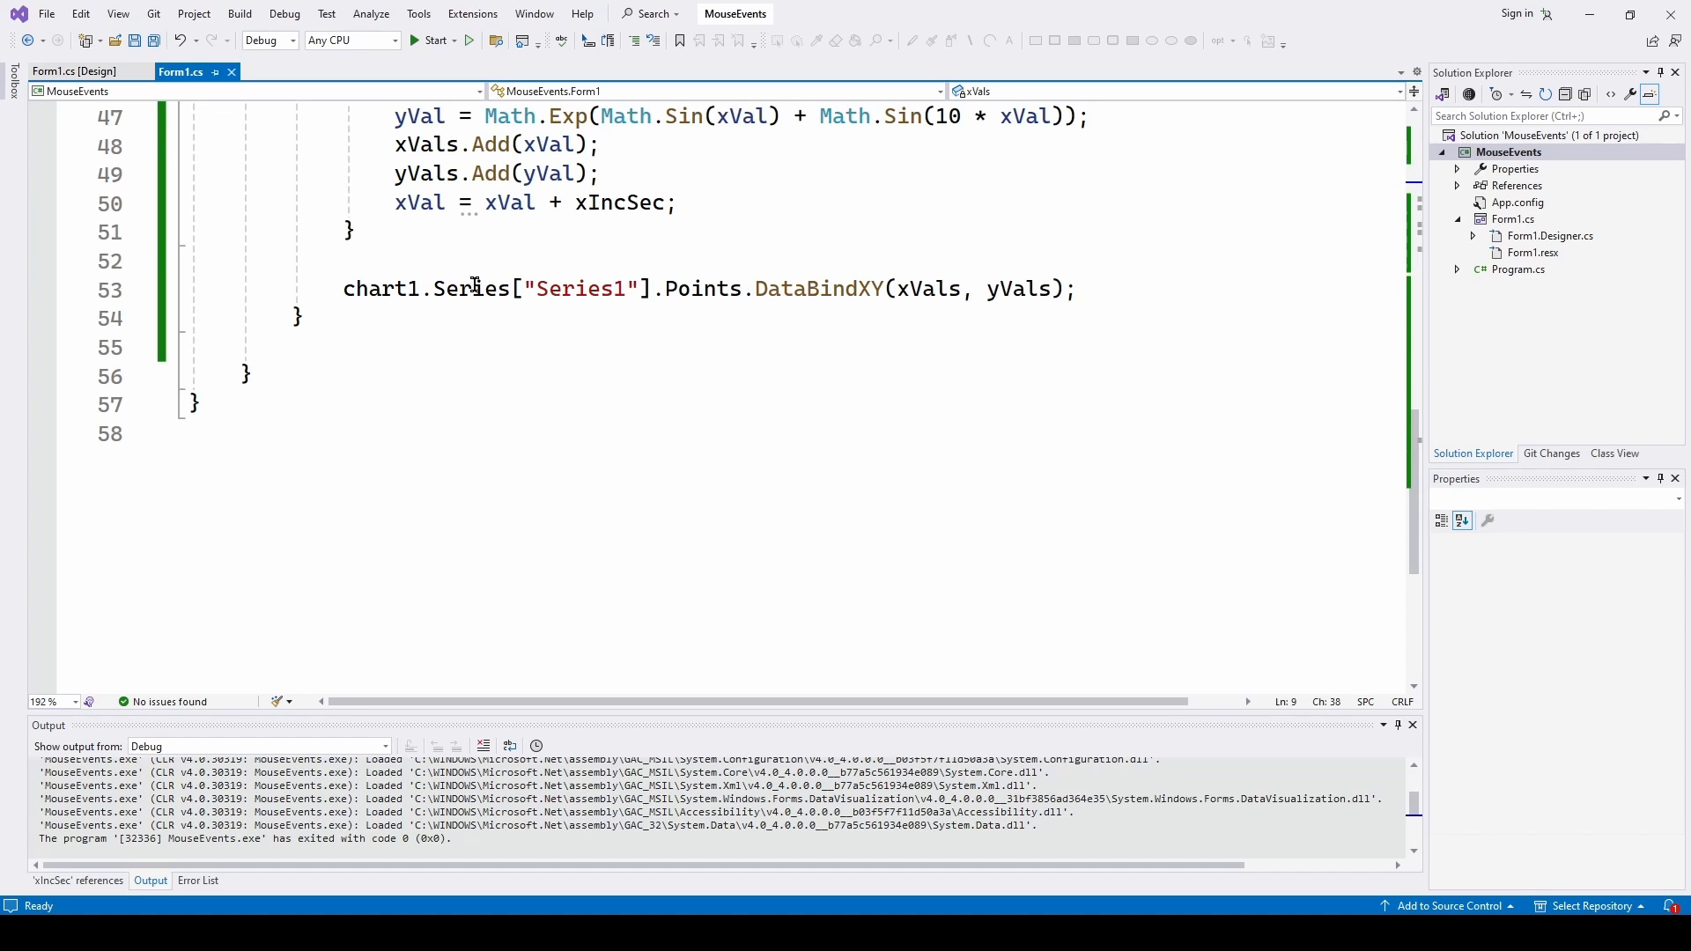
mouse_move(791, 287)
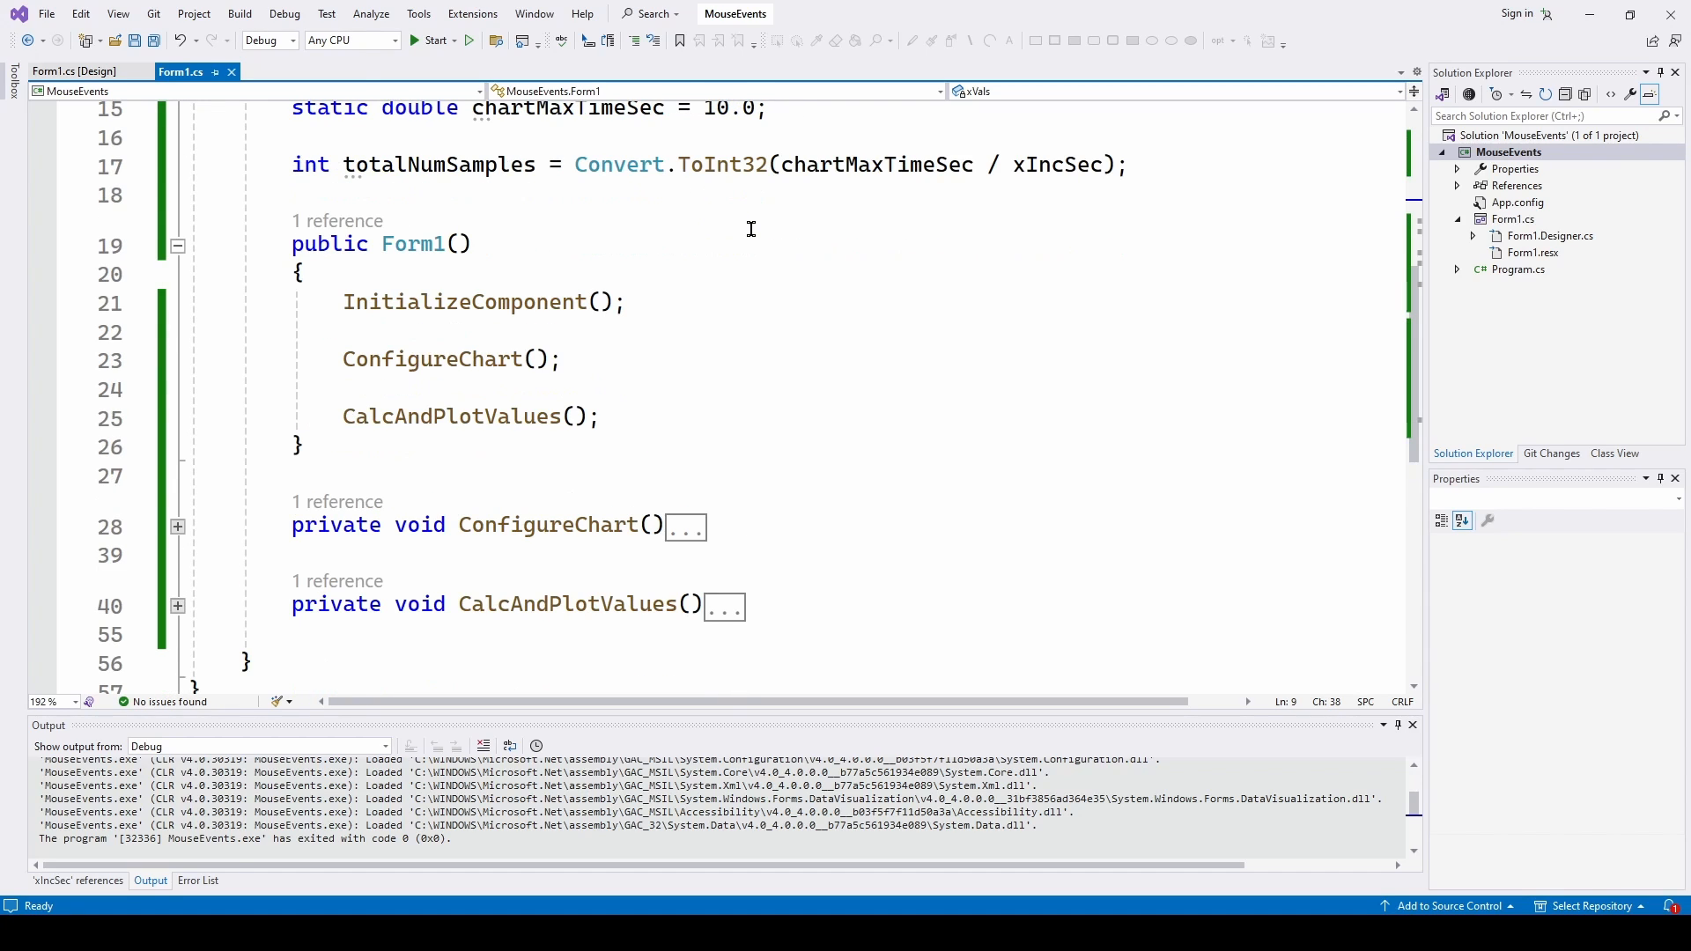
Select chart1 in the designer and generate the chart1_MouseDown handler stub
scroll("down", 3)
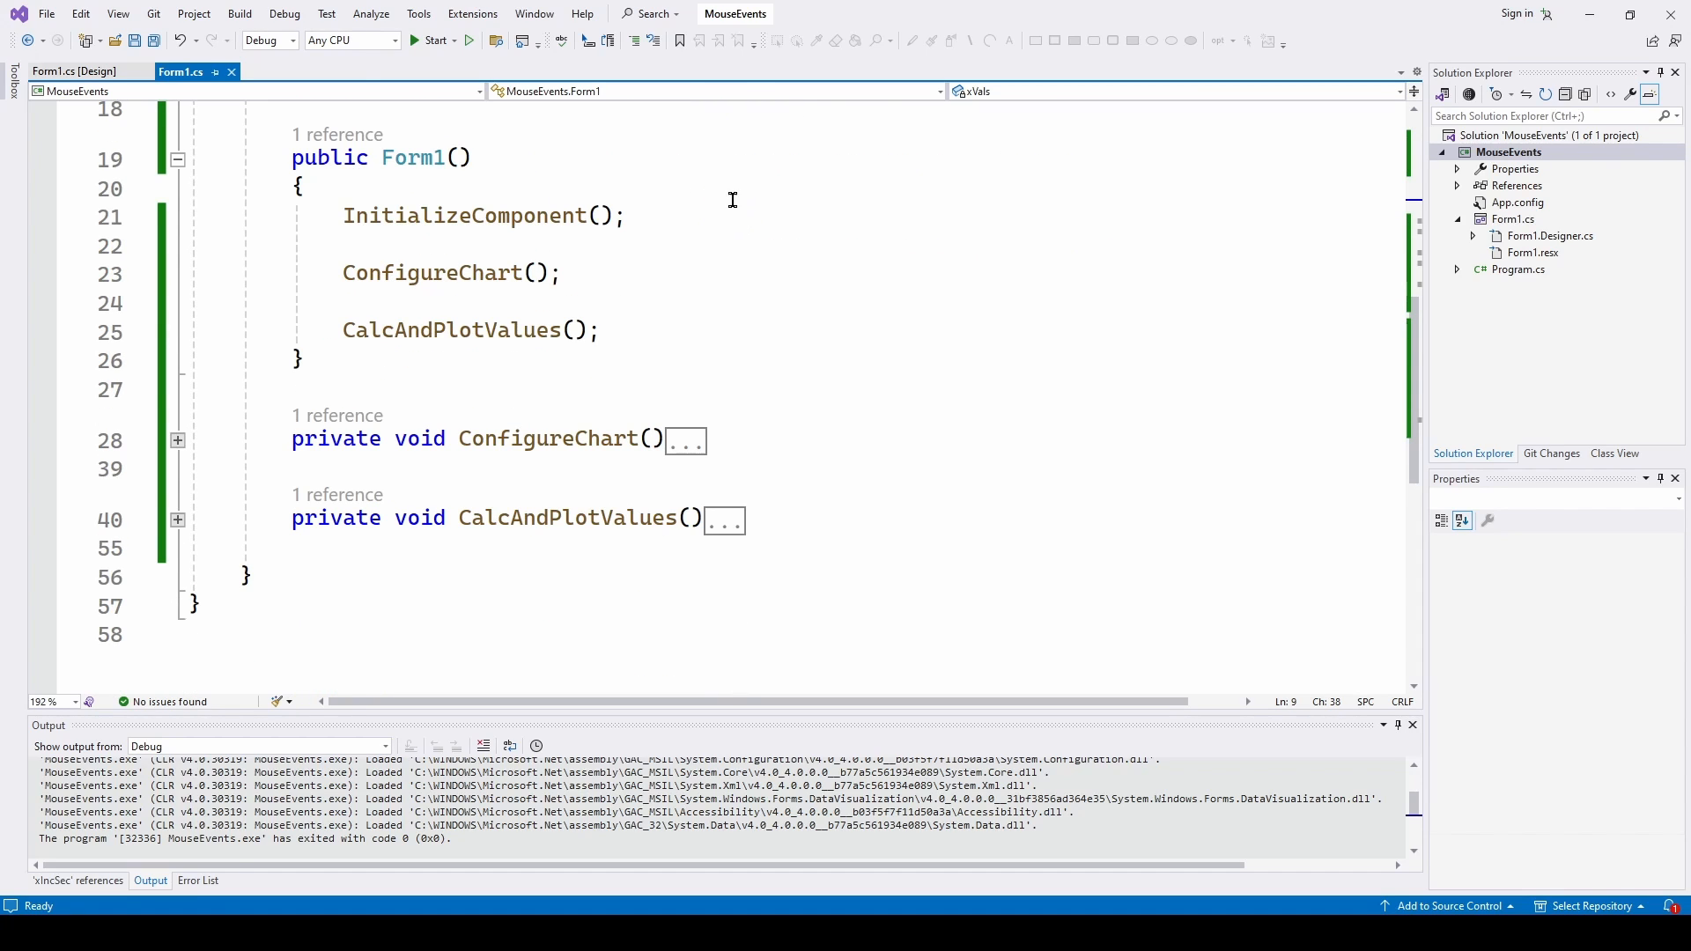
left_click(70, 71)
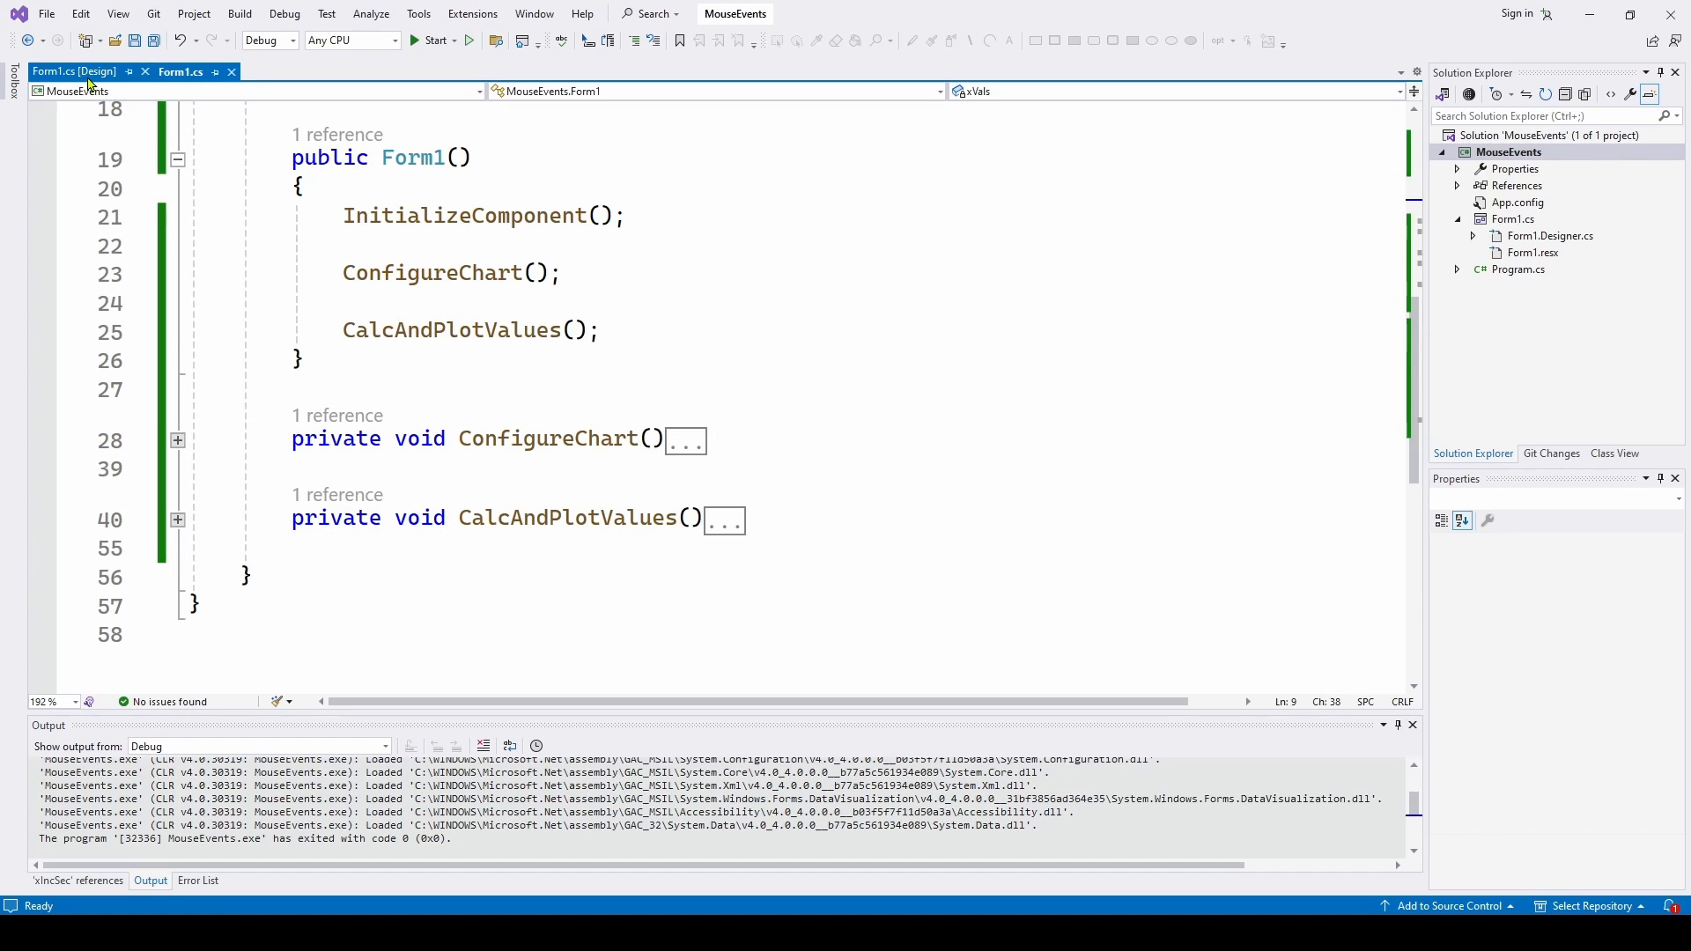
left_click(75, 71)
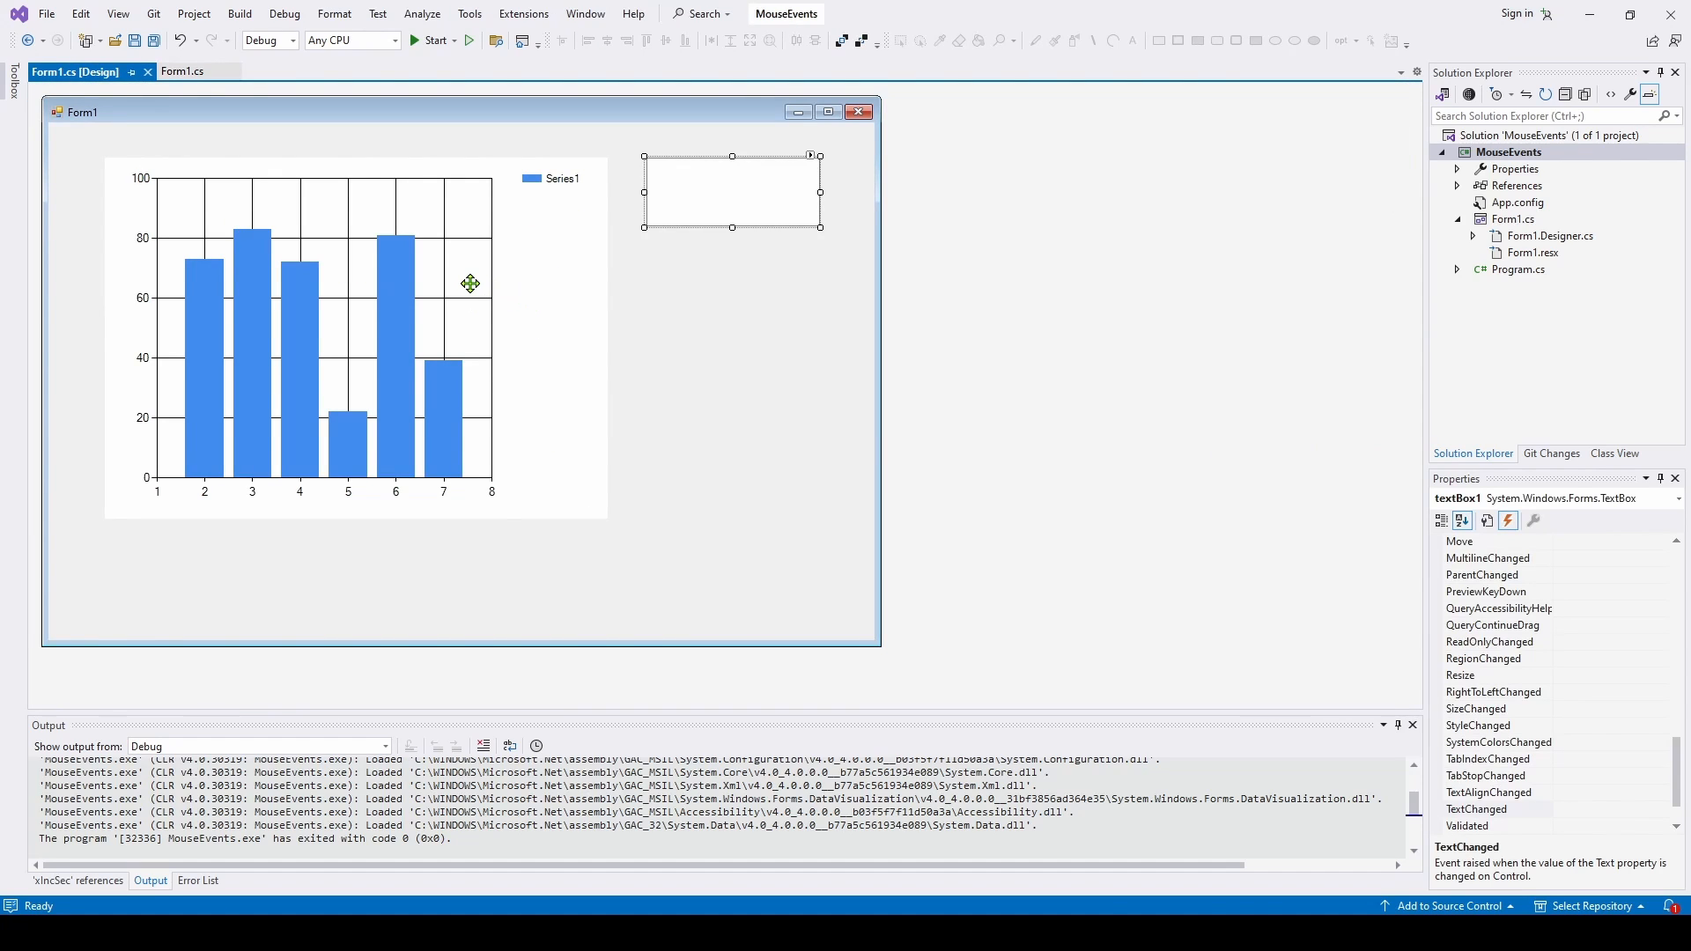
left_click(324, 335)
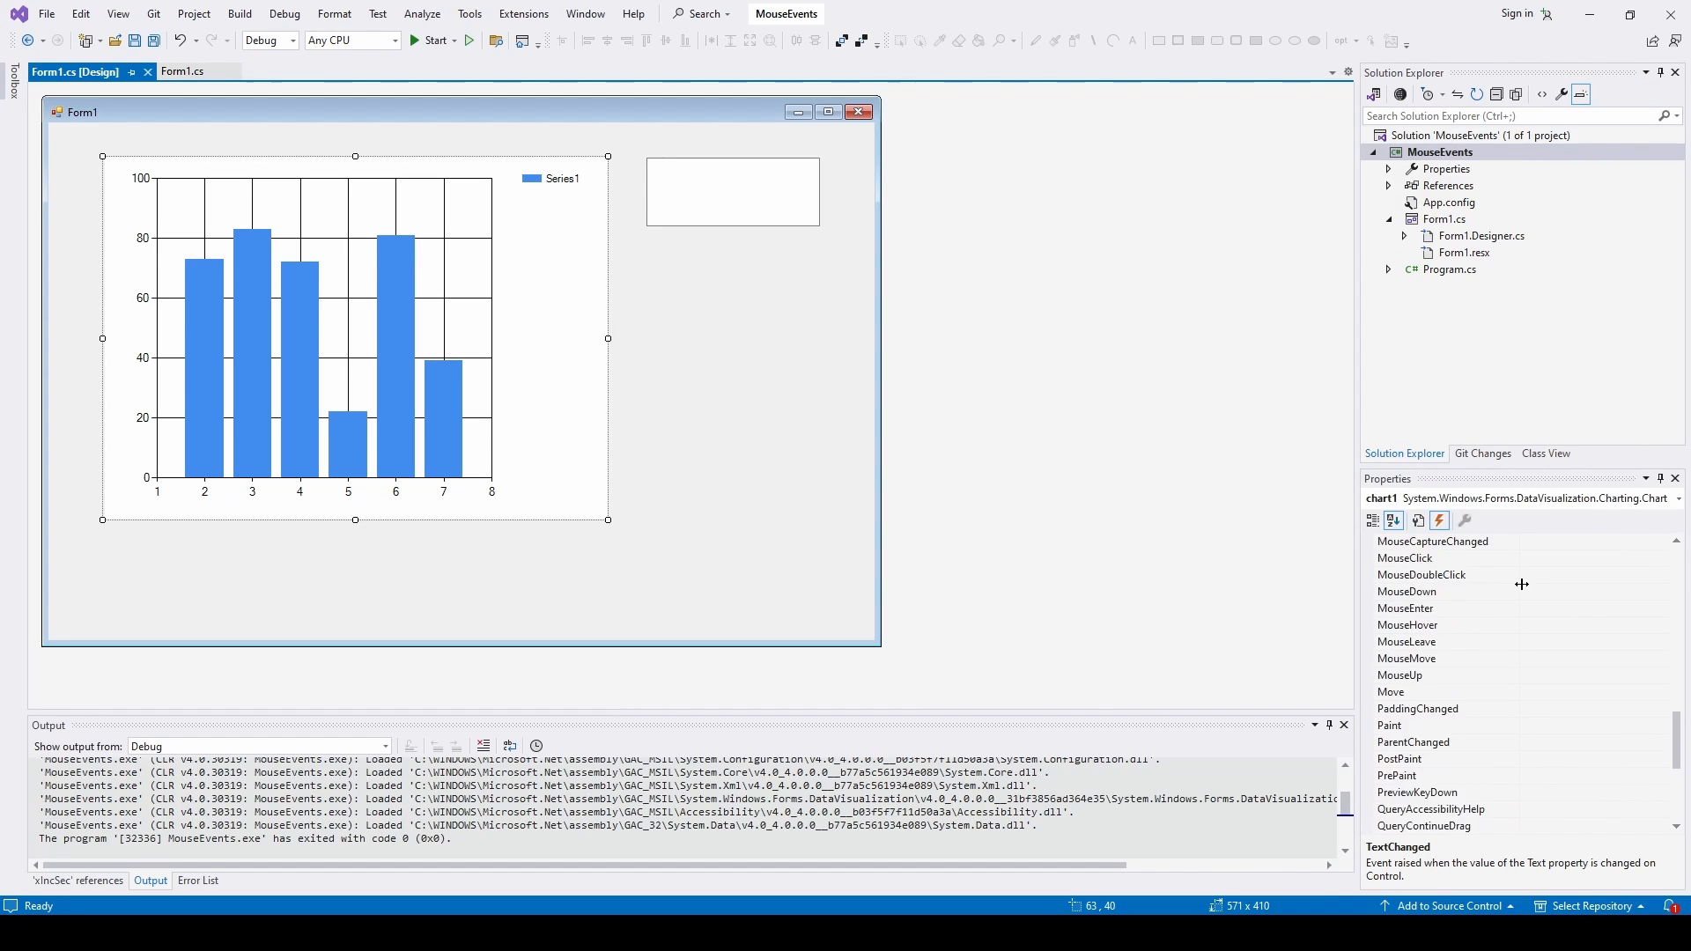
mouse_move(1429, 611)
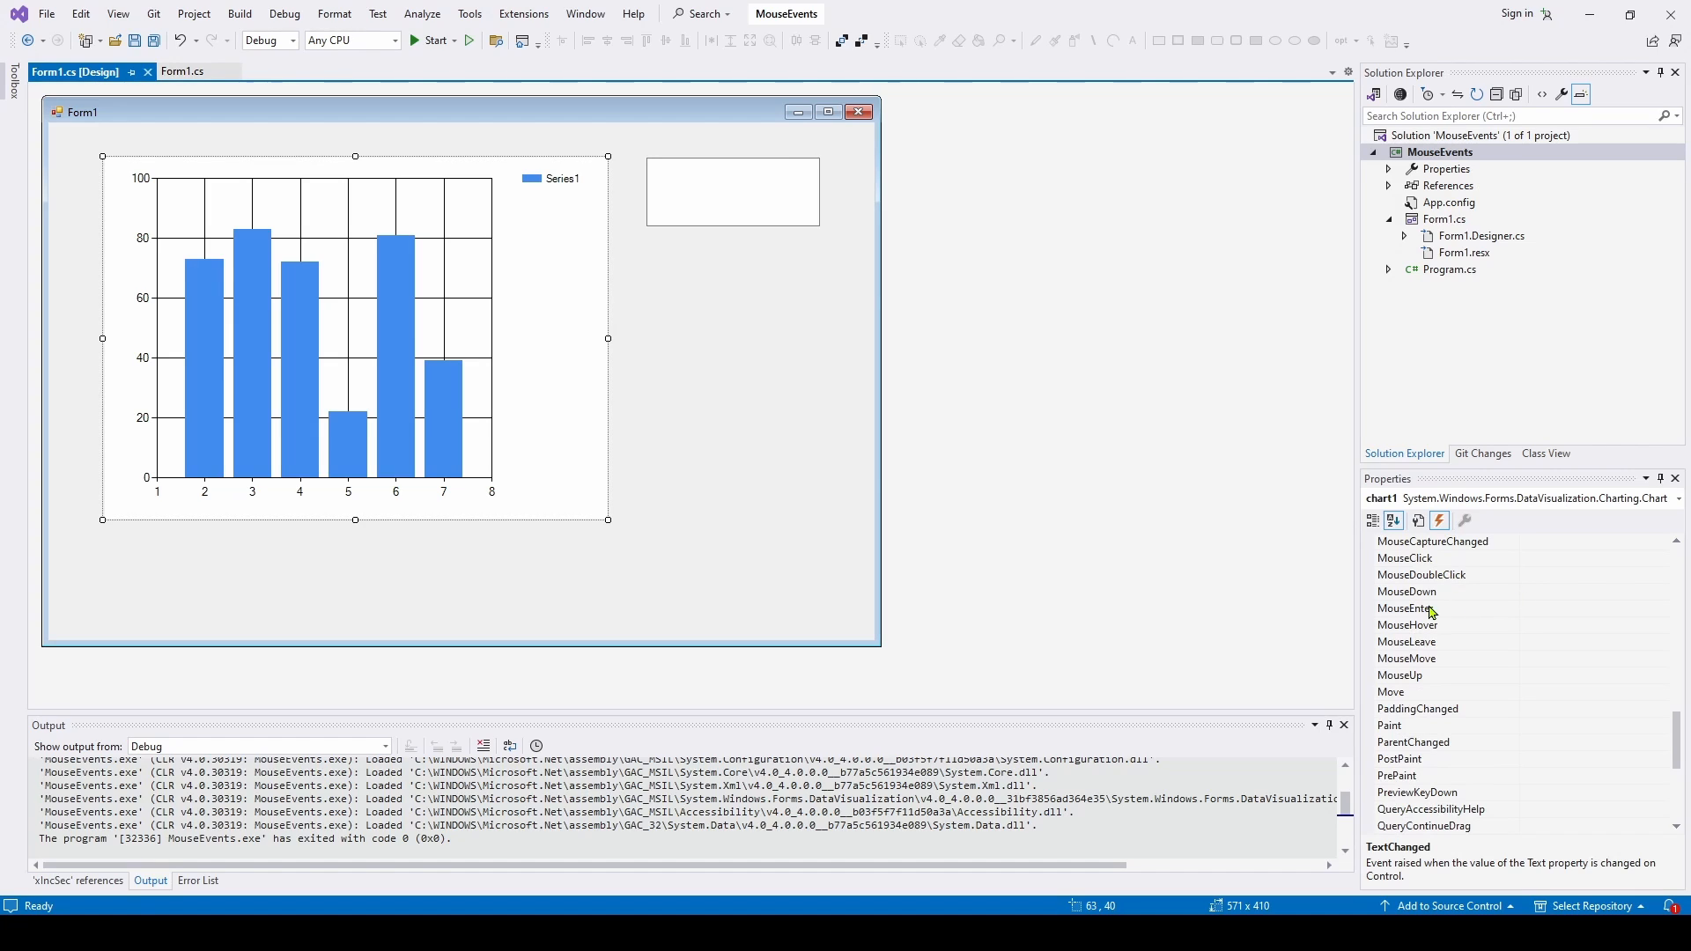
mouse_move(1497, 604)
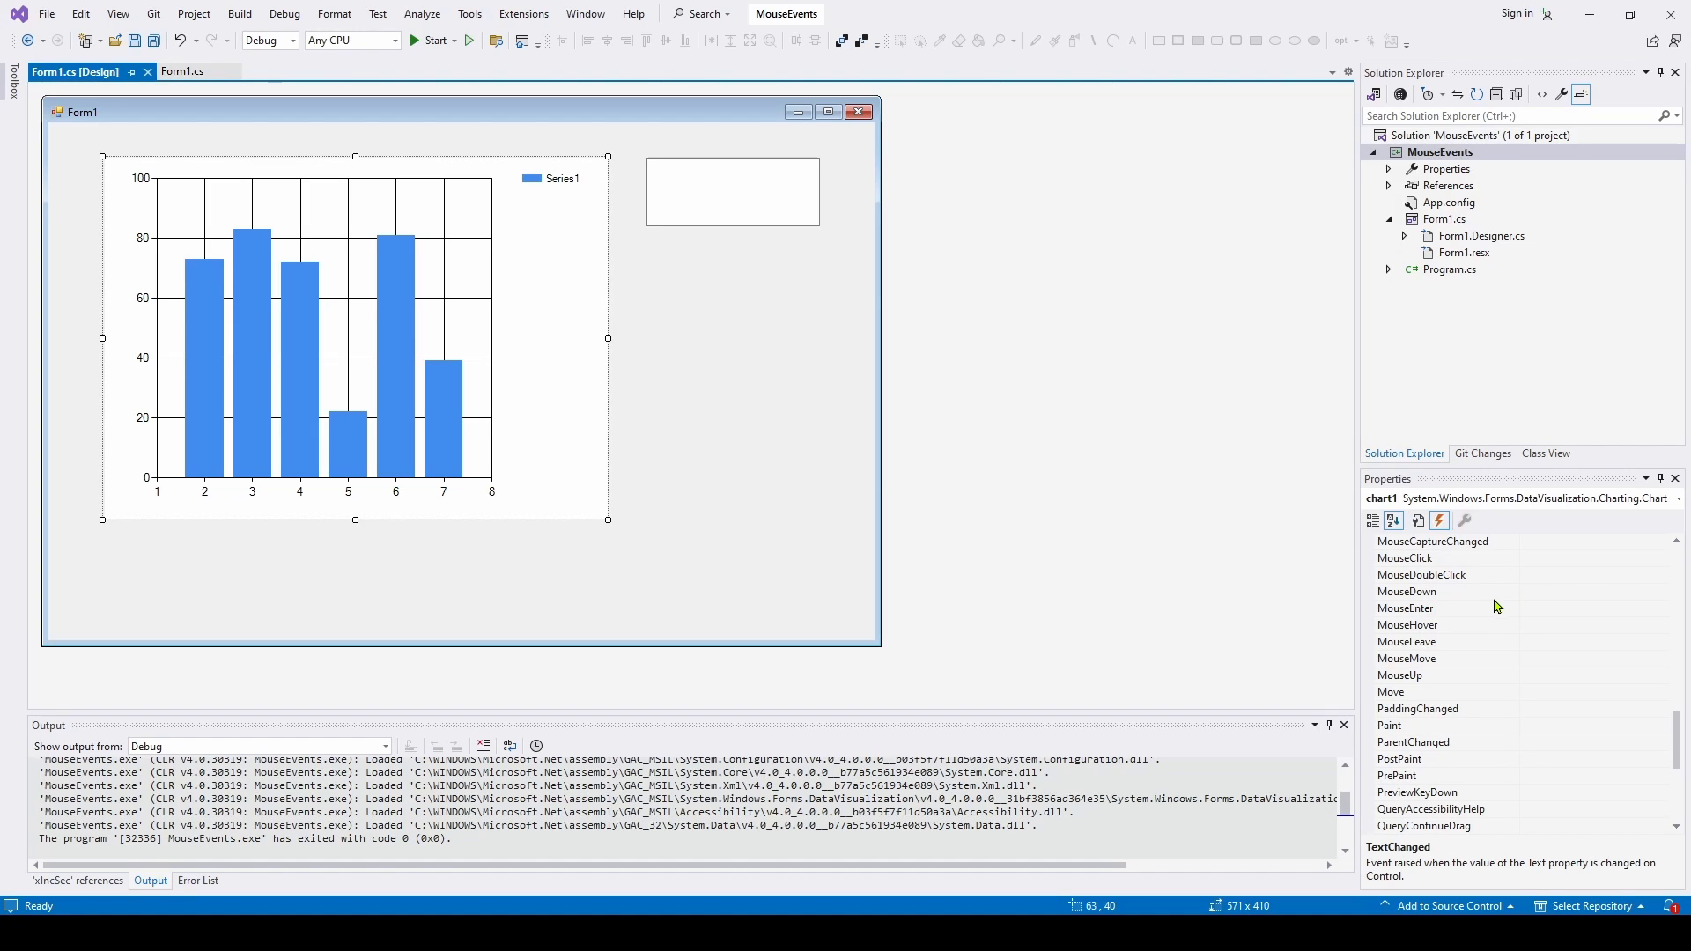
mouse_move(1442, 624)
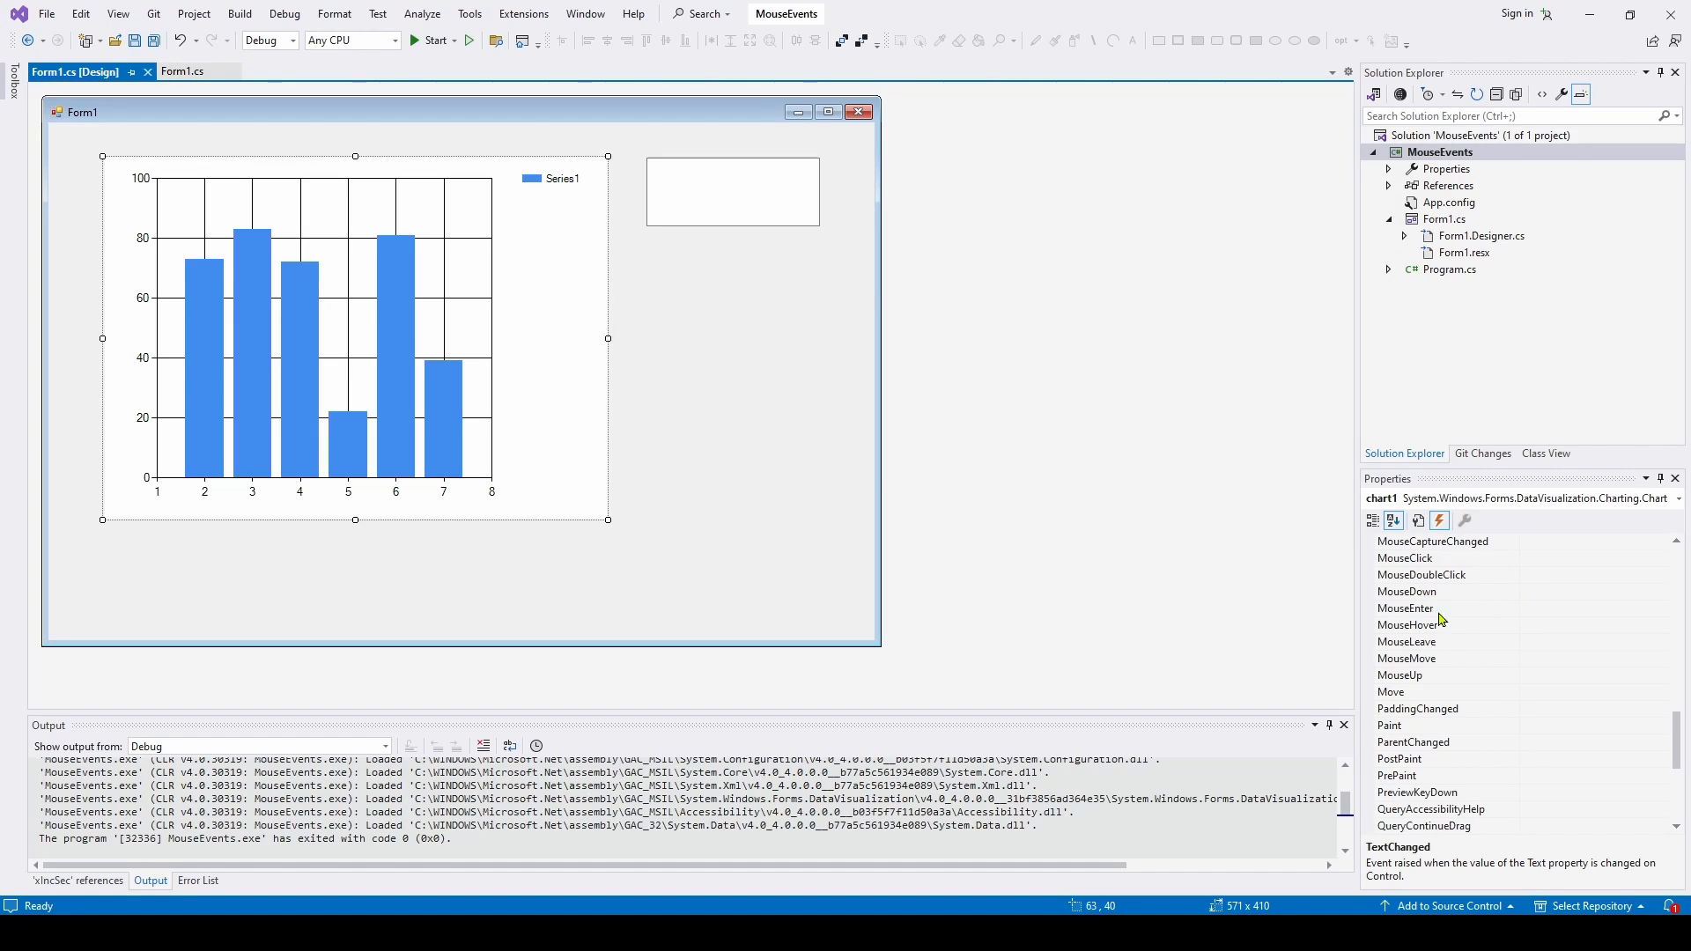
mouse_move(1422, 665)
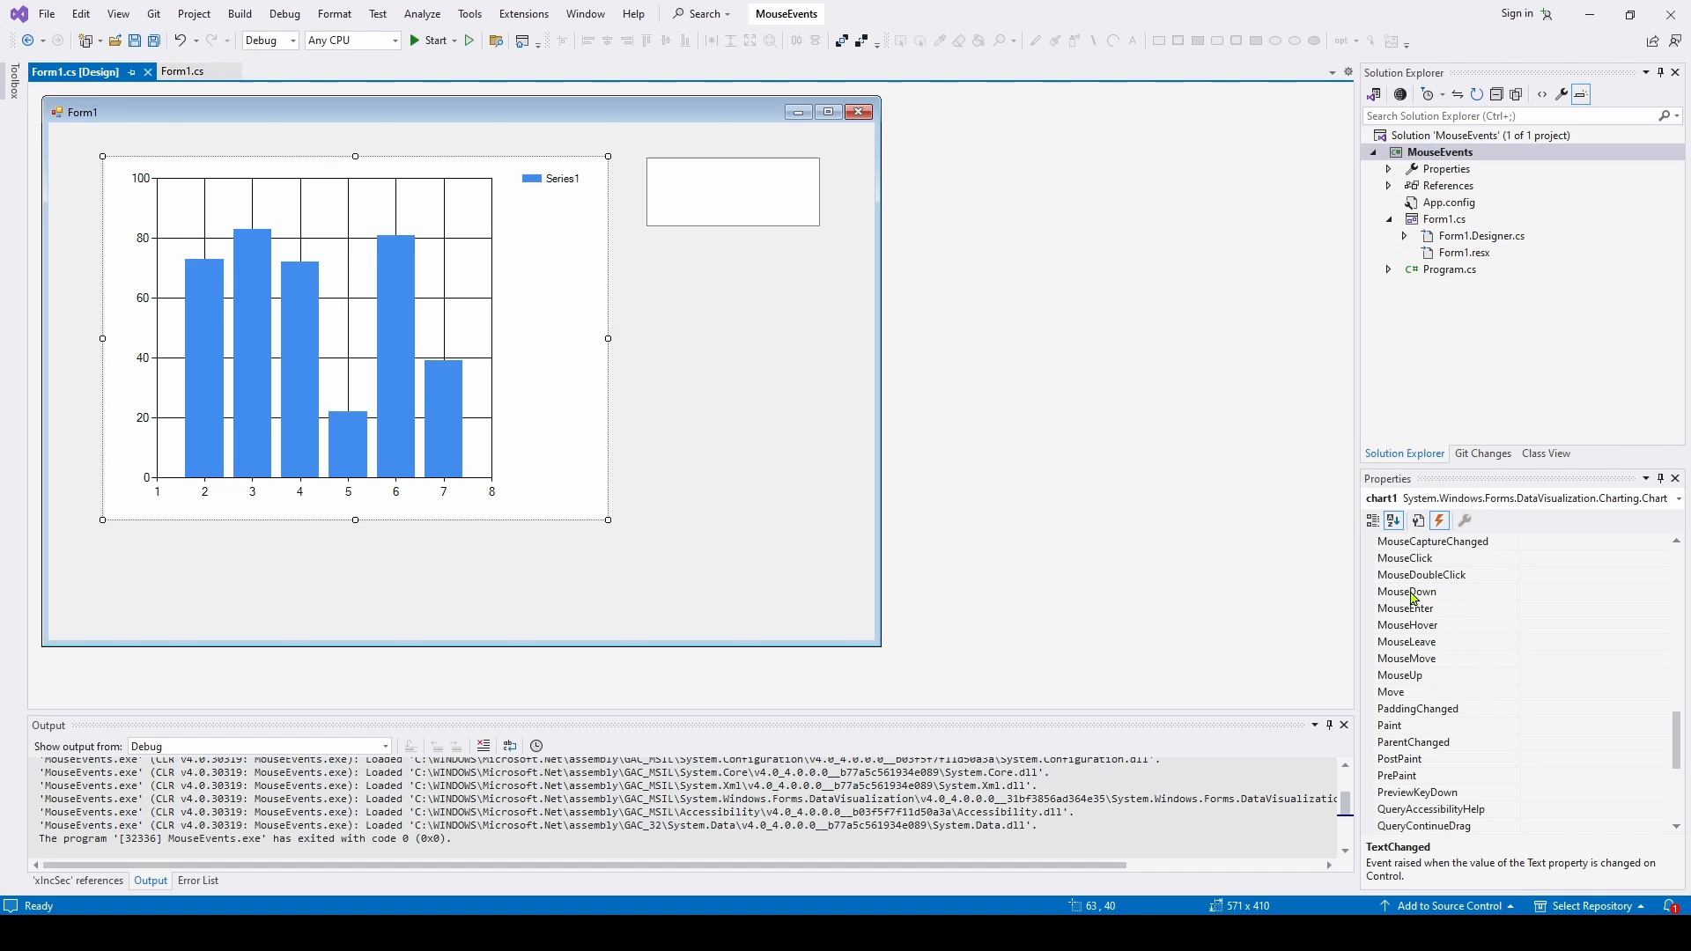
double_click(1406, 592)
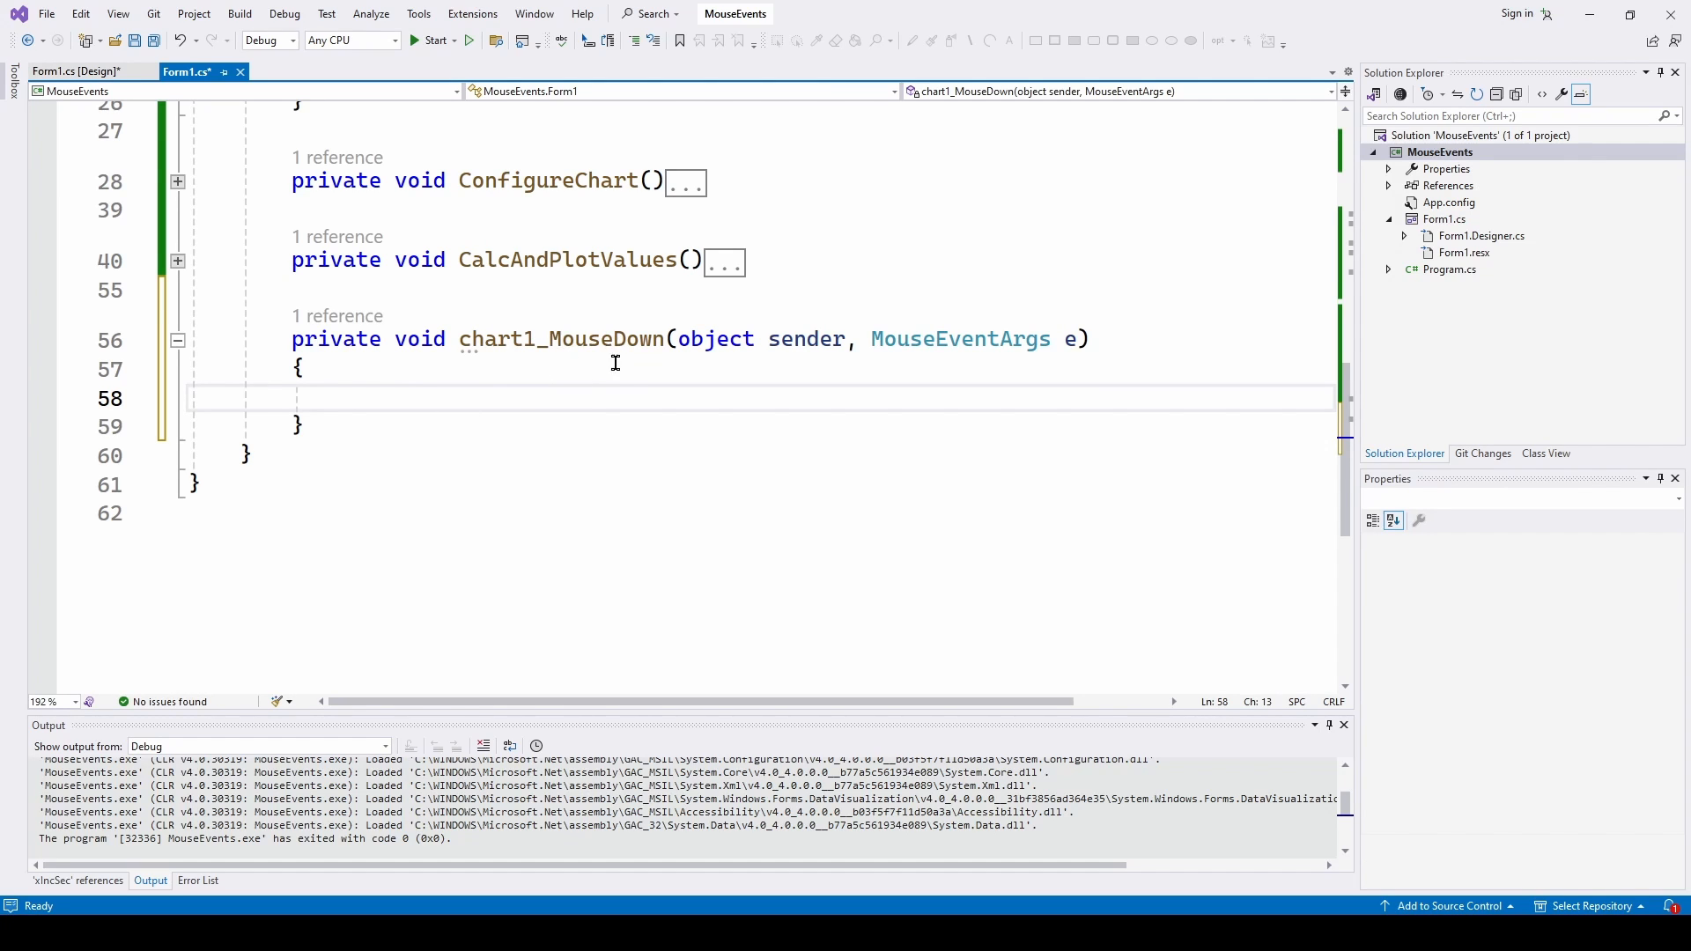
Back in the designer, generate the chart1_MouseUp and chart1_MouseMove handler stubs
left_click(76, 70)
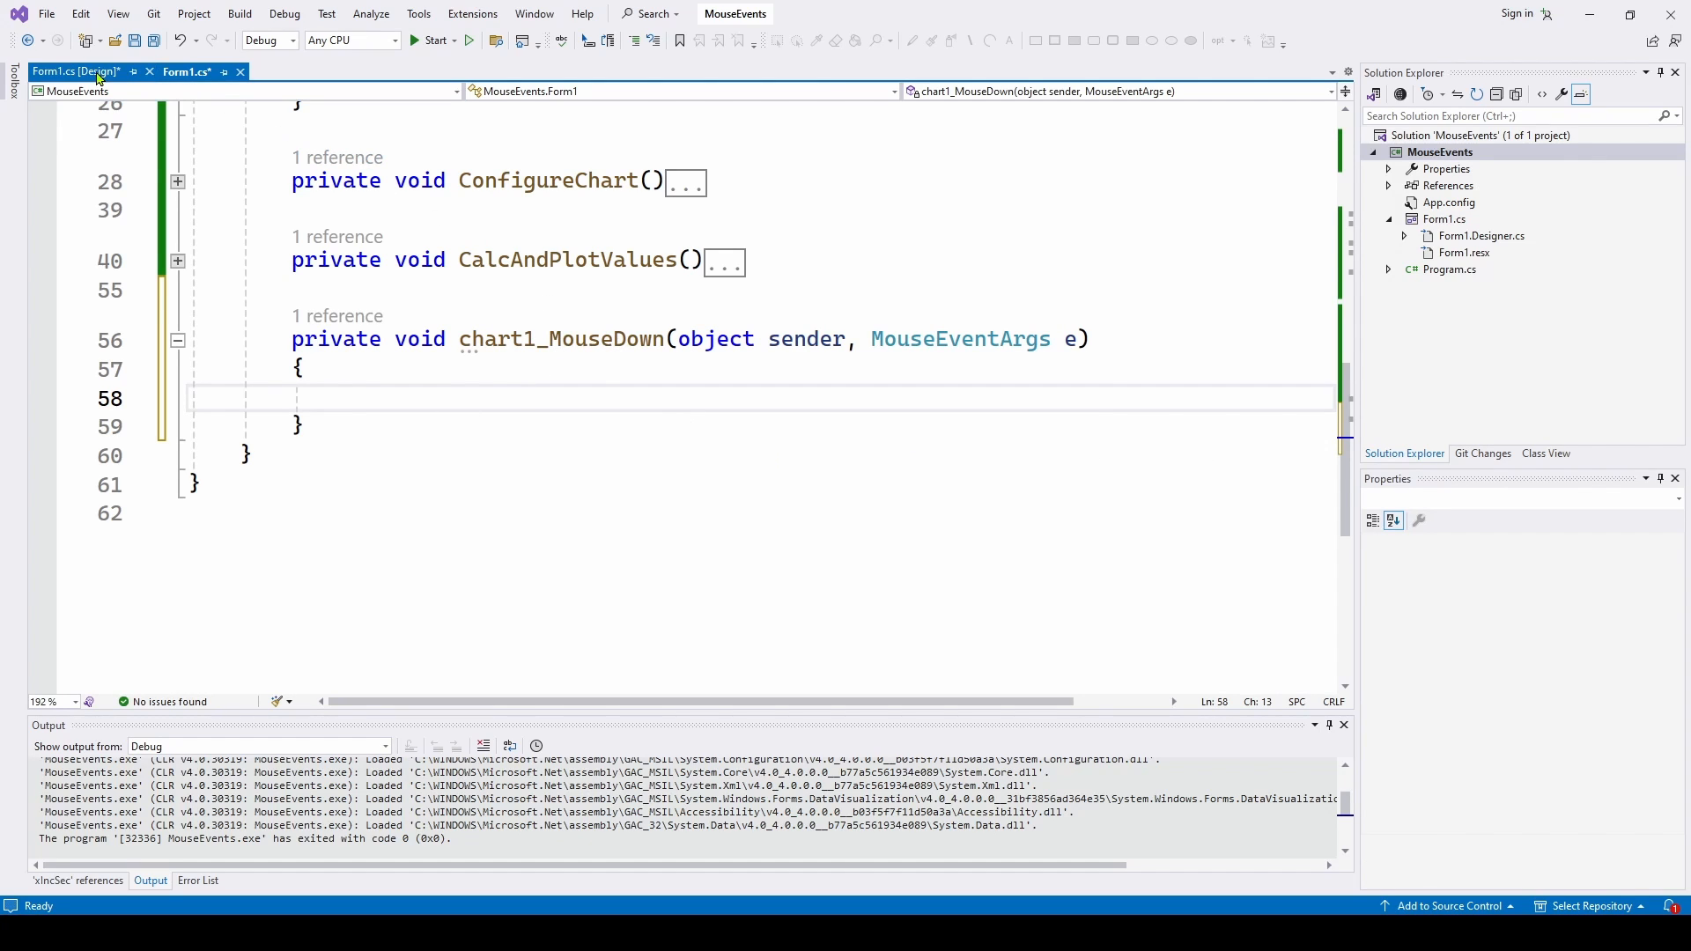
left_click(75, 71)
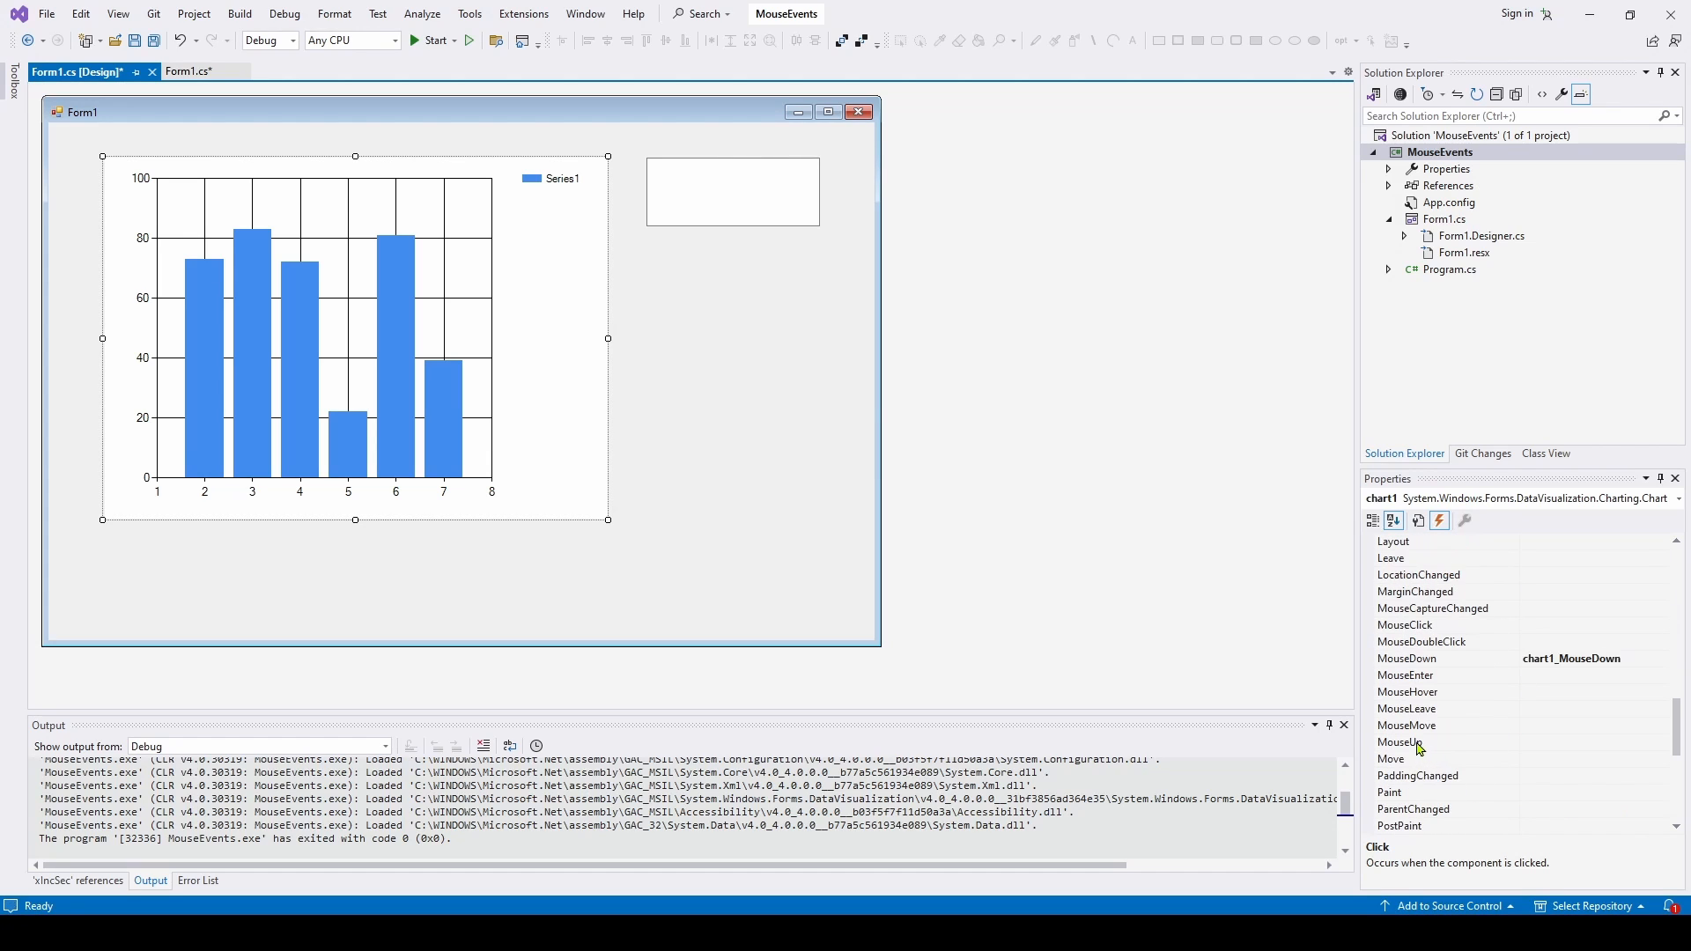
double_click(1407, 741)
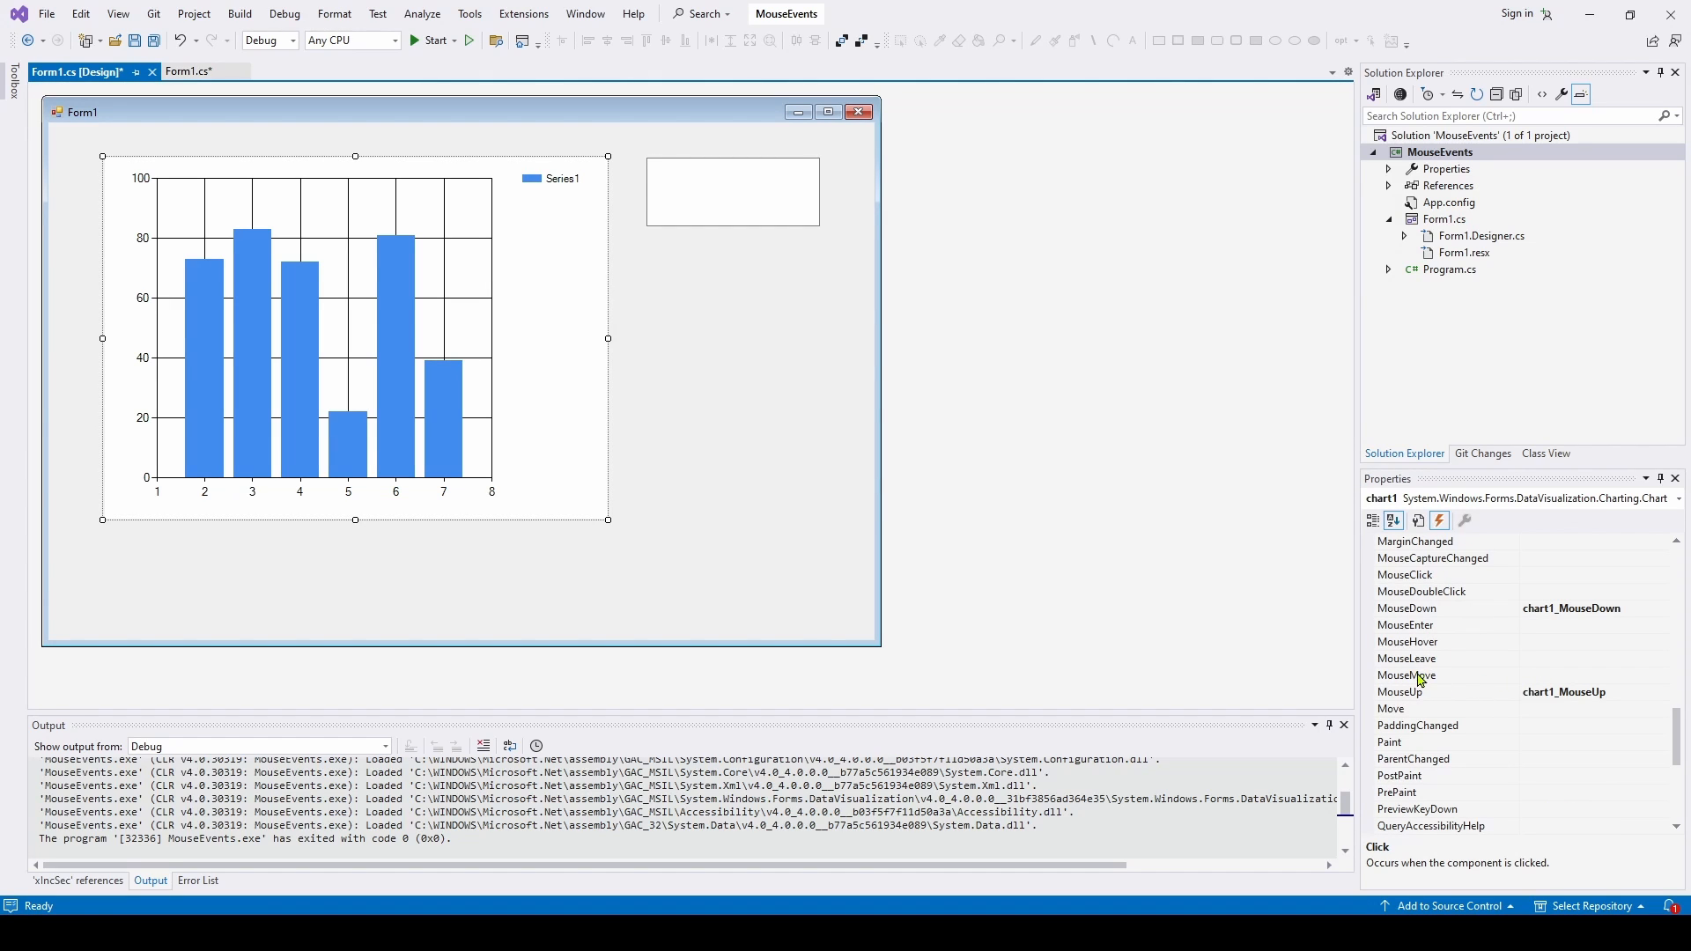
double_click(1406, 674)
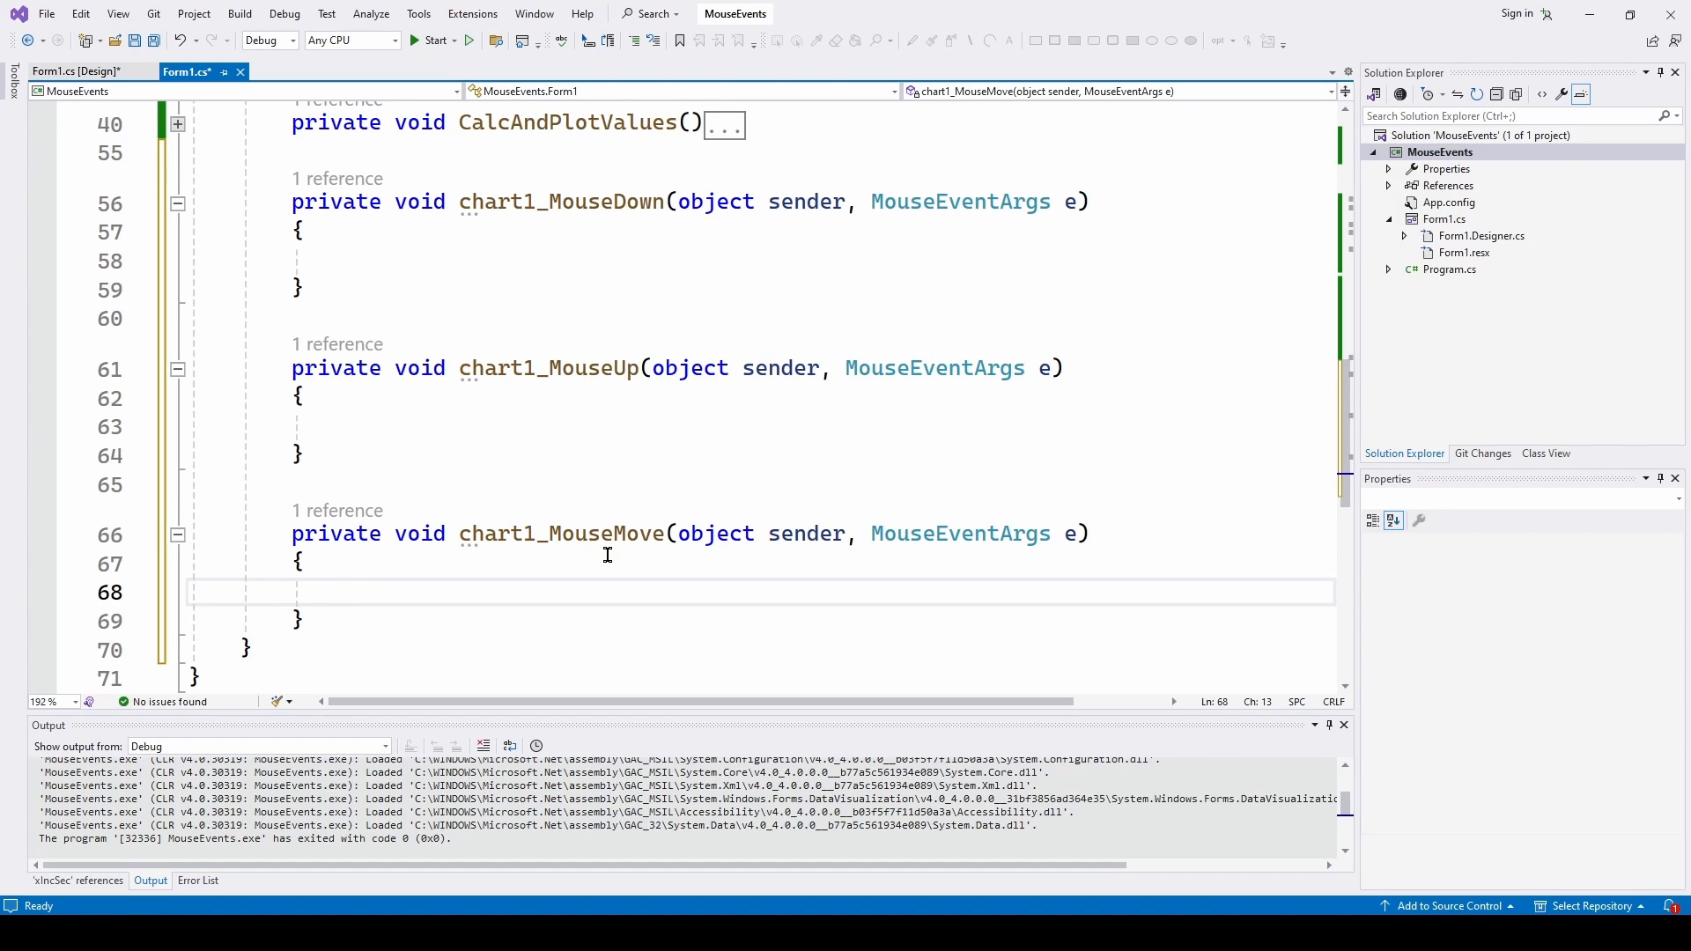
mouse_move(578, 246)
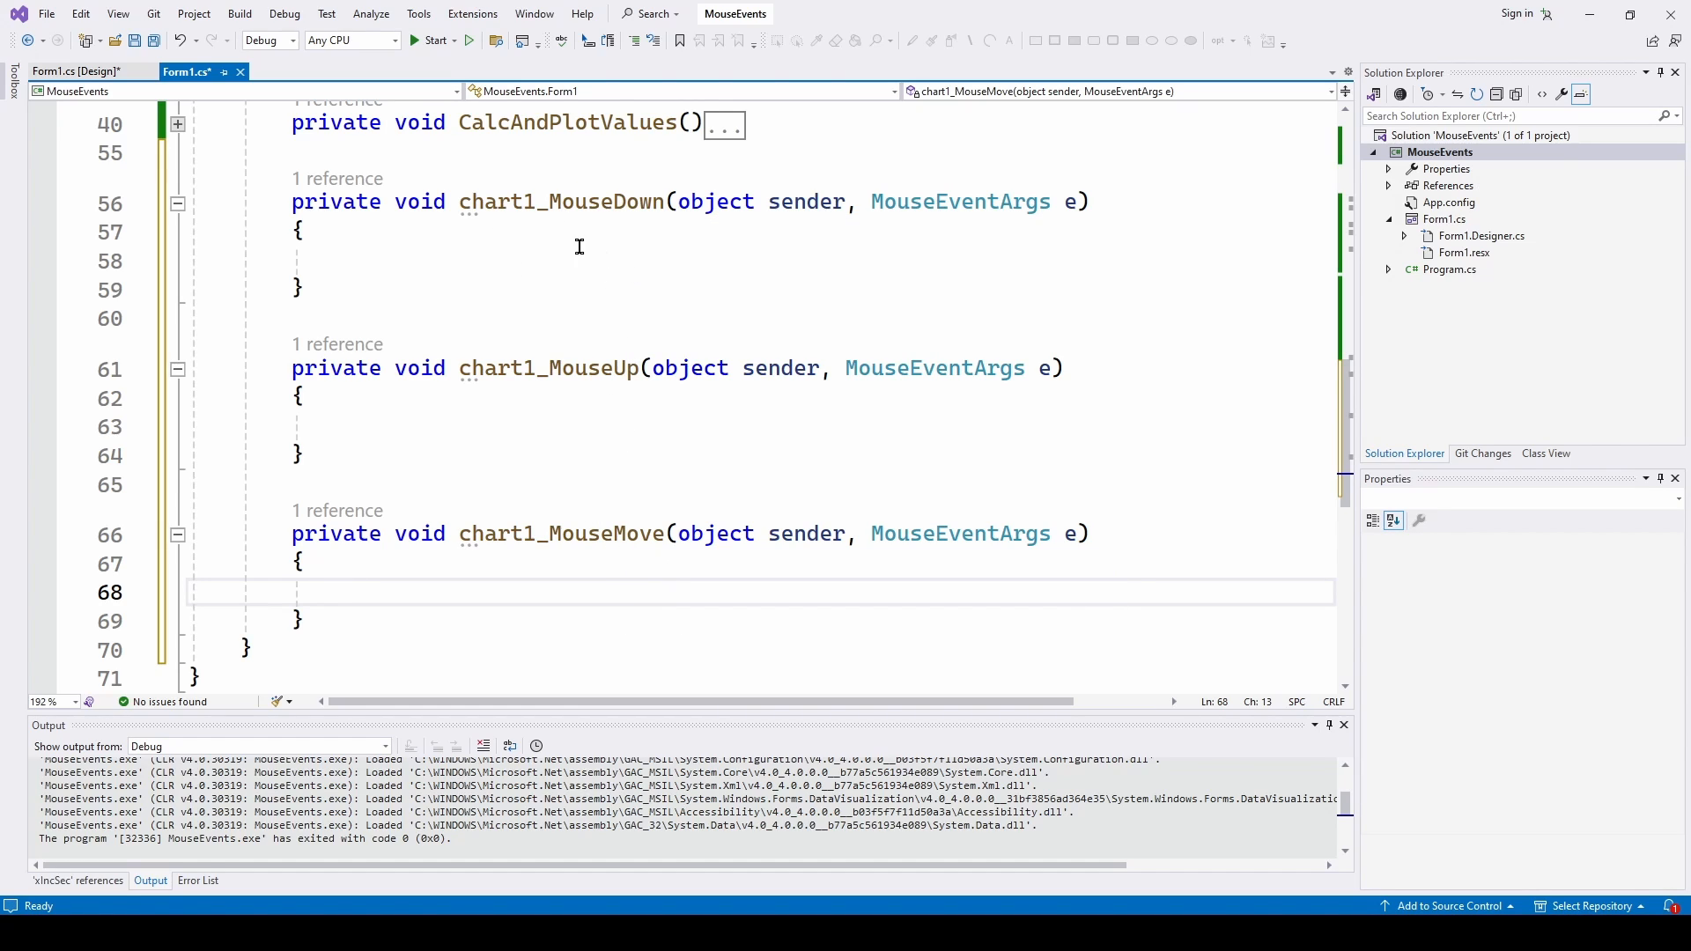
mouse_move(624, 285)
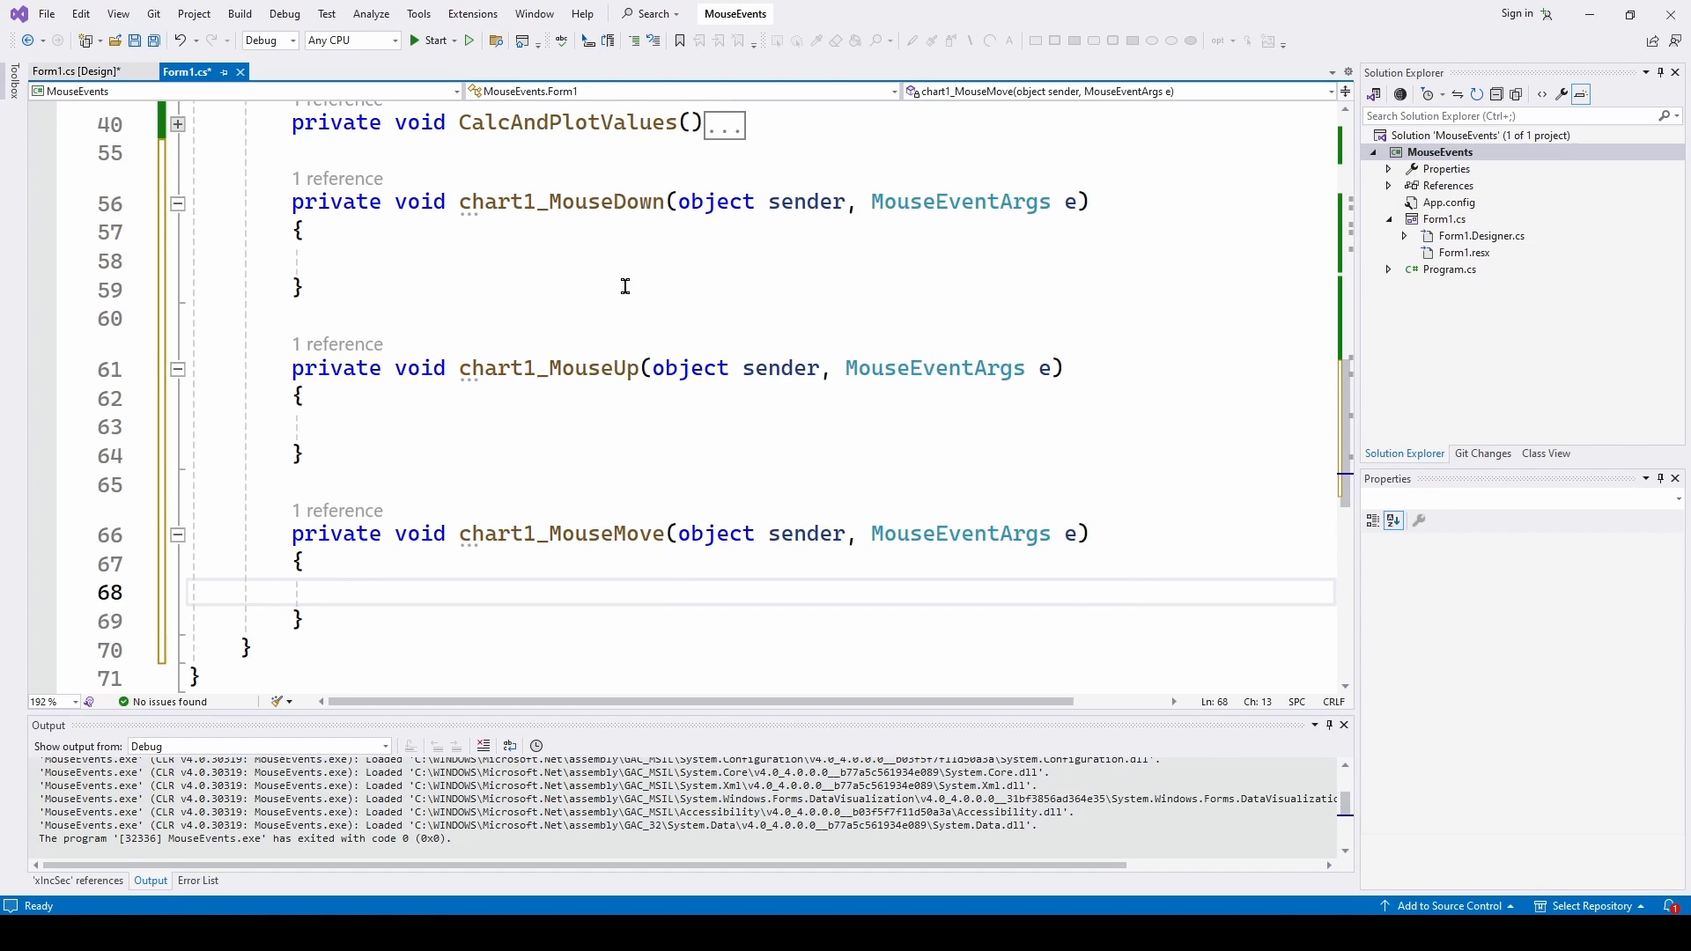
mouse_move(609, 276)
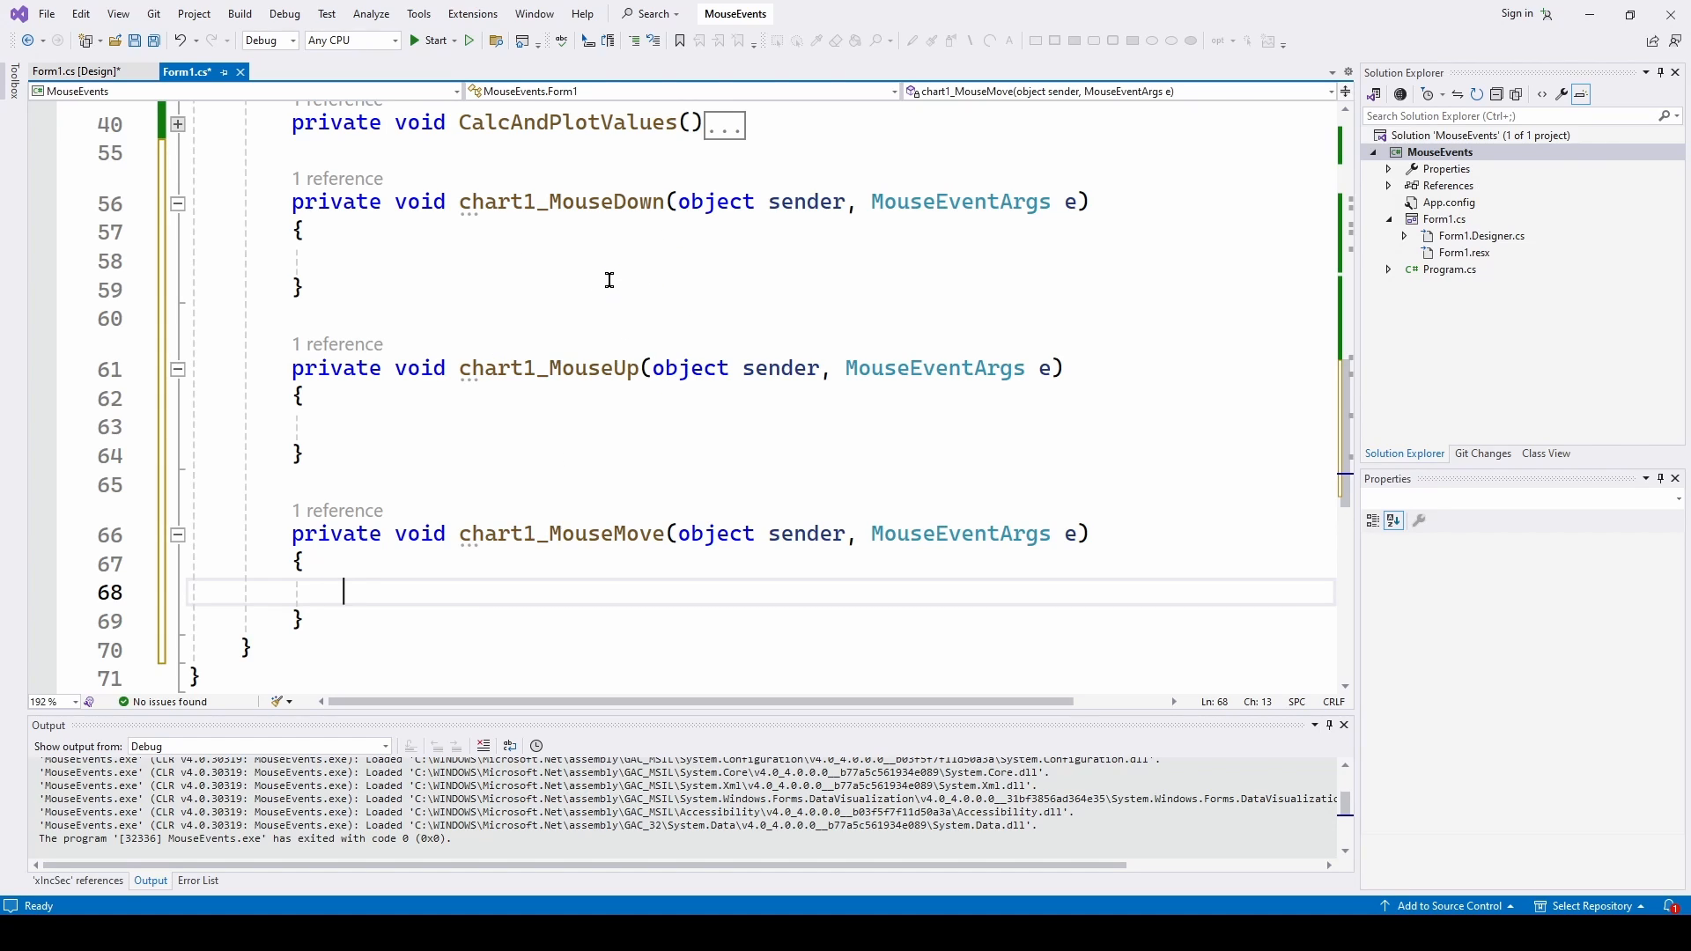
mouse_move(794, 333)
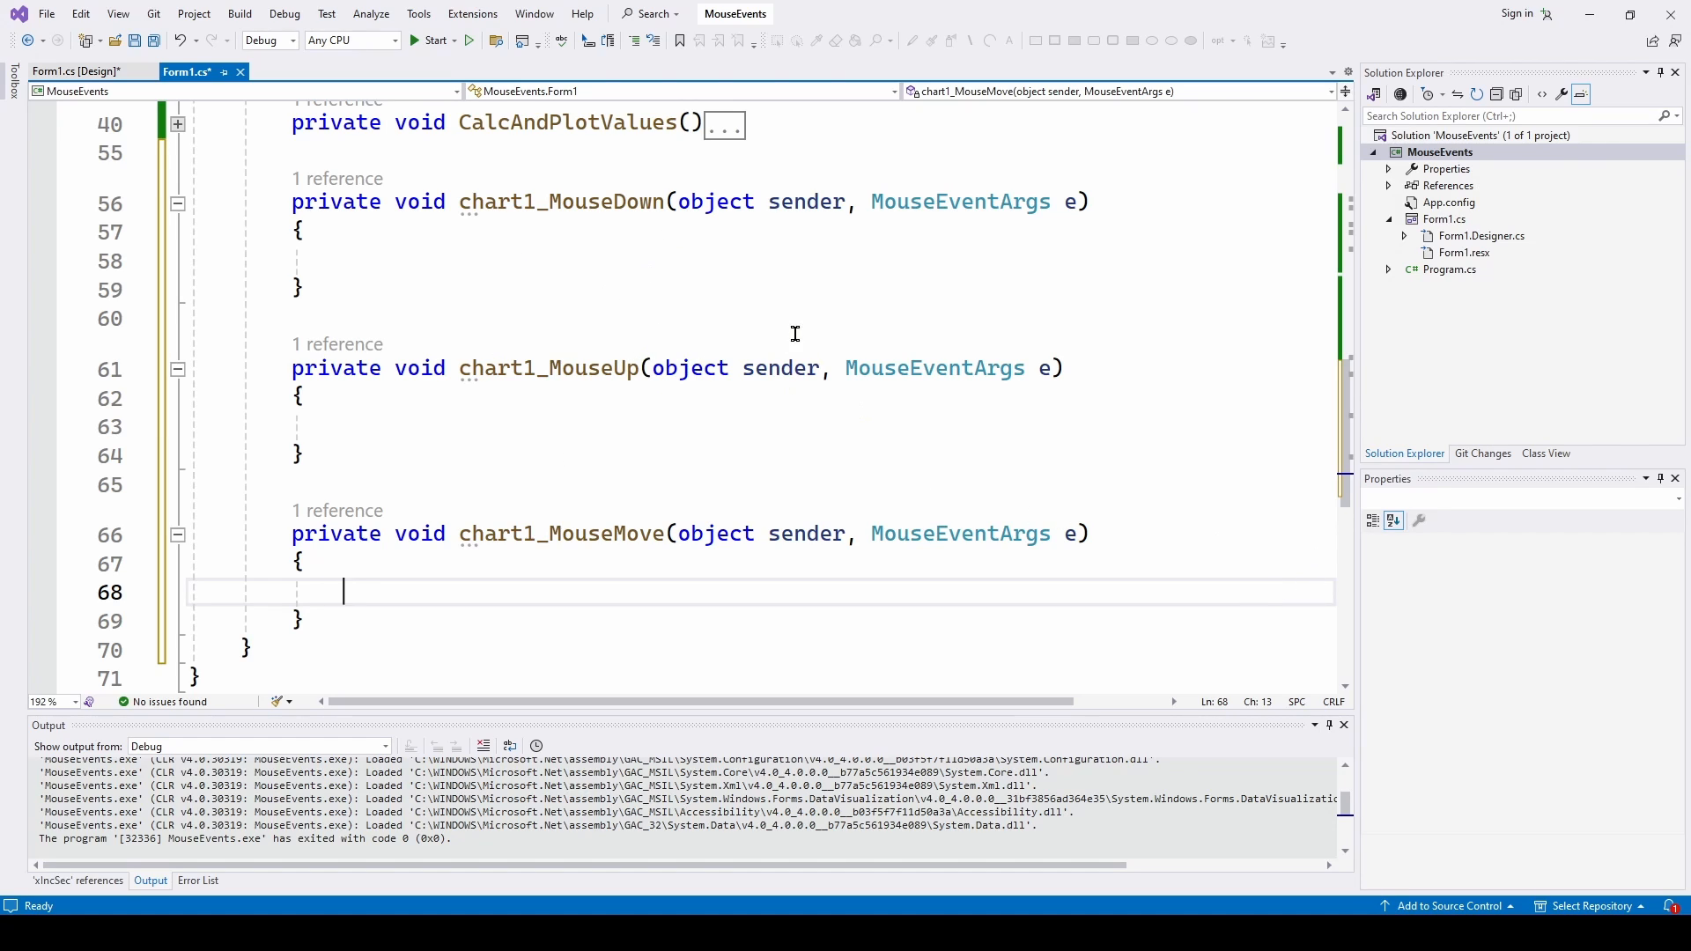
left_click(76, 71)
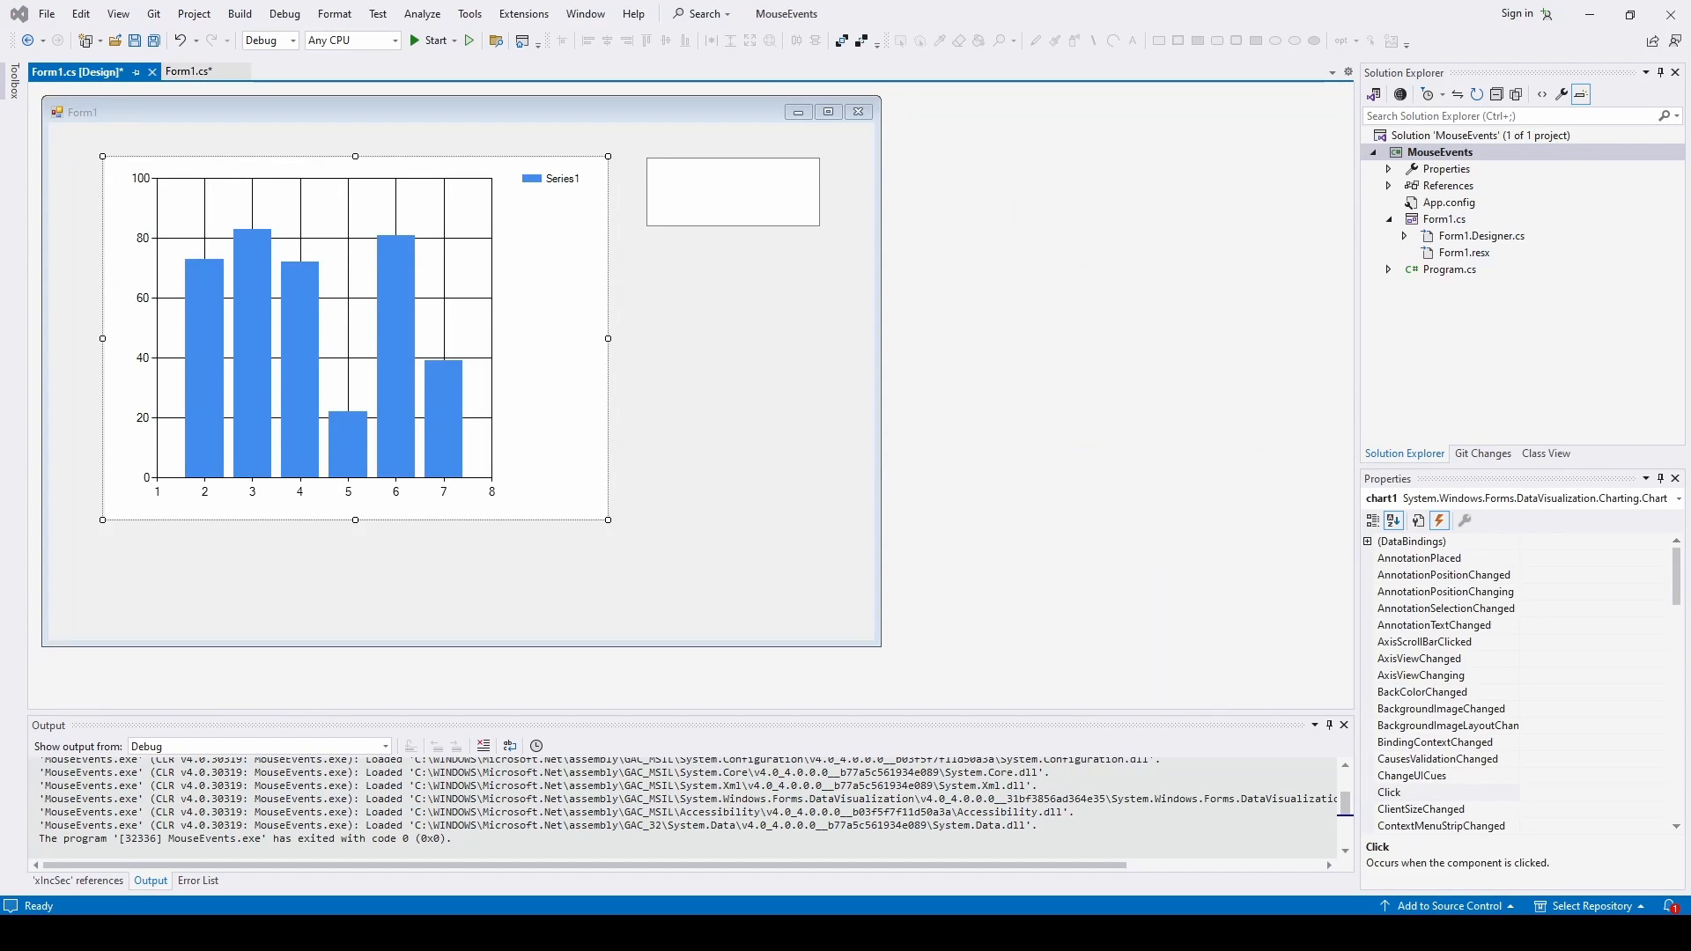
mouse_move(551, 646)
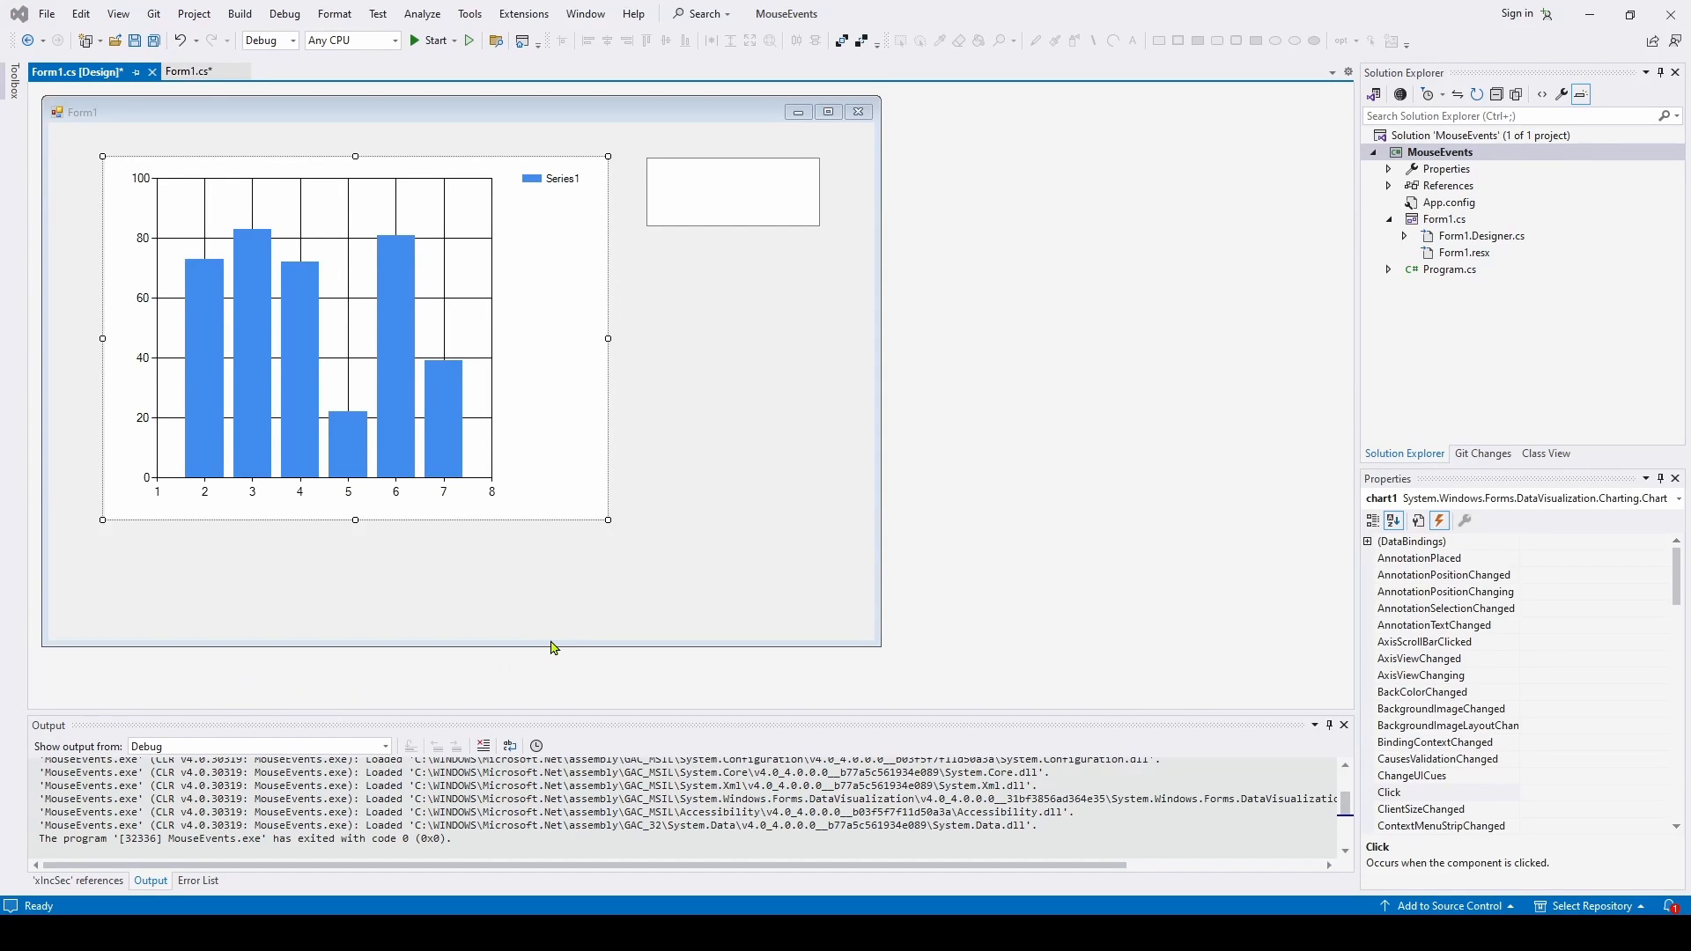
mouse_move(689, 573)
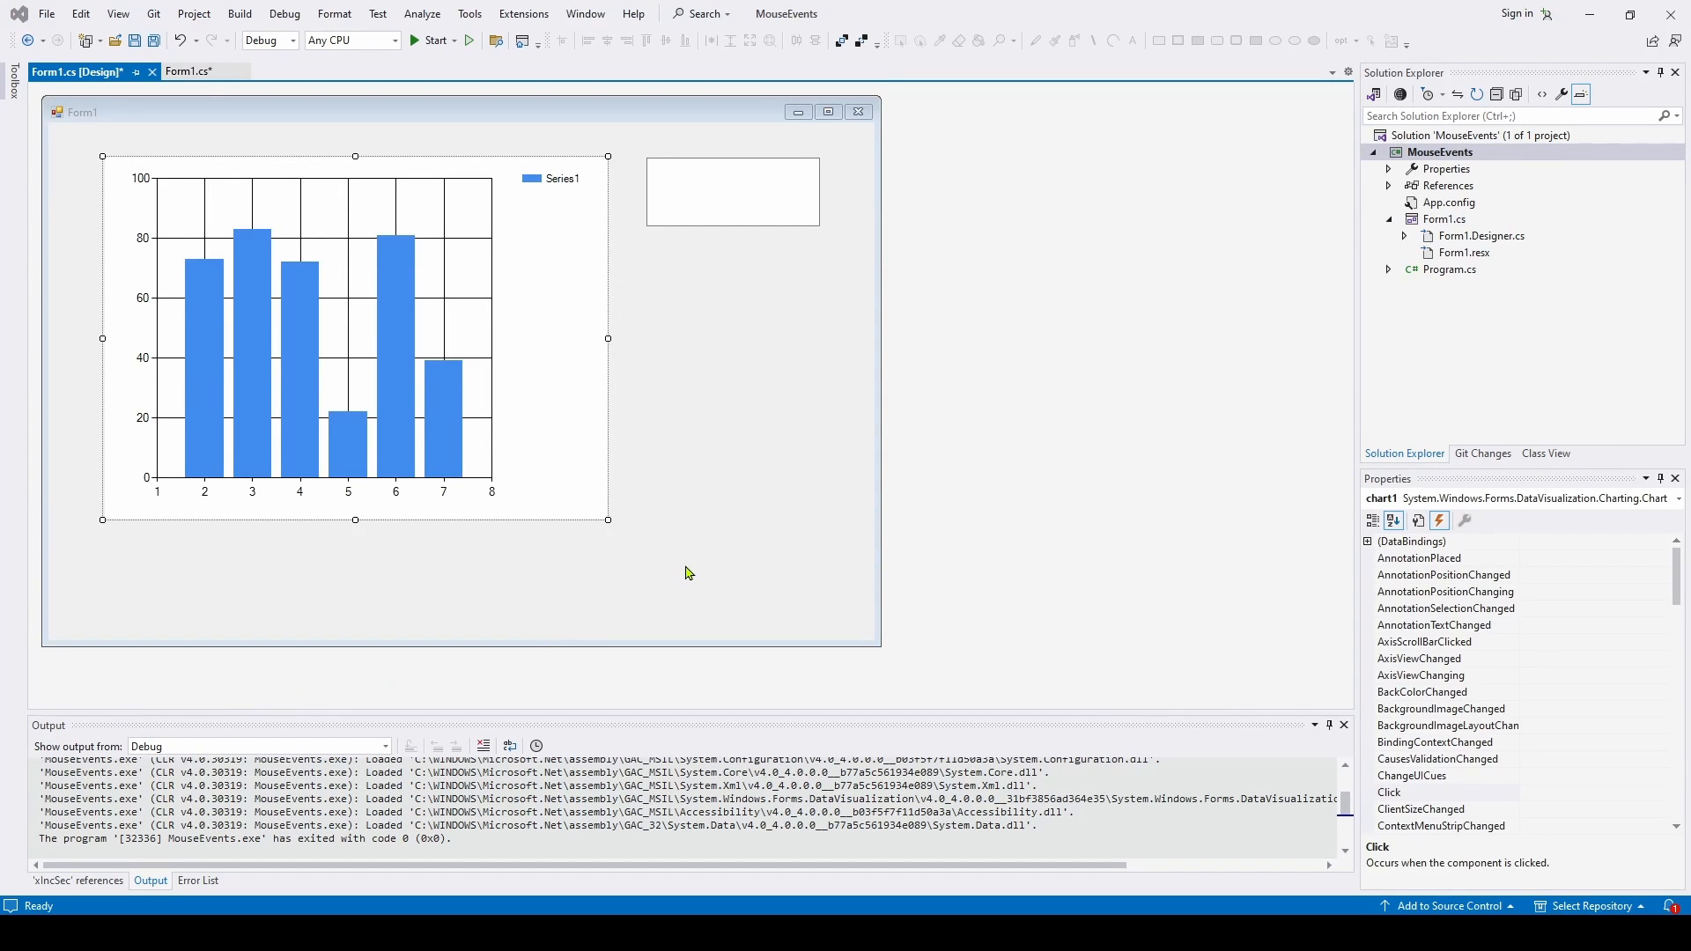
mouse_move(691, 555)
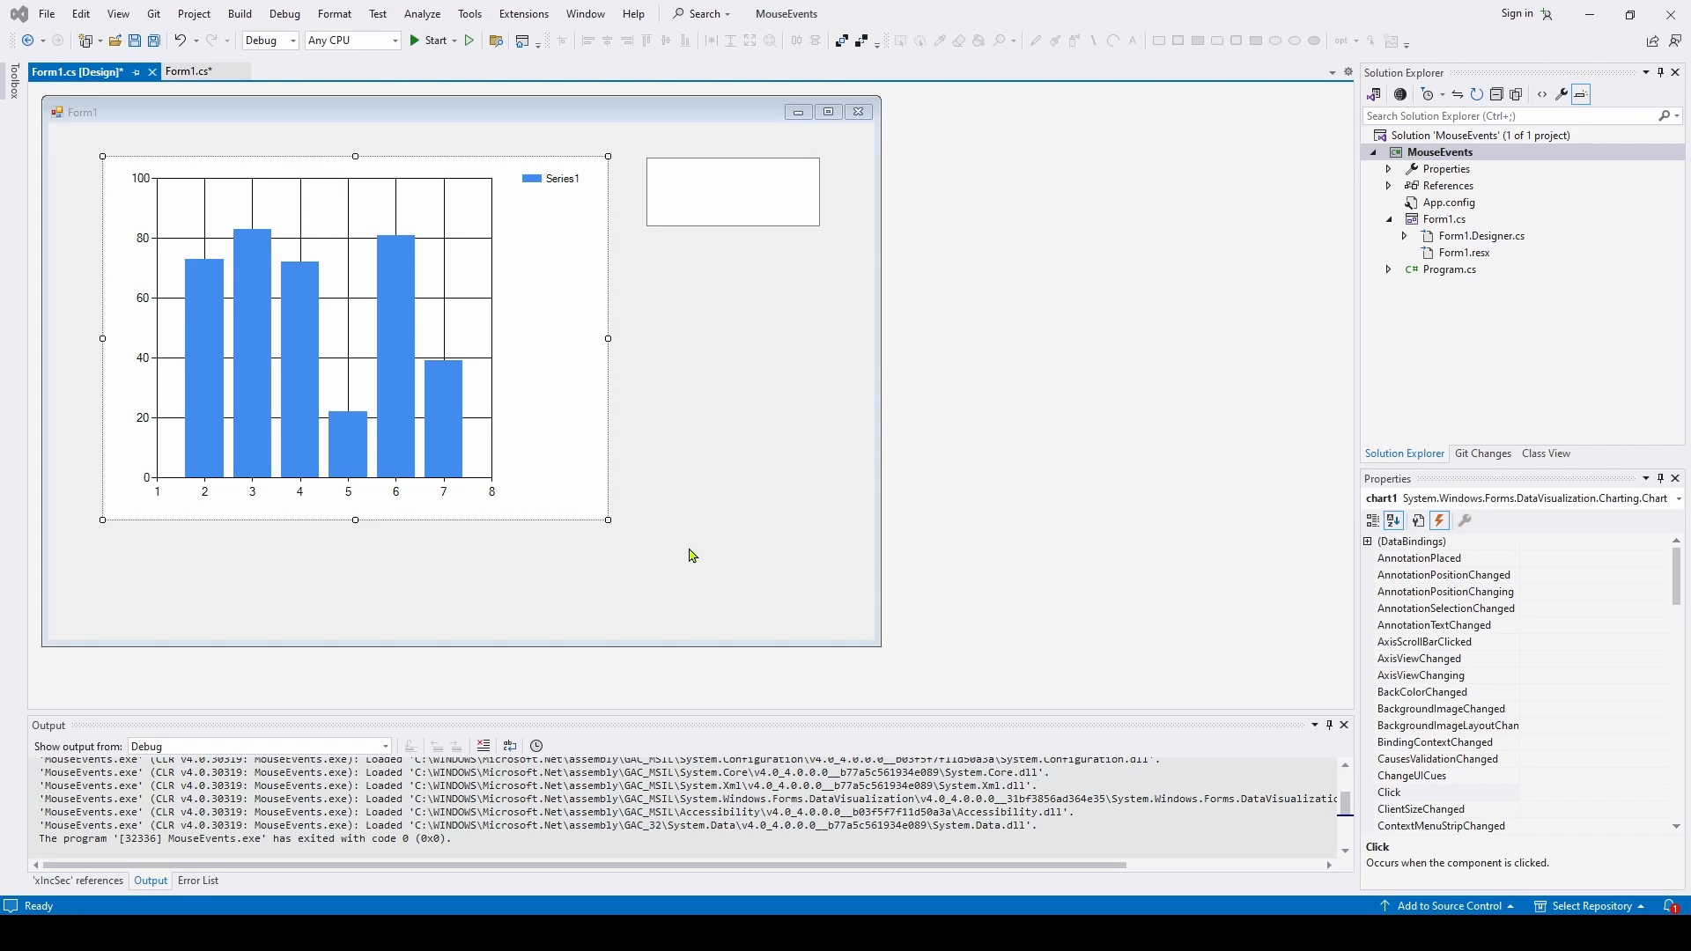
mouse_move(669, 467)
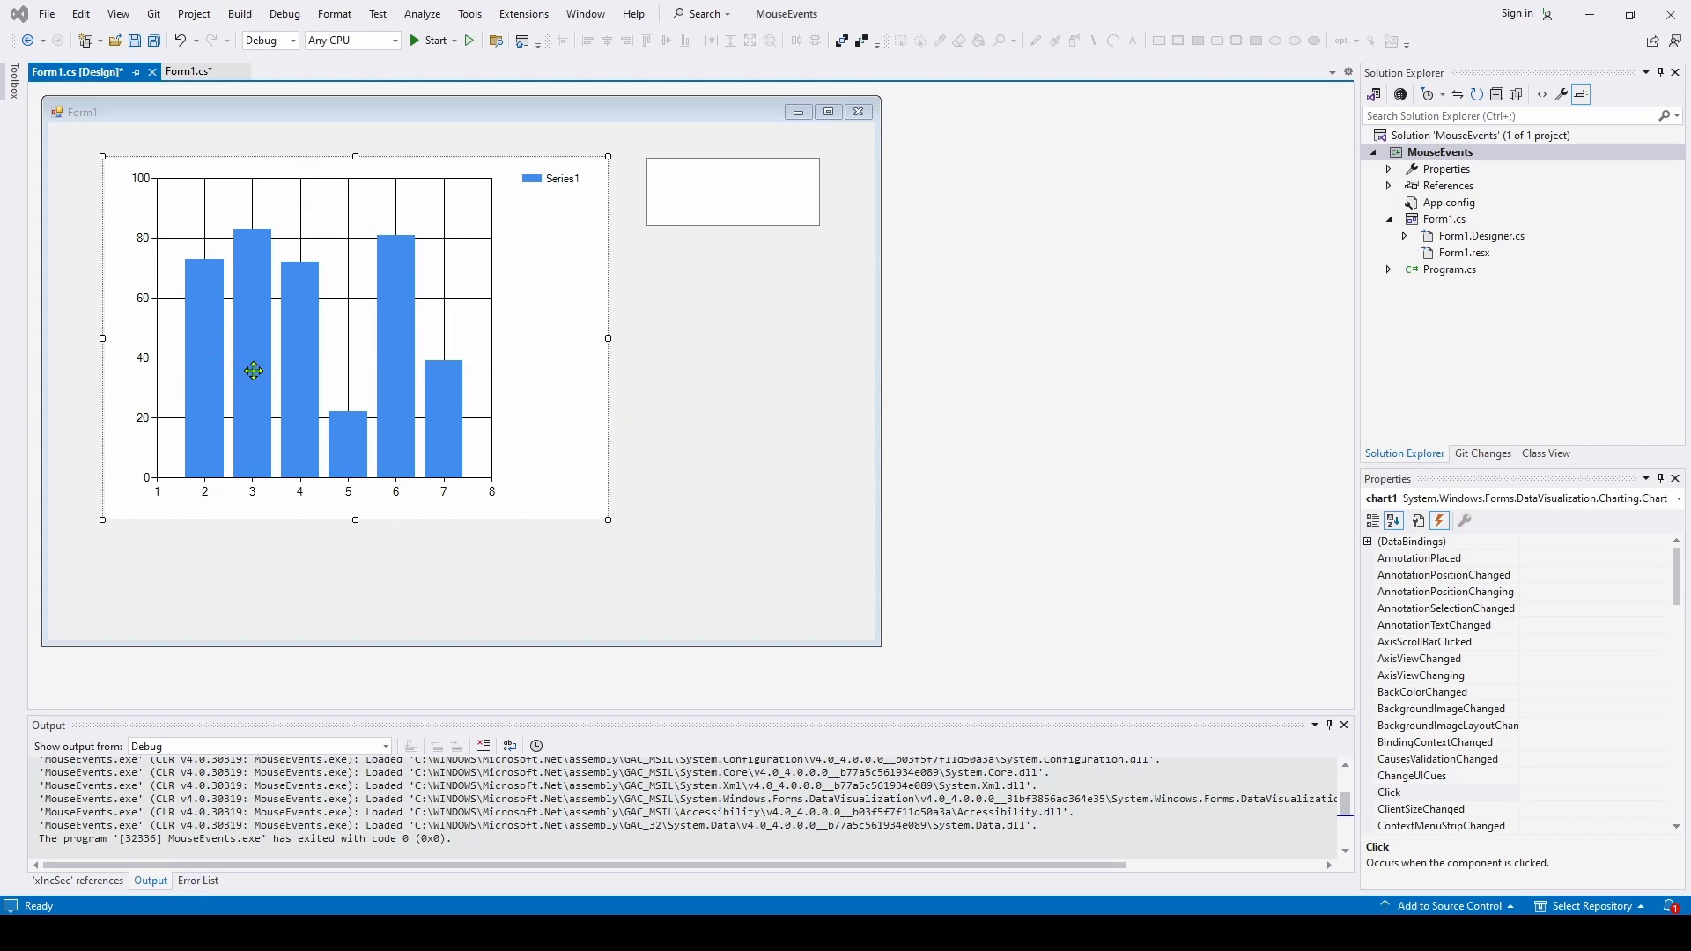
mouse_move(204, 381)
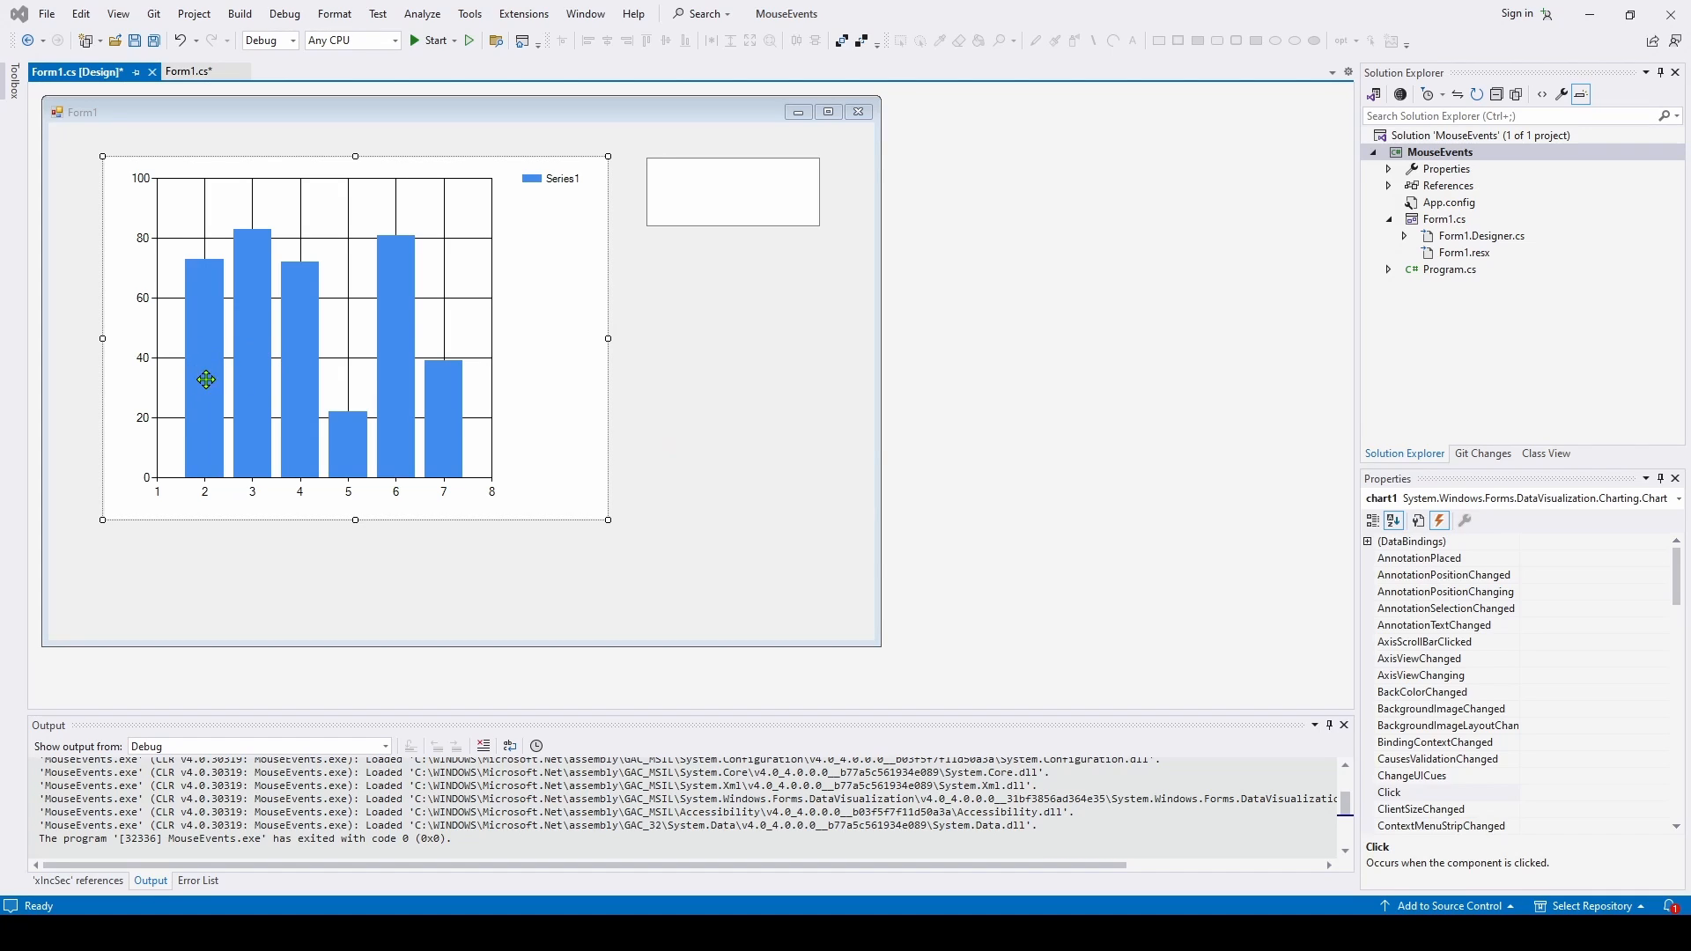
mouse_move(203, 377)
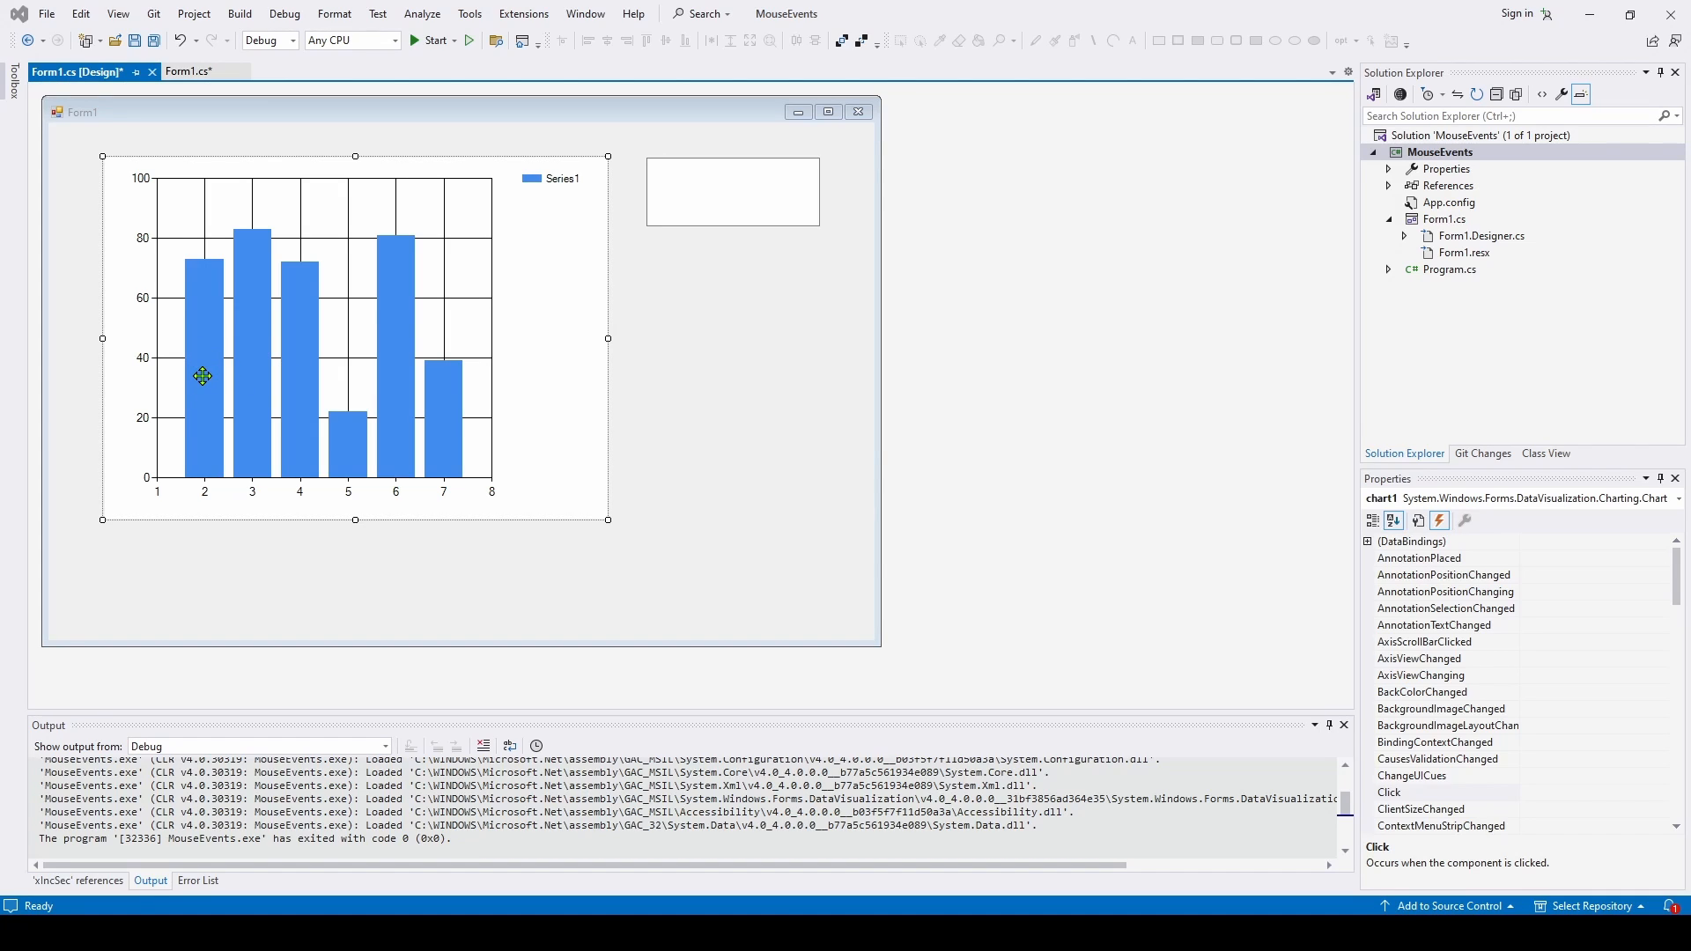
mouse_move(203, 372)
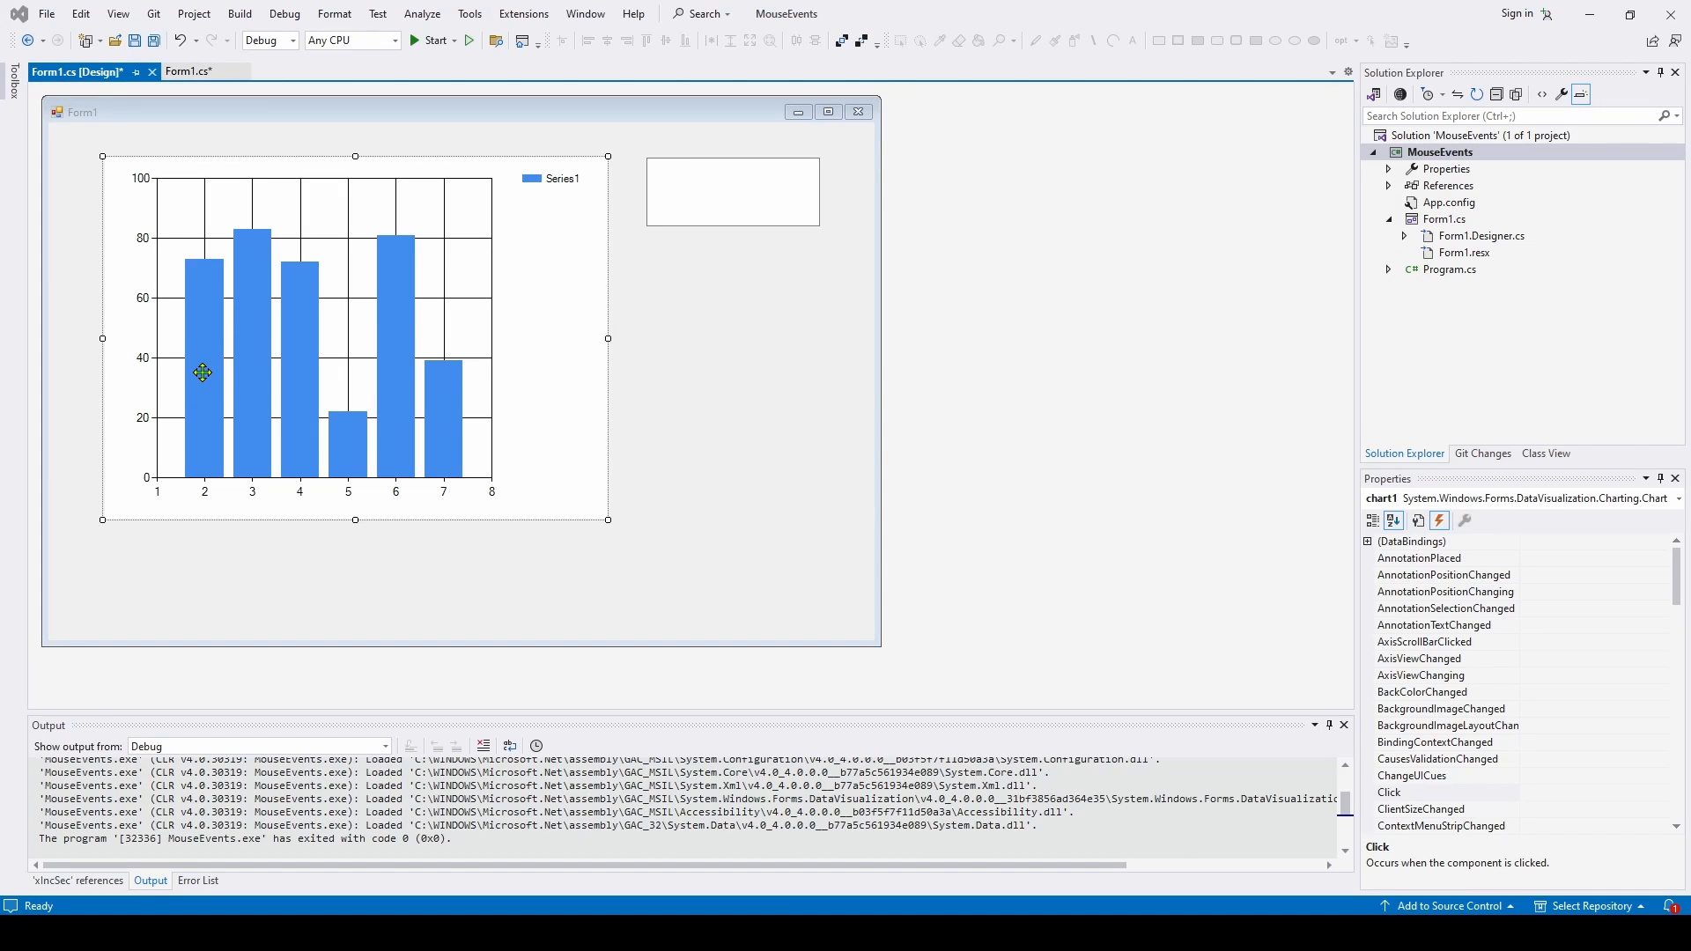
mouse_move(197, 366)
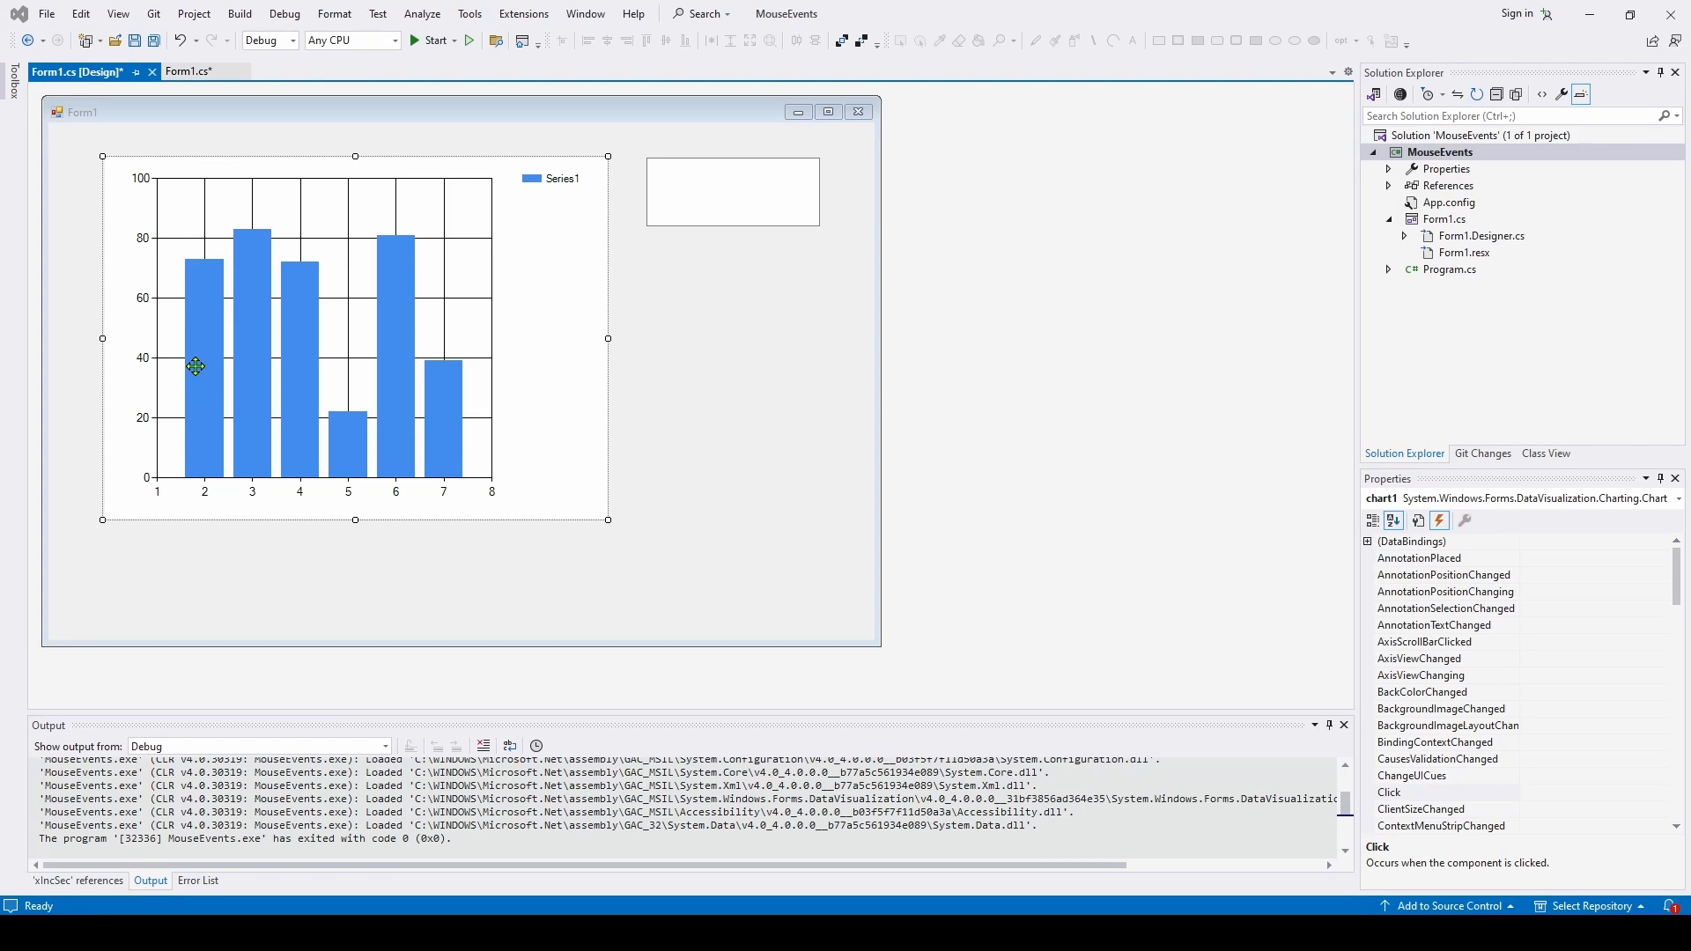
mouse_move(300, 371)
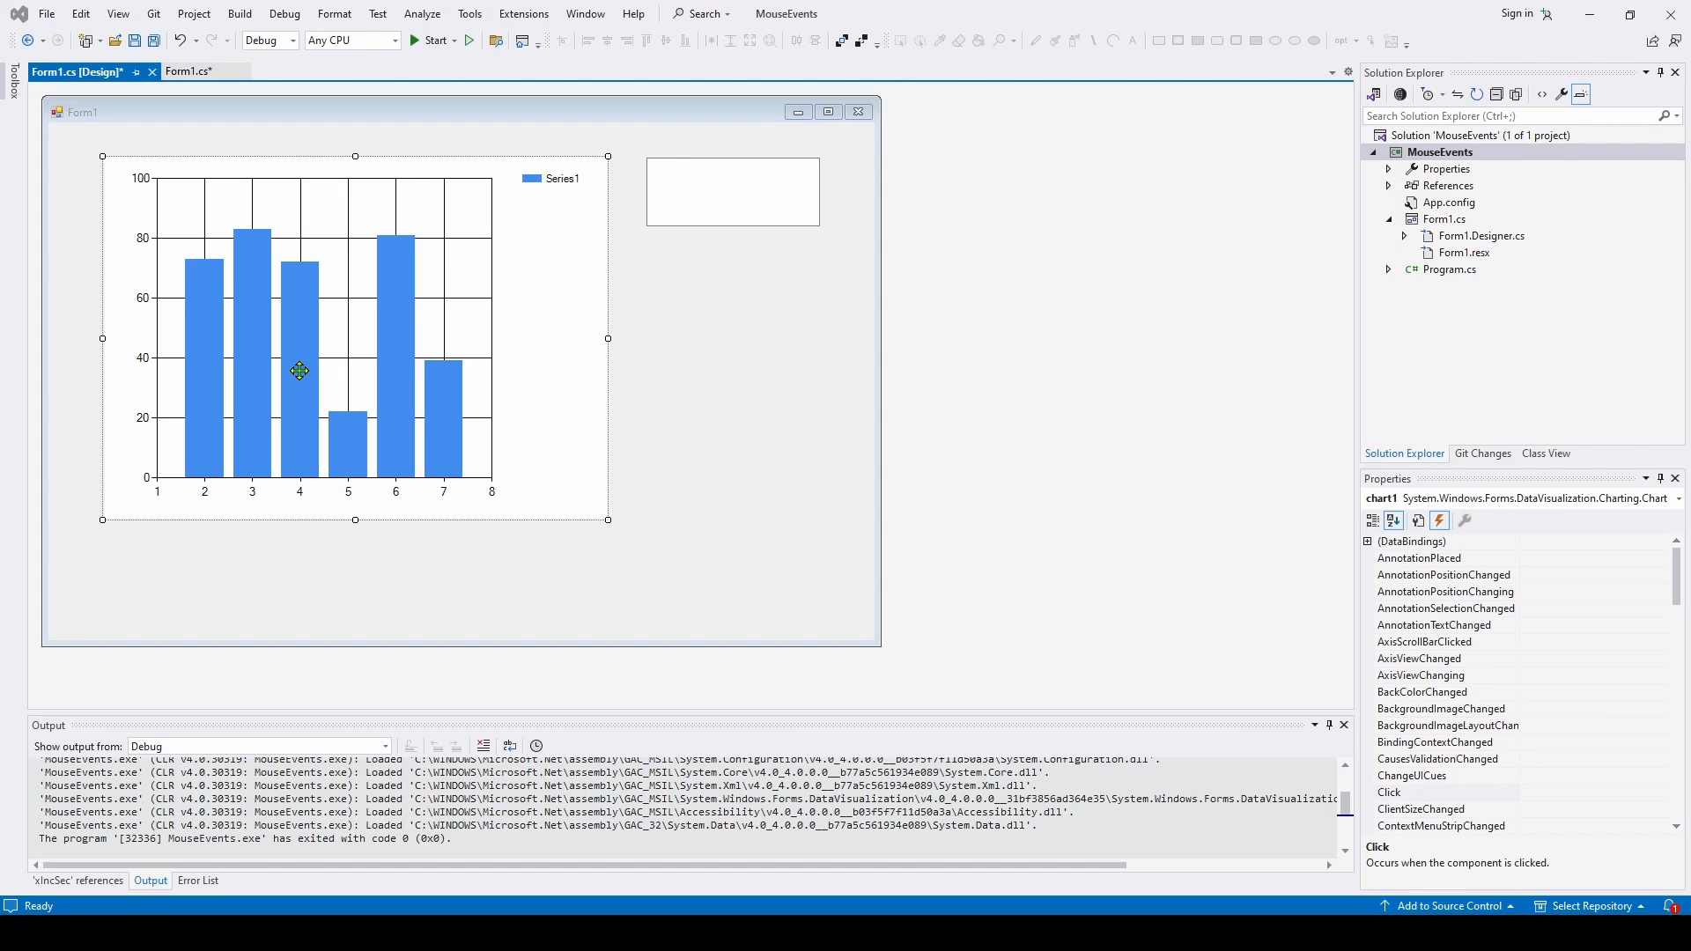
mouse_move(284, 365)
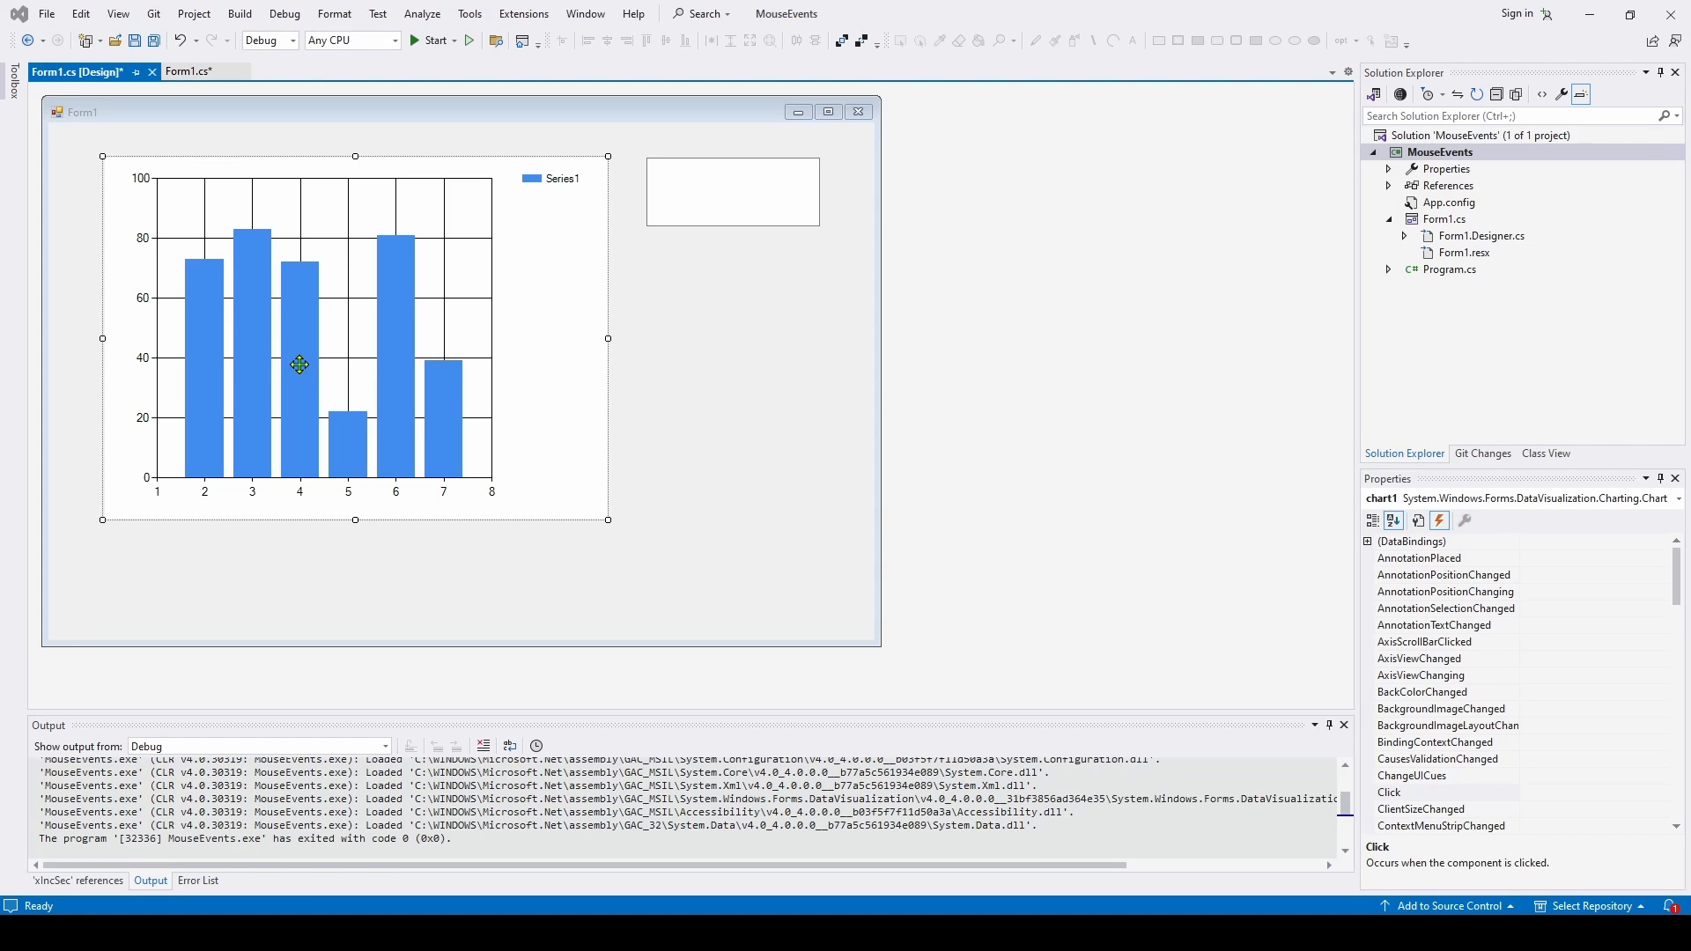
mouse_move(425, 465)
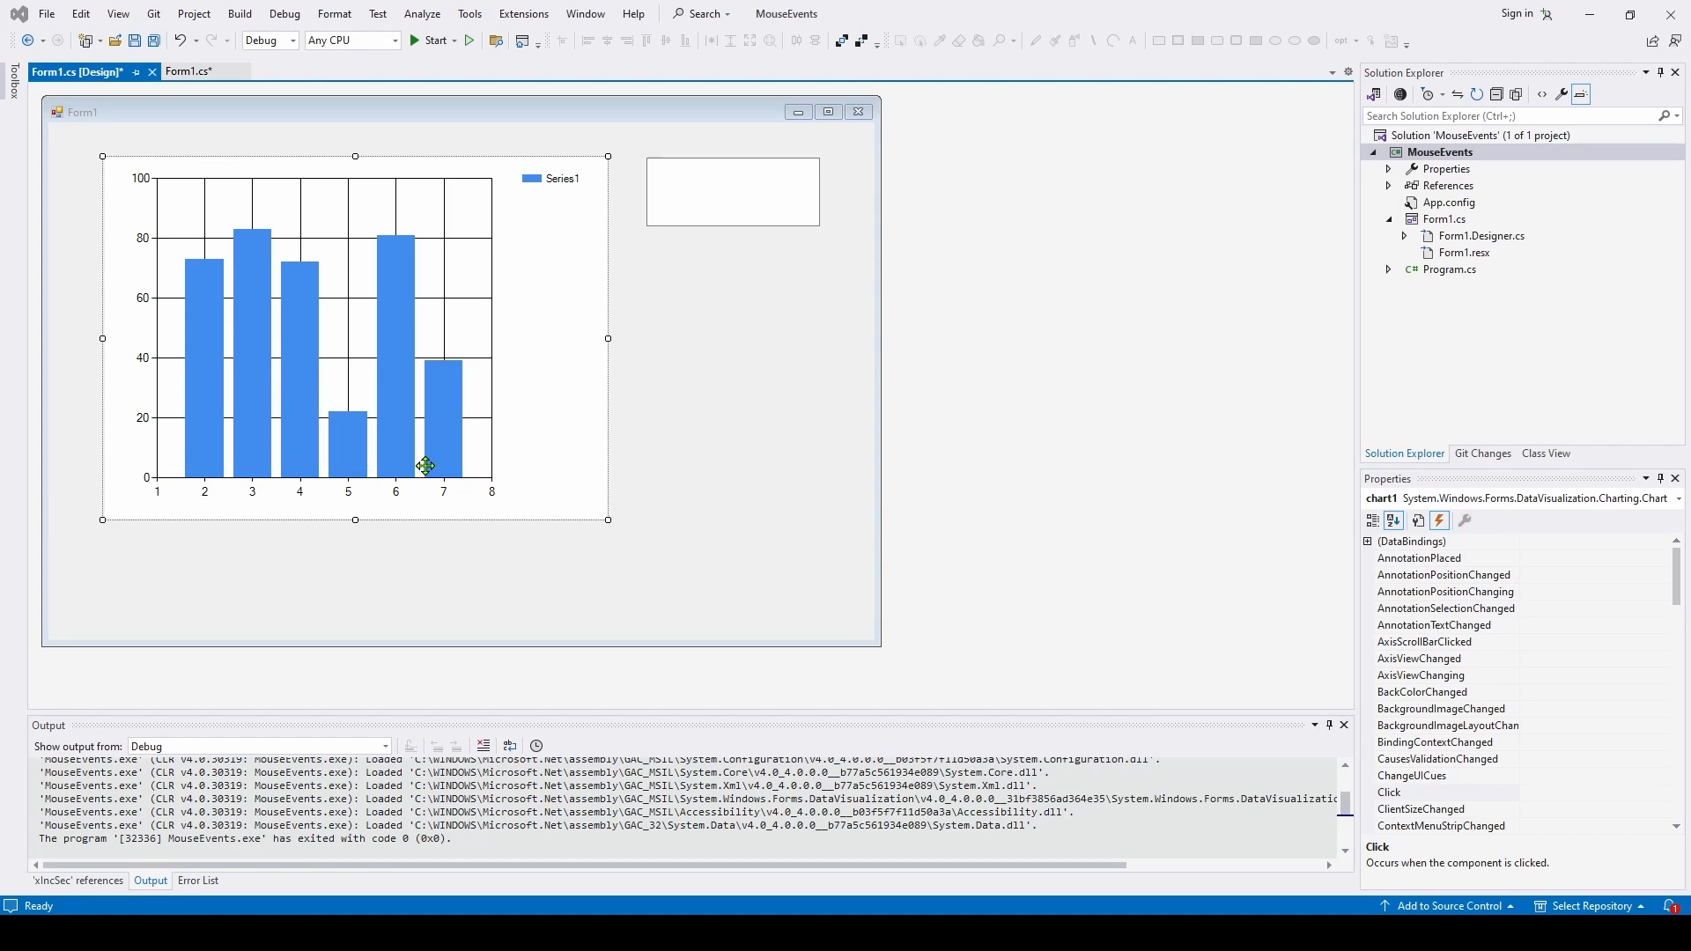
mouse_move(205, 331)
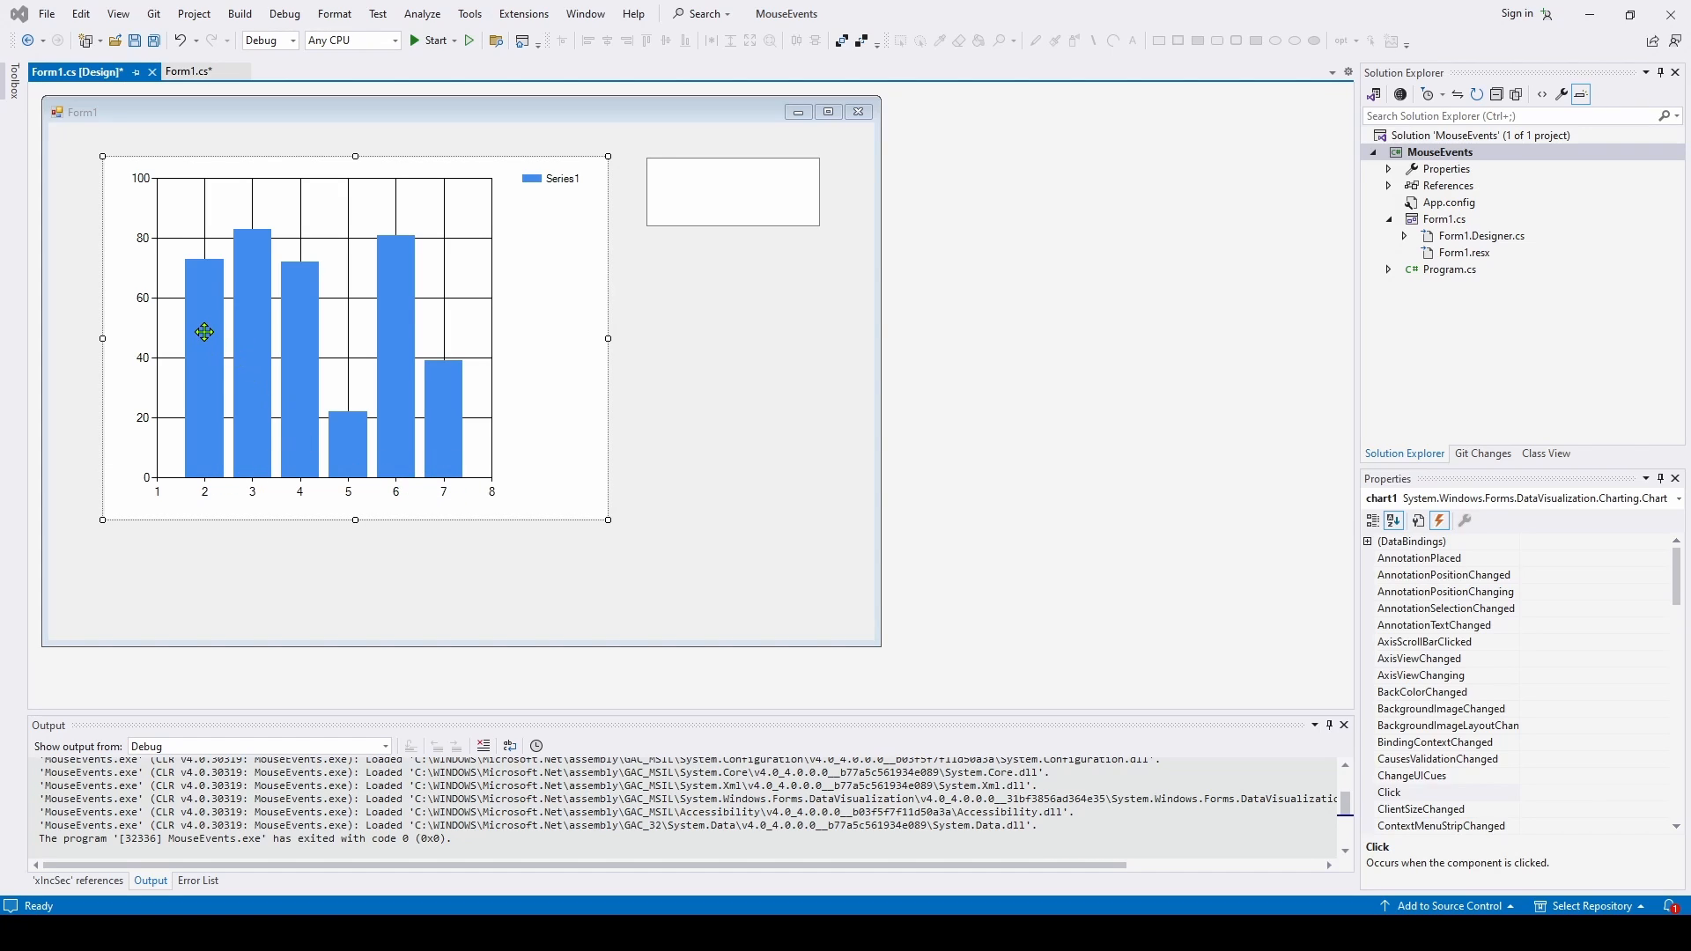
mouse_move(299, 324)
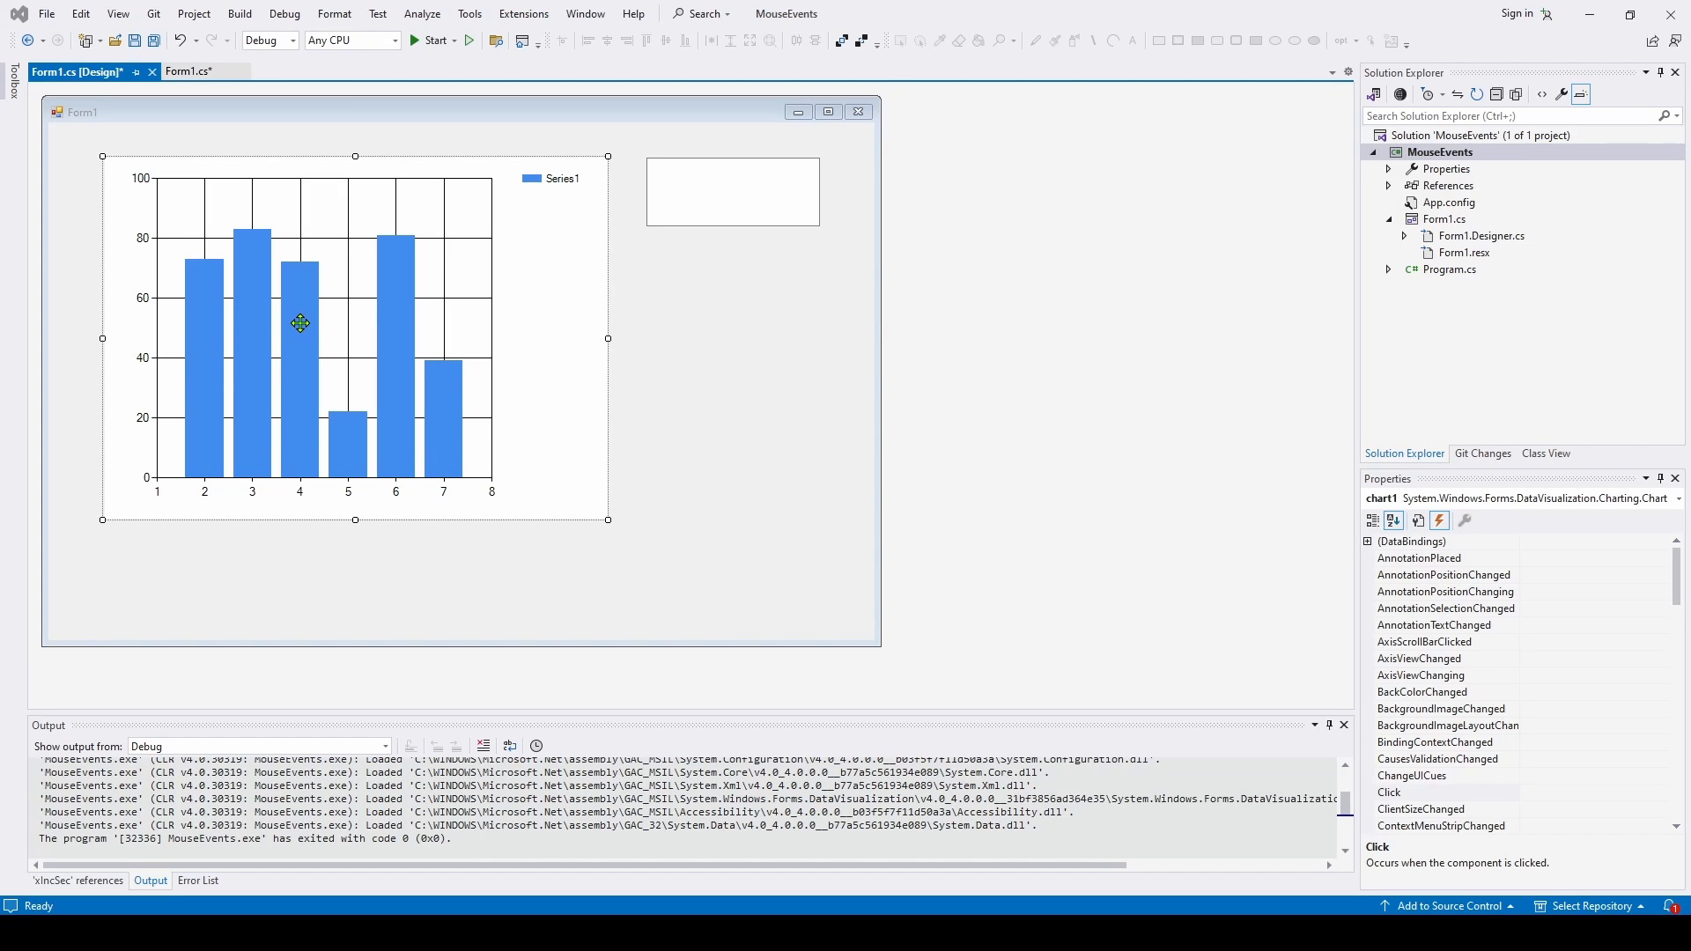
mouse_move(201, 325)
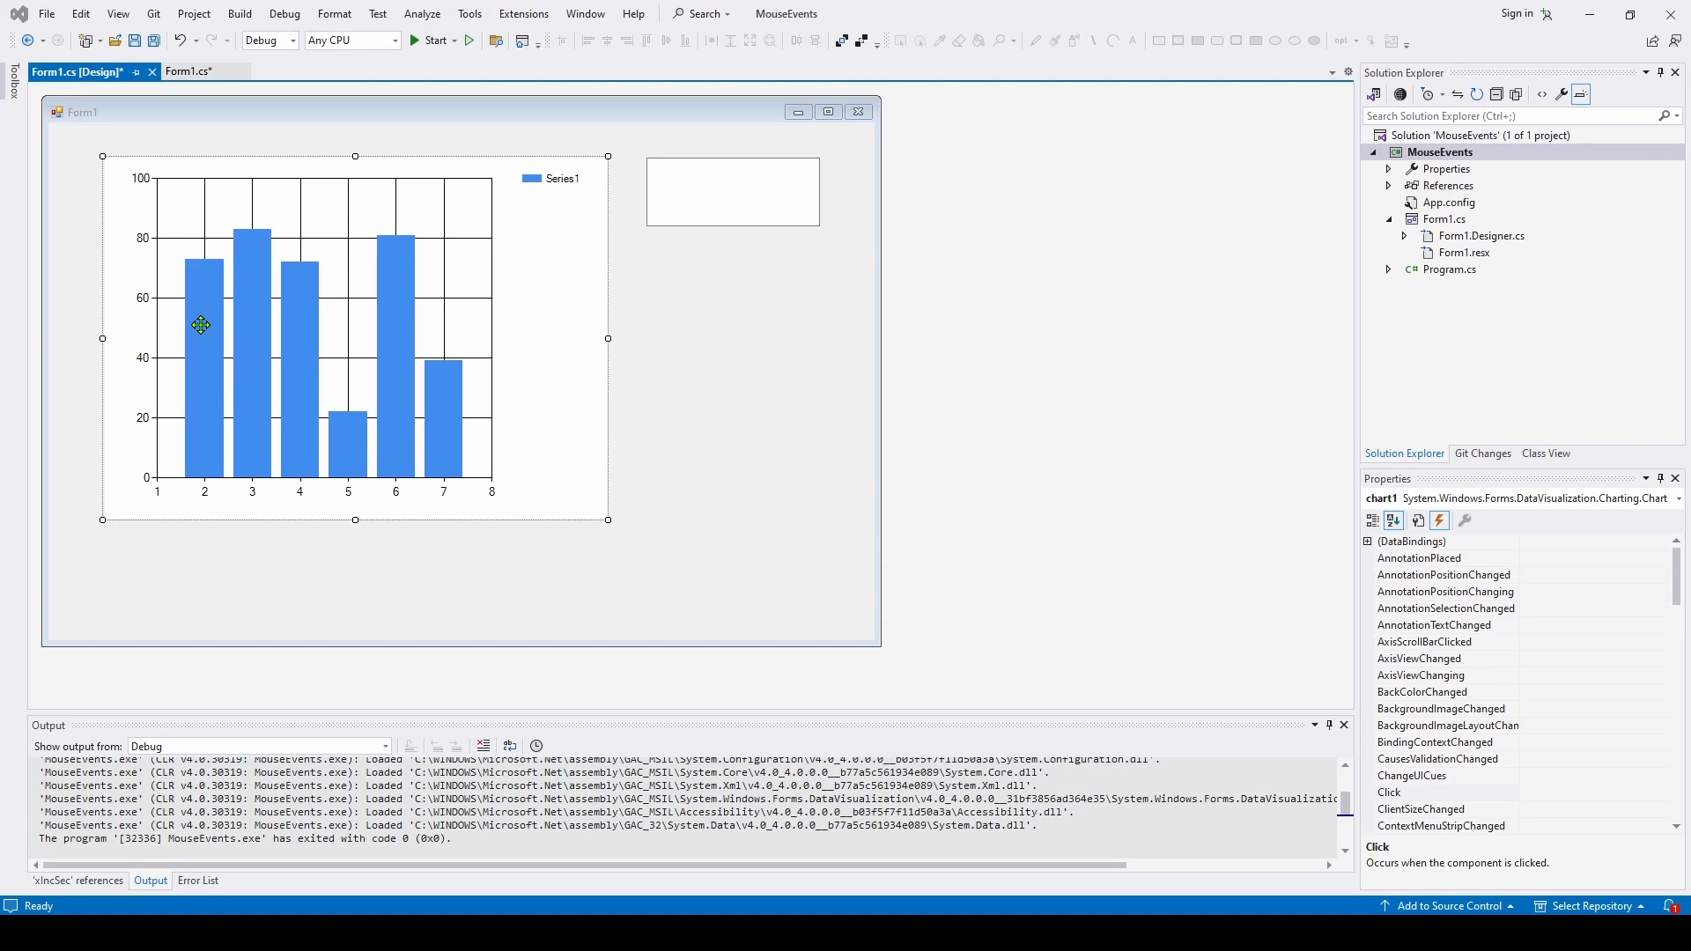
mouse_move(204, 337)
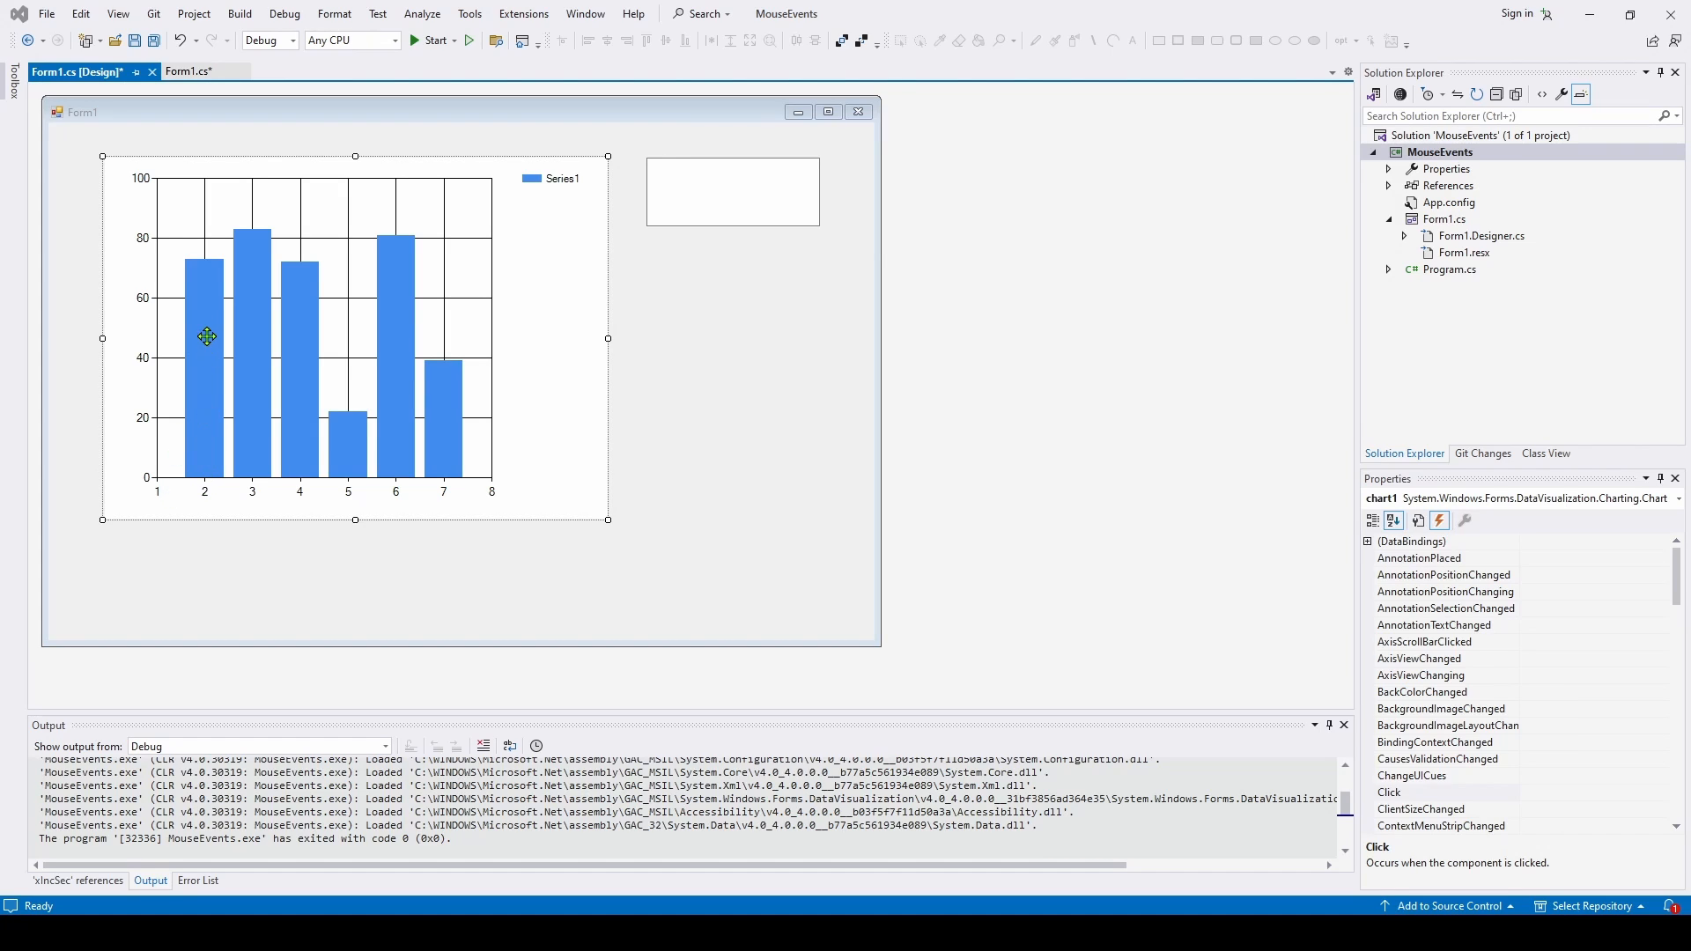
mouse_move(300, 322)
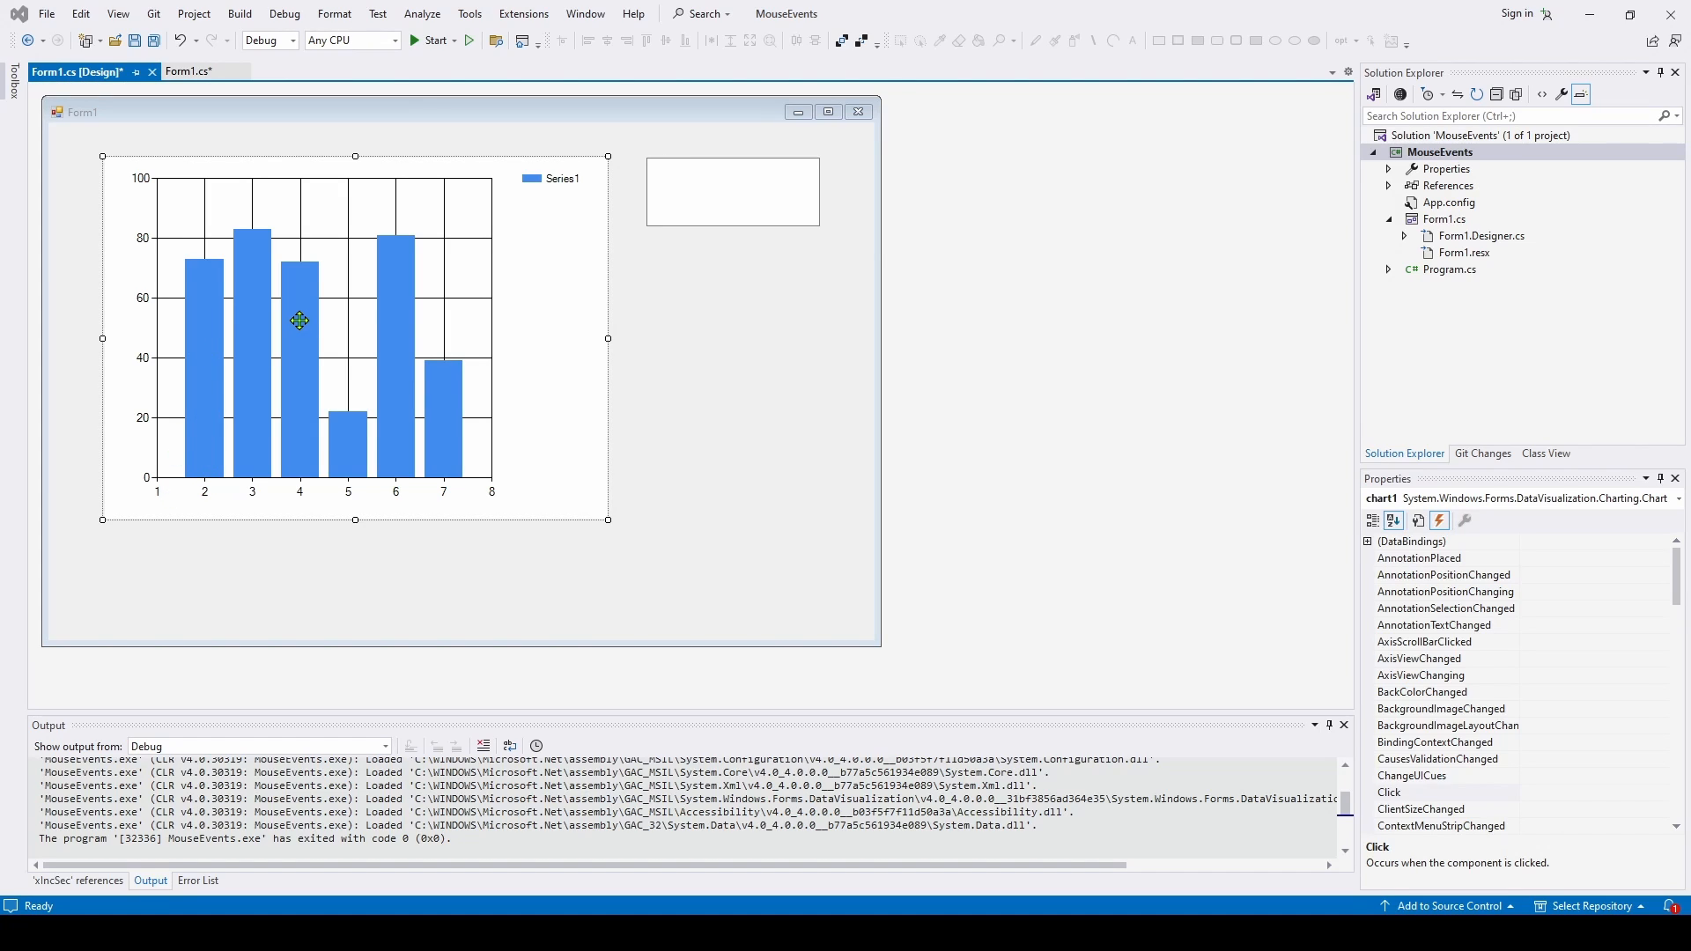
mouse_move(295, 488)
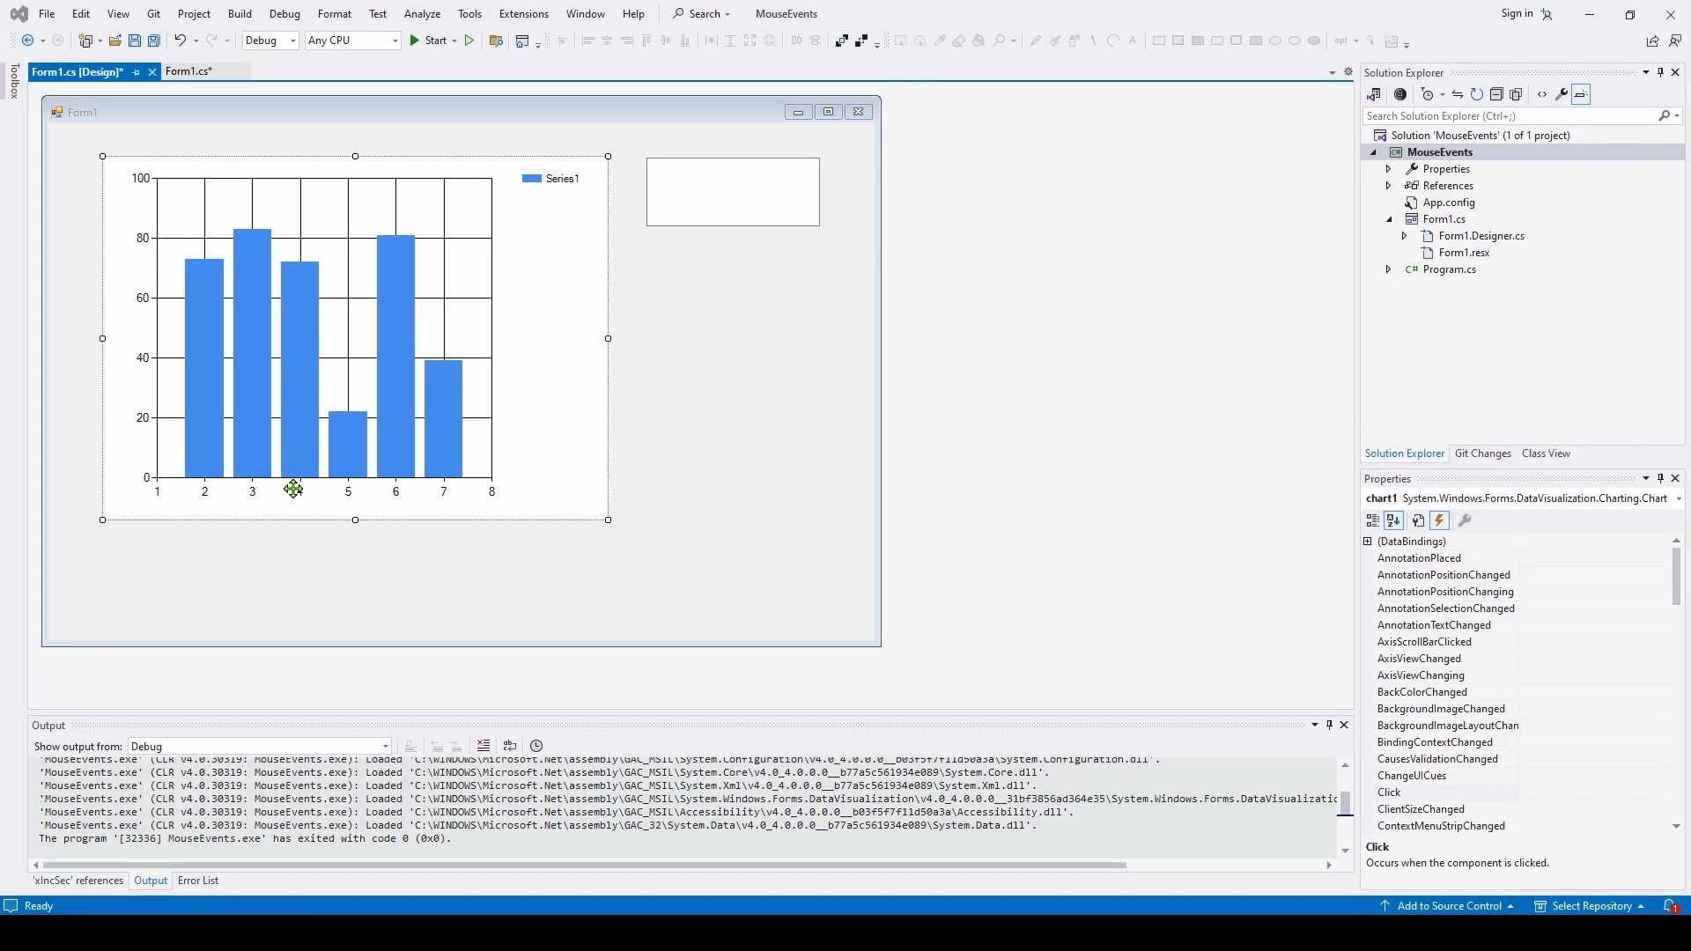
mouse_move(310, 315)
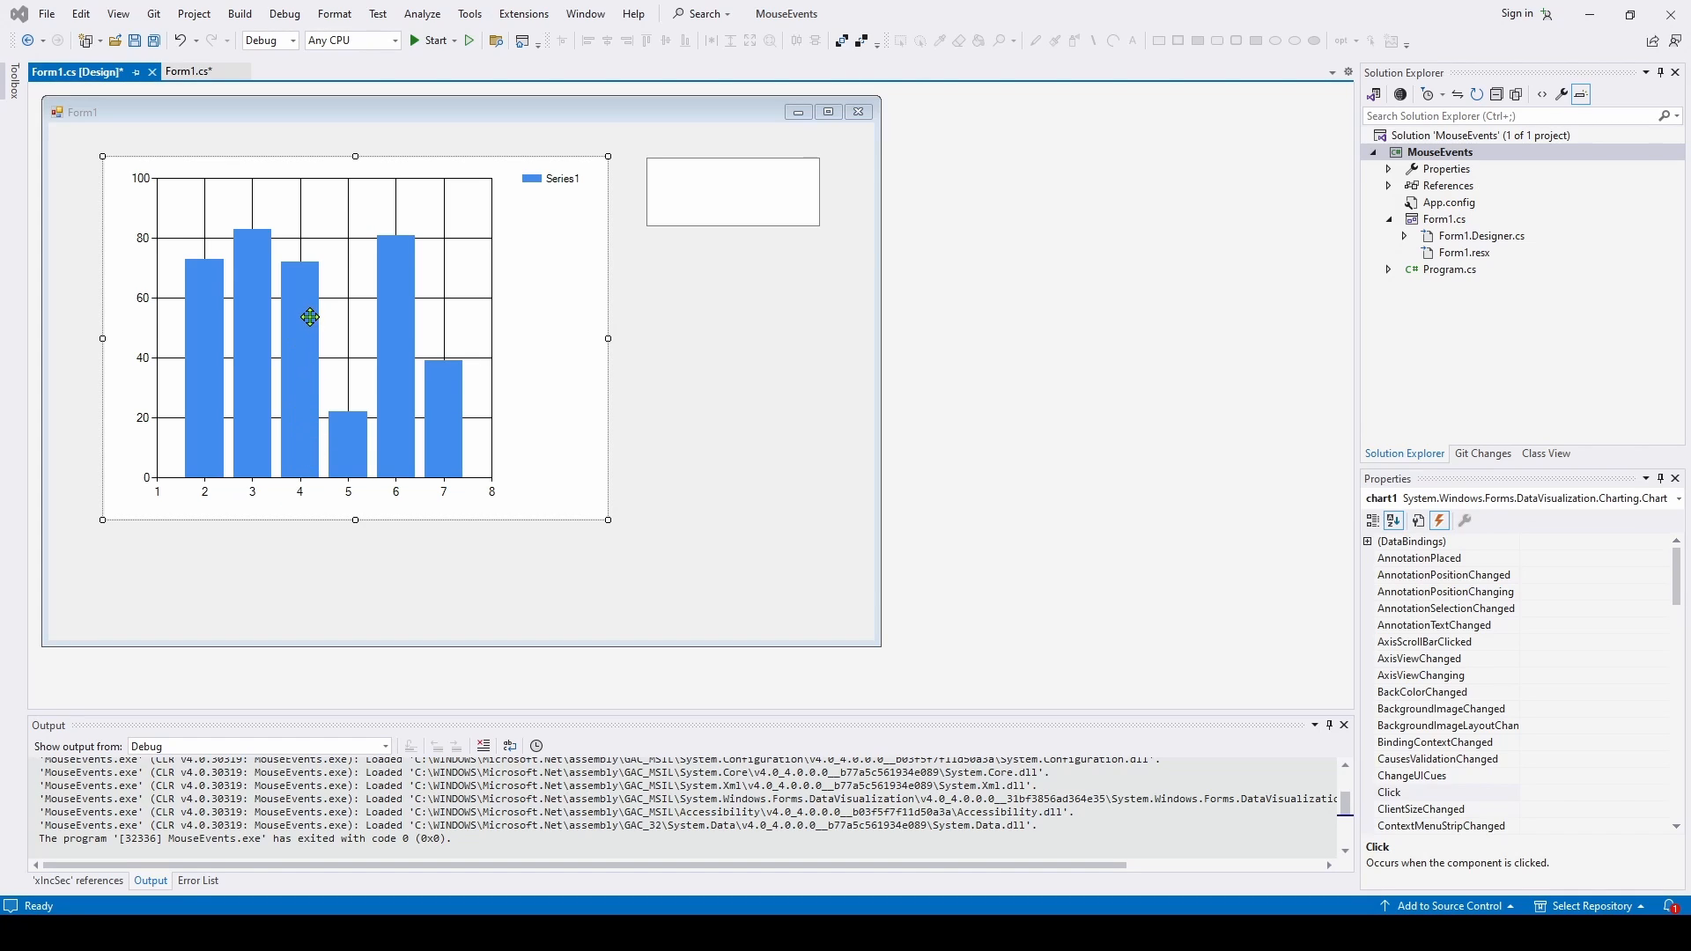
mouse_move(203, 312)
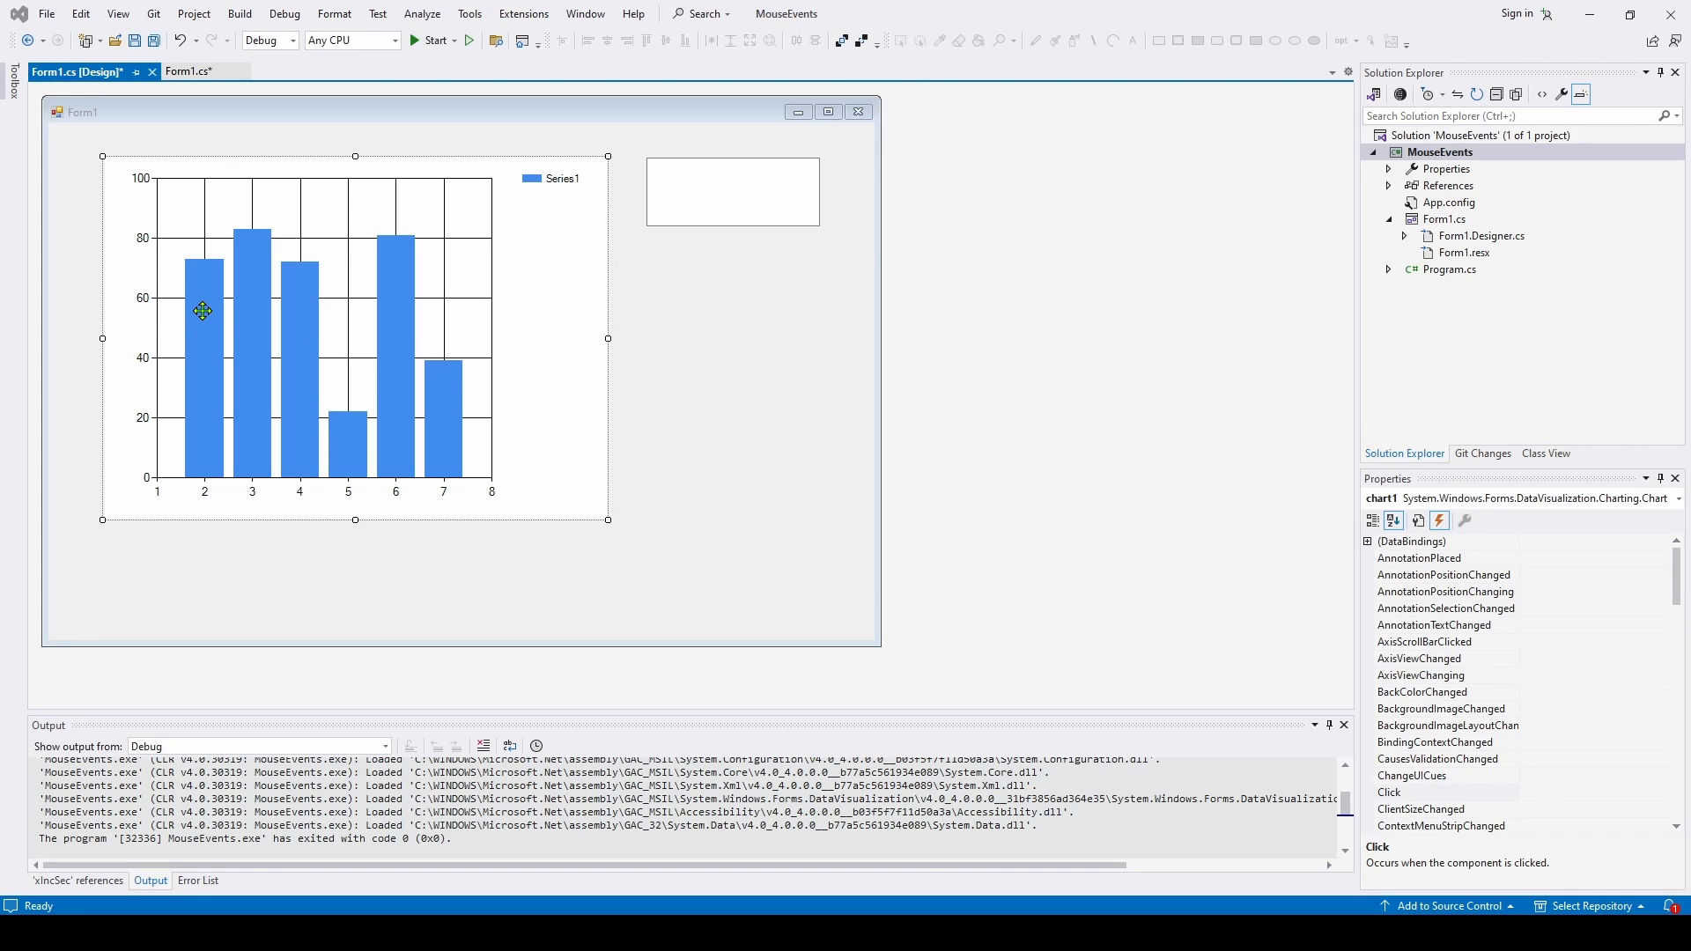
mouse_move(296, 310)
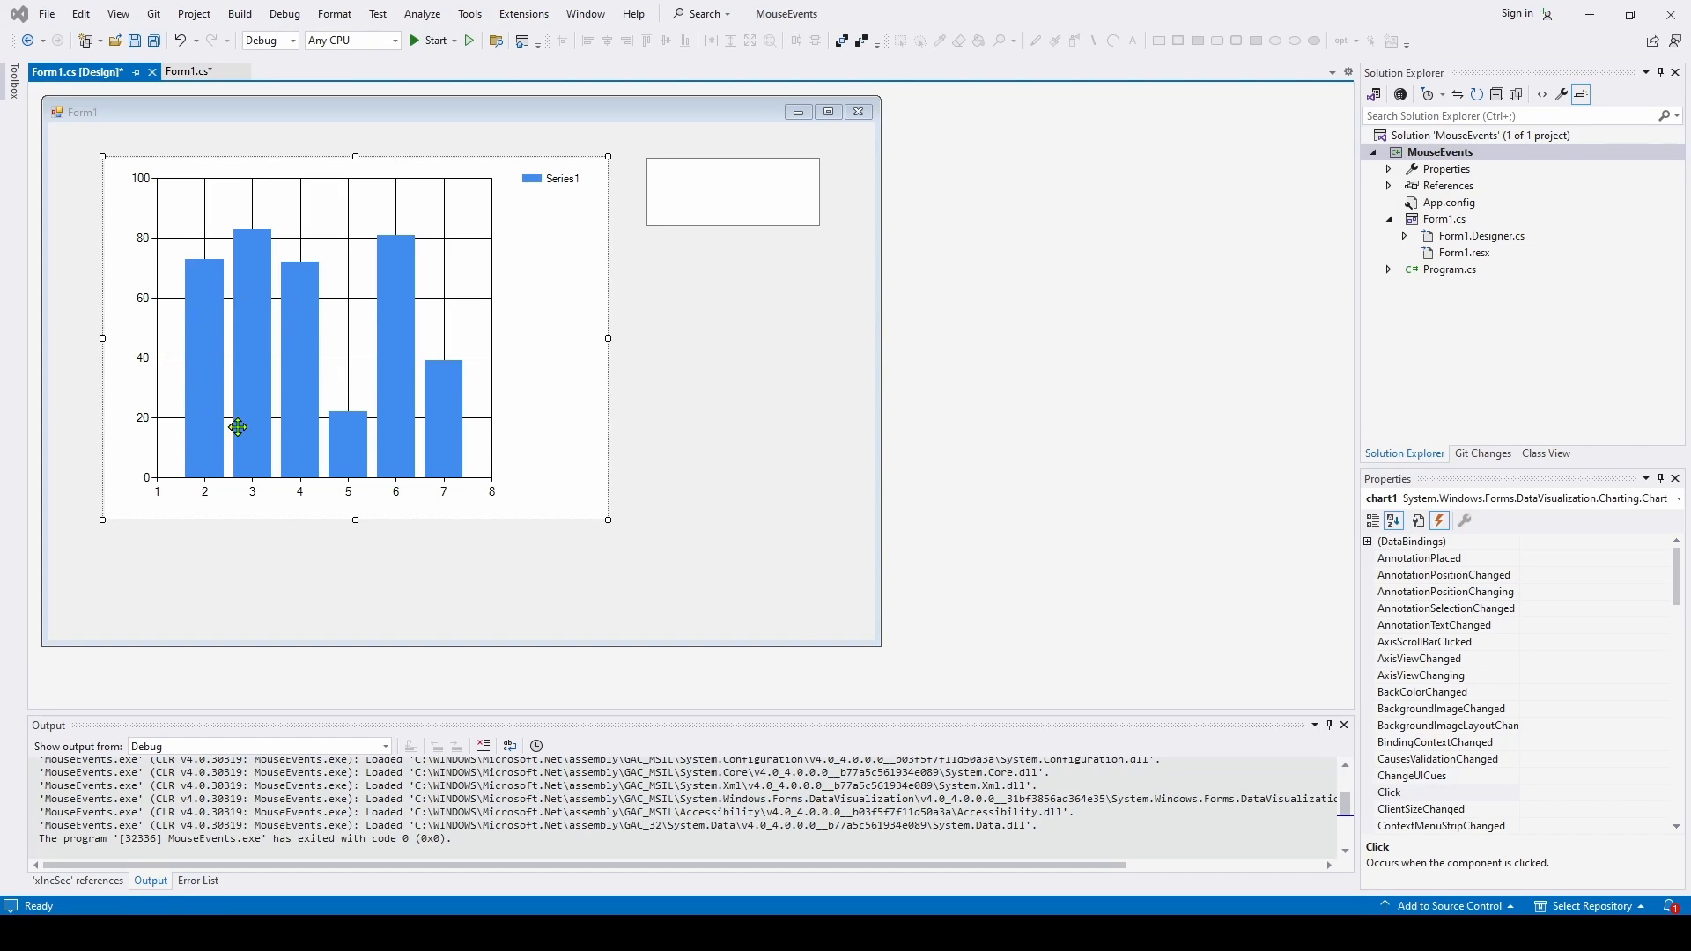
mouse_move(243, 313)
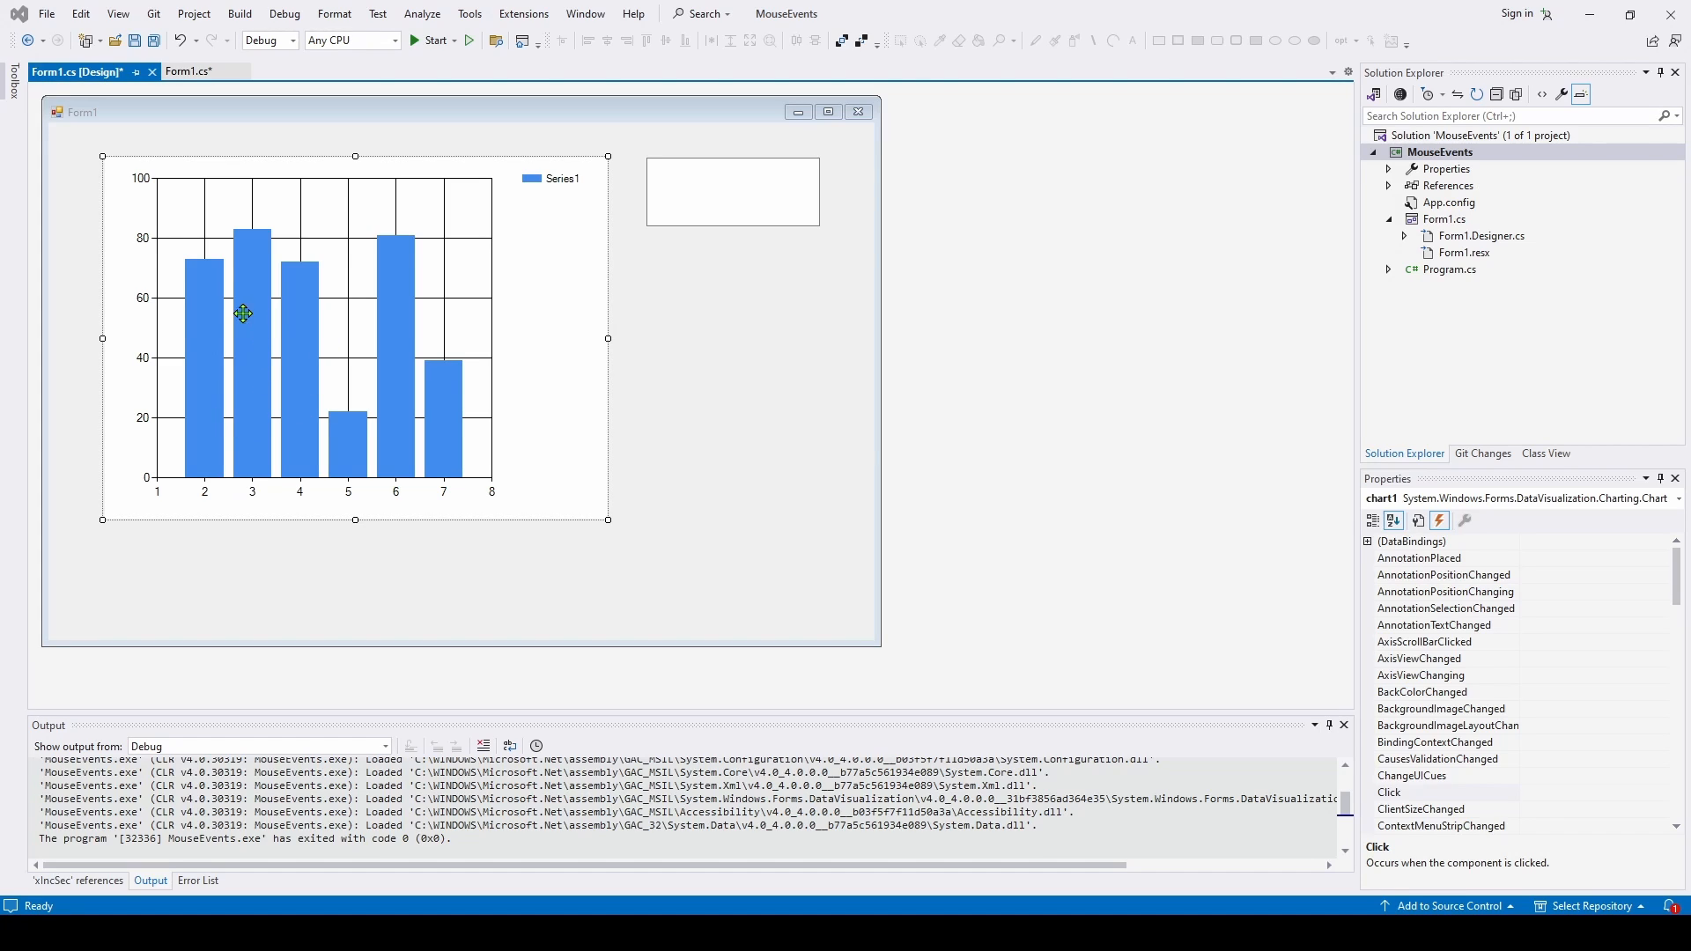
mouse_move(298, 319)
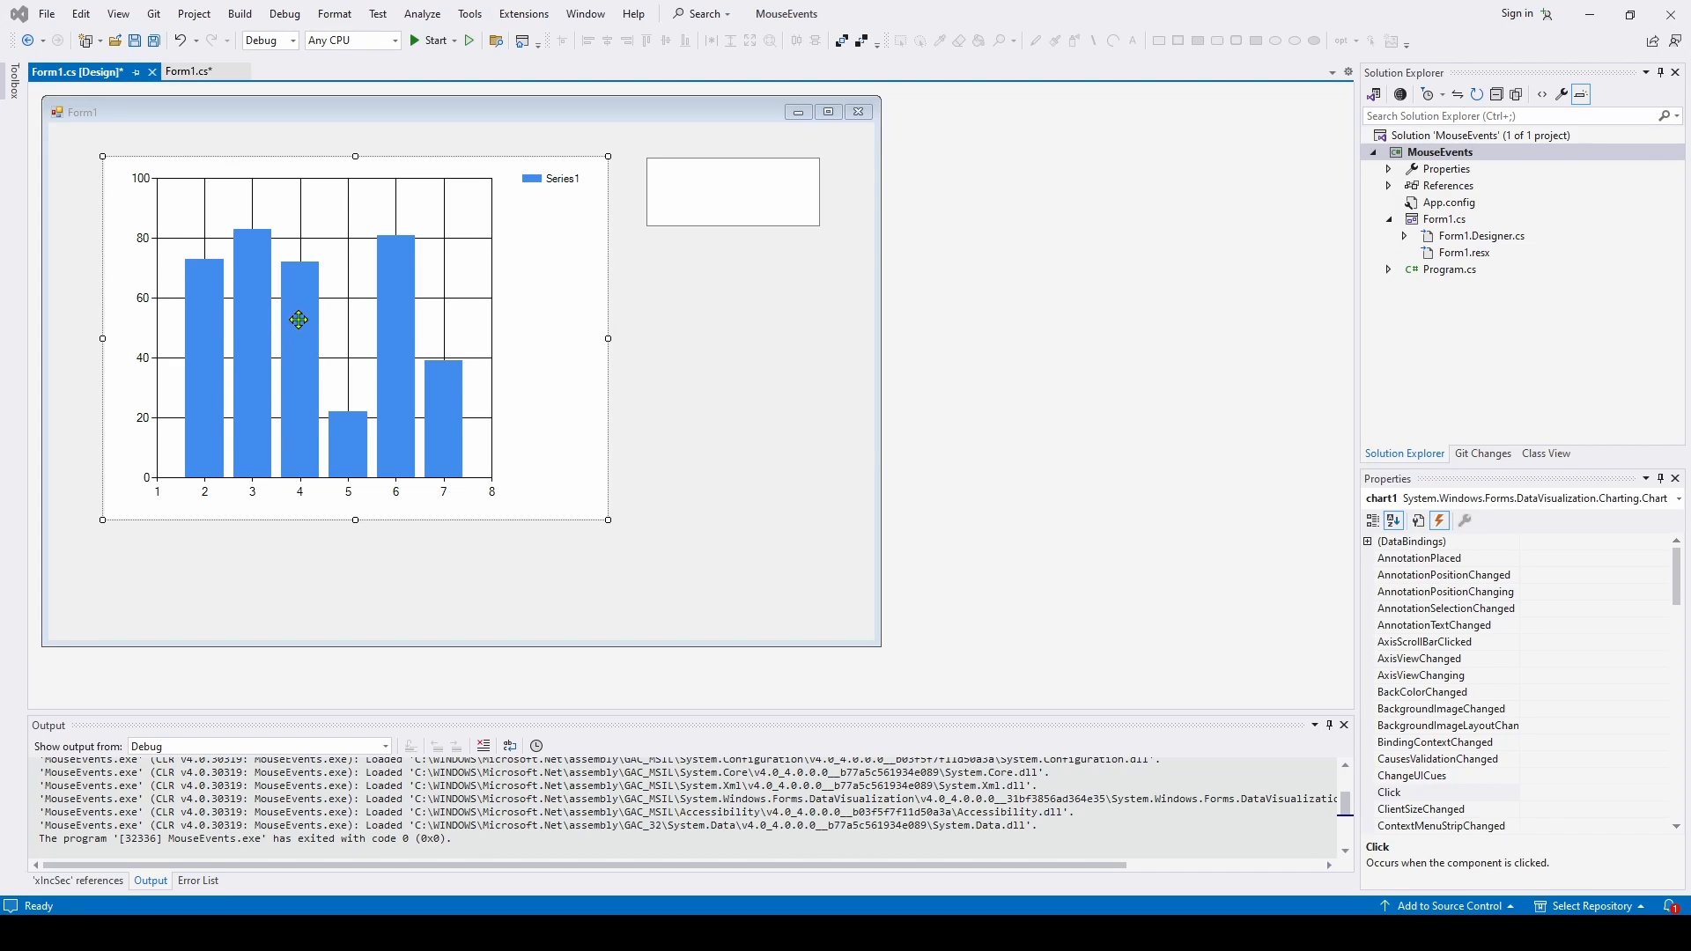
mouse_move(200, 305)
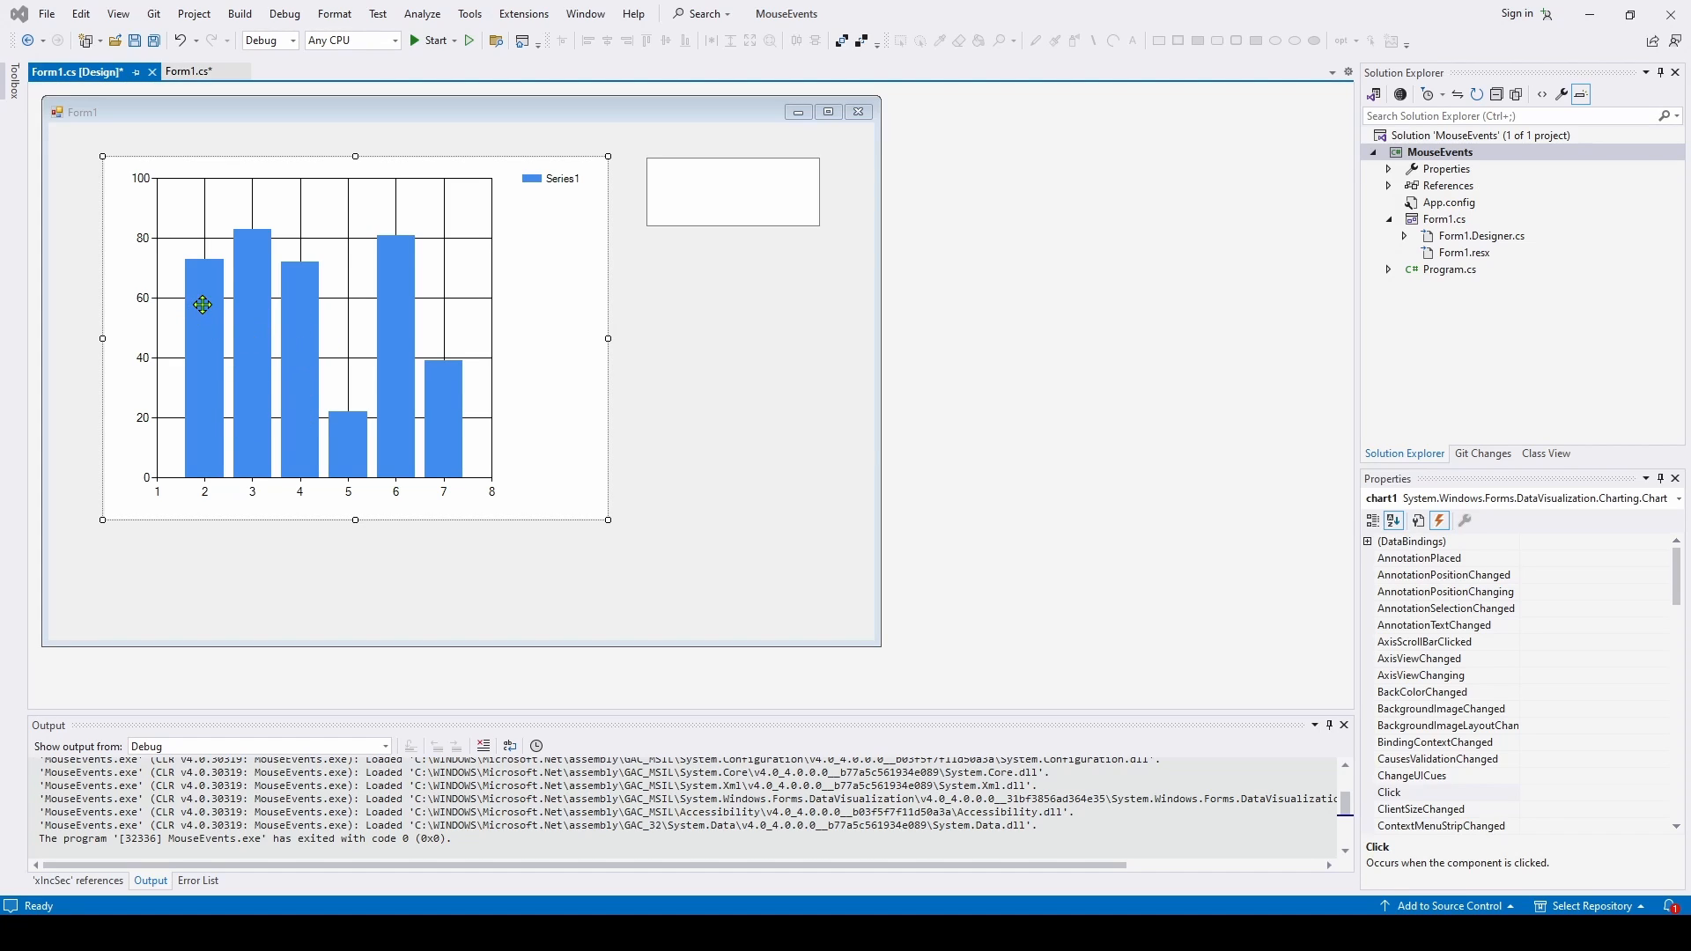
mouse_move(358, 312)
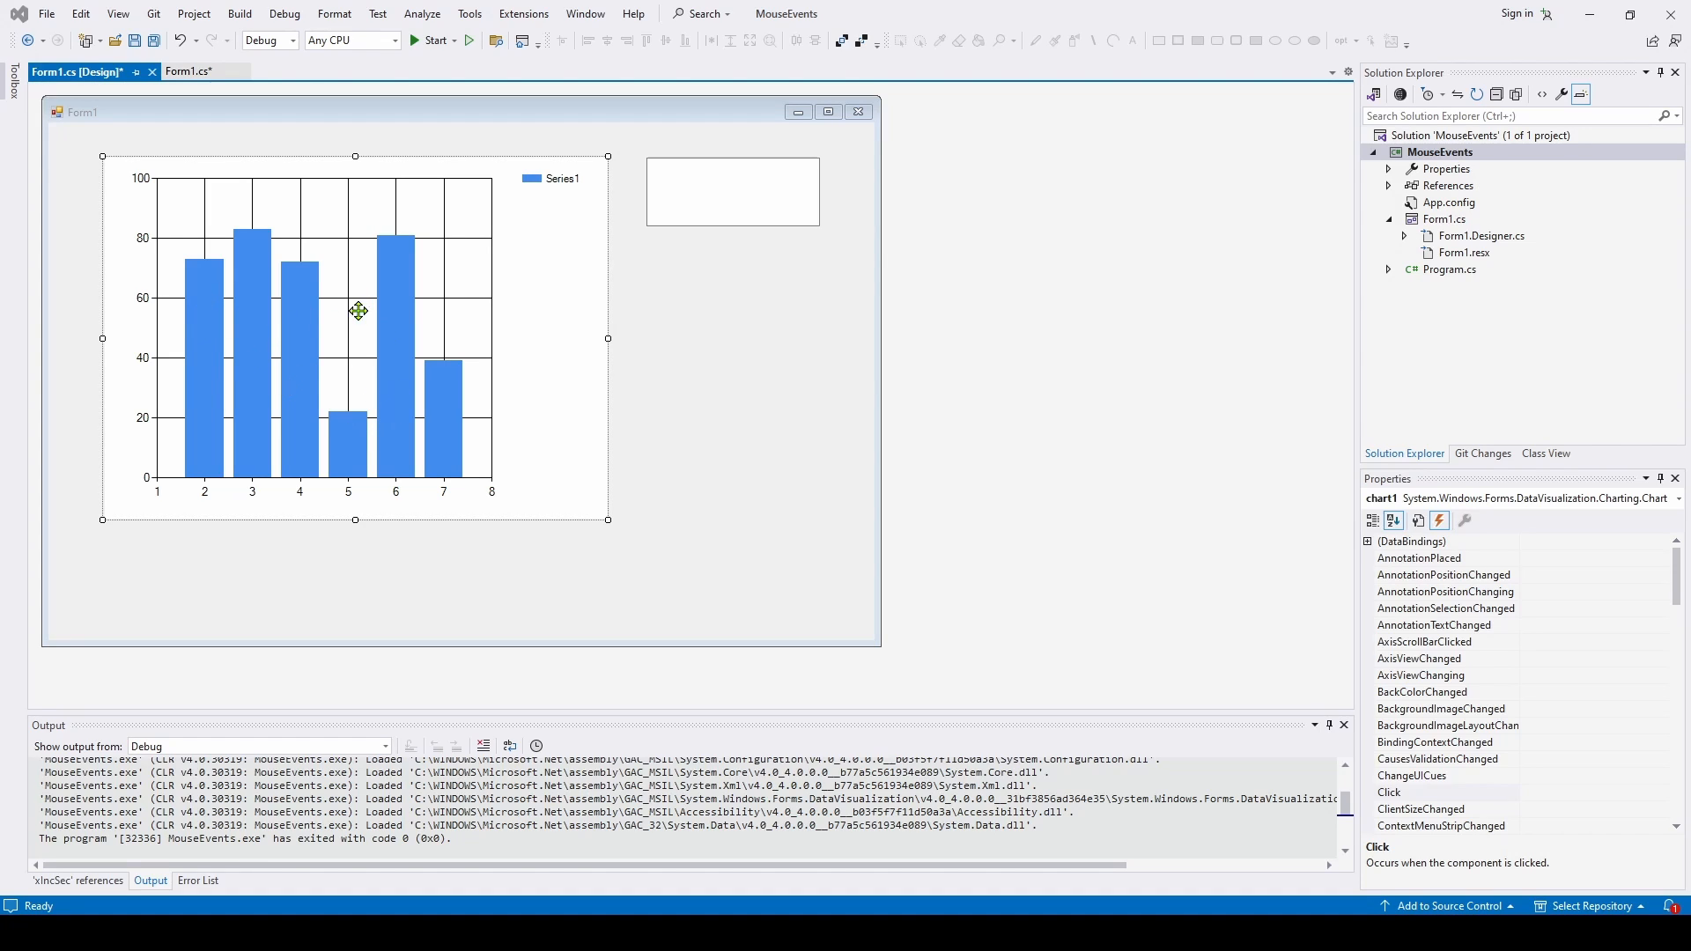
mouse_move(283, 329)
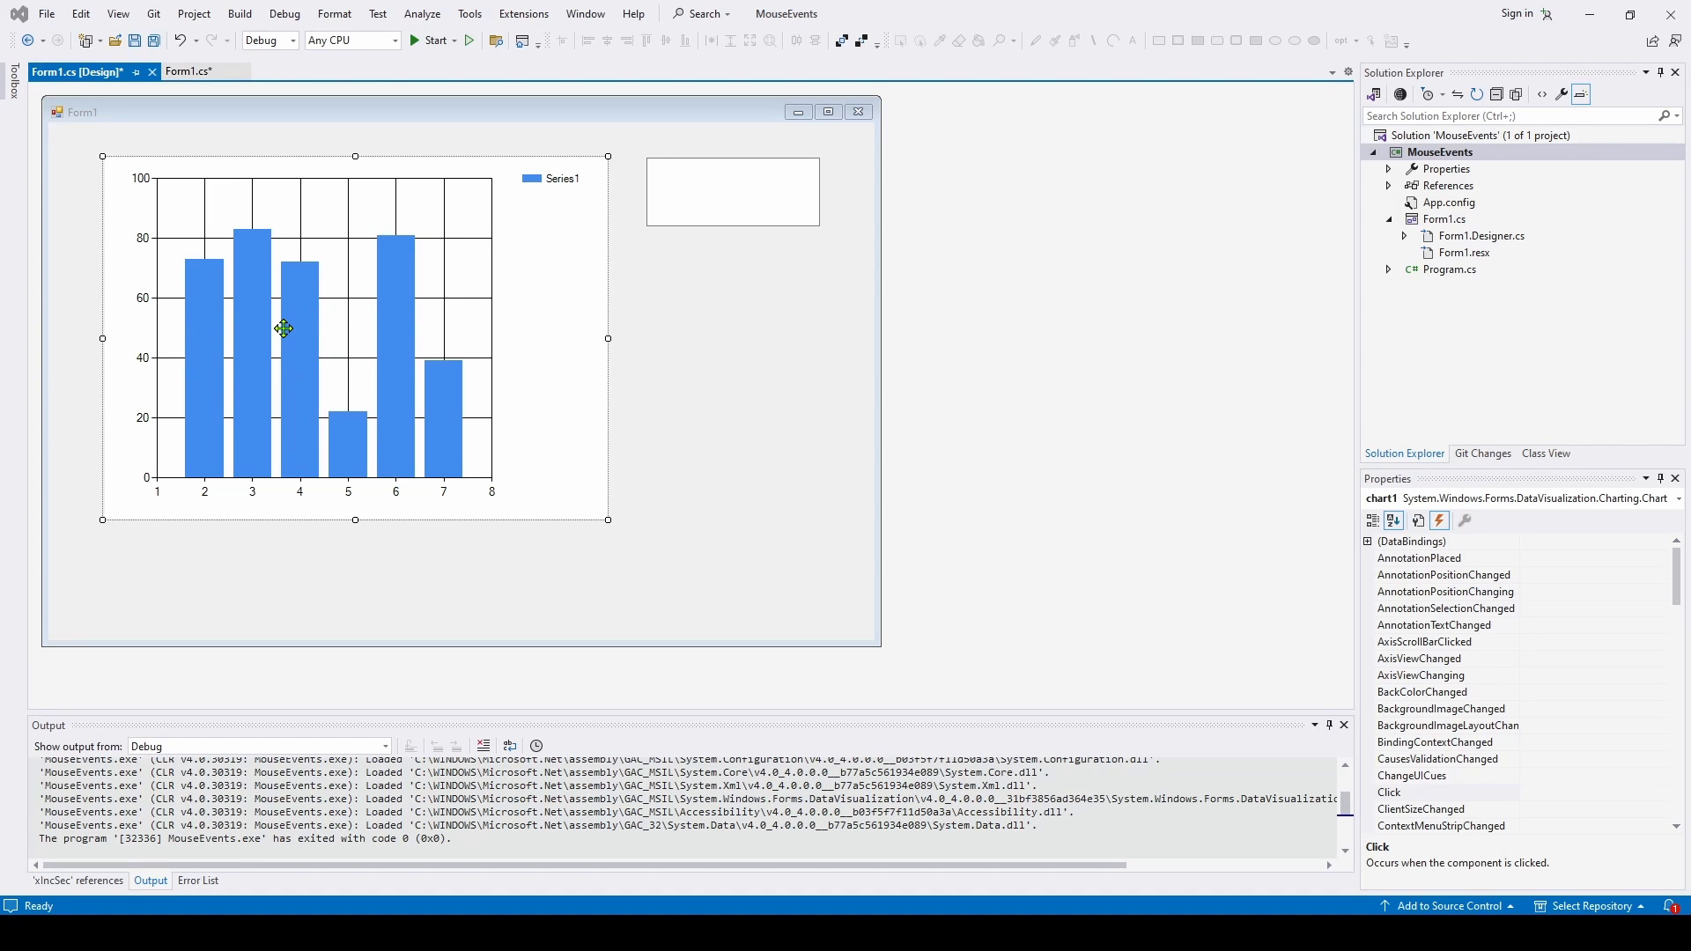
mouse_move(213, 298)
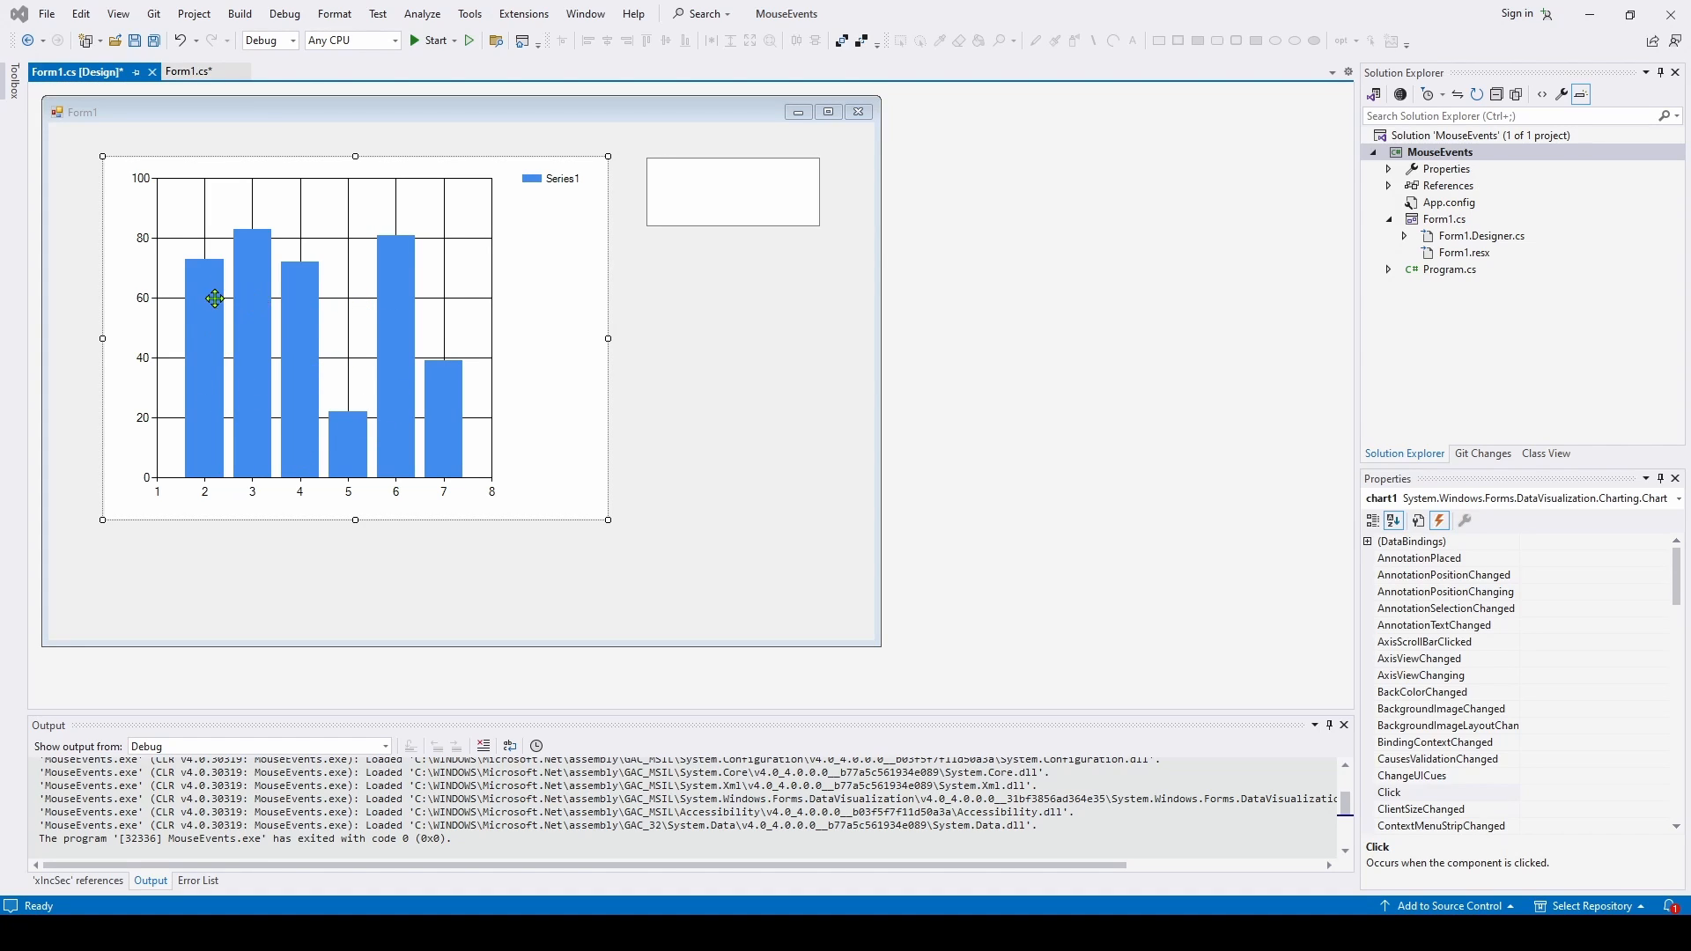
mouse_move(289, 328)
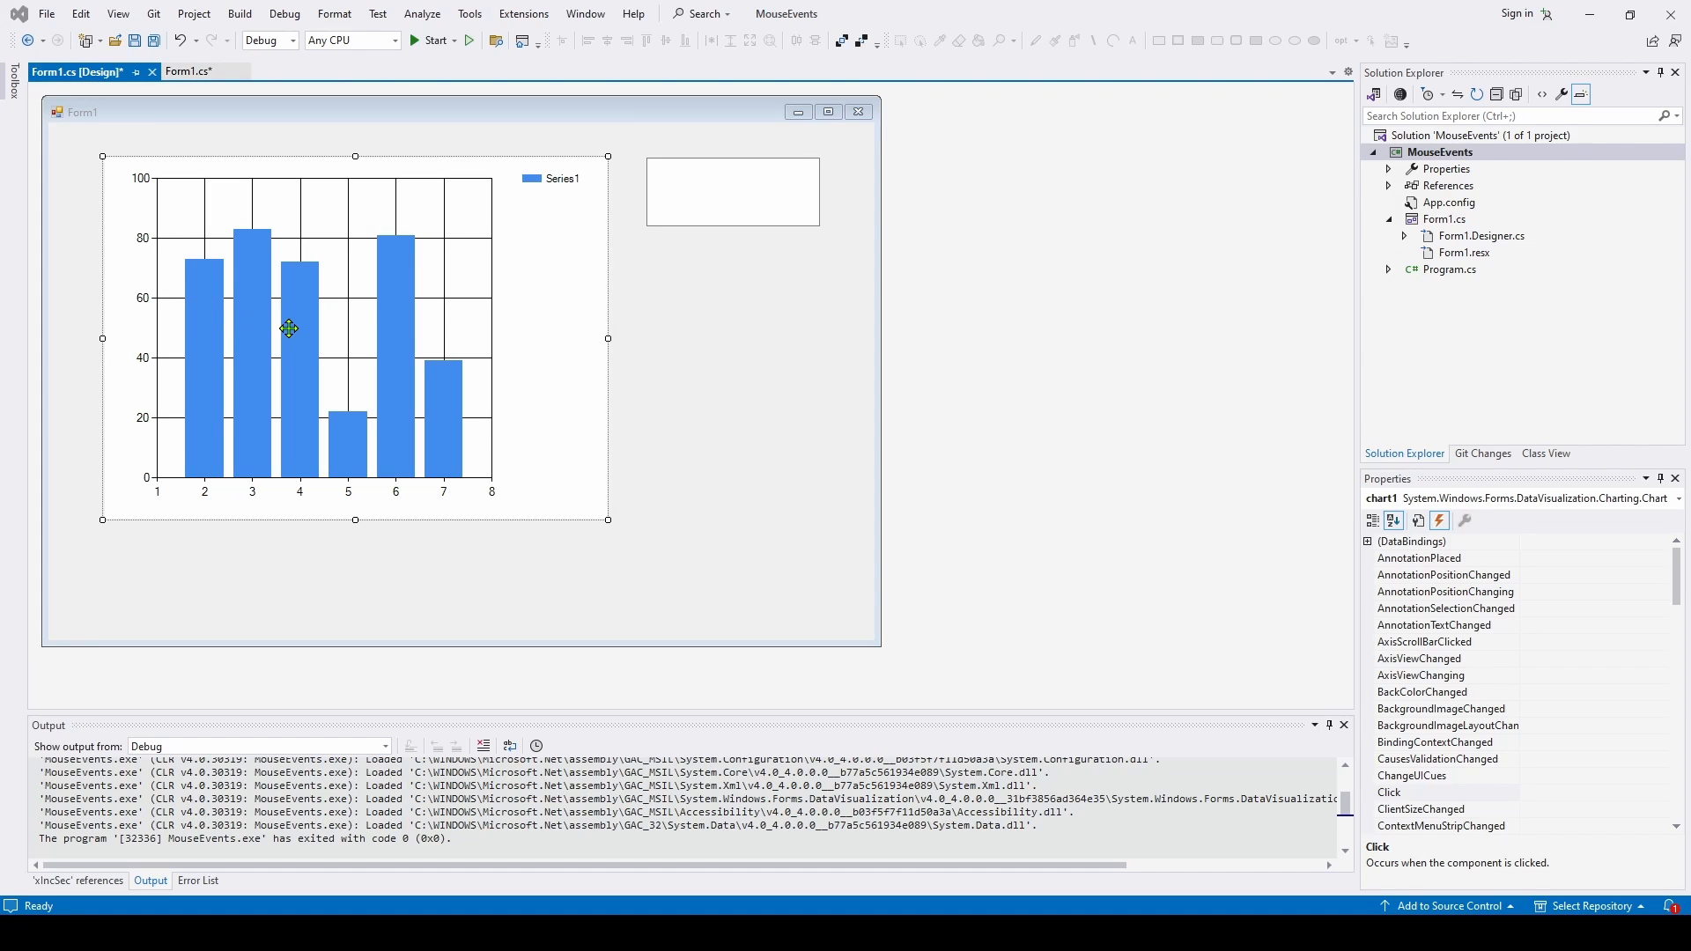
mouse_move(279, 356)
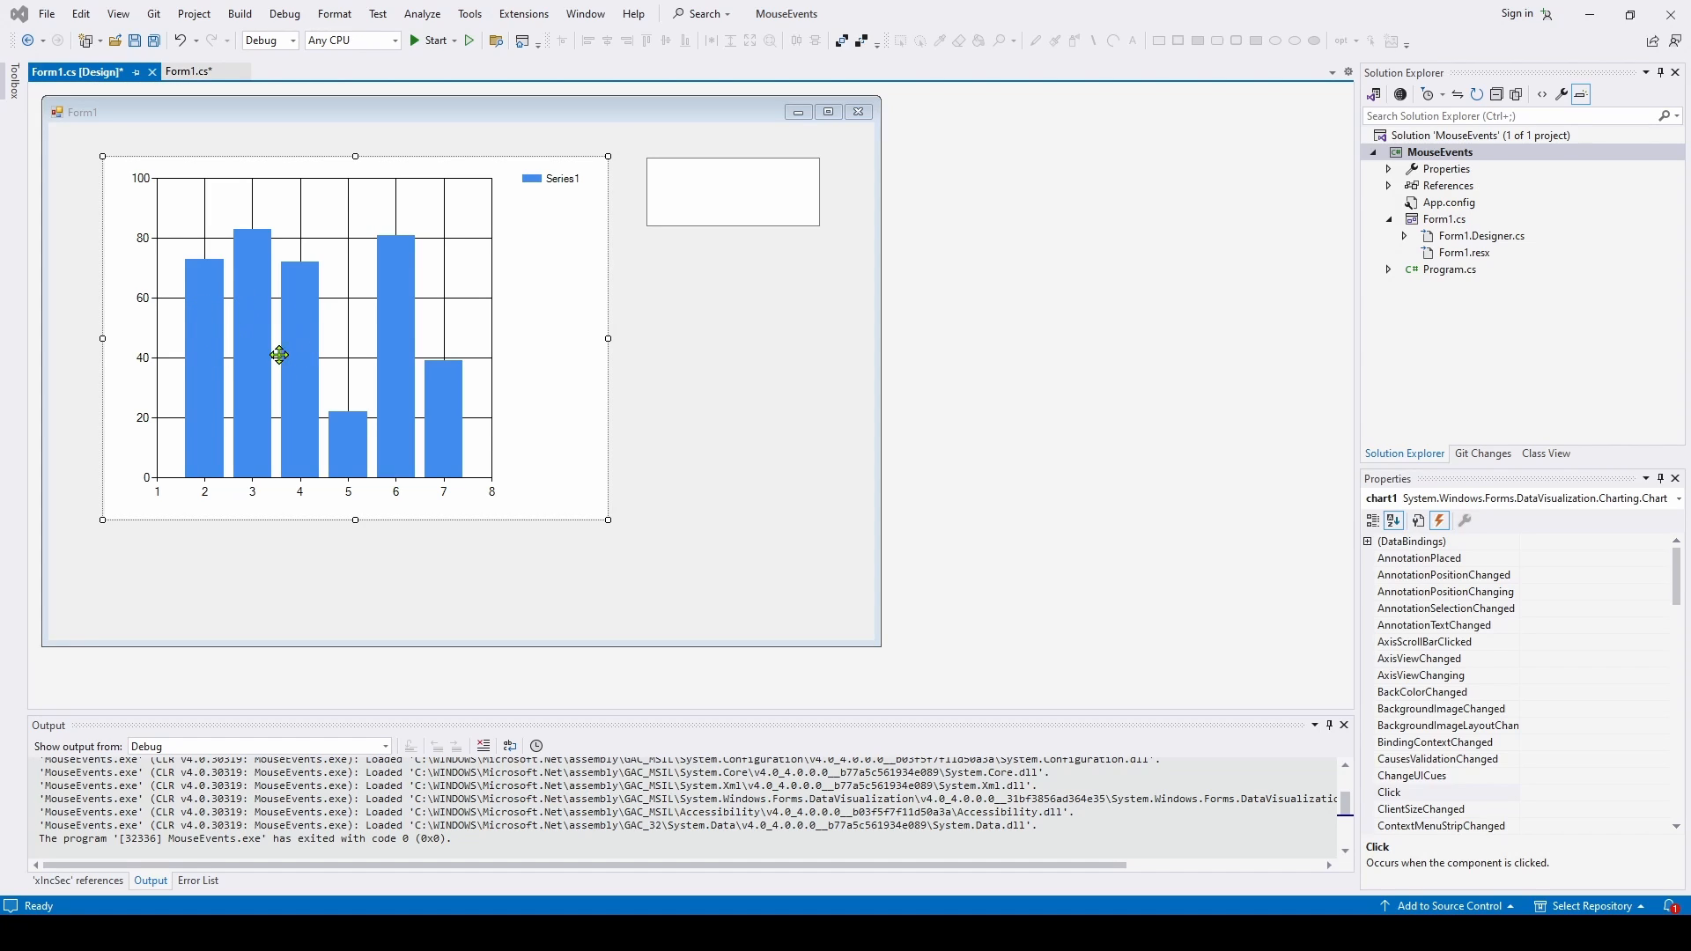
mouse_move(424, 347)
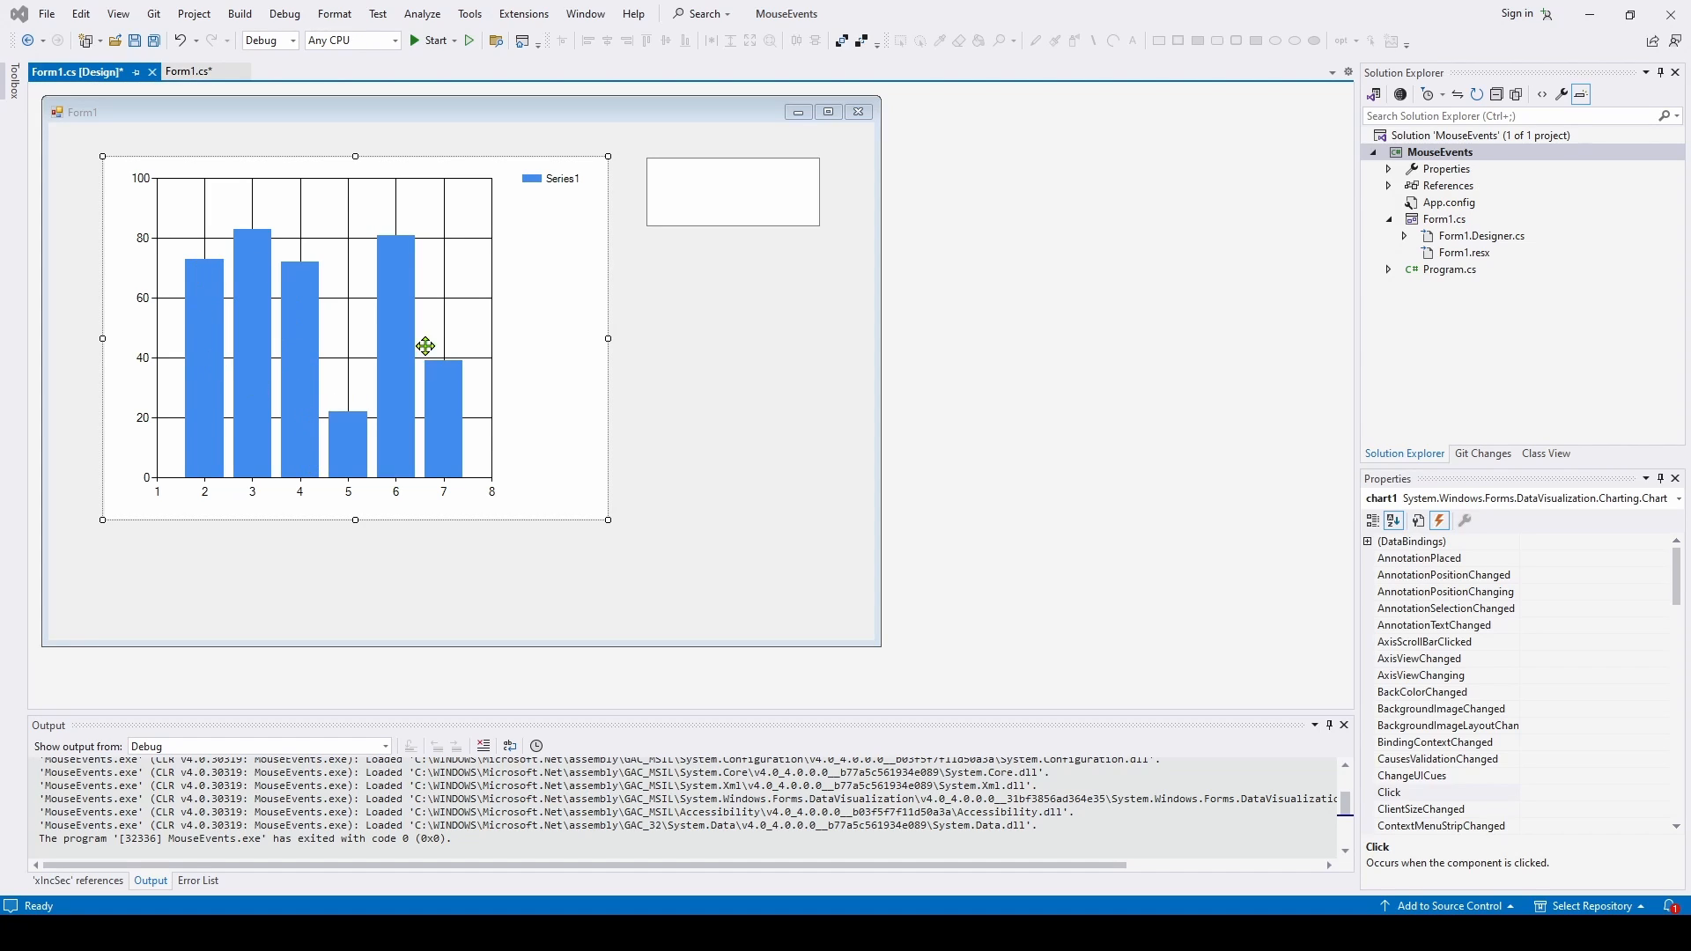
mouse_move(488, 480)
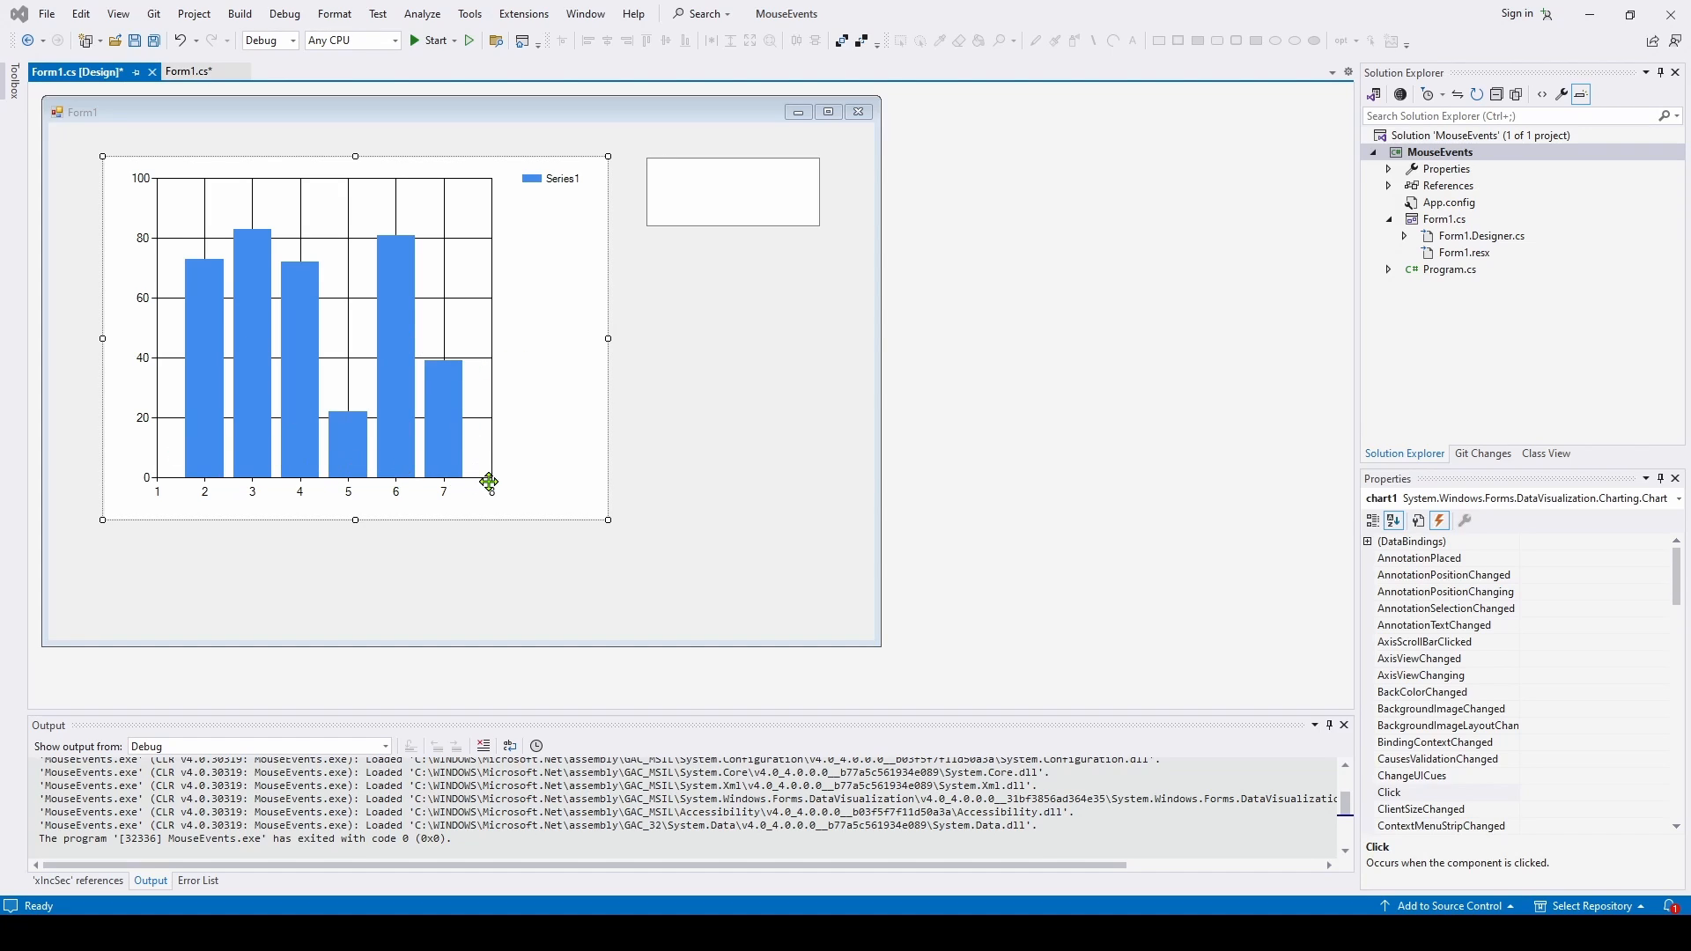
mouse_move(197, 330)
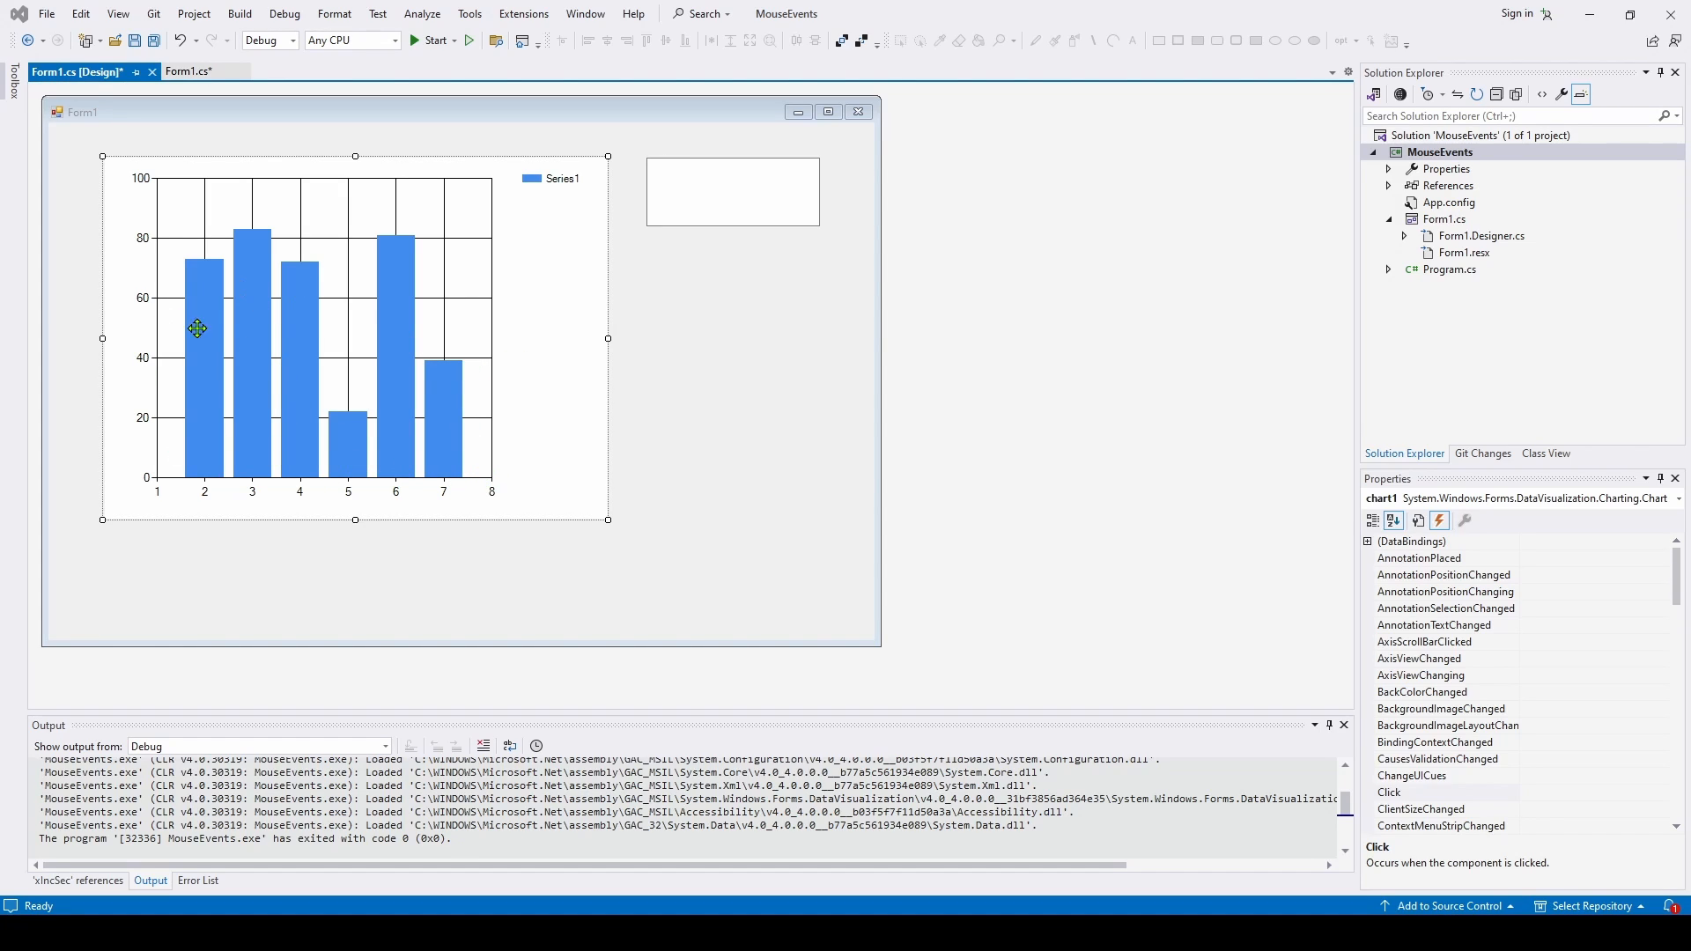
mouse_move(234, 344)
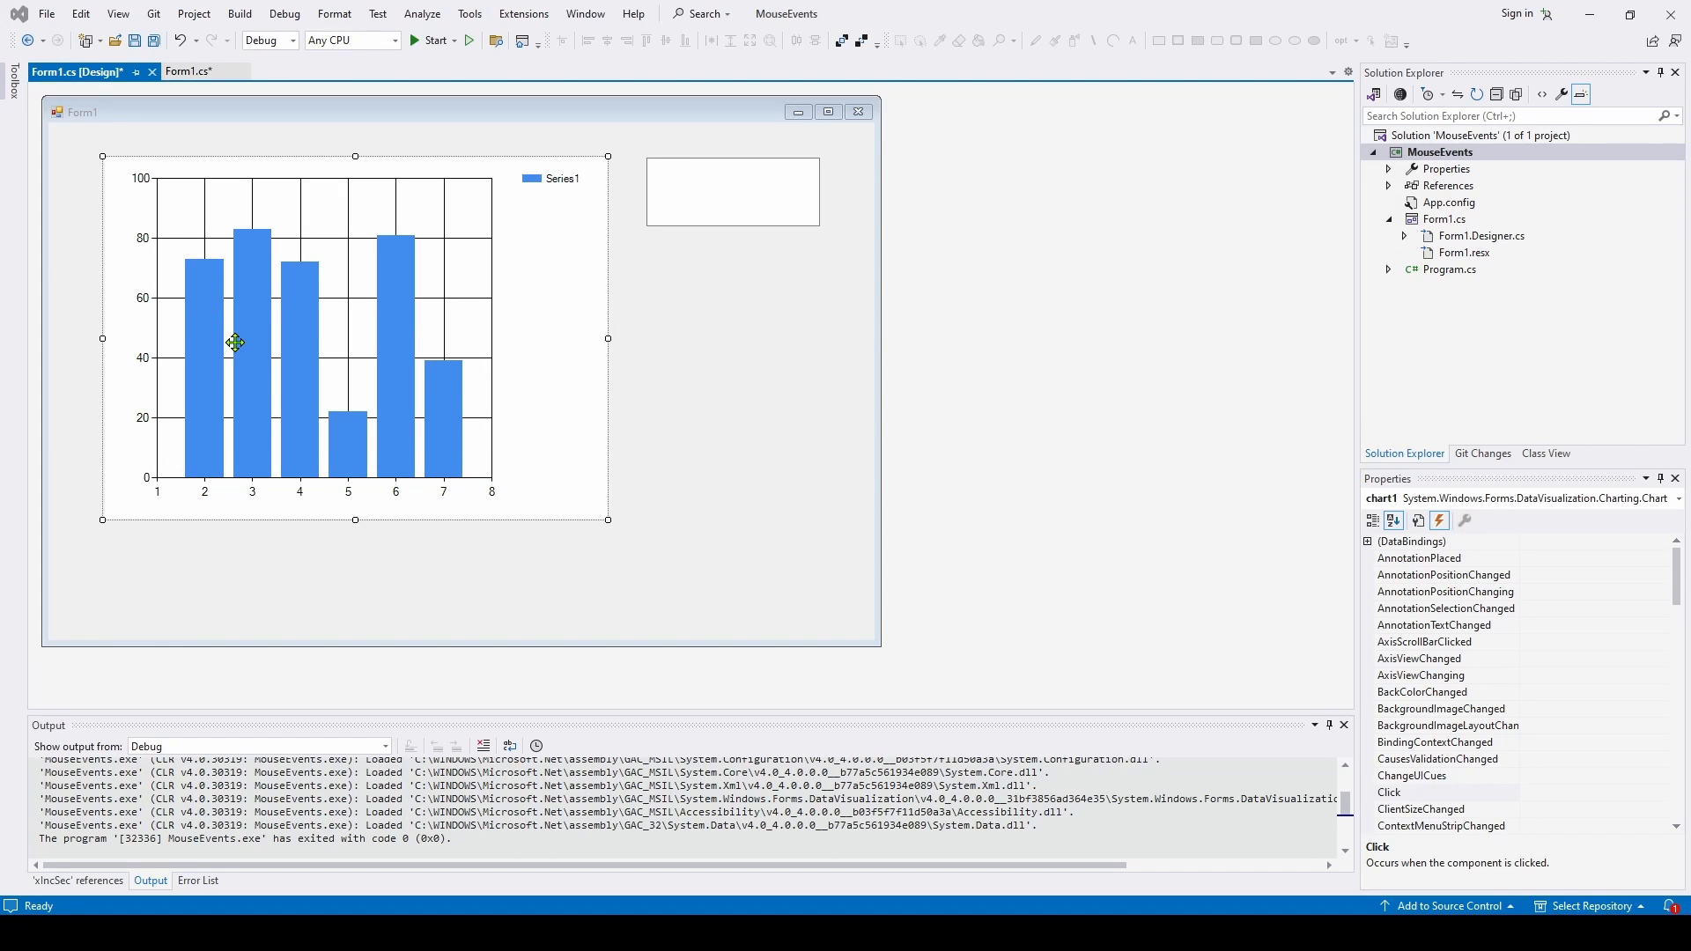
mouse_move(264, 271)
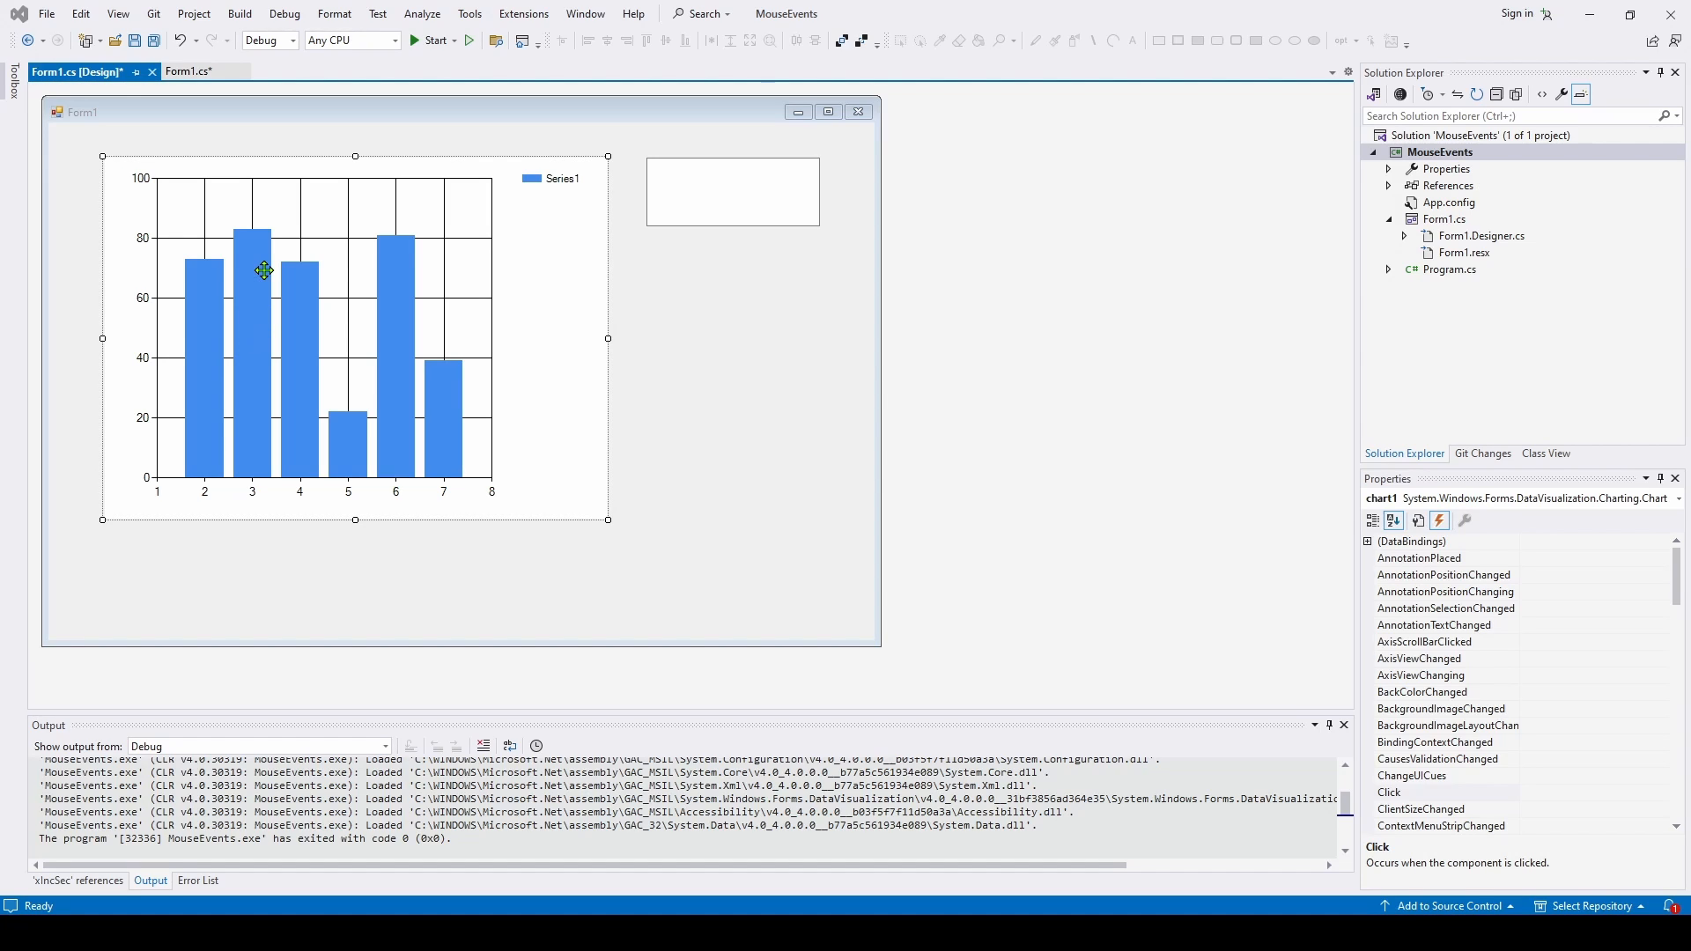
Show the Form1.cs code with the empty chart1 mouse handlers
left_click(188, 70)
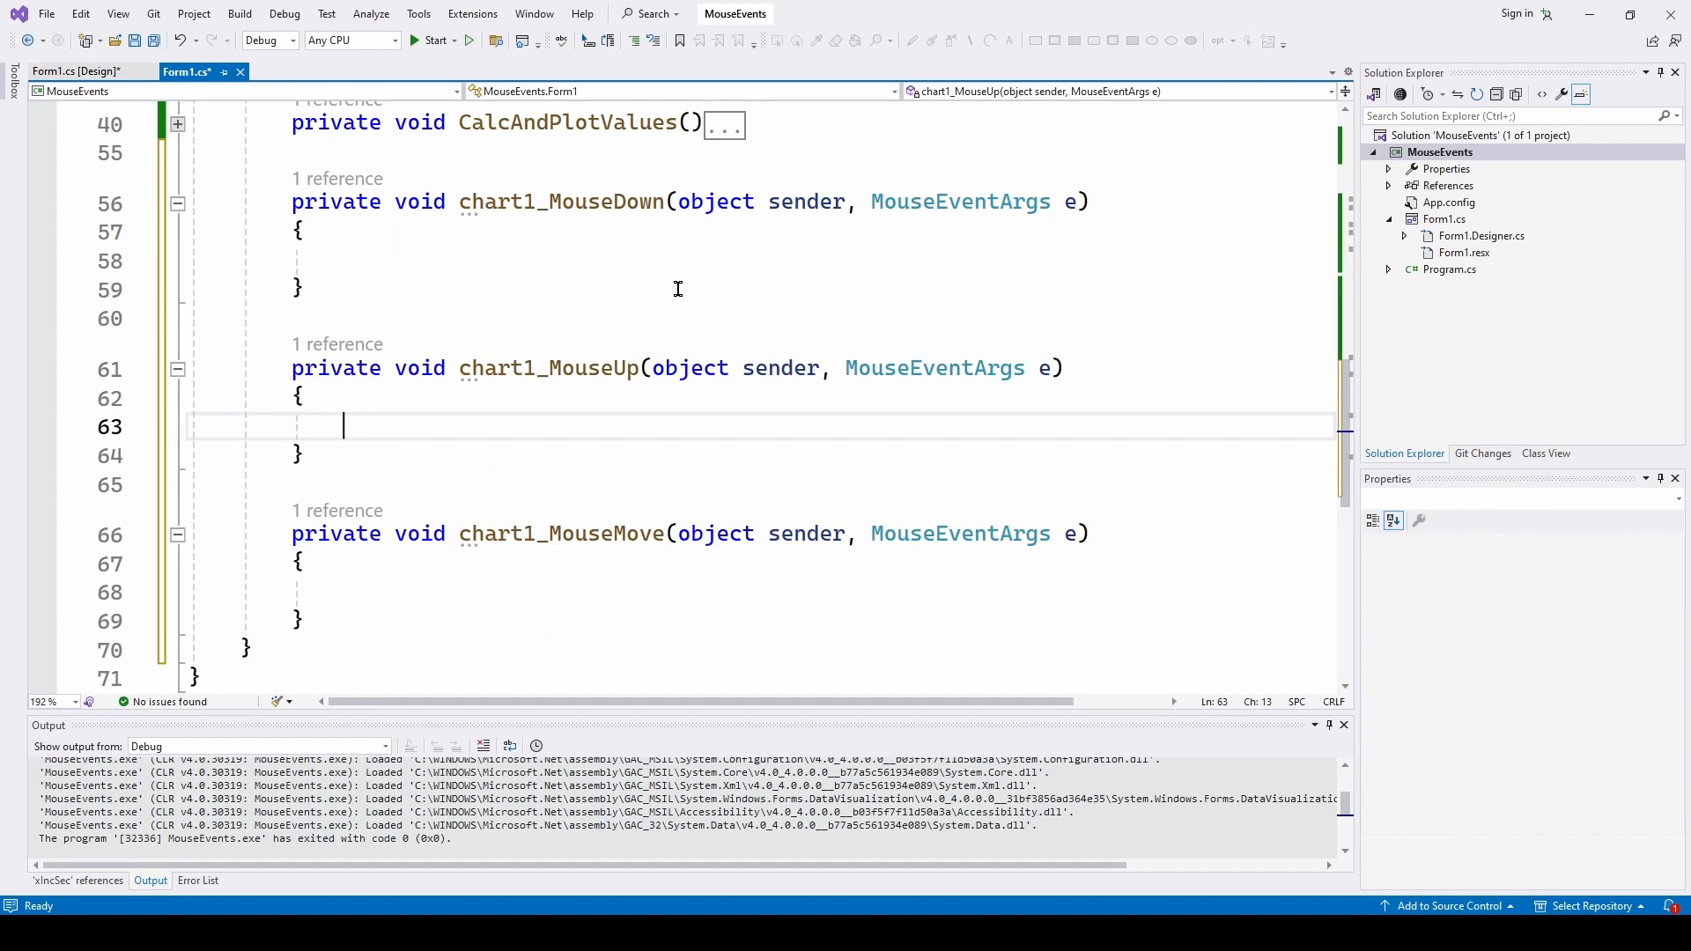
mouse_move(596, 470)
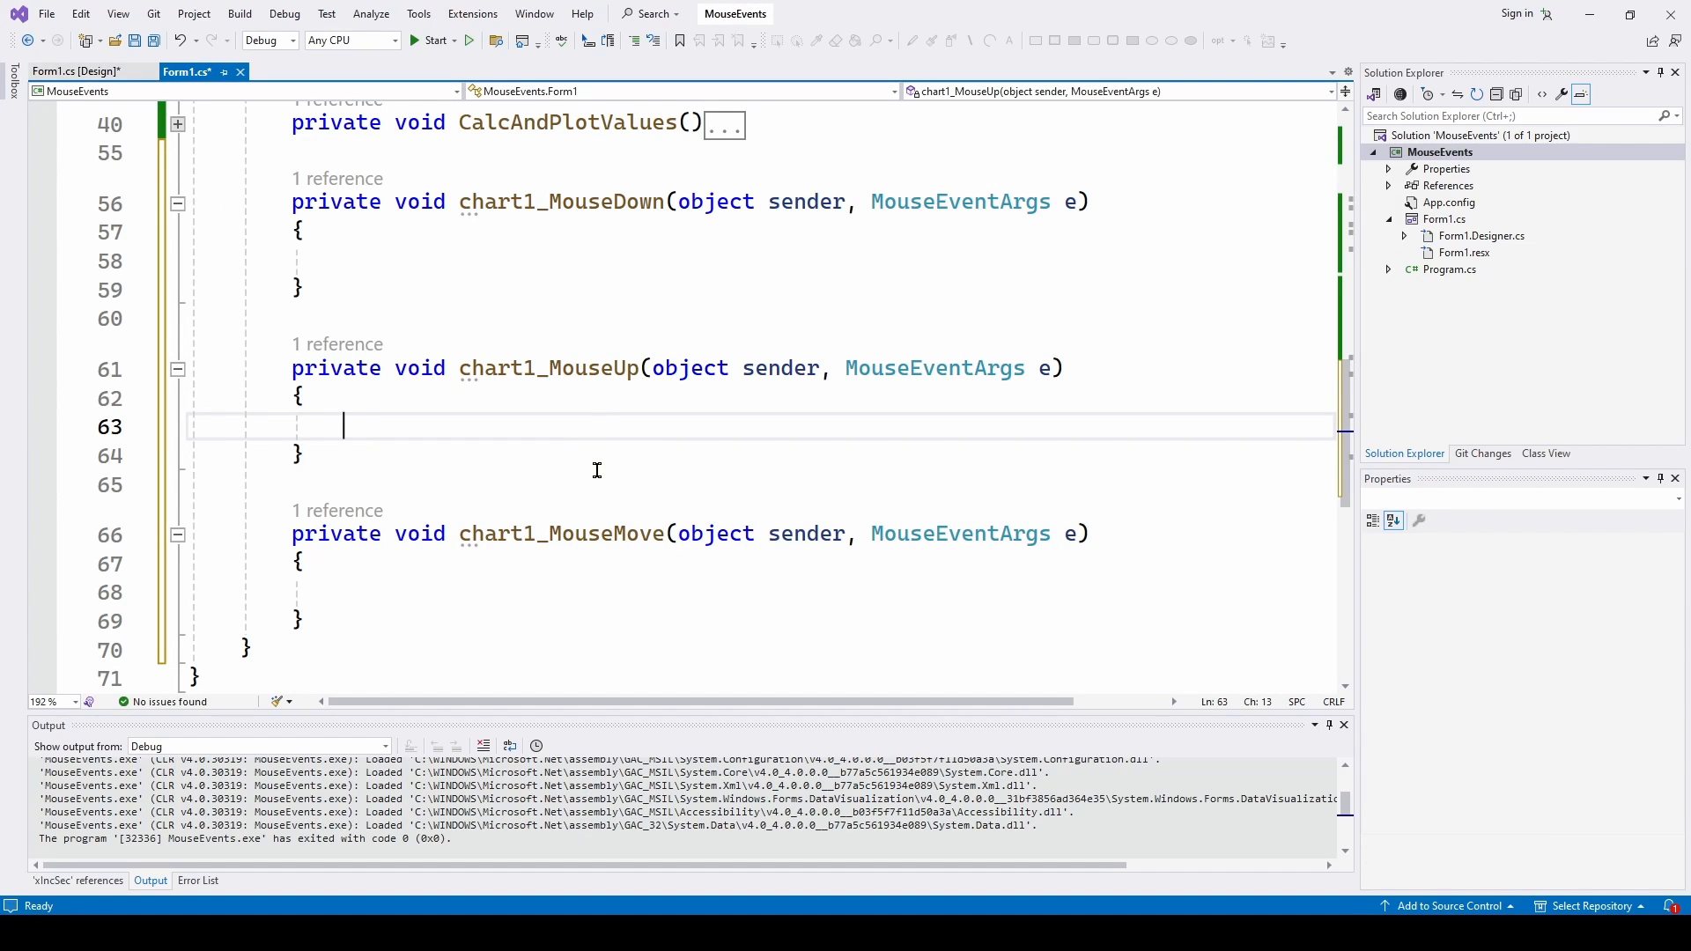
mouse_move(608, 201)
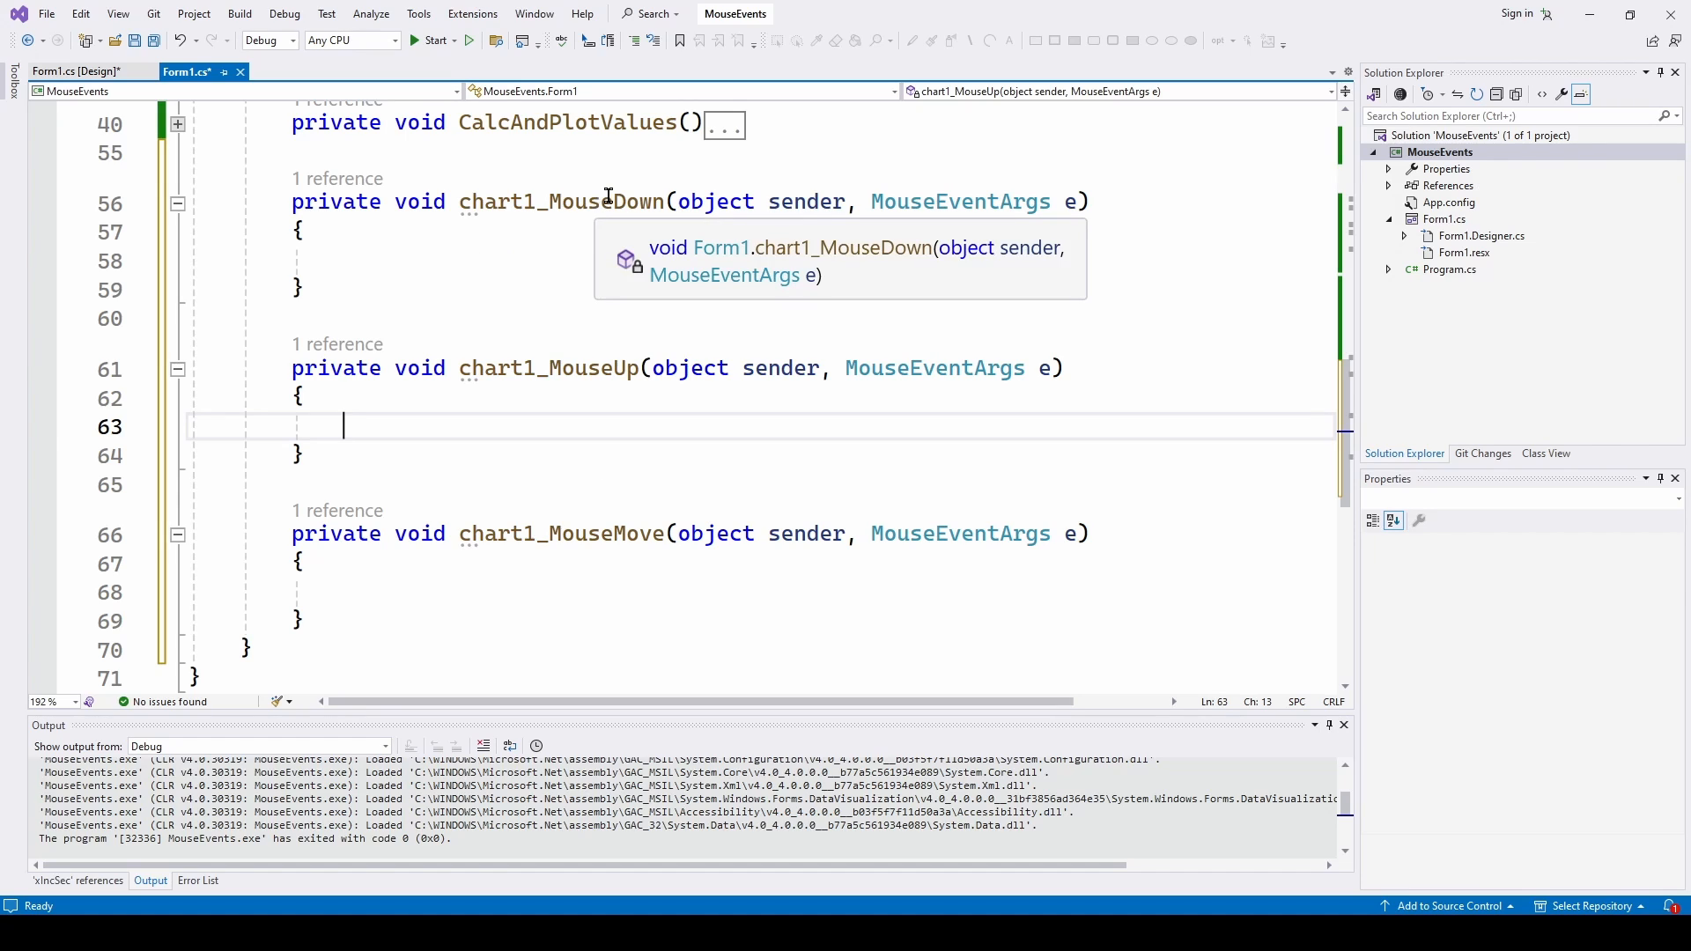
mouse_move(339, 269)
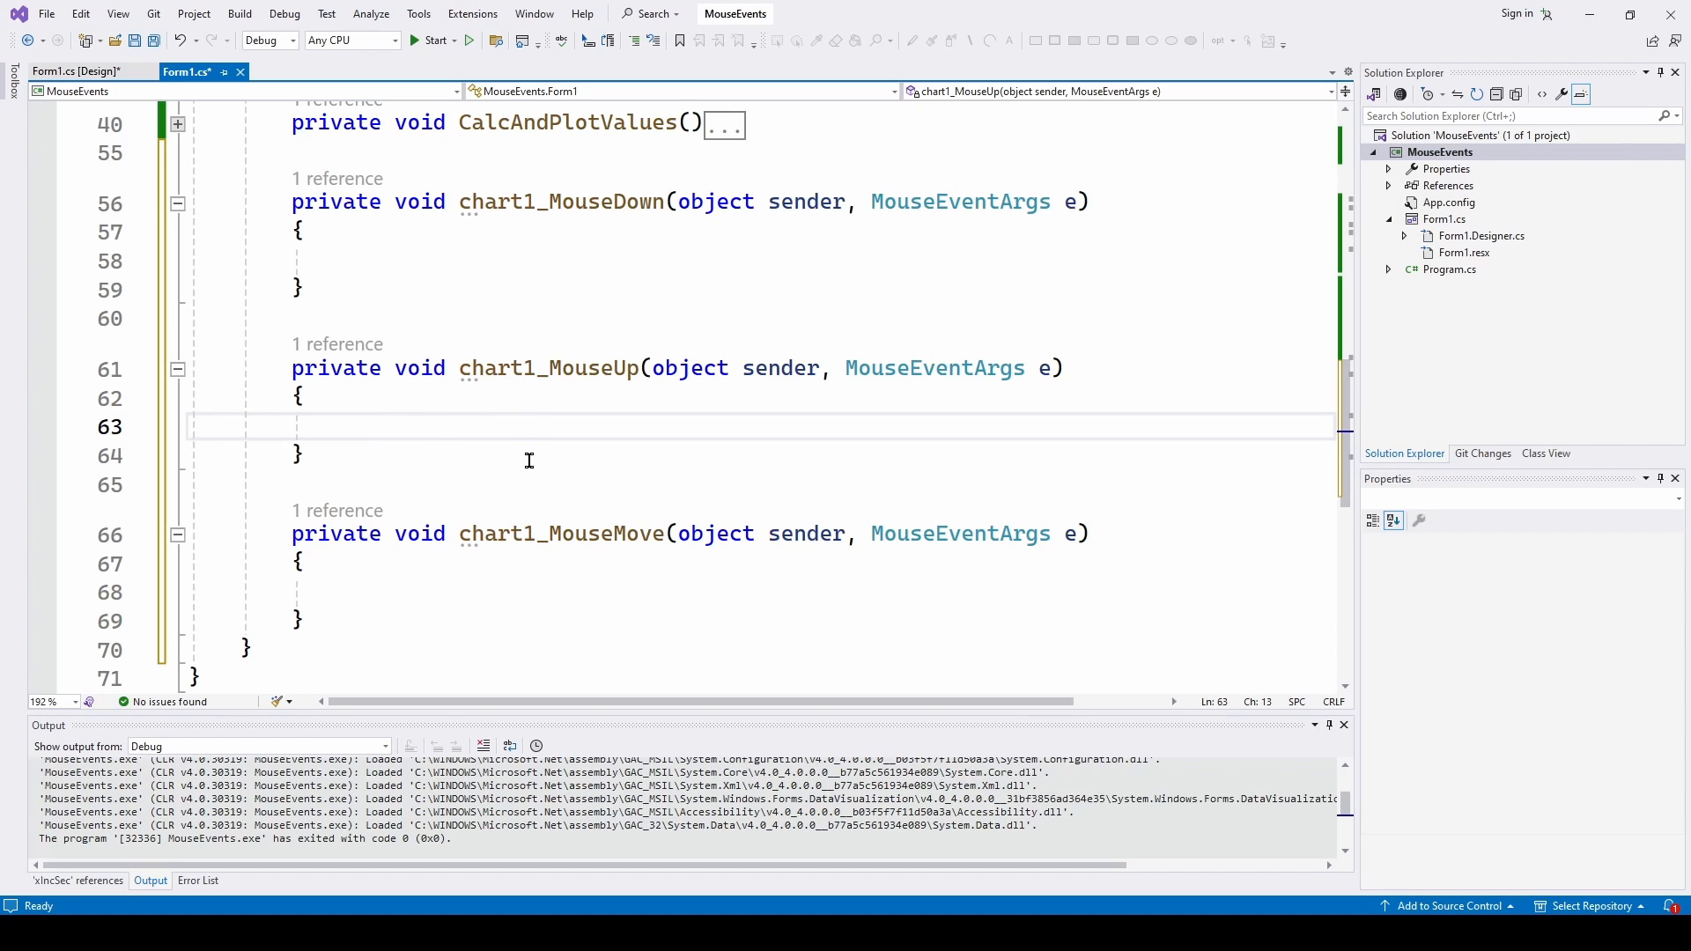
mouse_move(546, 599)
type("double posXFinish;")
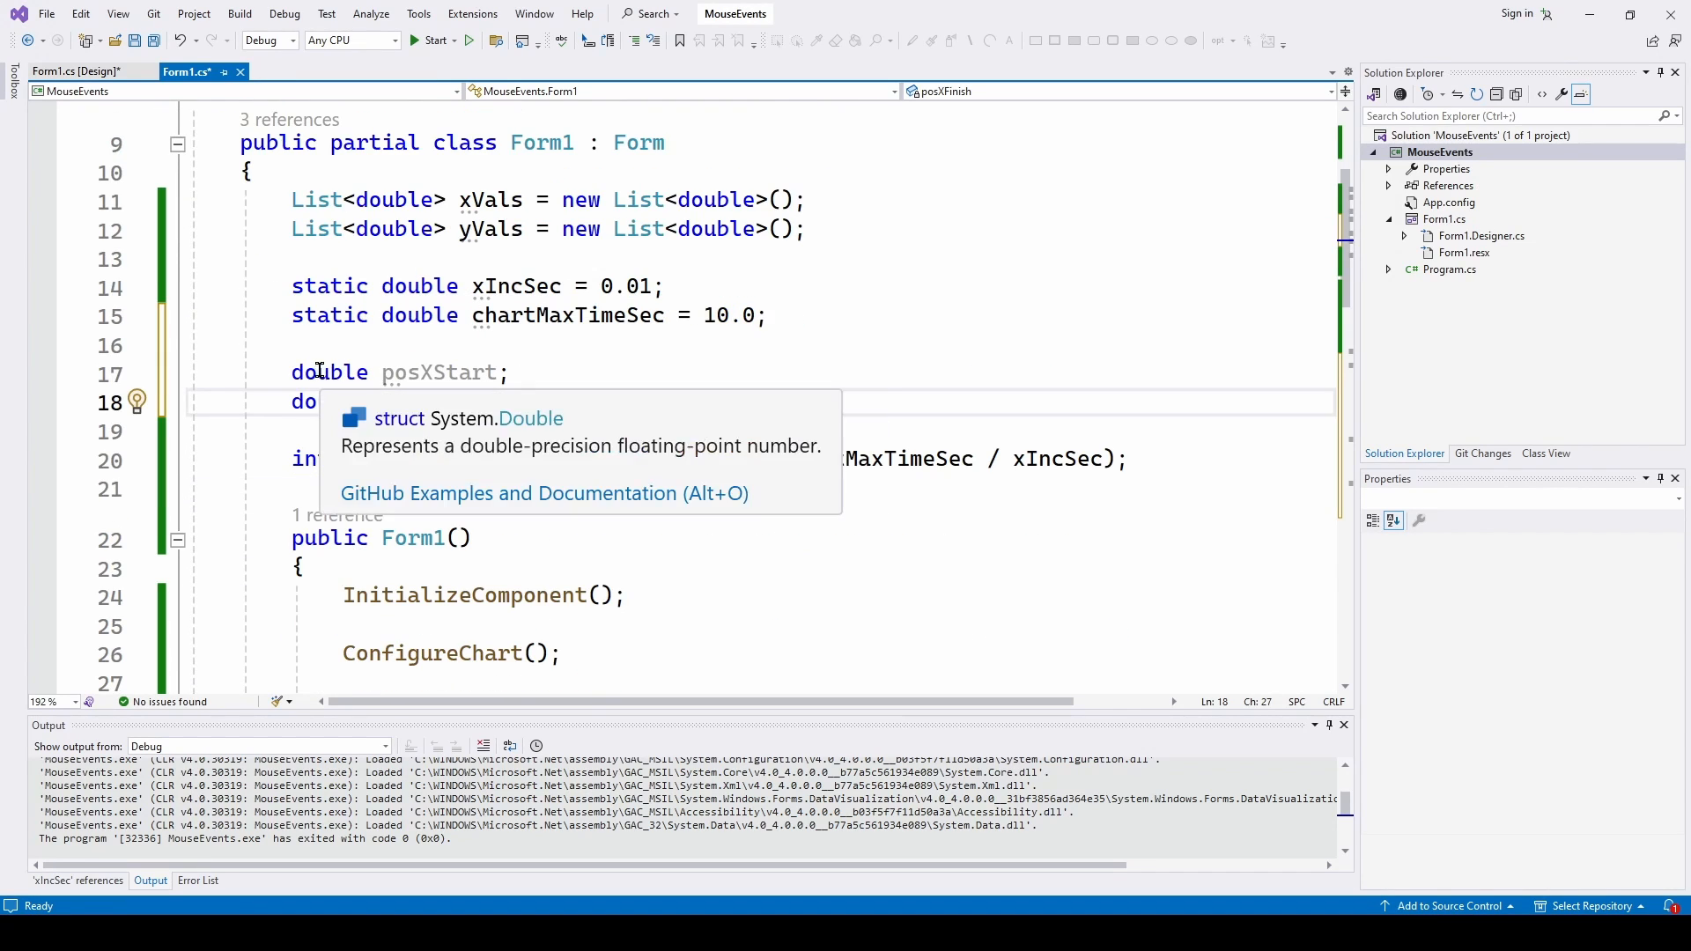
mouse_move(512, 363)
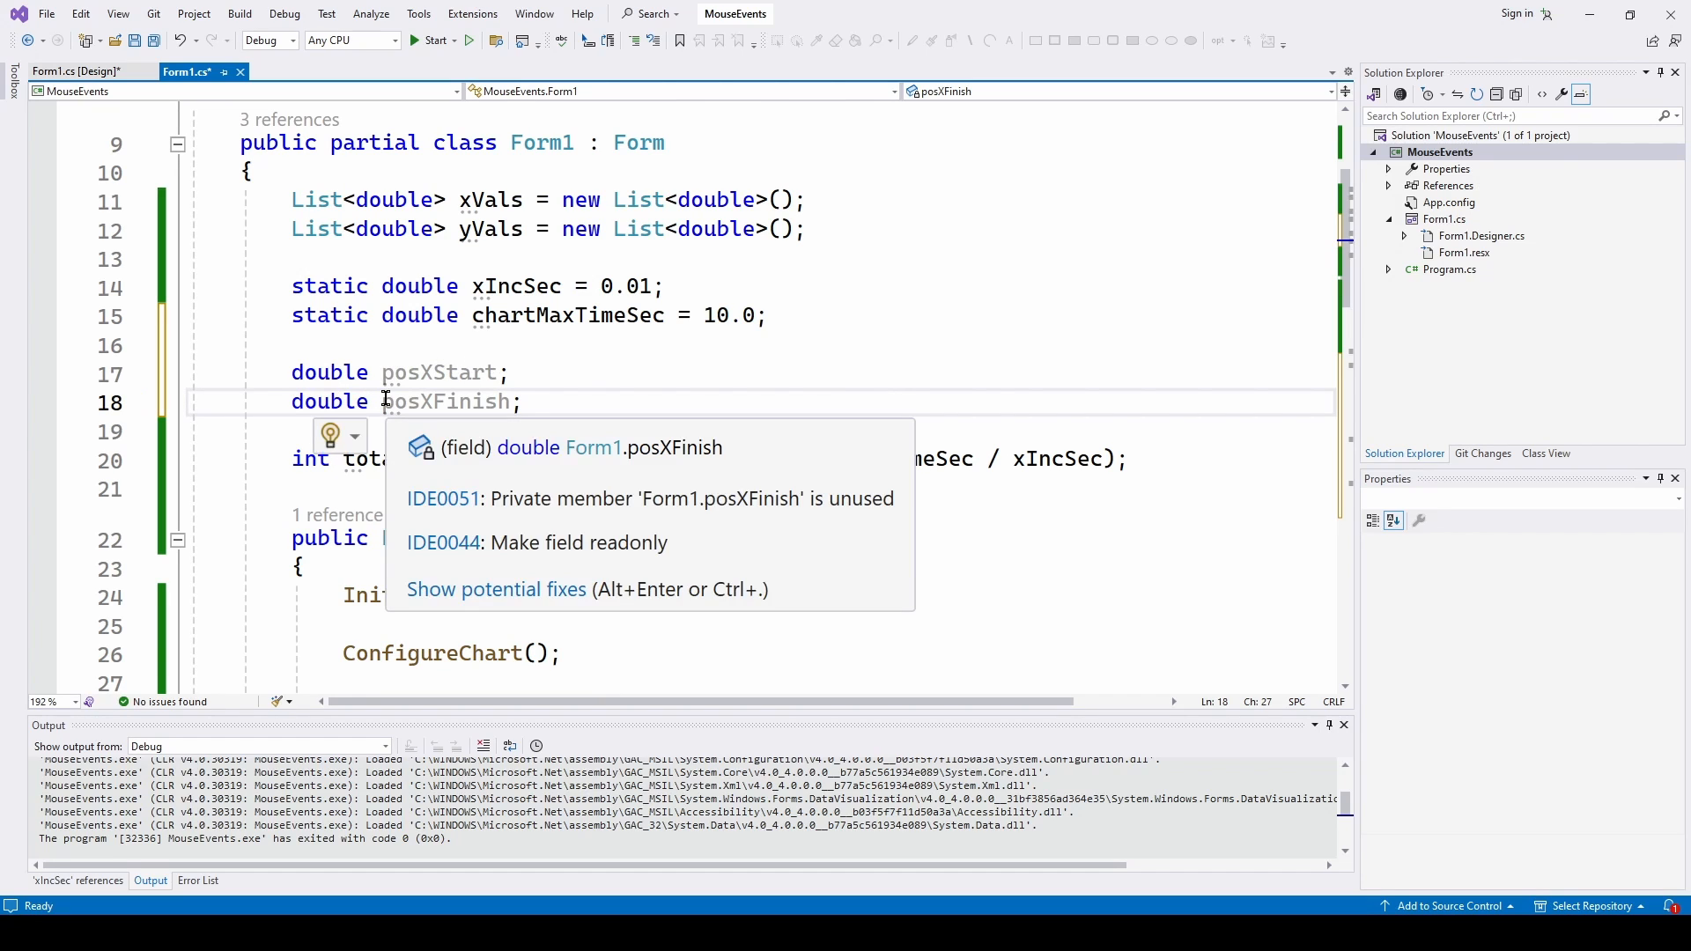
Scroll the Form1 class to the posXStart and posXFinish field declarations
scroll("down", 3)
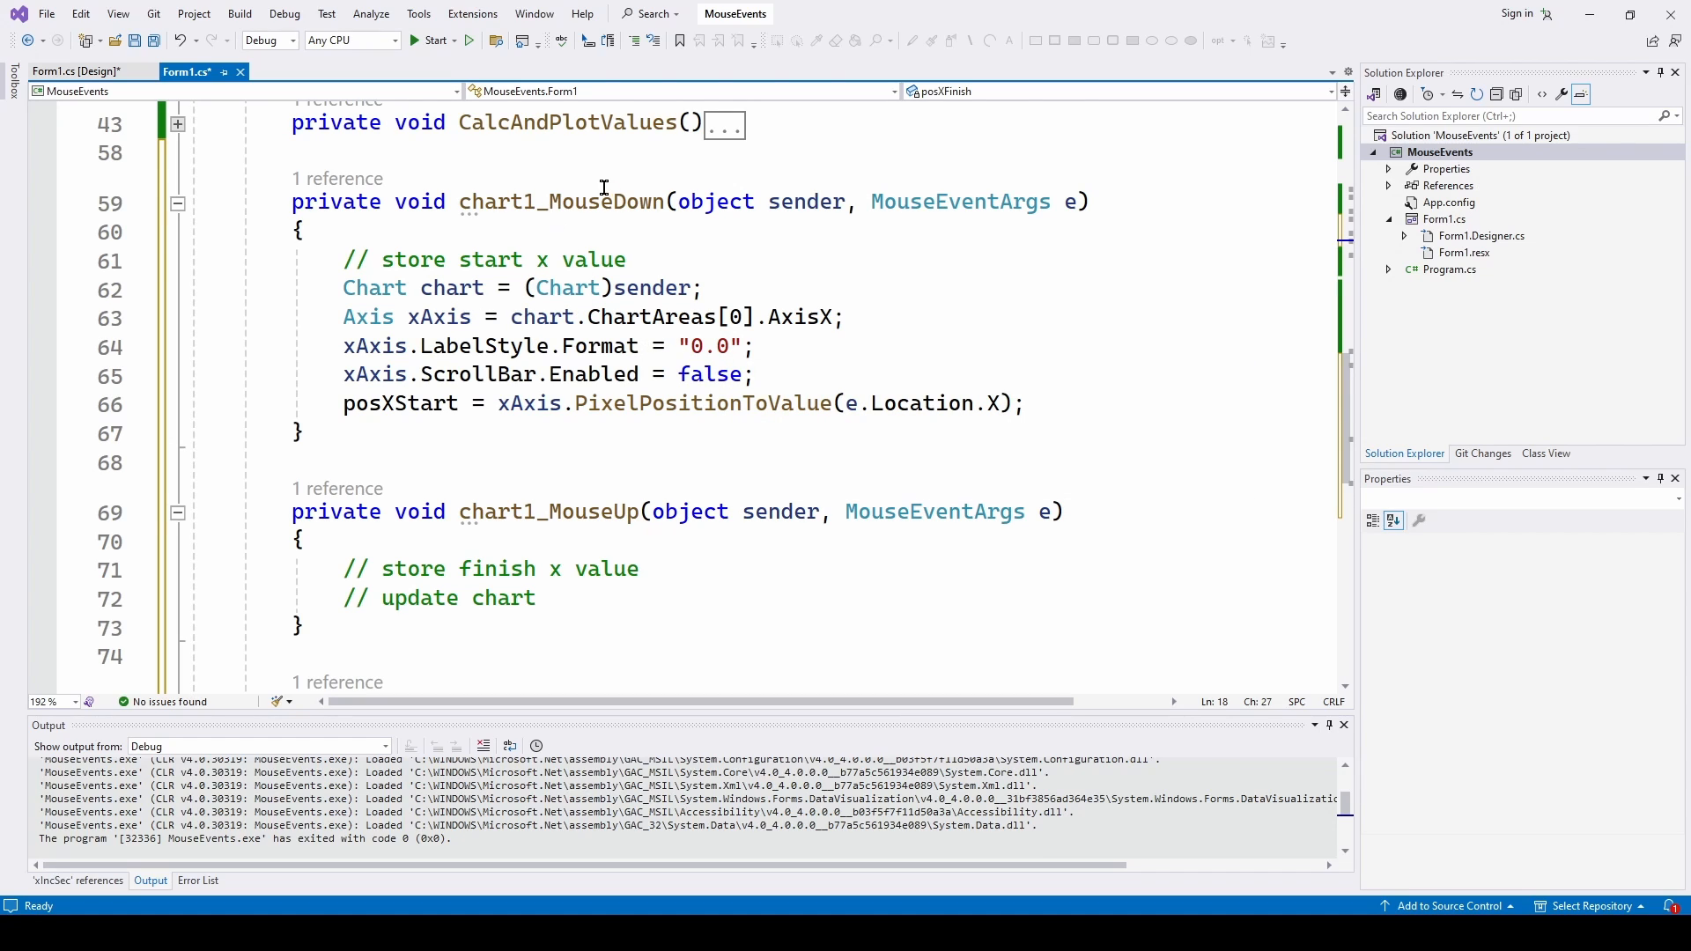
mouse_move(804, 285)
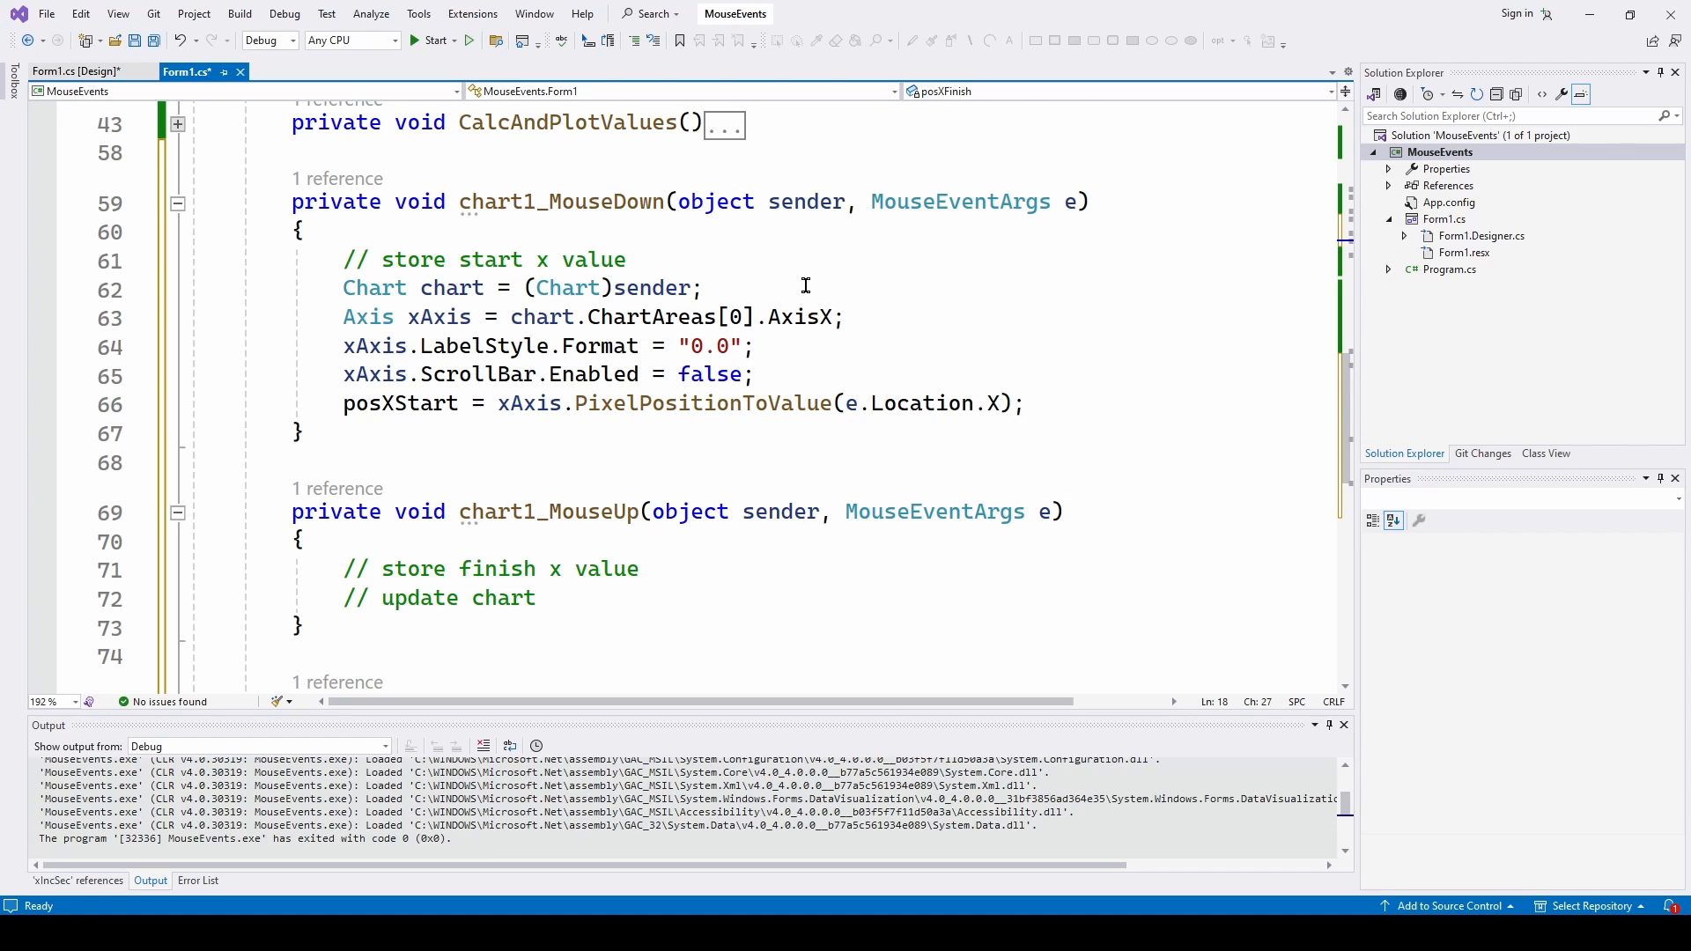
mouse_move(594, 224)
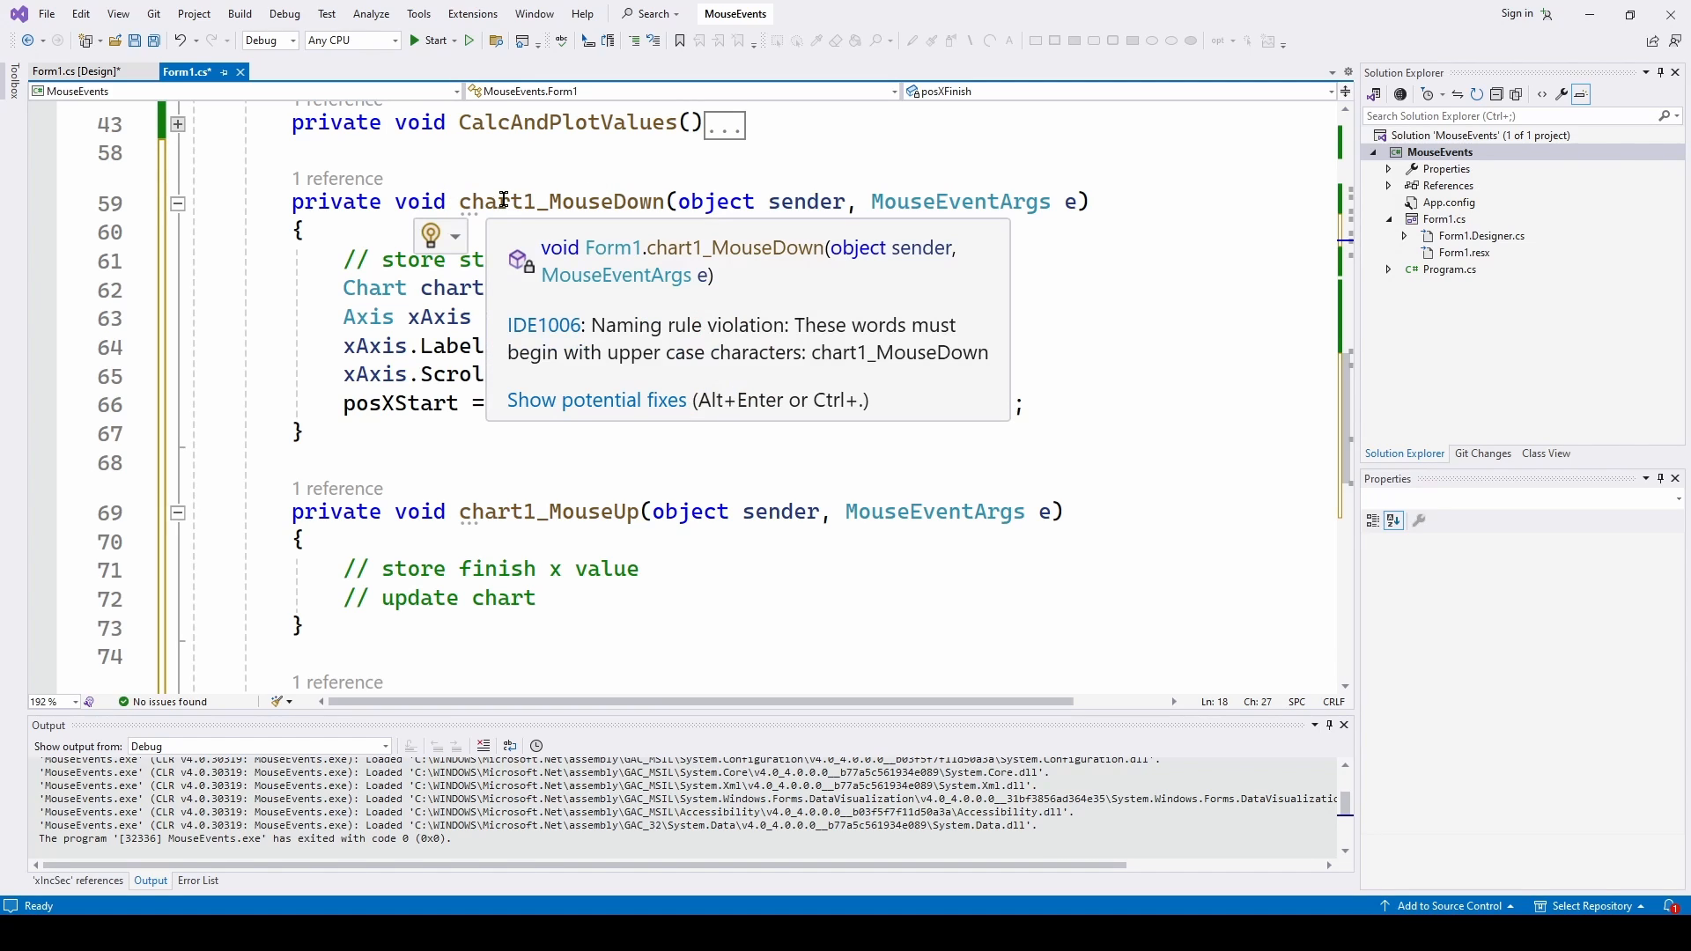
mouse_move(843, 368)
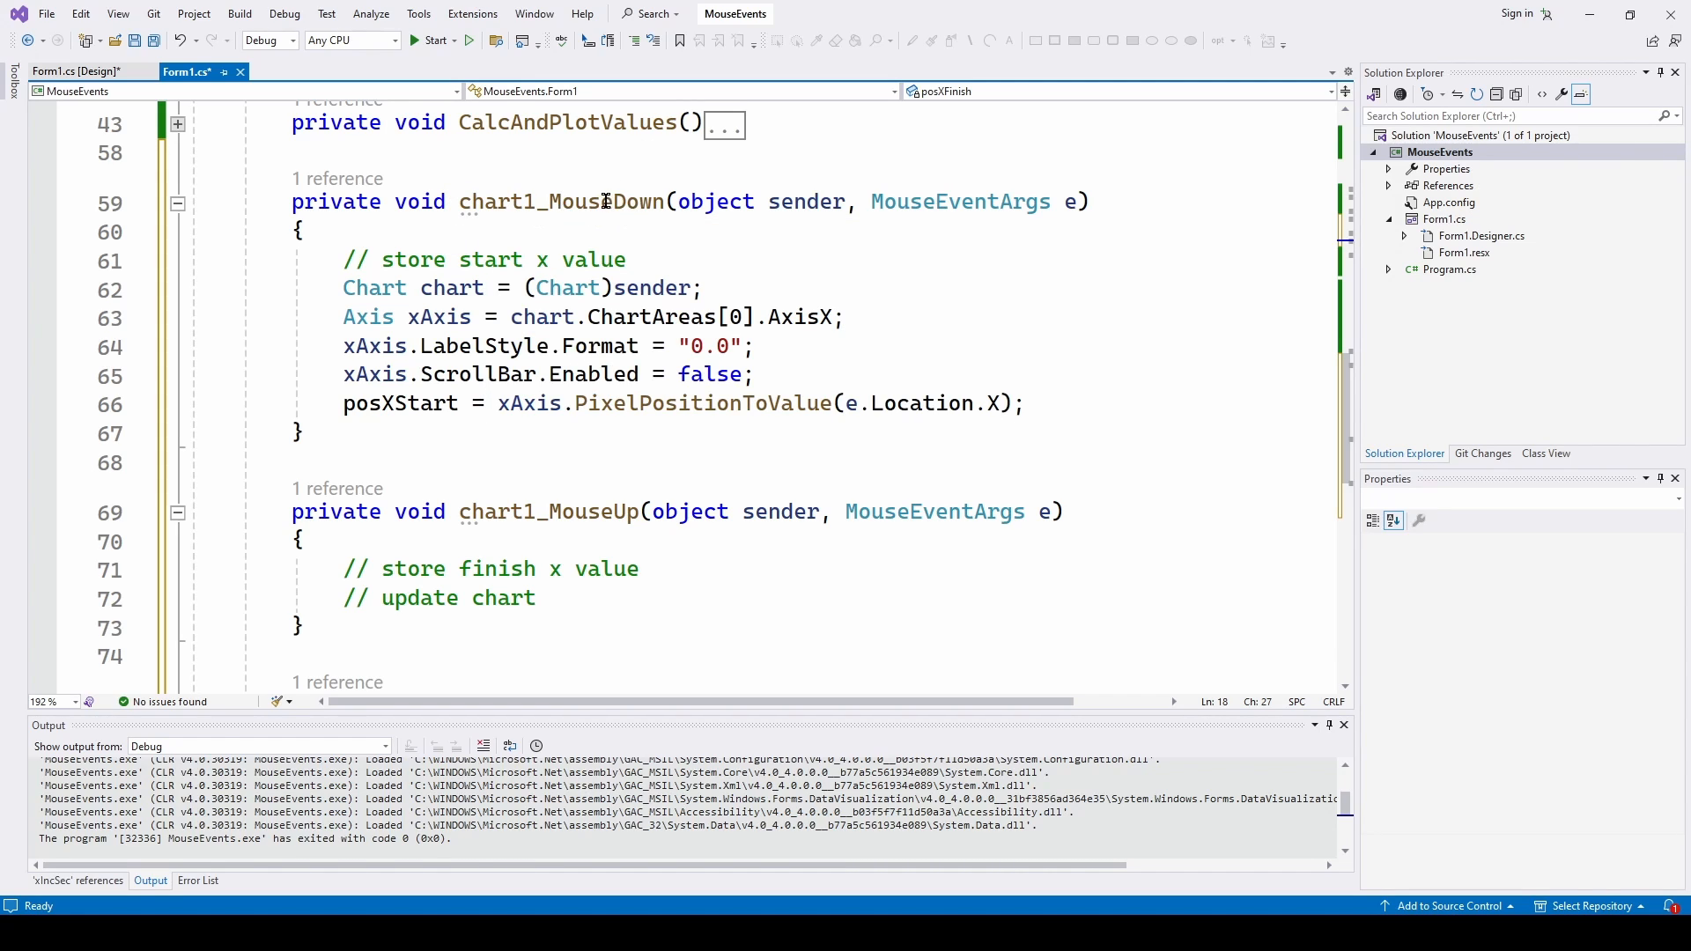
mouse_move(583, 201)
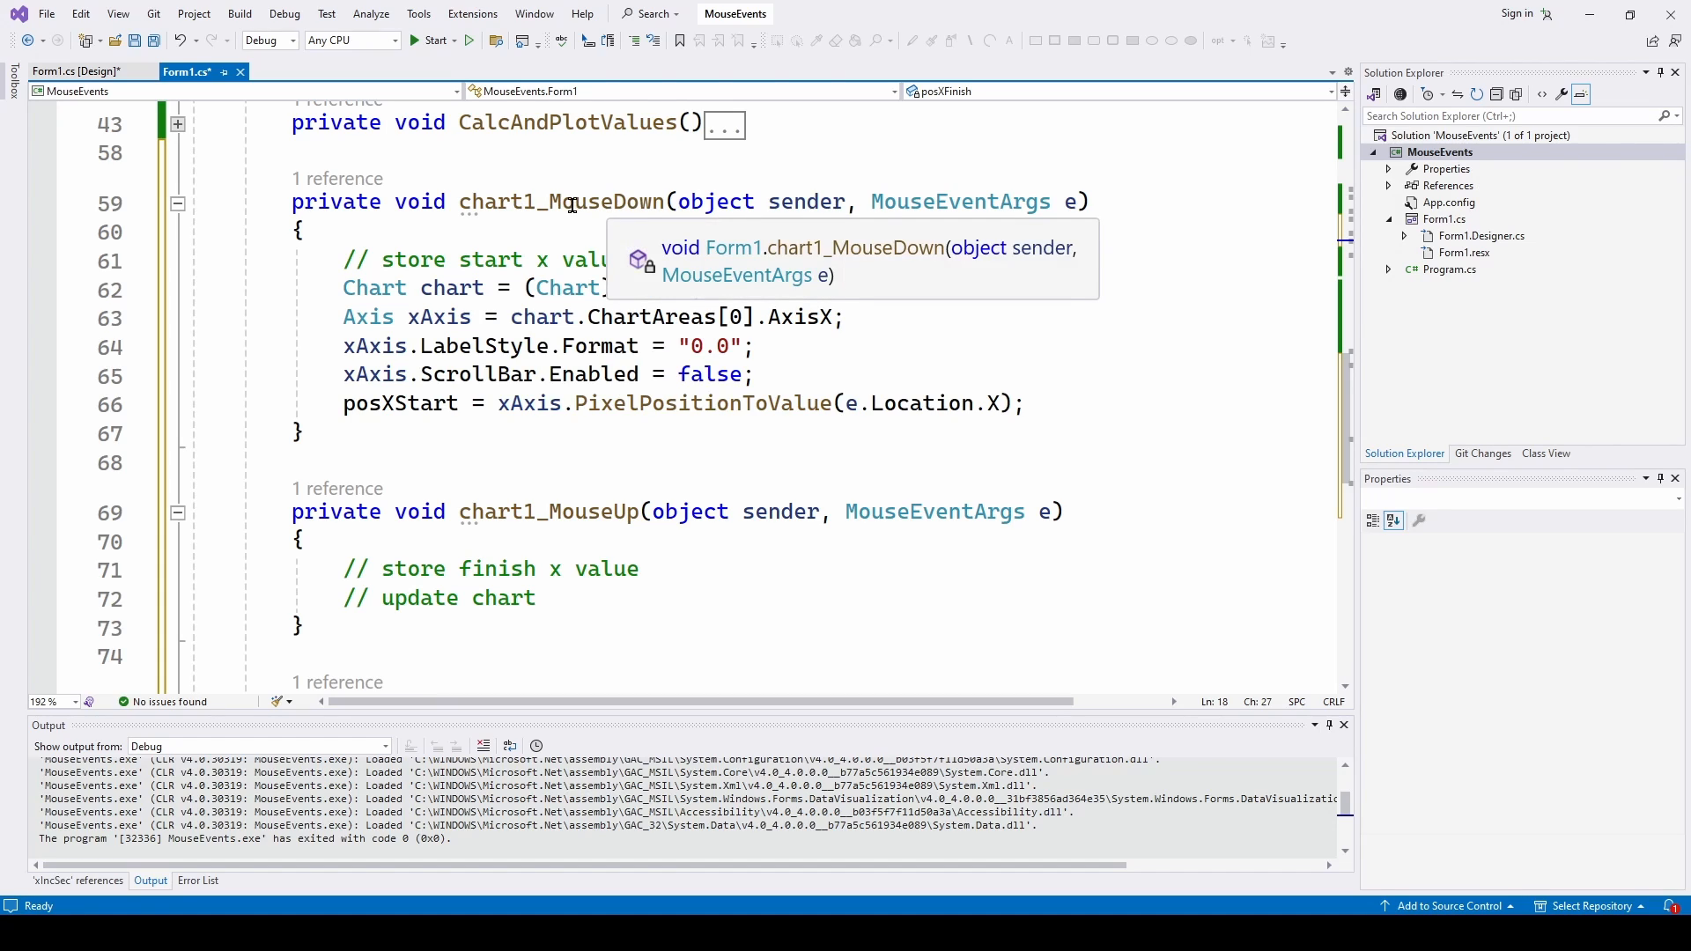
mouse_move(505, 197)
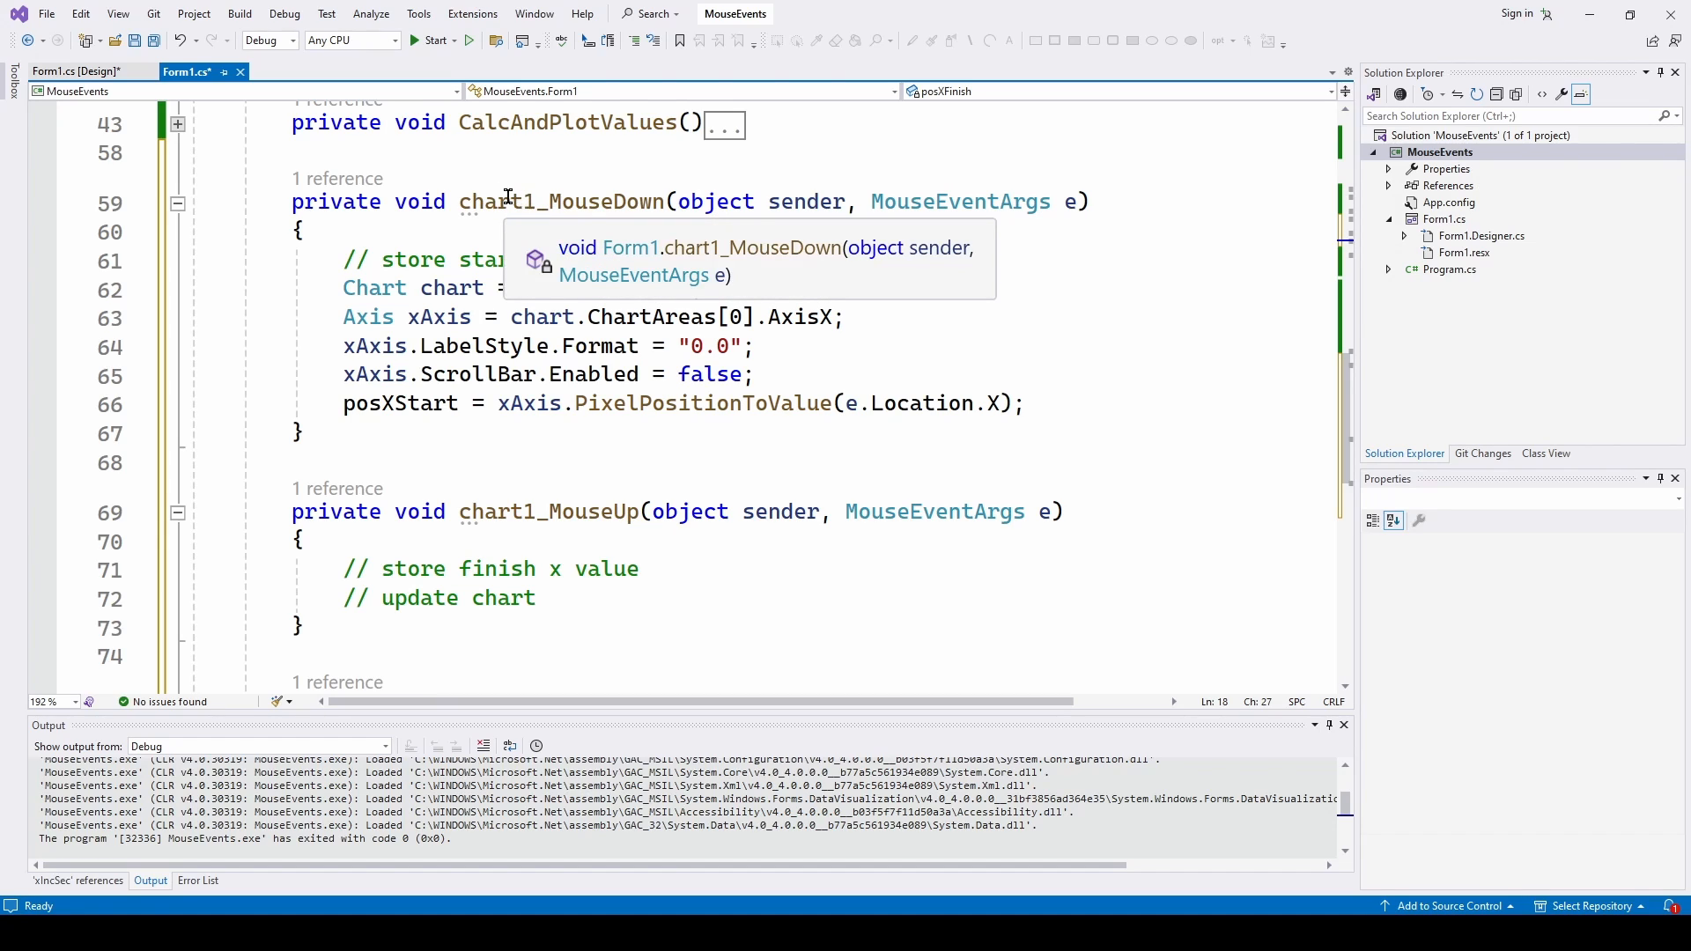
mouse_move(913, 333)
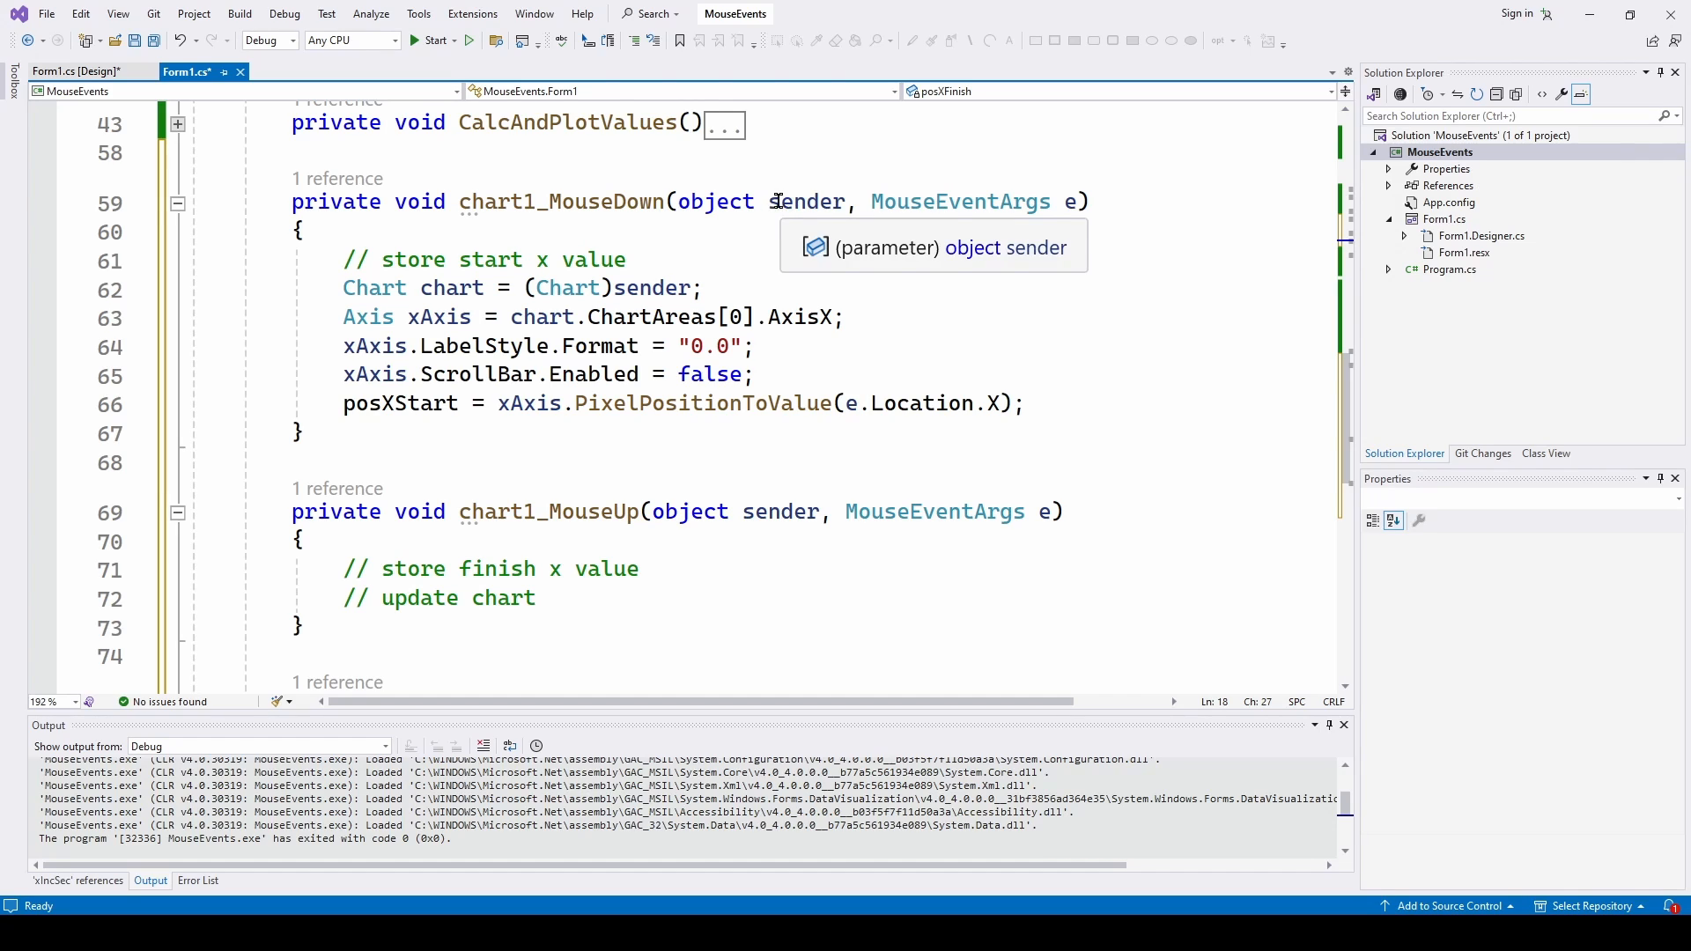
mouse_move(863, 257)
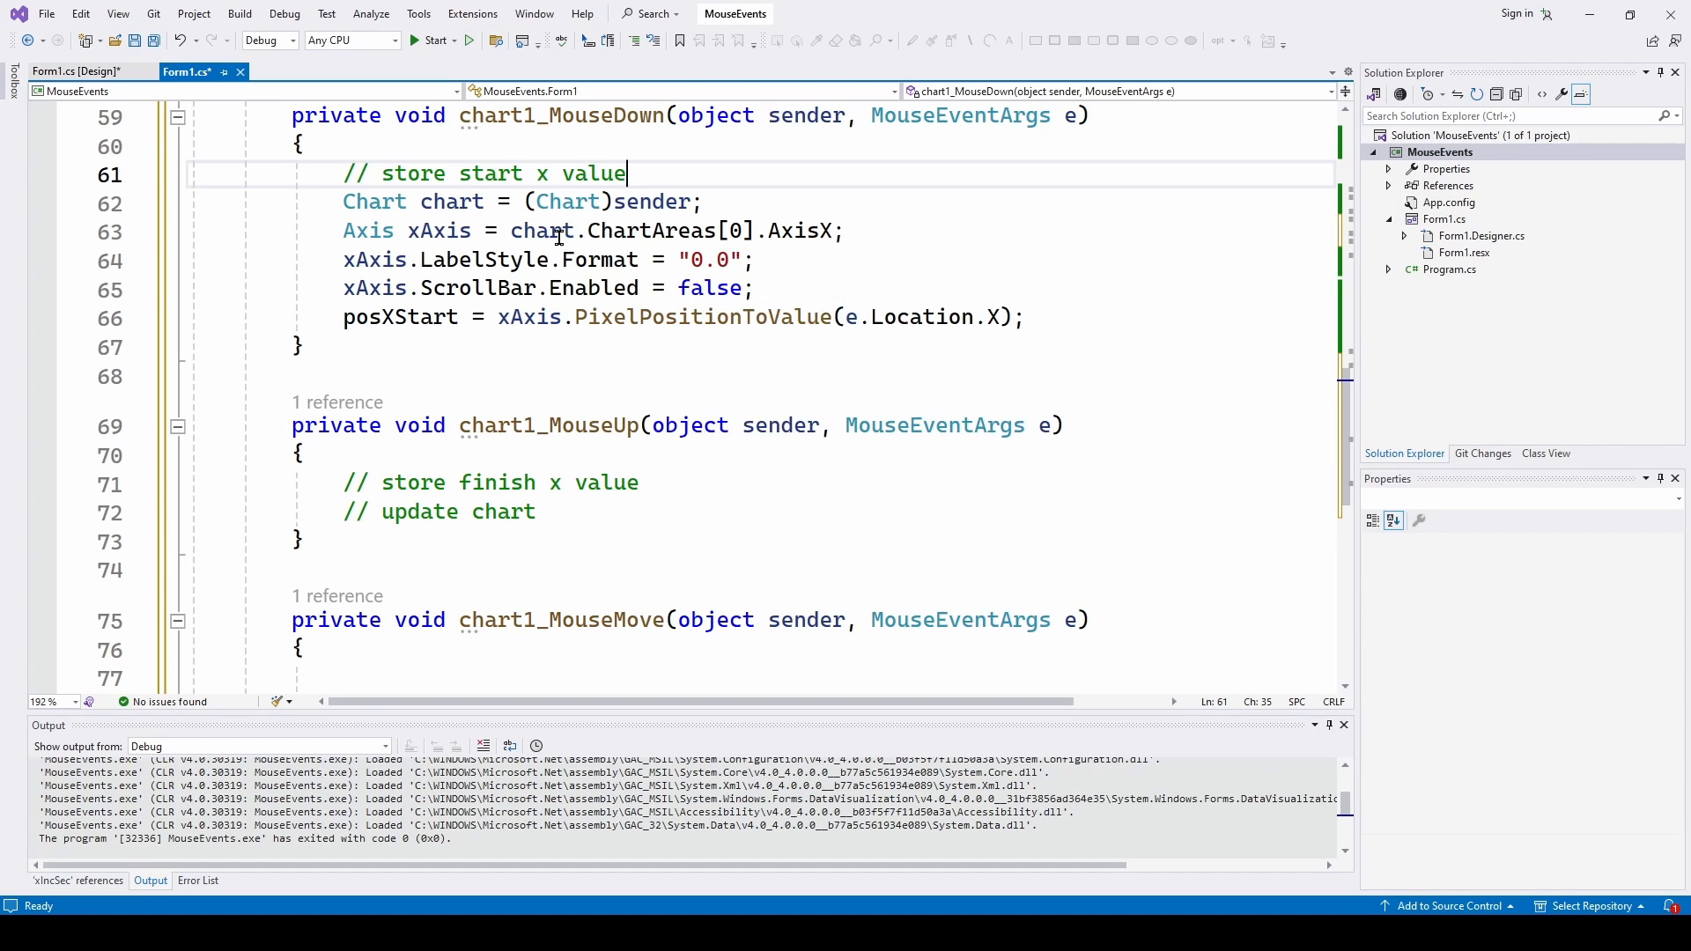
mouse_move(733, 229)
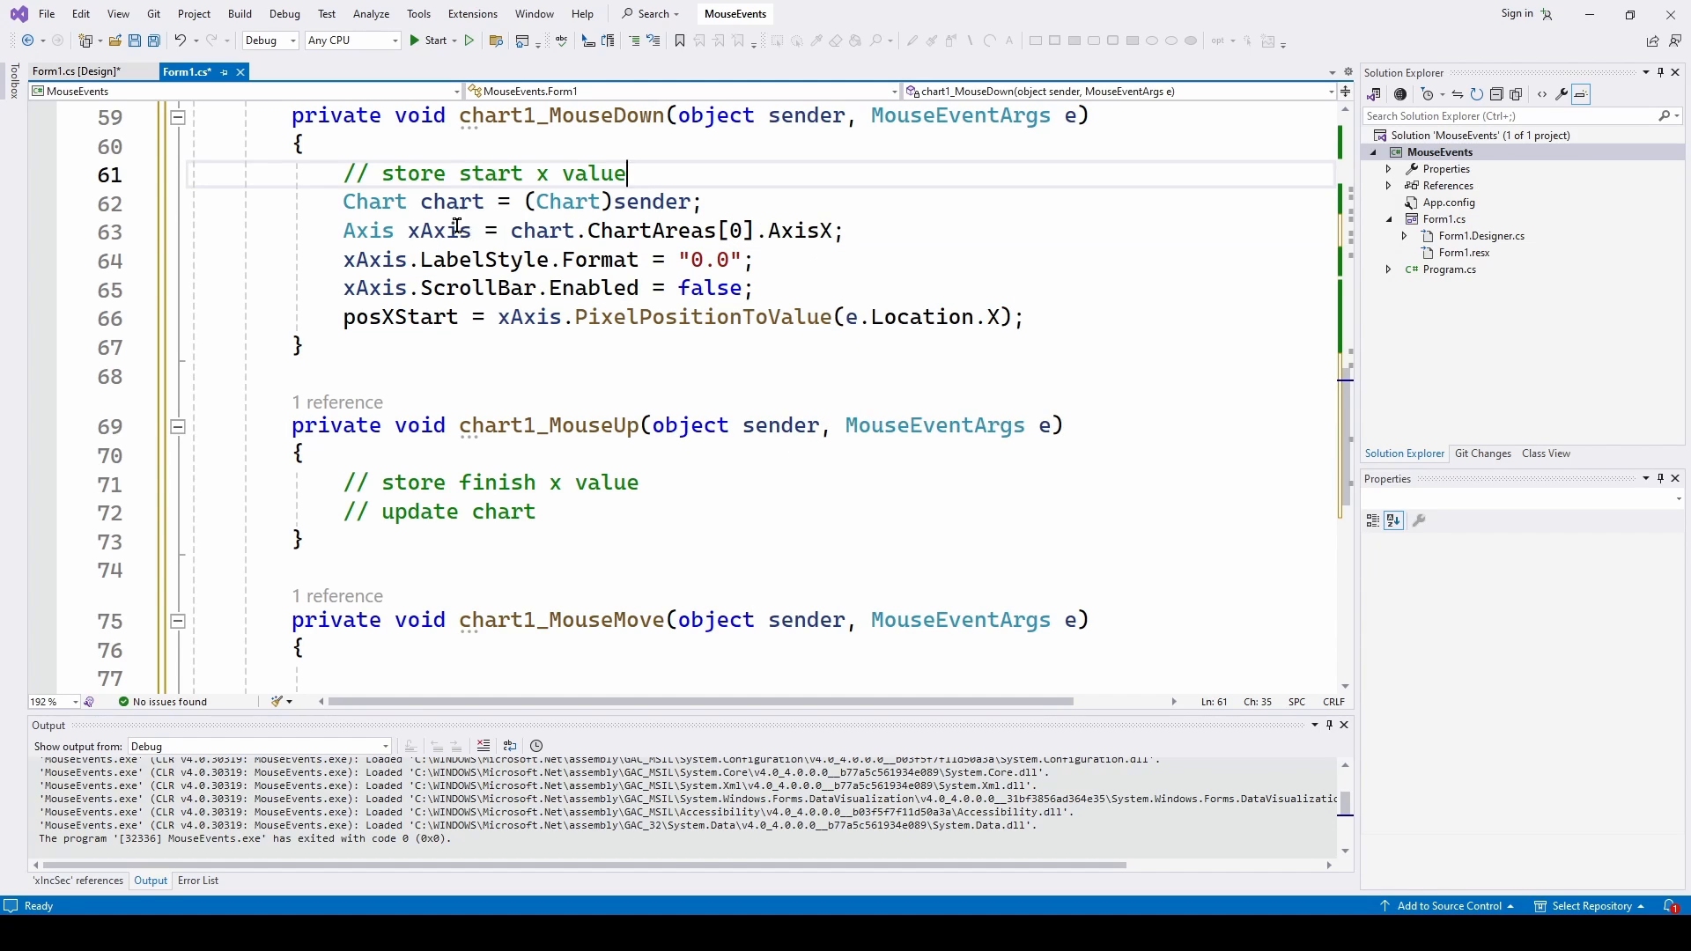
mouse_move(442, 229)
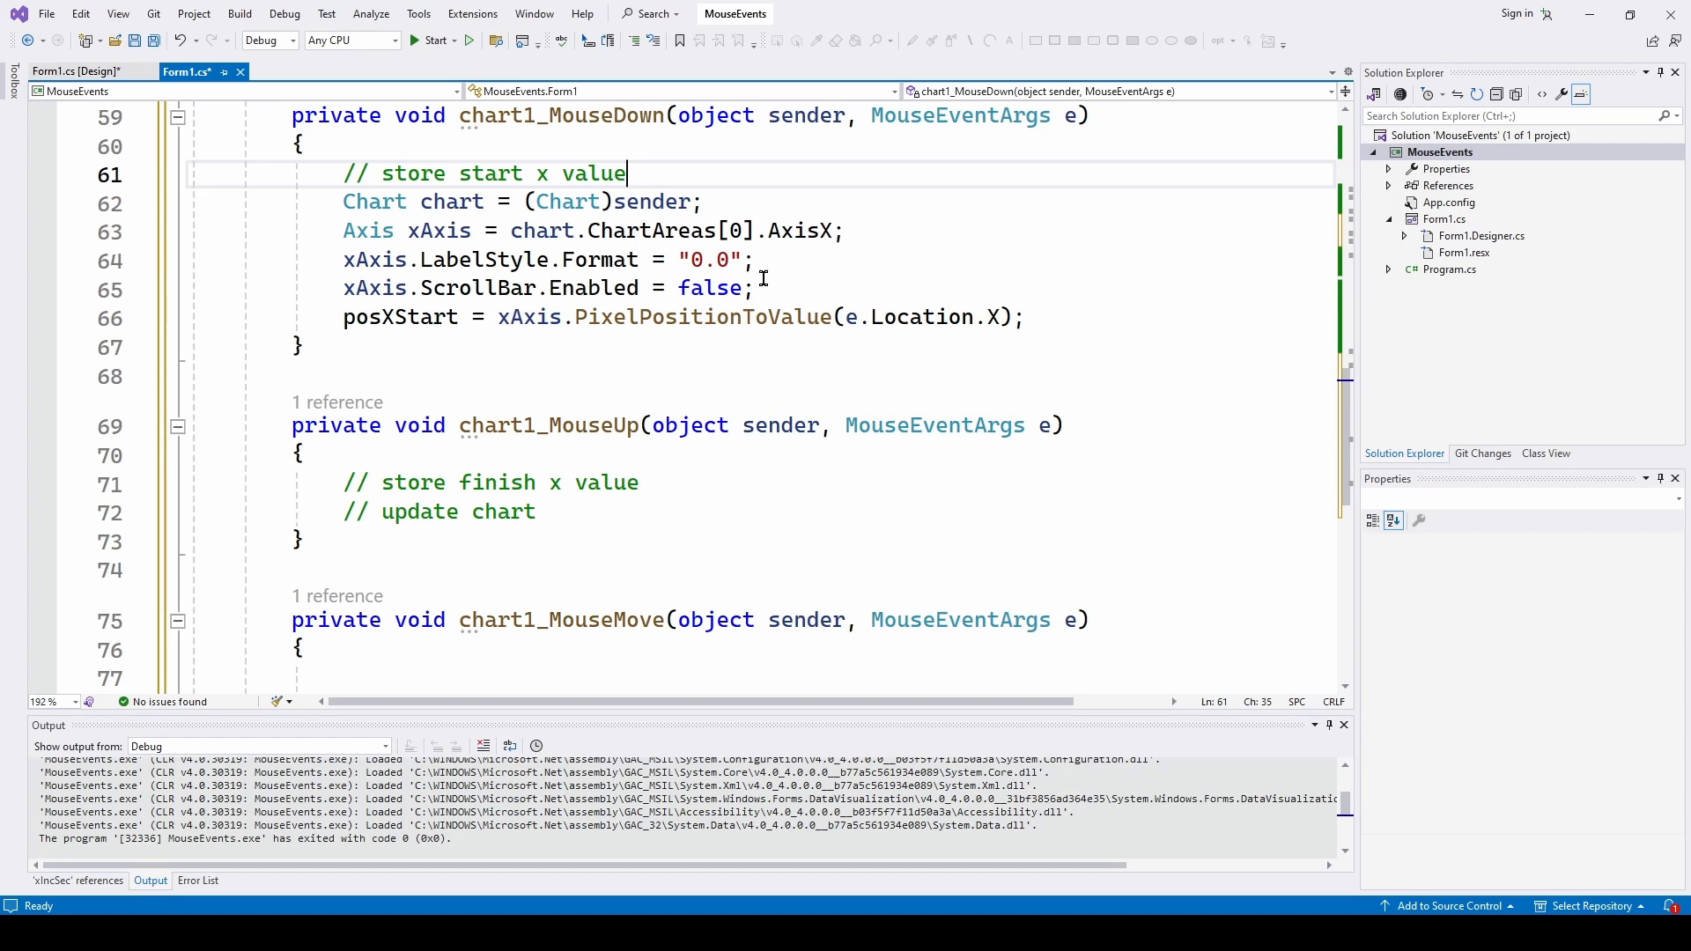
mouse_move(920, 256)
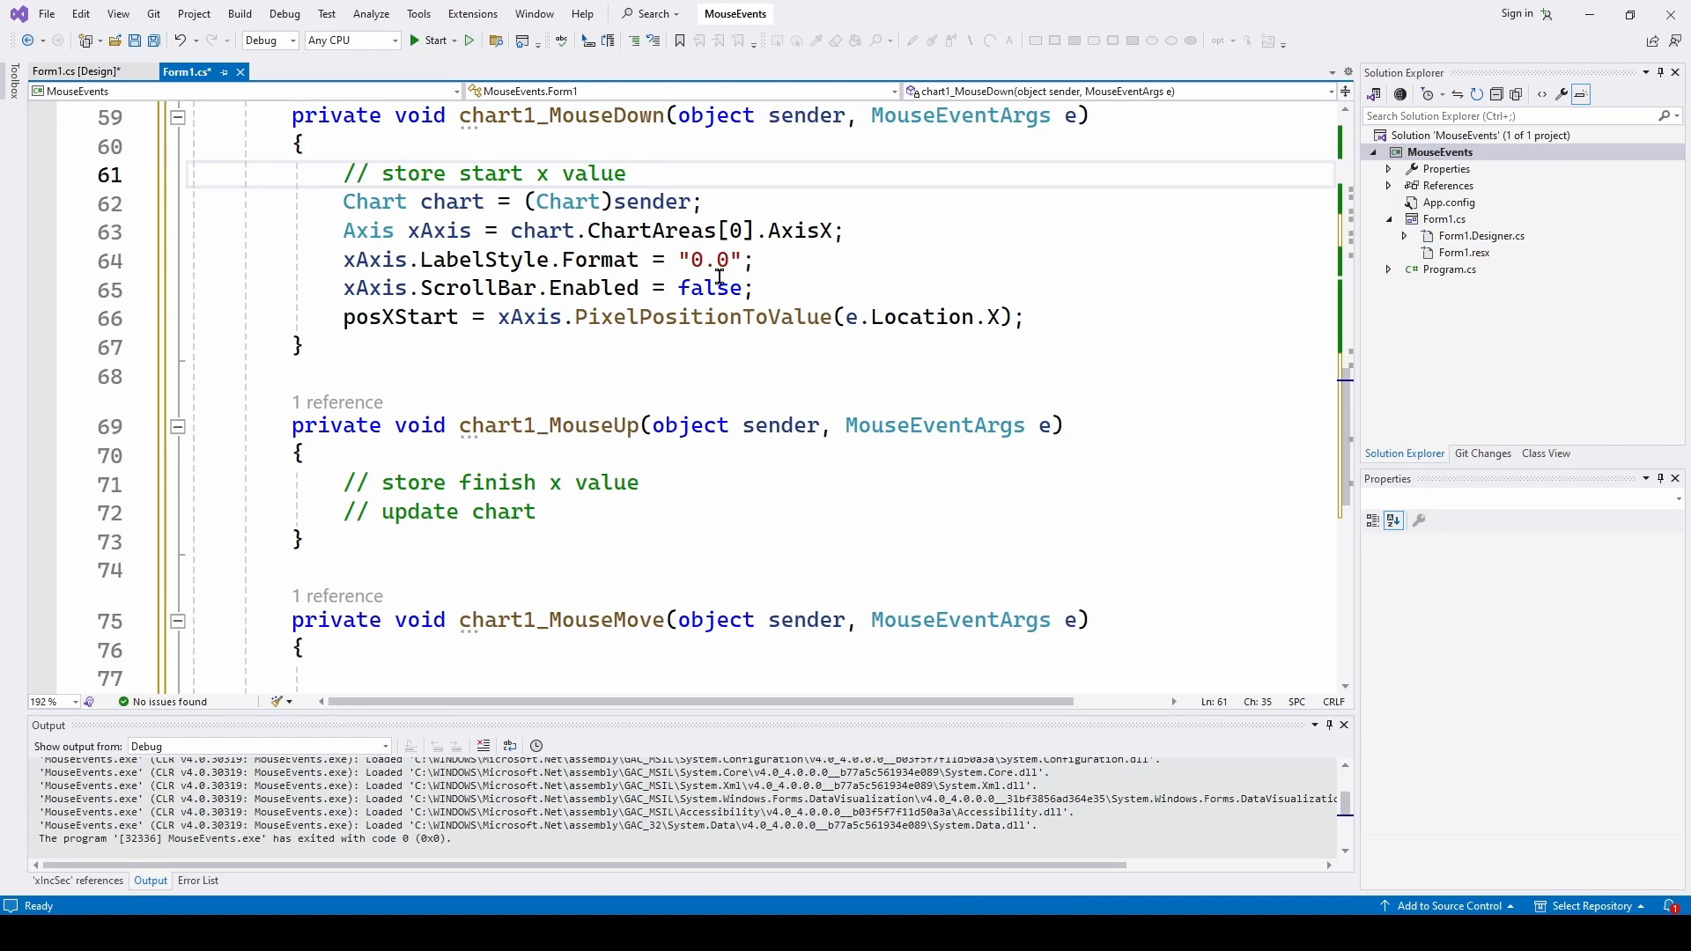
mouse_move(372, 315)
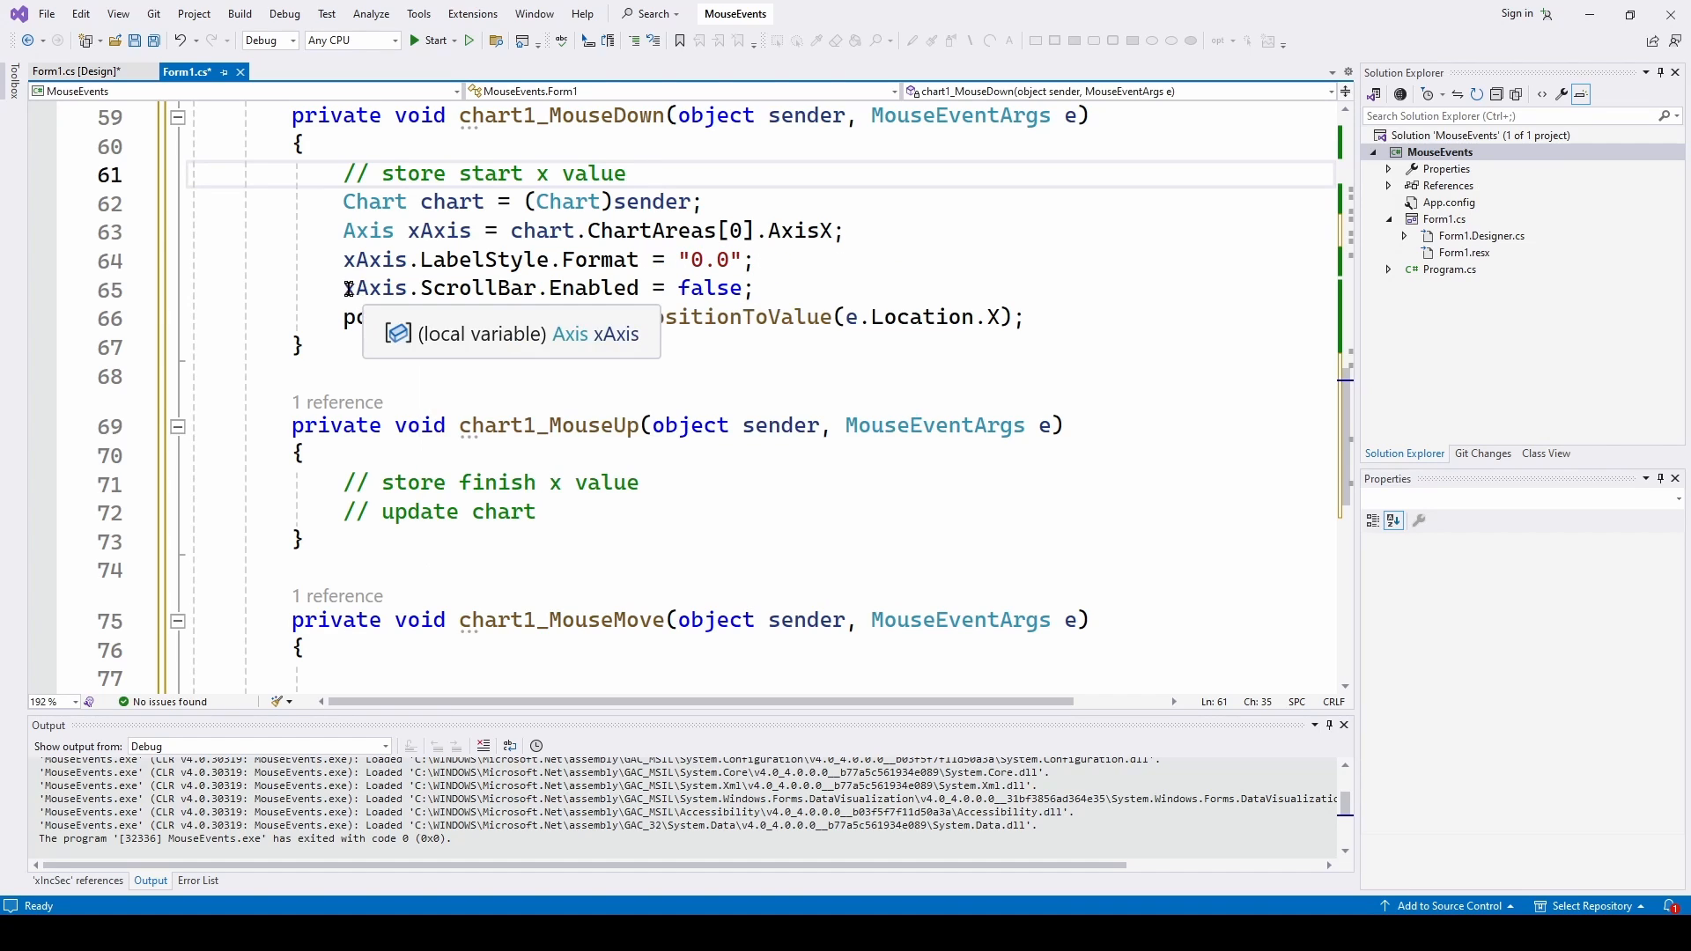
mouse_move(707, 316)
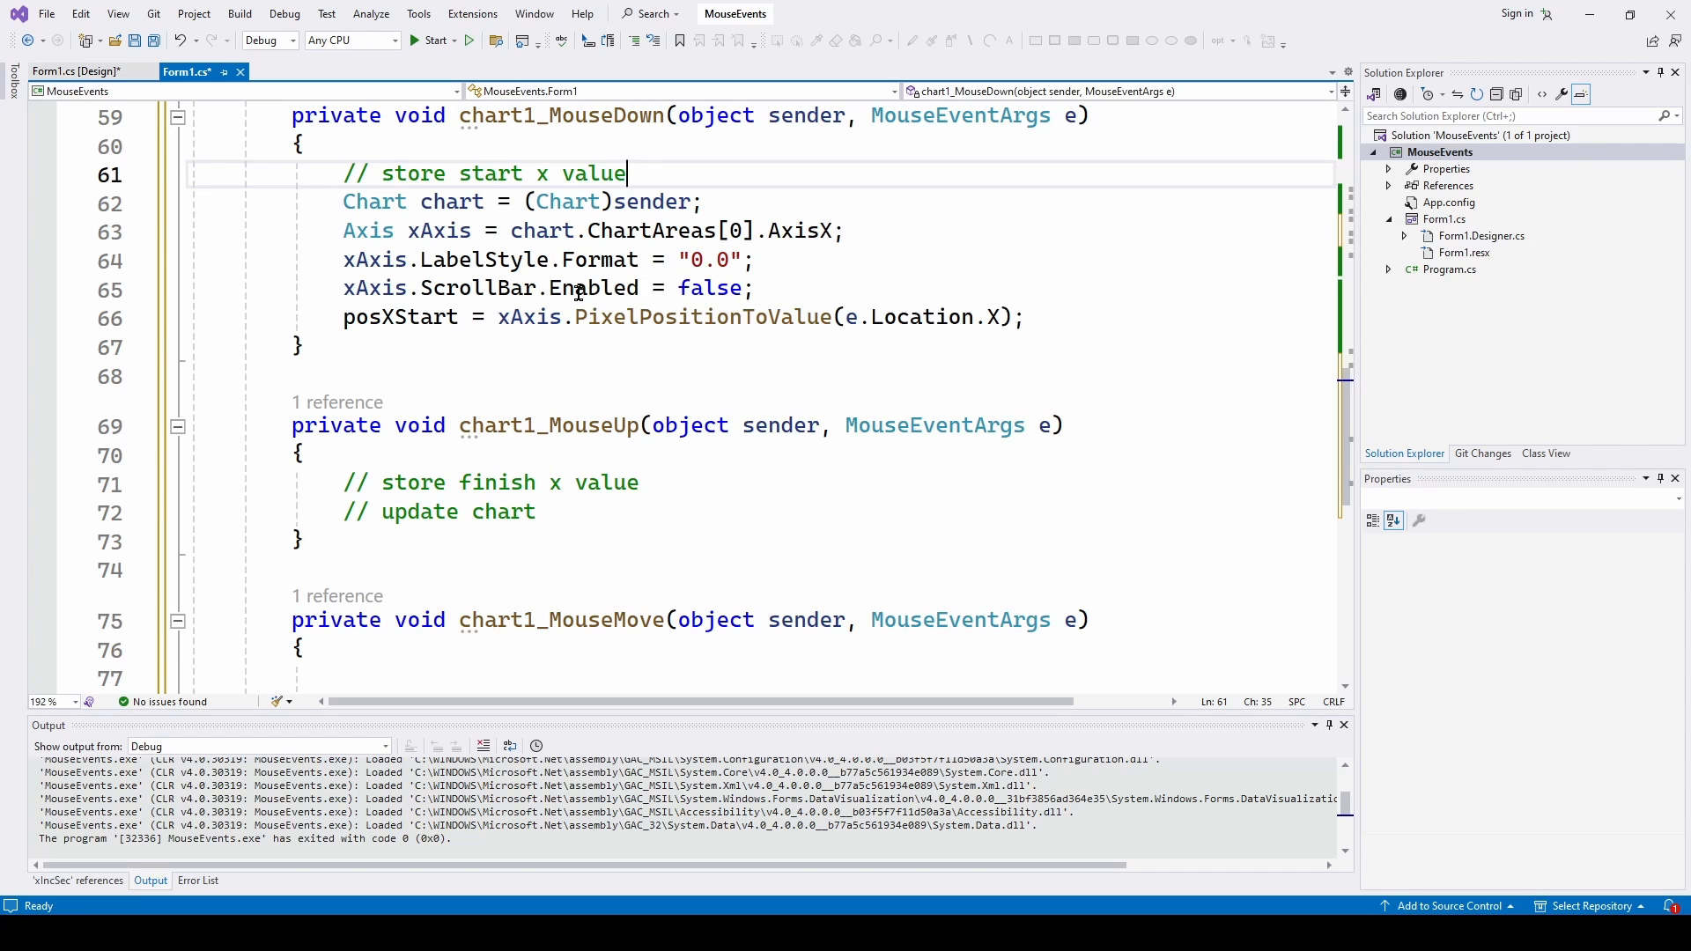
mouse_move(594, 287)
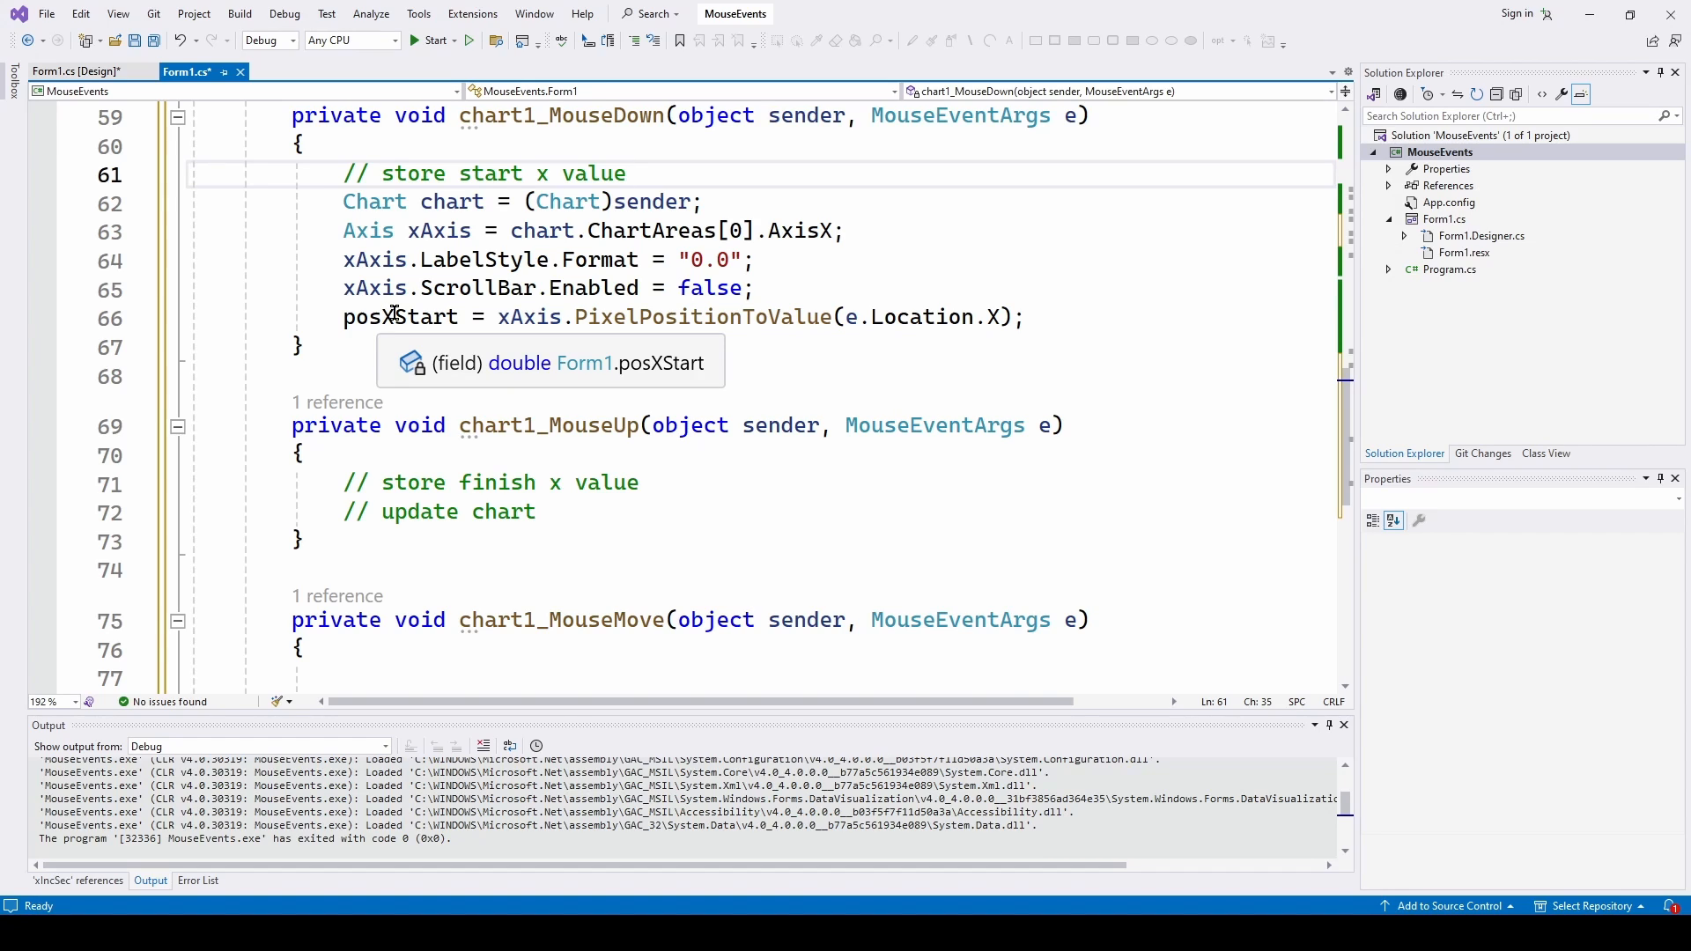
Place the cursor in chart1_MouseDown by the e.Location pixel-position code
left_click(625, 172)
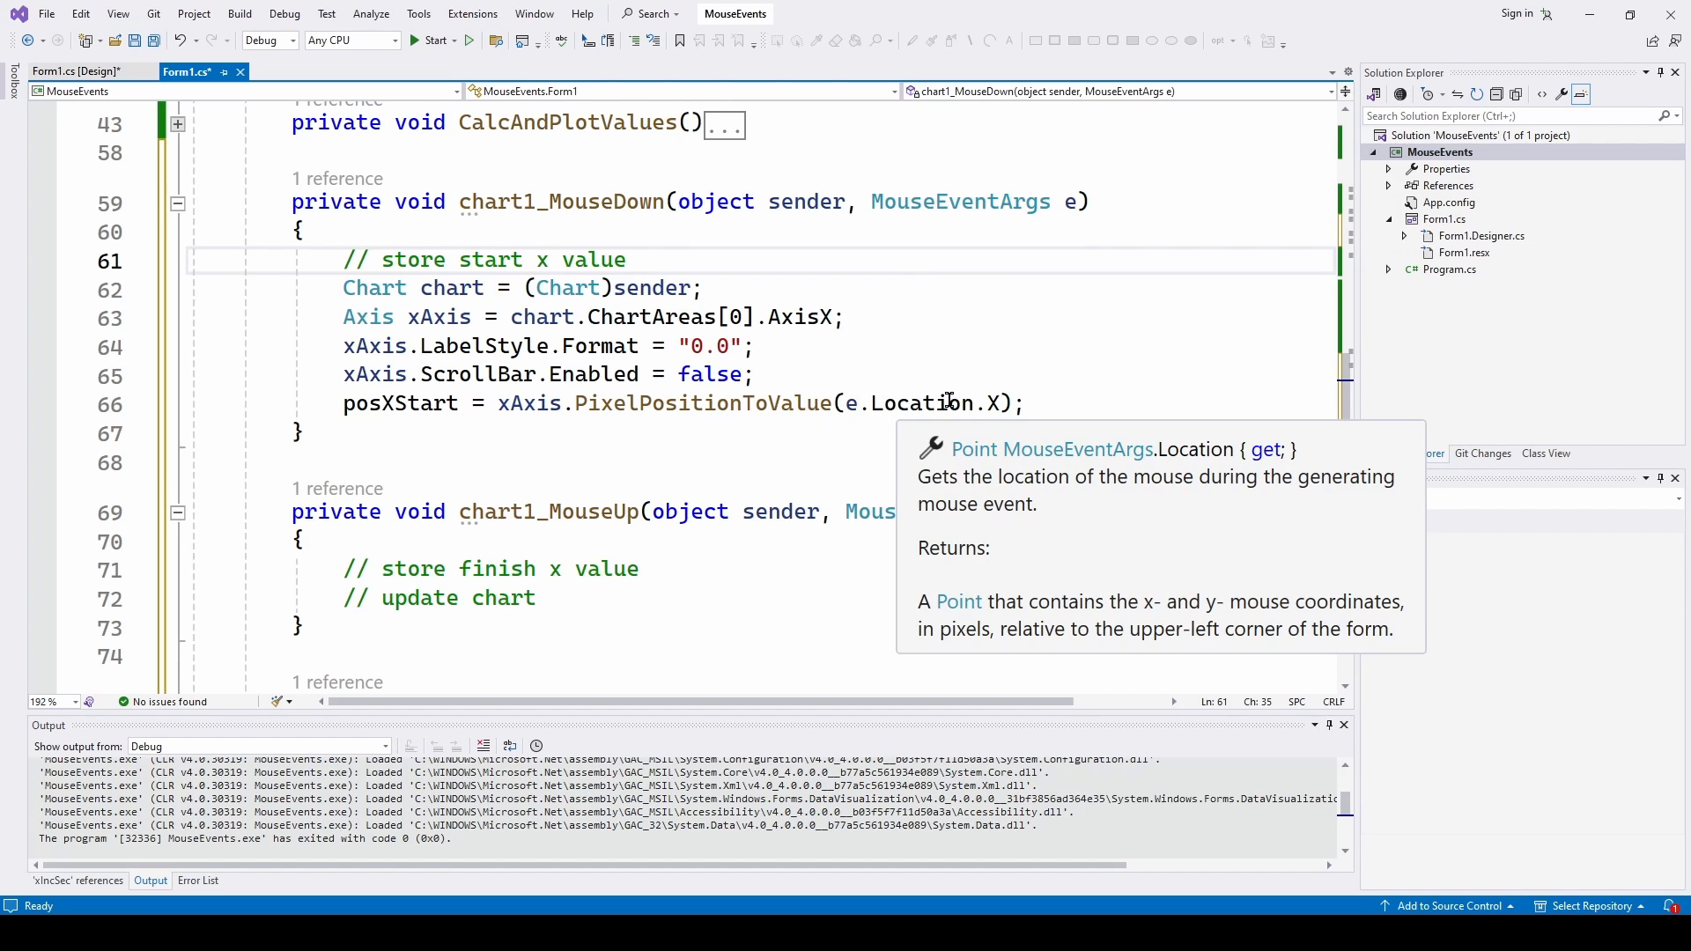
mouse_move(648, 212)
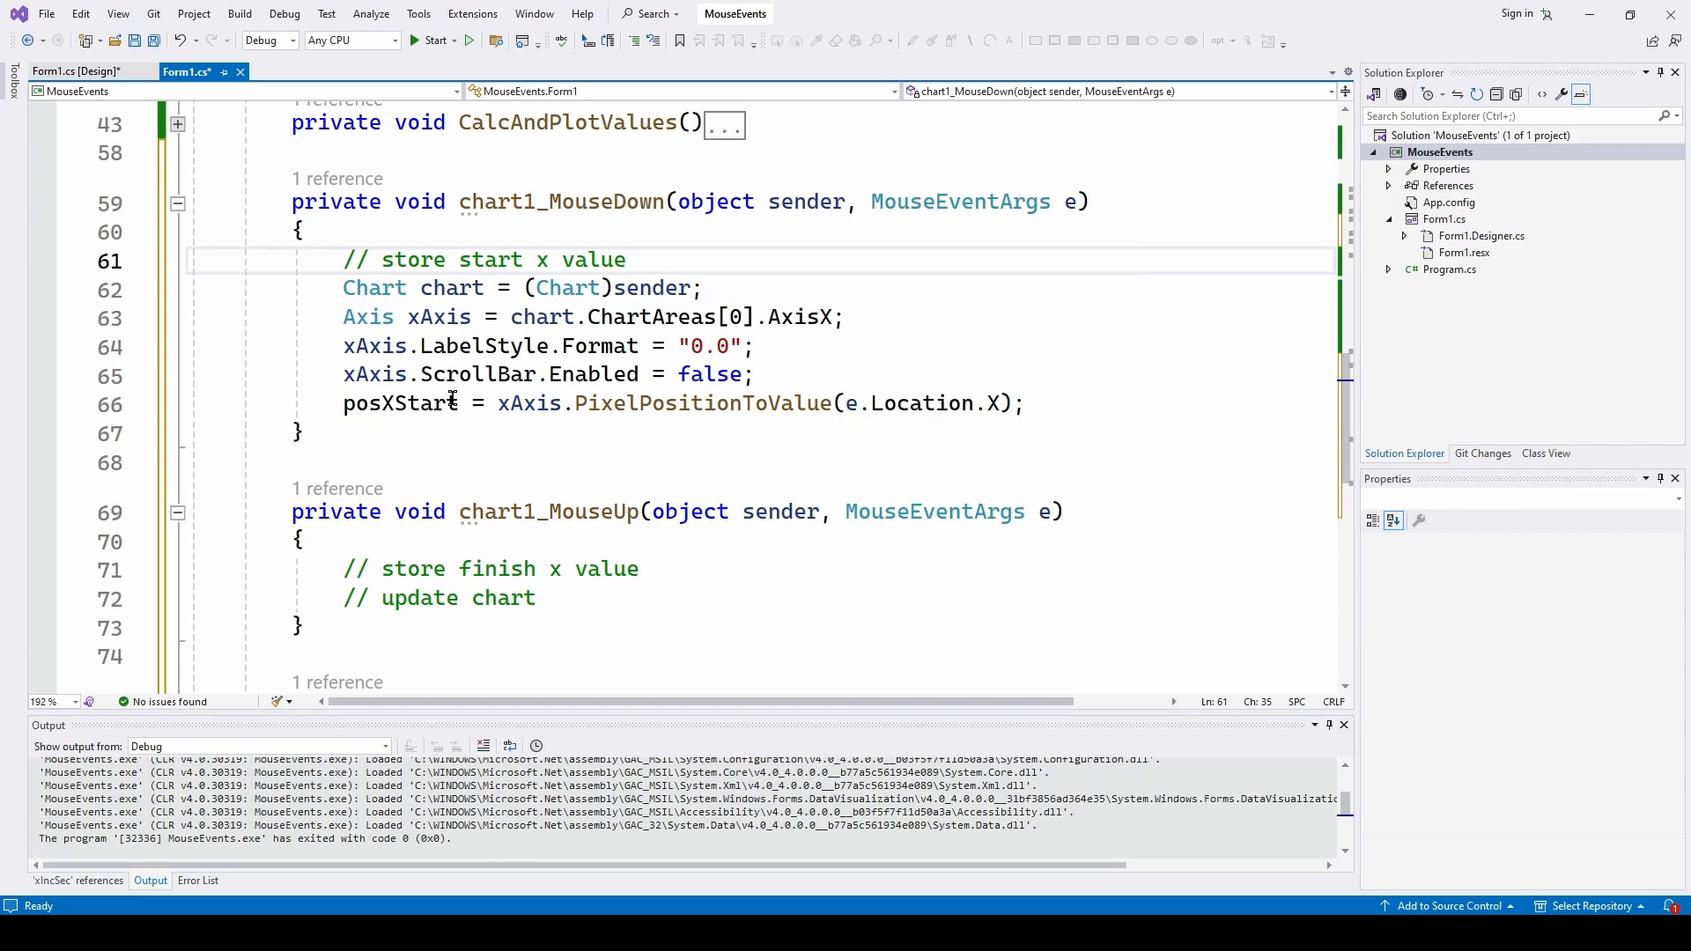
mouse_move(410, 401)
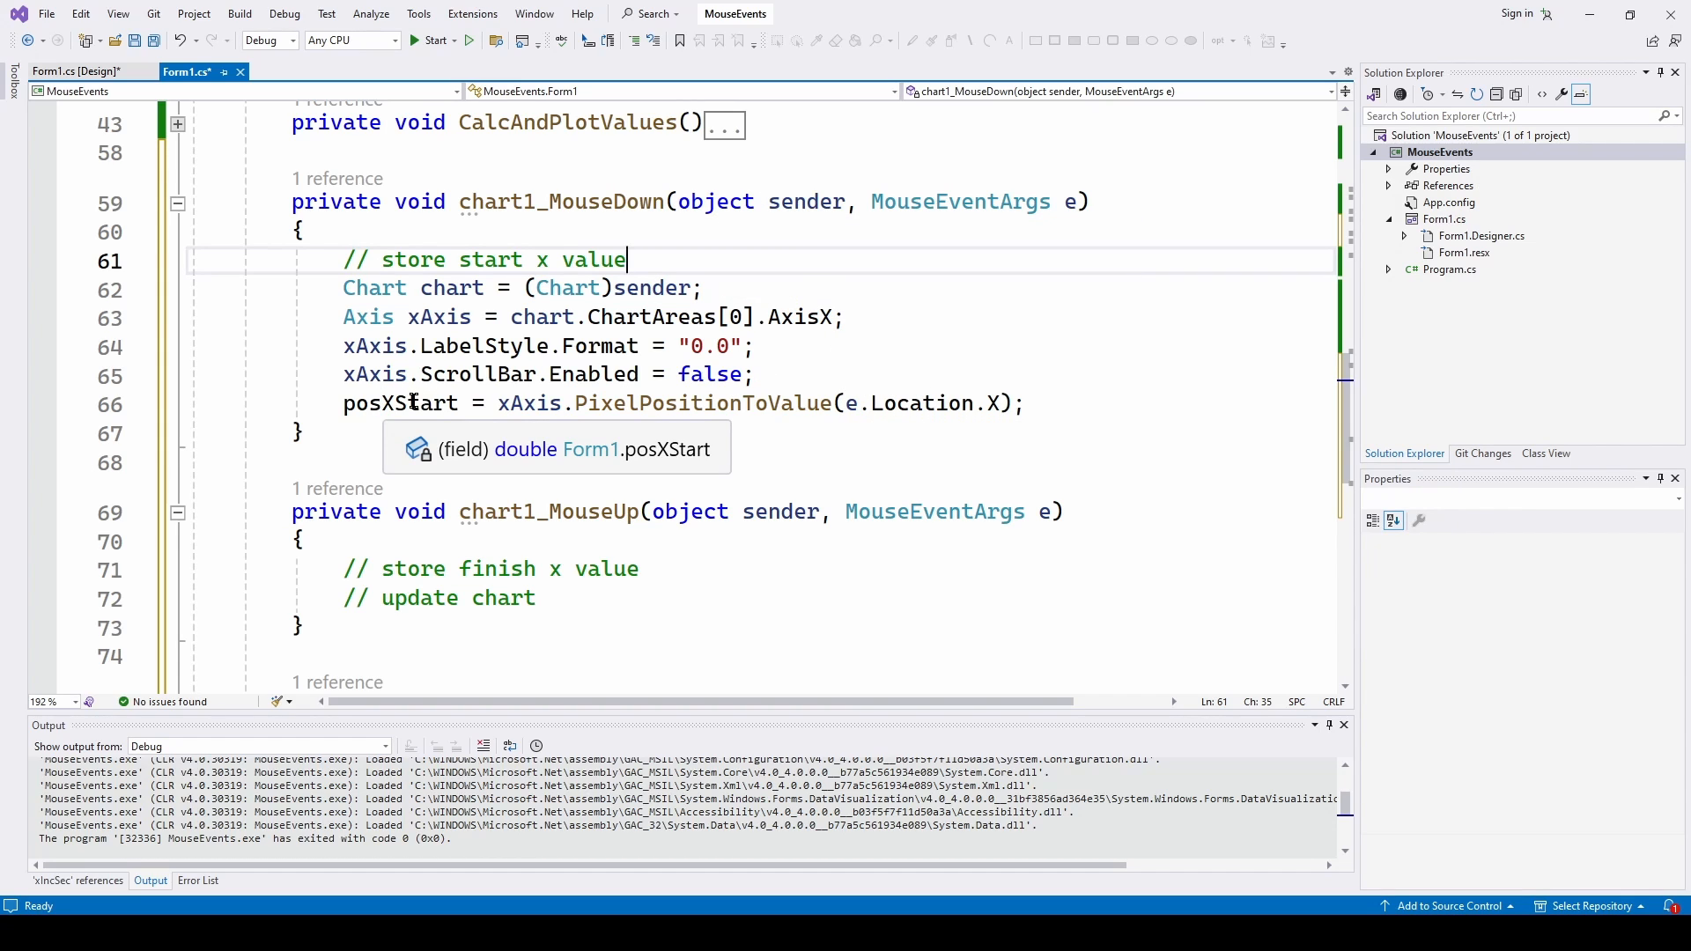
mouse_move(700, 402)
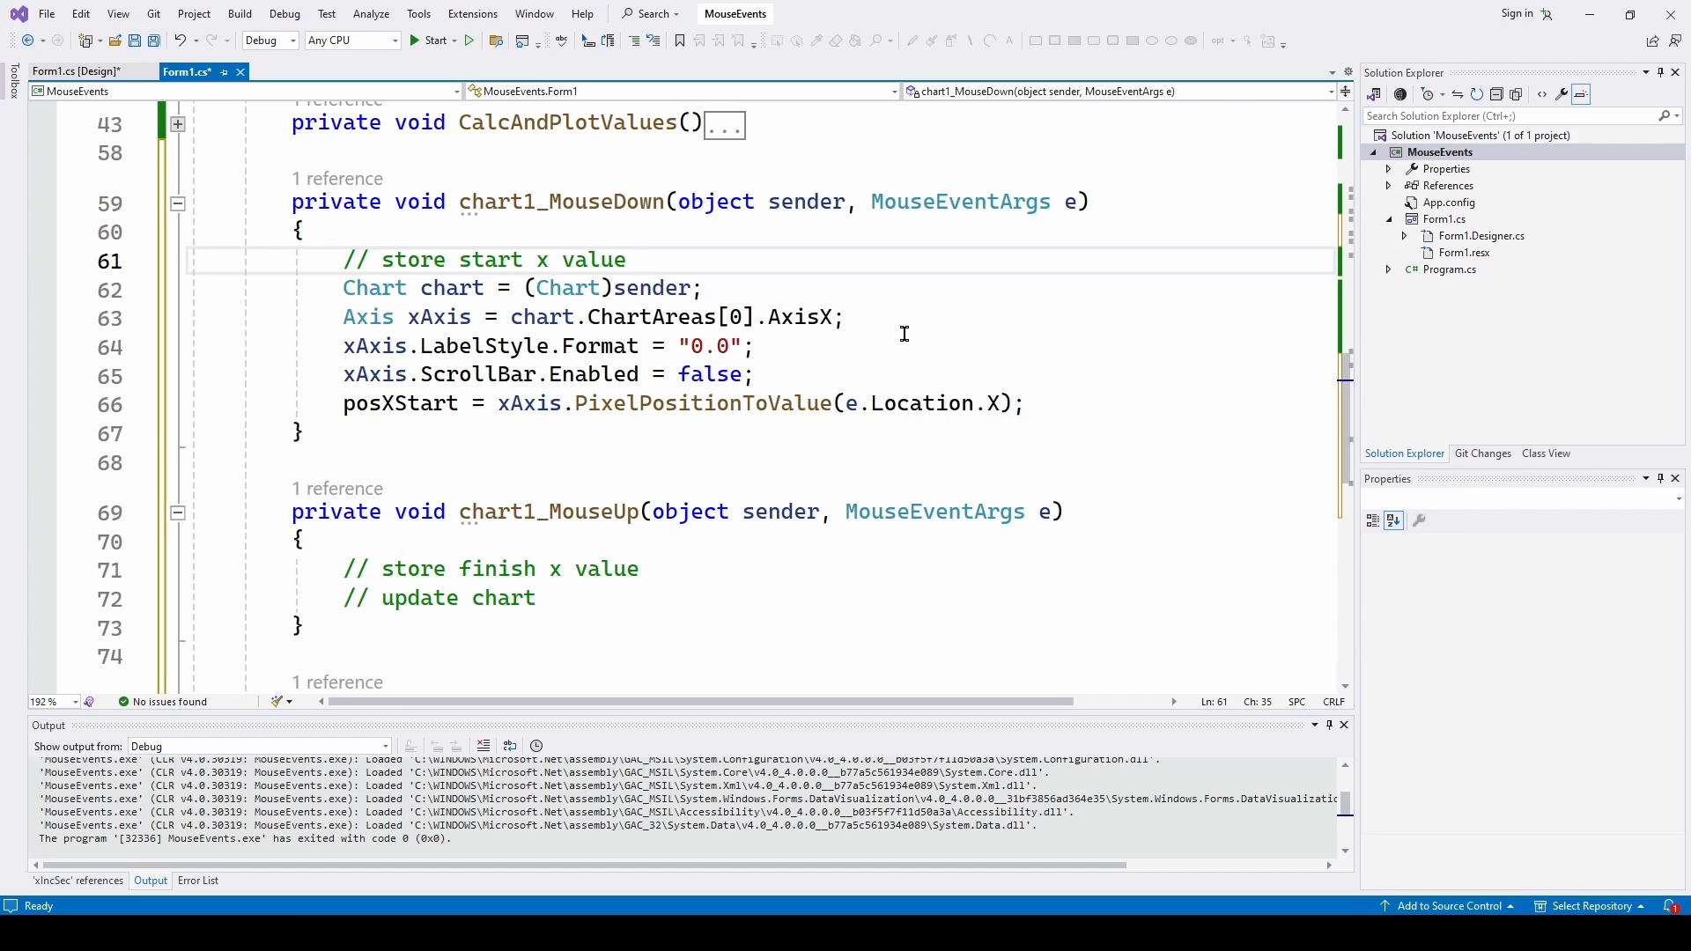
mouse_move(920, 404)
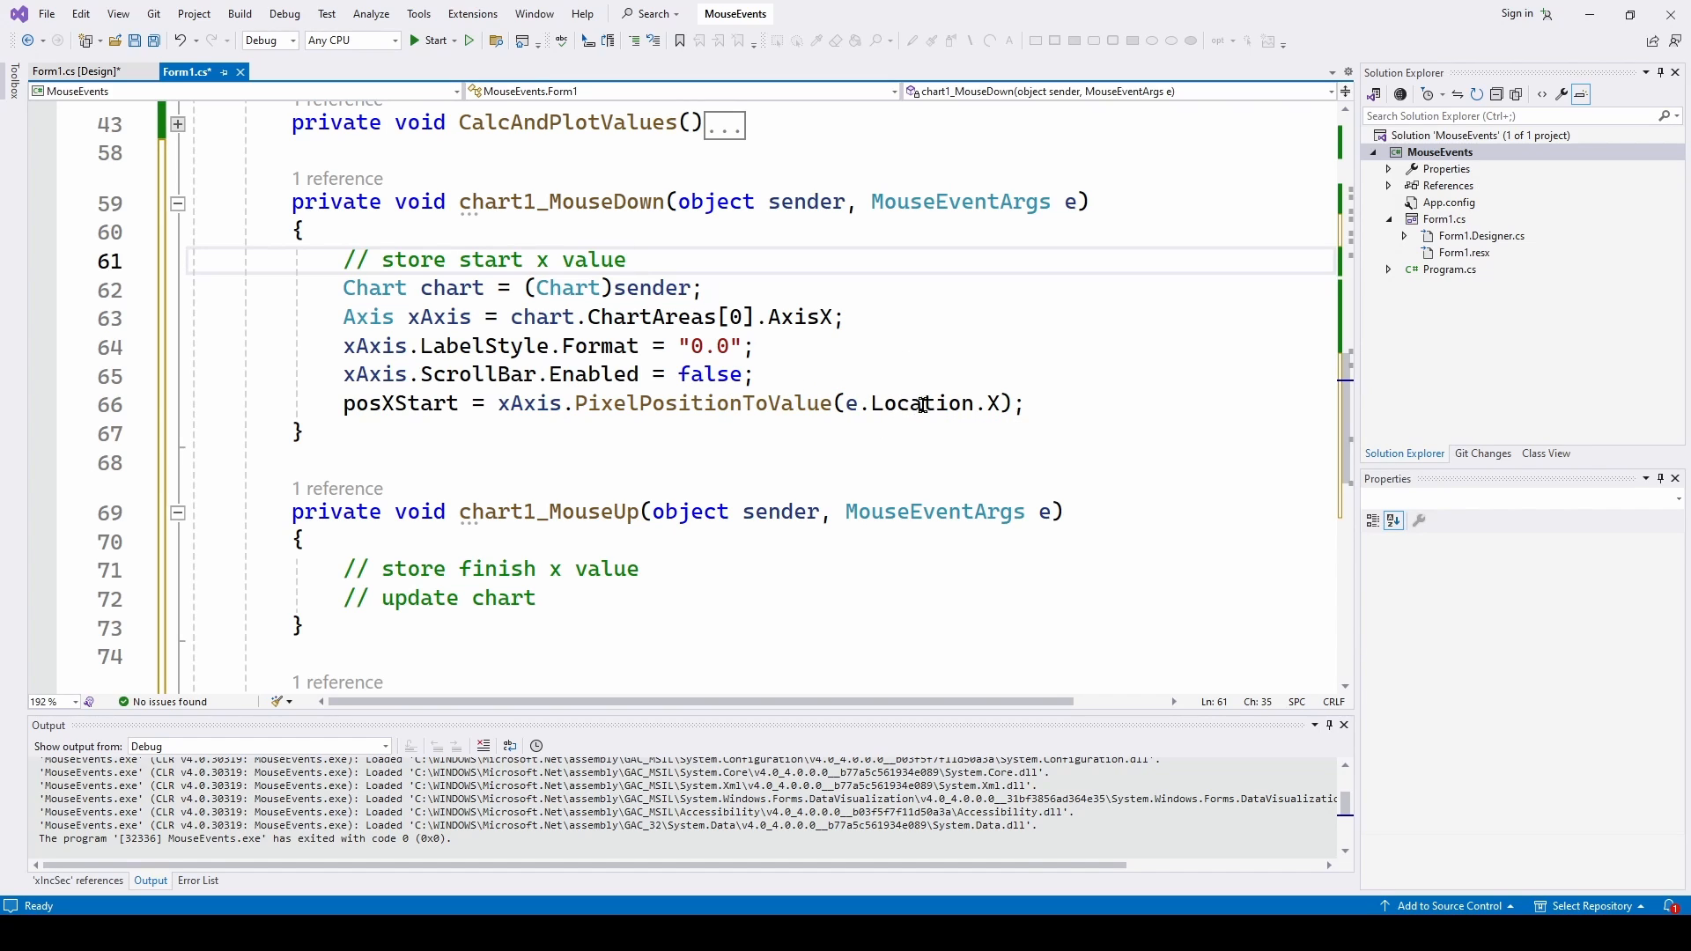
mouse_move(701, 401)
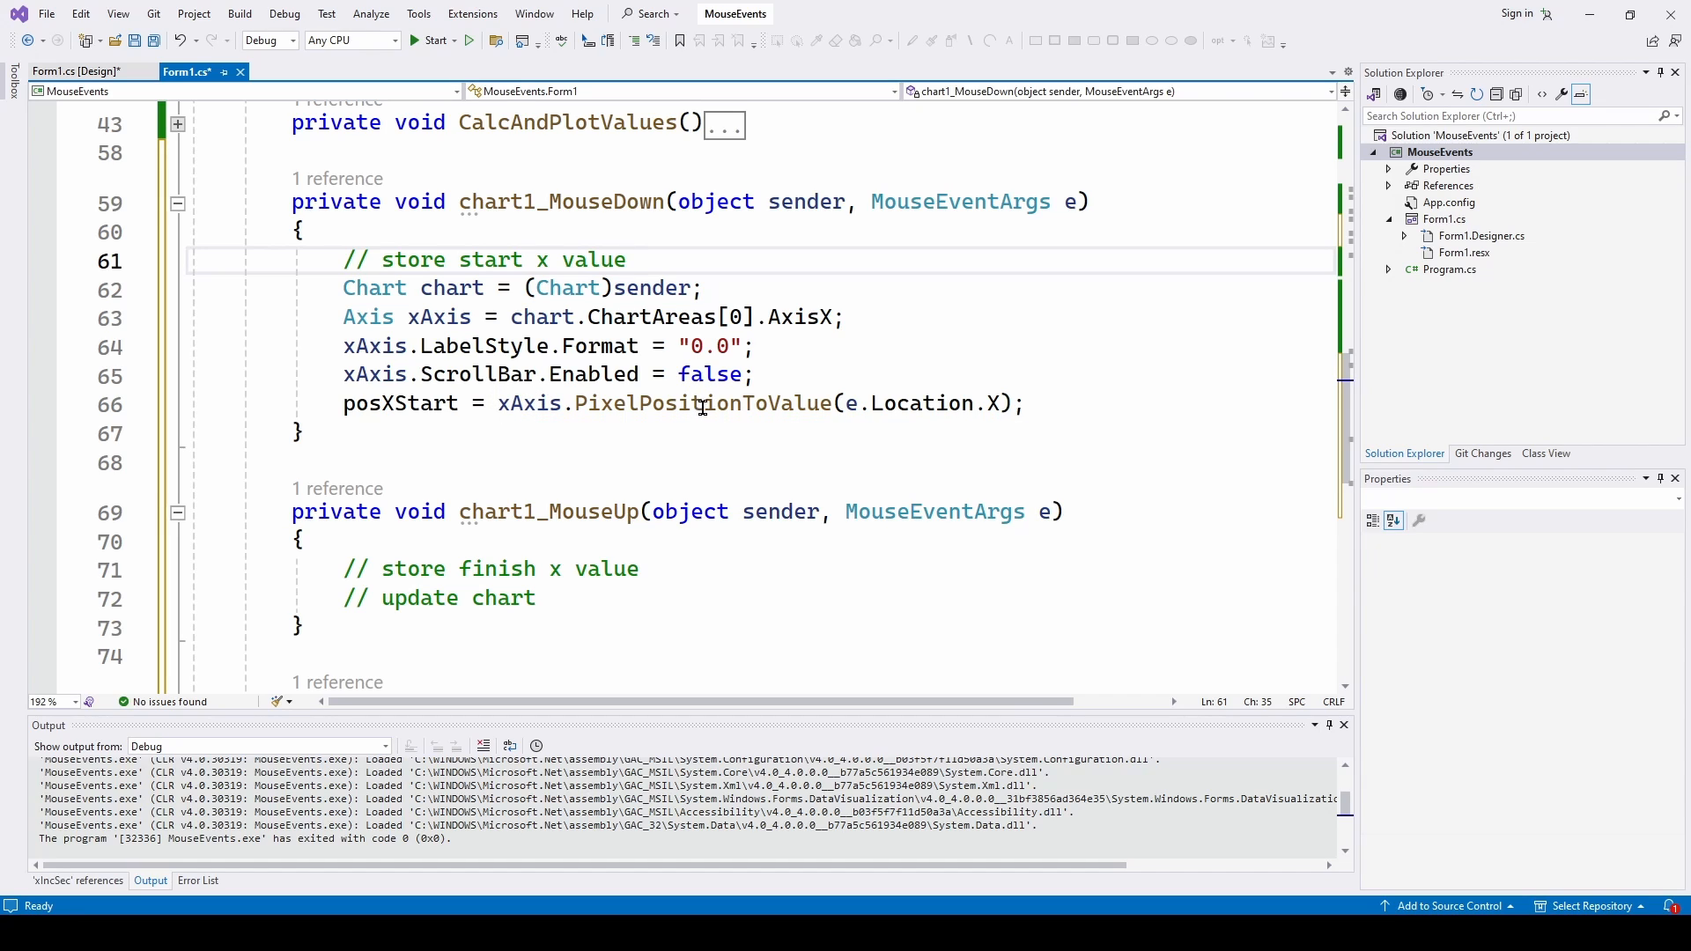
mouse_move(560, 404)
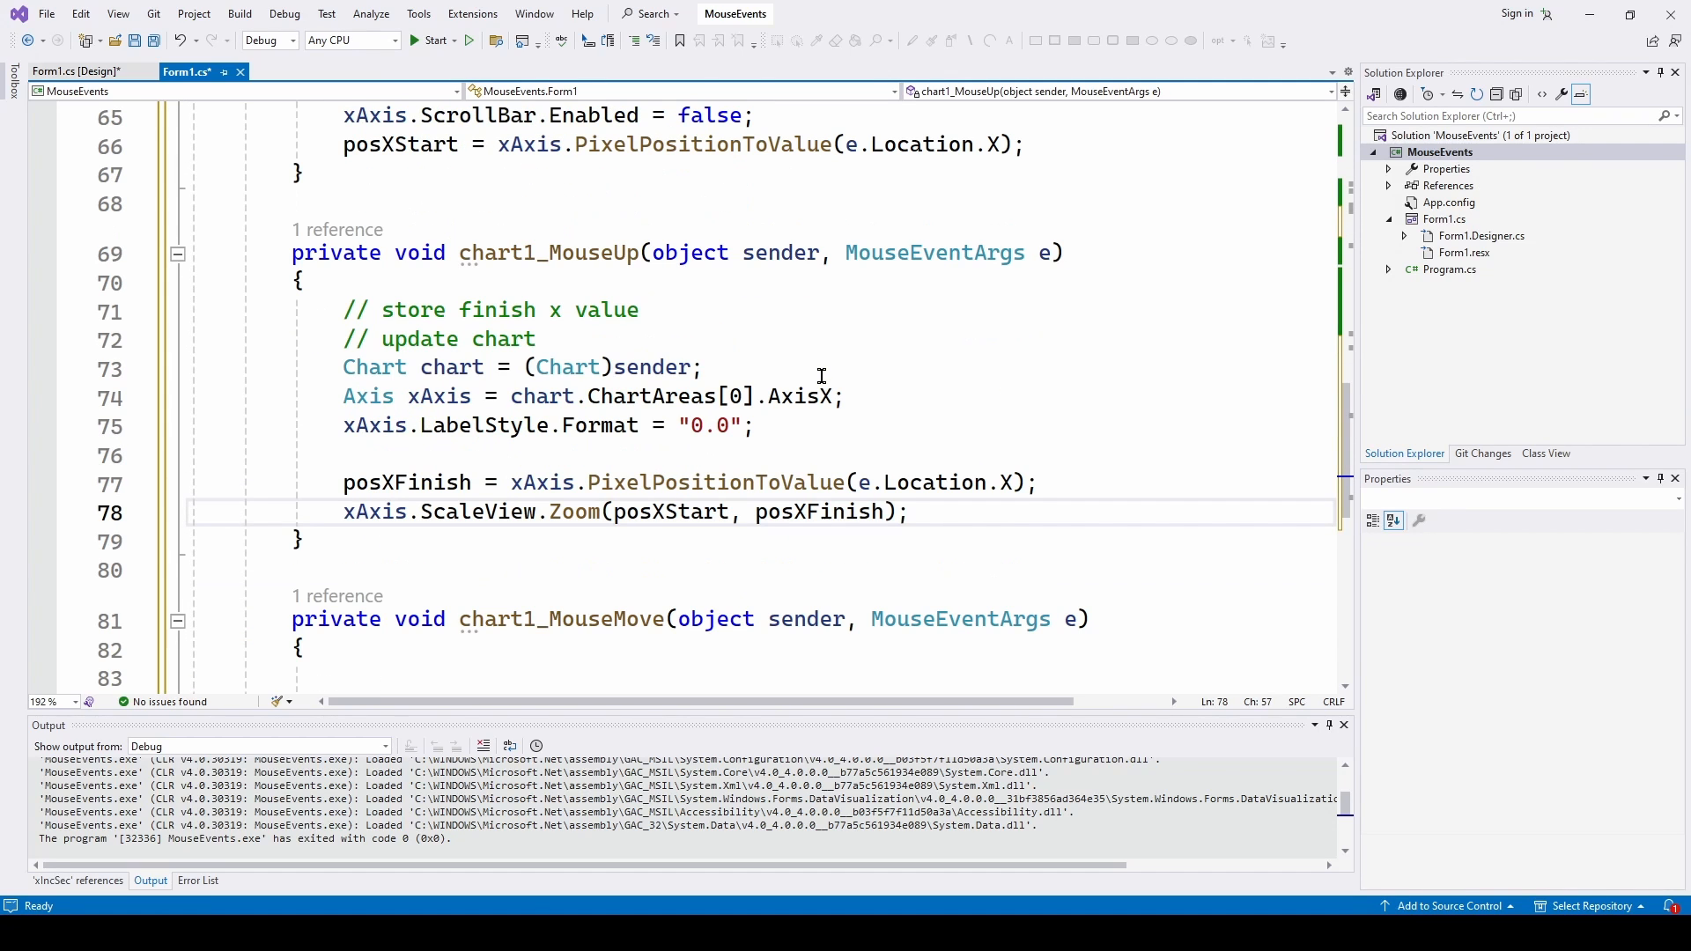
mouse_move(442, 367)
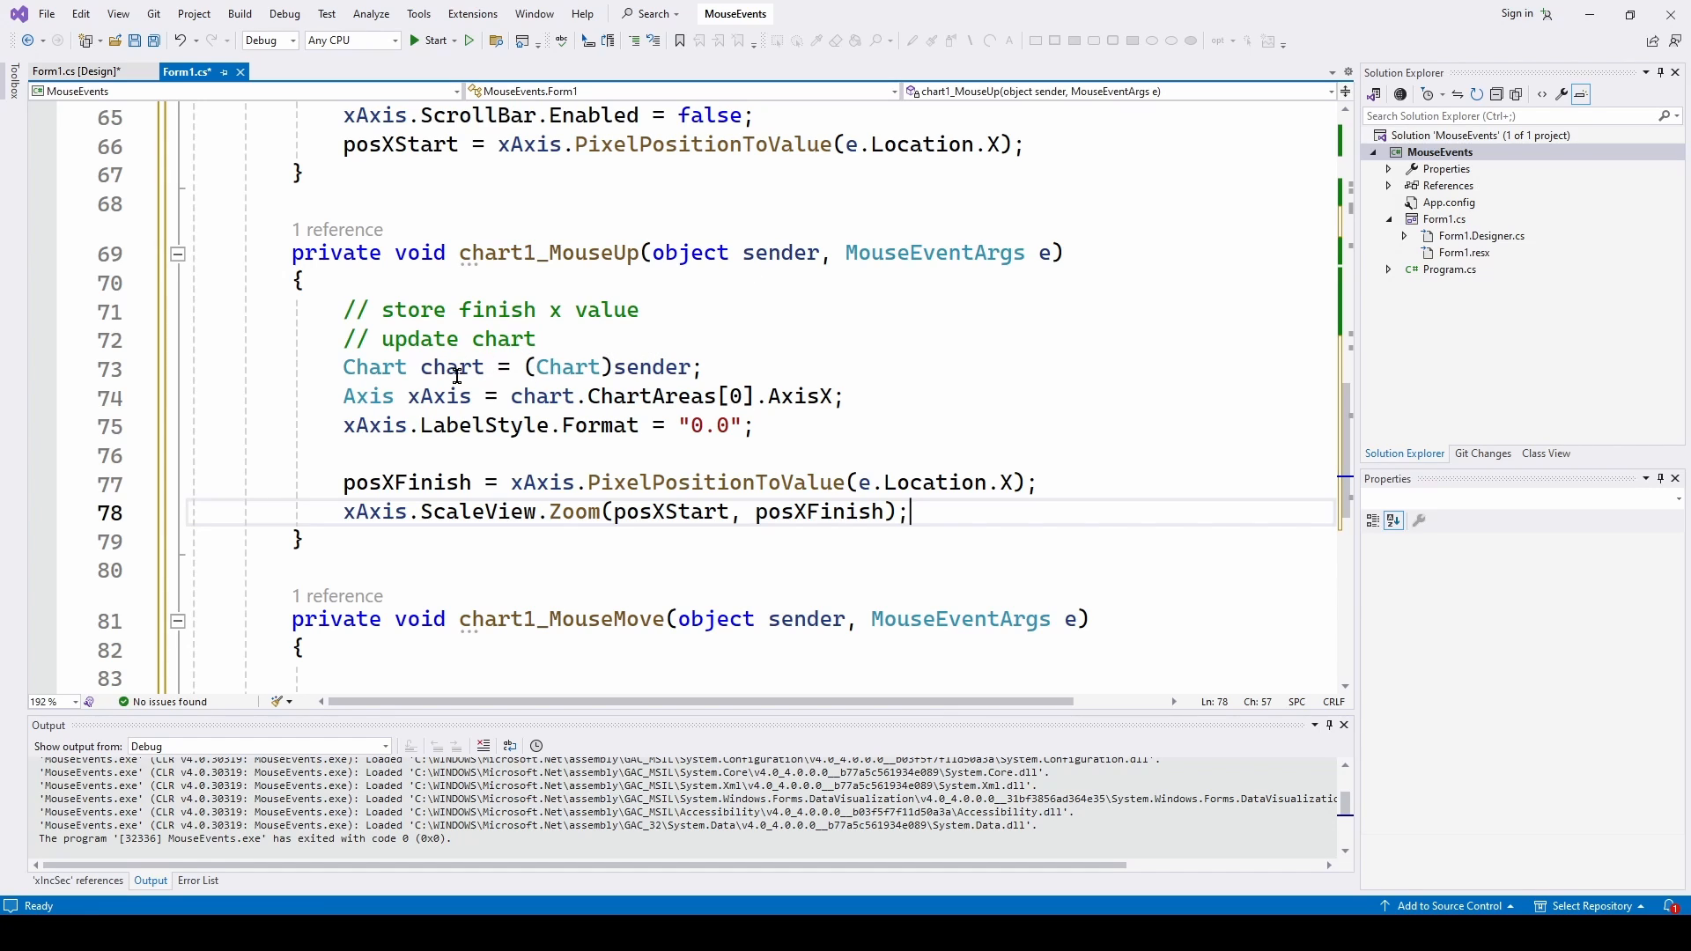
Scroll through chart1_MouseUp's posXFinish and ScaleView.Zoom(posXStart, posXFinish) code
scroll("down", 3)
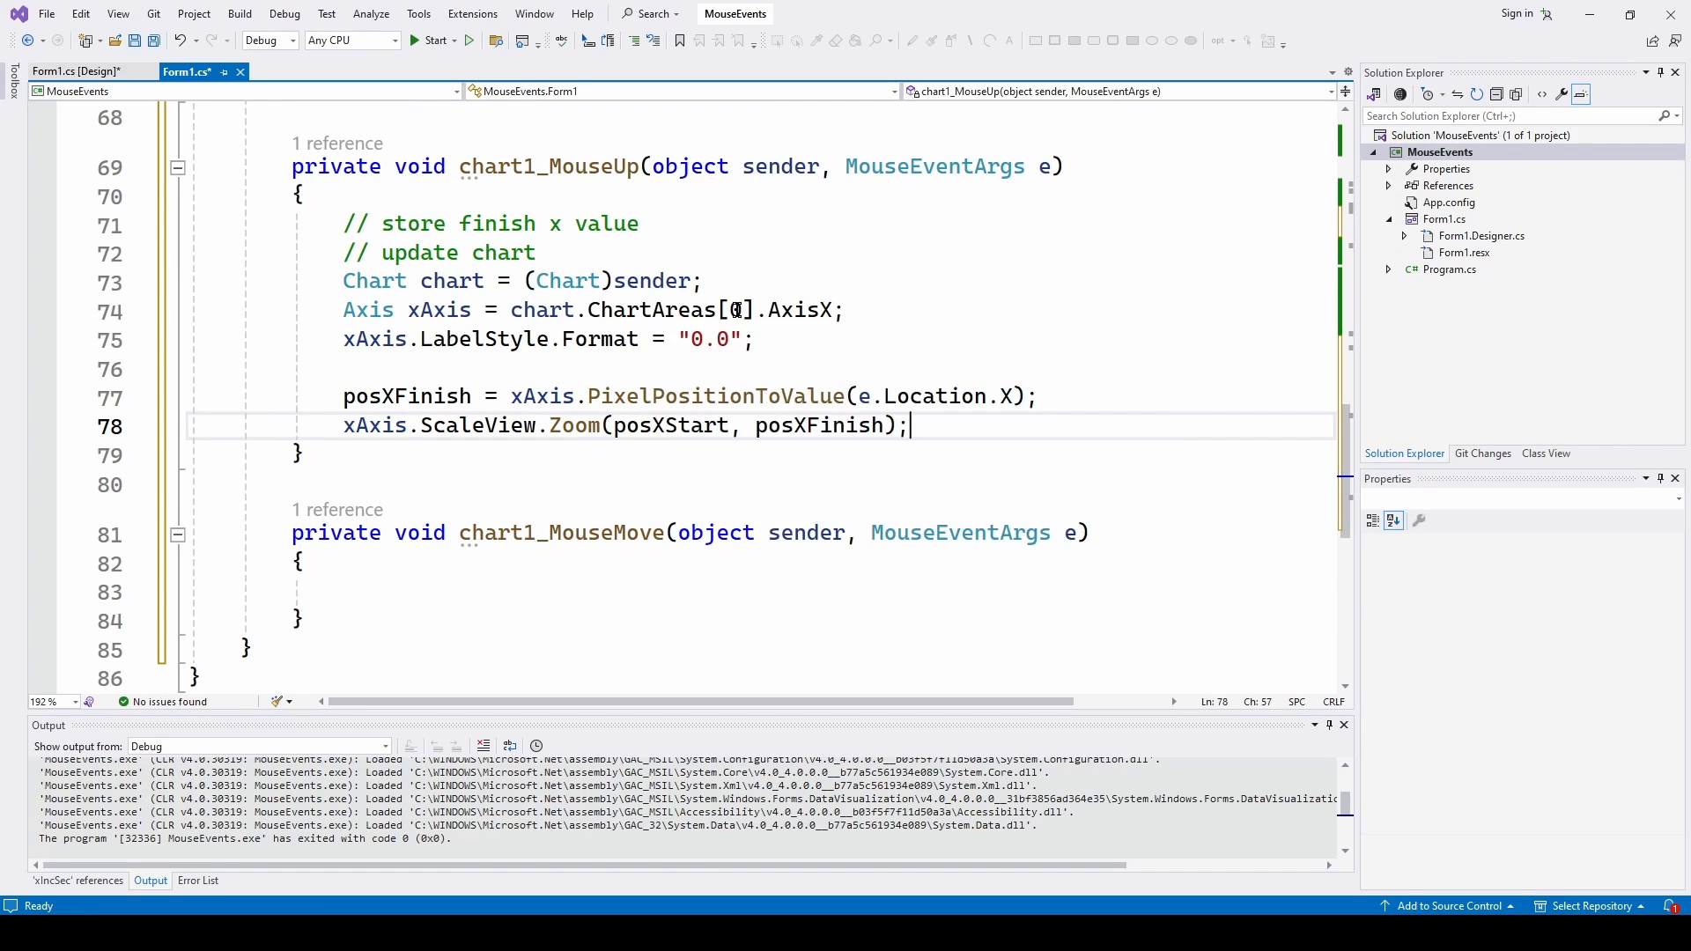
mouse_move(784, 365)
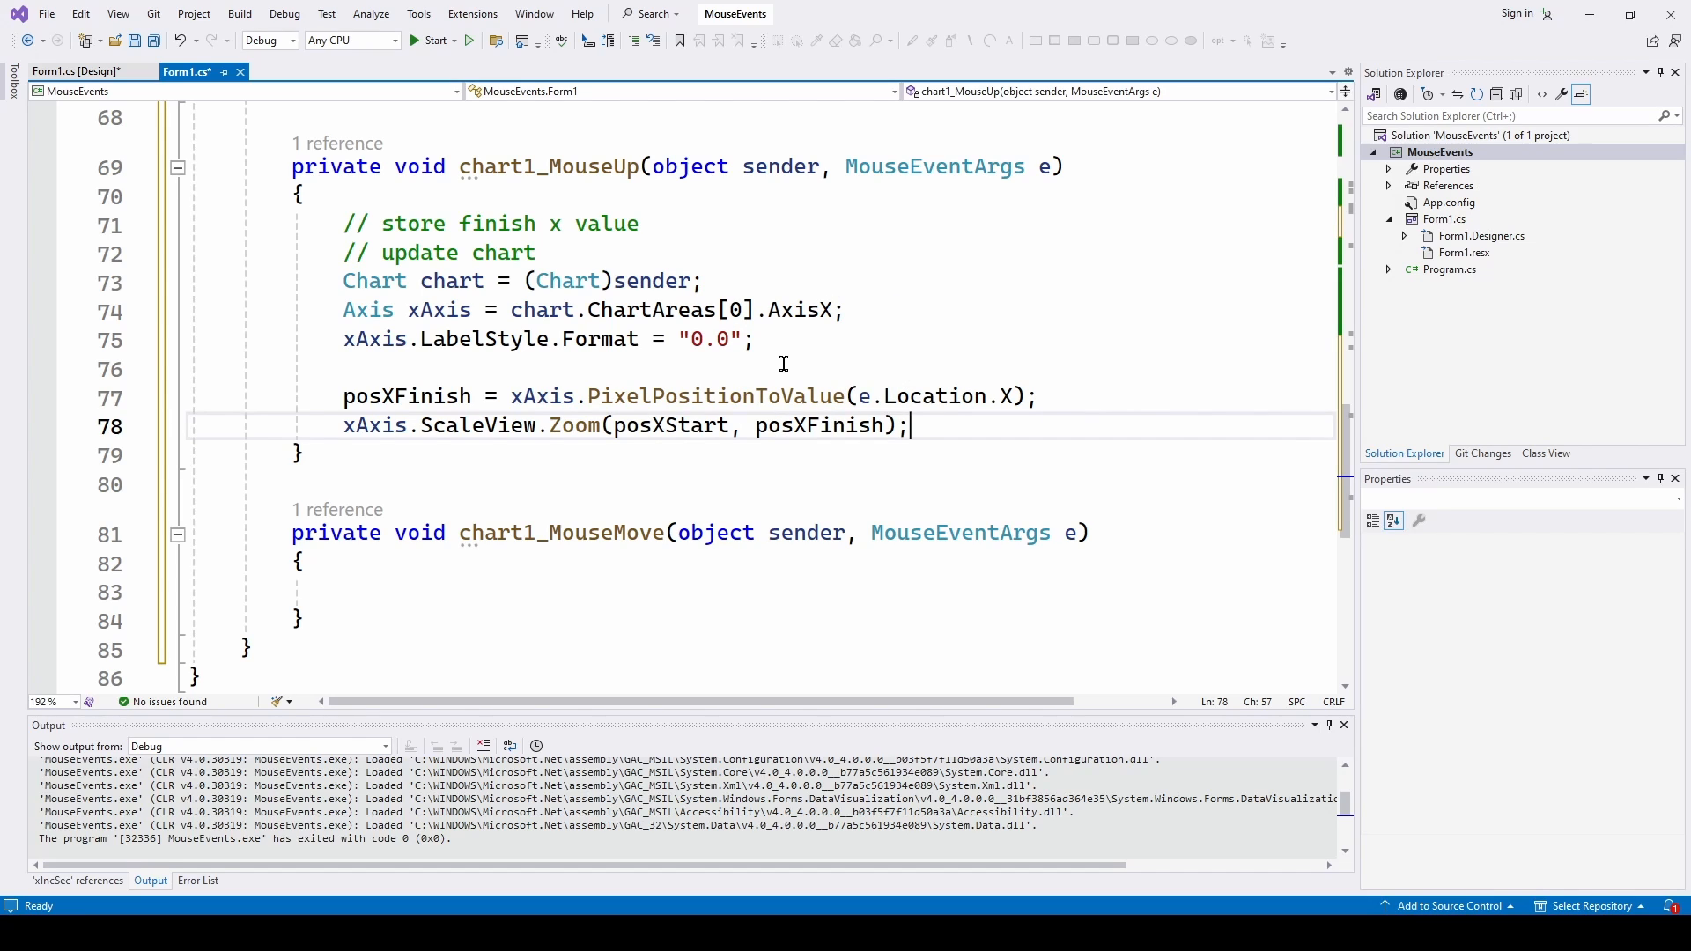
scroll("down", 3)
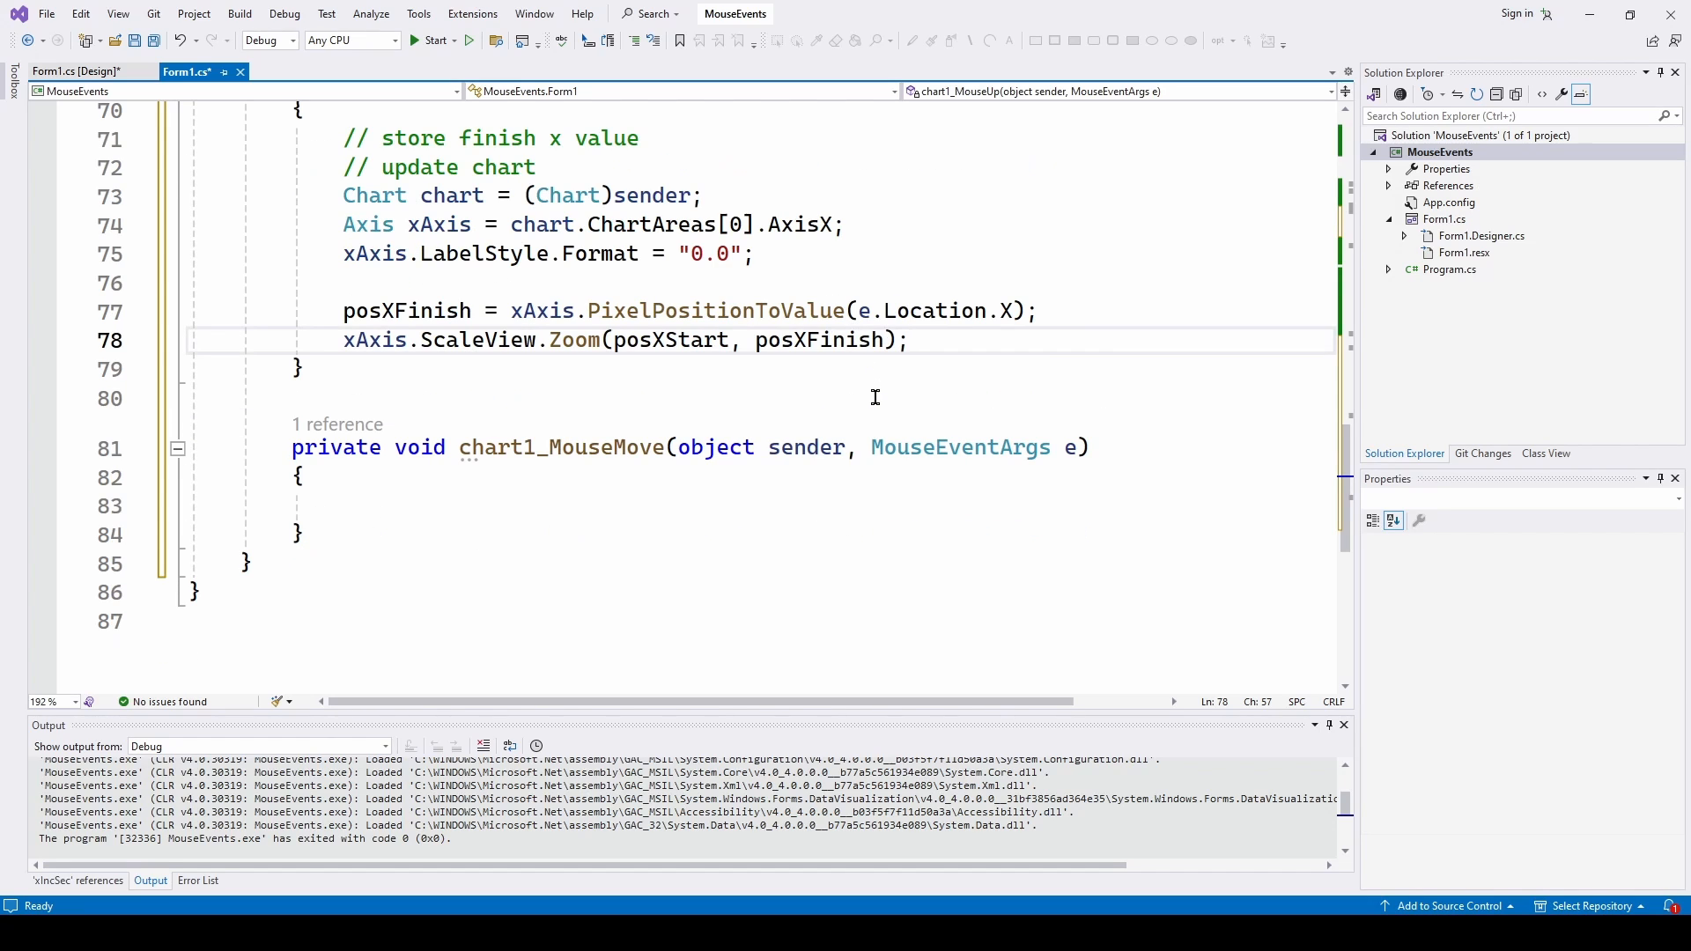
mouse_move(431, 310)
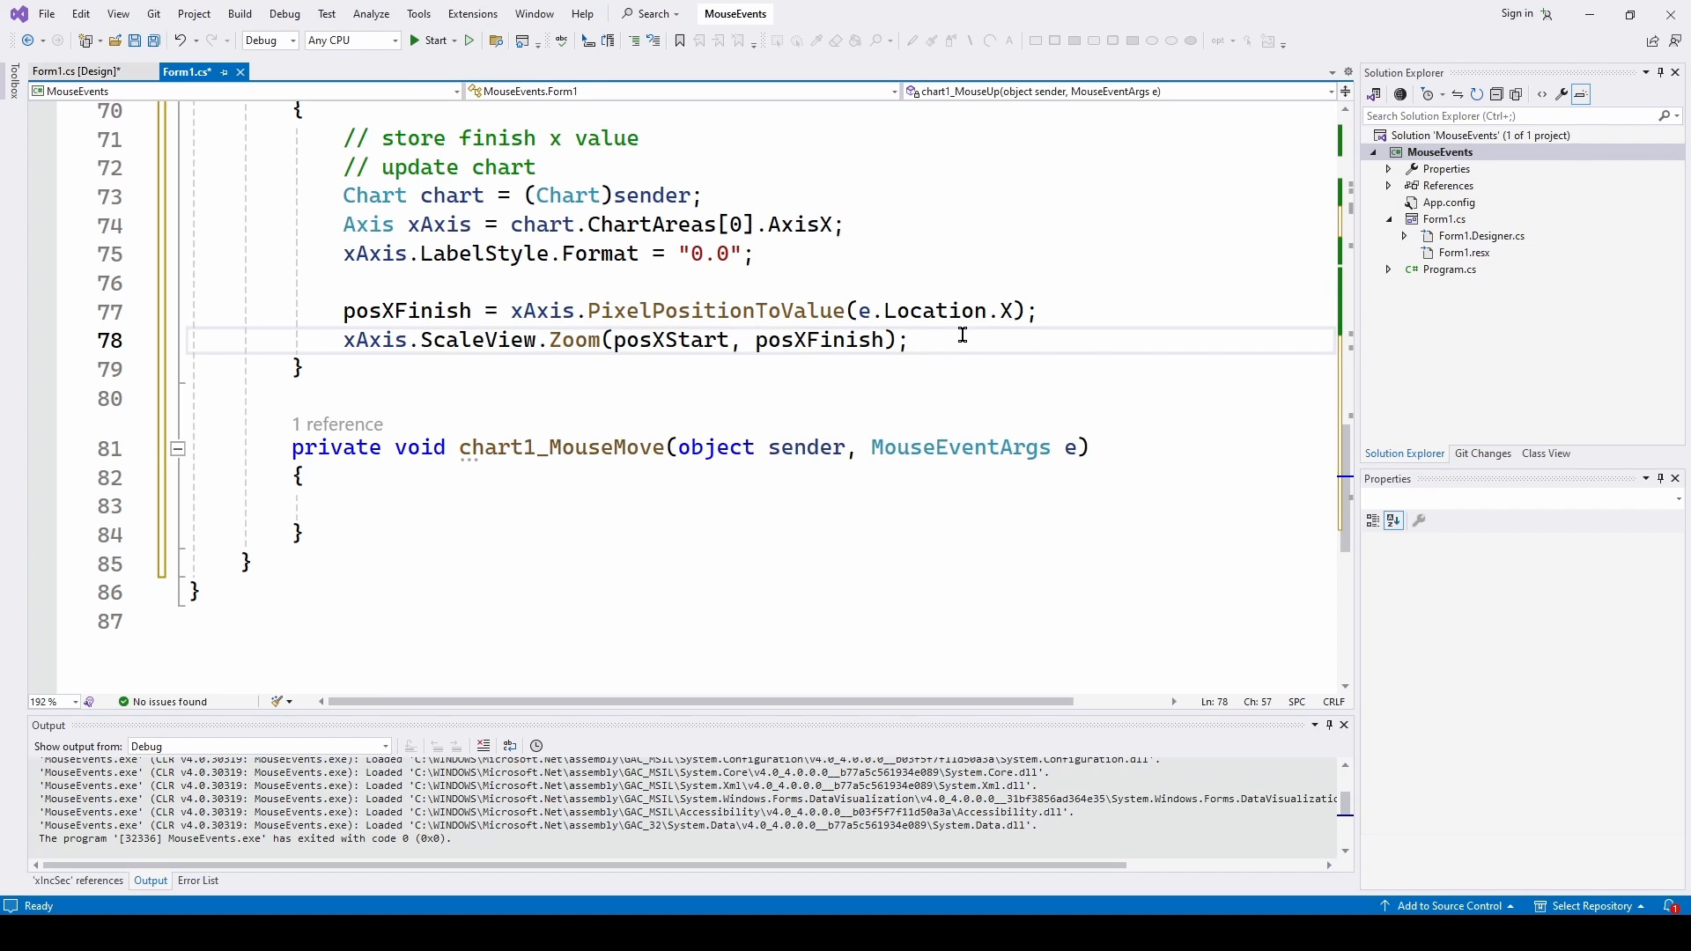
scroll("up", 3)
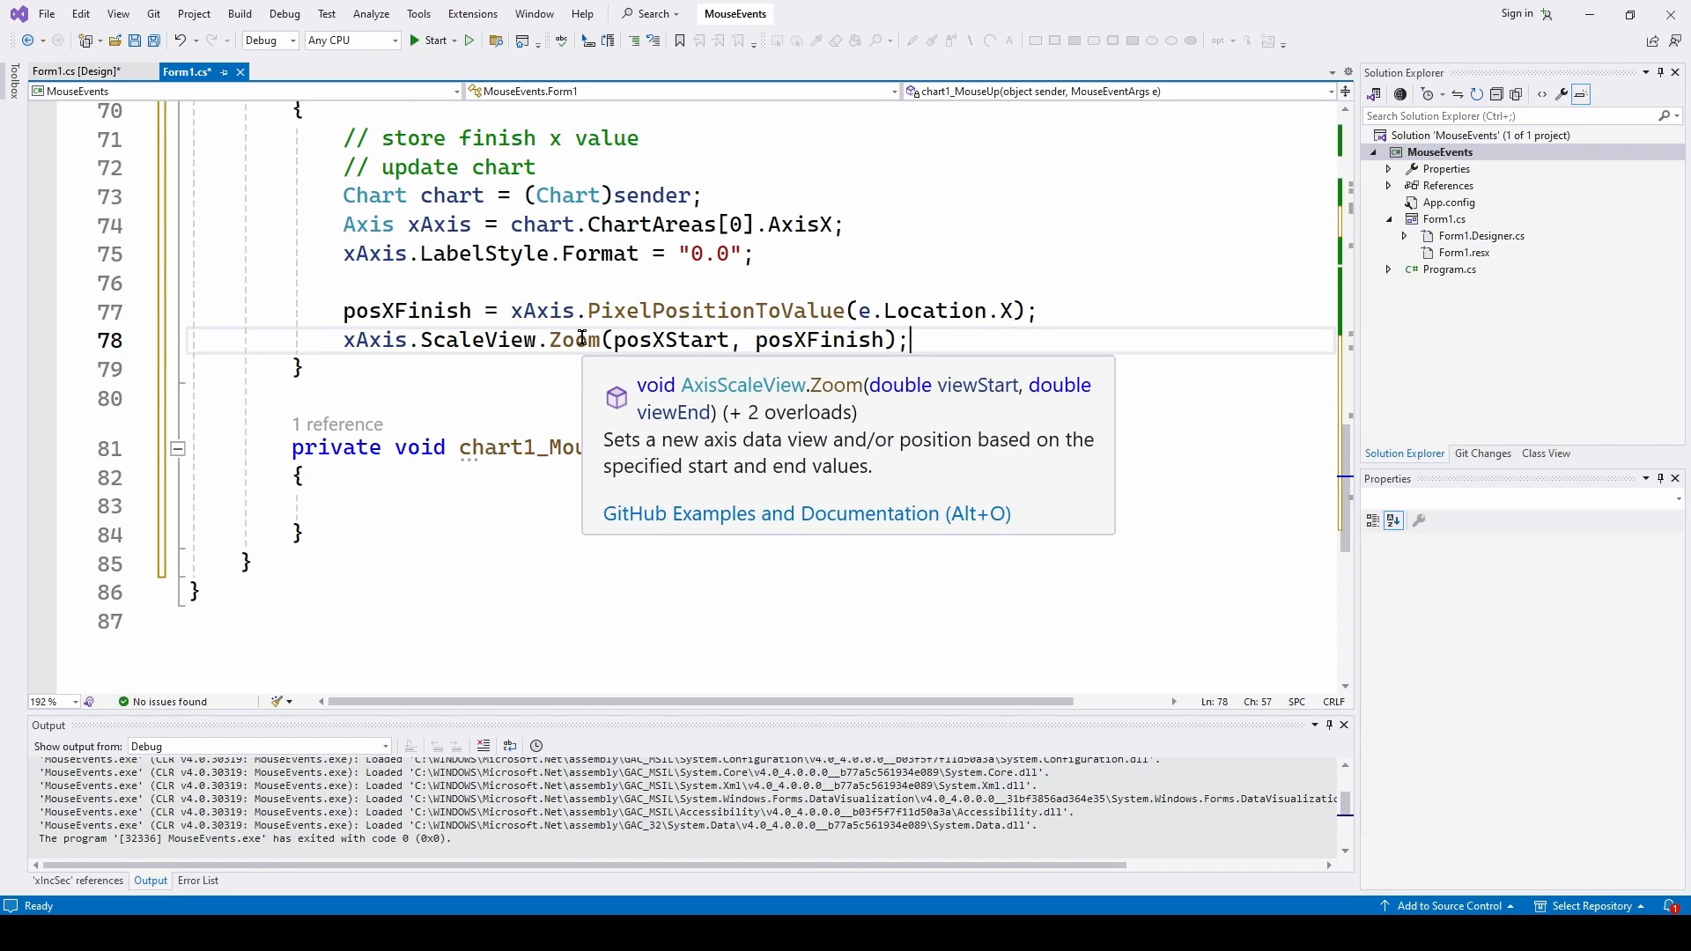
mouse_move(657, 340)
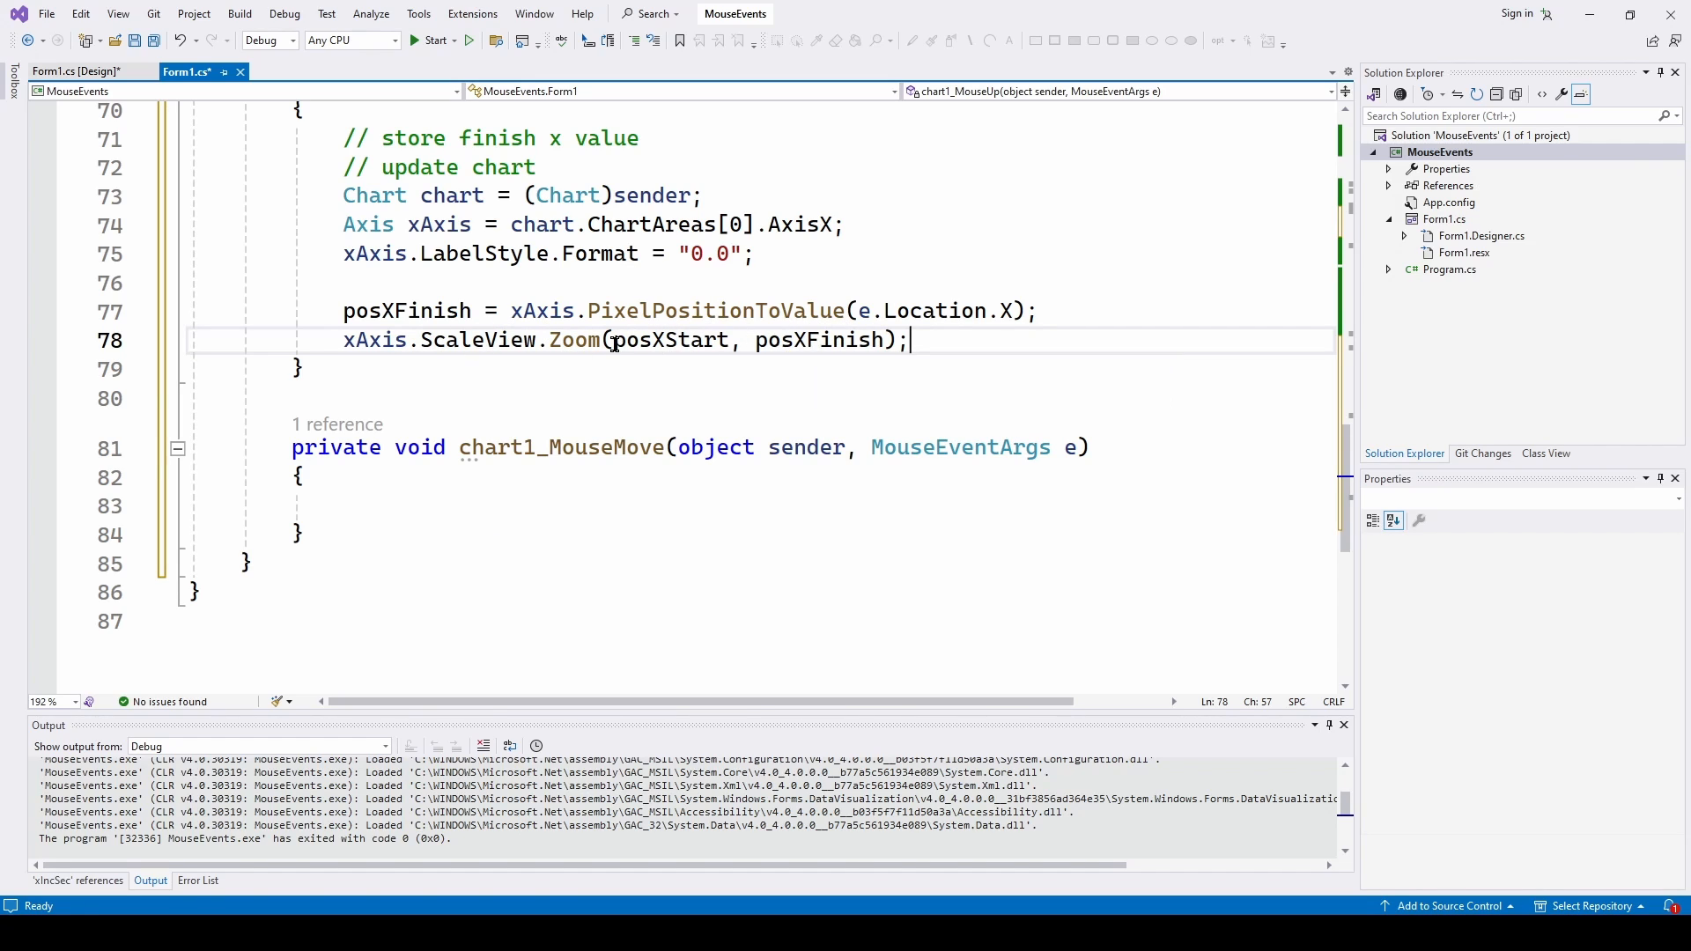
mouse_move(491, 340)
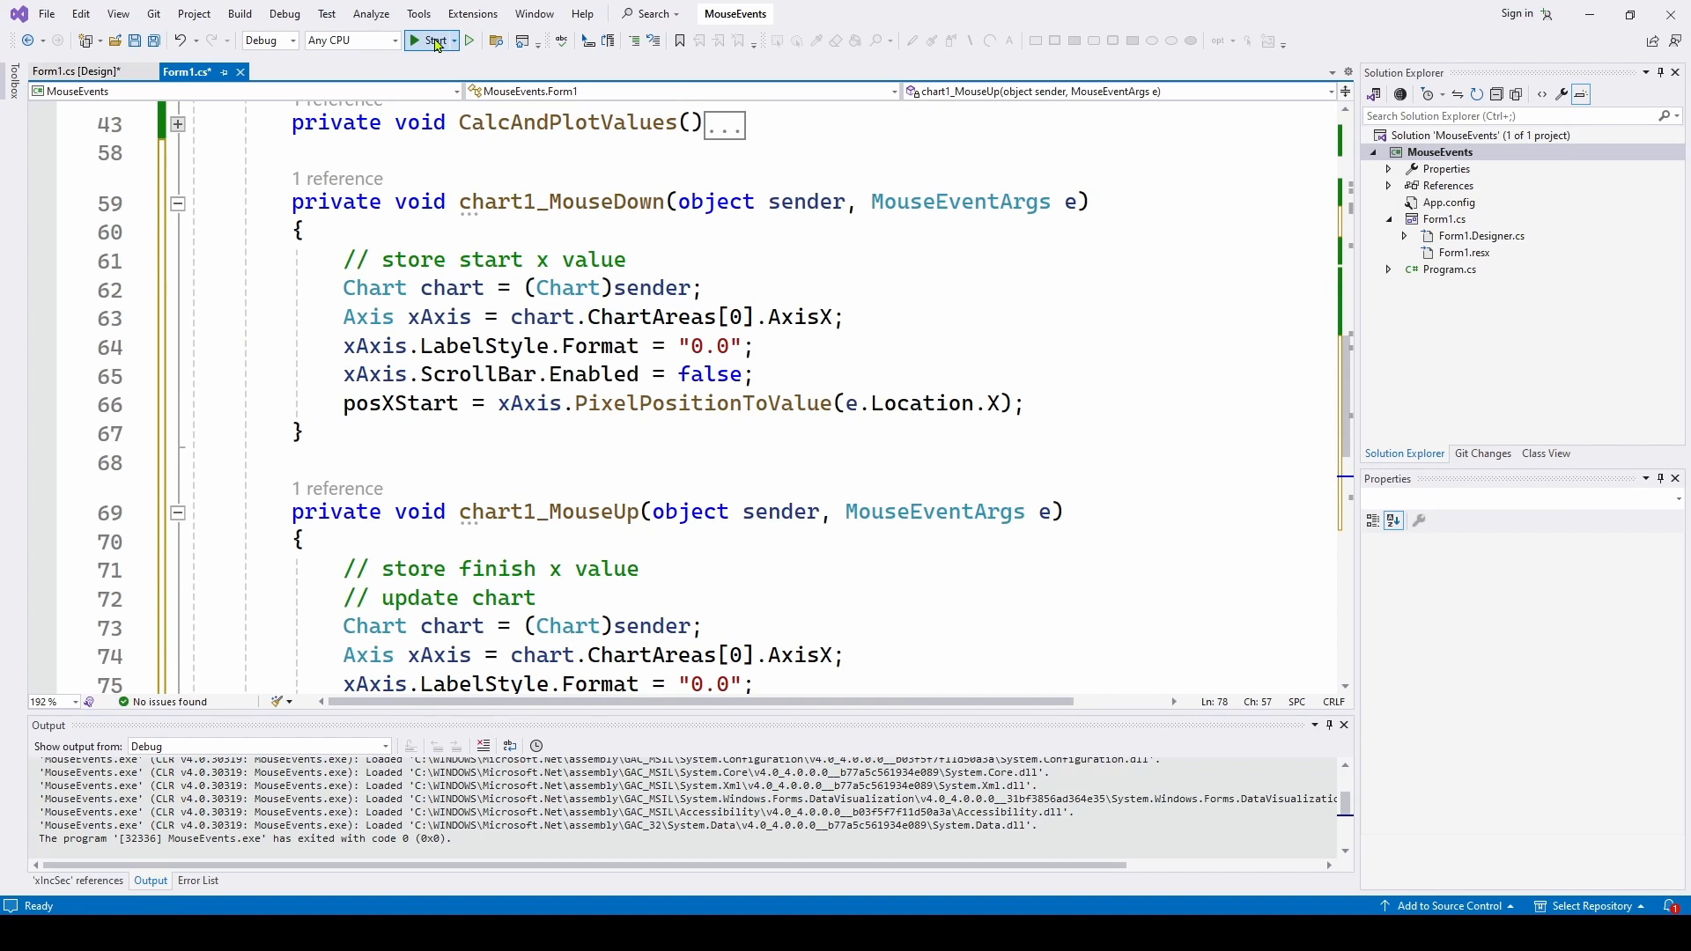
Start the MouseEvents app and drag across the chart to zoom the x-axis to about 2.7–3.9
left_click(430, 40)
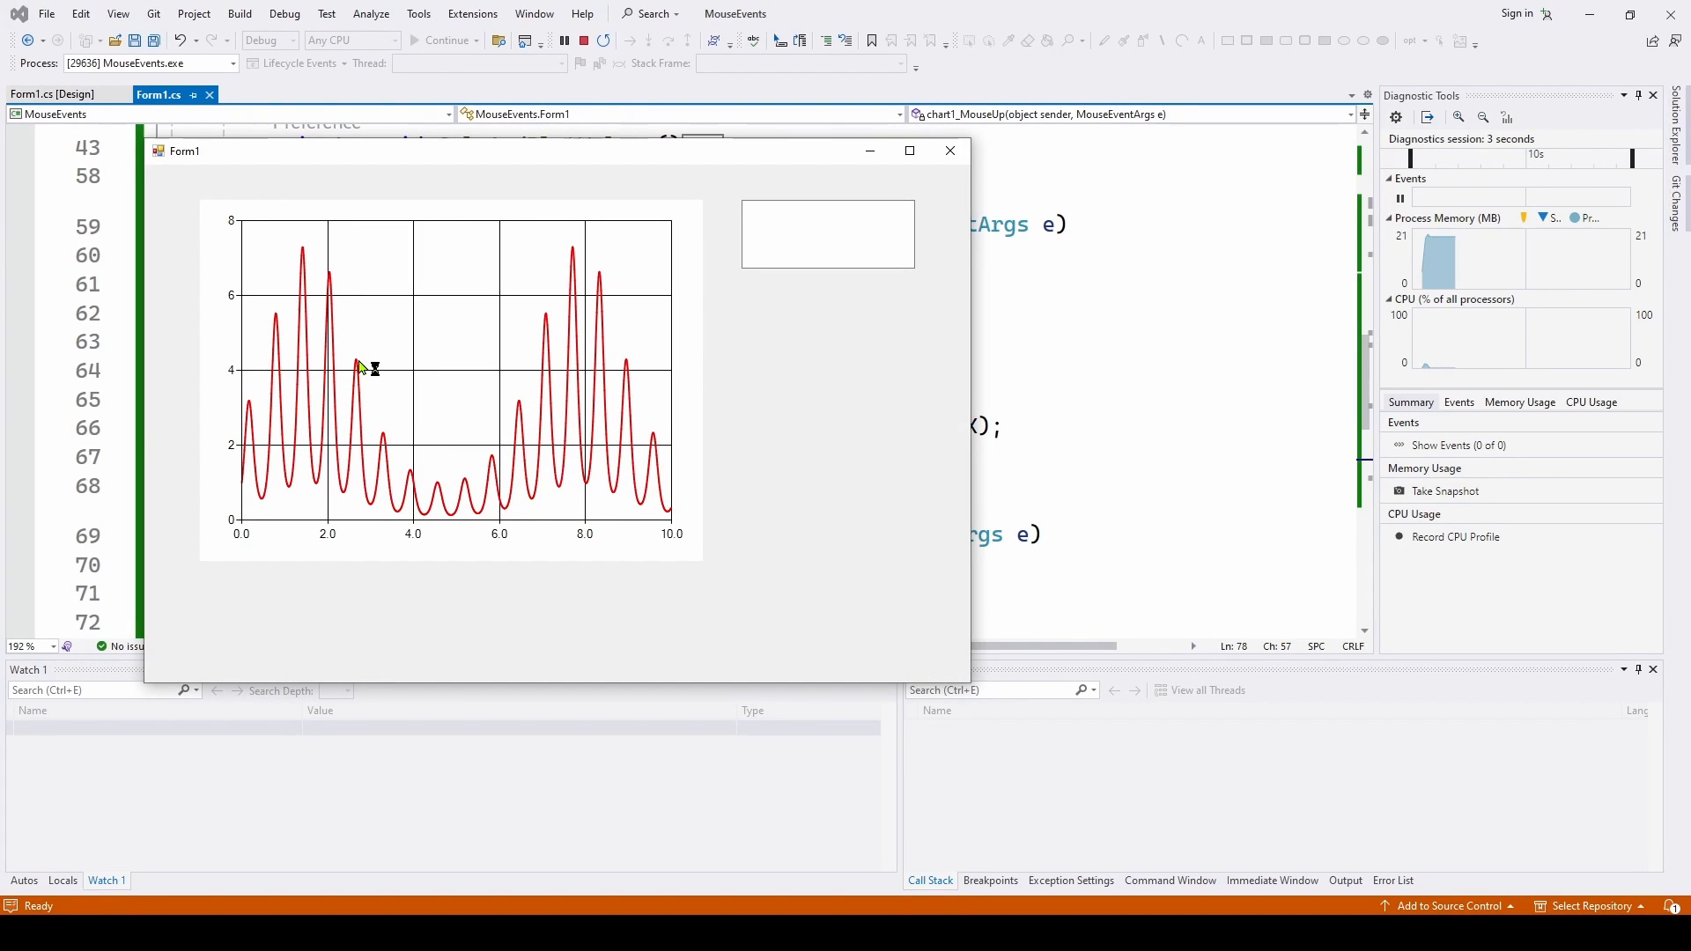
left_click_drag(360, 366, 416, 373)
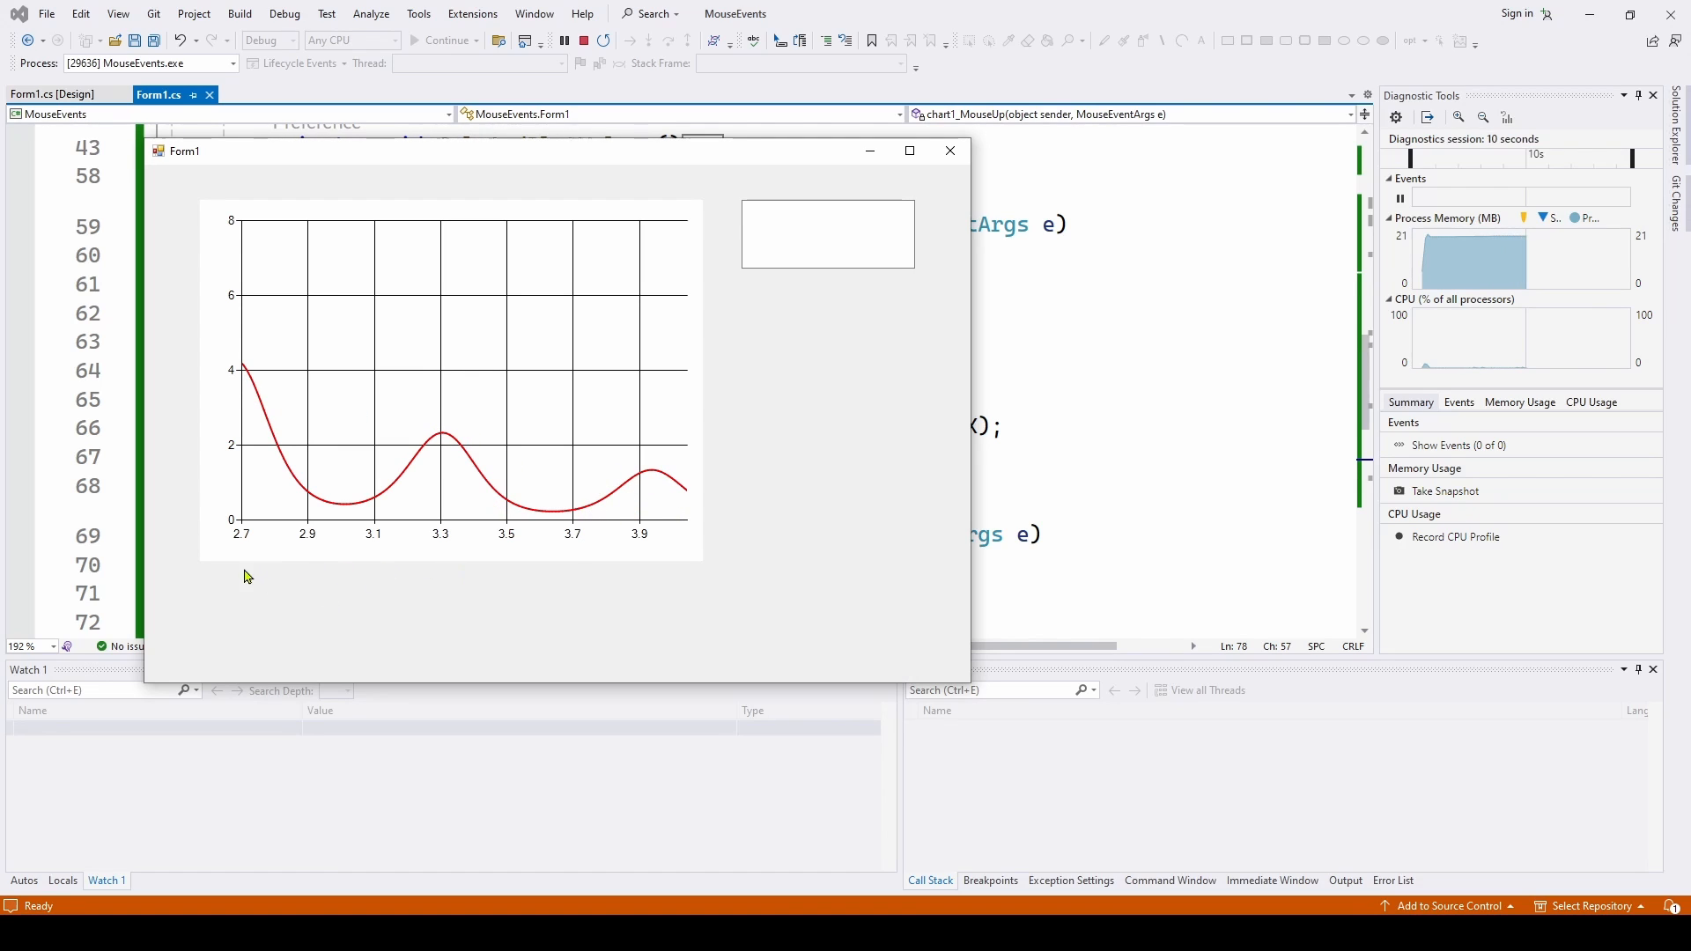
mouse_move(518, 574)
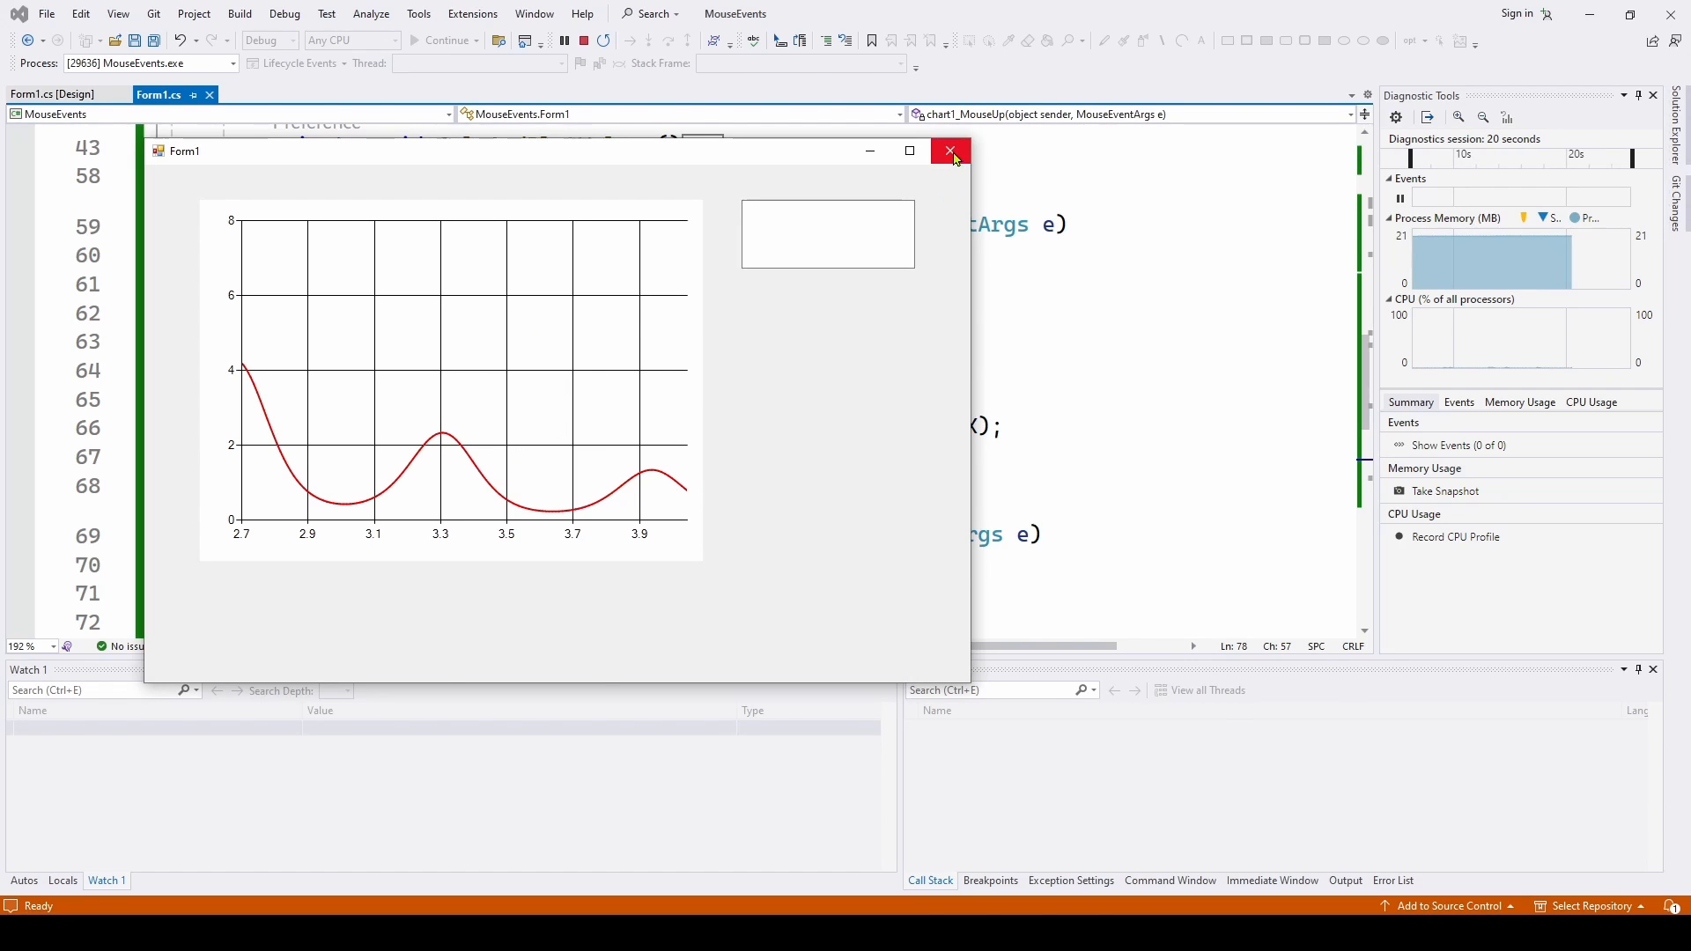
Close the running Form1 window and review the mouse handler code in Form1.cs
left_click(947, 150)
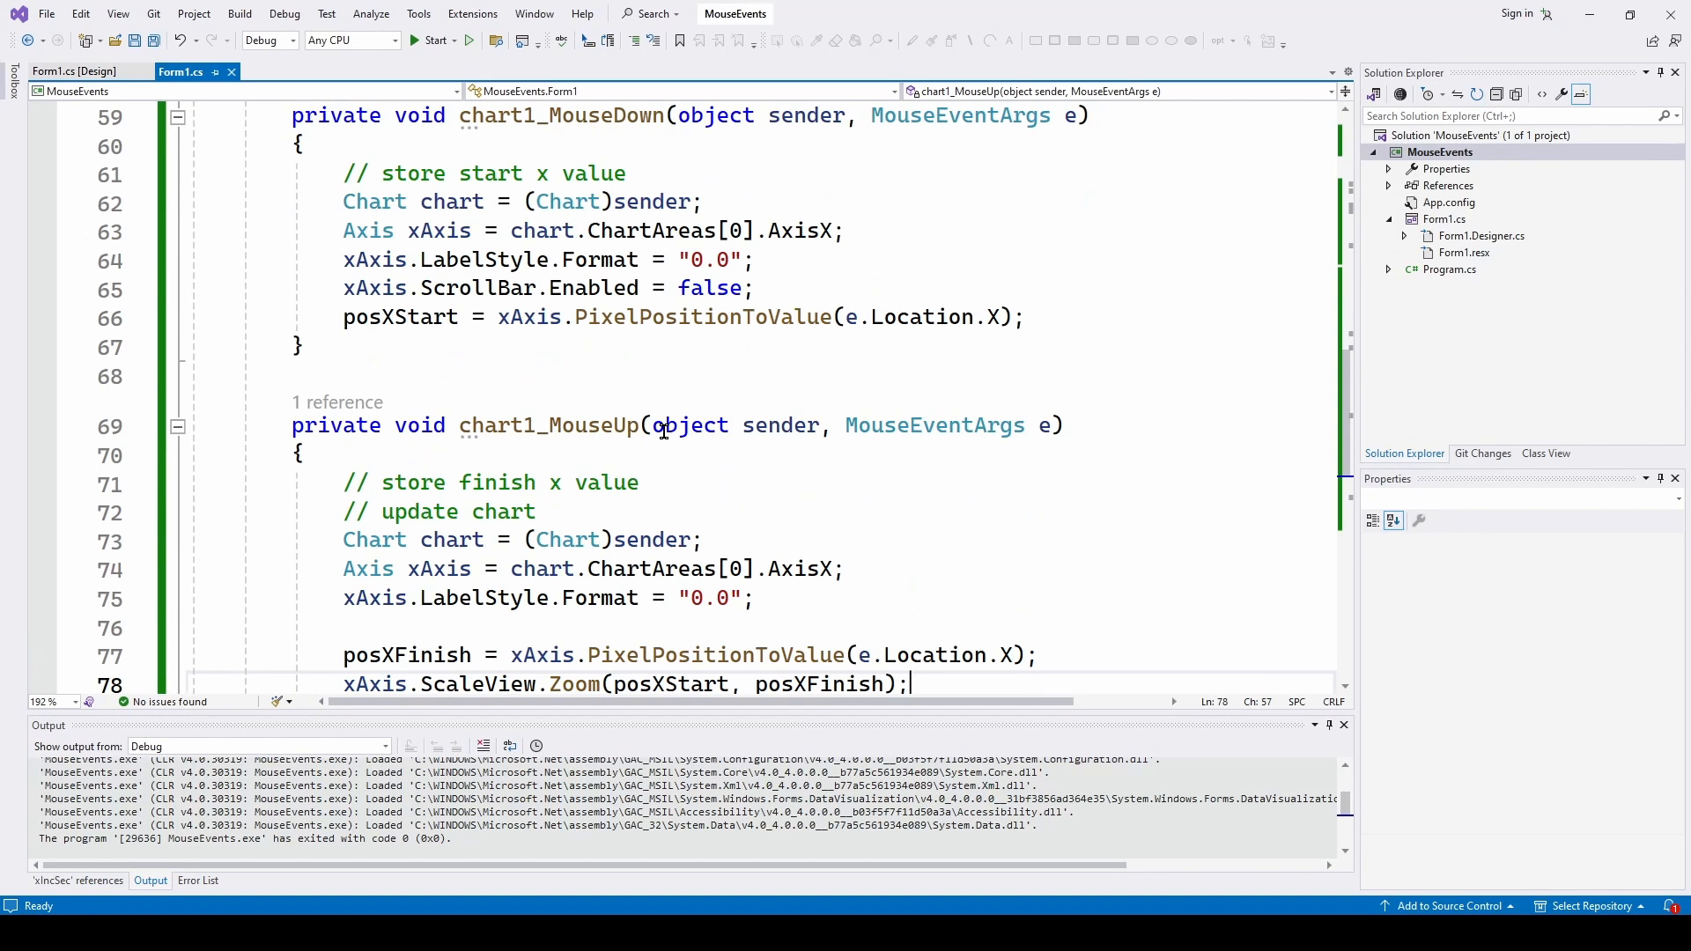
scroll("down", 3)
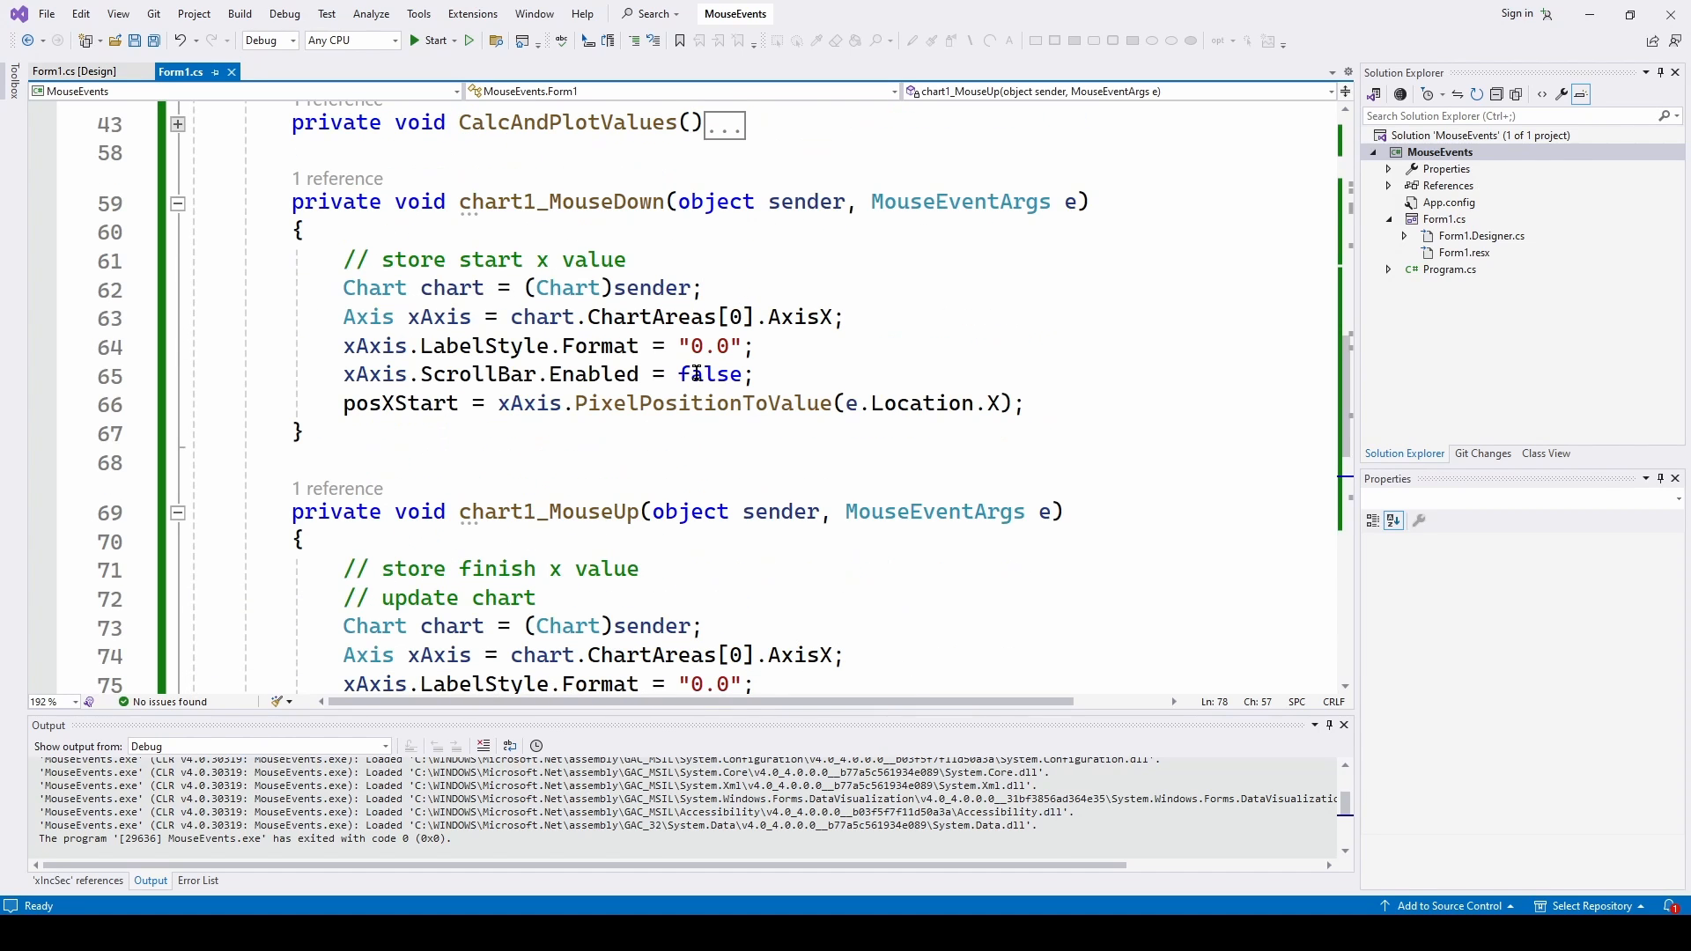
scroll("down", 3)
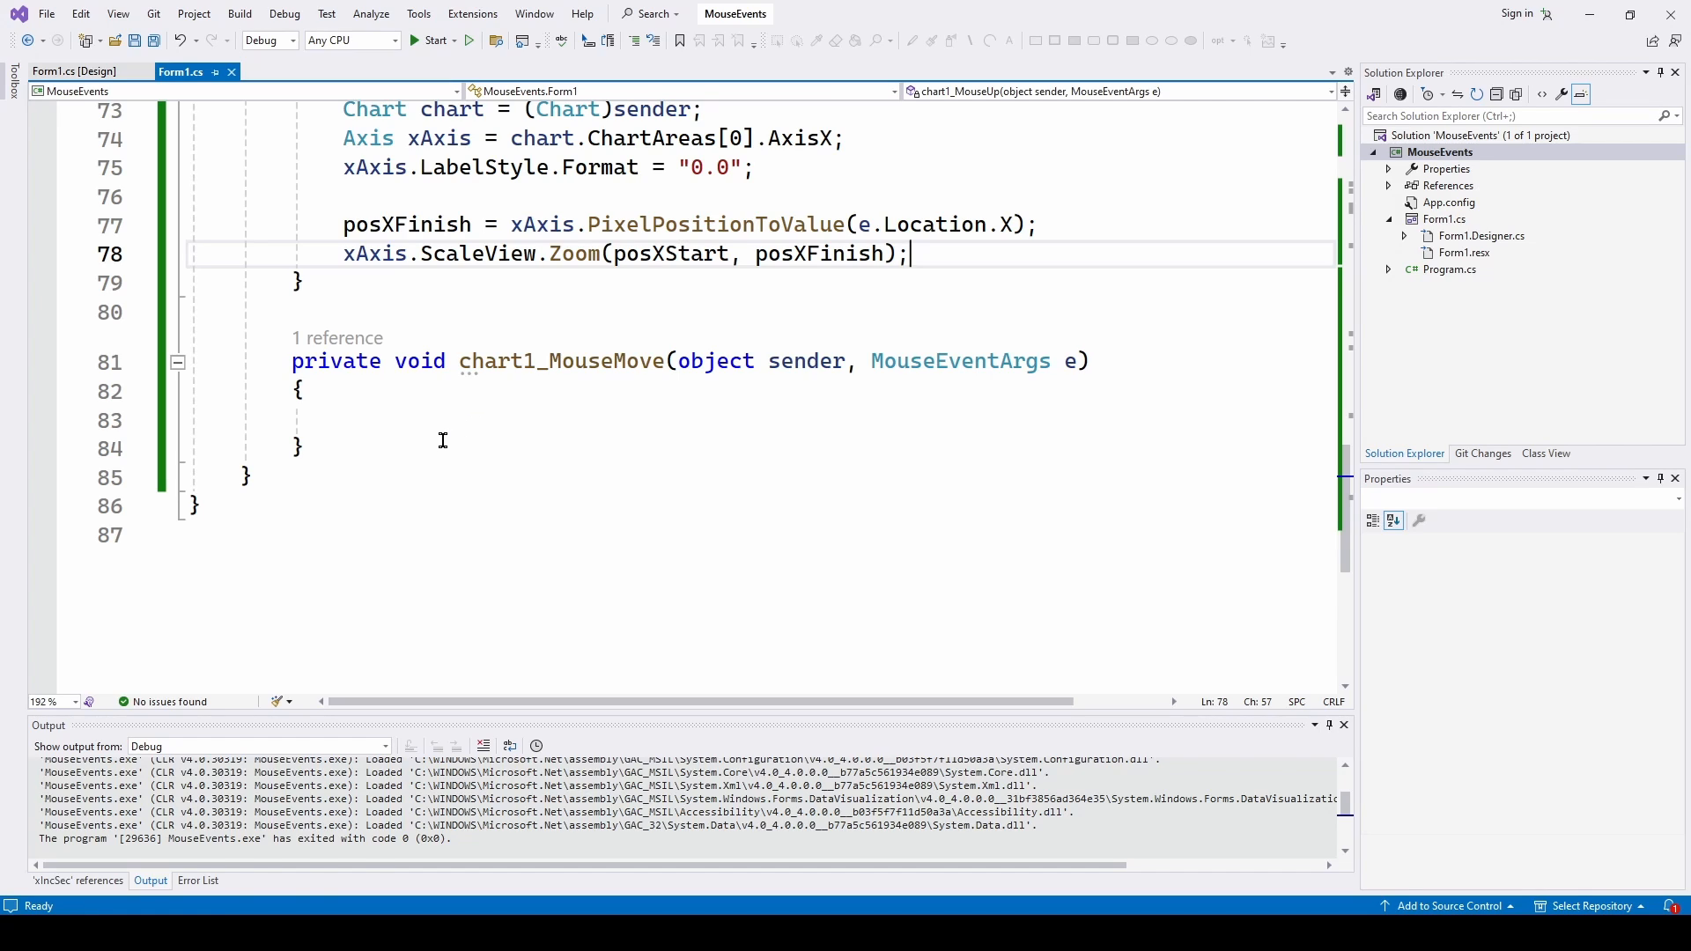
mouse_move(592, 396)
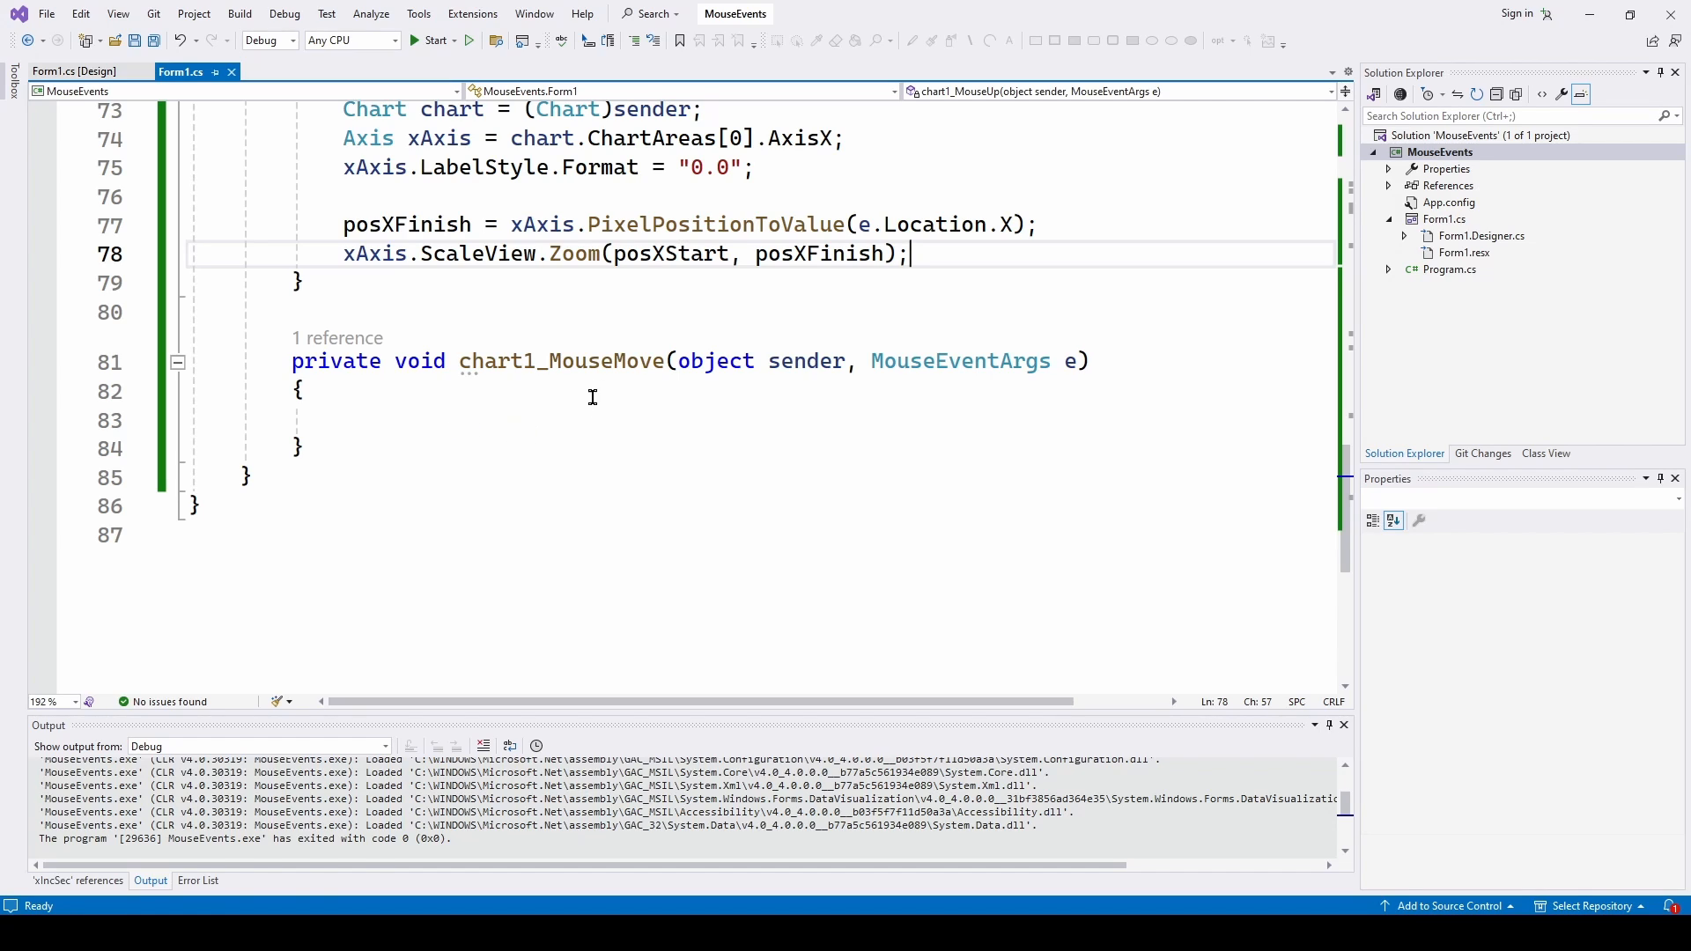
mouse_move(352, 419)
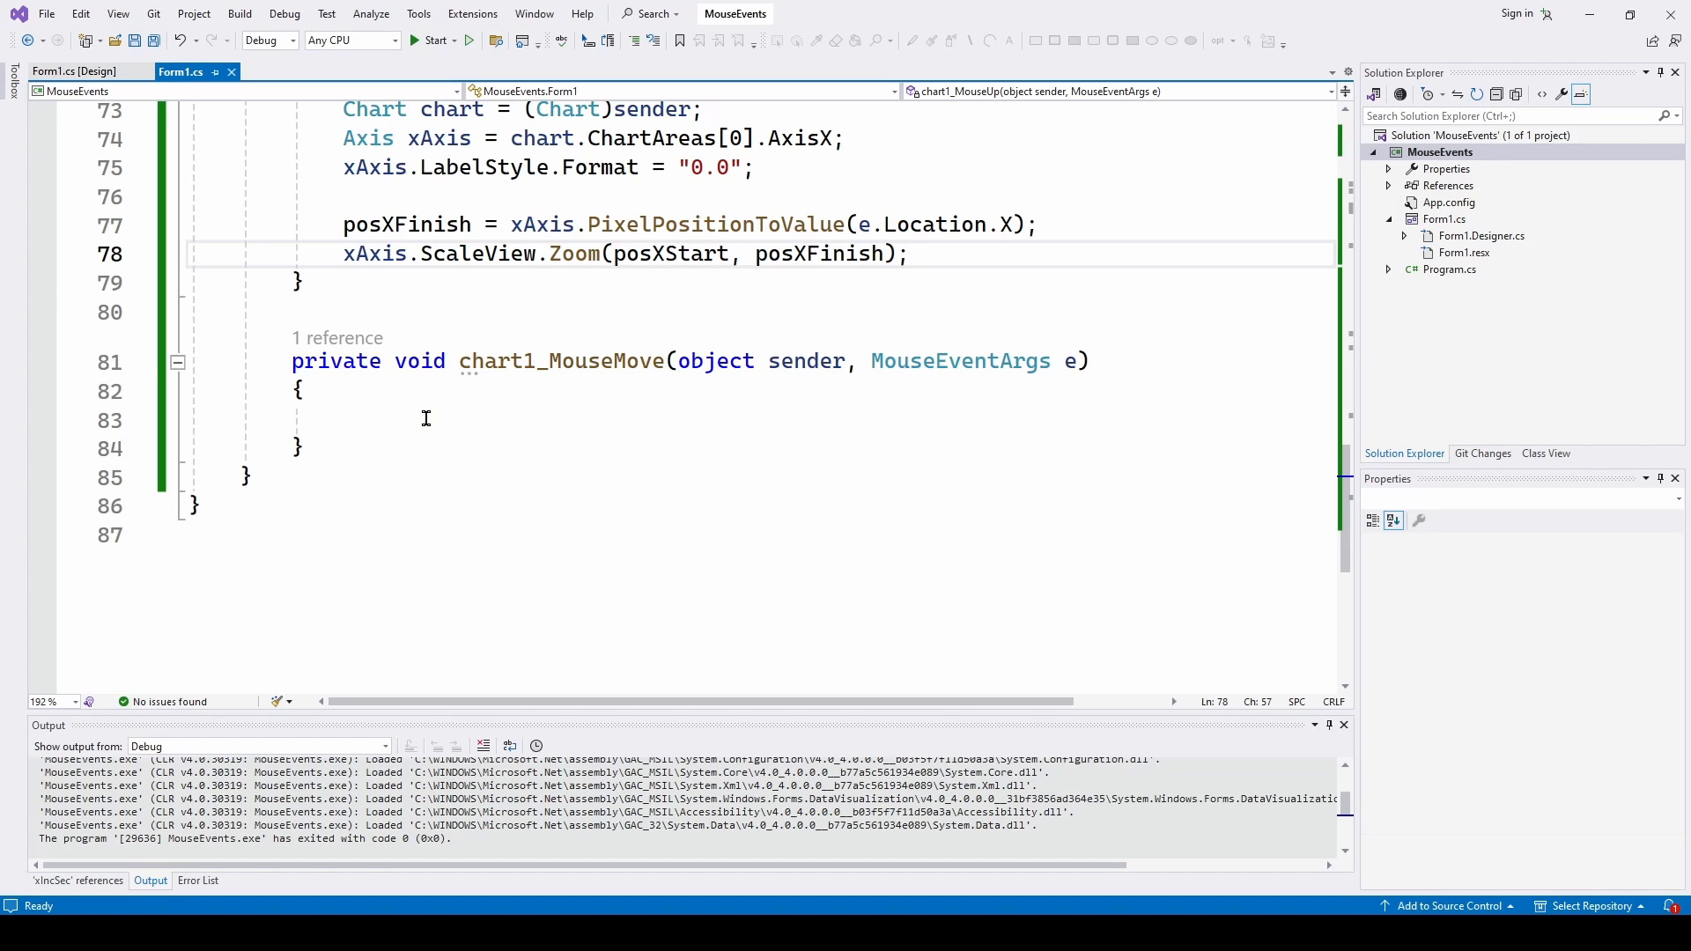
mouse_move(421, 414)
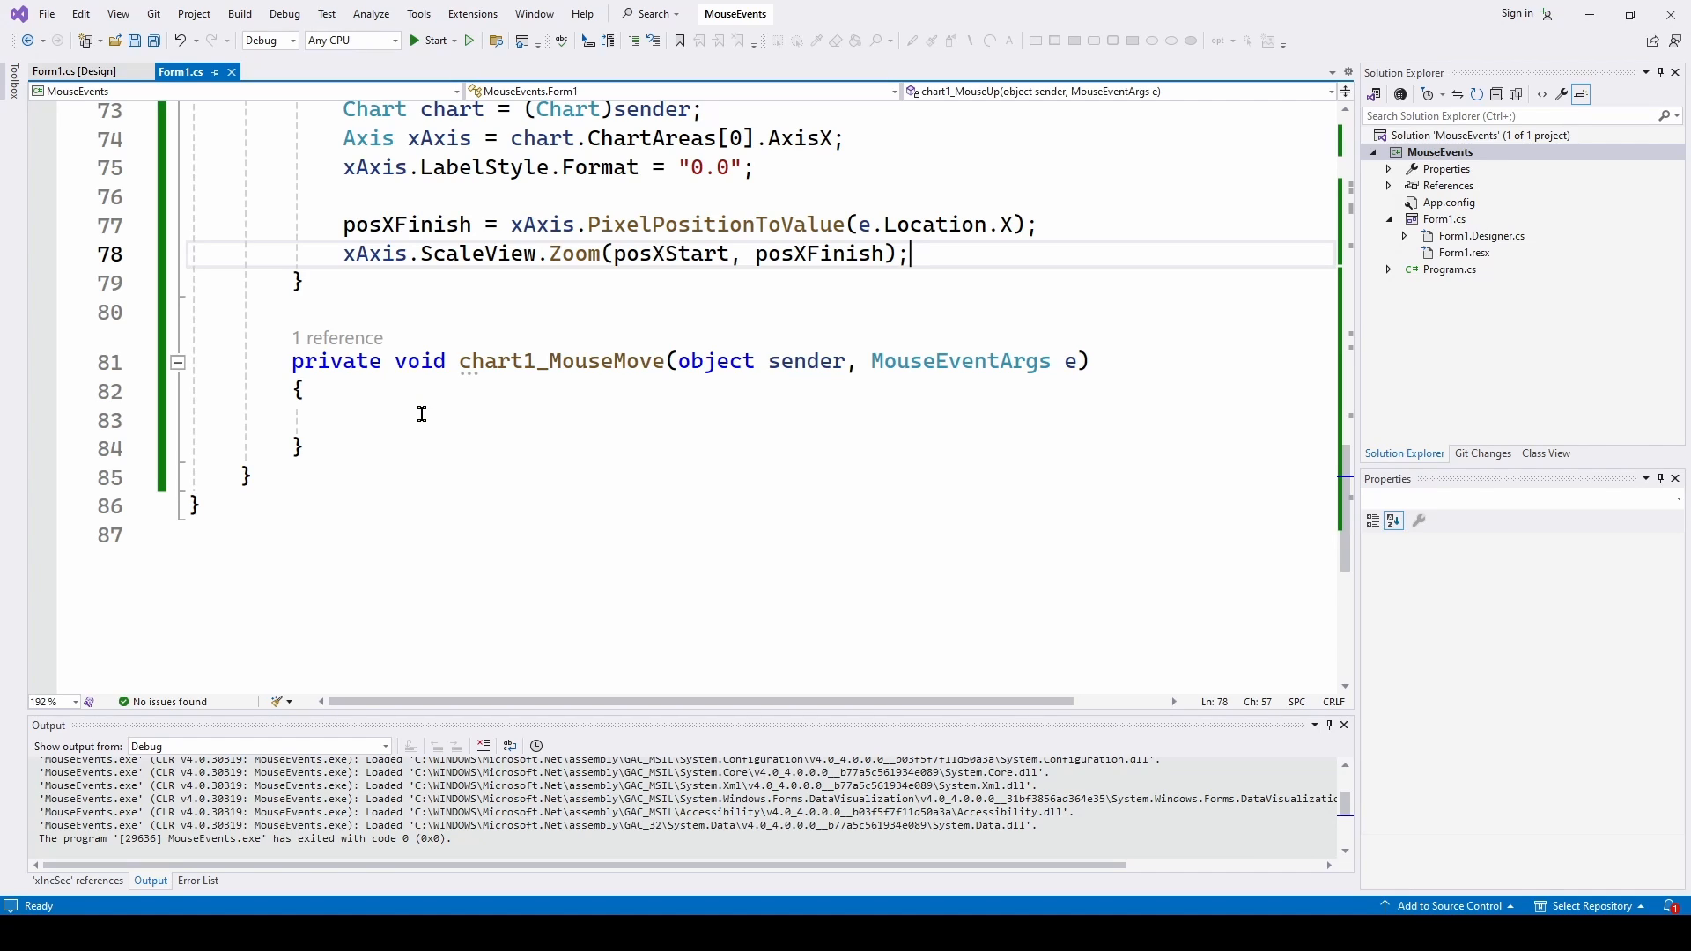
mouse_move(266, 569)
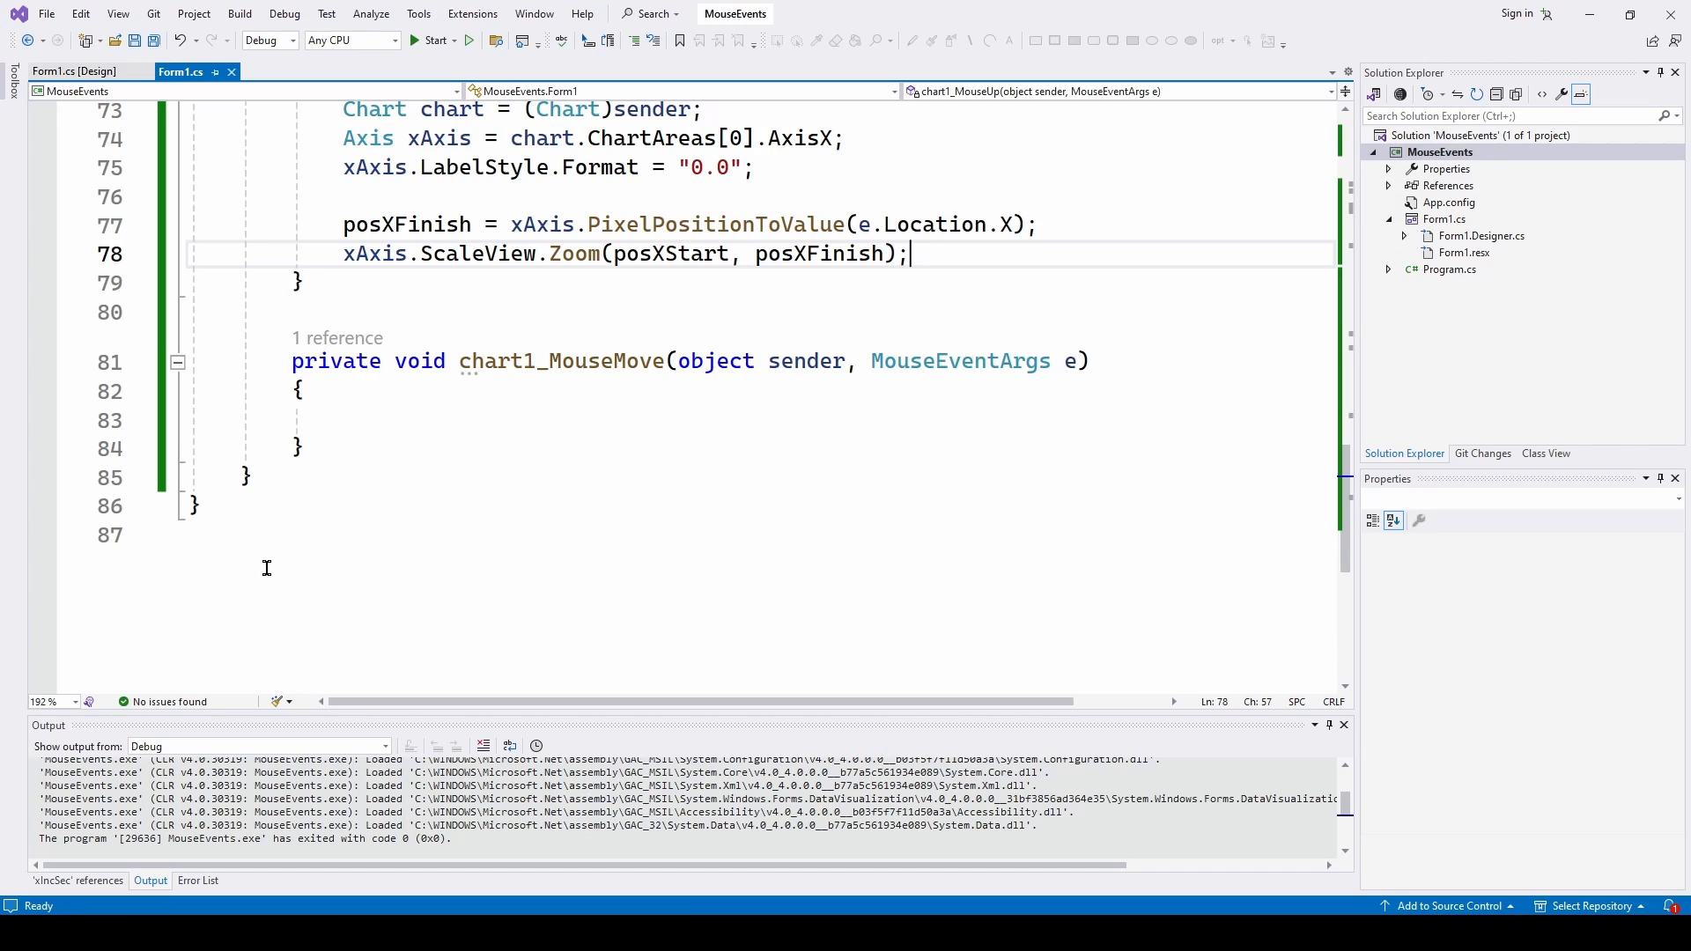